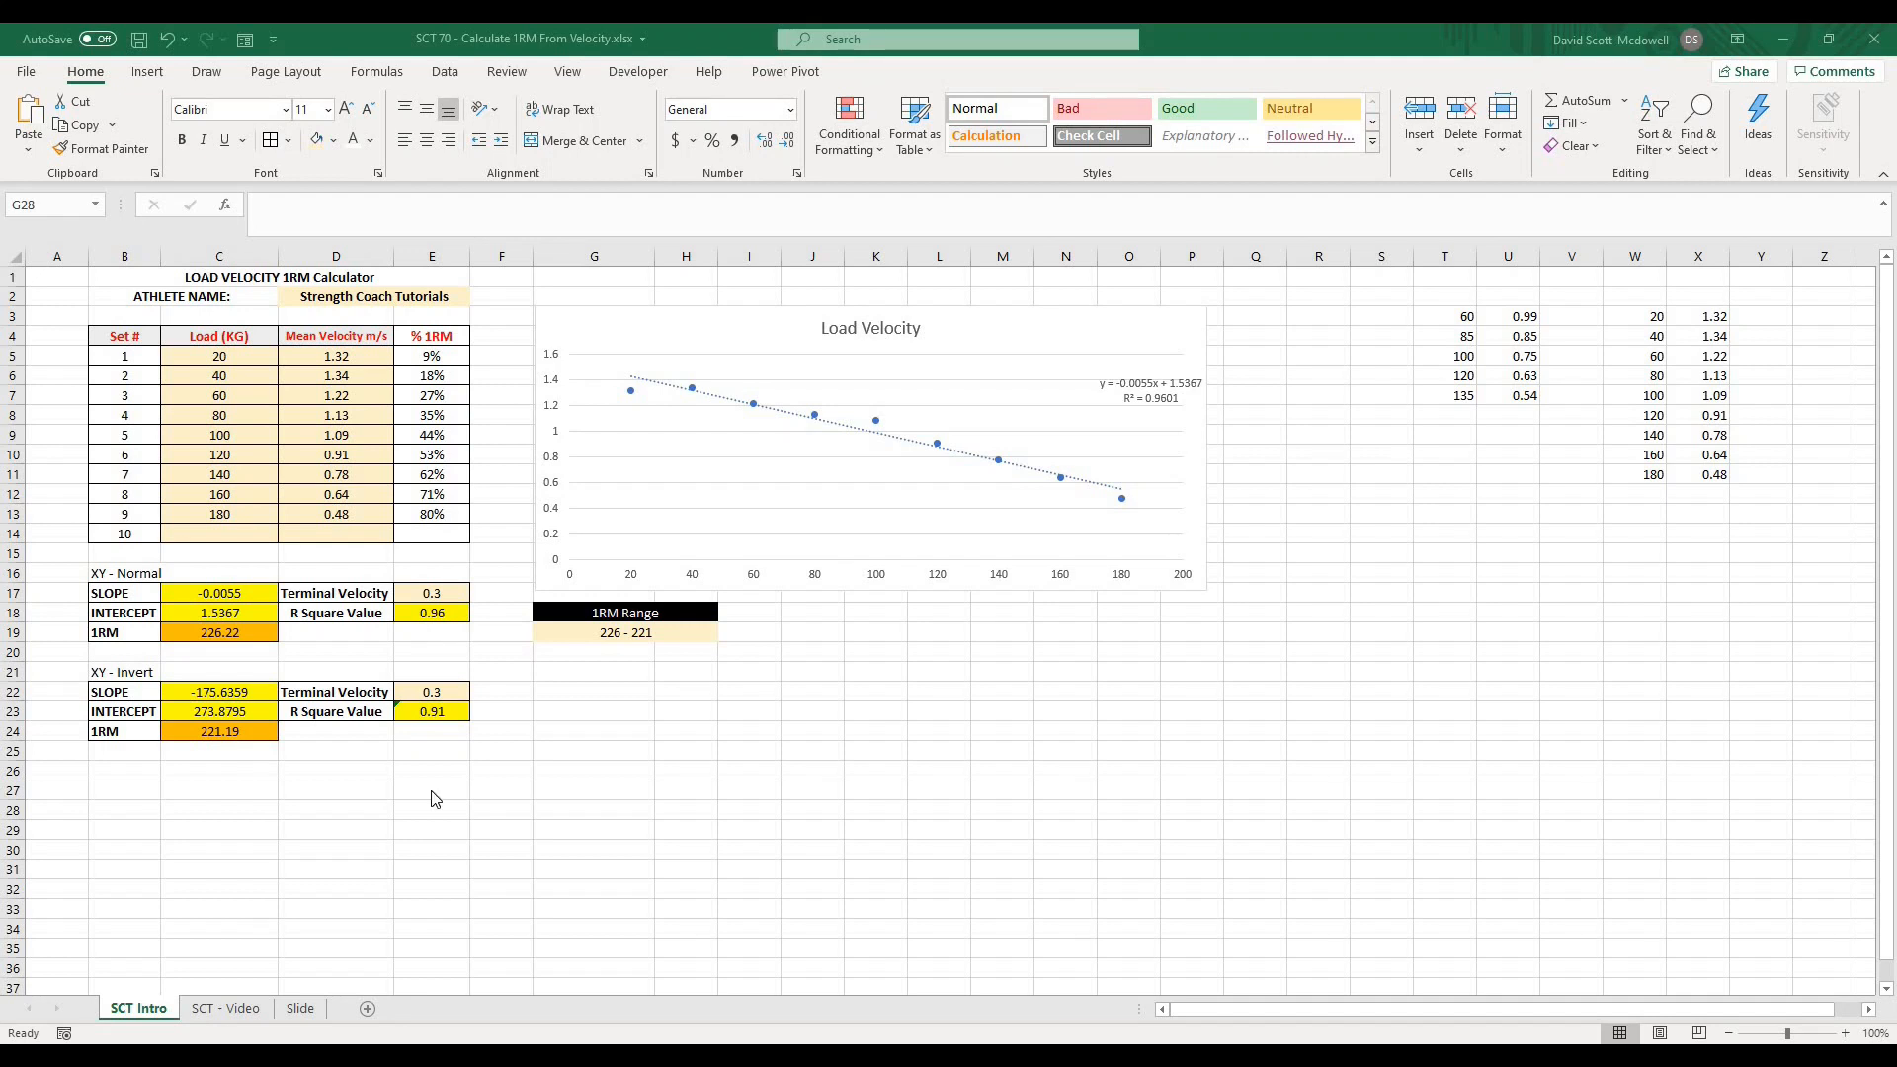
mouse_move(464, 806)
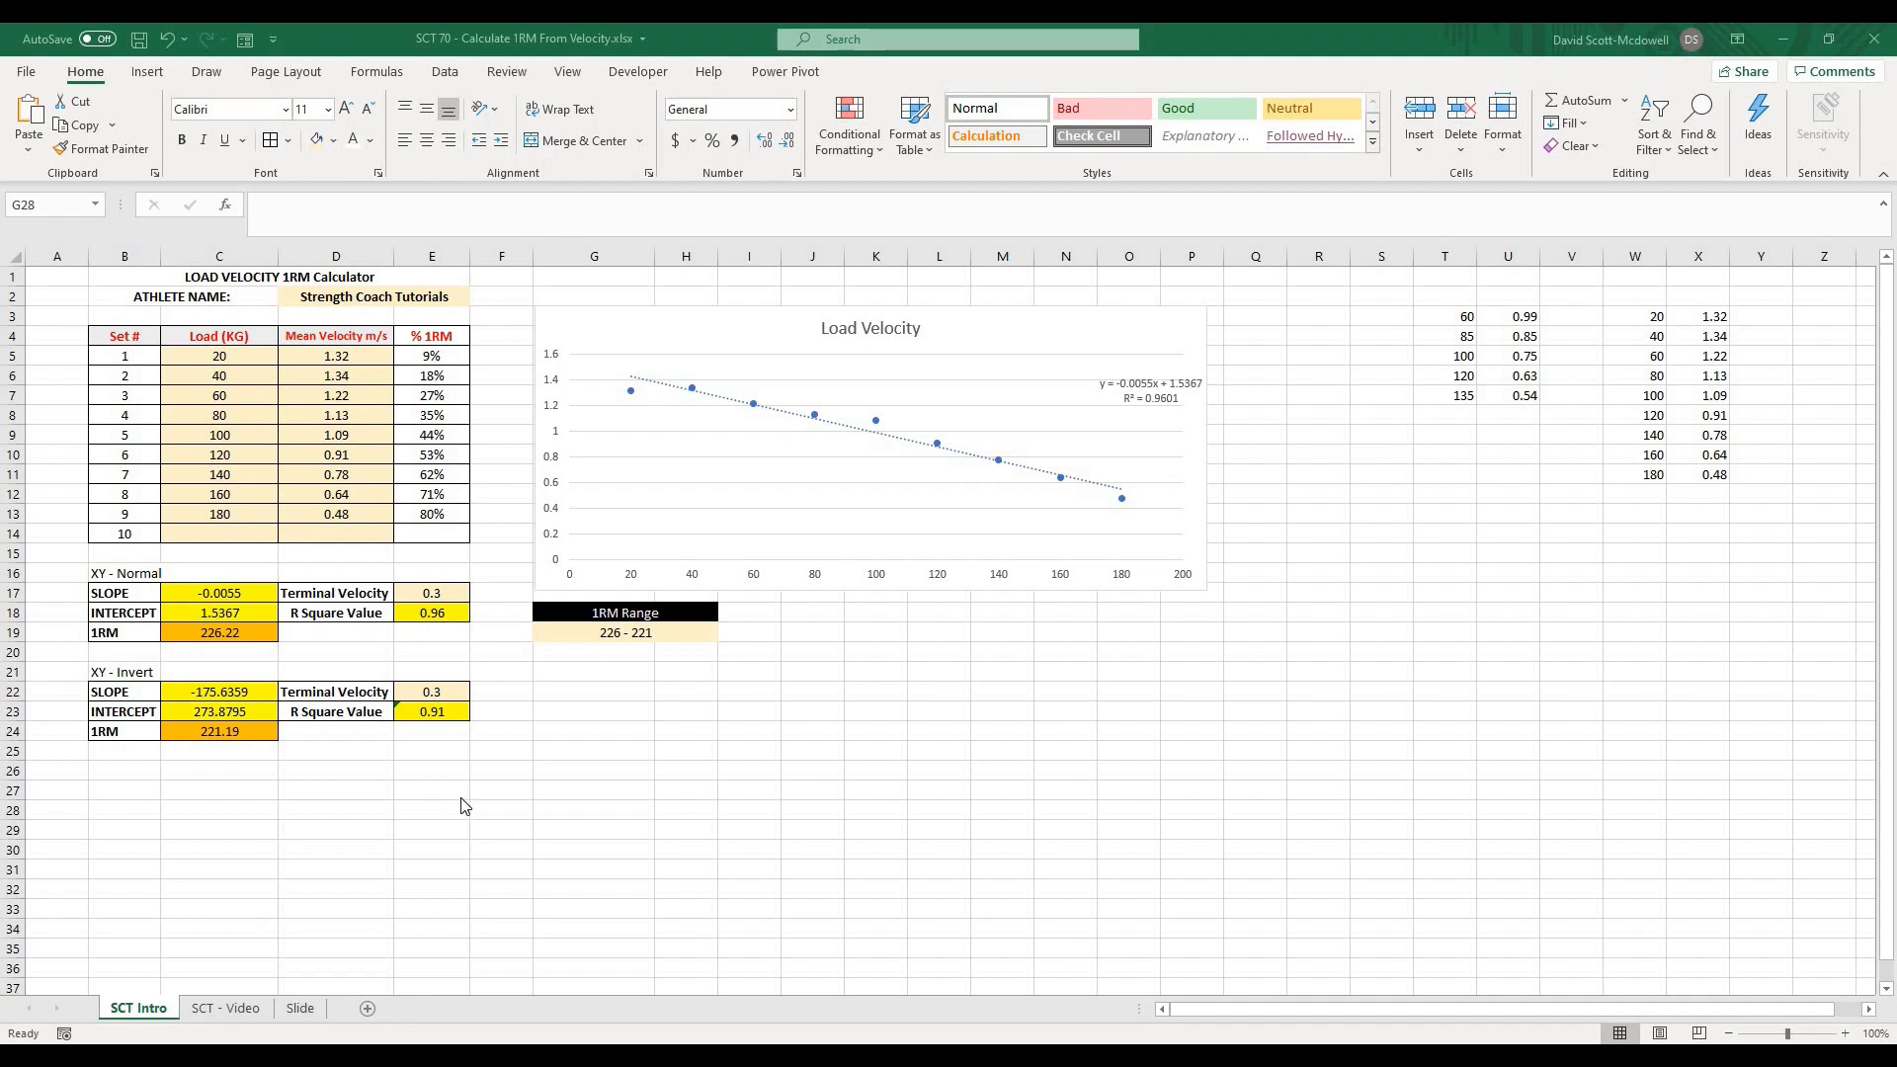
- Look over the blank calculator's empty Load, Mean Velocity and result cells
left_click(593, 809)
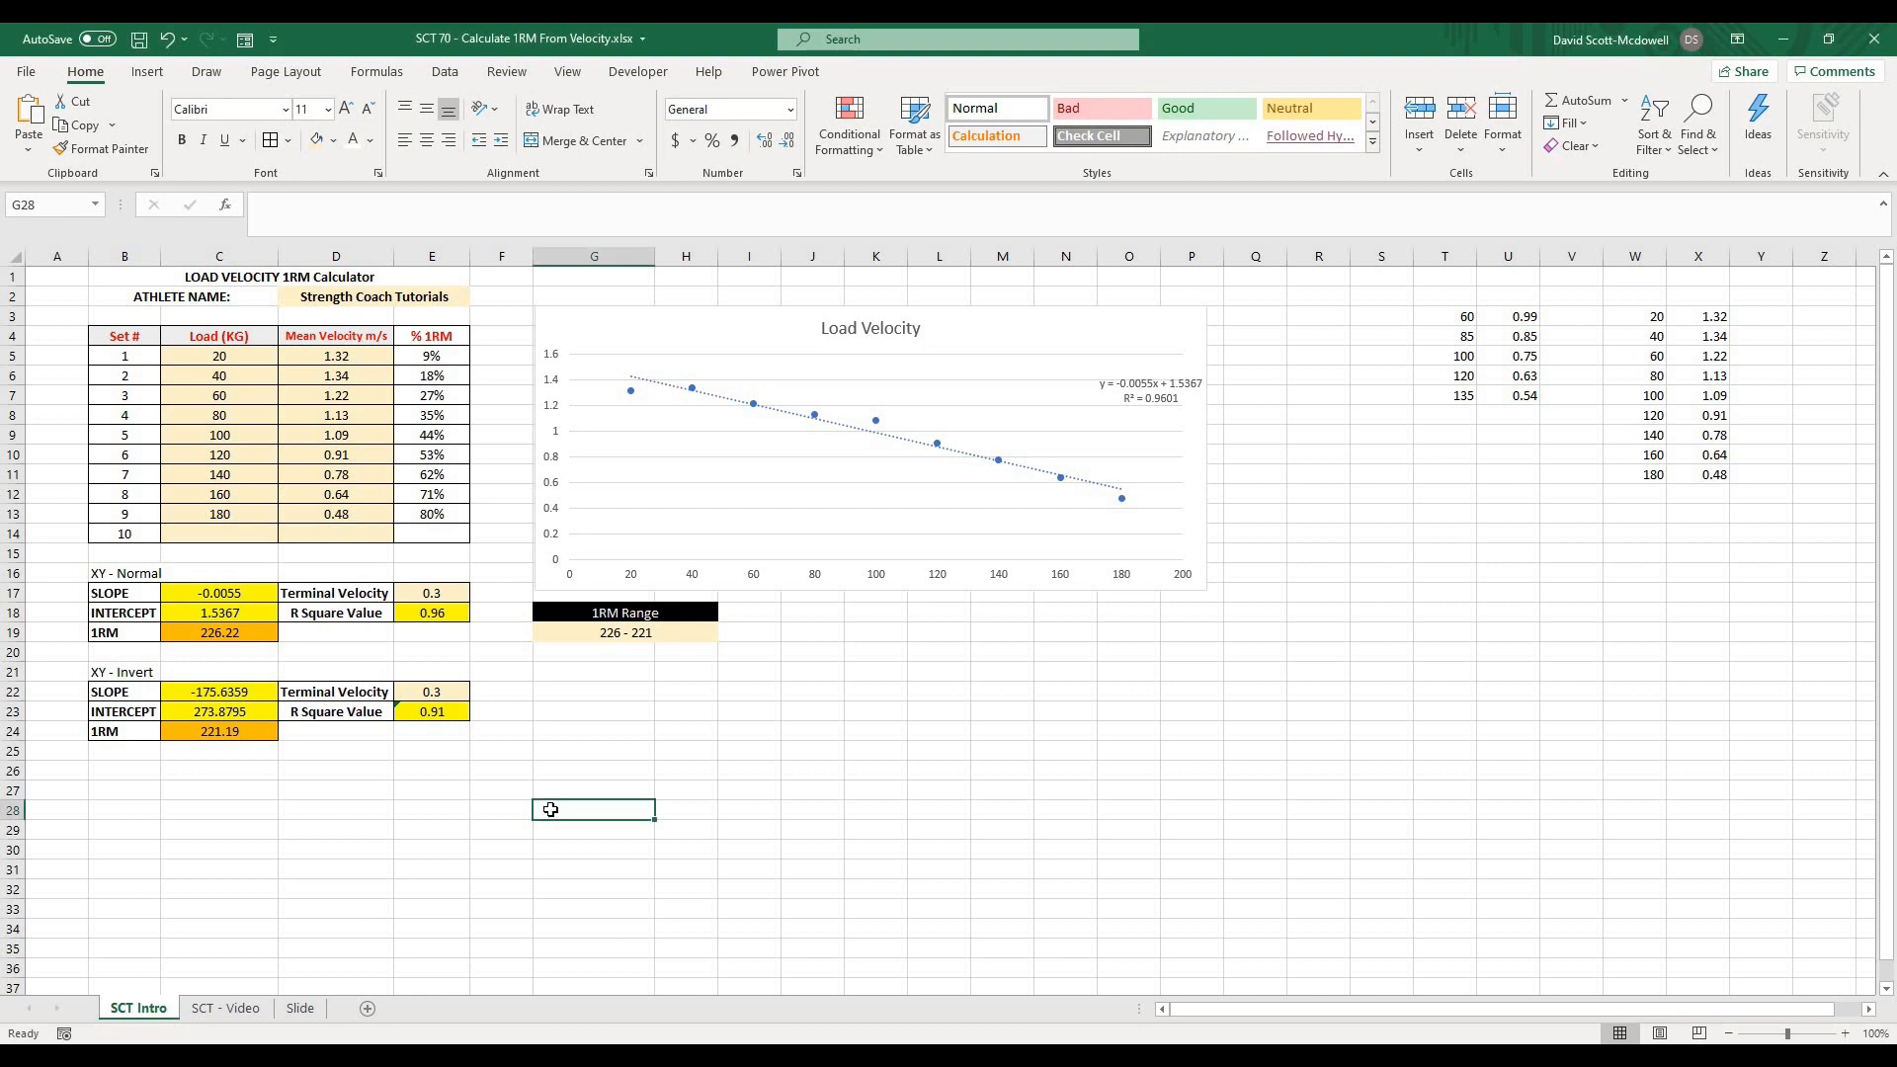
mouse_move(788, 811)
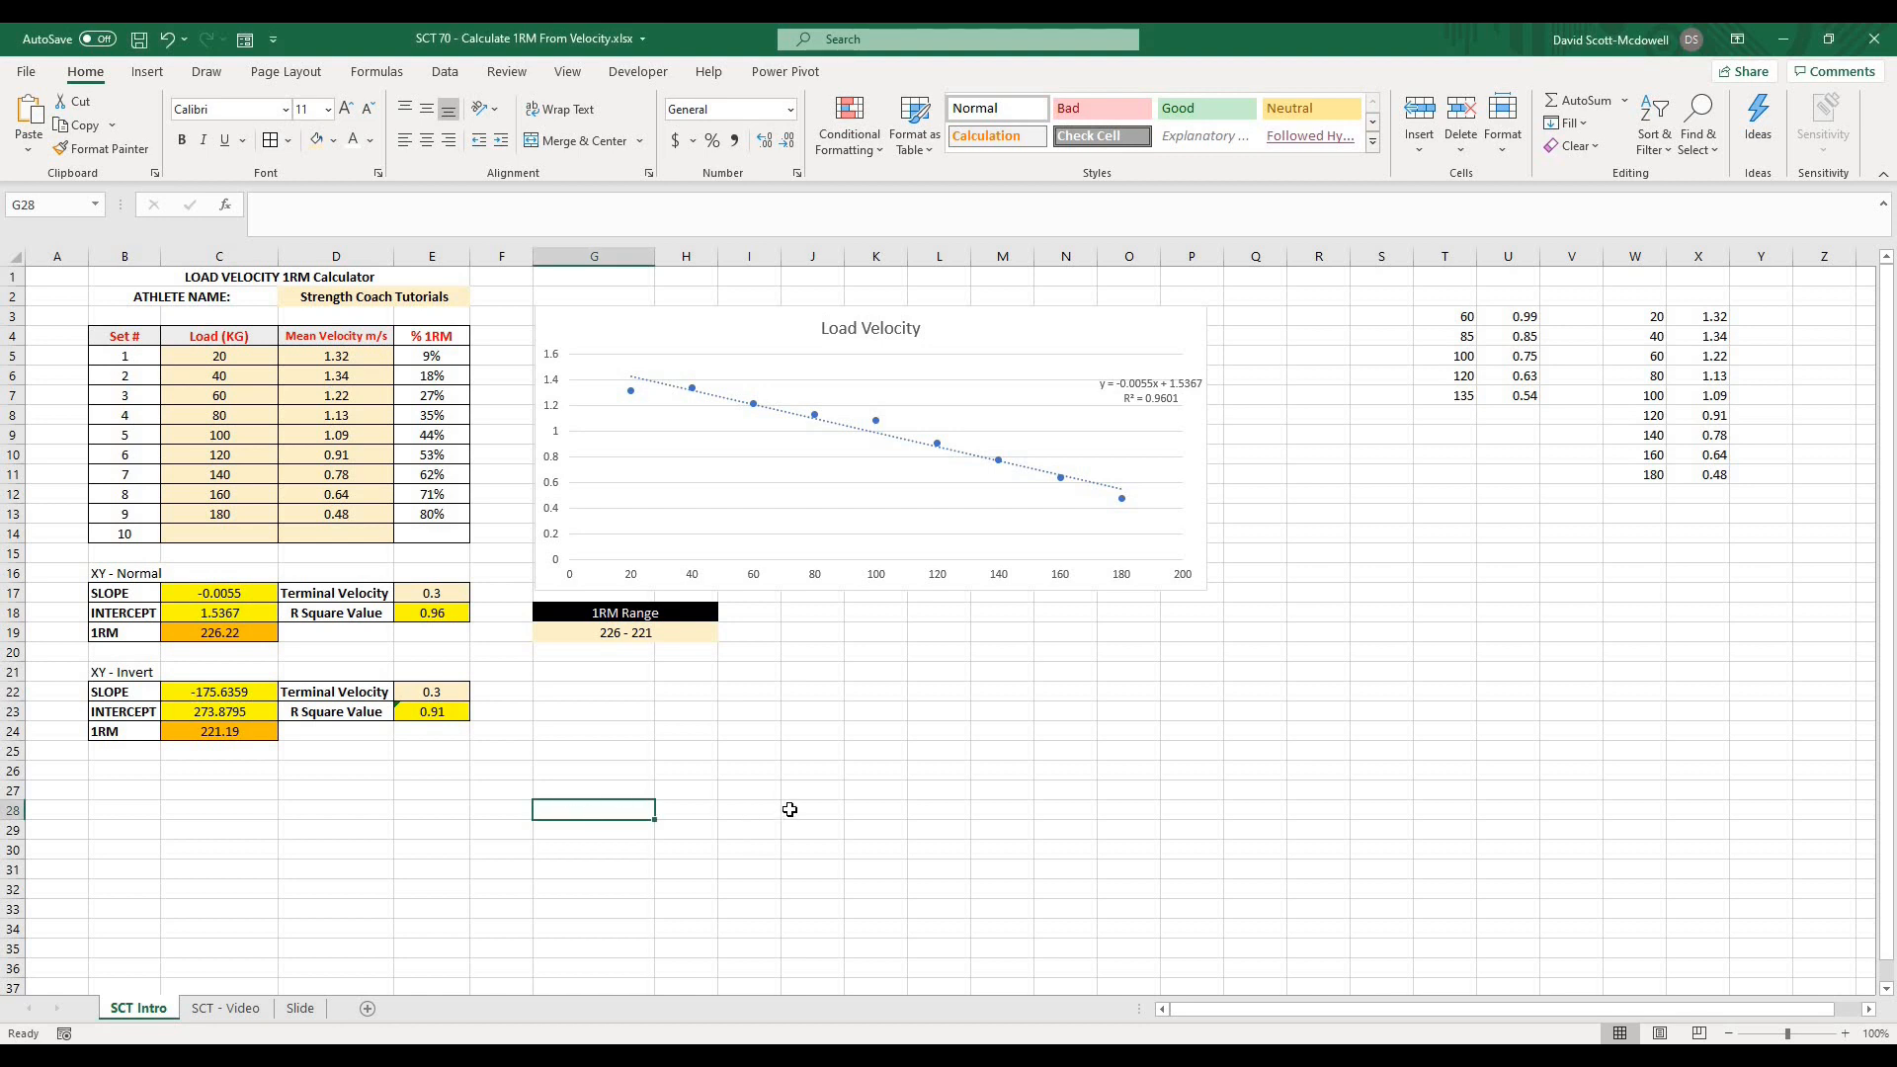
mouse_move(812, 808)
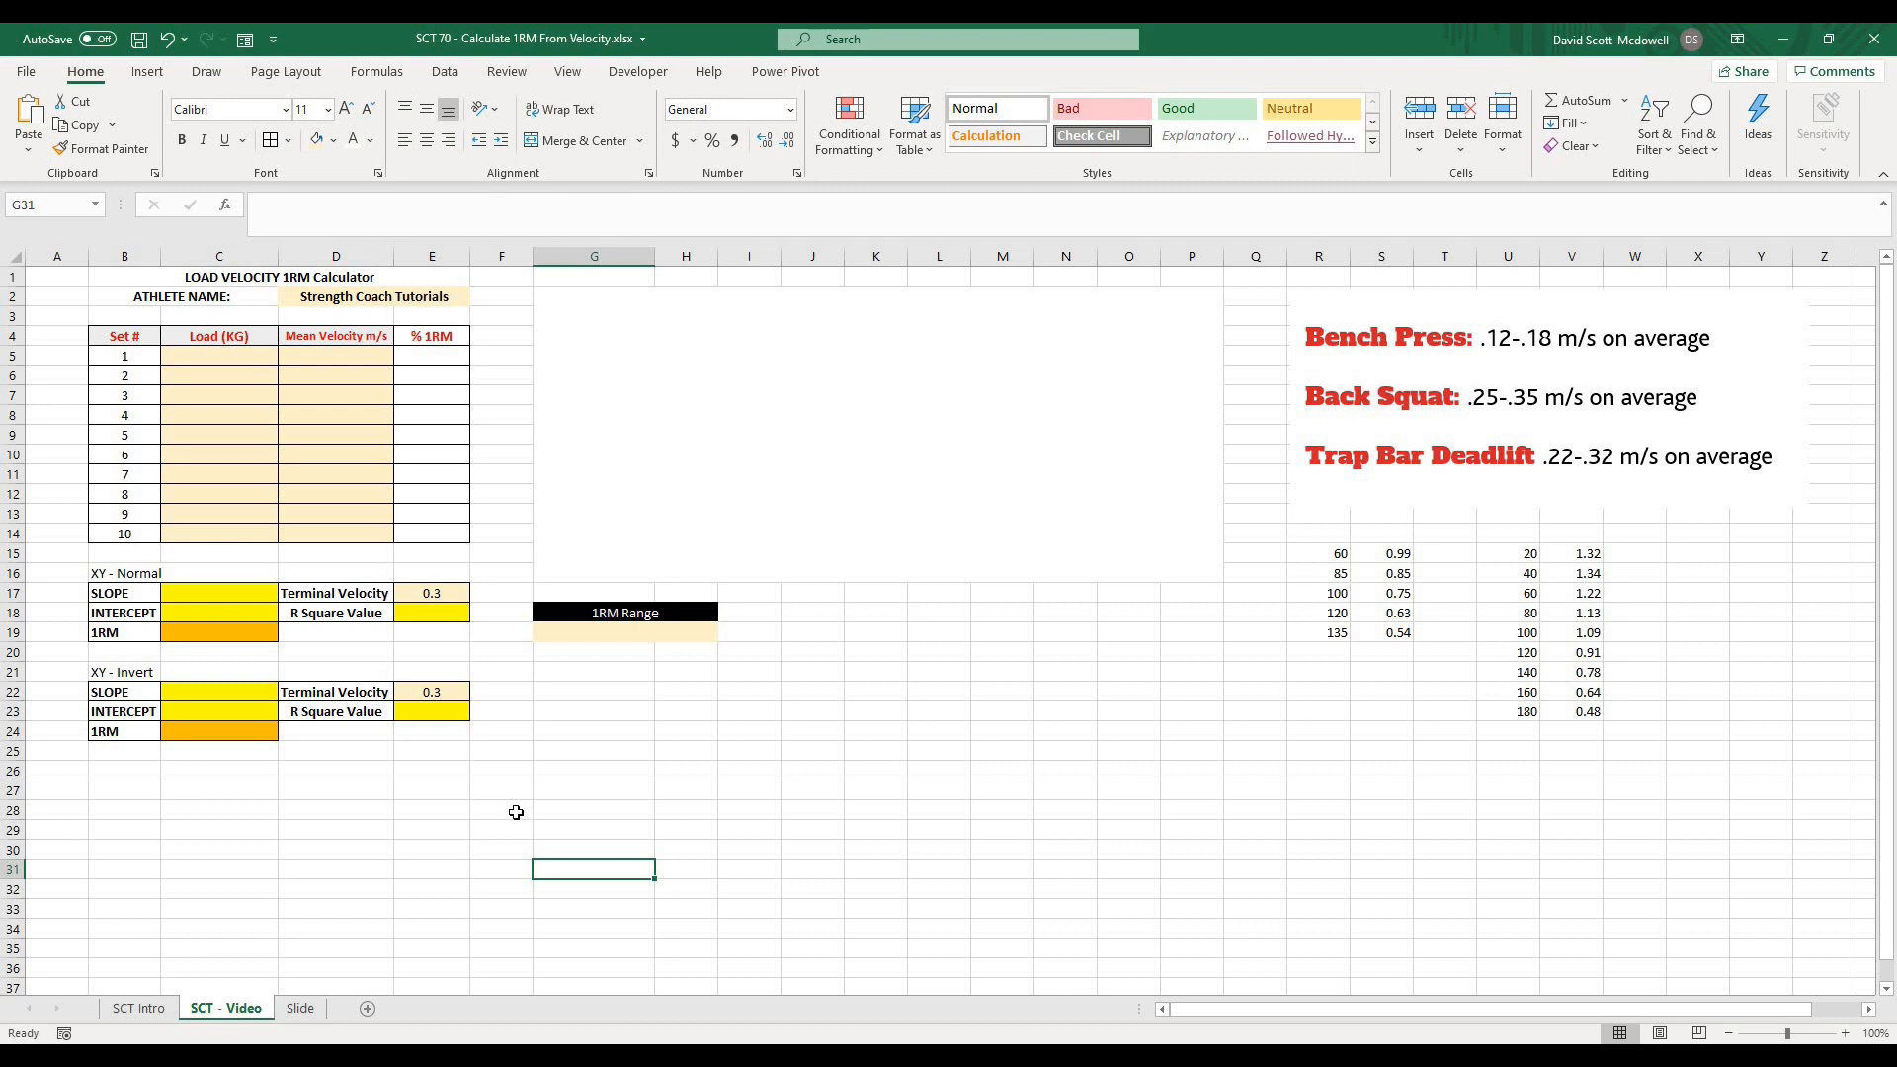
mouse_move(490, 816)
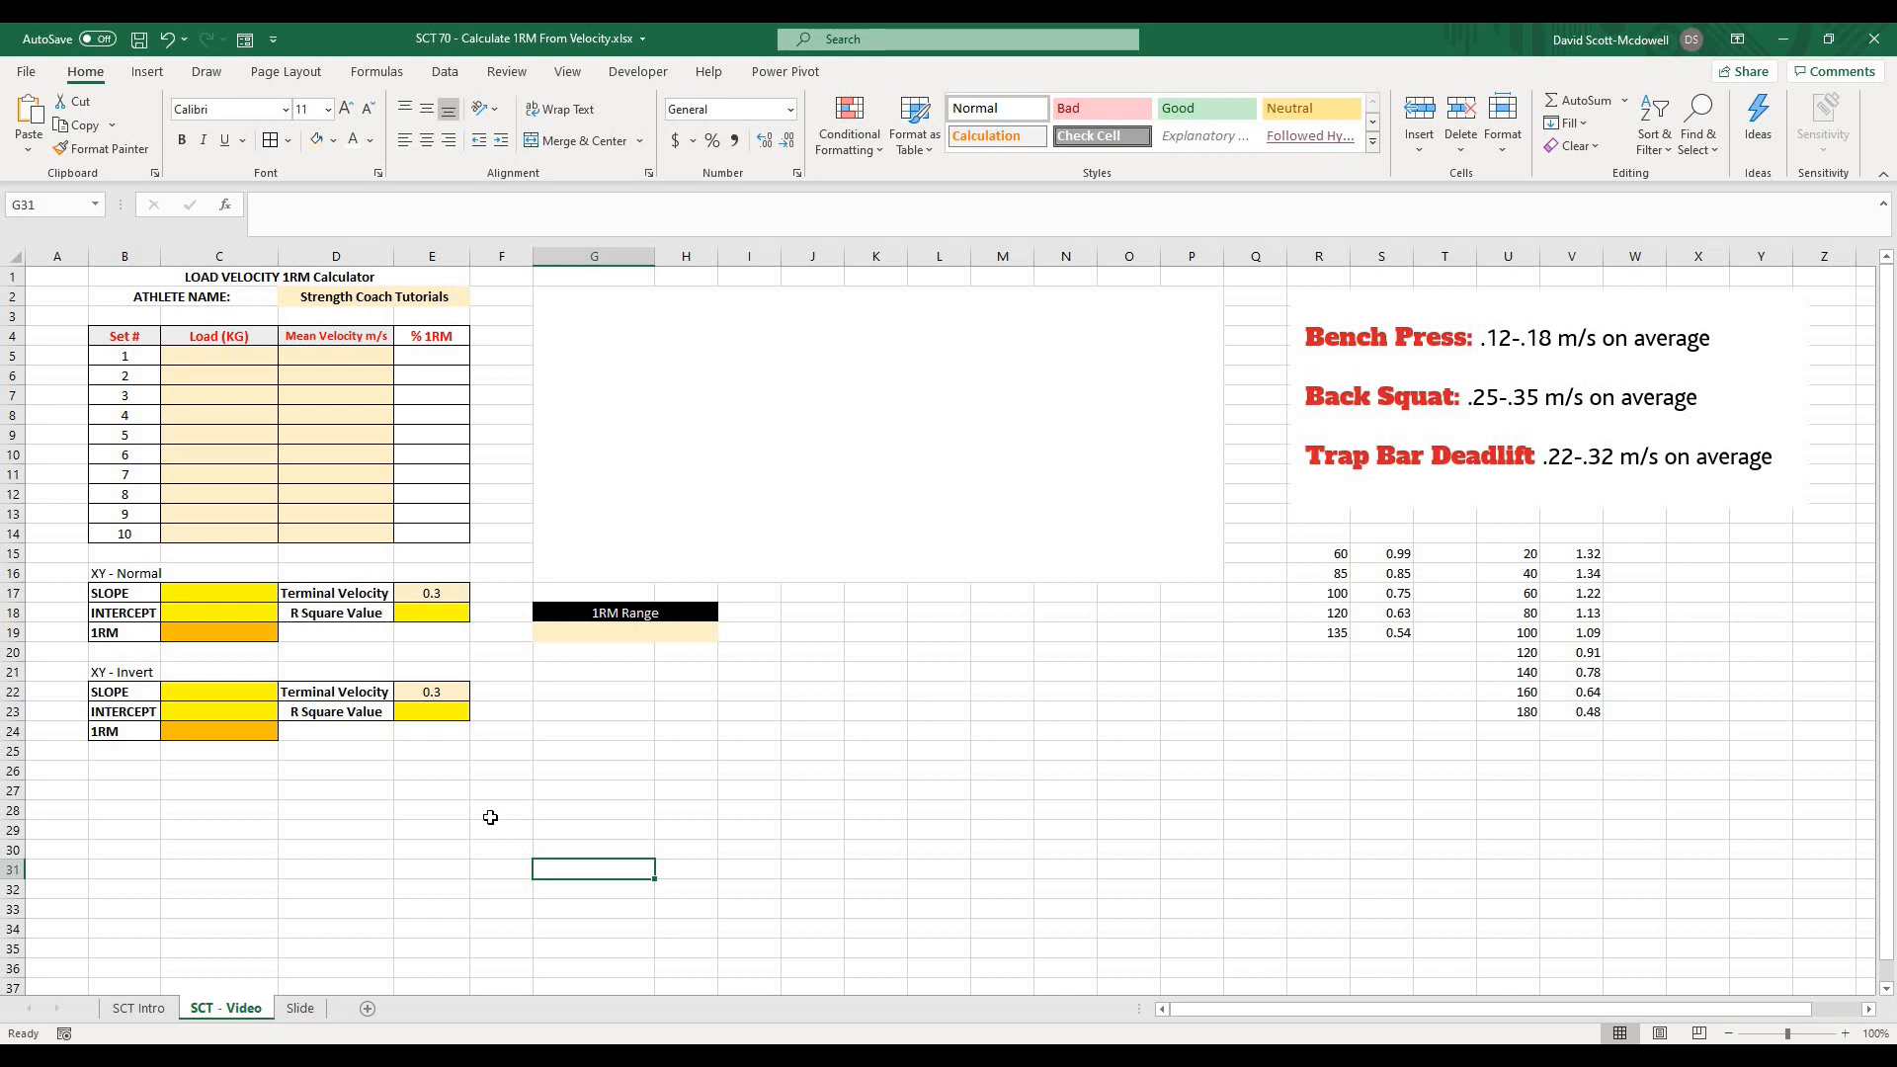
left_click(500, 810)
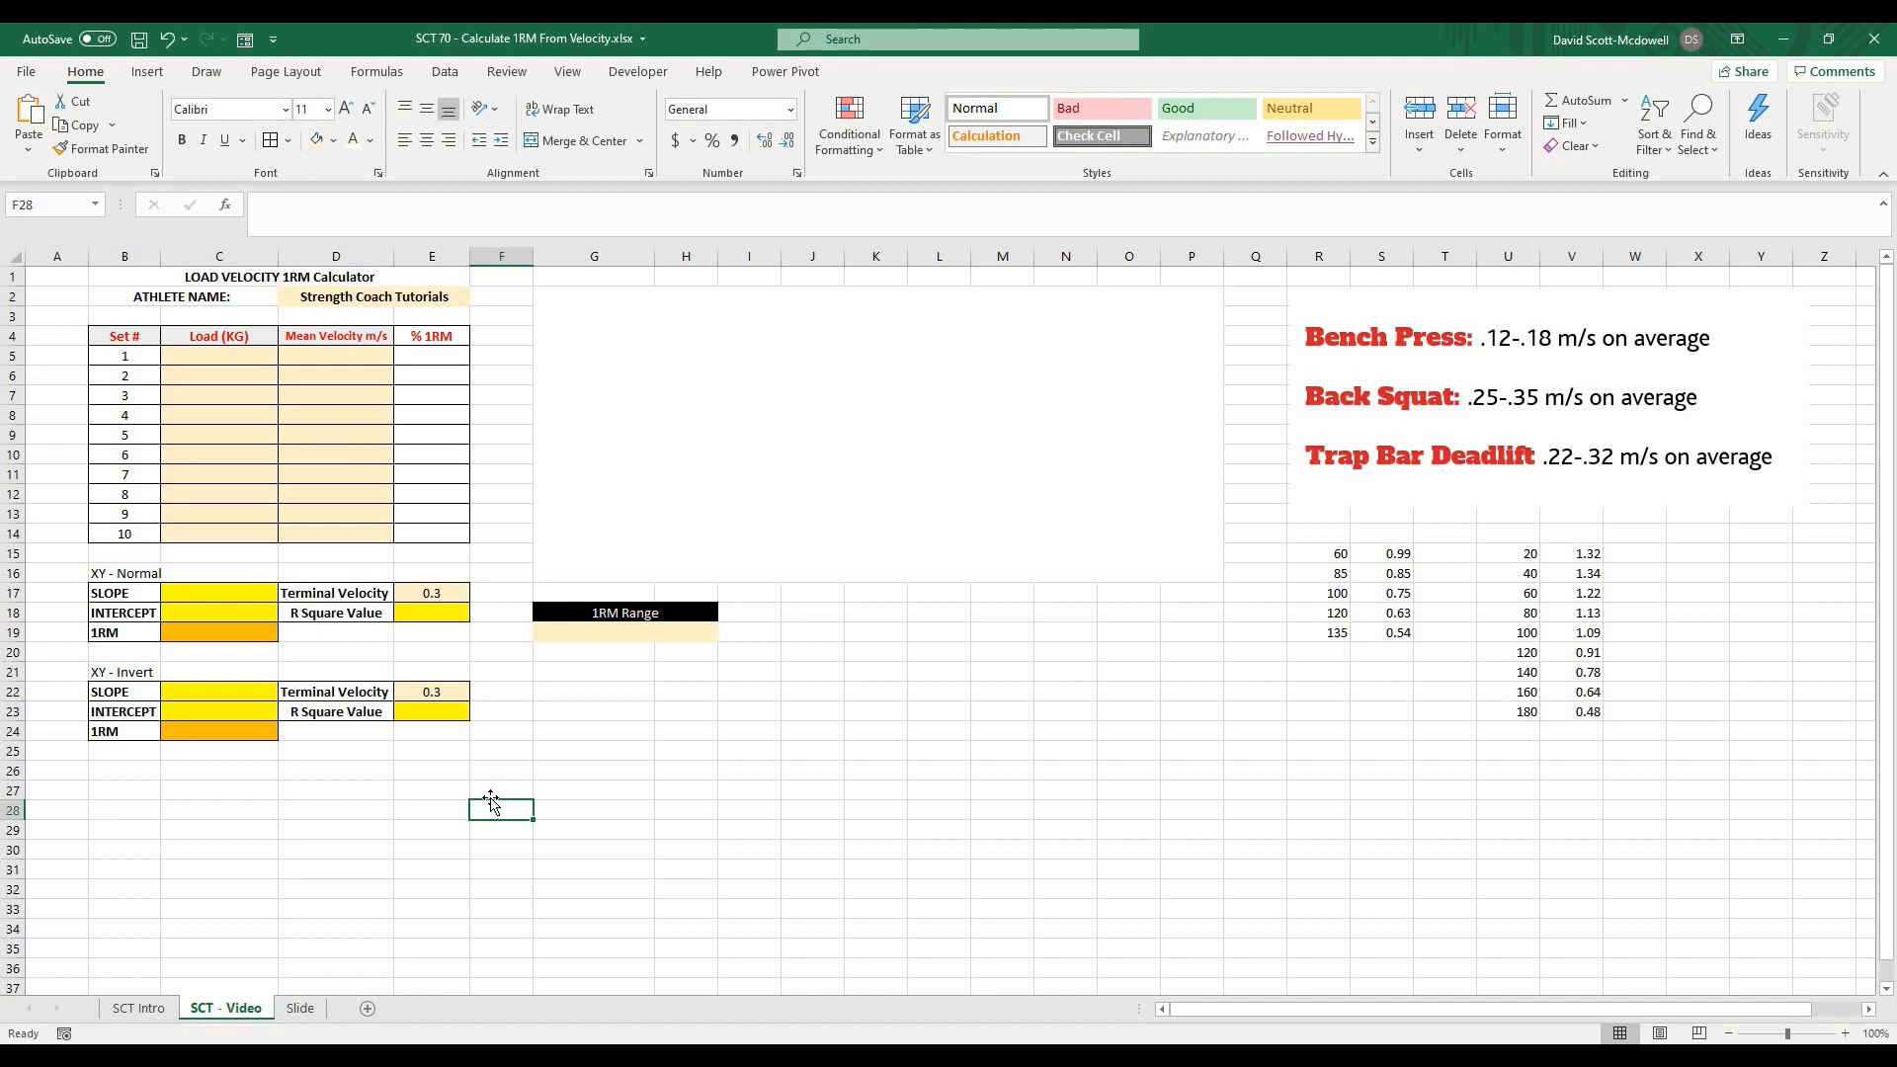
mouse_move(157, 354)
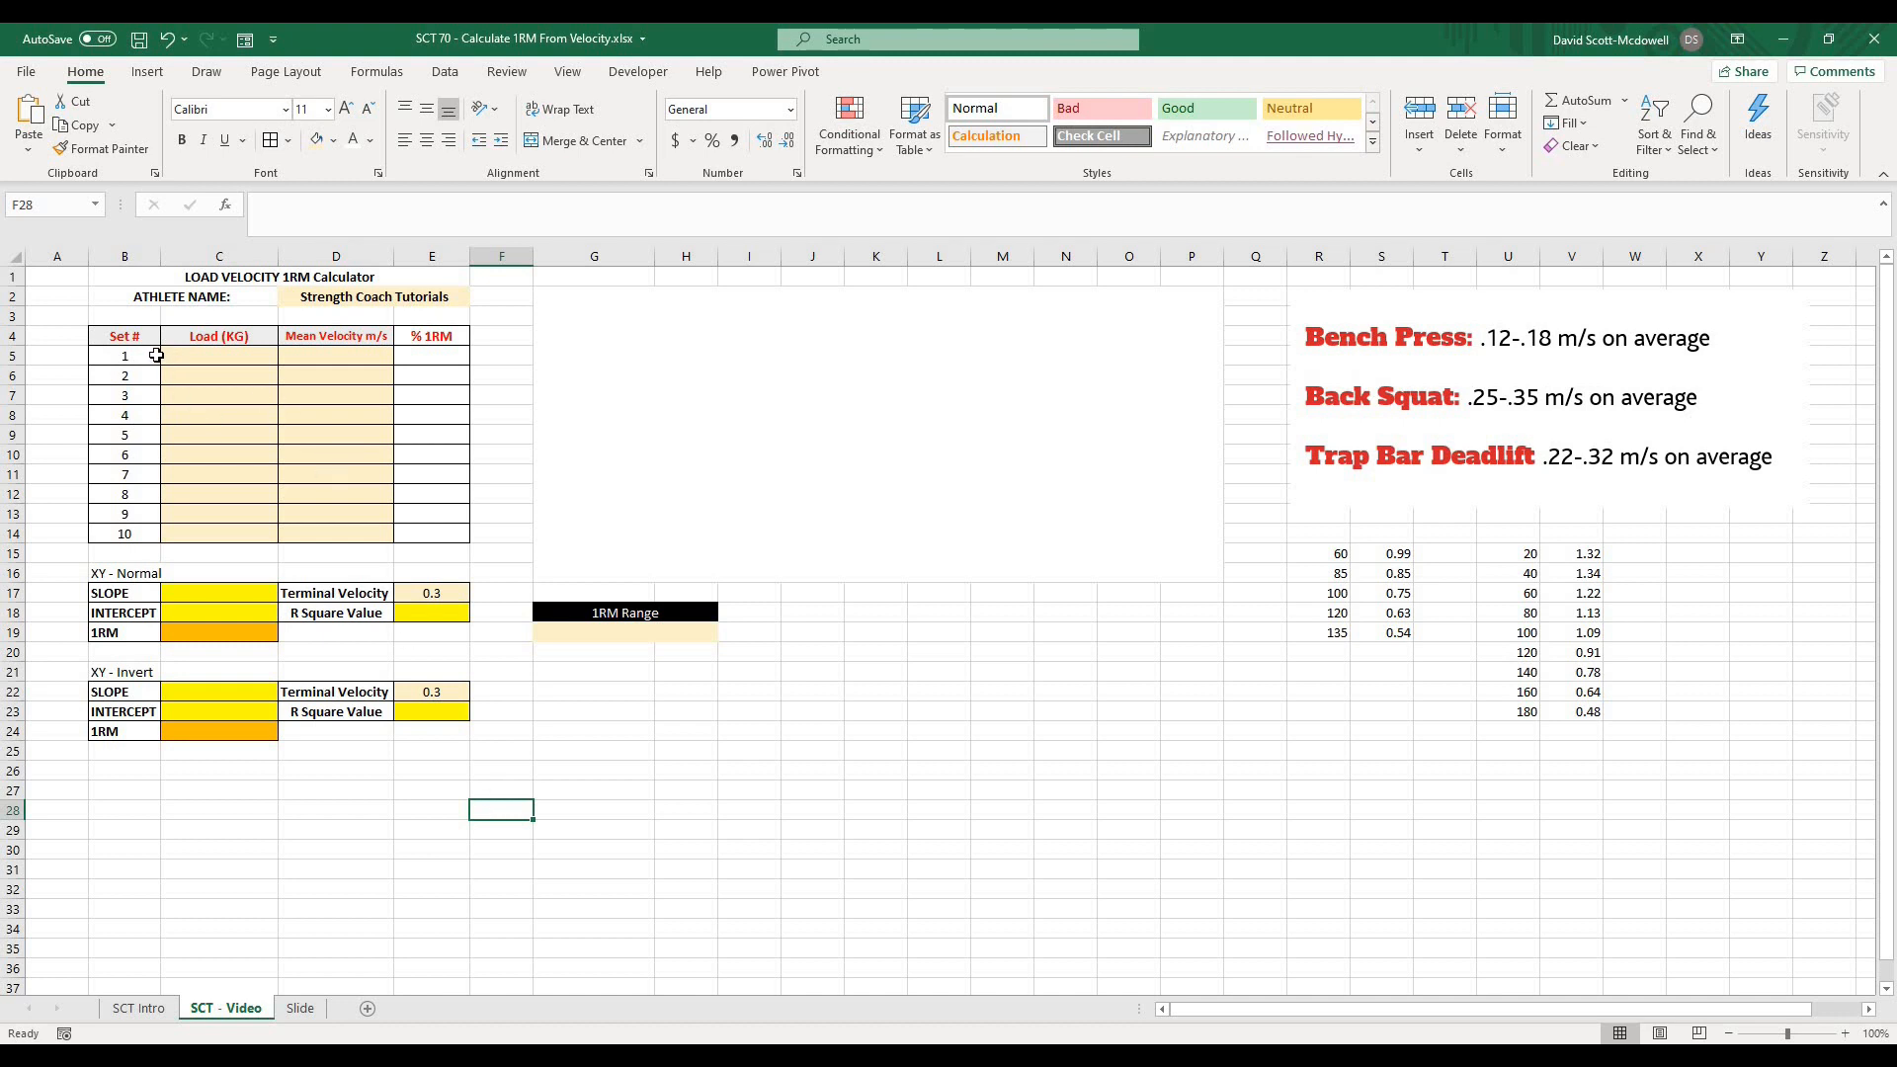
mouse_move(243, 346)
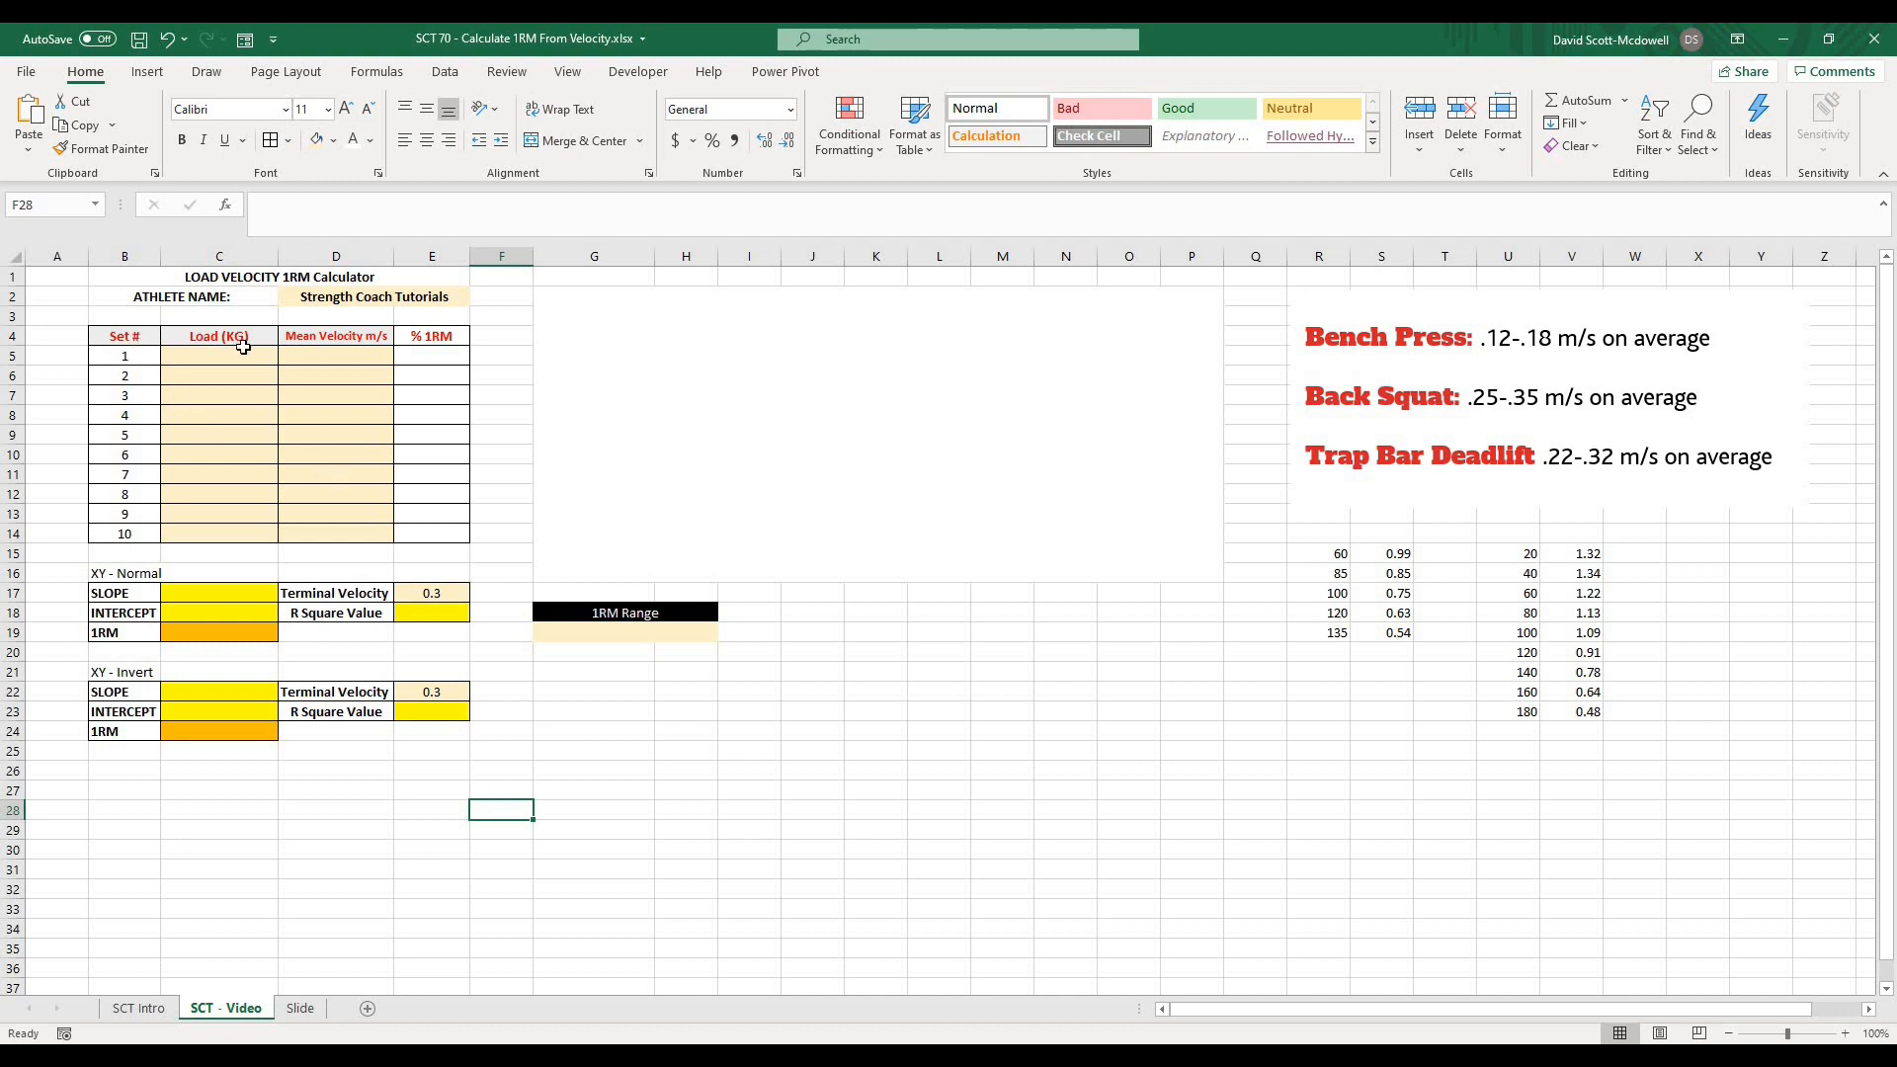
mouse_move(374, 441)
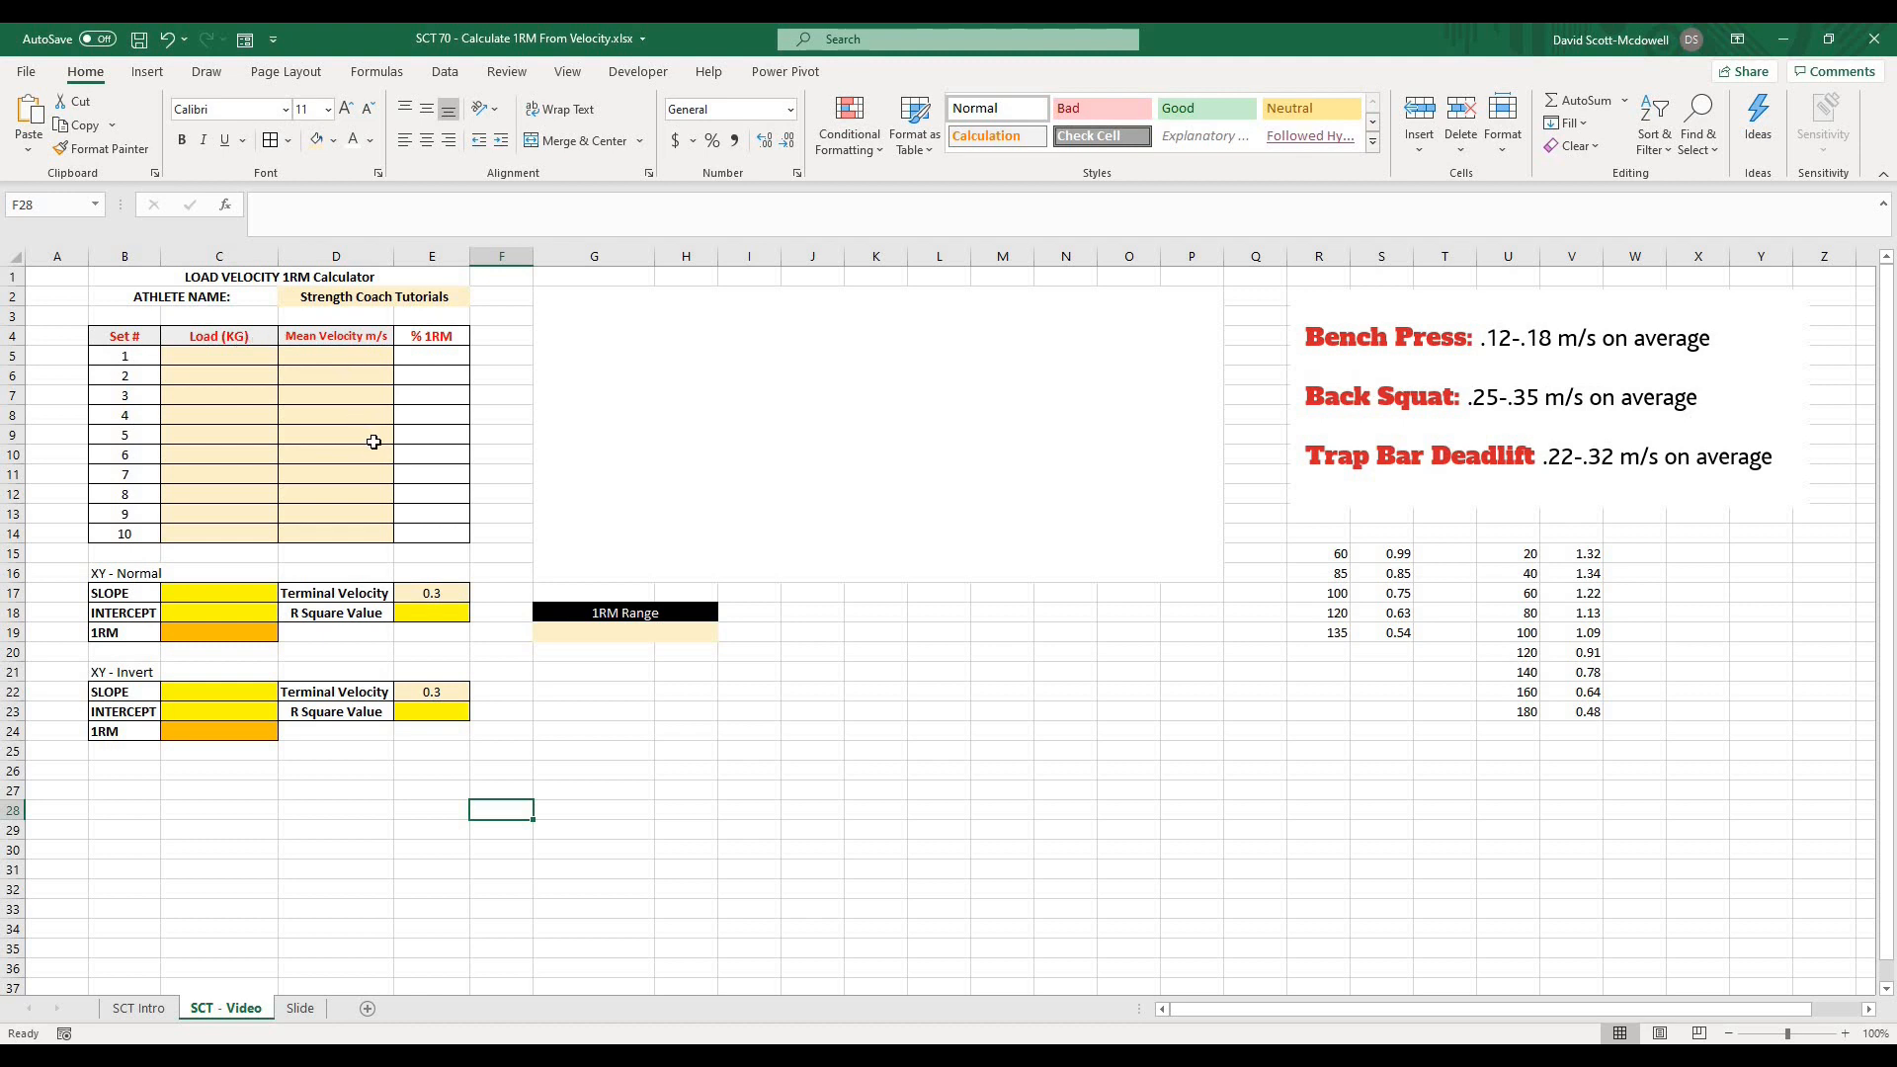
left_click(686, 828)
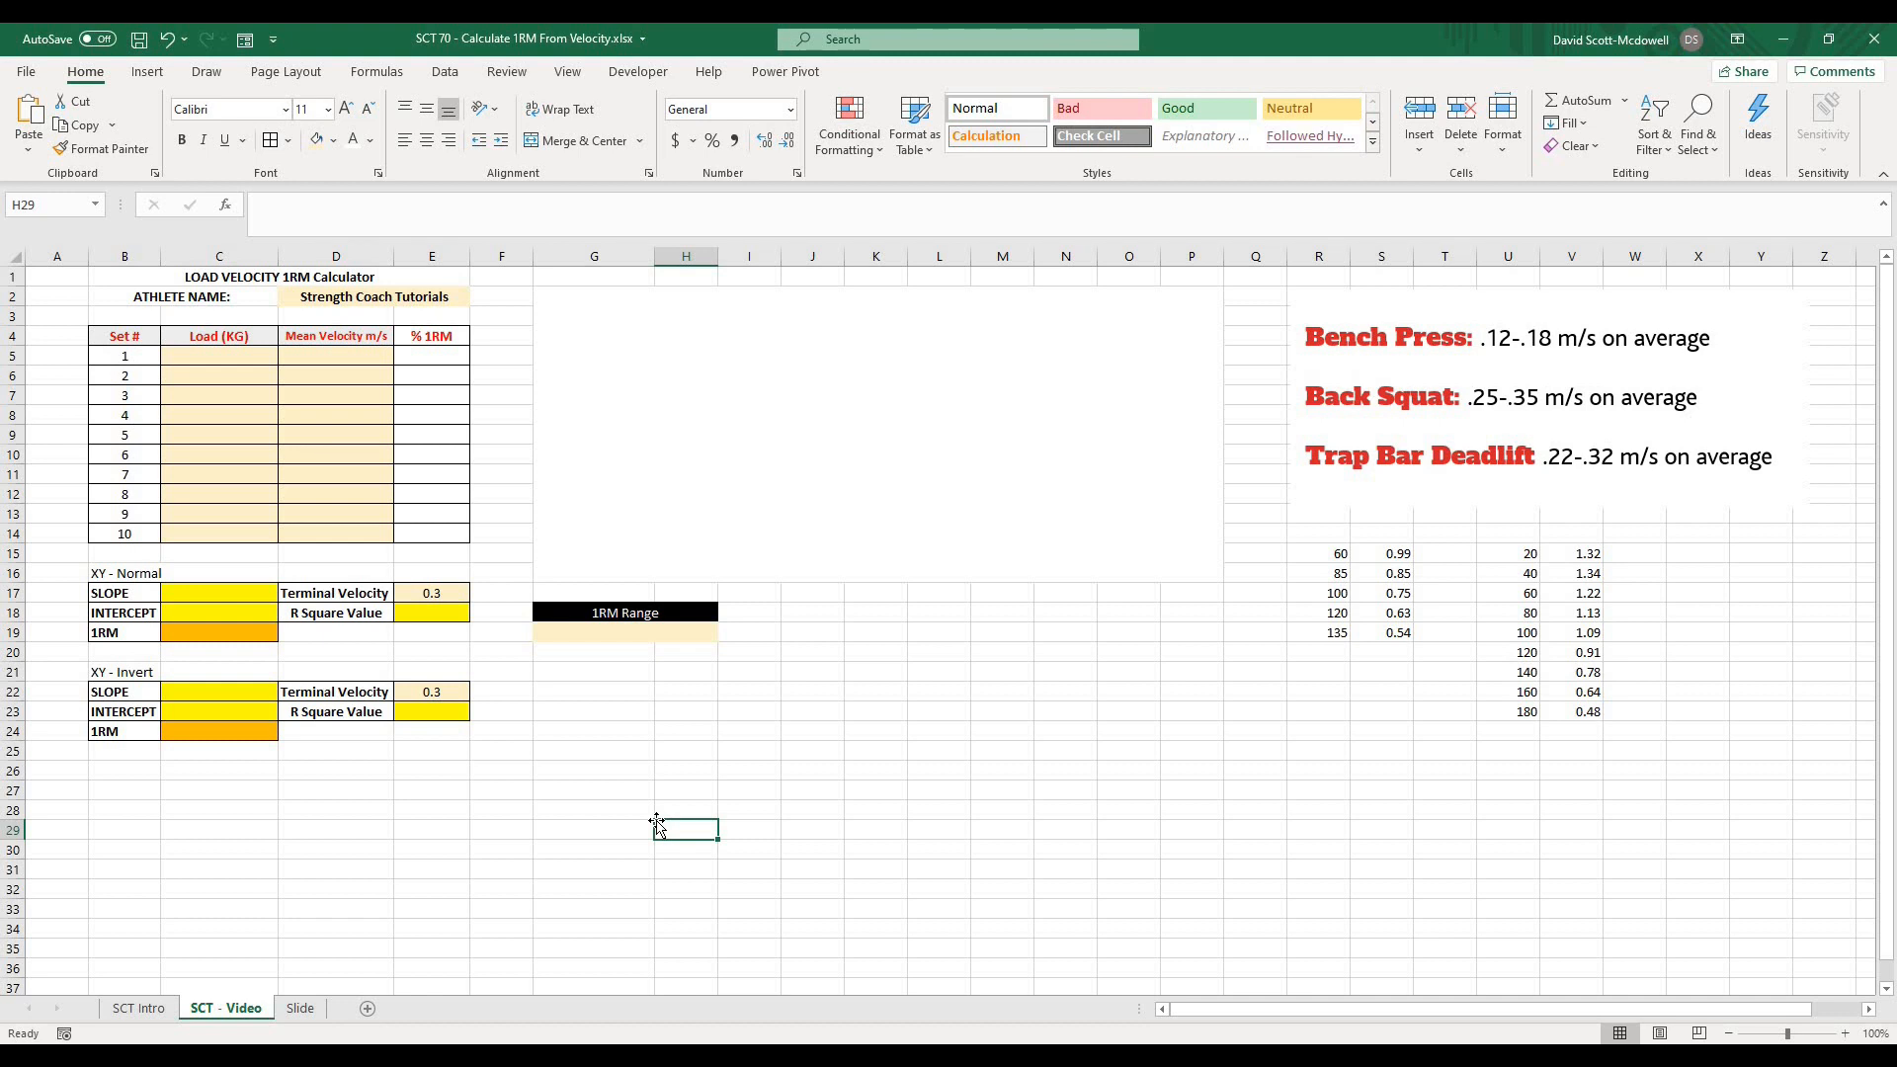
mouse_move(231, 364)
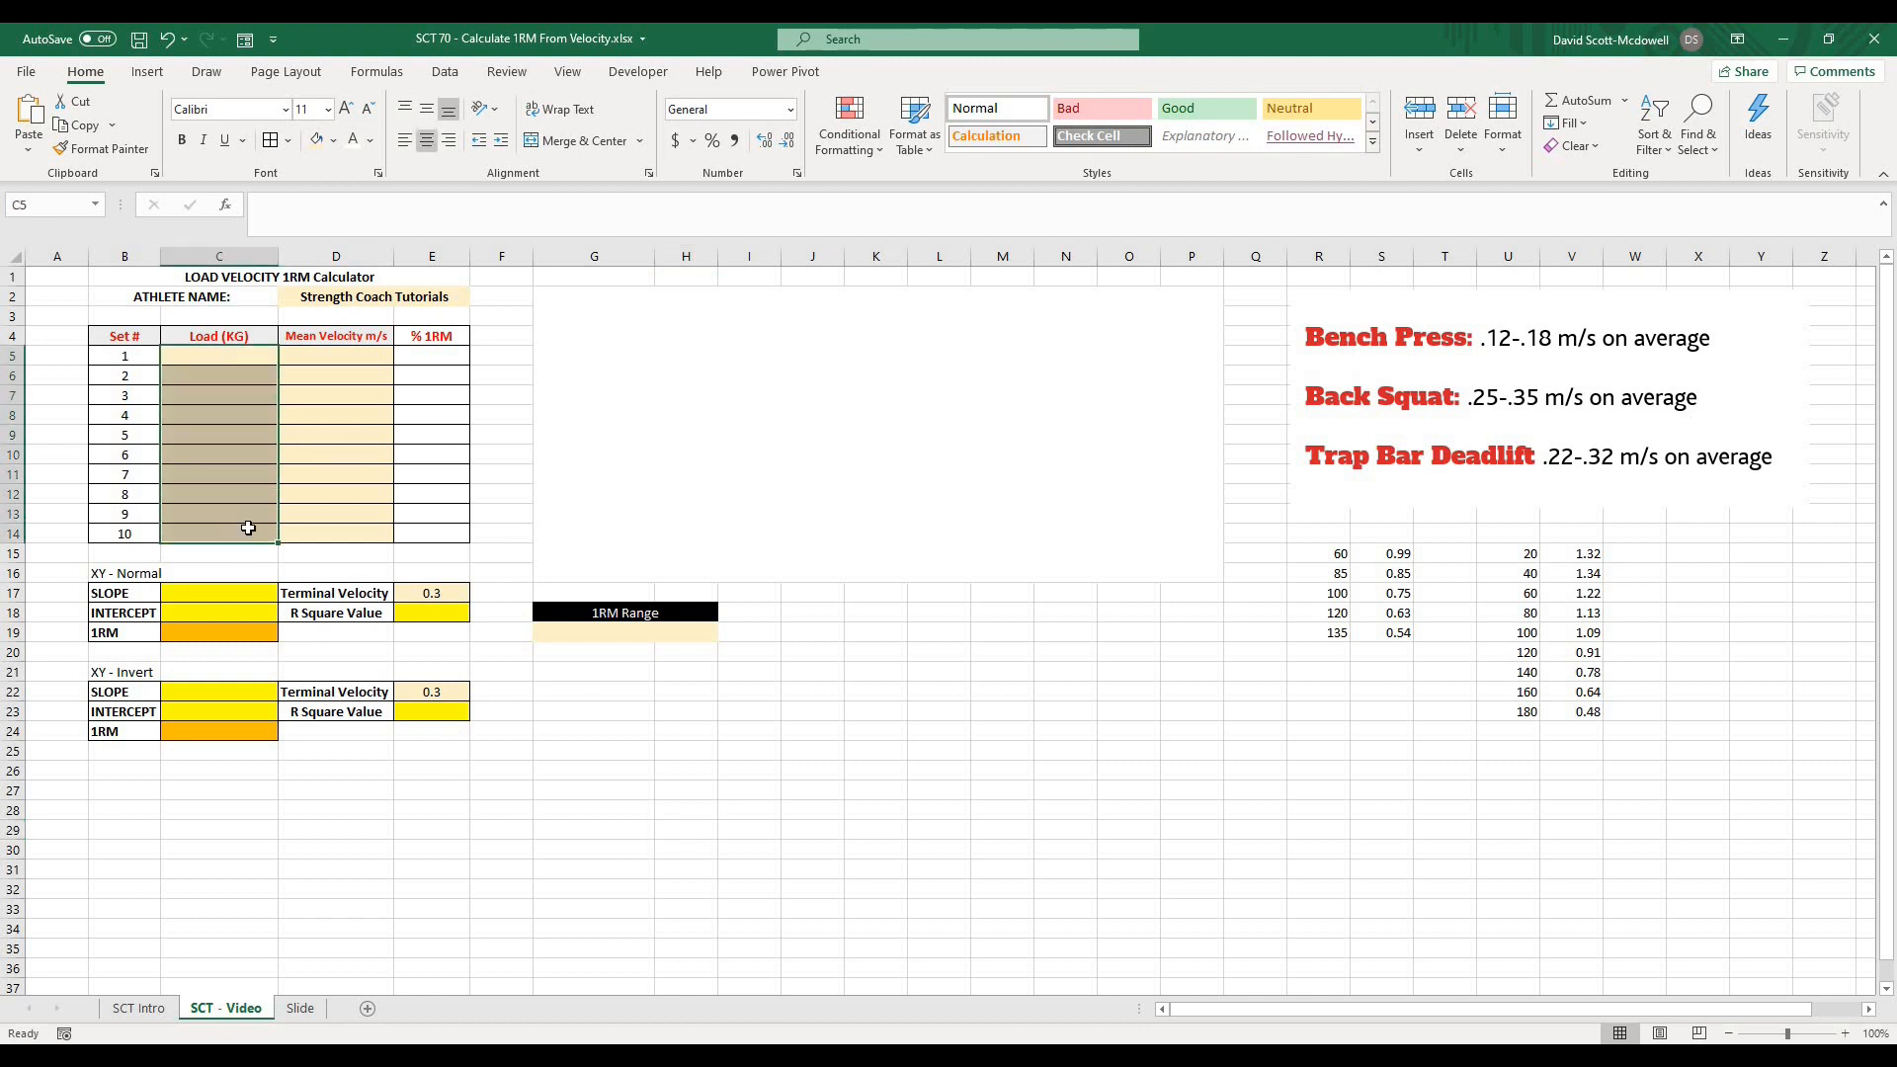
left_click(500, 848)
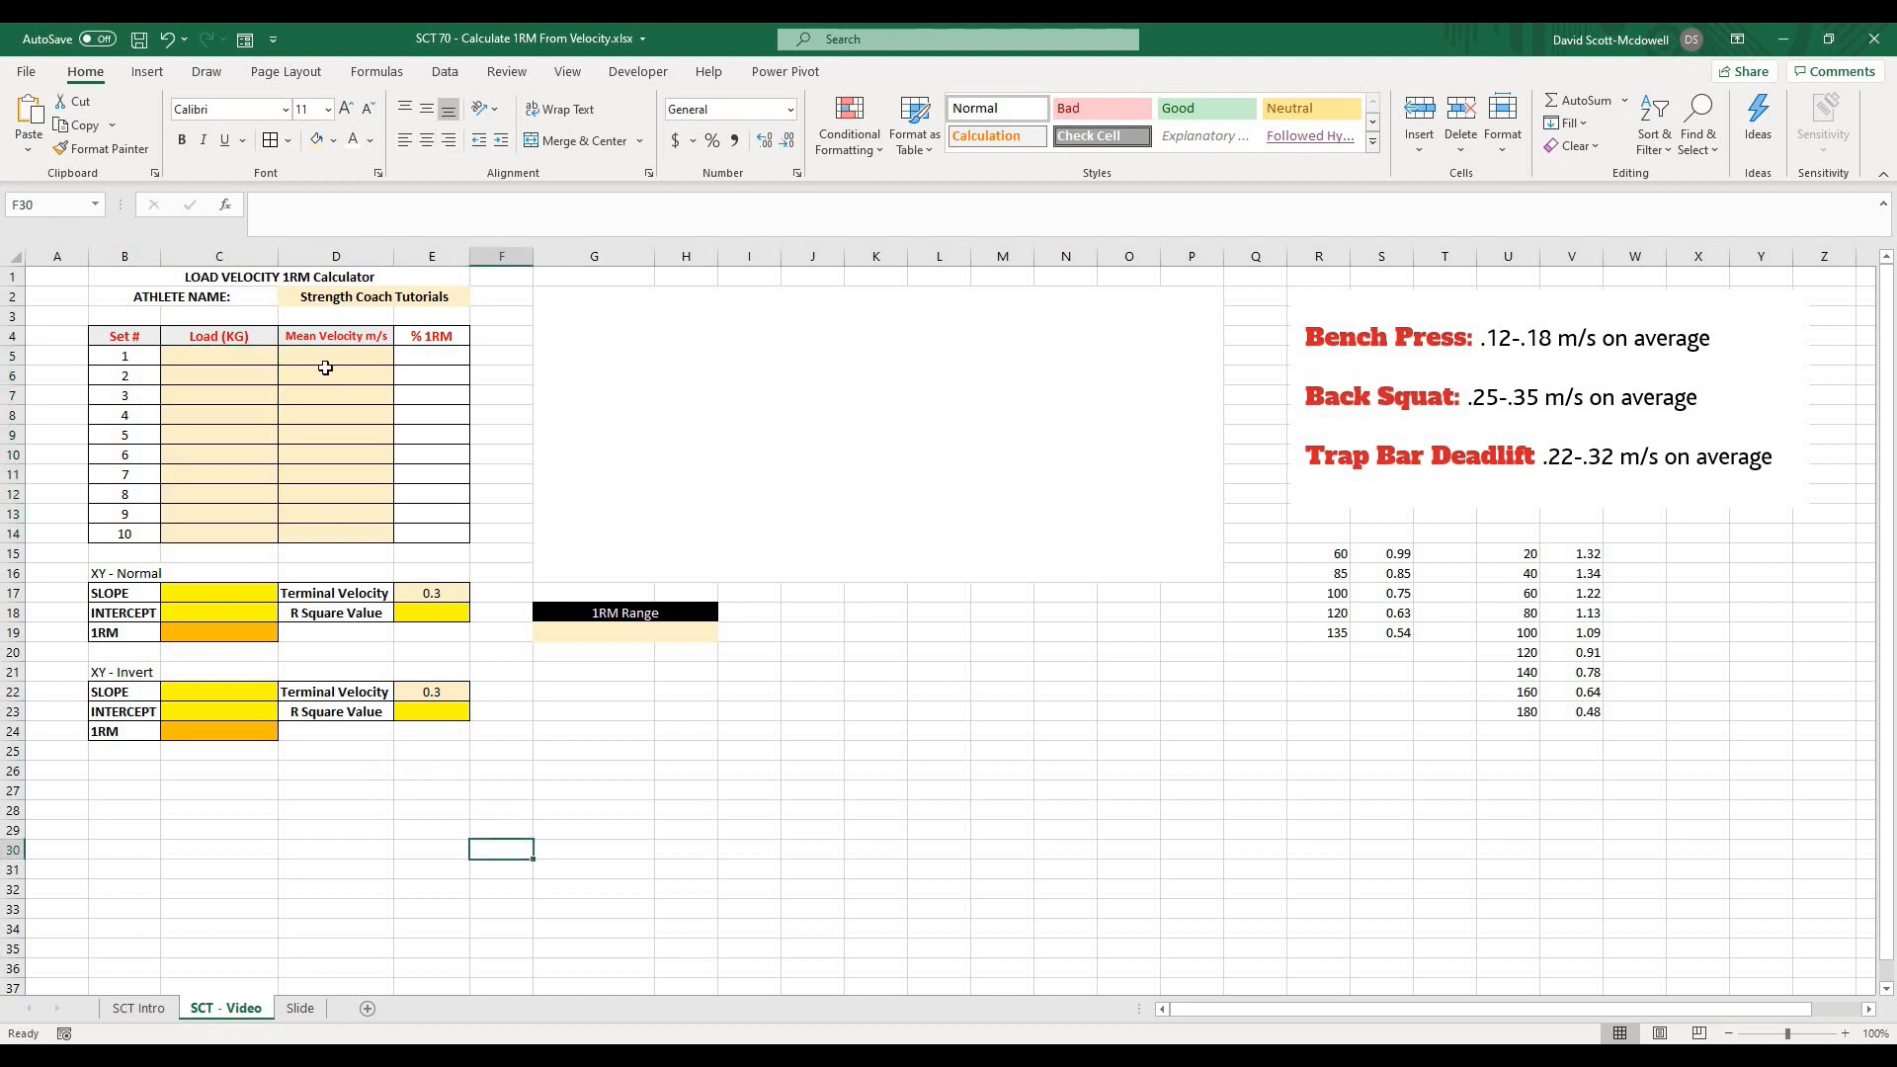
left_click(335, 375)
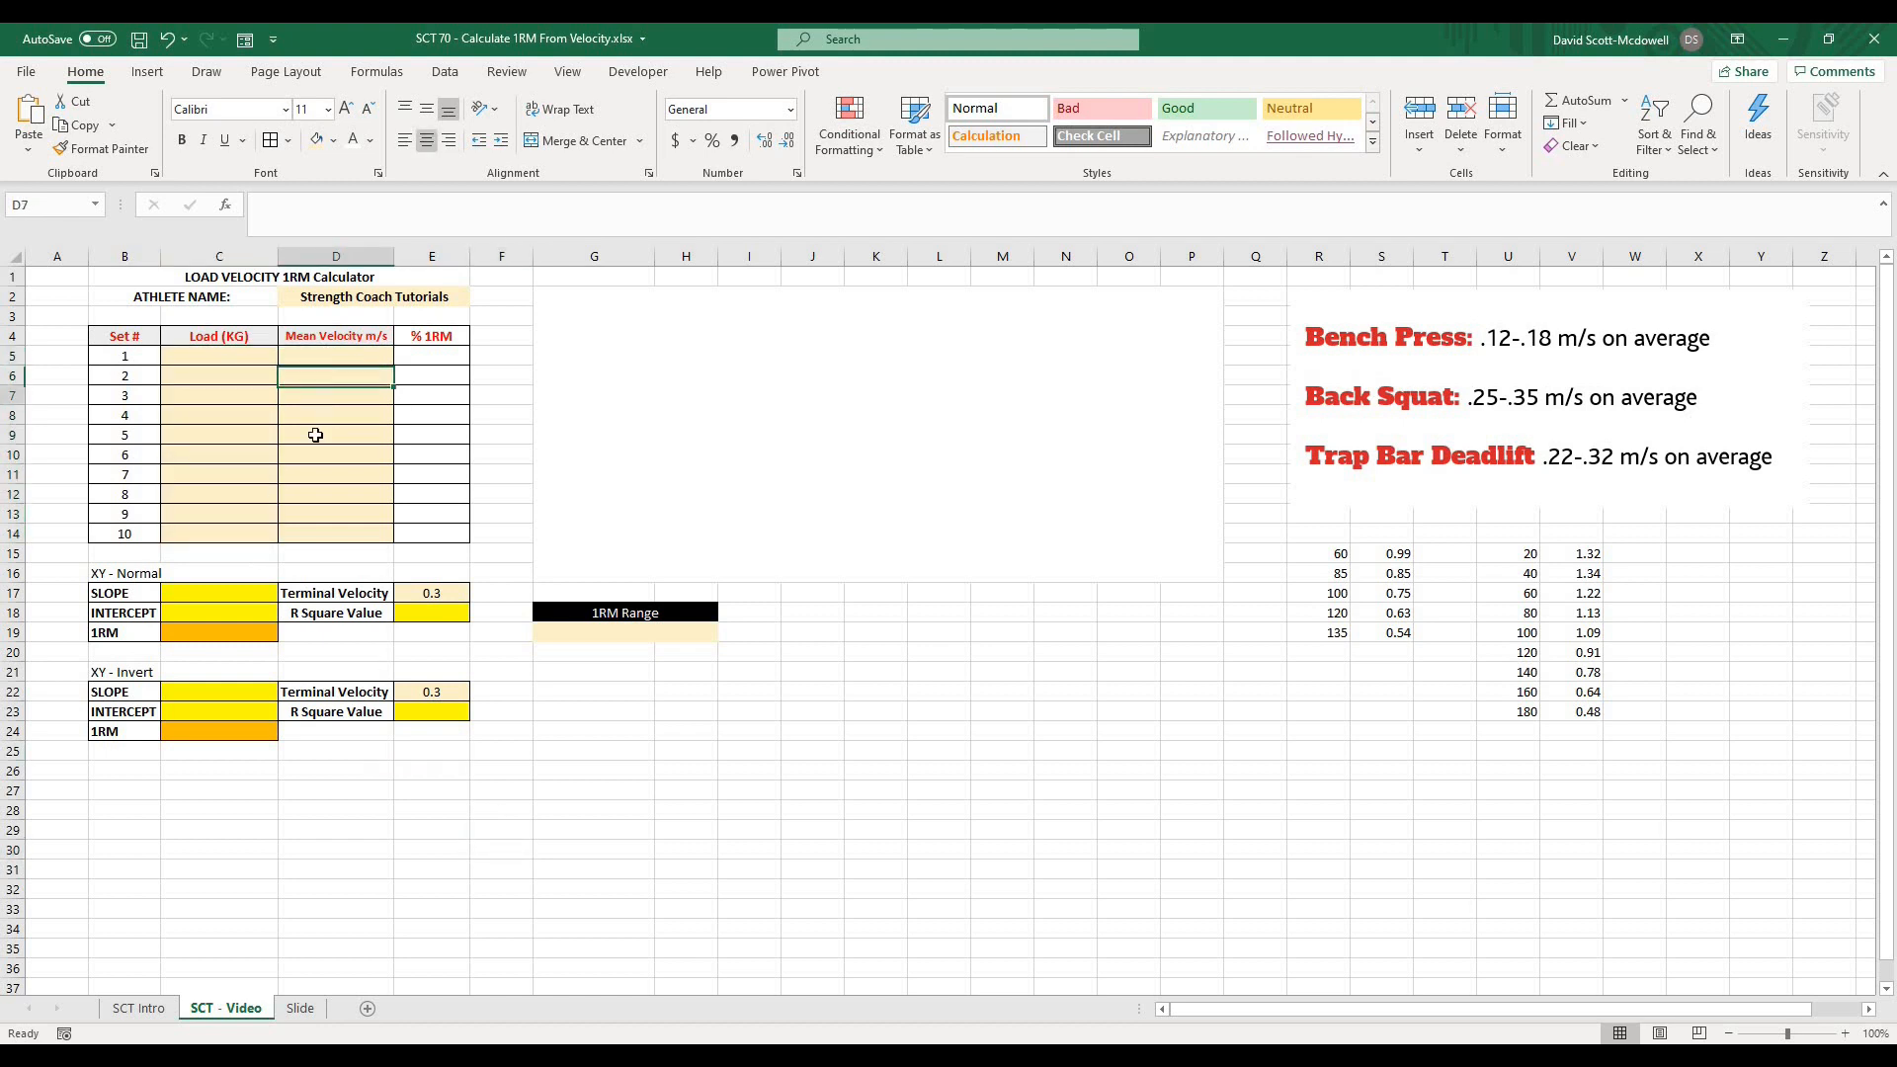
left_click(686, 751)
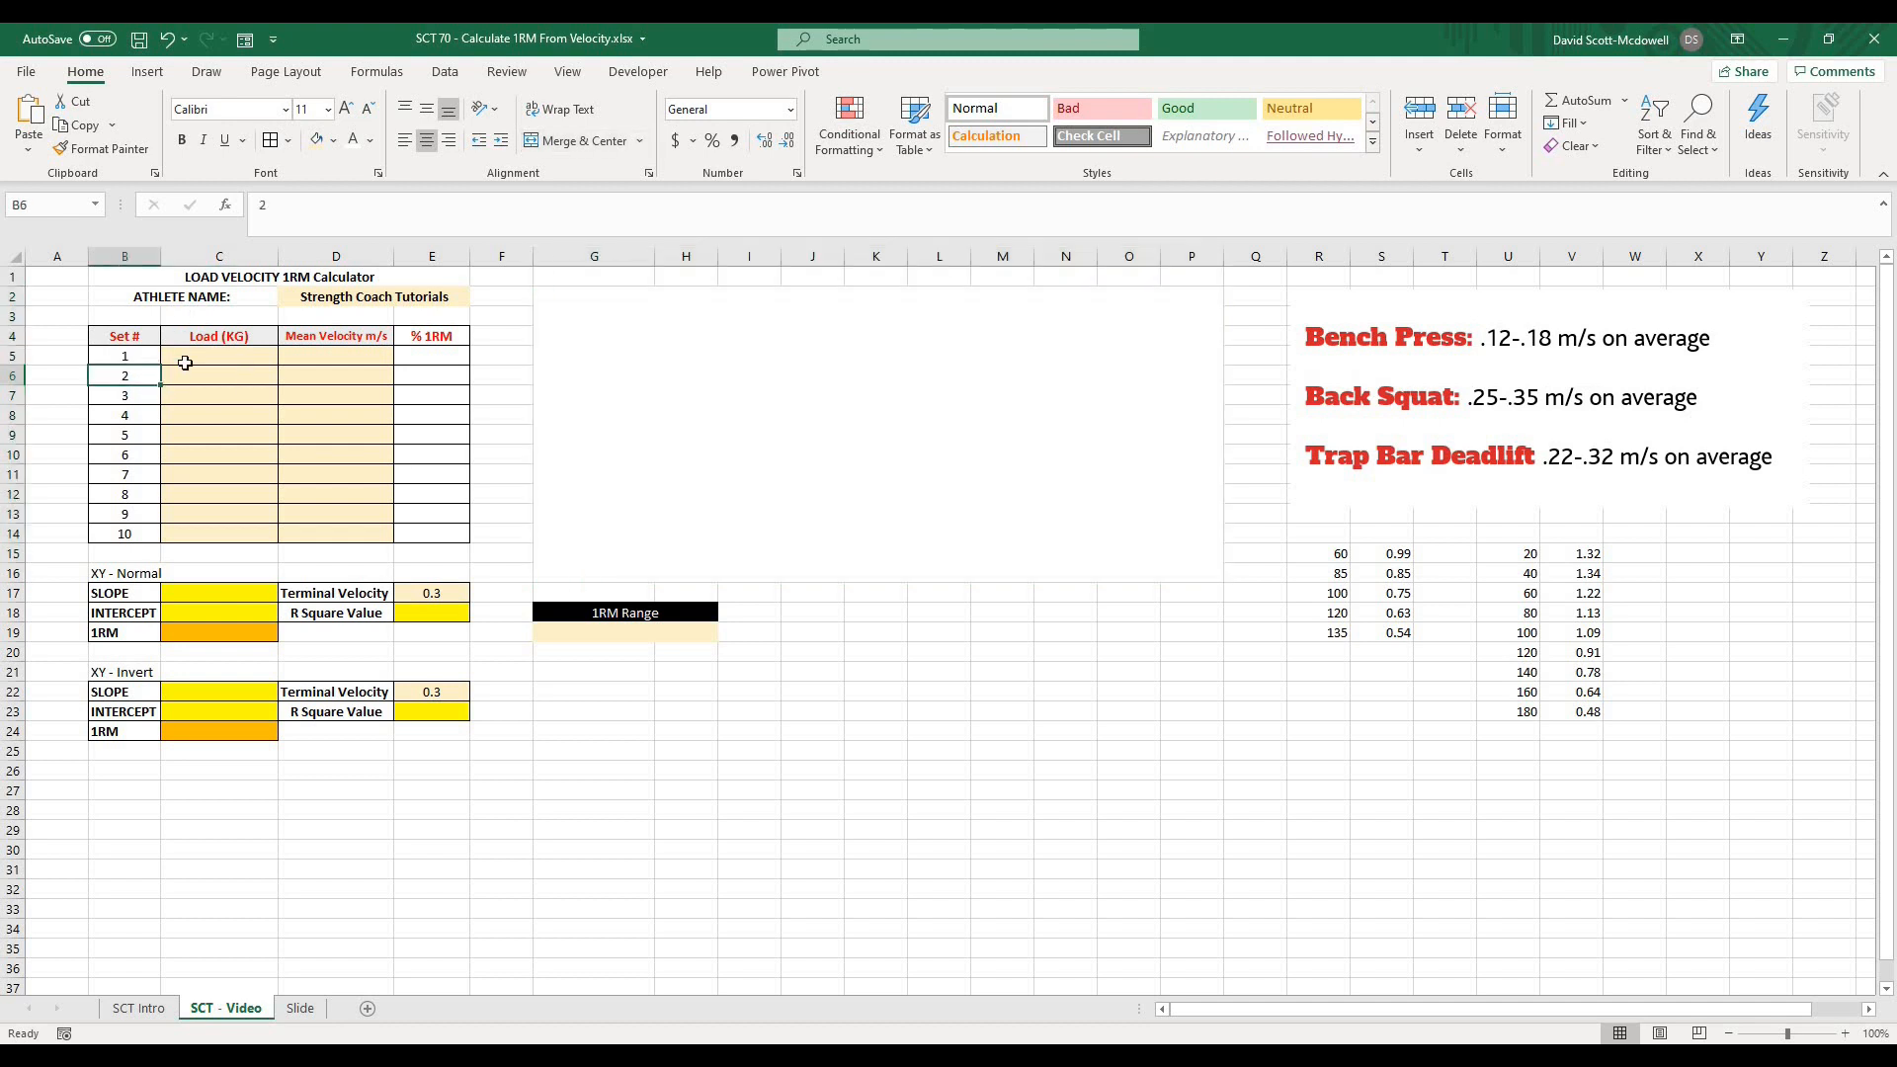
left_click(220, 356)
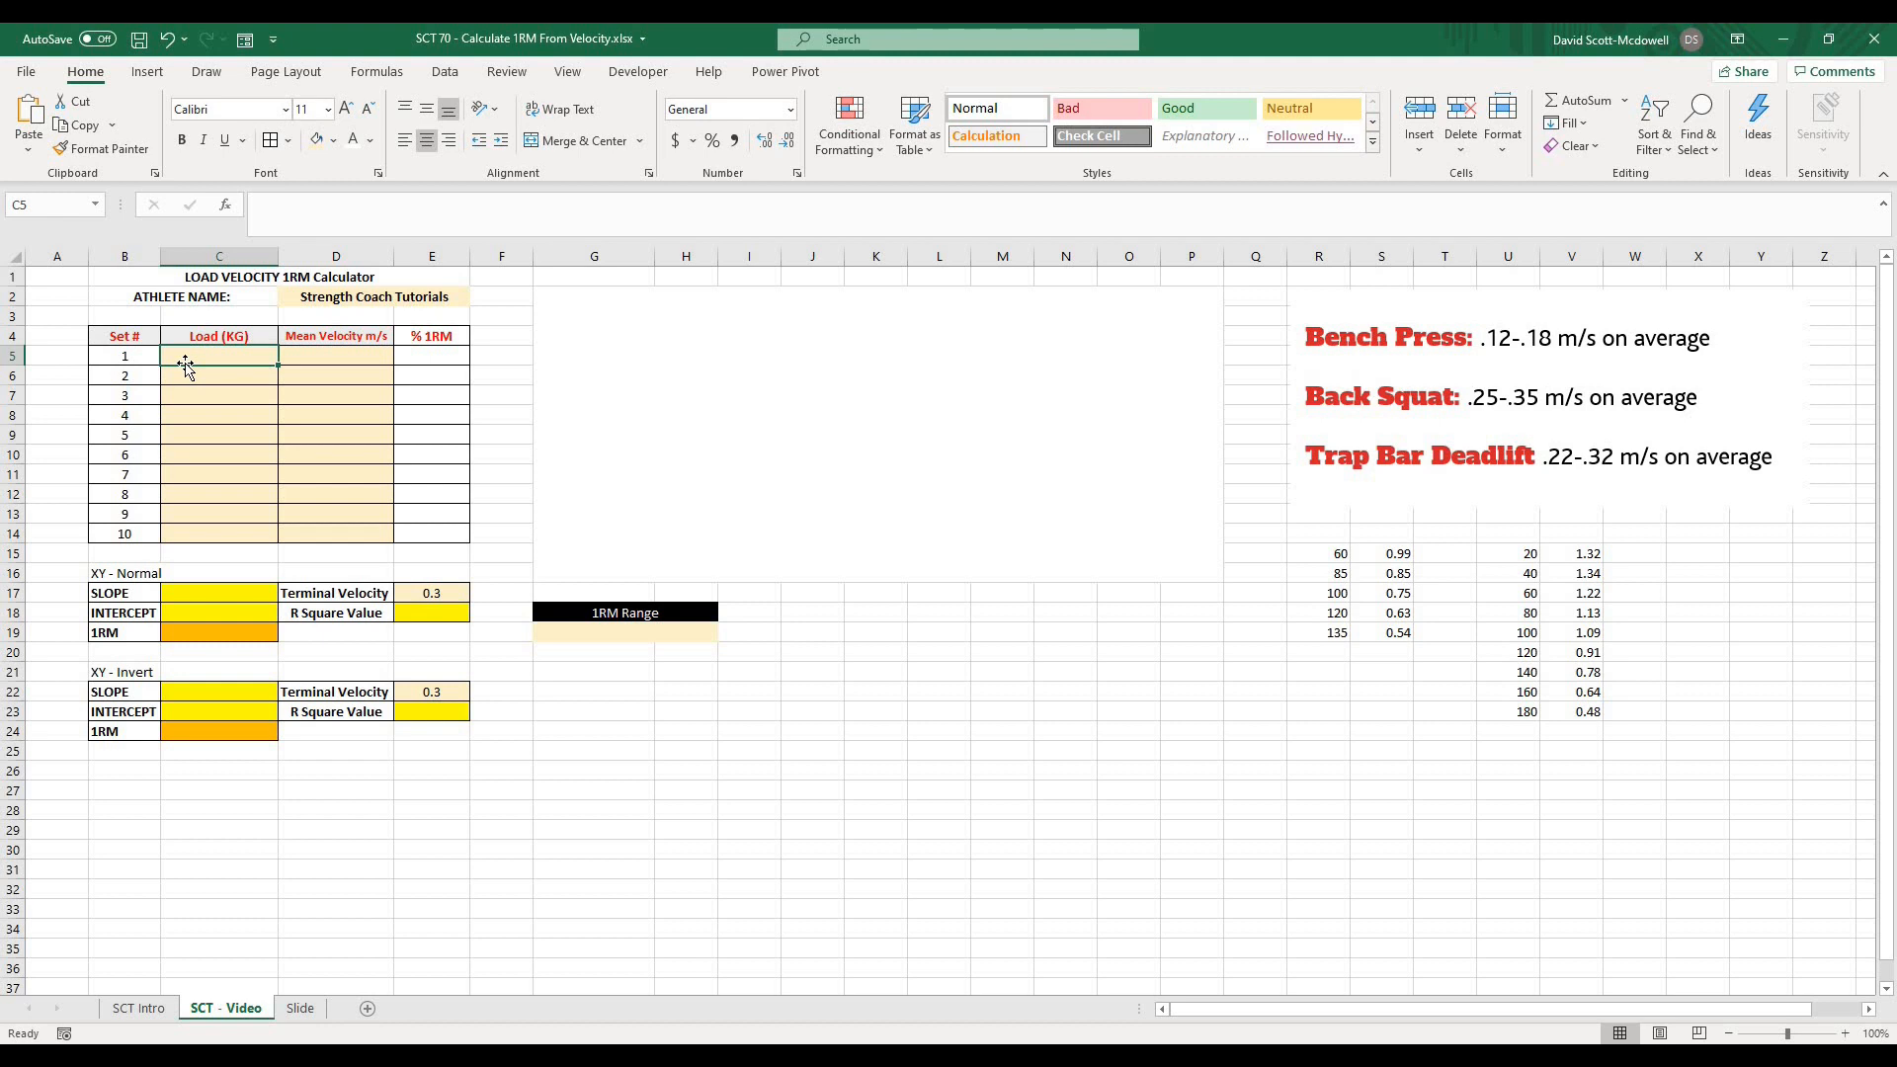
left_click(336, 356)
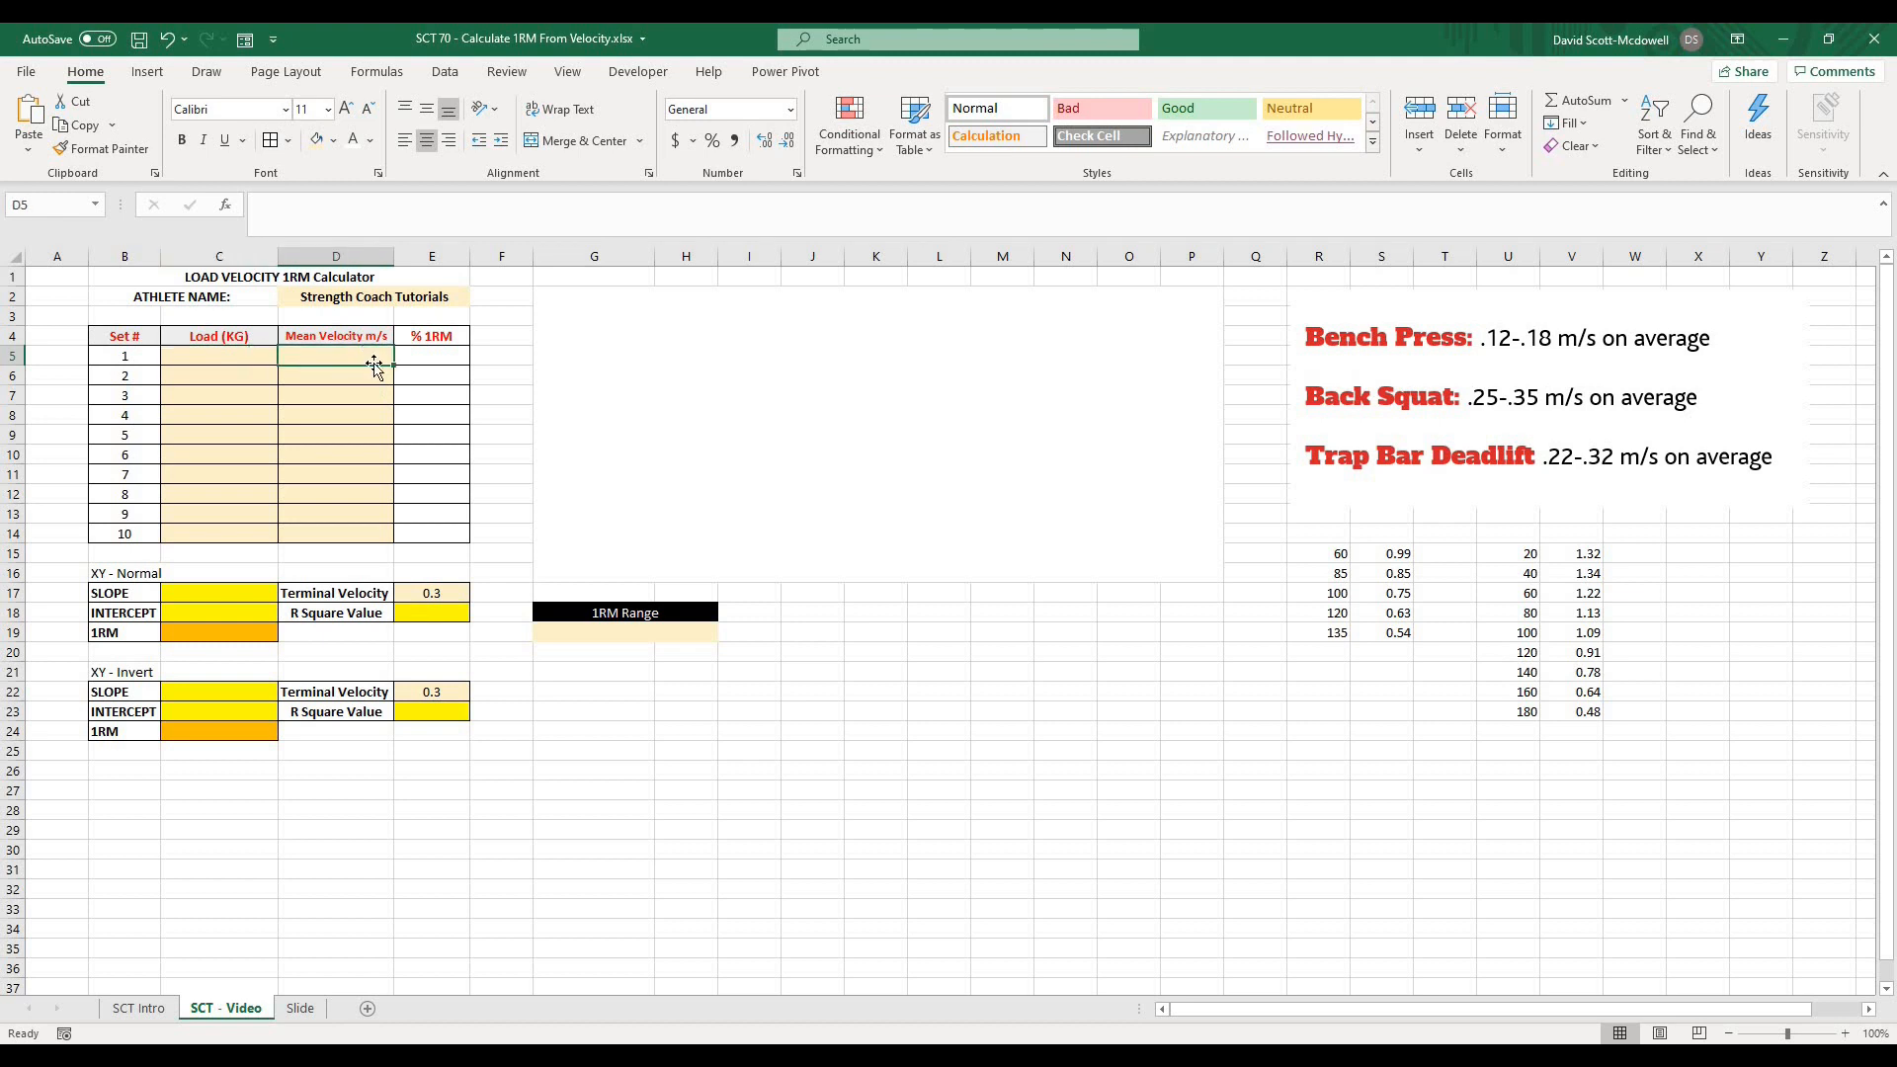
mouse_move(628, 369)
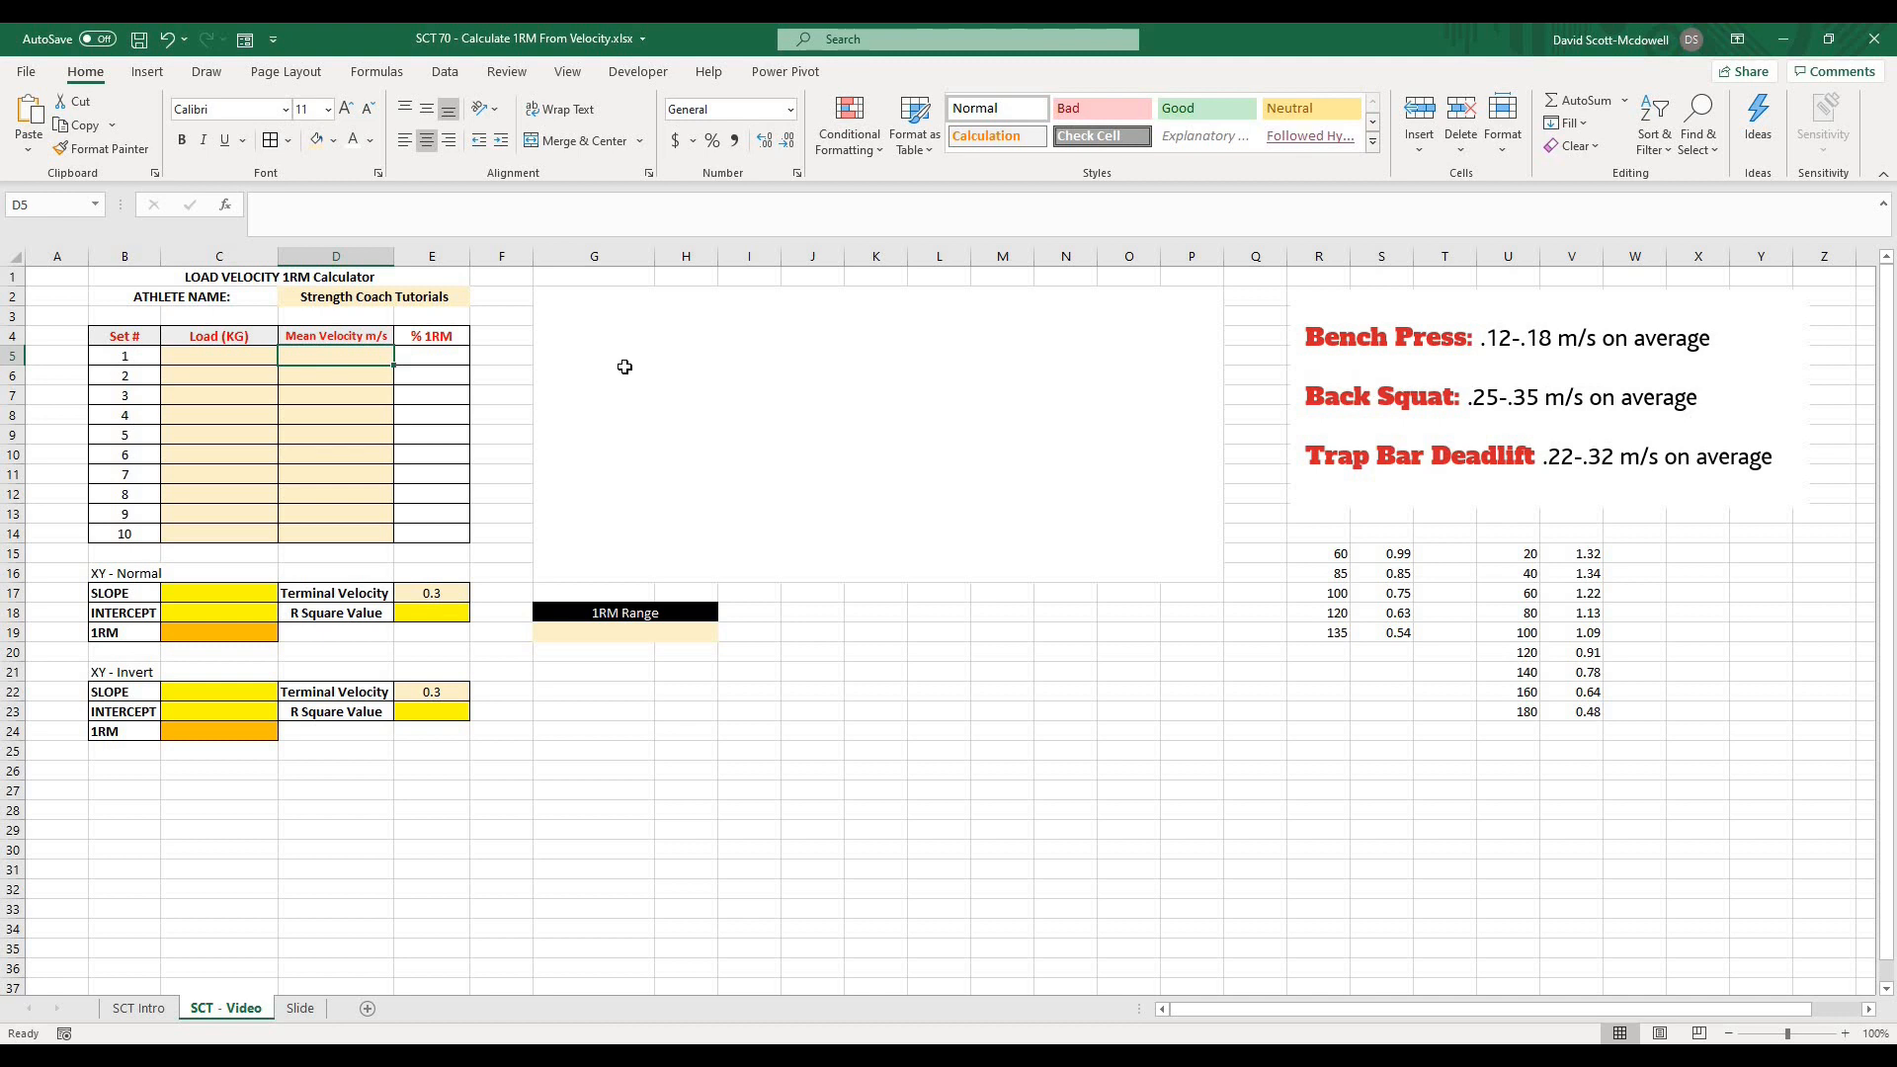
mouse_move(537, 316)
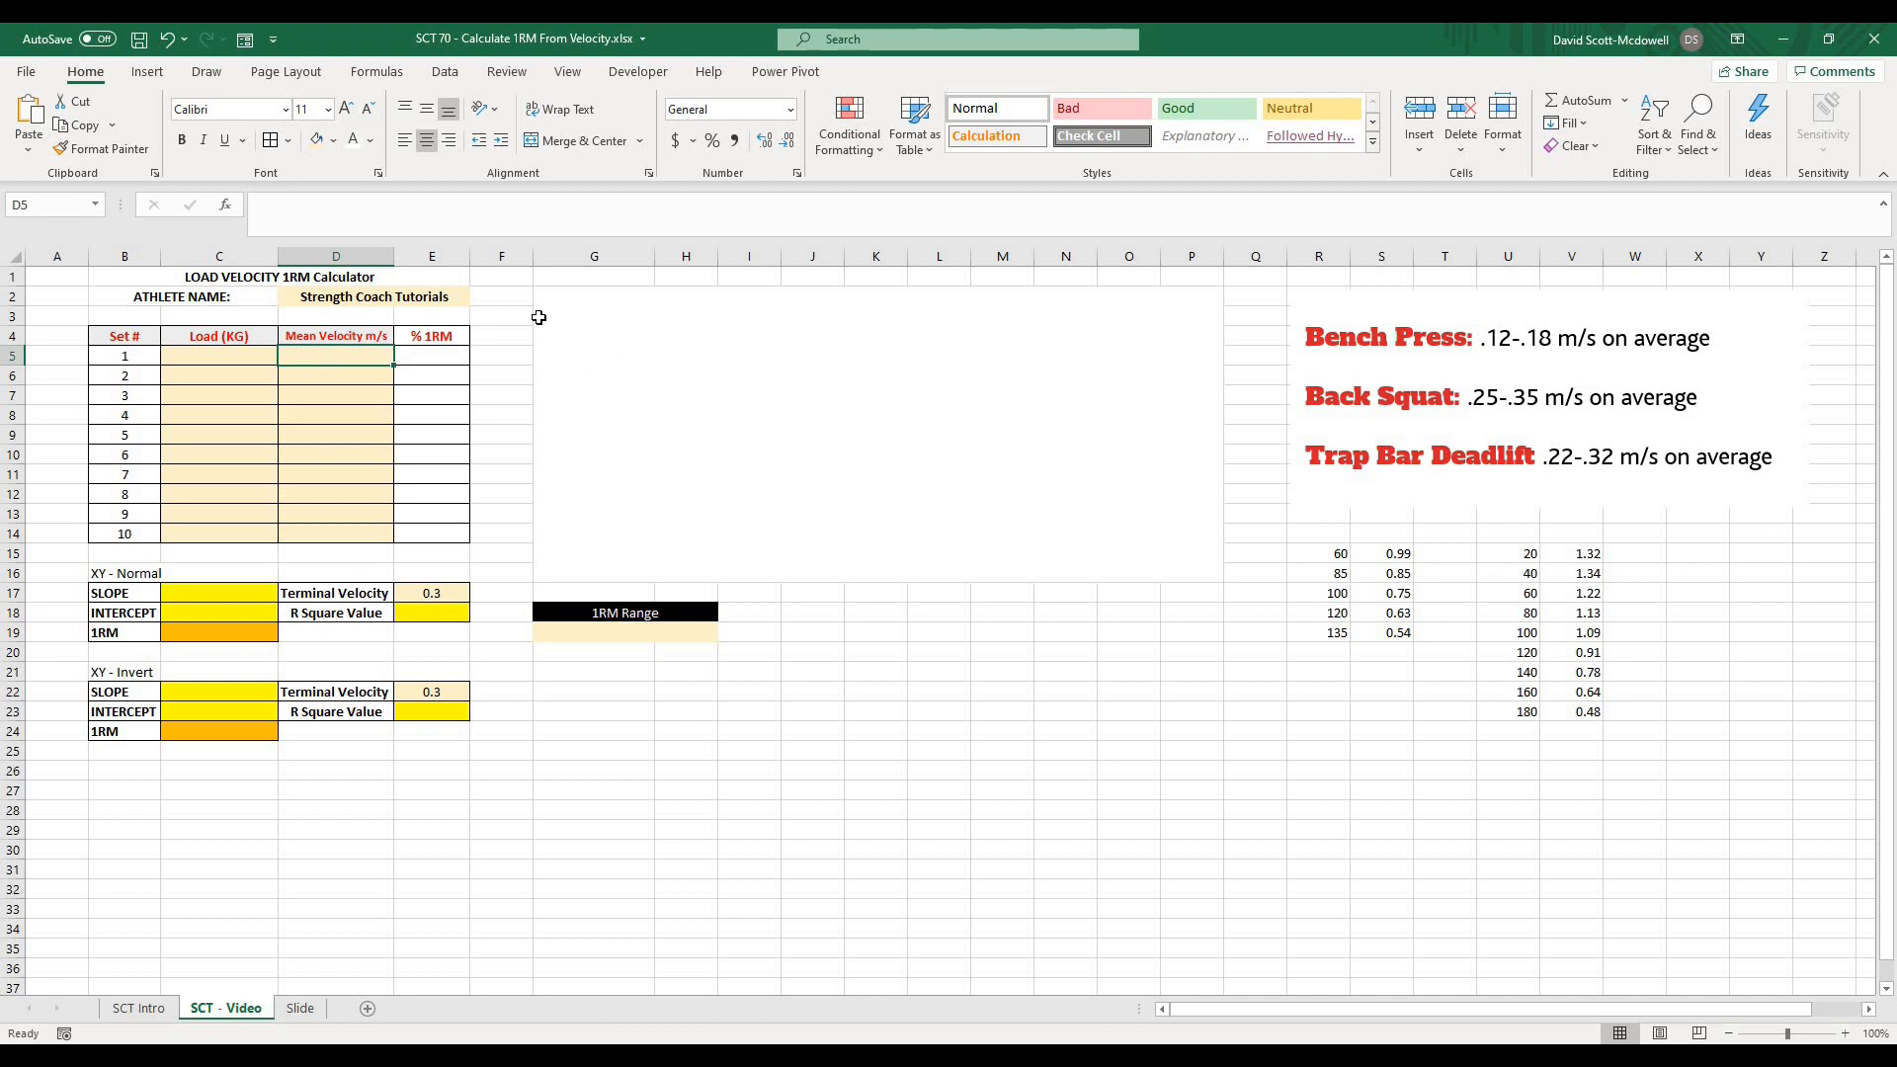
mouse_move(739, 451)
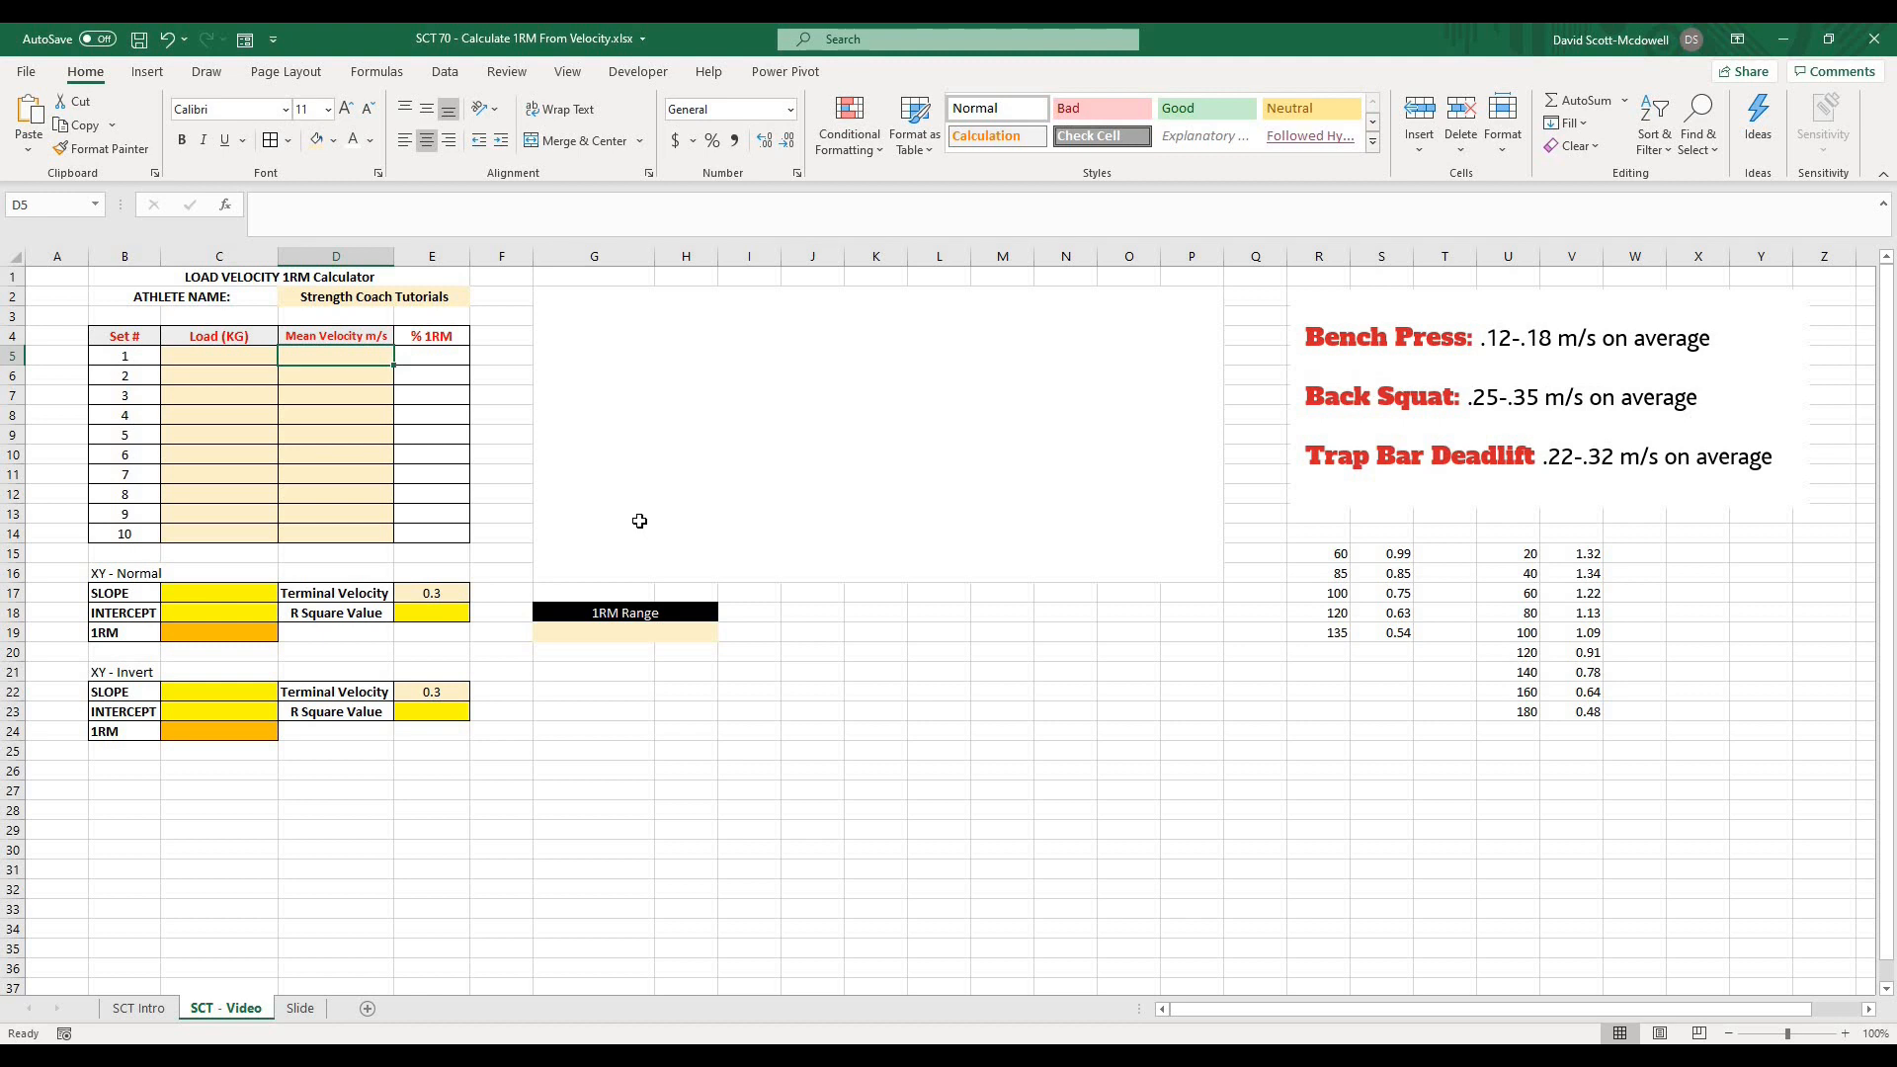
mouse_move(569, 735)
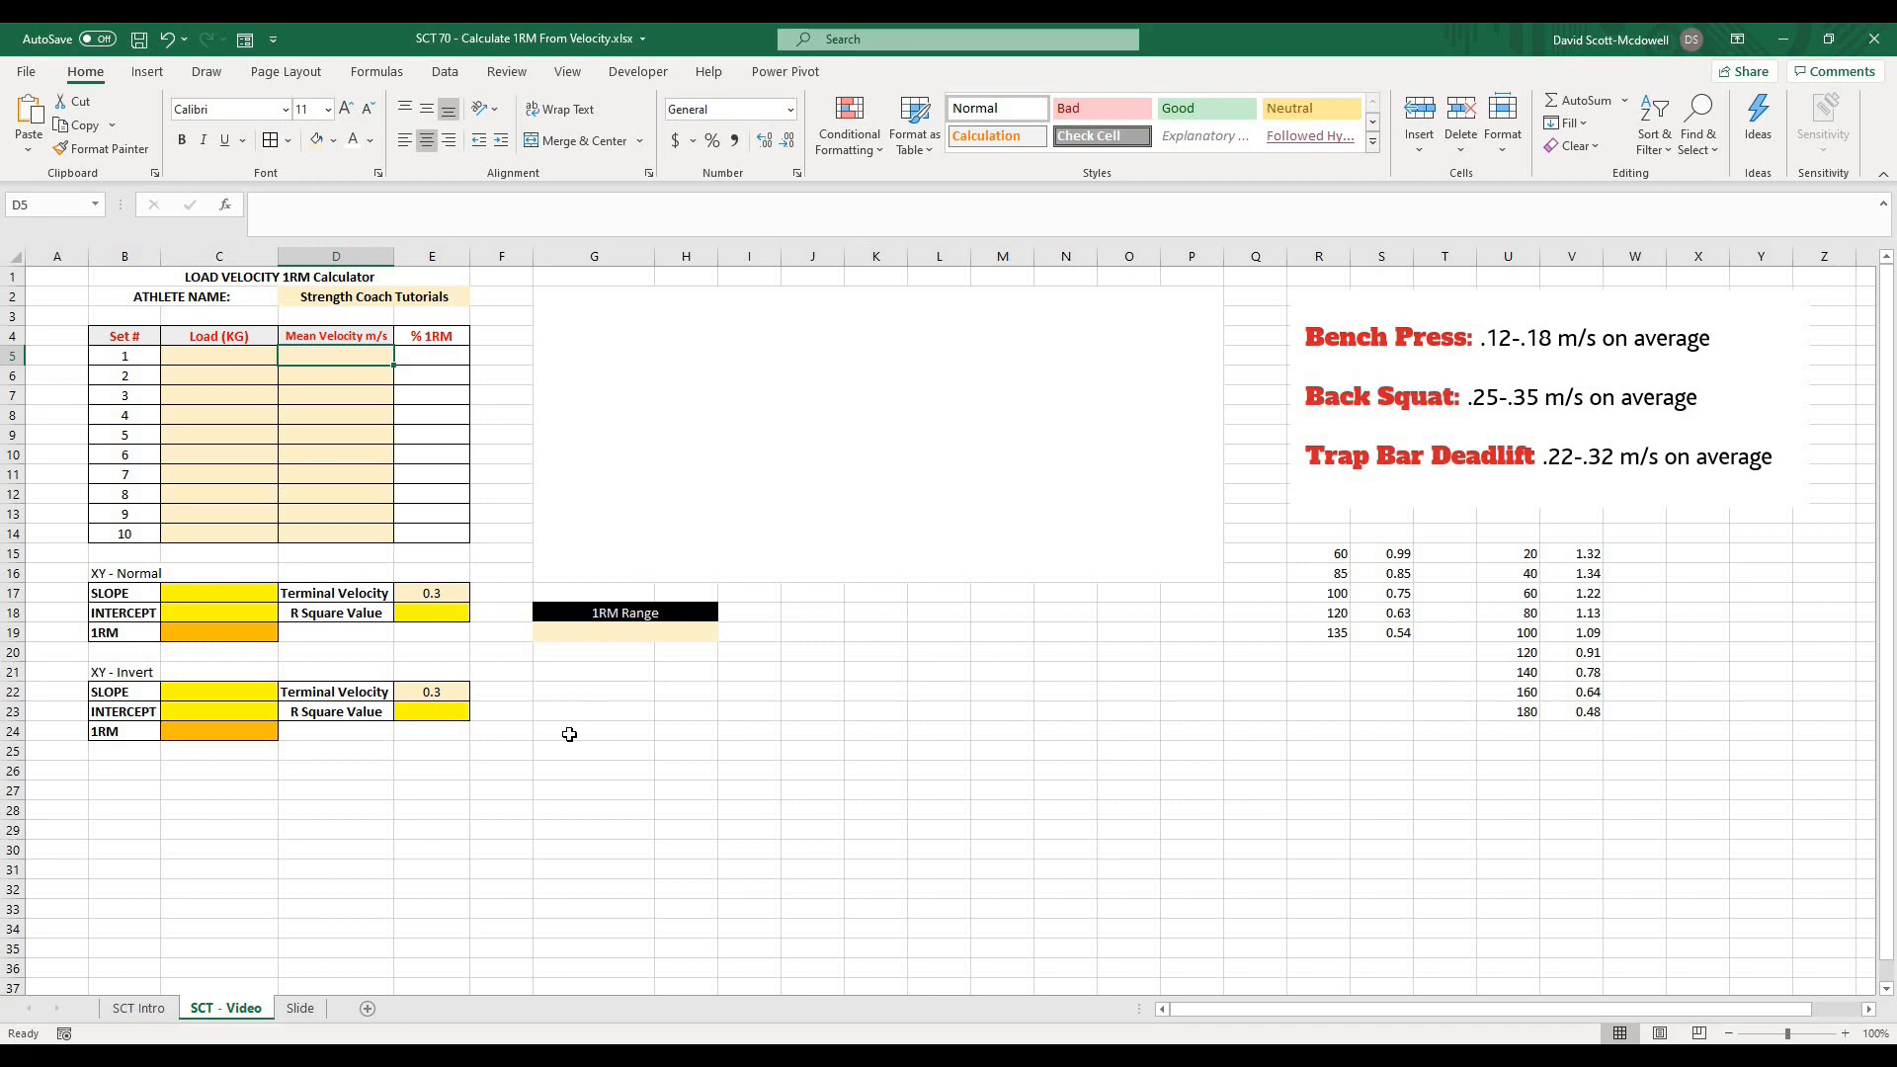
left_click(593, 732)
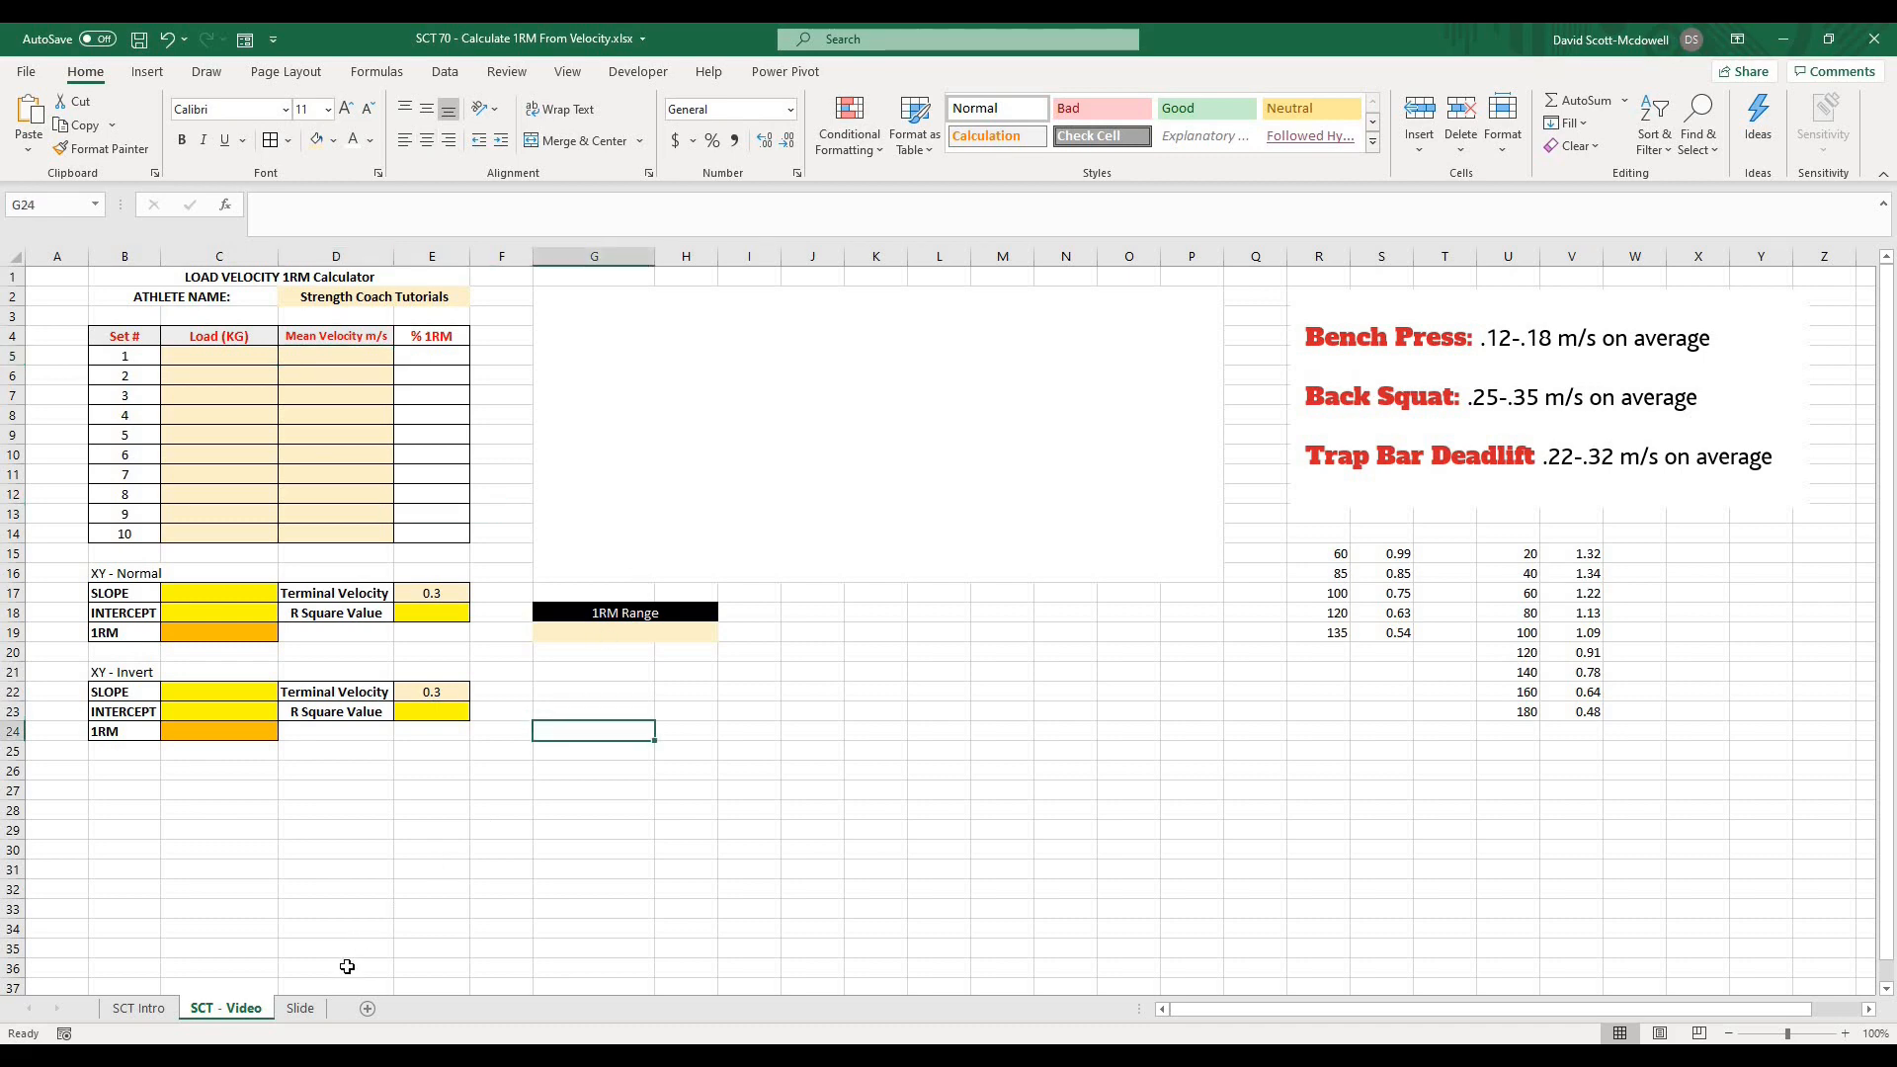
- Switch to the Slide sheet and glance over its contents
left_click(298, 1007)
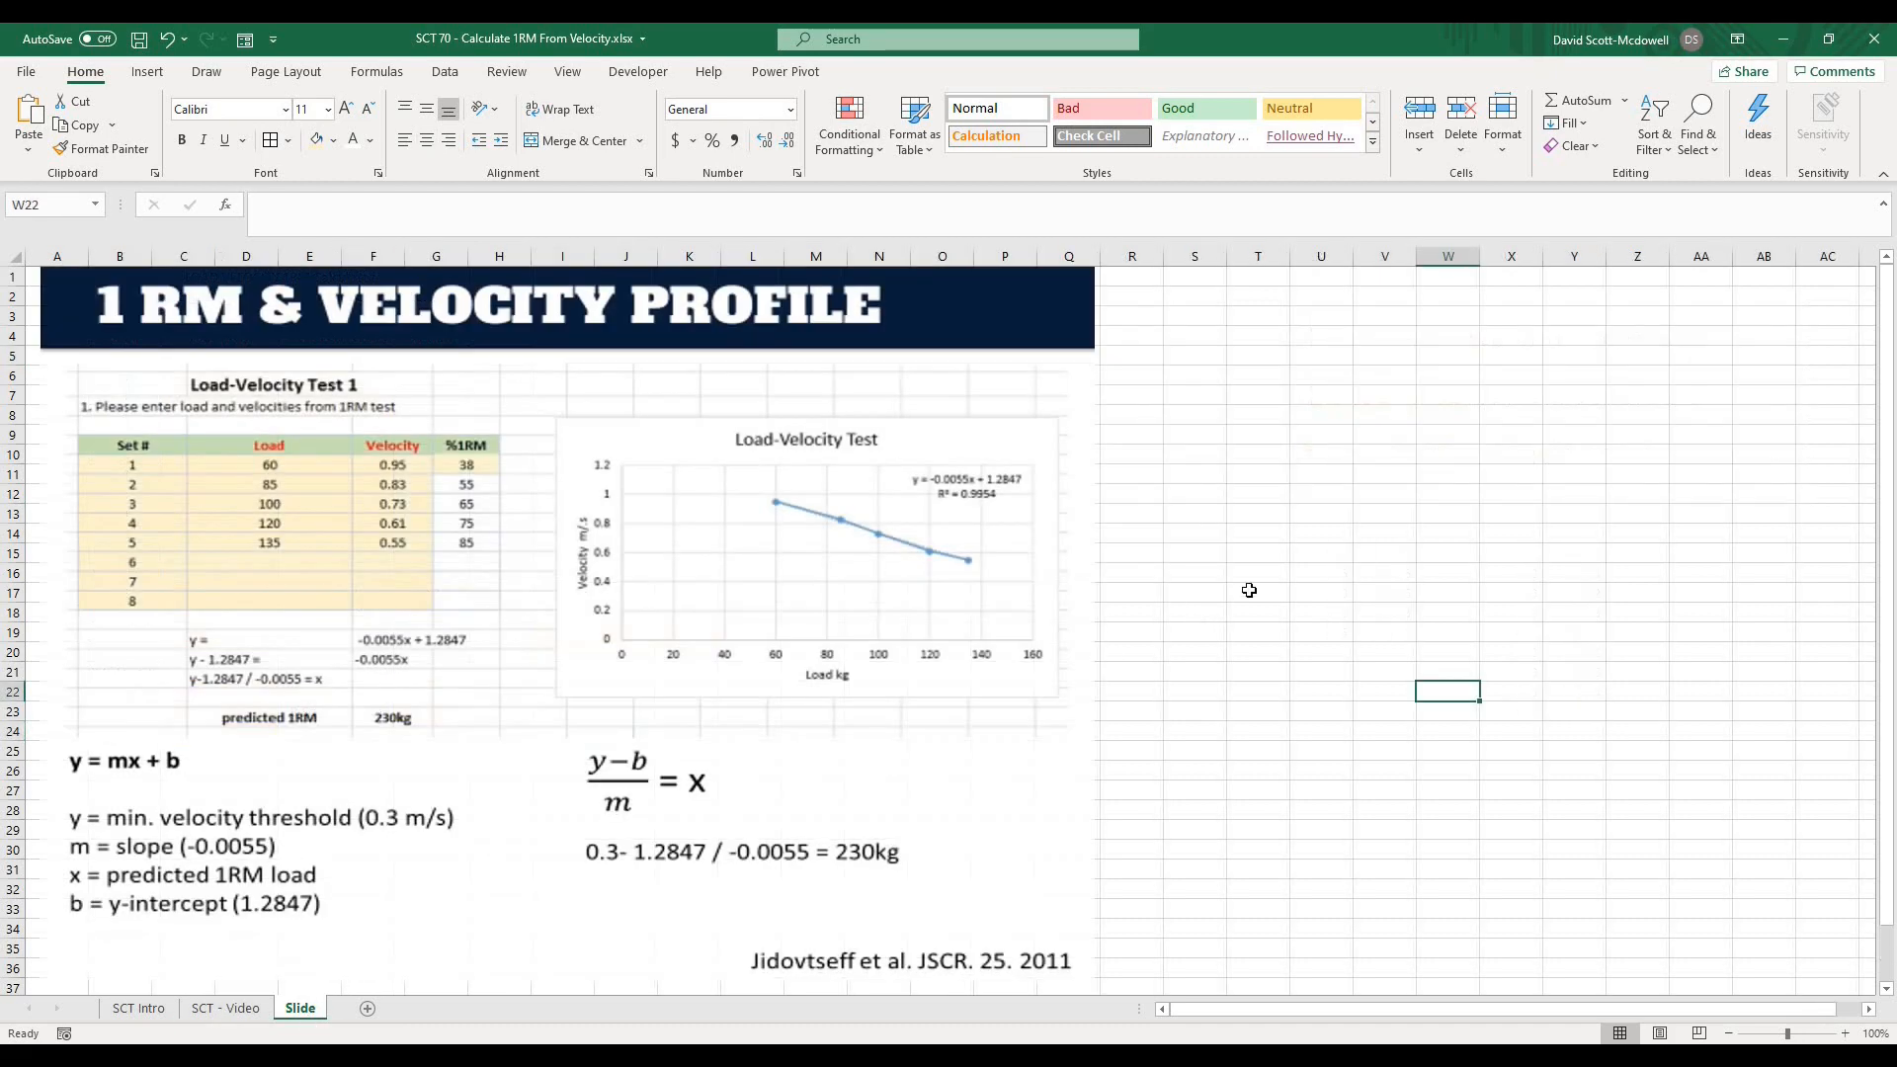
left_click(1259, 571)
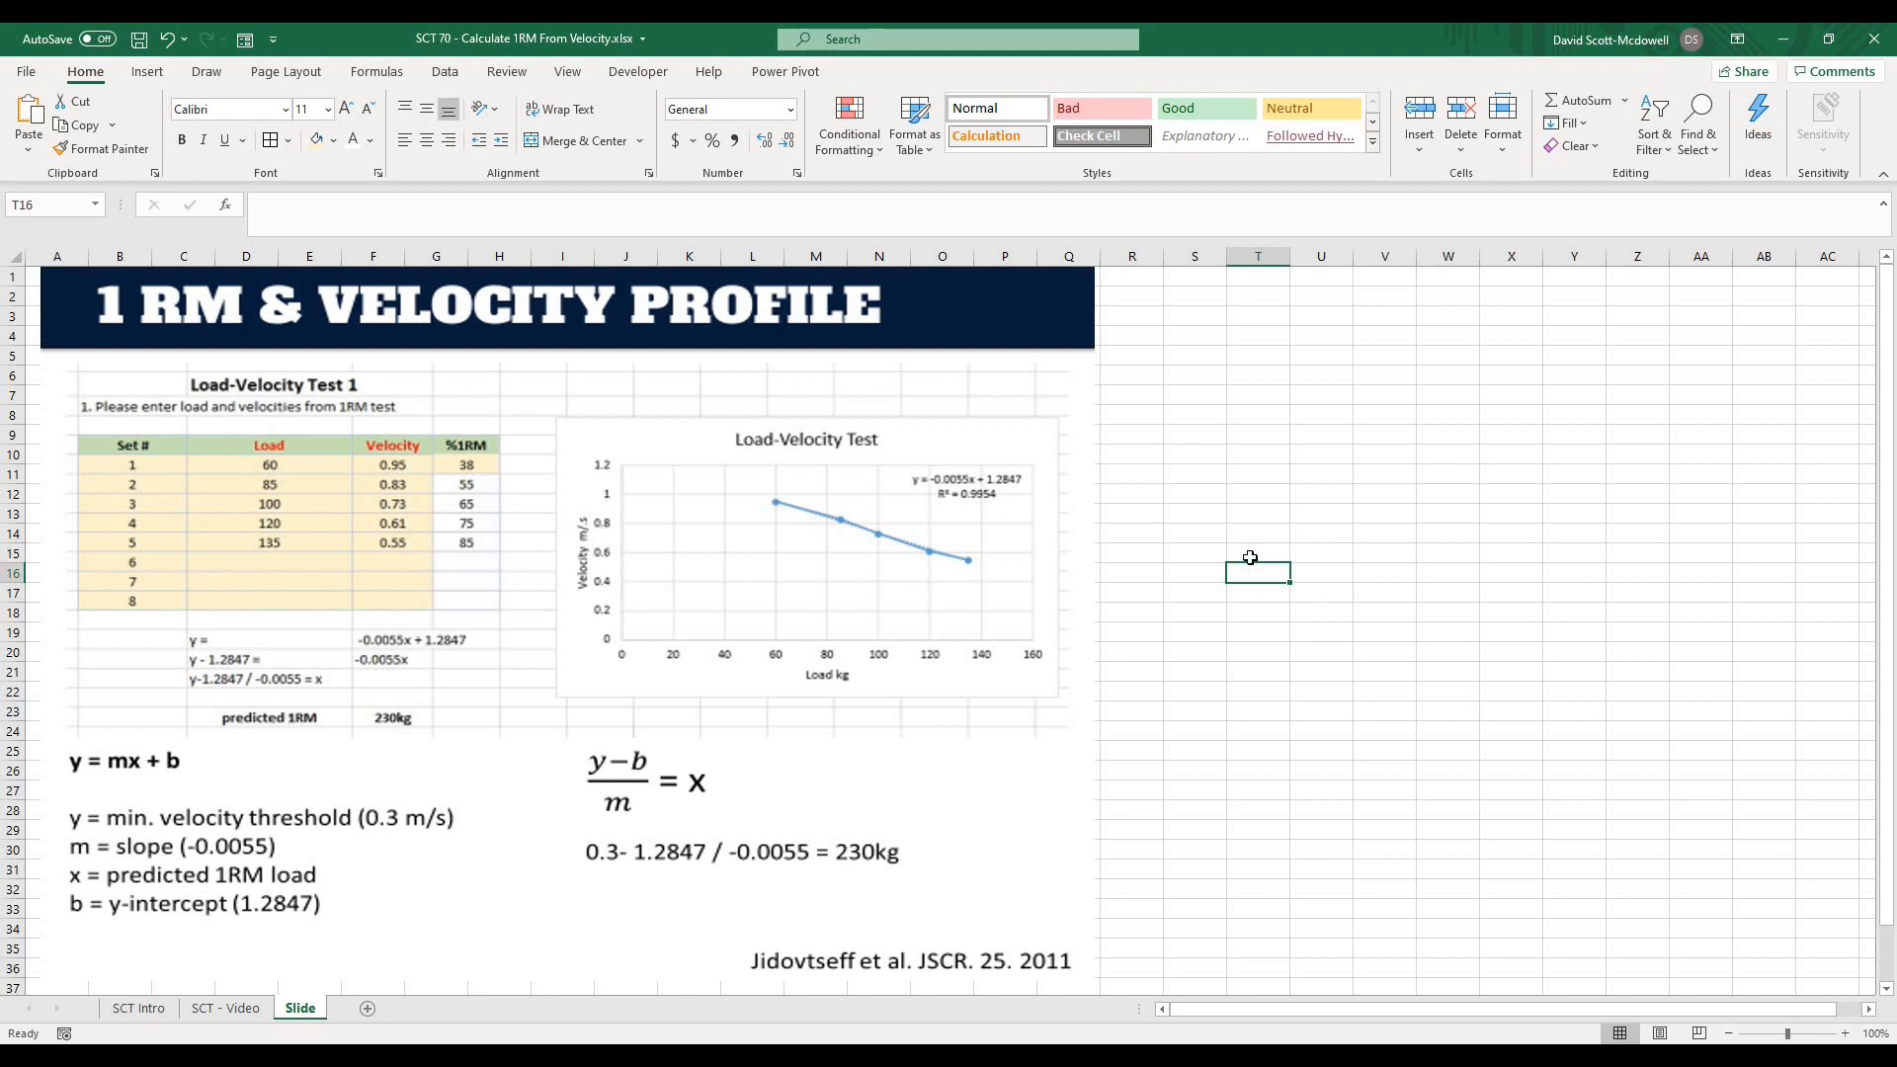
mouse_move(1166, 494)
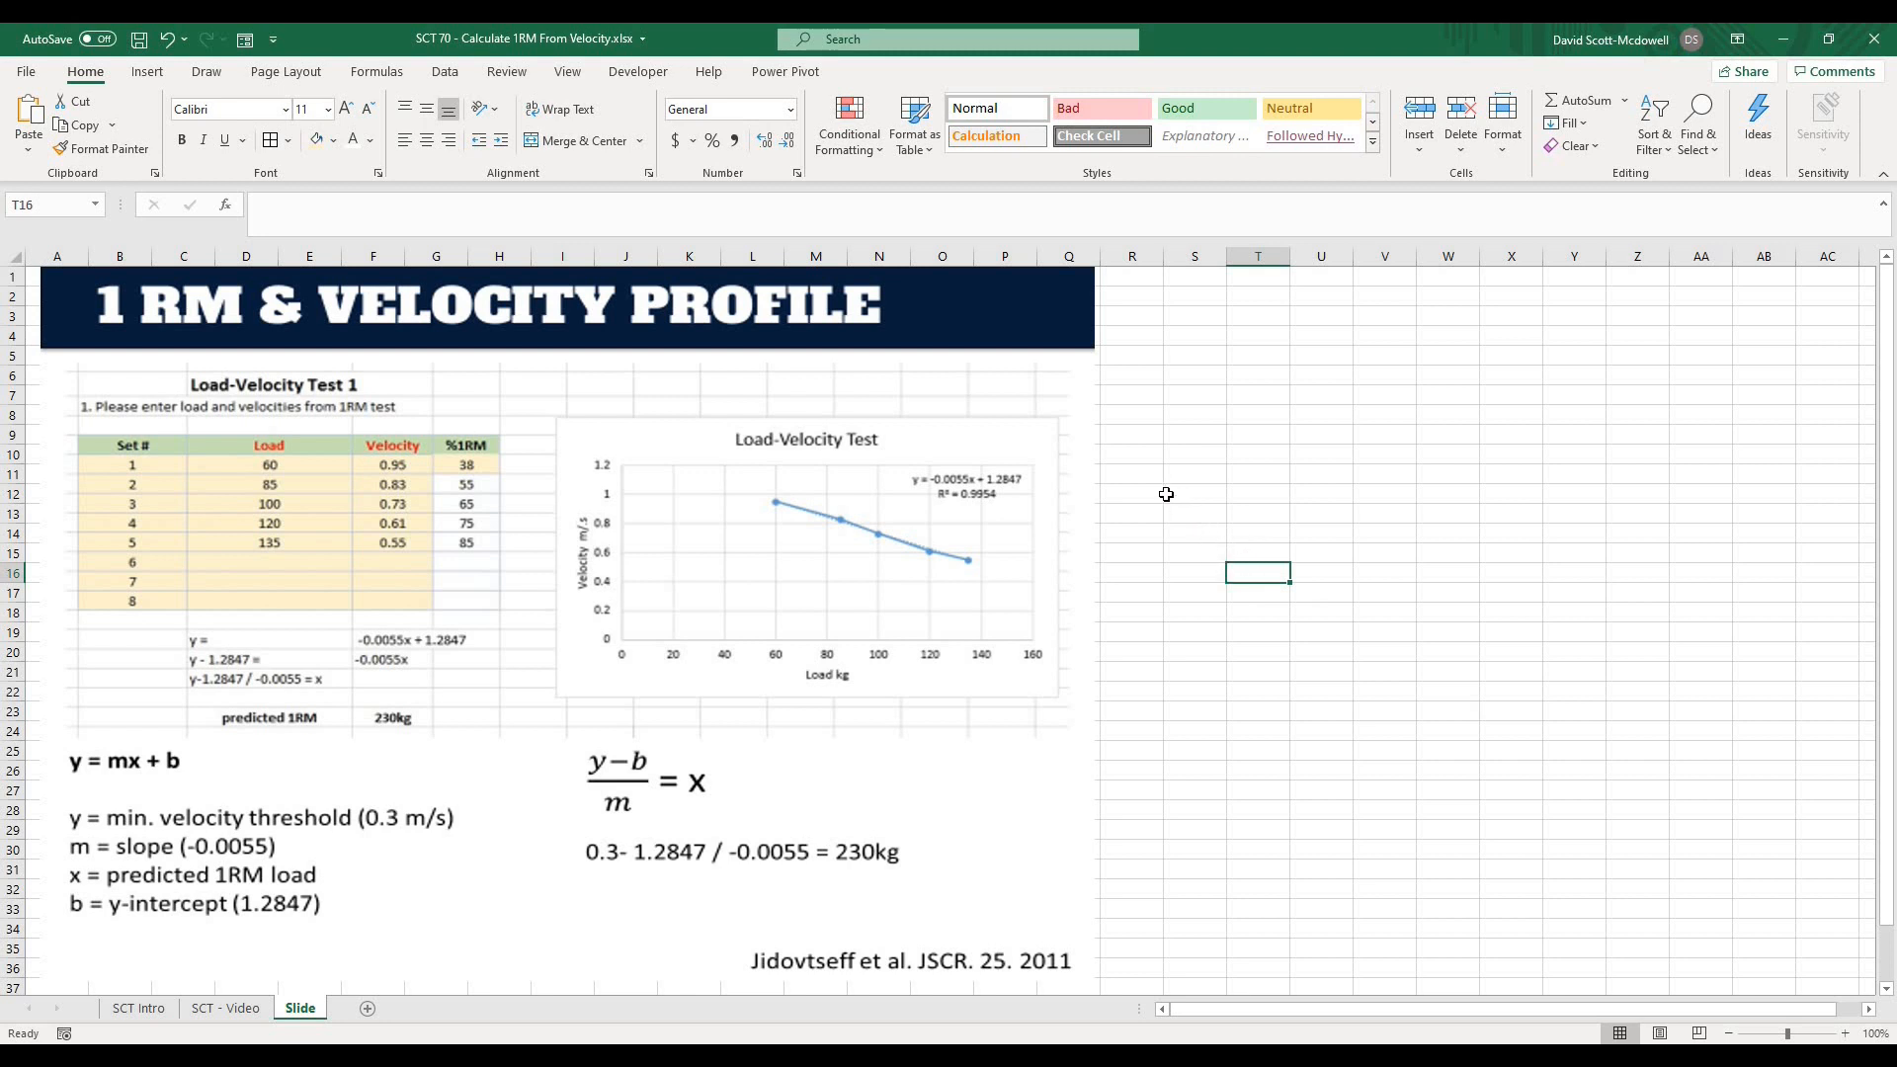
left_click(1194, 513)
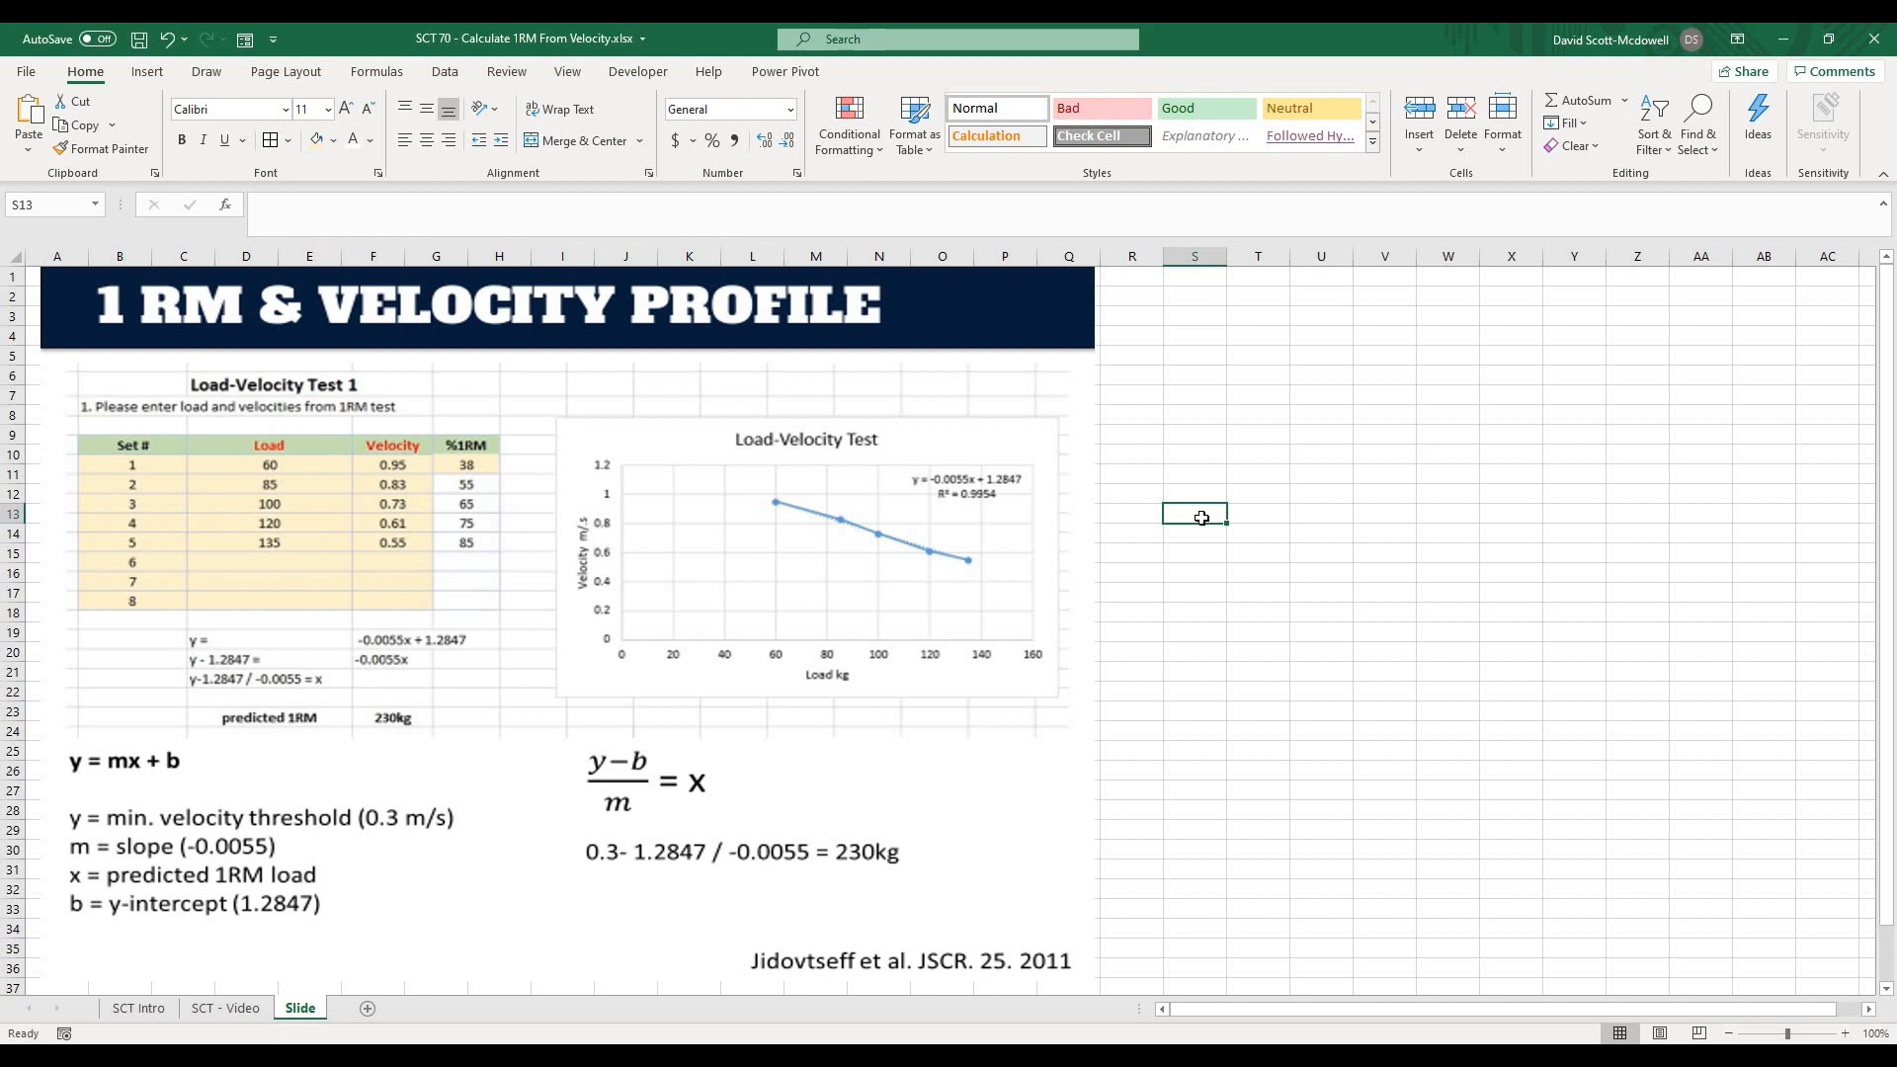
mouse_move(925, 508)
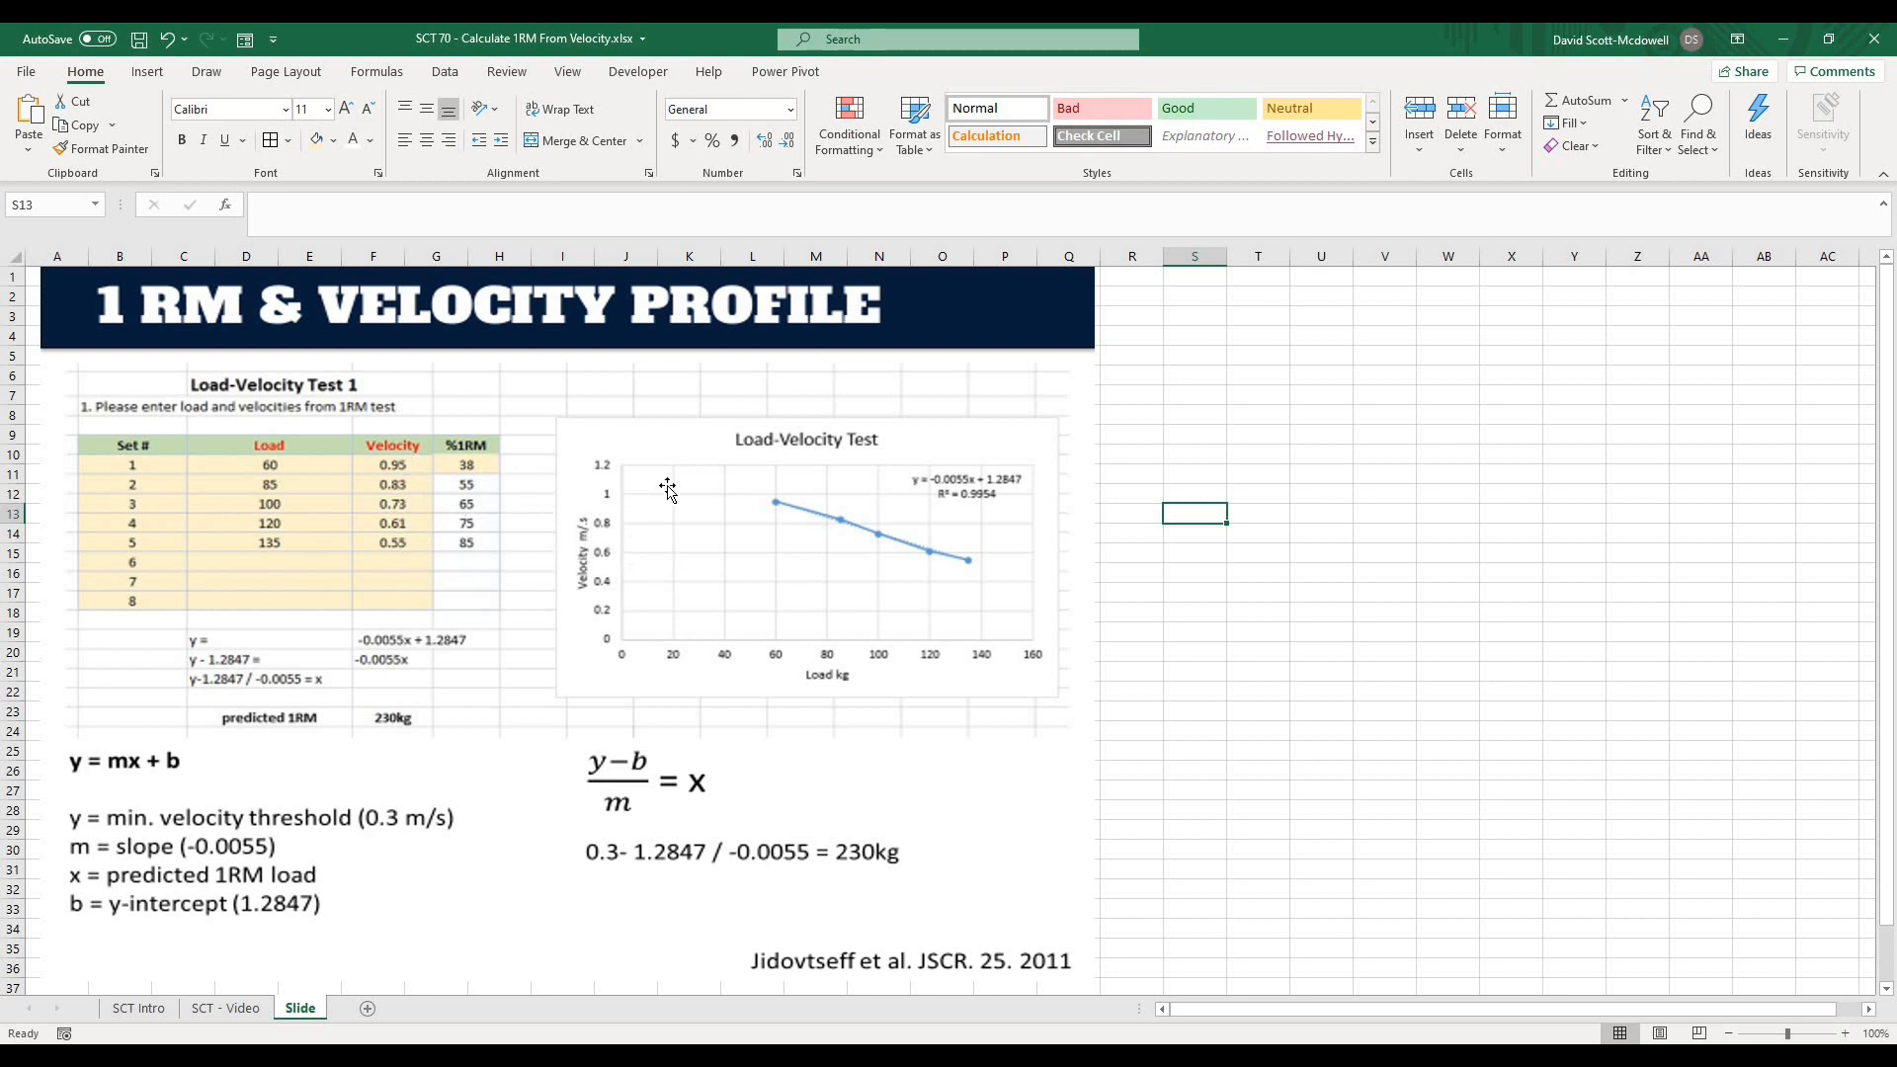
mouse_move(954, 488)
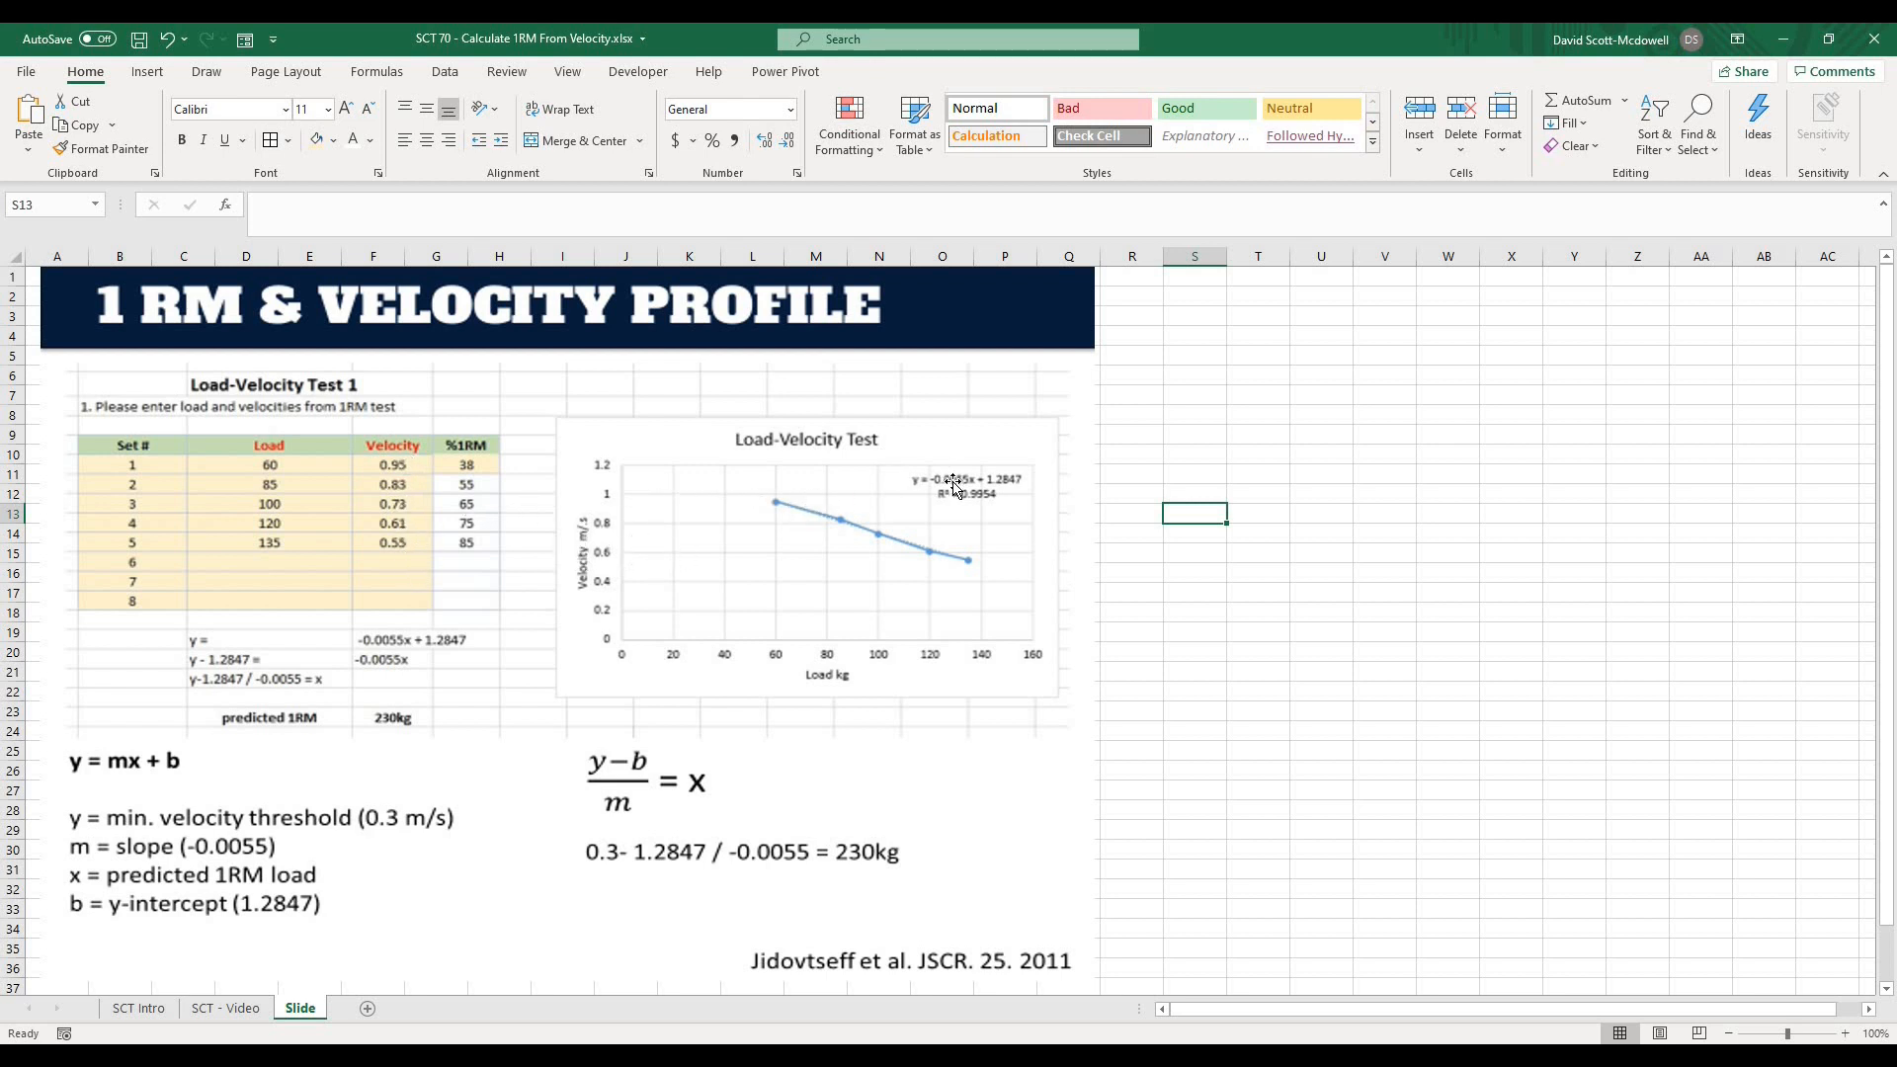
mouse_move(79, 793)
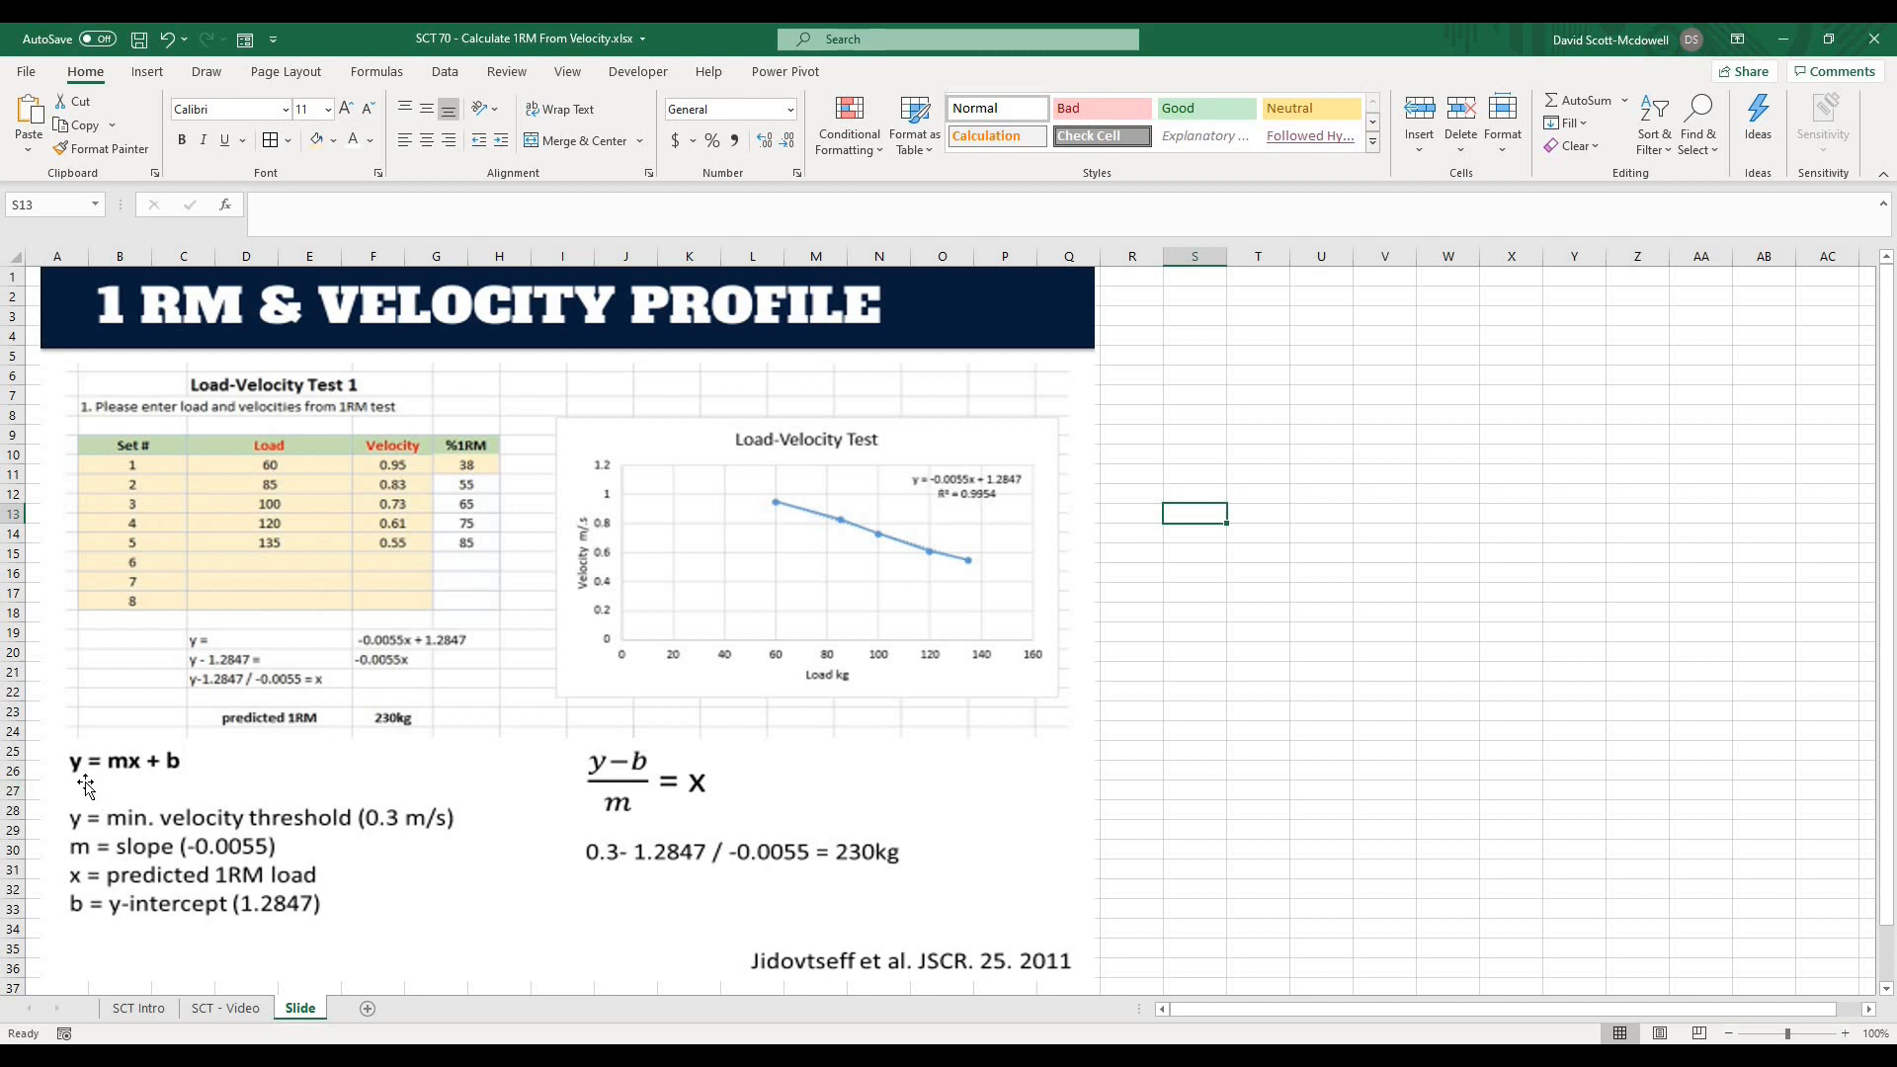
mouse_move(108, 773)
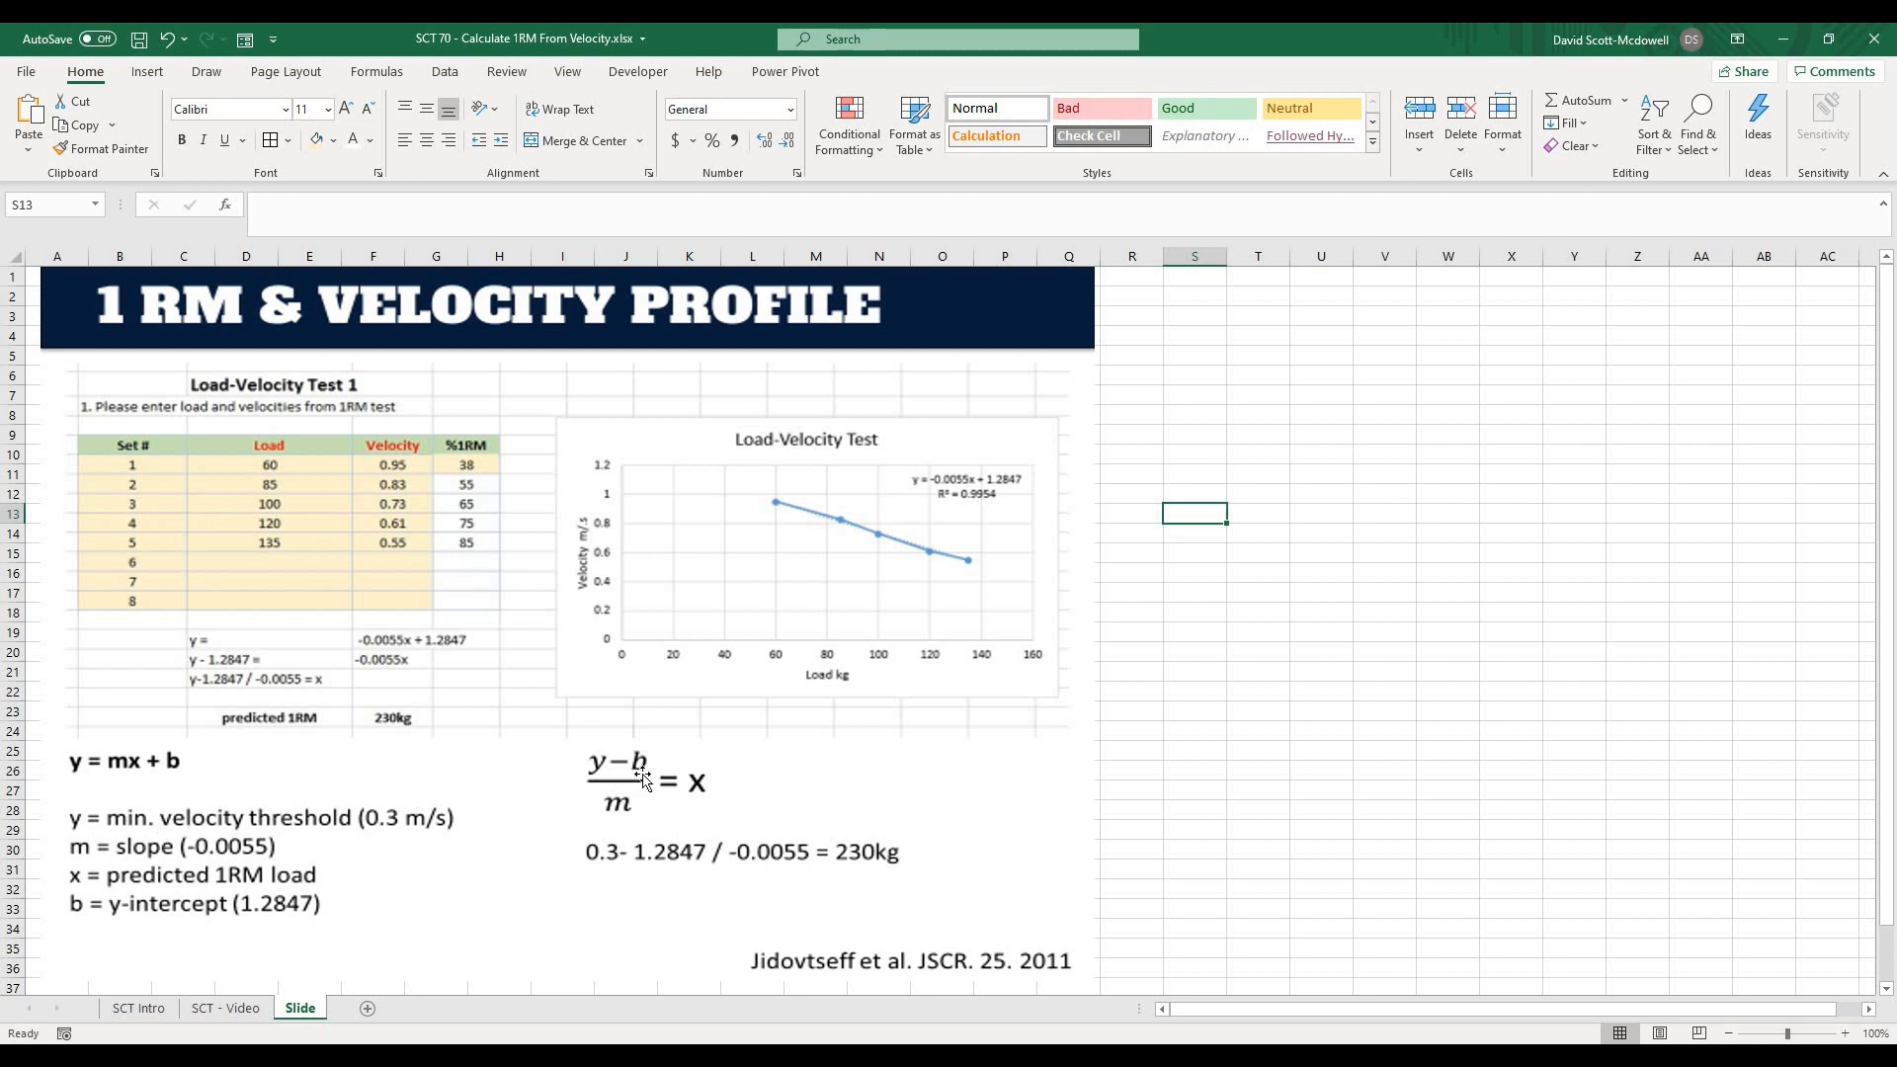
mouse_move(571, 834)
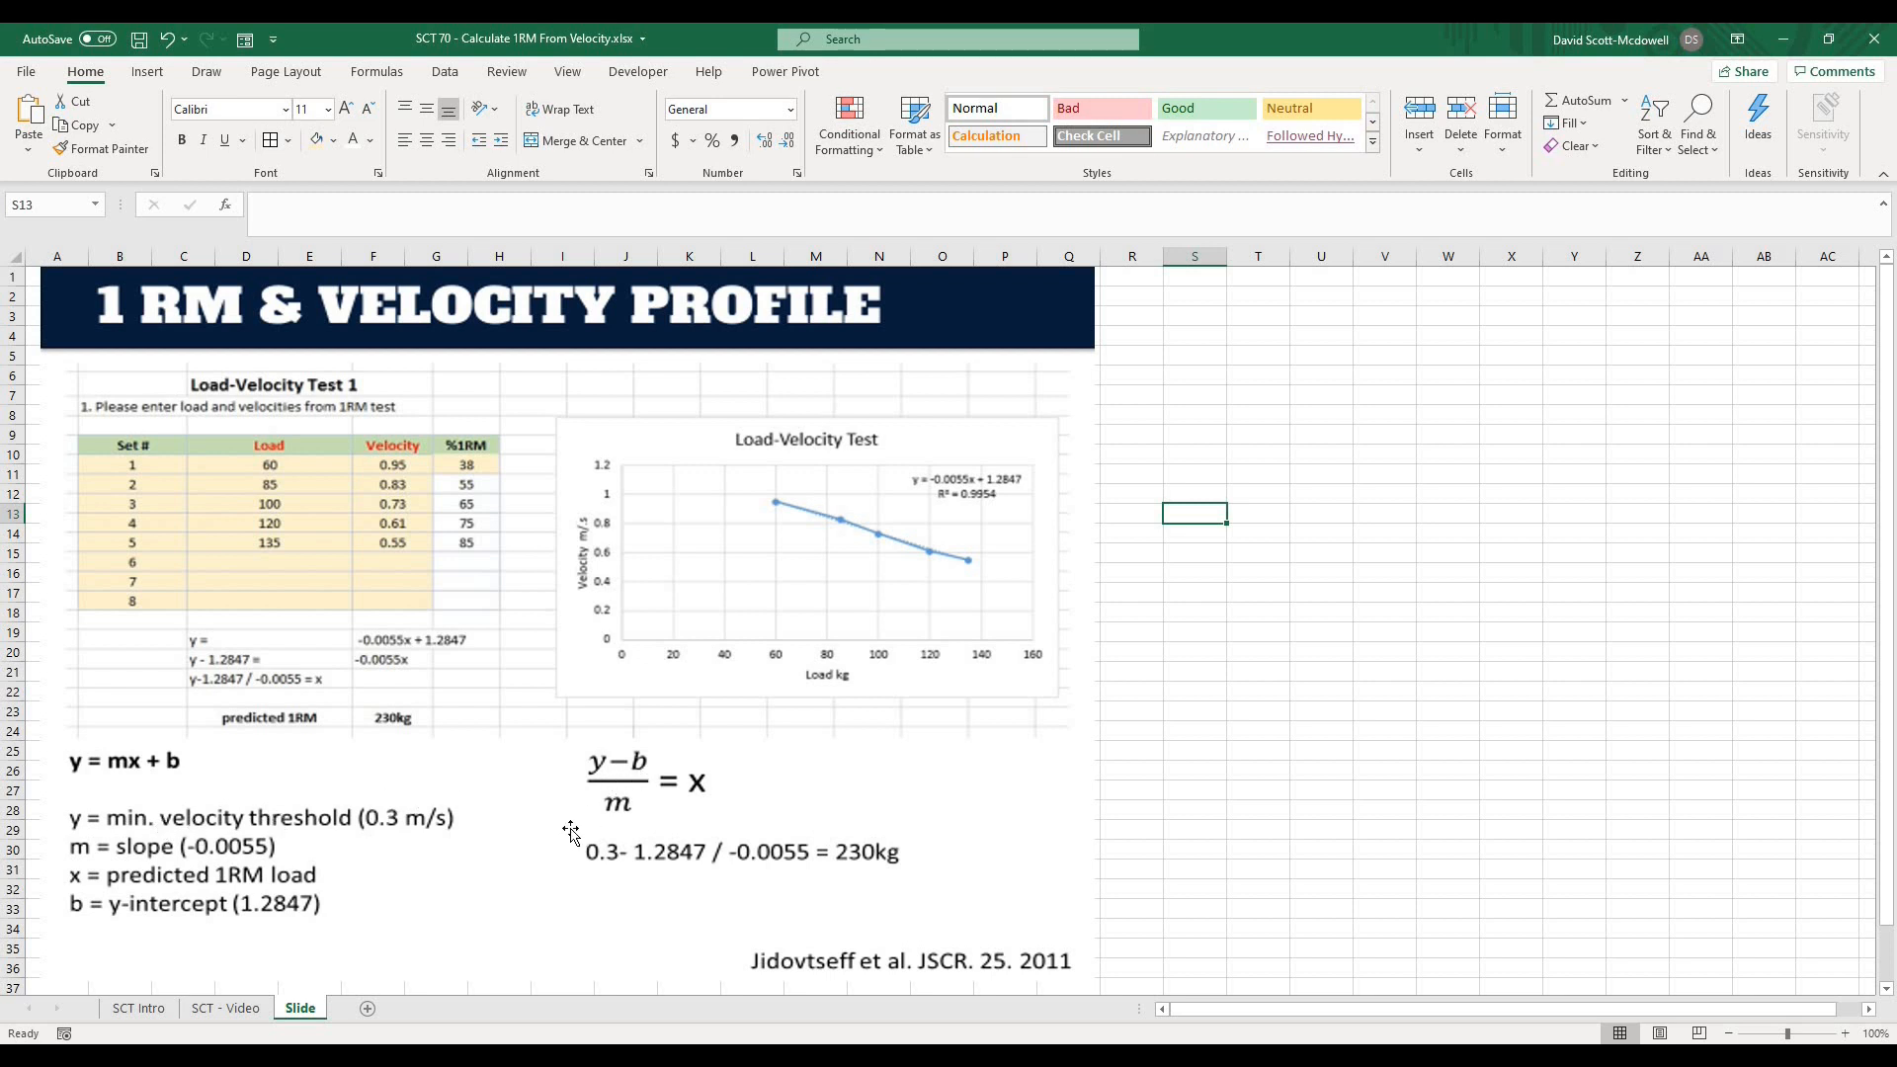
mouse_move(103, 826)
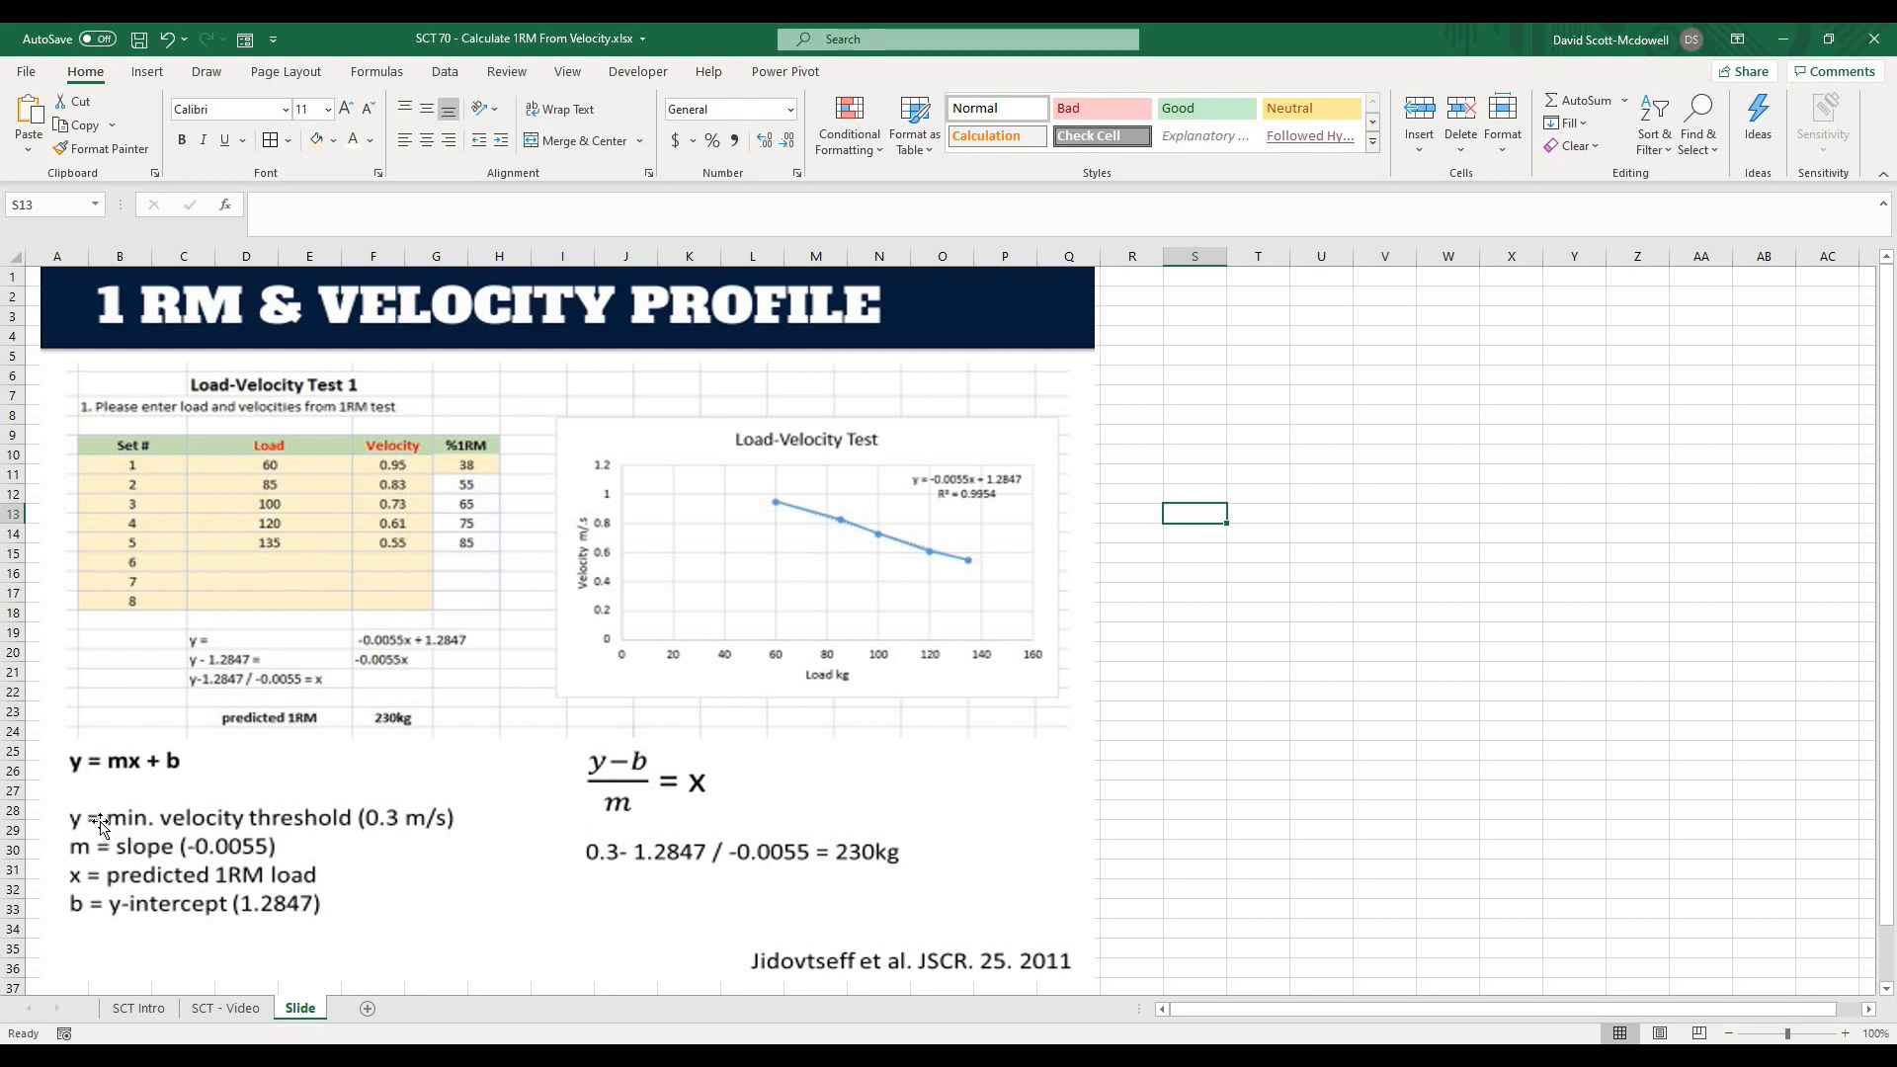
mouse_move(204, 822)
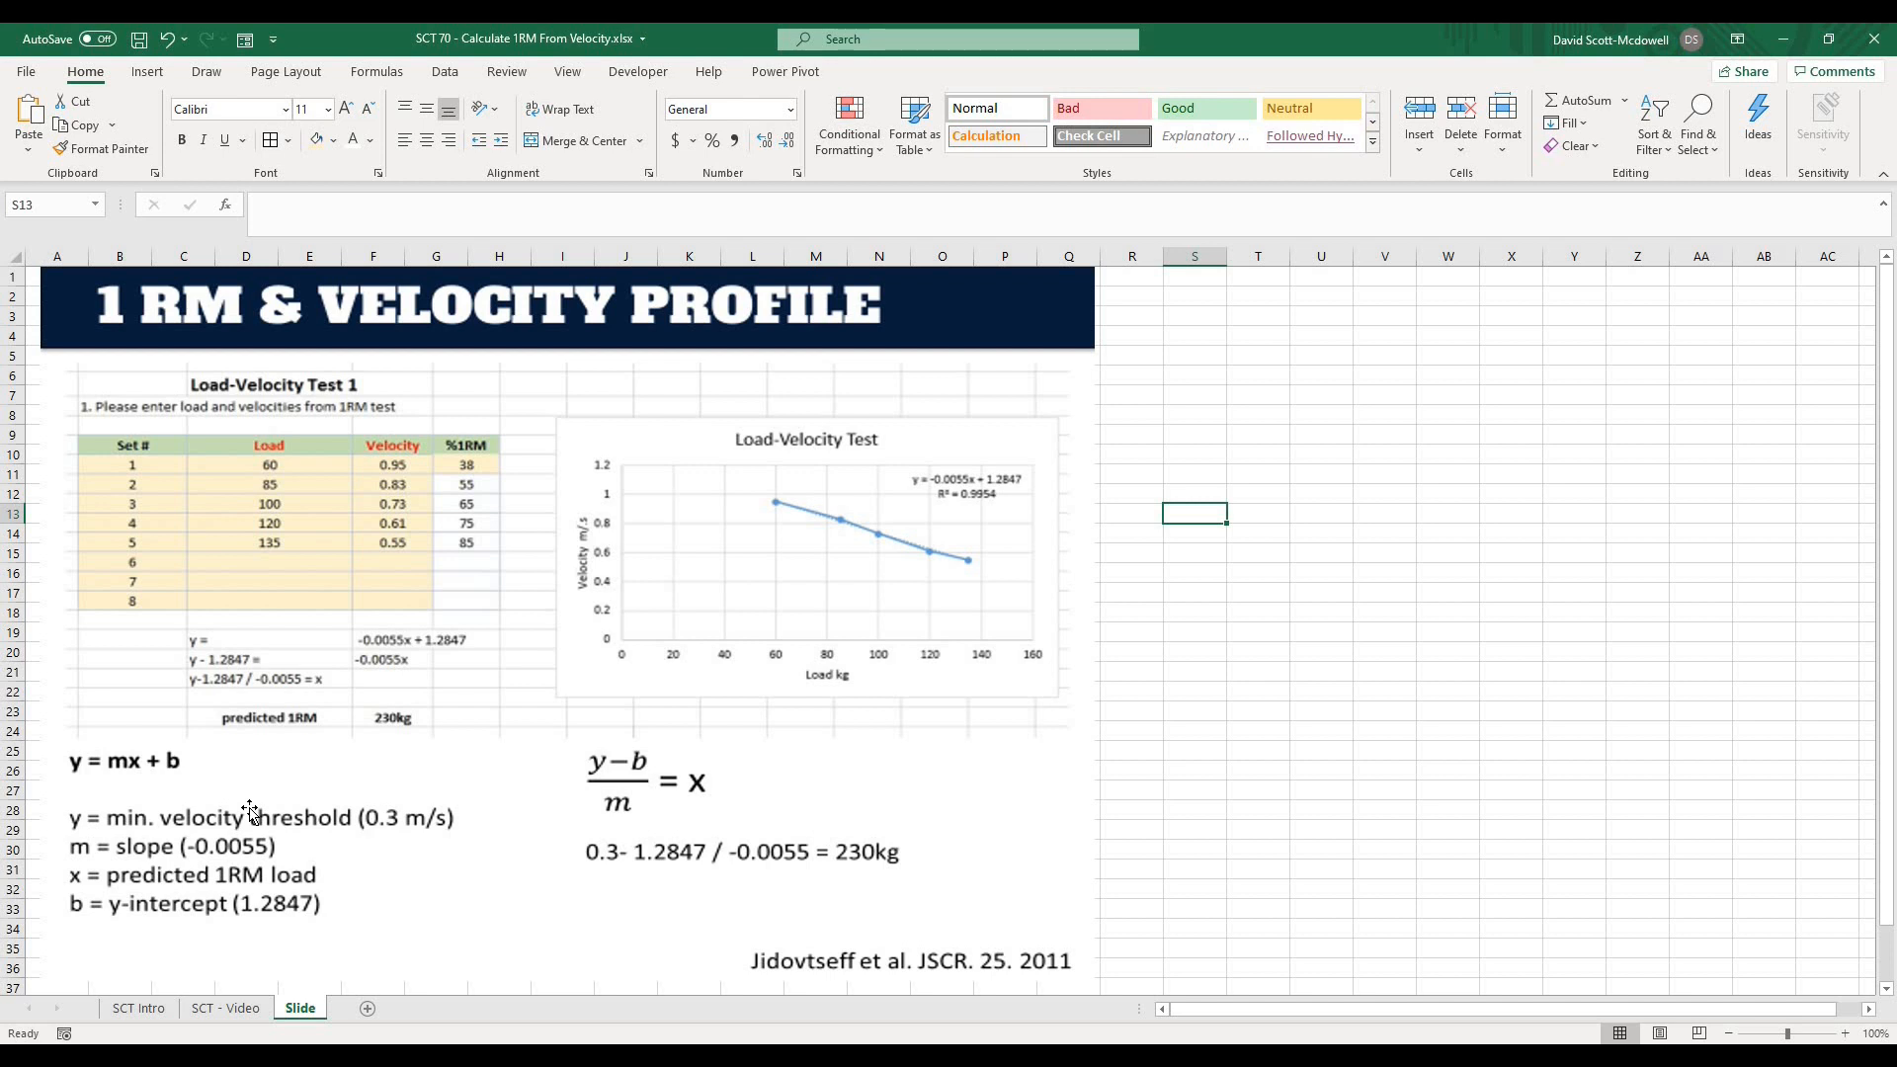
mouse_move(91, 861)
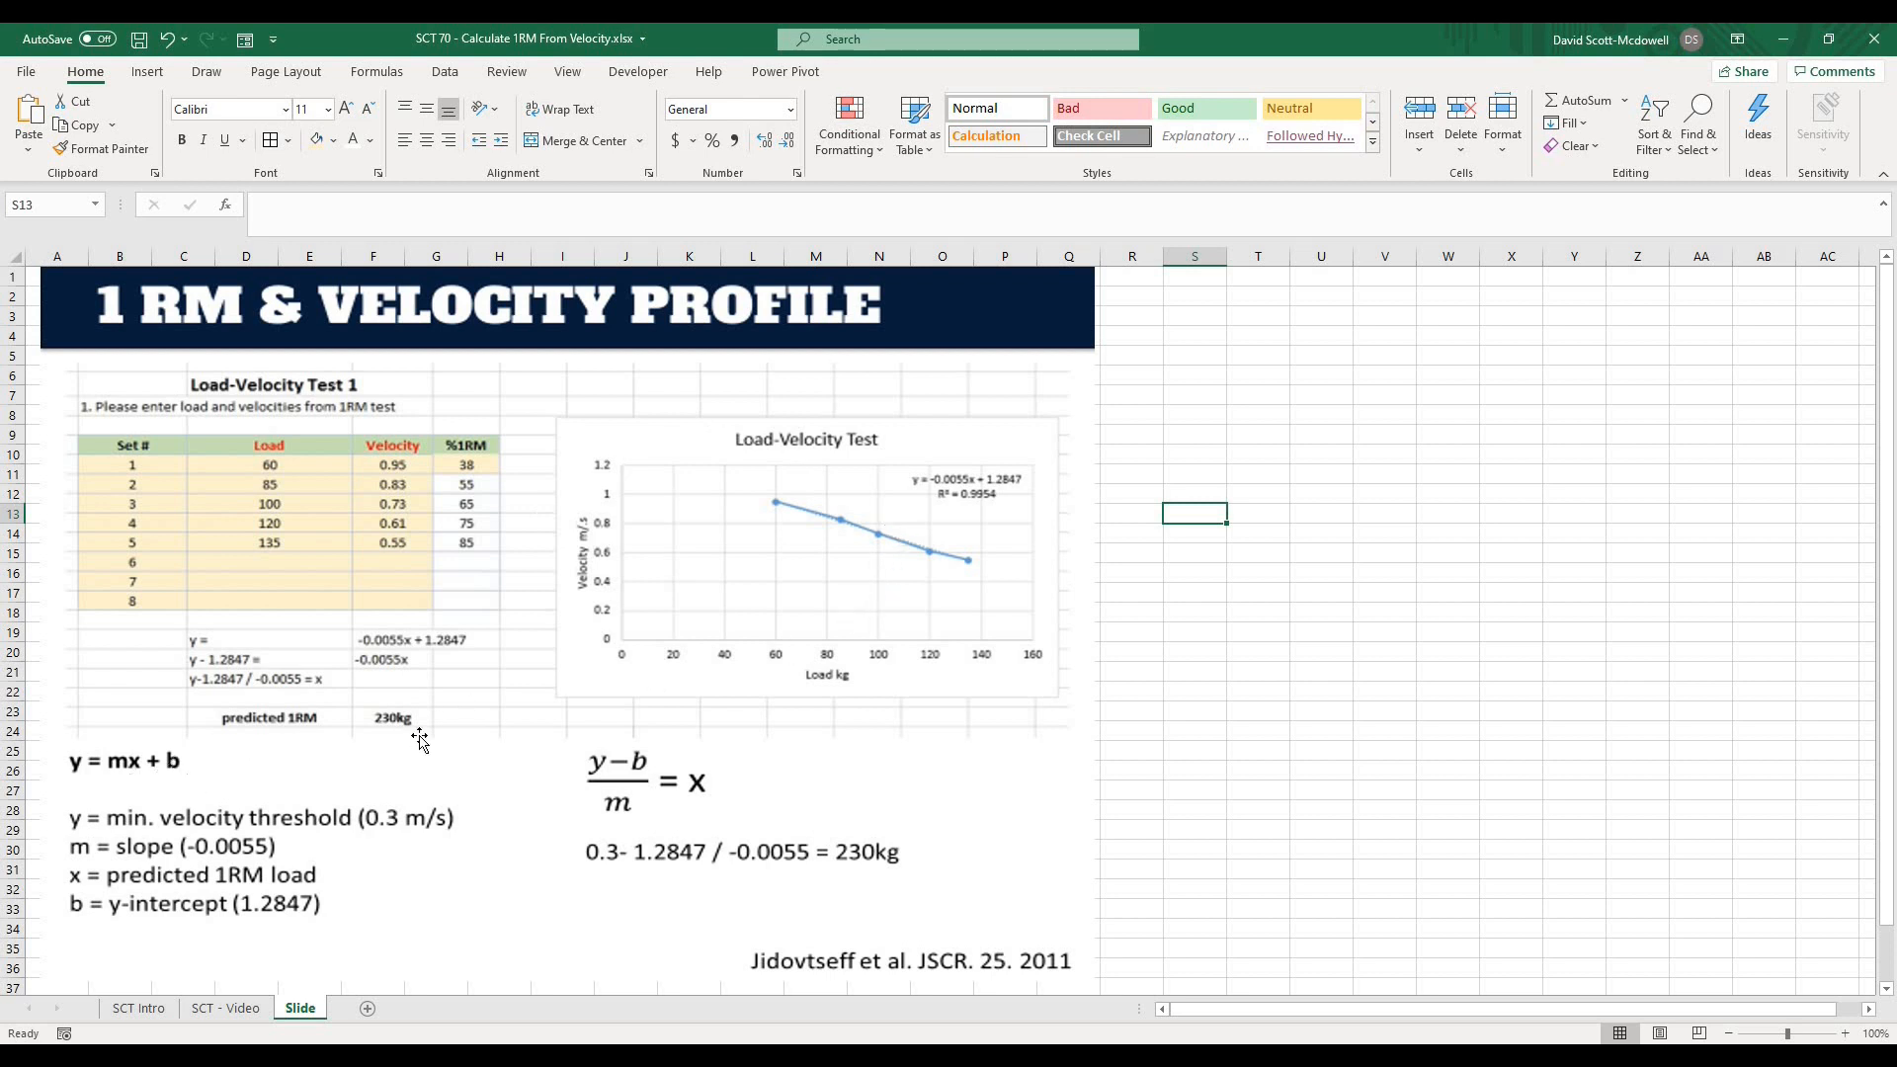
mouse_move(650, 780)
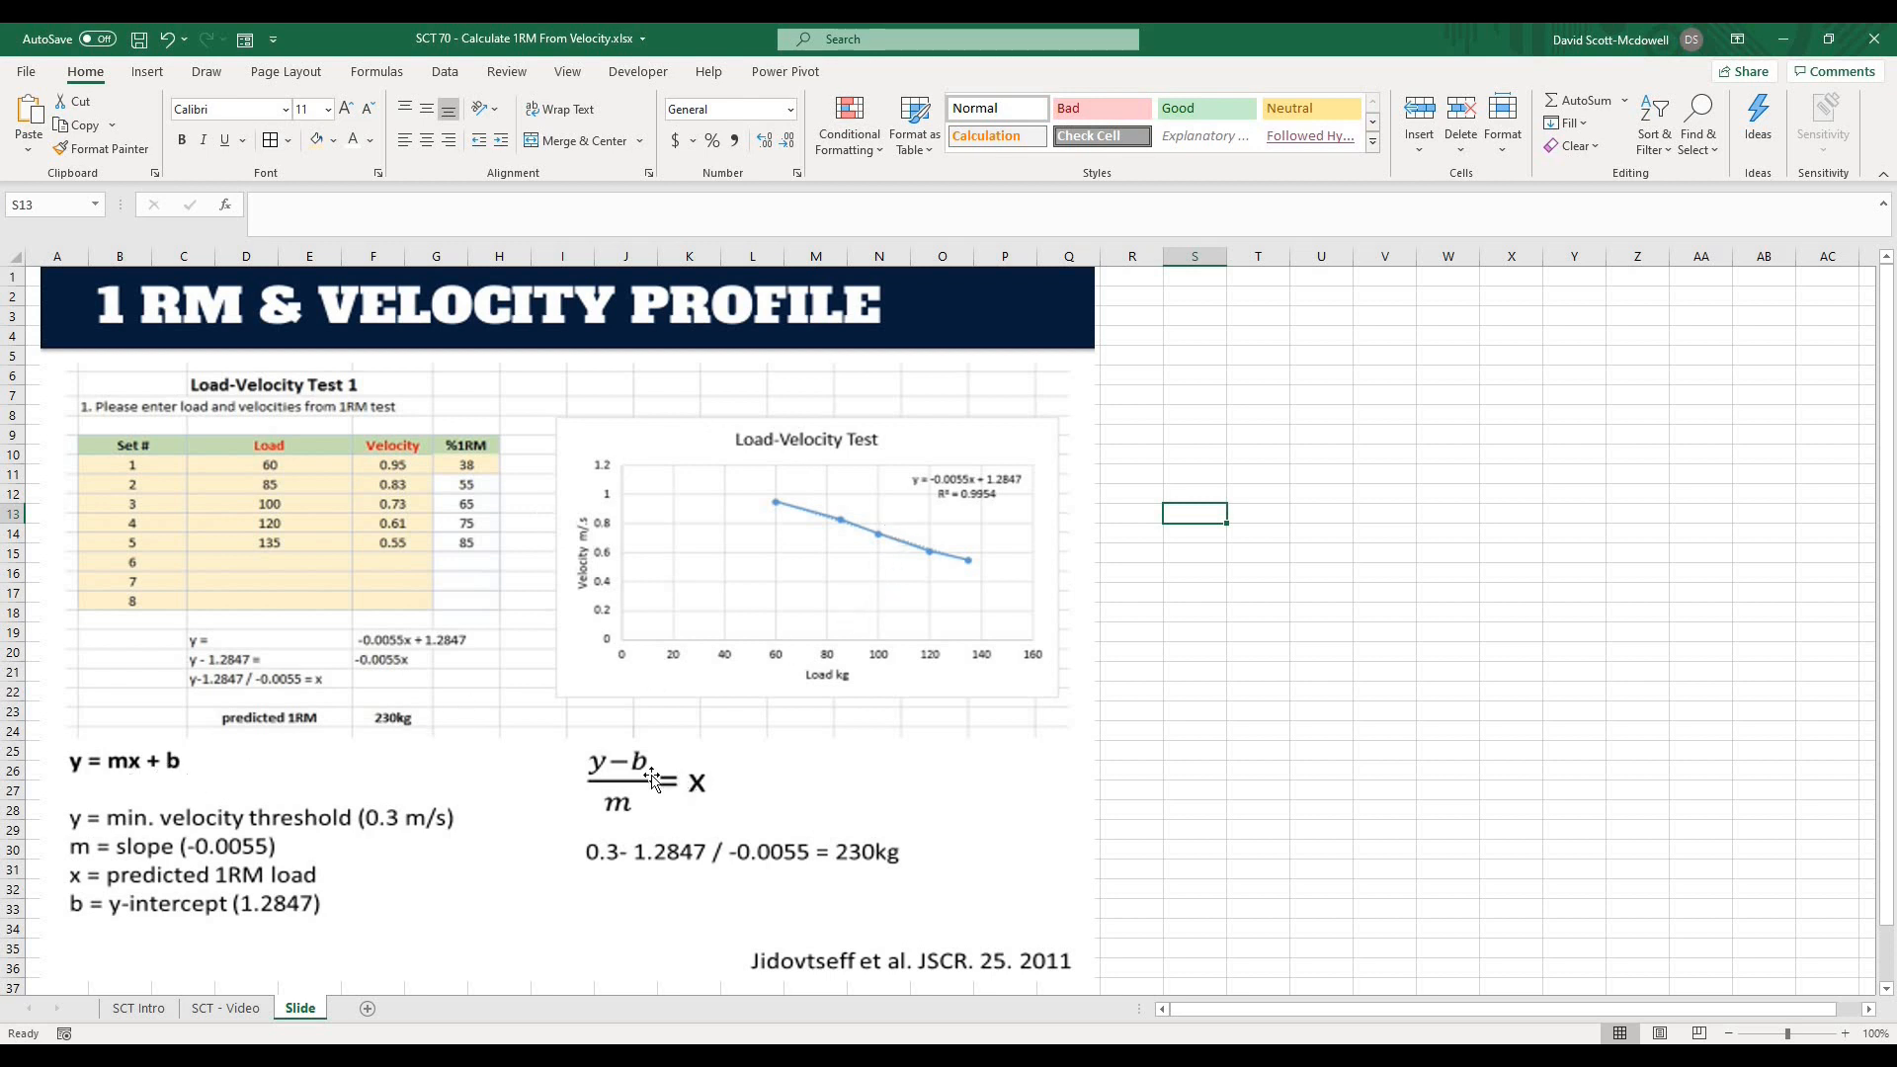
mouse_move(672, 781)
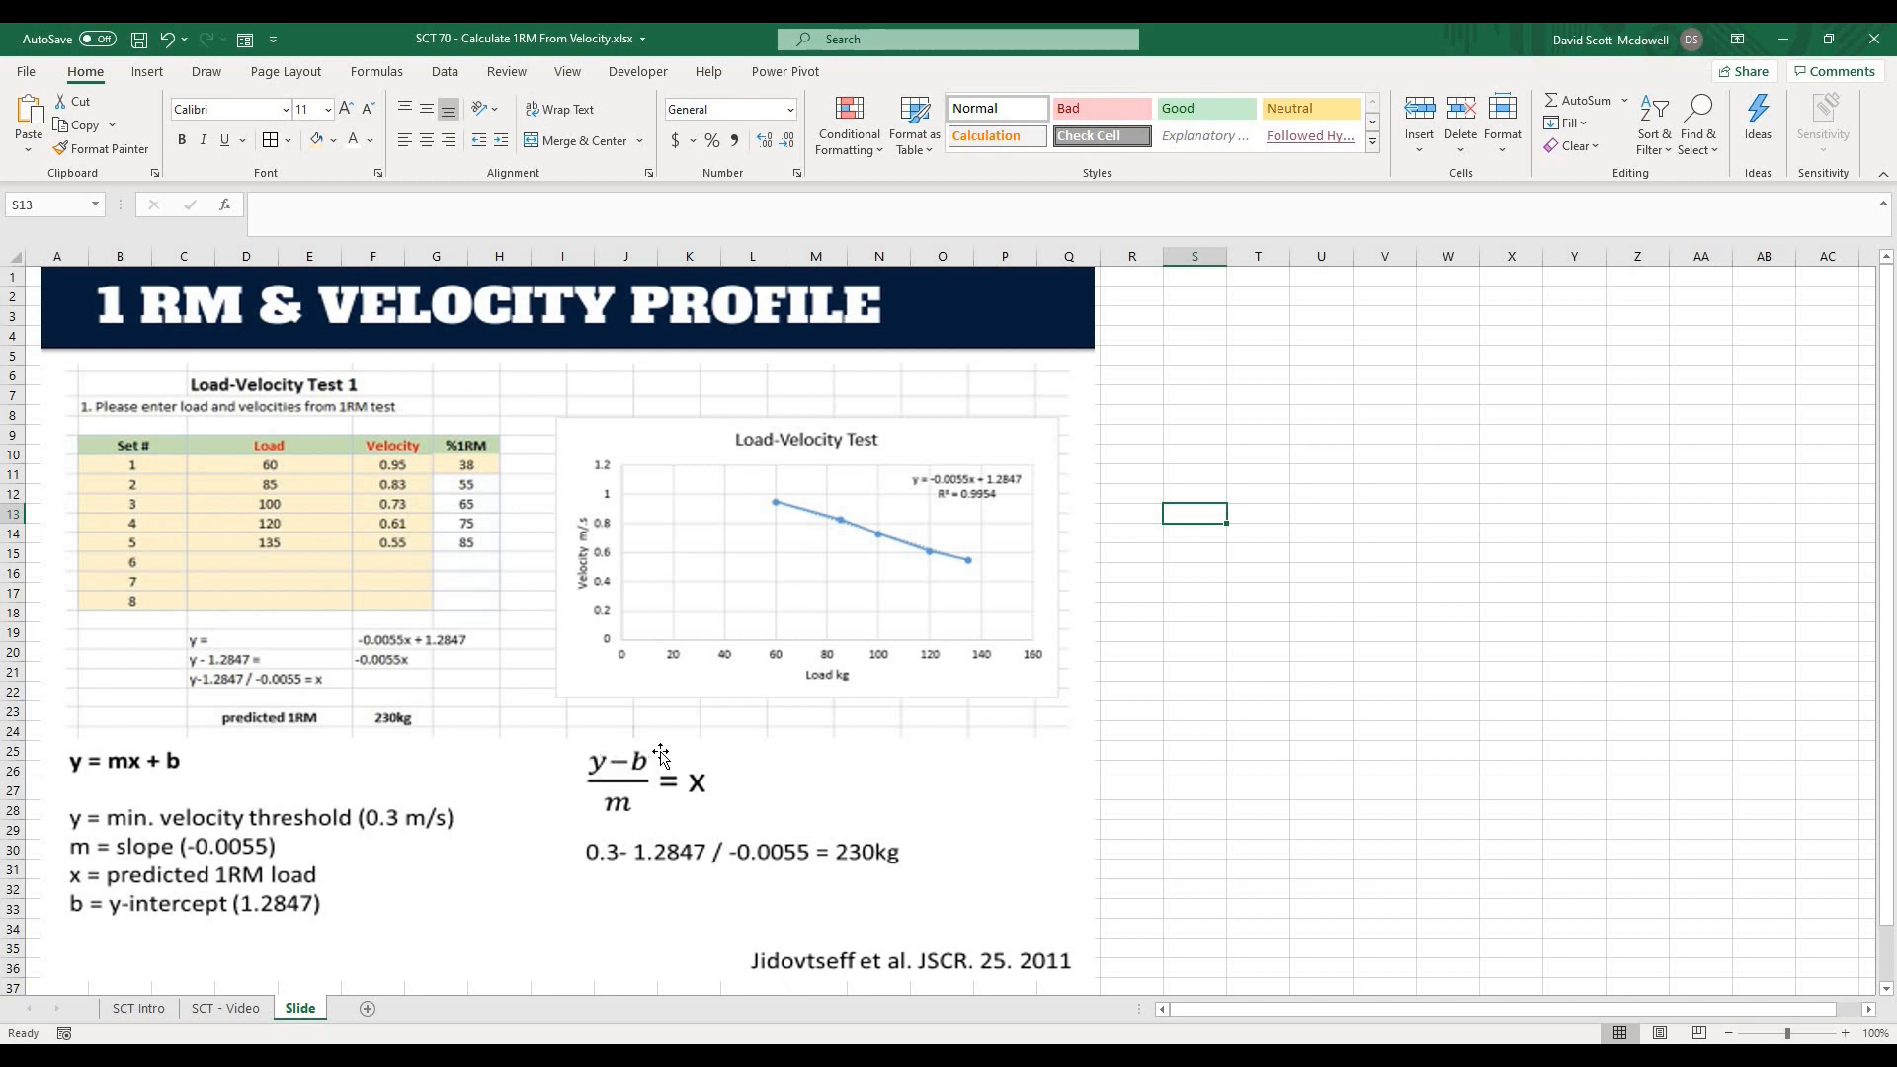
mouse_move(726, 792)
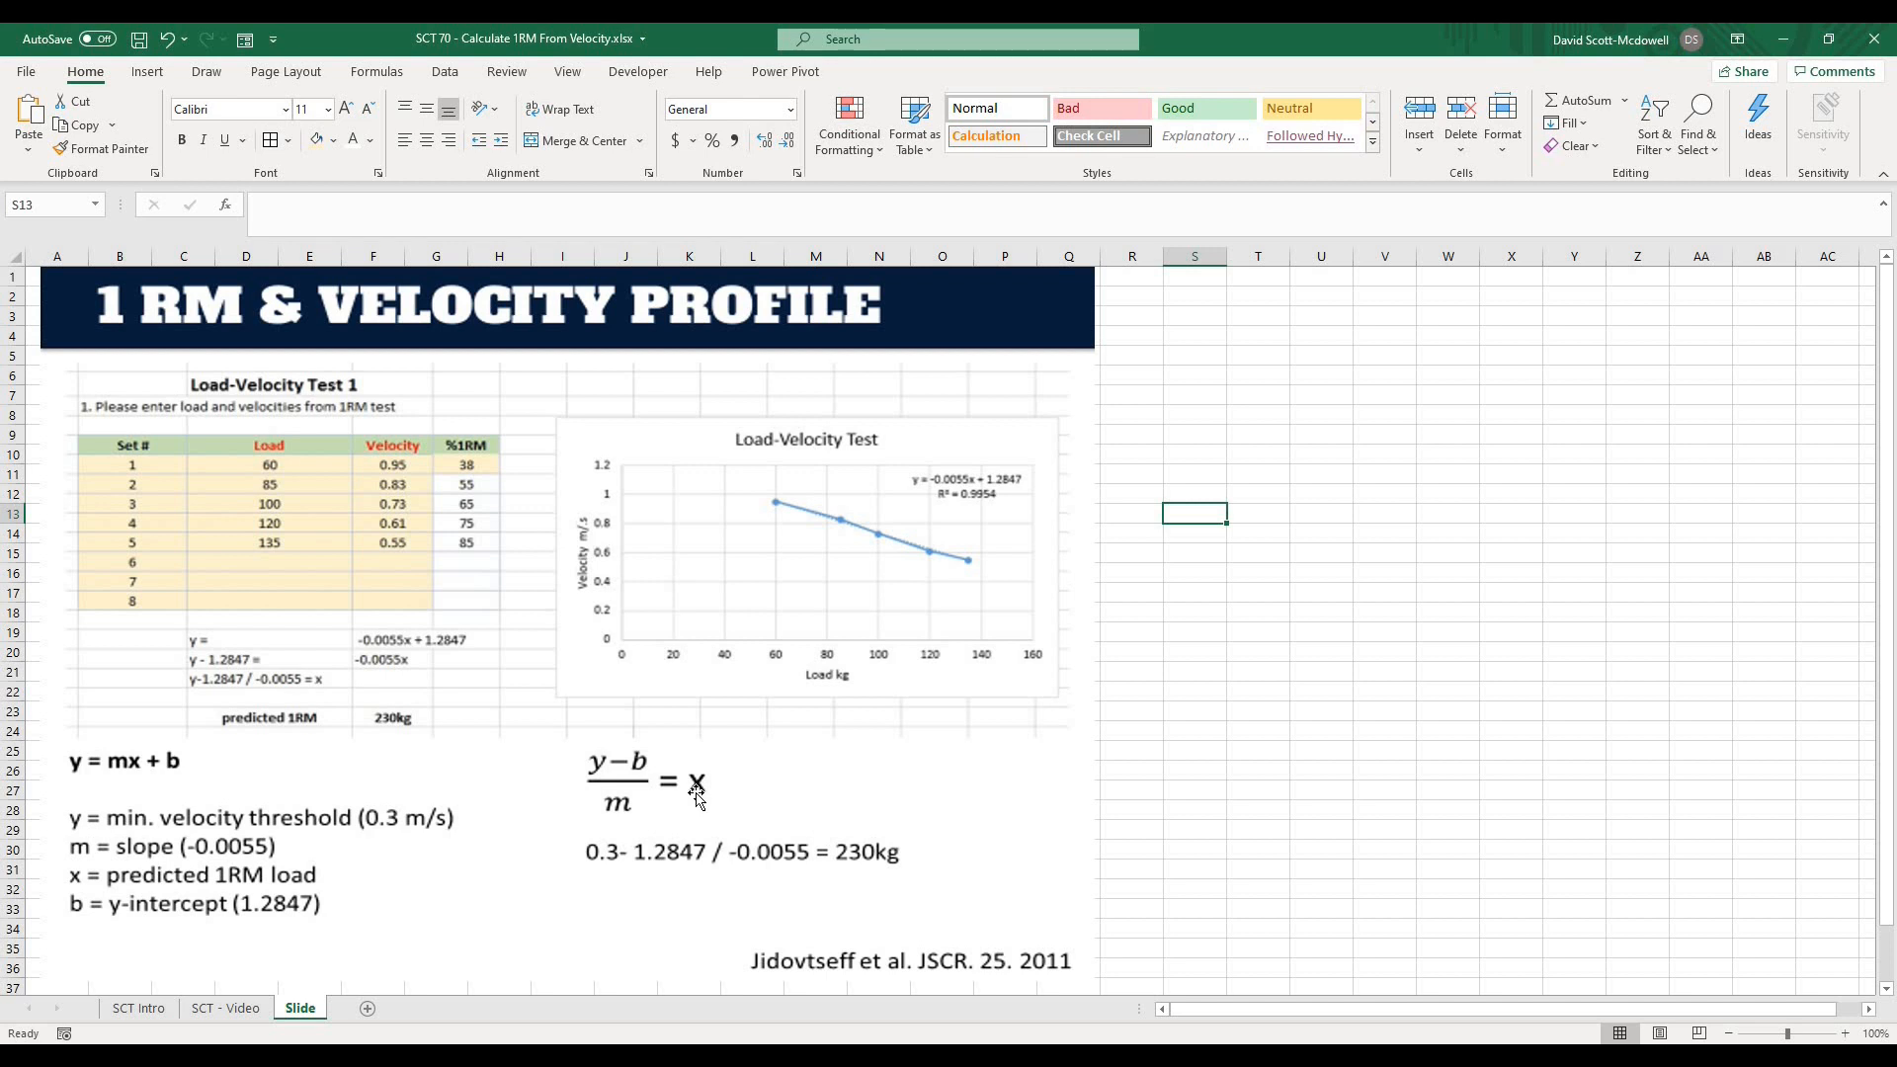
mouse_move(700, 792)
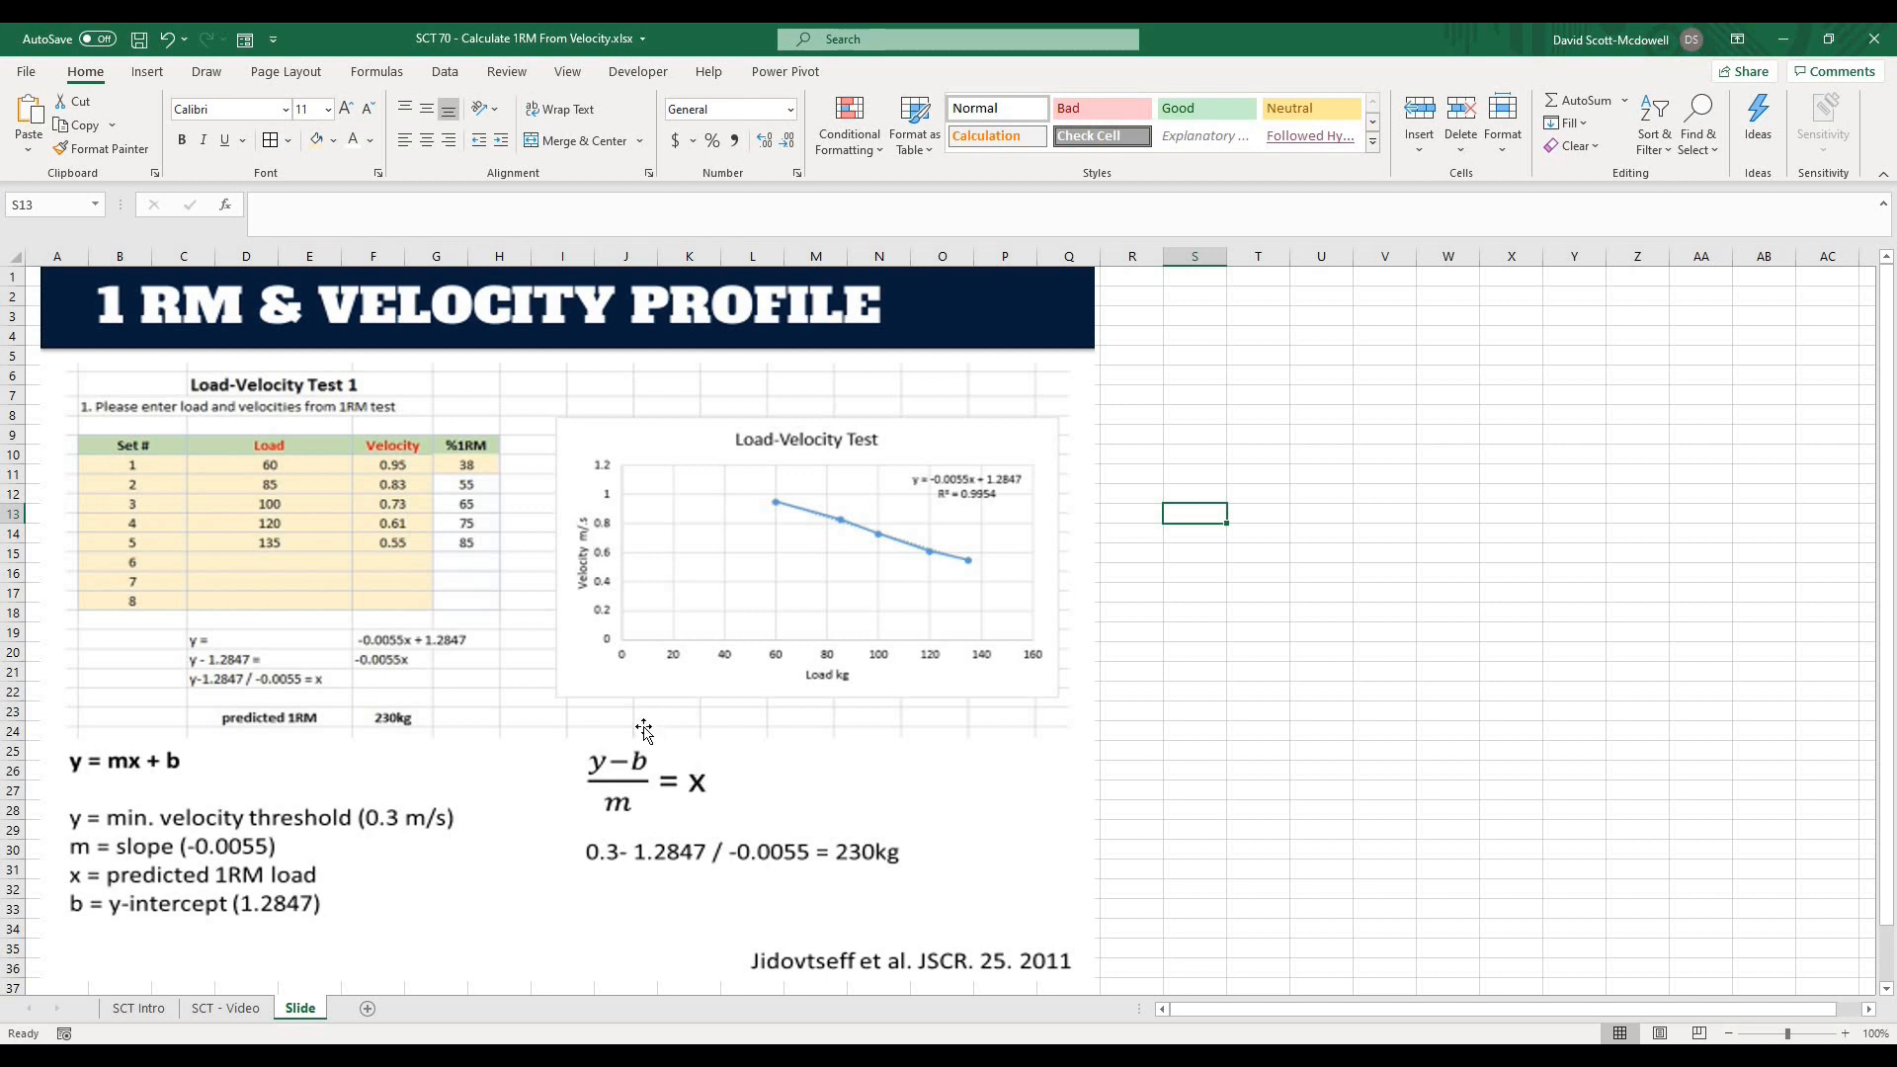
mouse_move(299, 841)
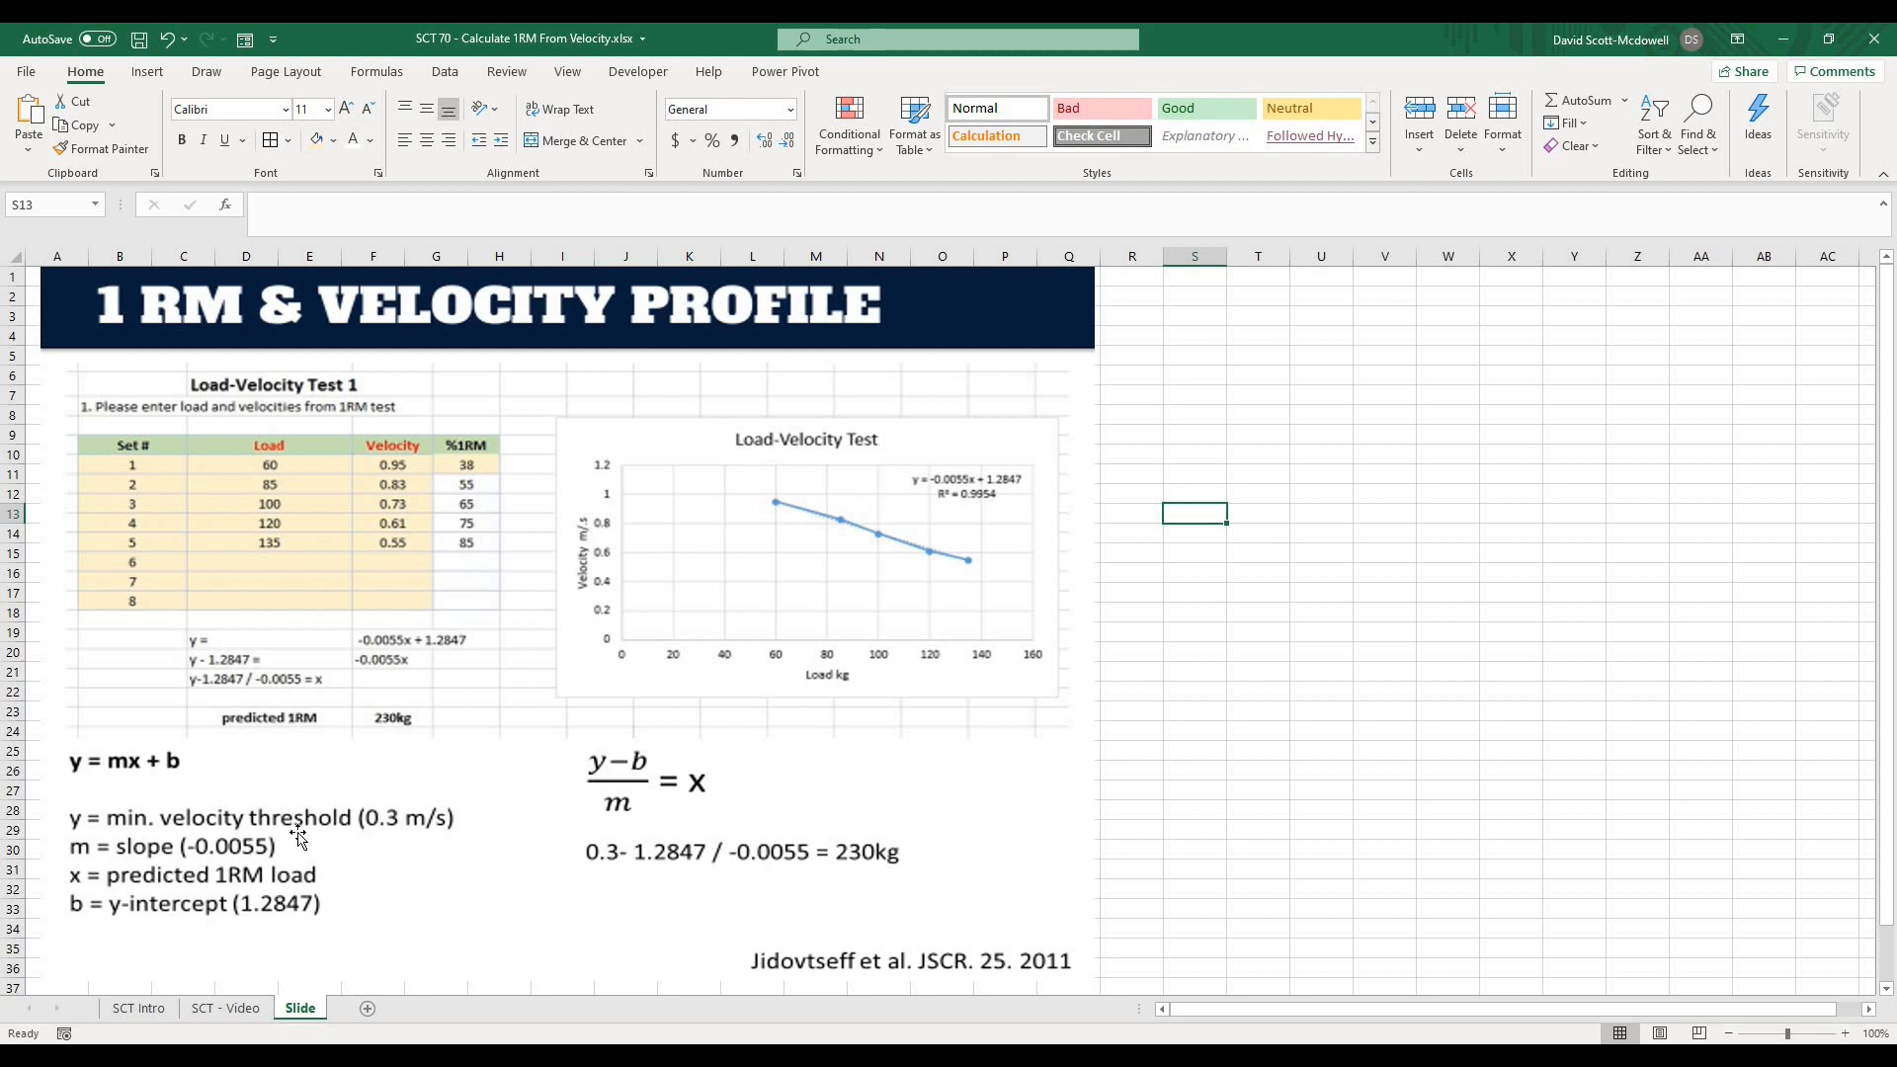
mouse_move(319, 822)
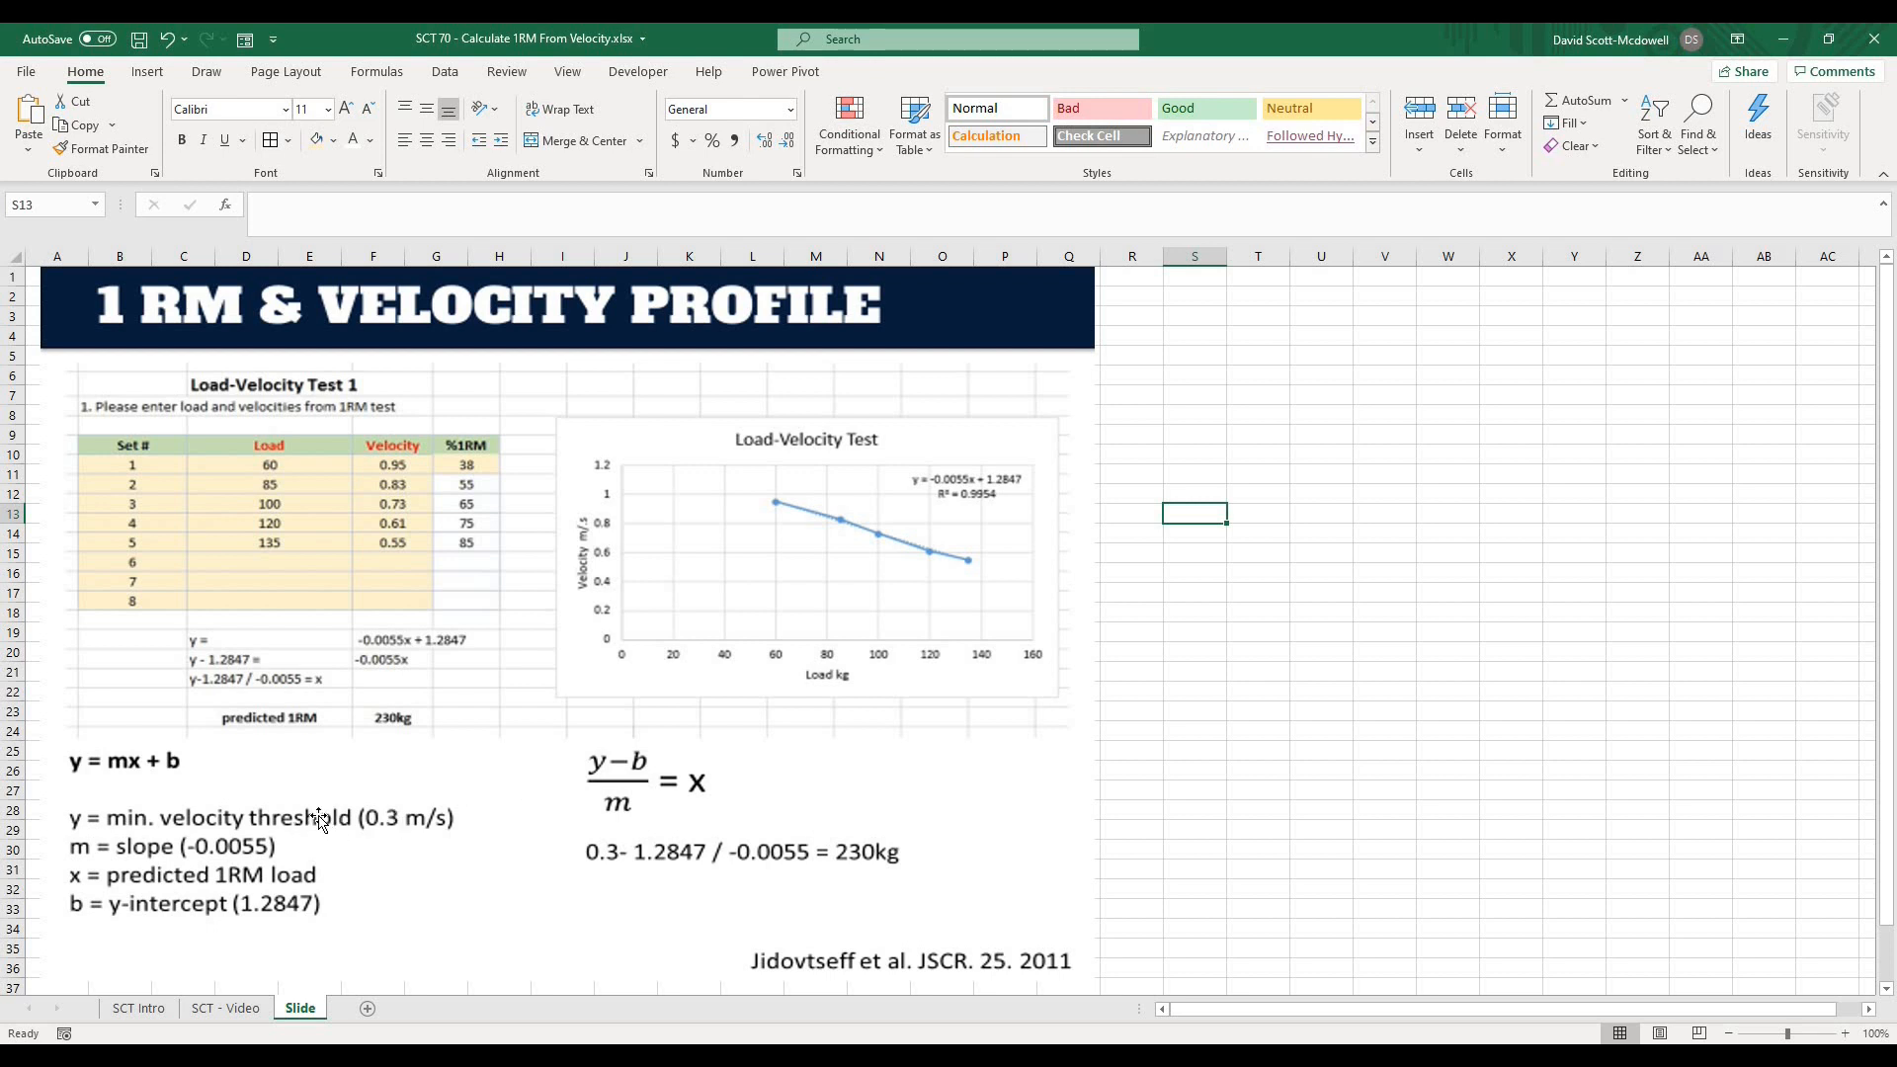
mouse_move(704, 792)
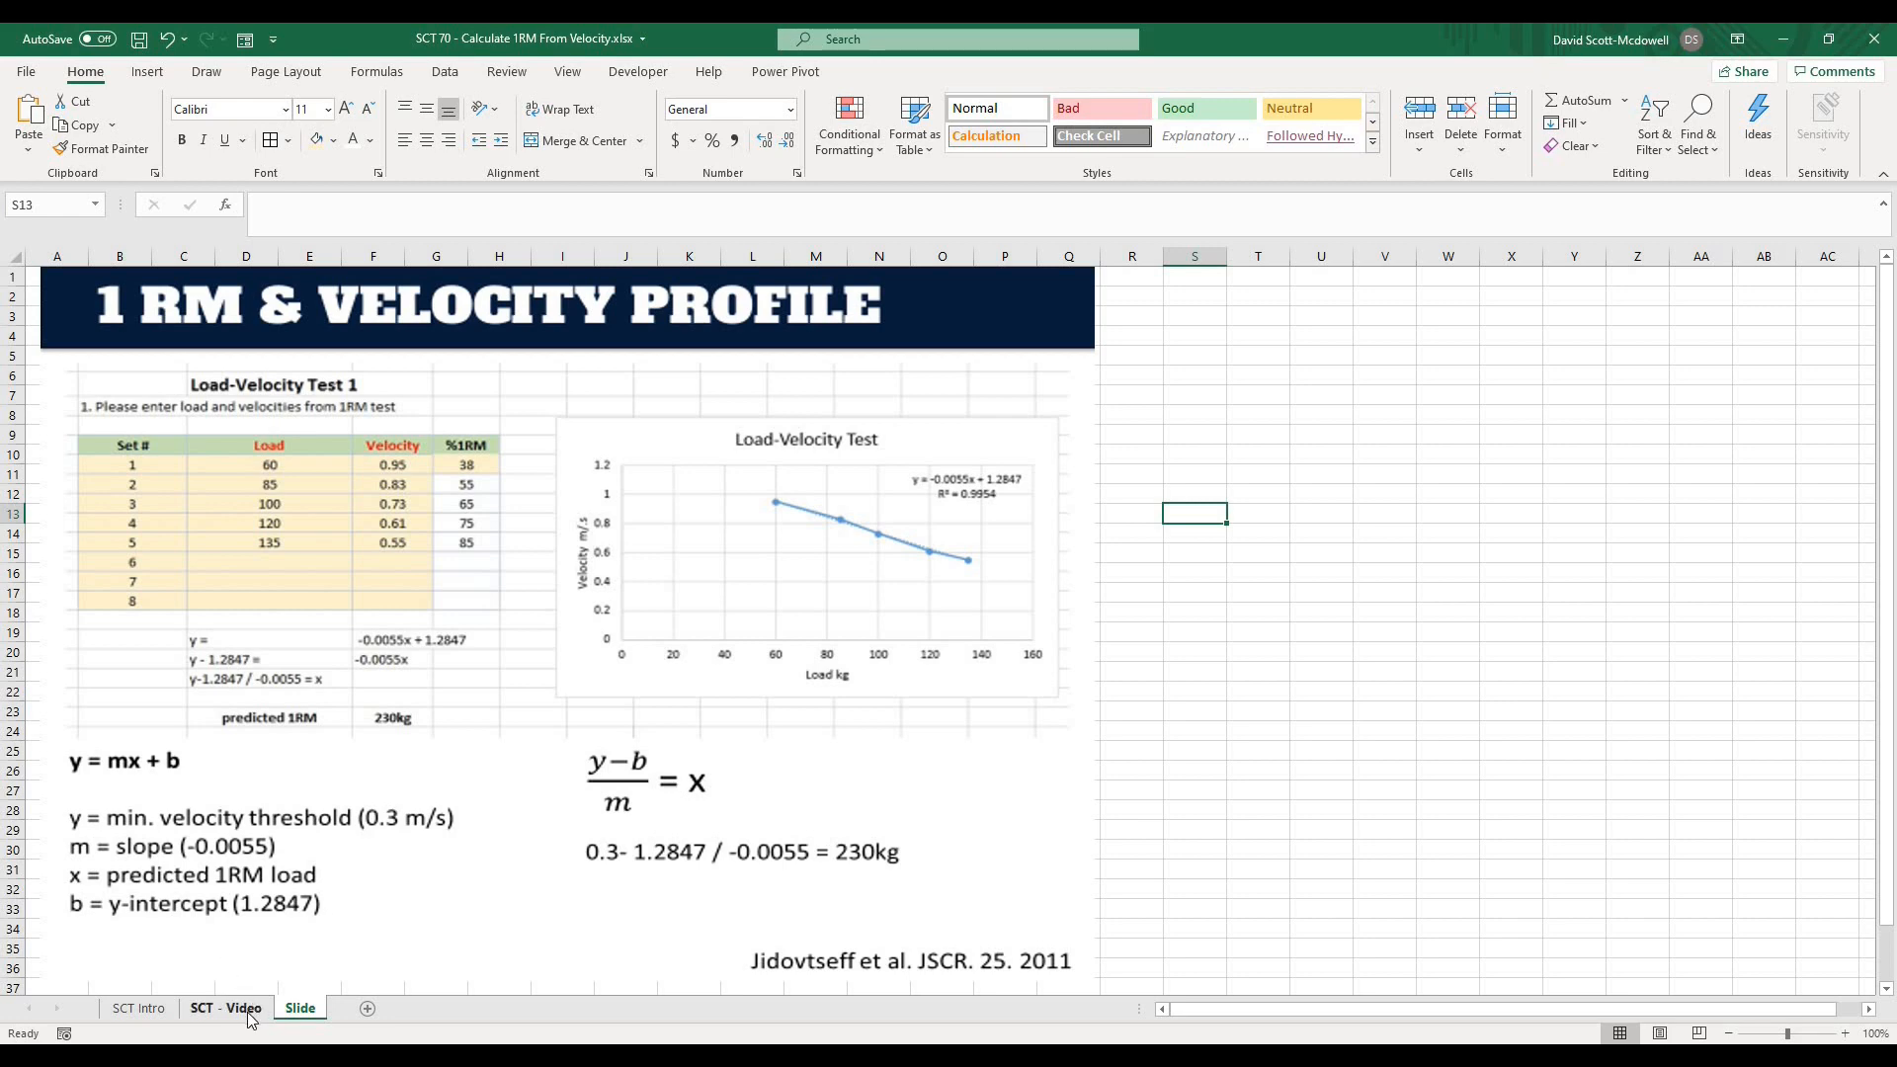
- Return to the SCT - Video sheet and review the terminal-velocity notes beside the sample data sets
left_click(225, 1008)
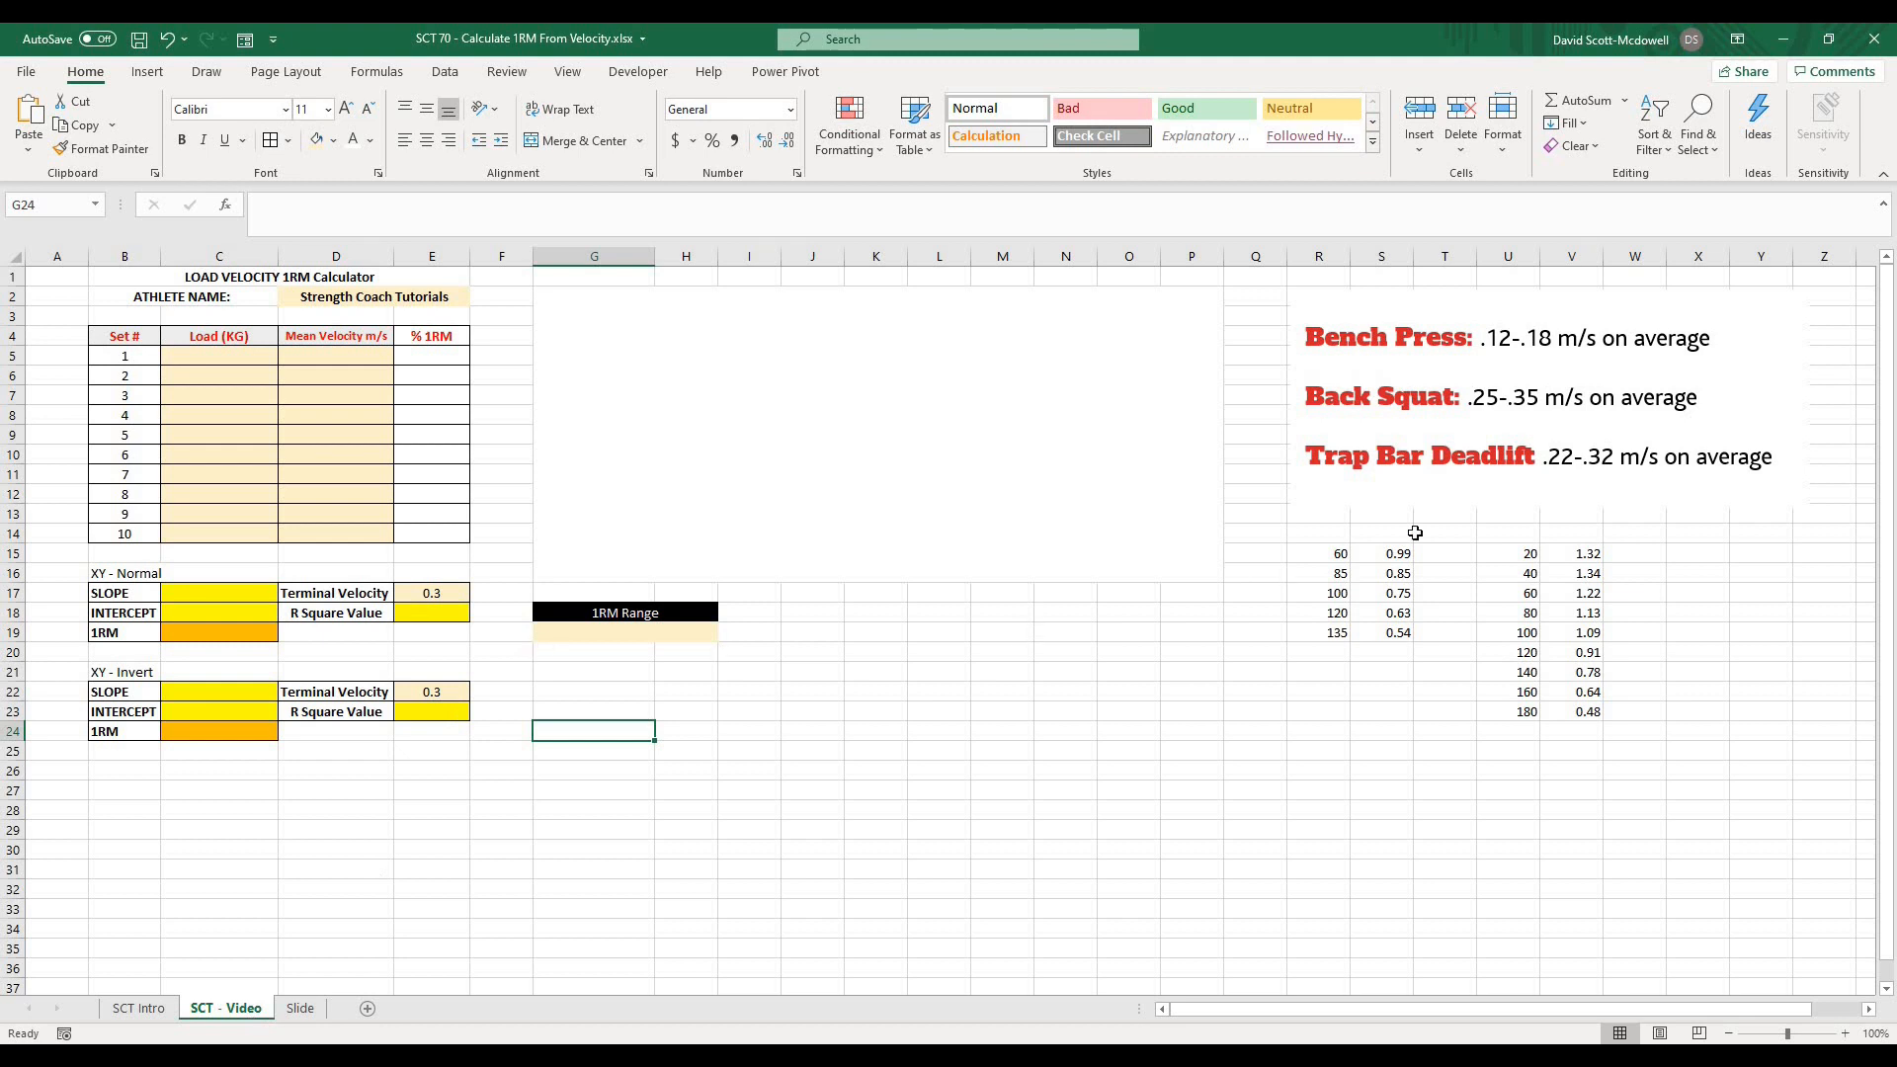
left_click(1549, 397)
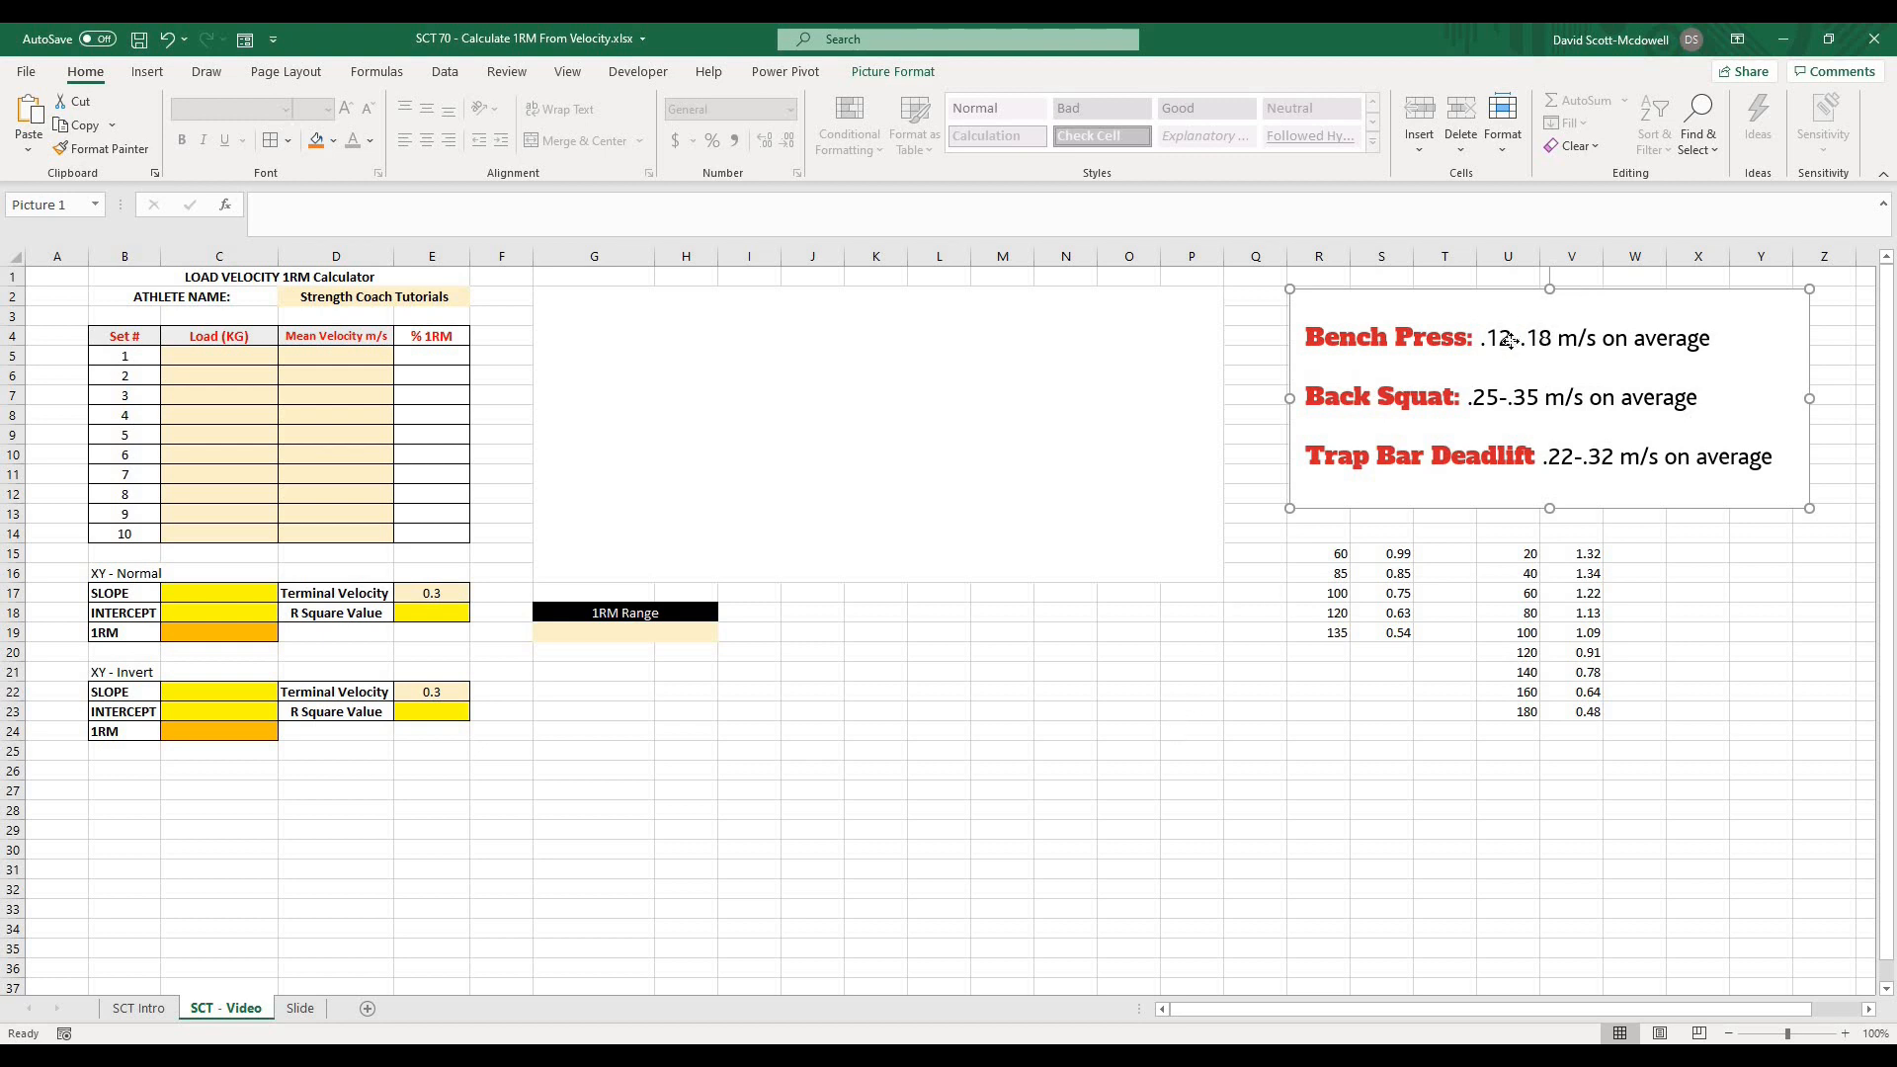
left_click(1192, 751)
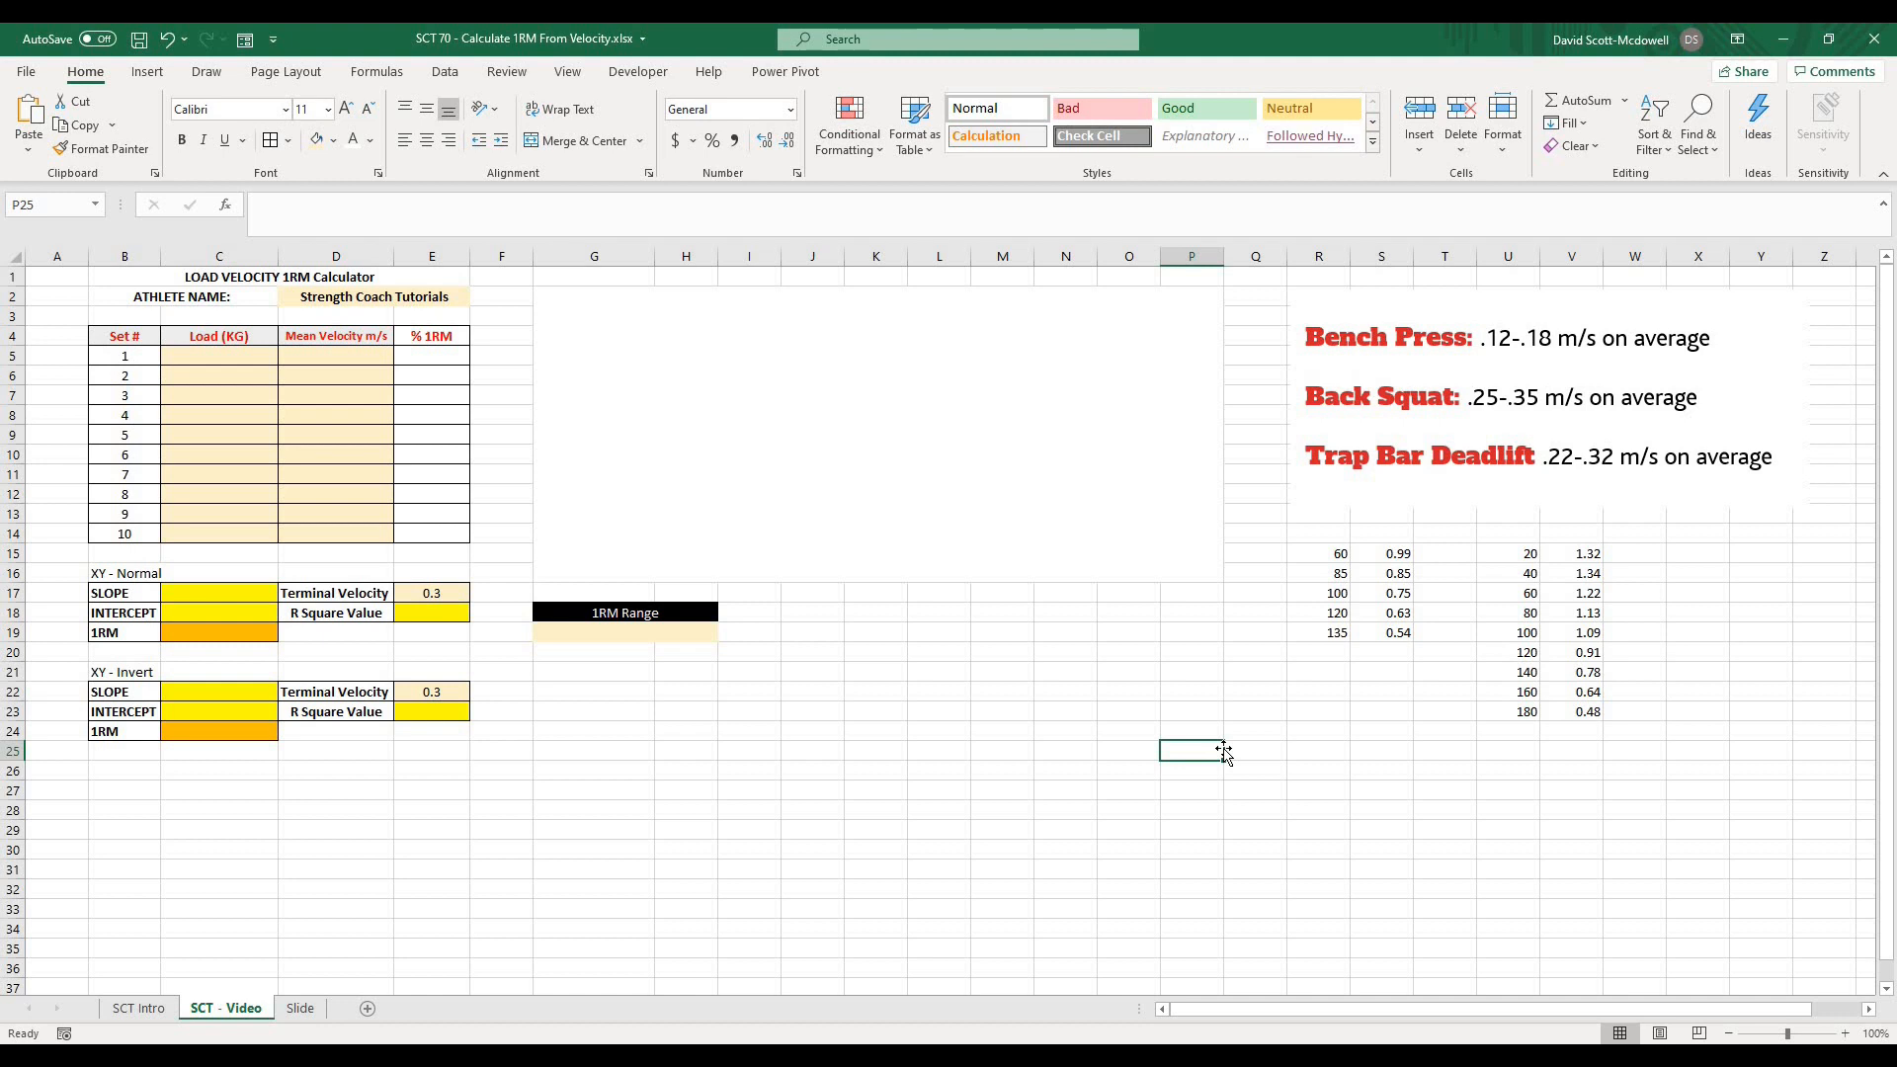
mouse_move(1478, 433)
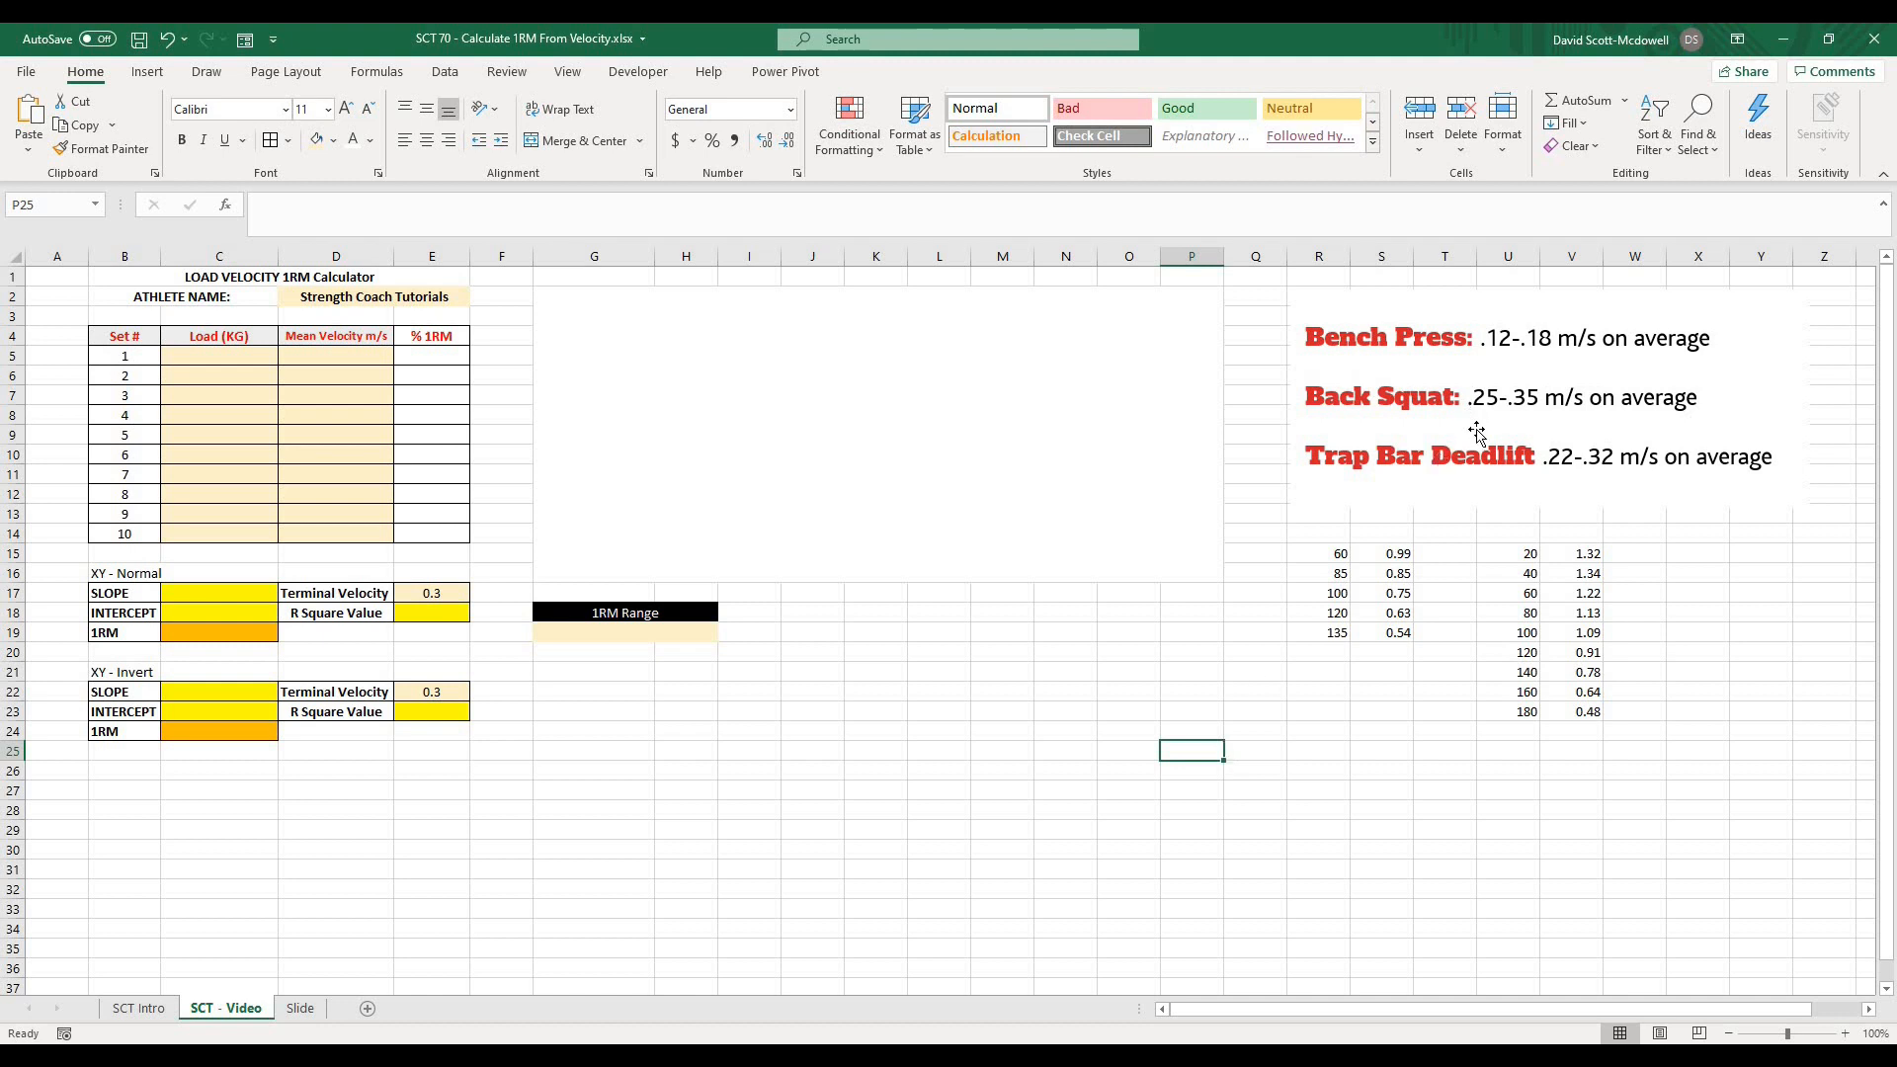
mouse_move(1500, 438)
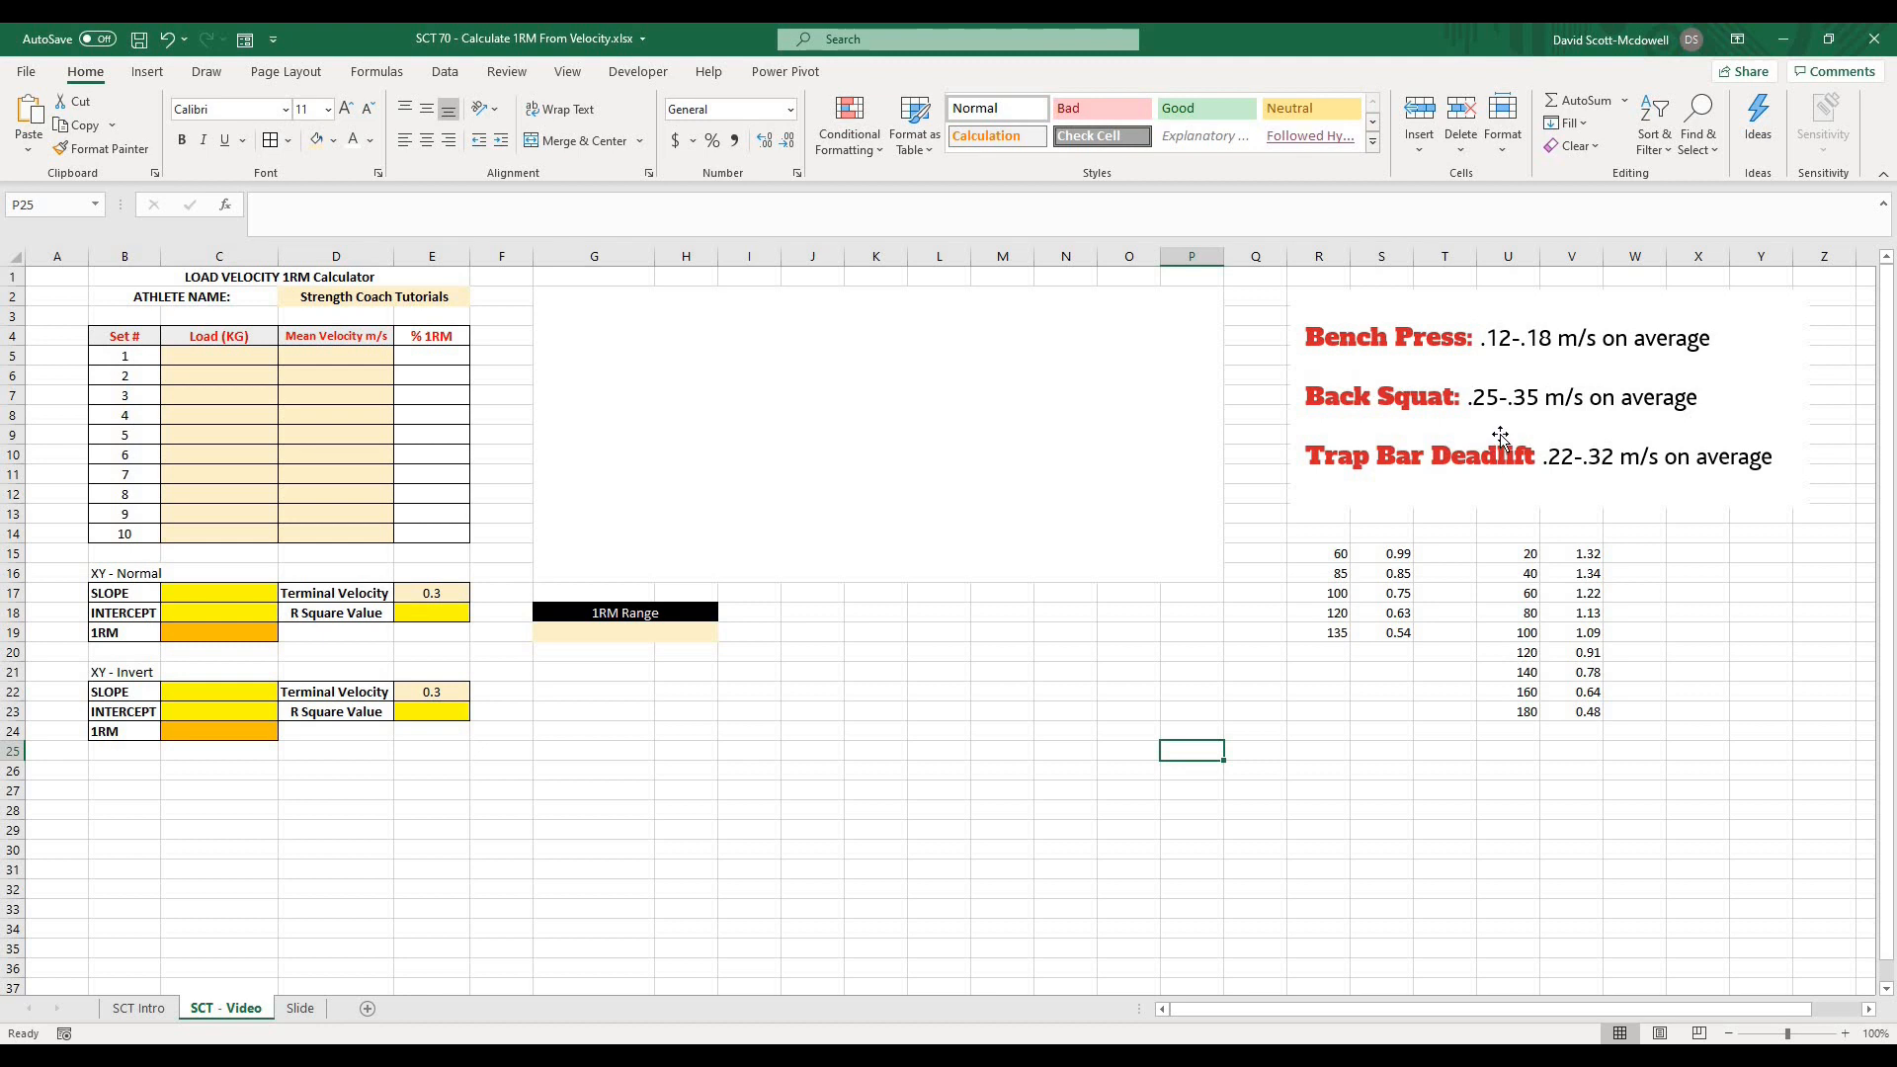
mouse_move(1512, 472)
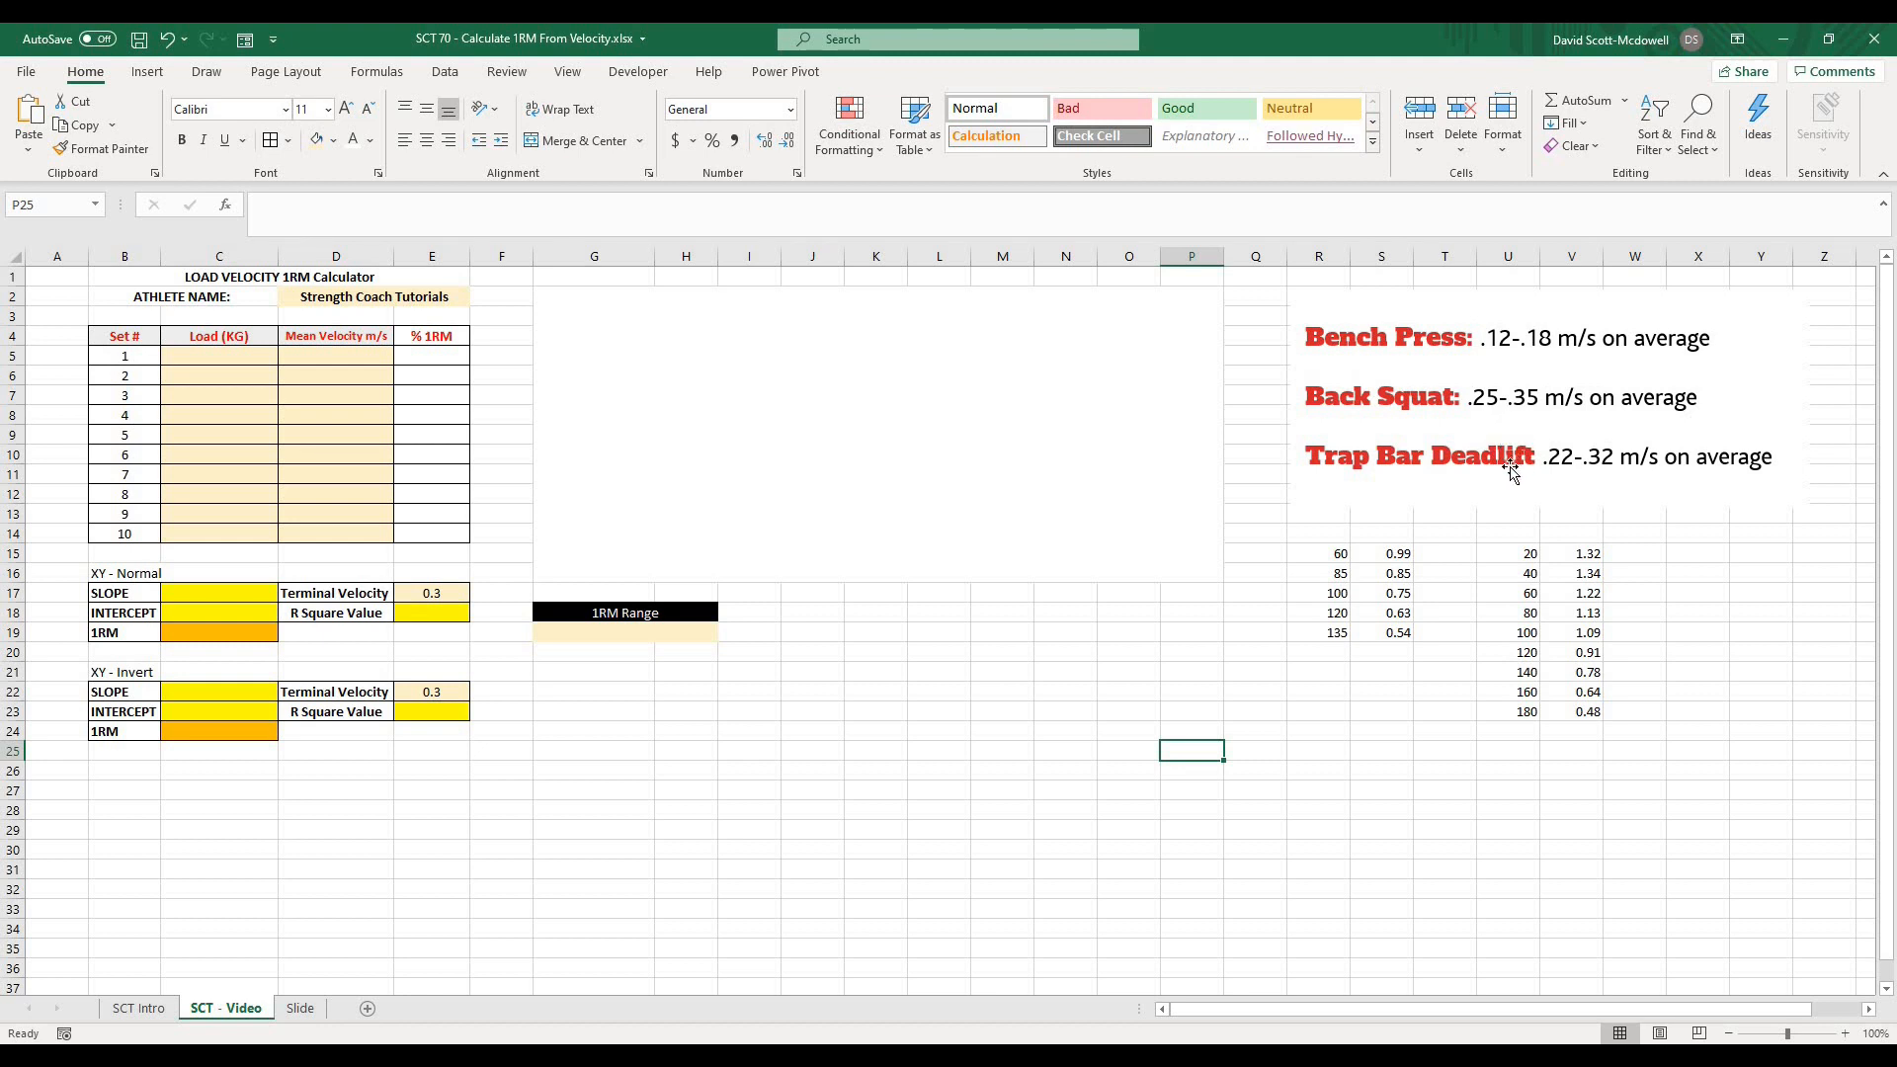
left_click(749, 695)
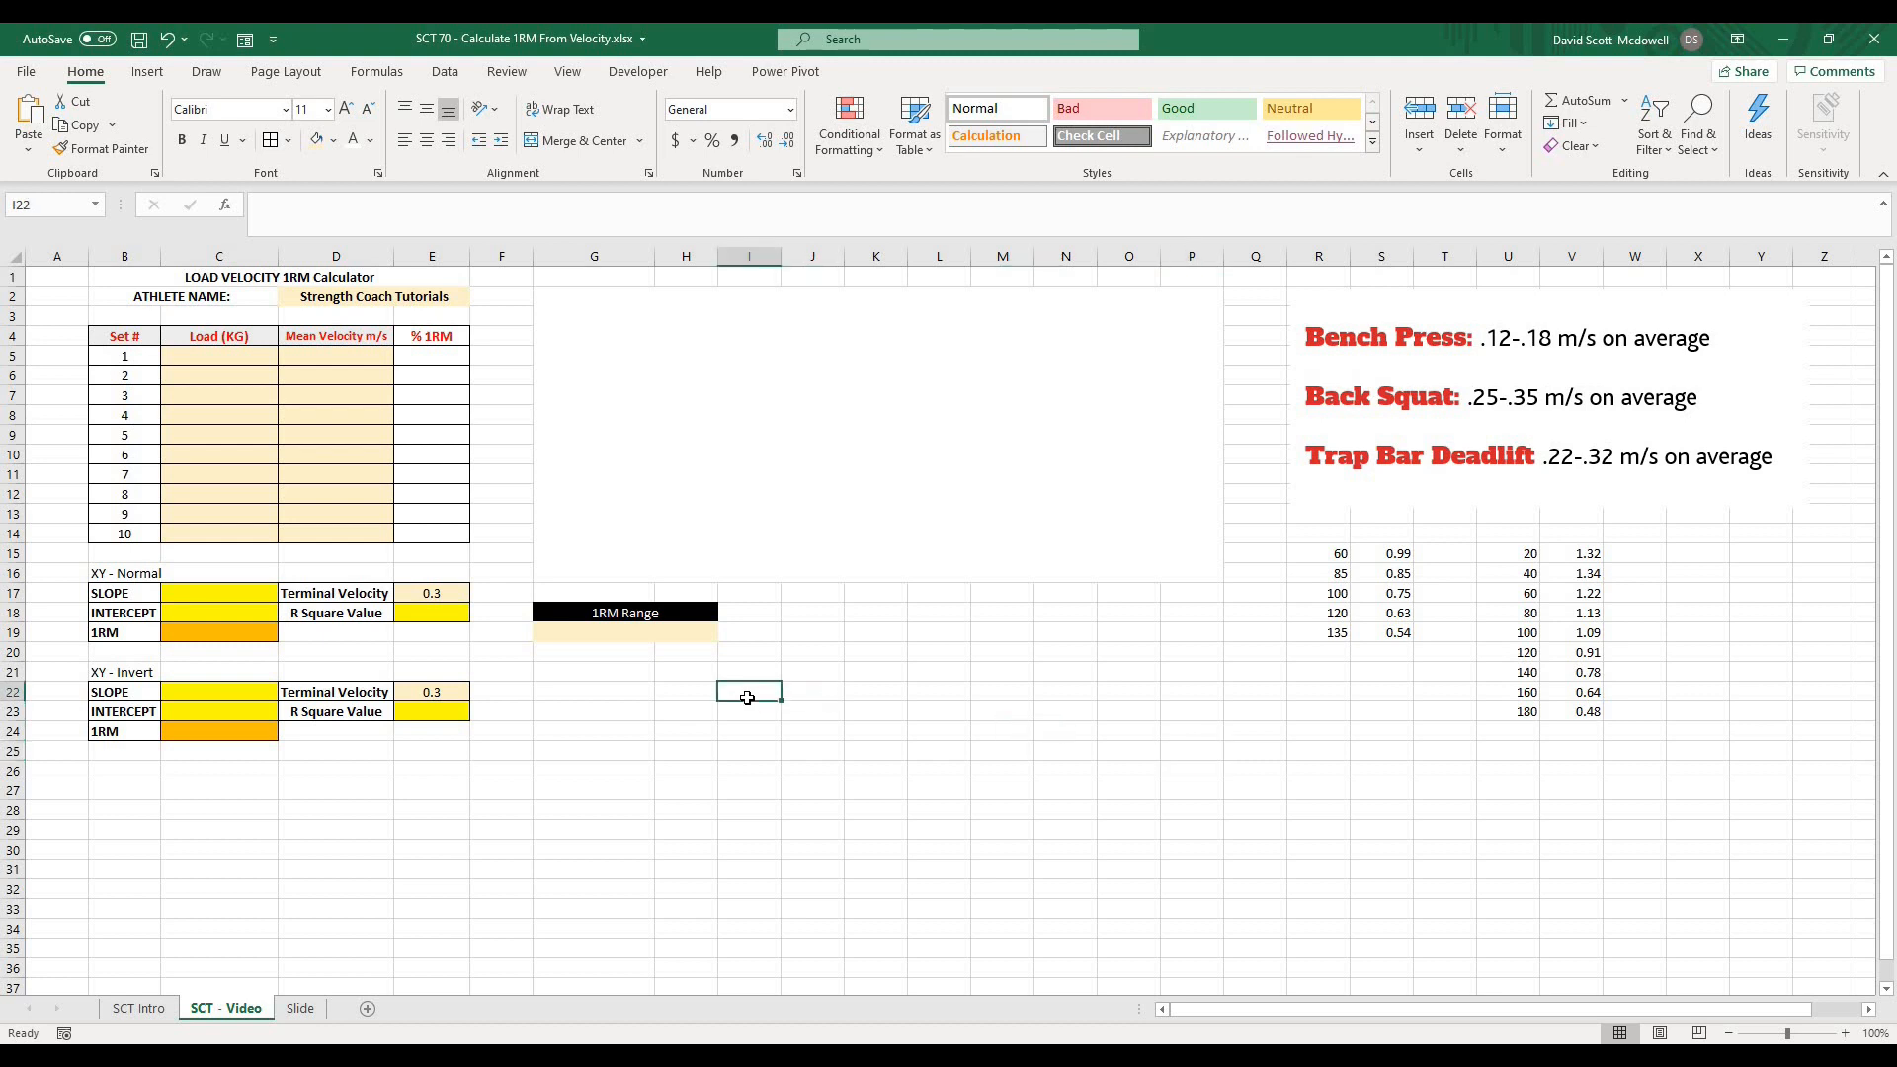
mouse_move(1510, 364)
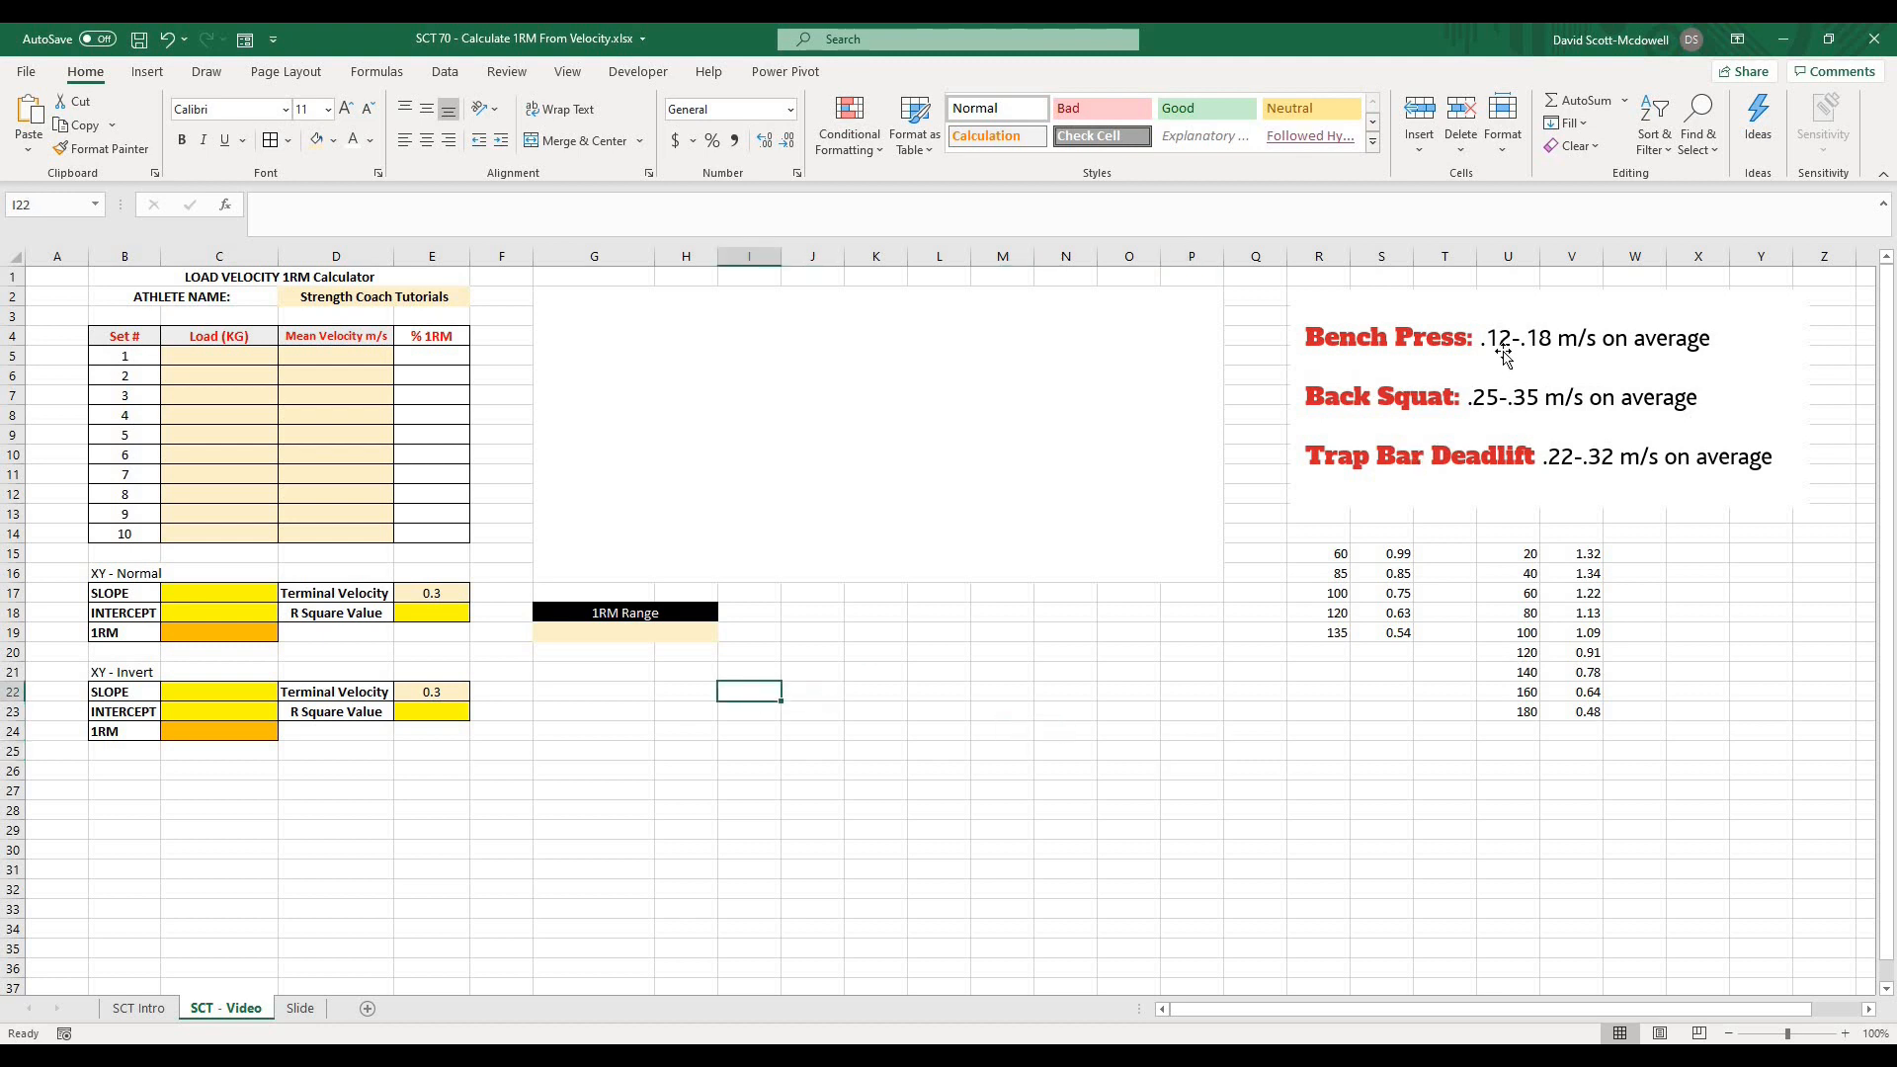
mouse_move(1178, 666)
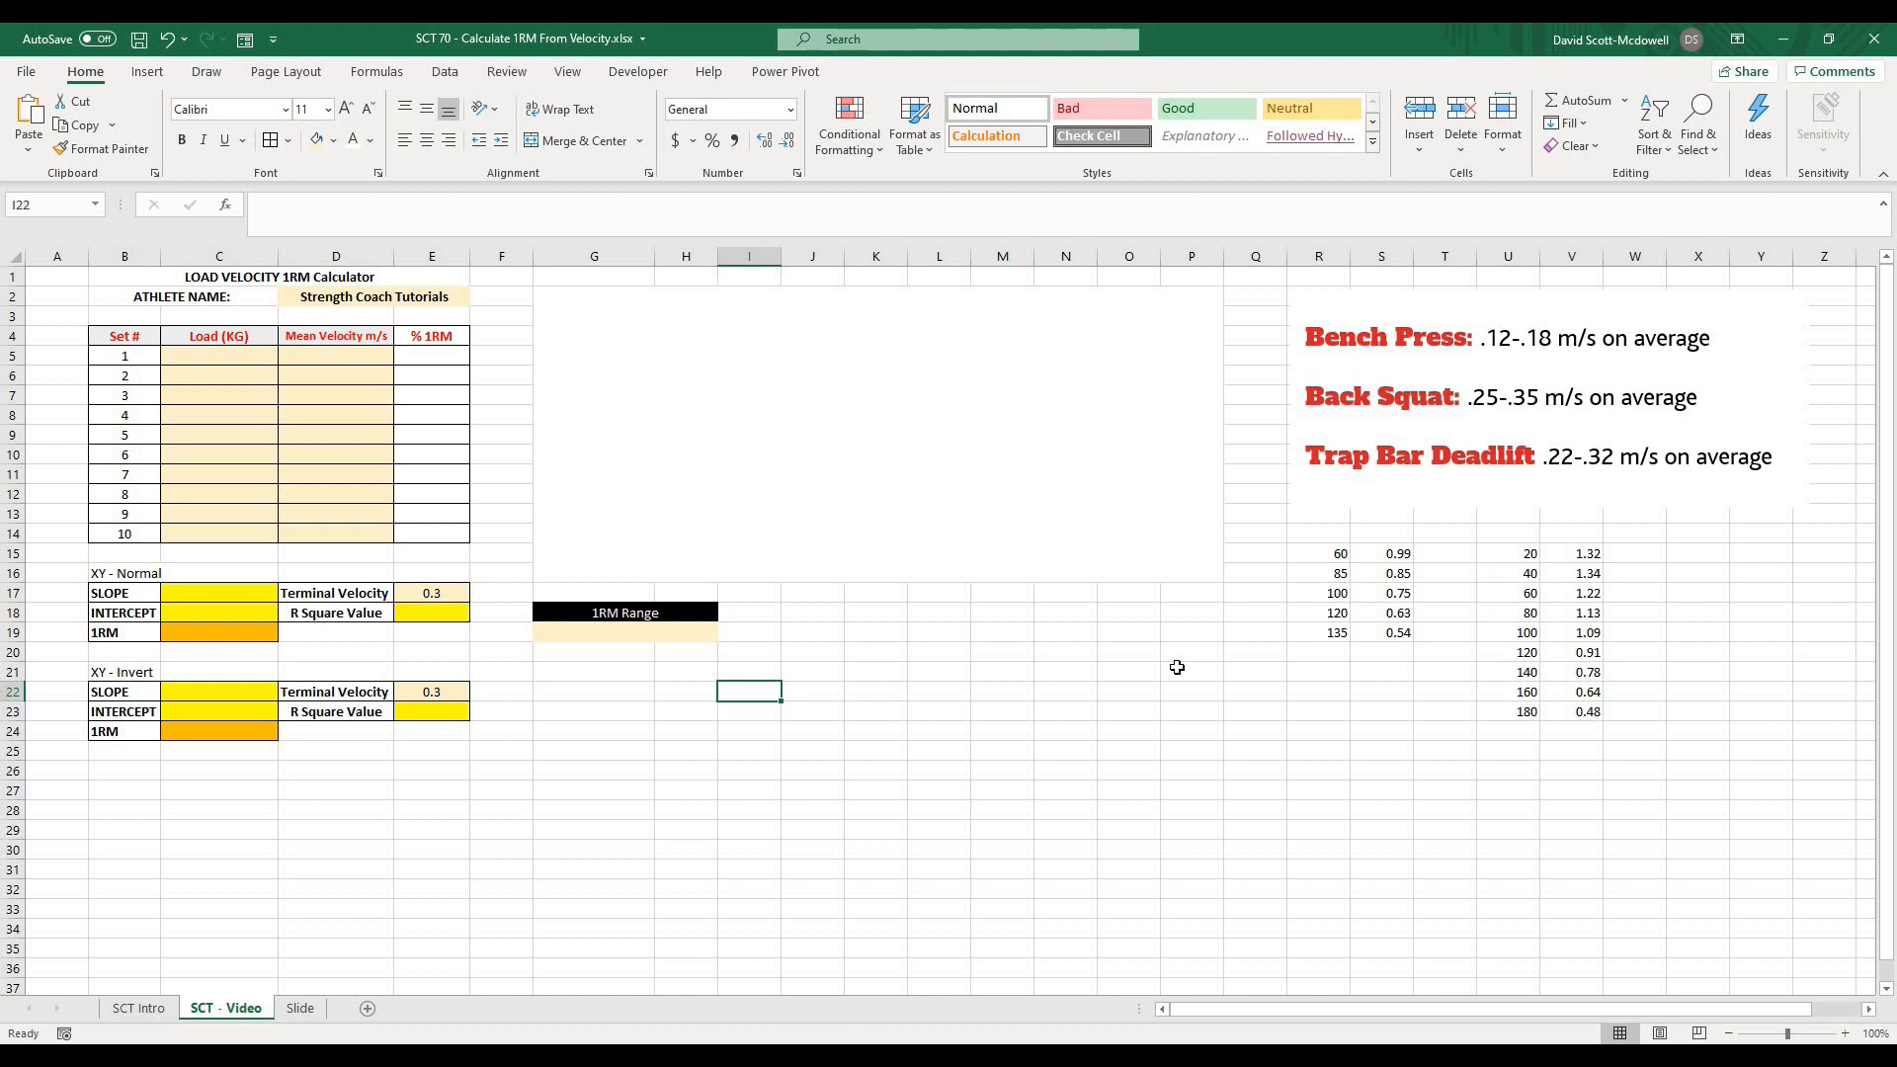
left_click(1129, 692)
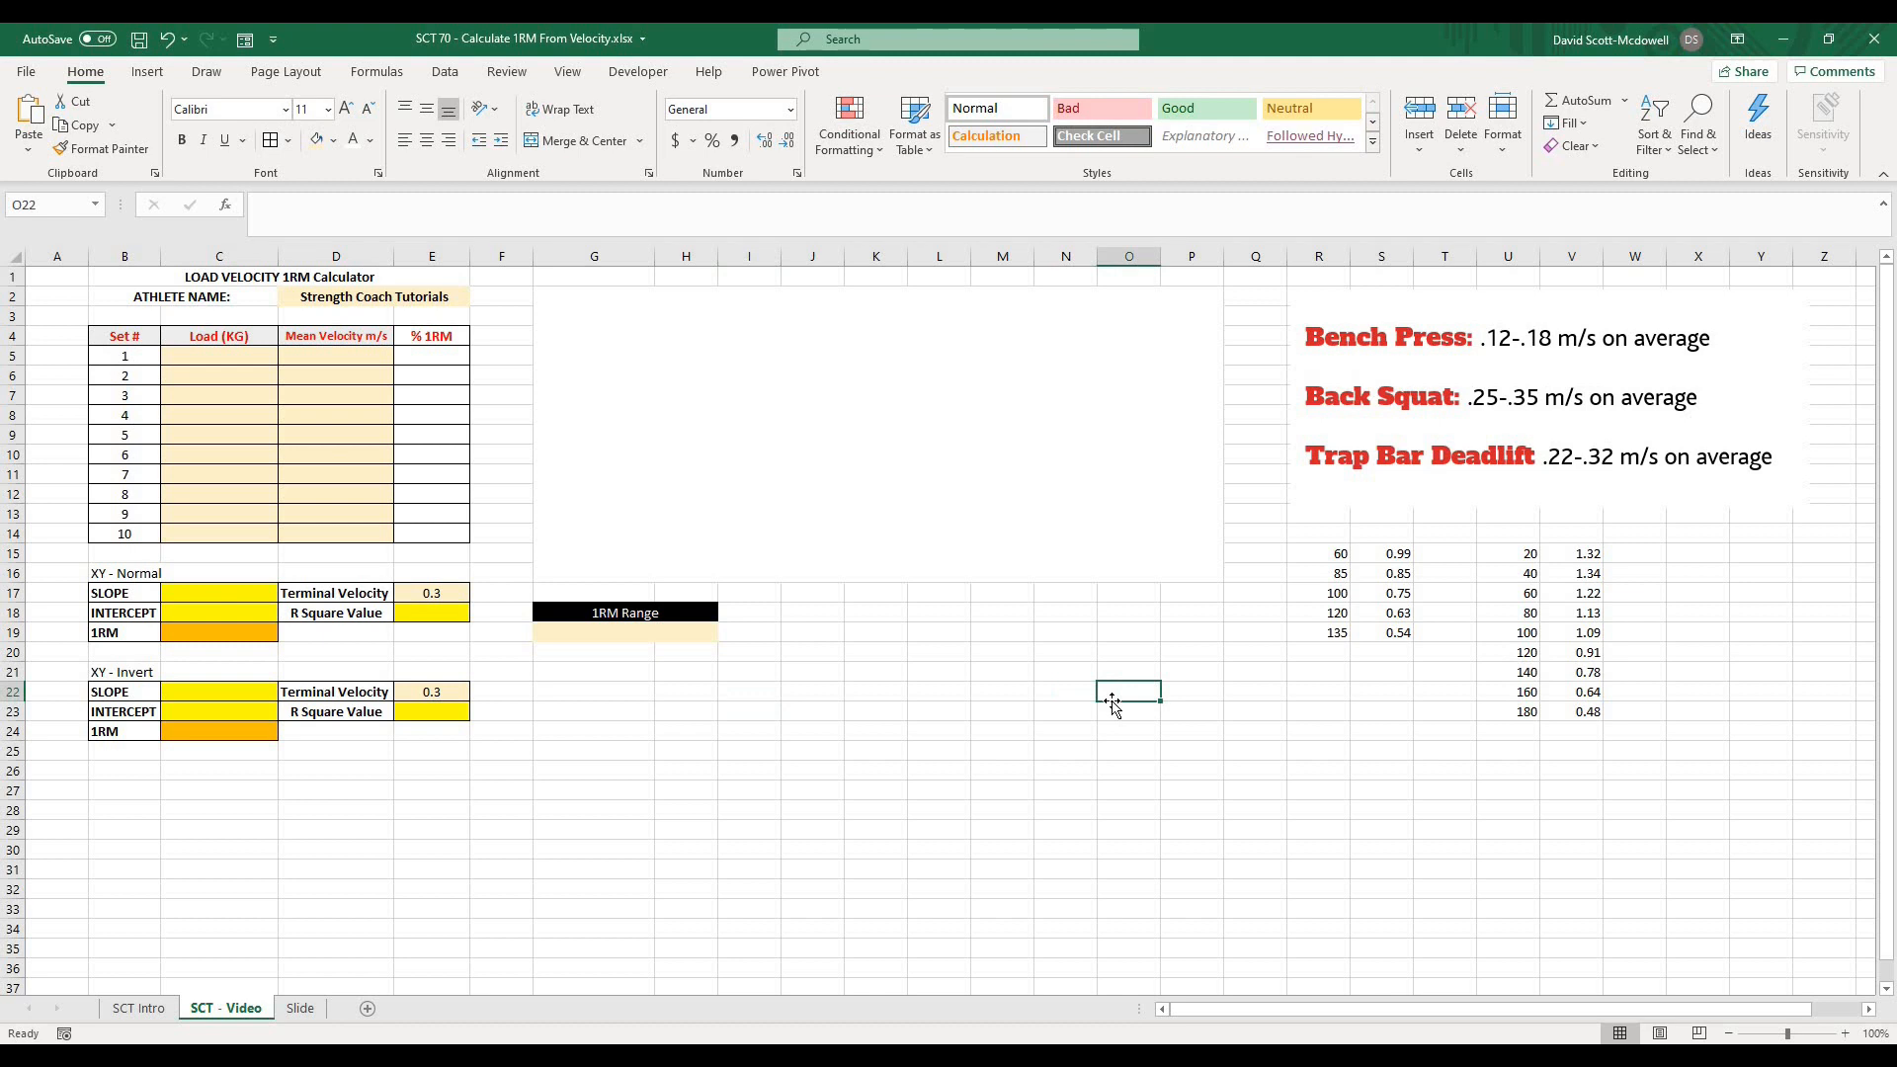
mouse_move(1087, 787)
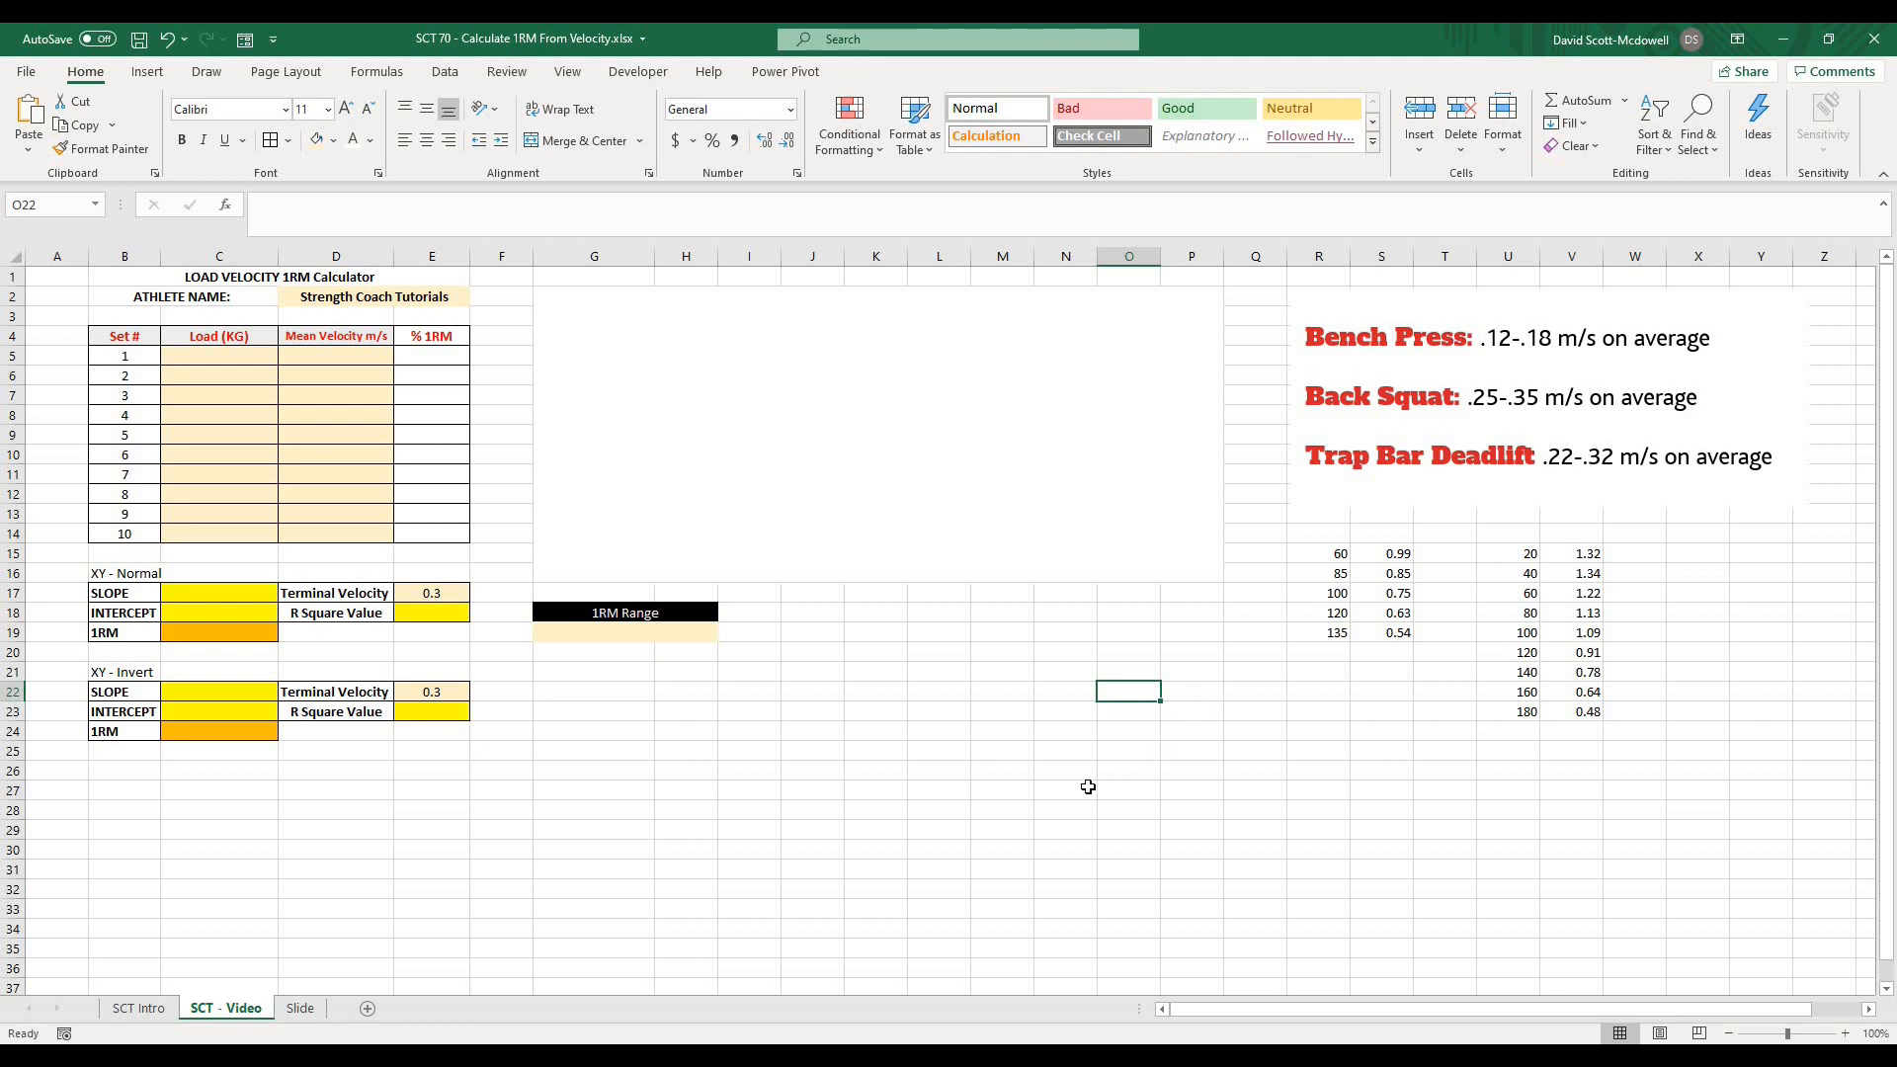
left_click(1065, 791)
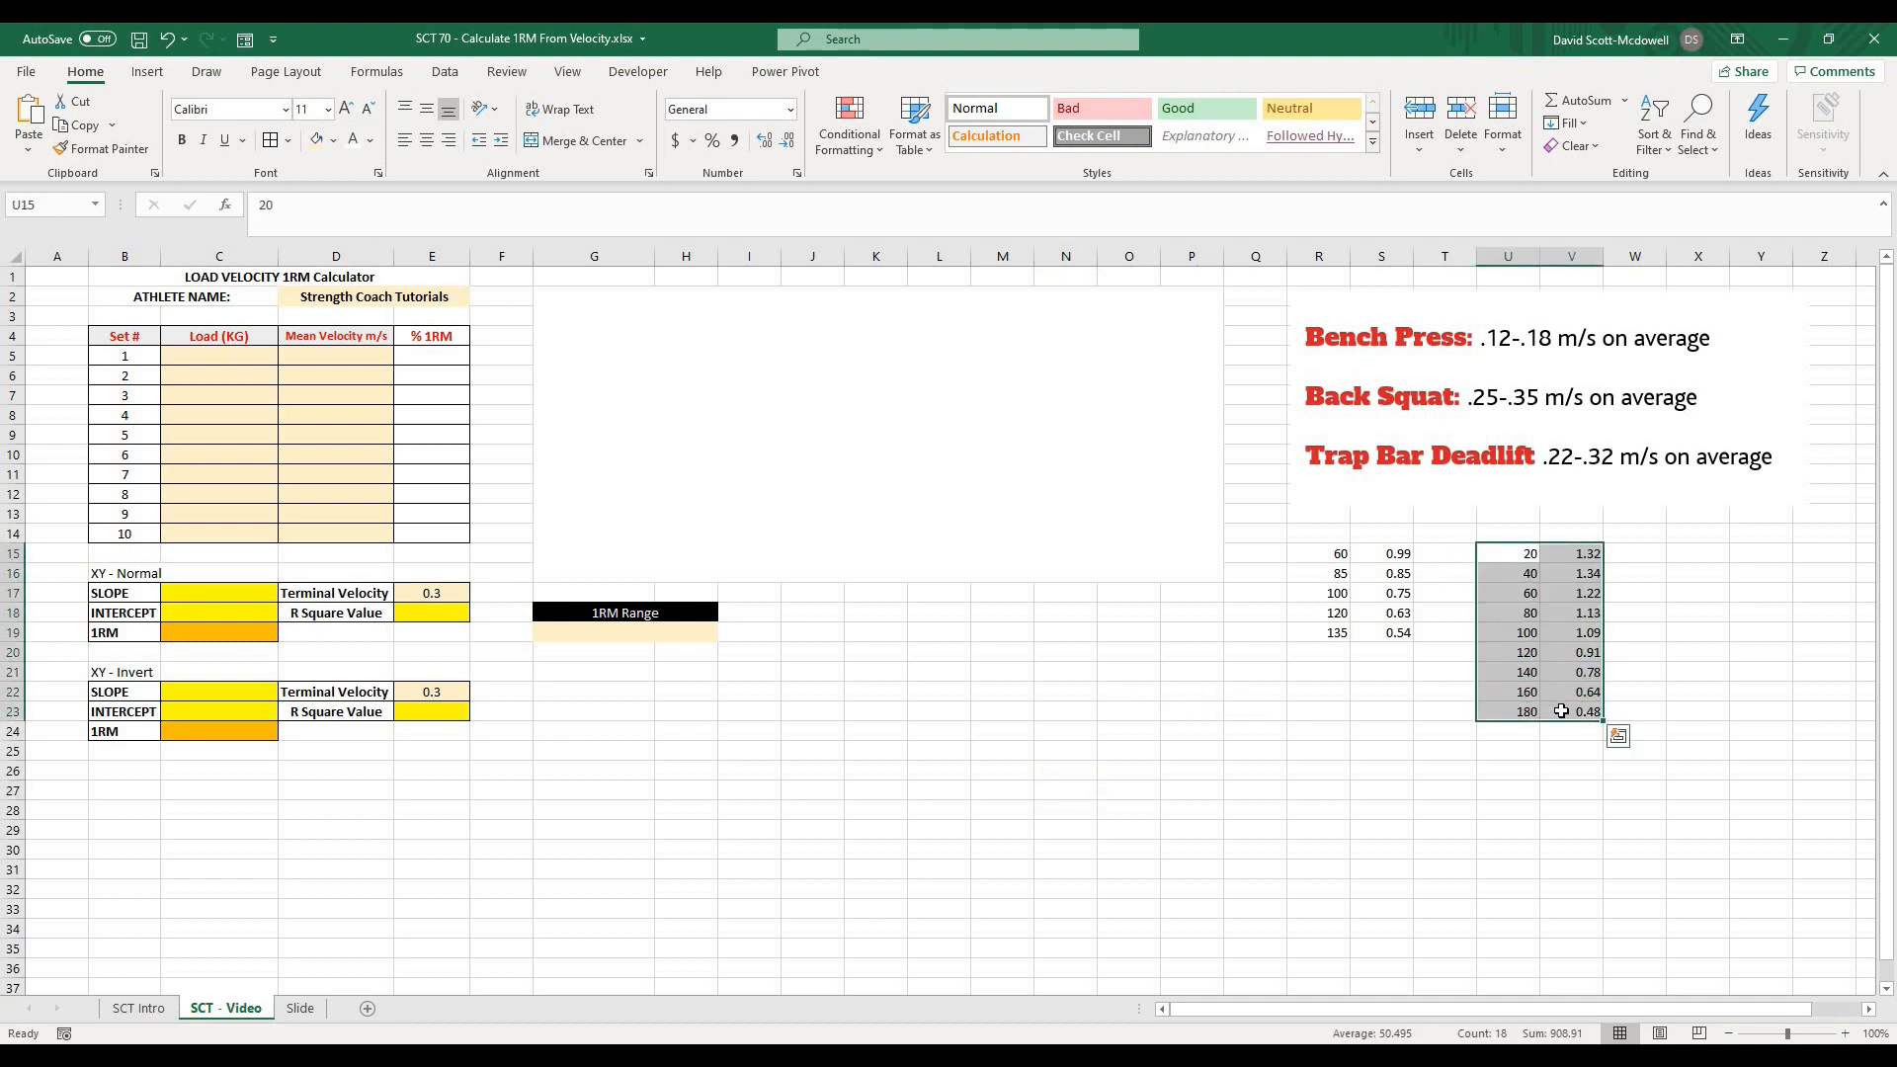
- Paste the copied load-velocity pairs into the table and check the loads from 20 to 180 kg
right_click(218, 356)
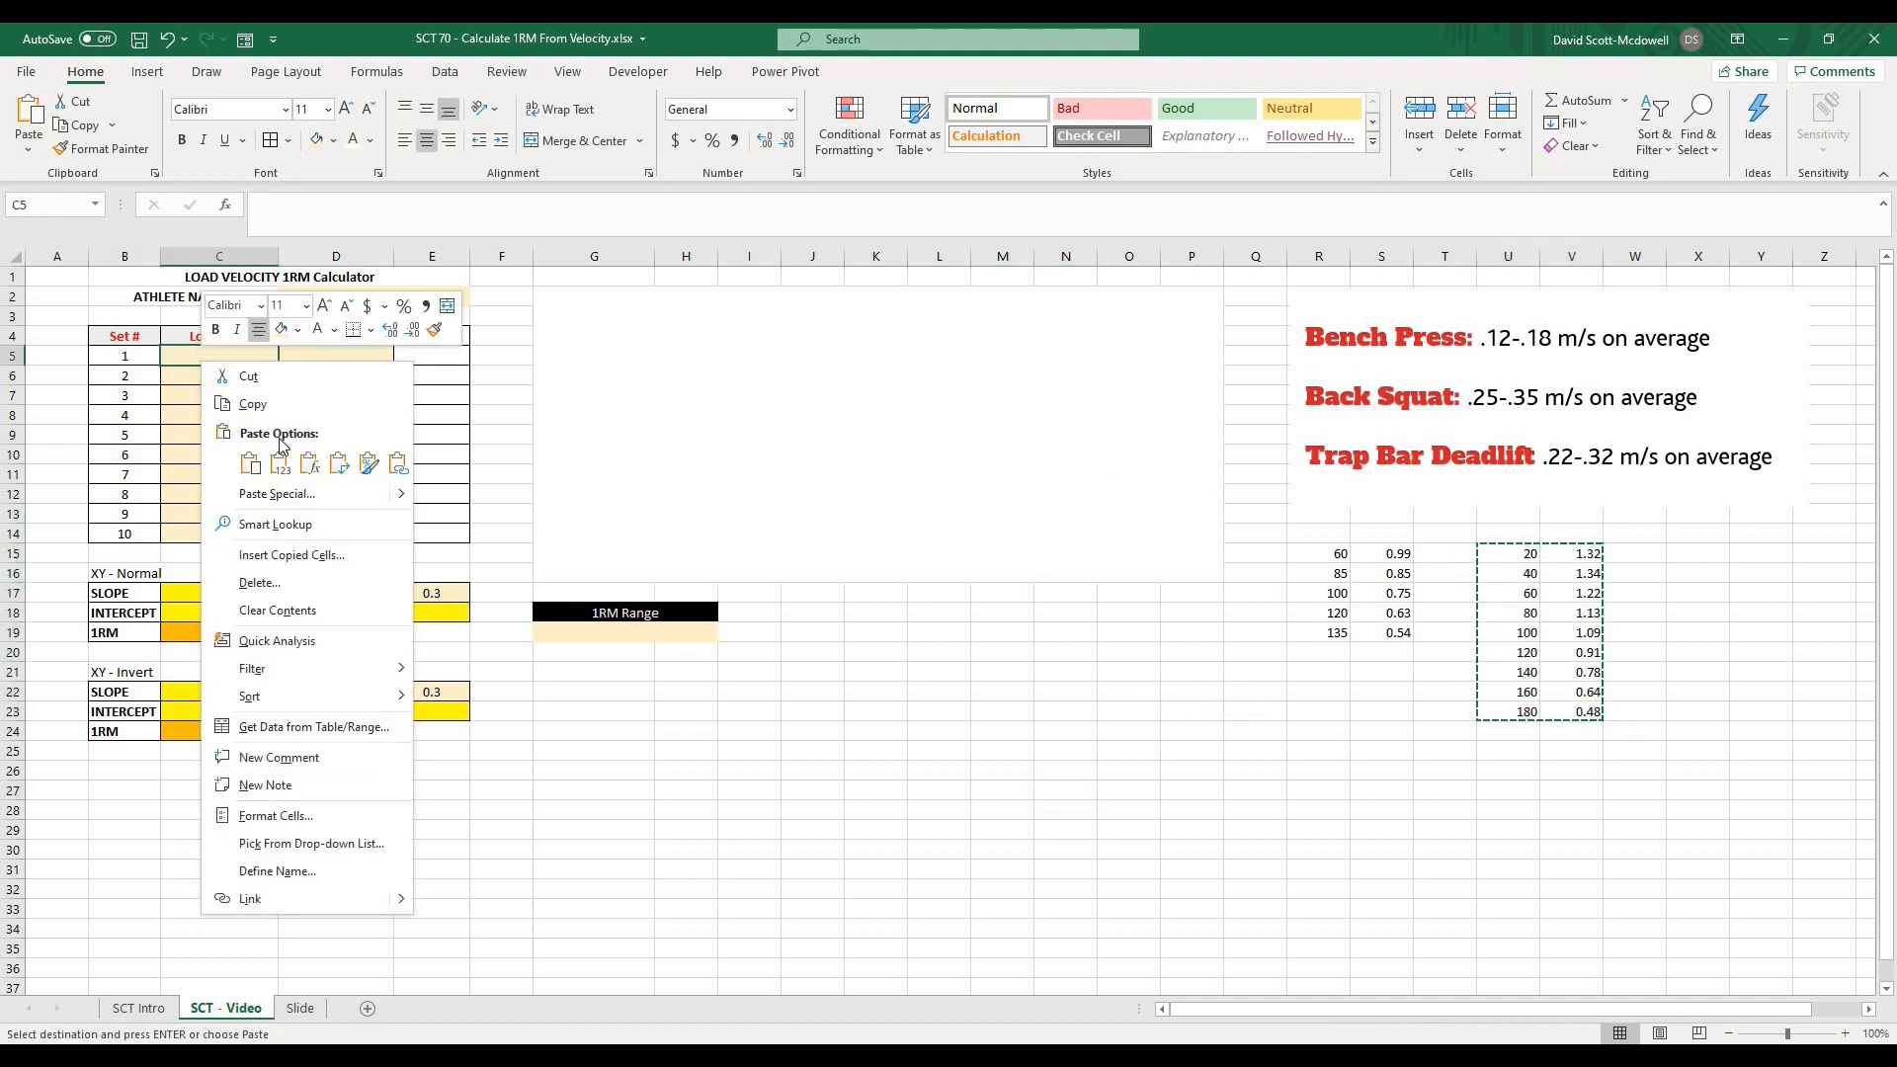
left_click(251, 462)
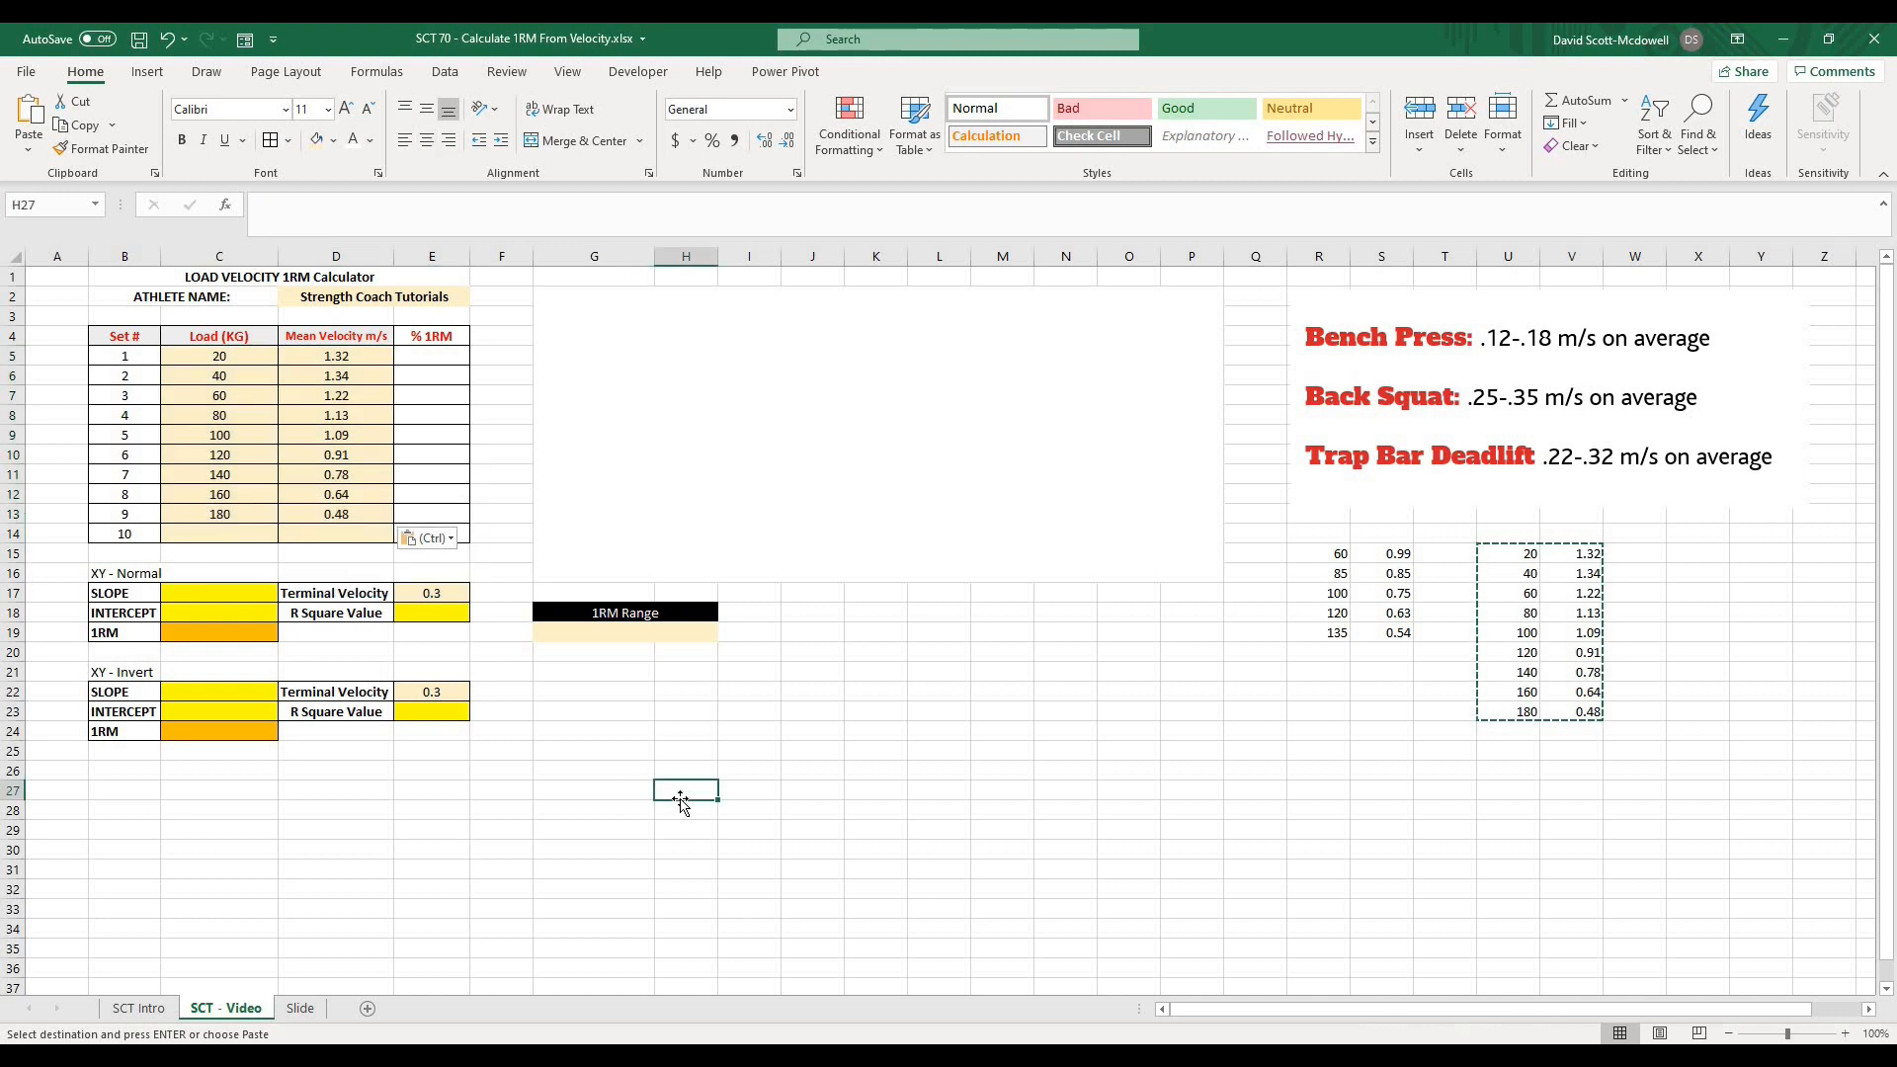
mouse_move(257, 362)
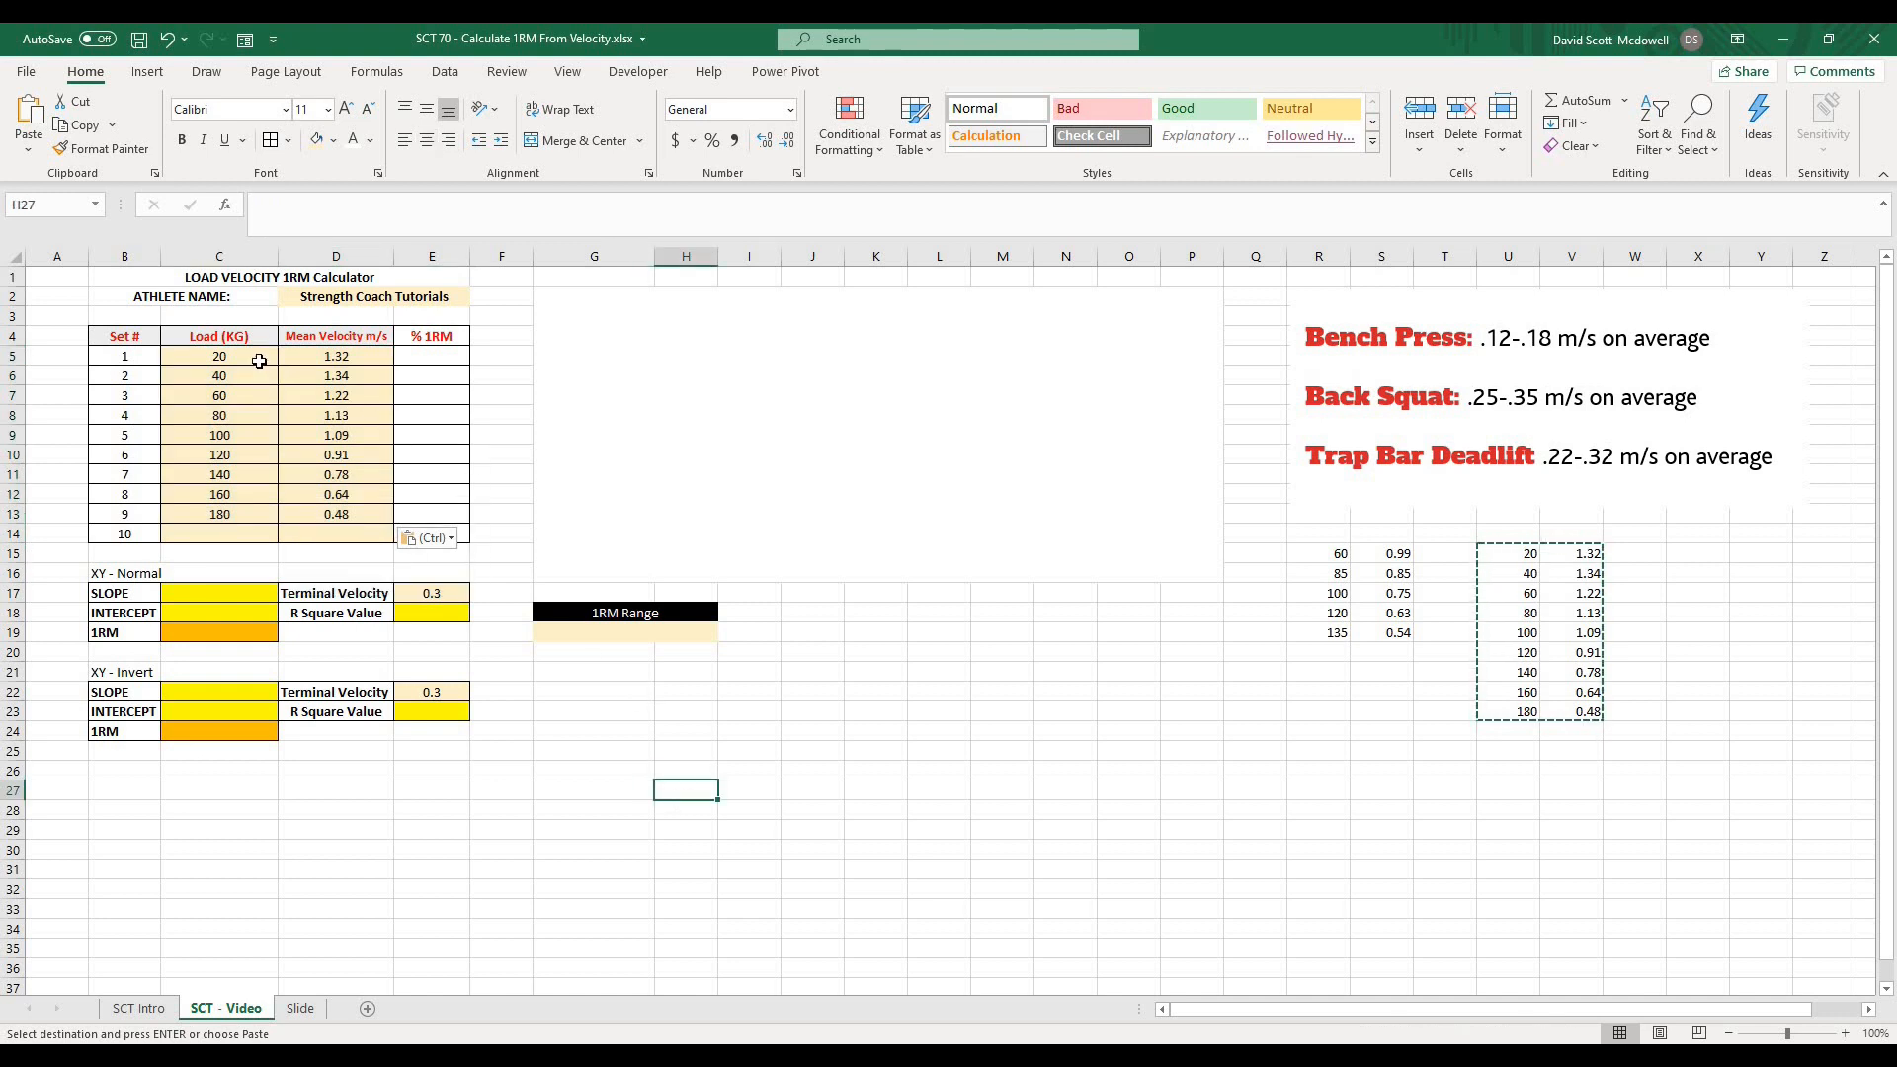
left_click(219, 355)
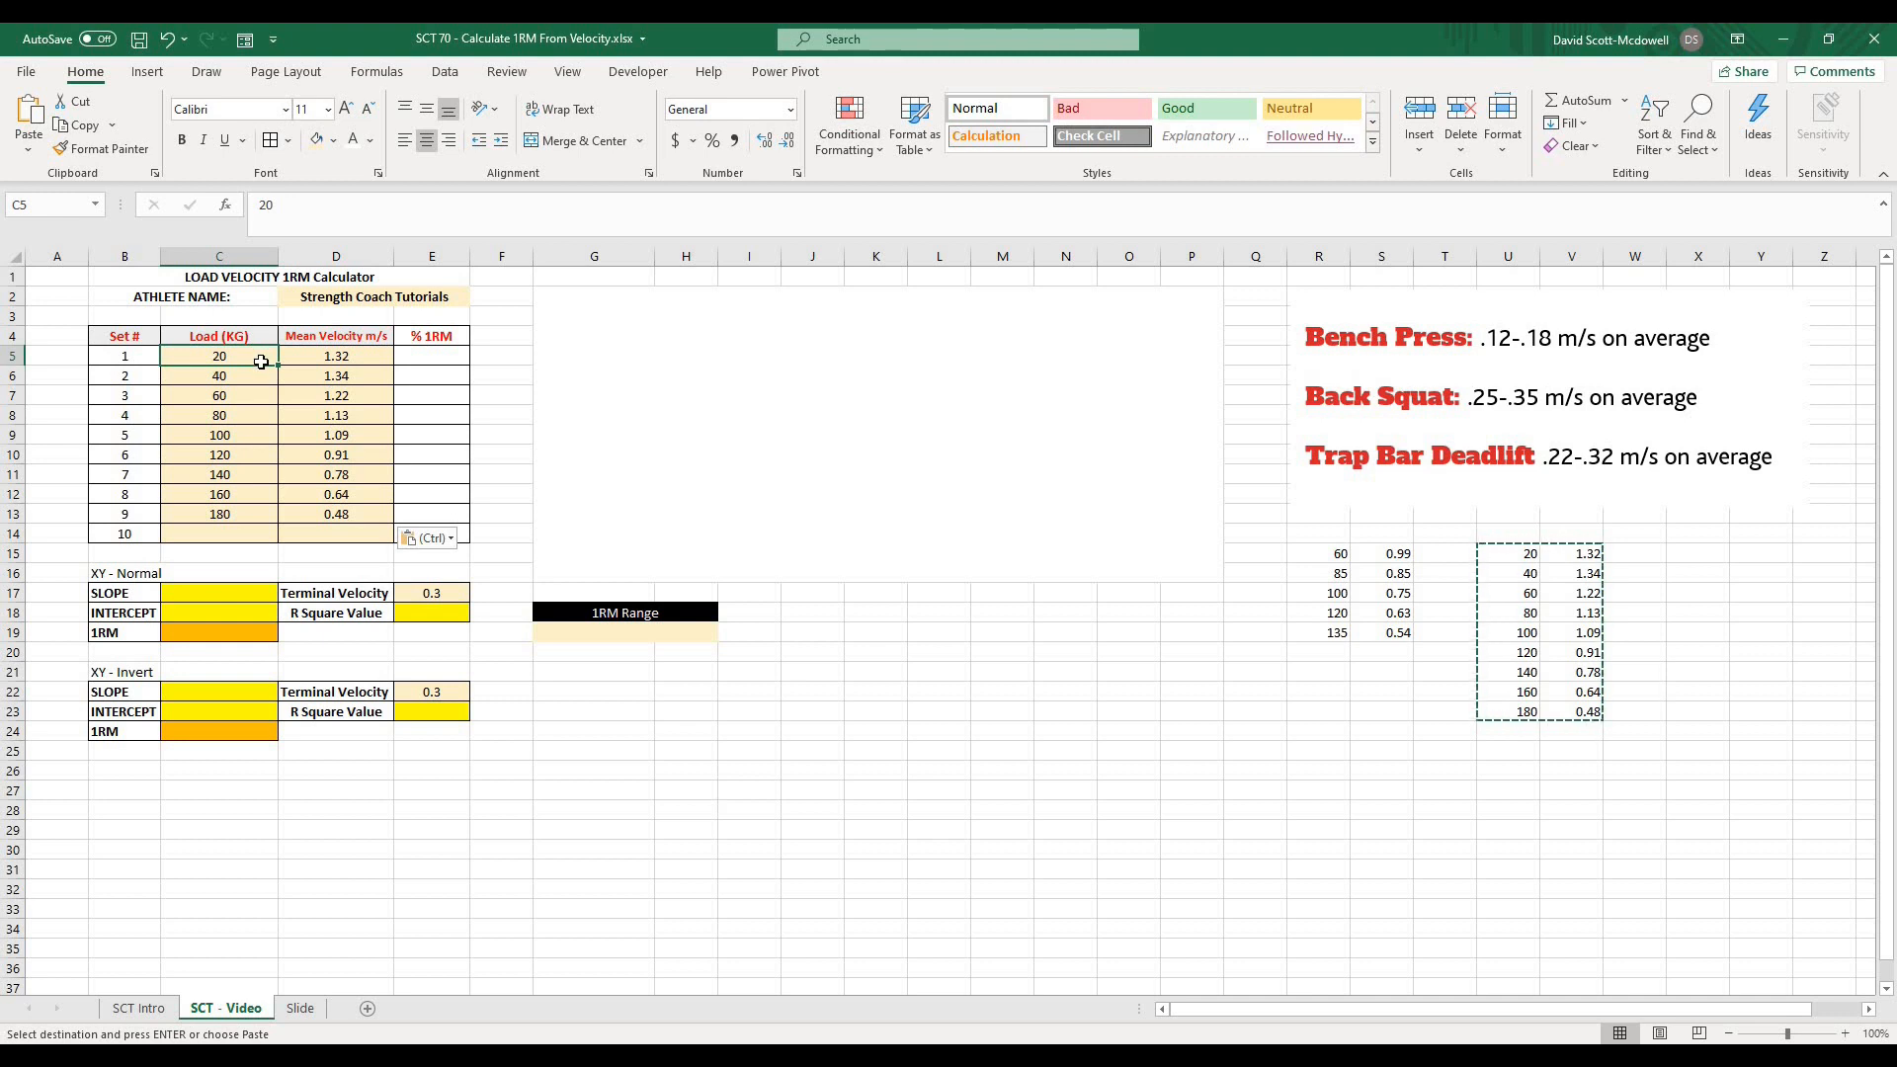
left_click(219, 376)
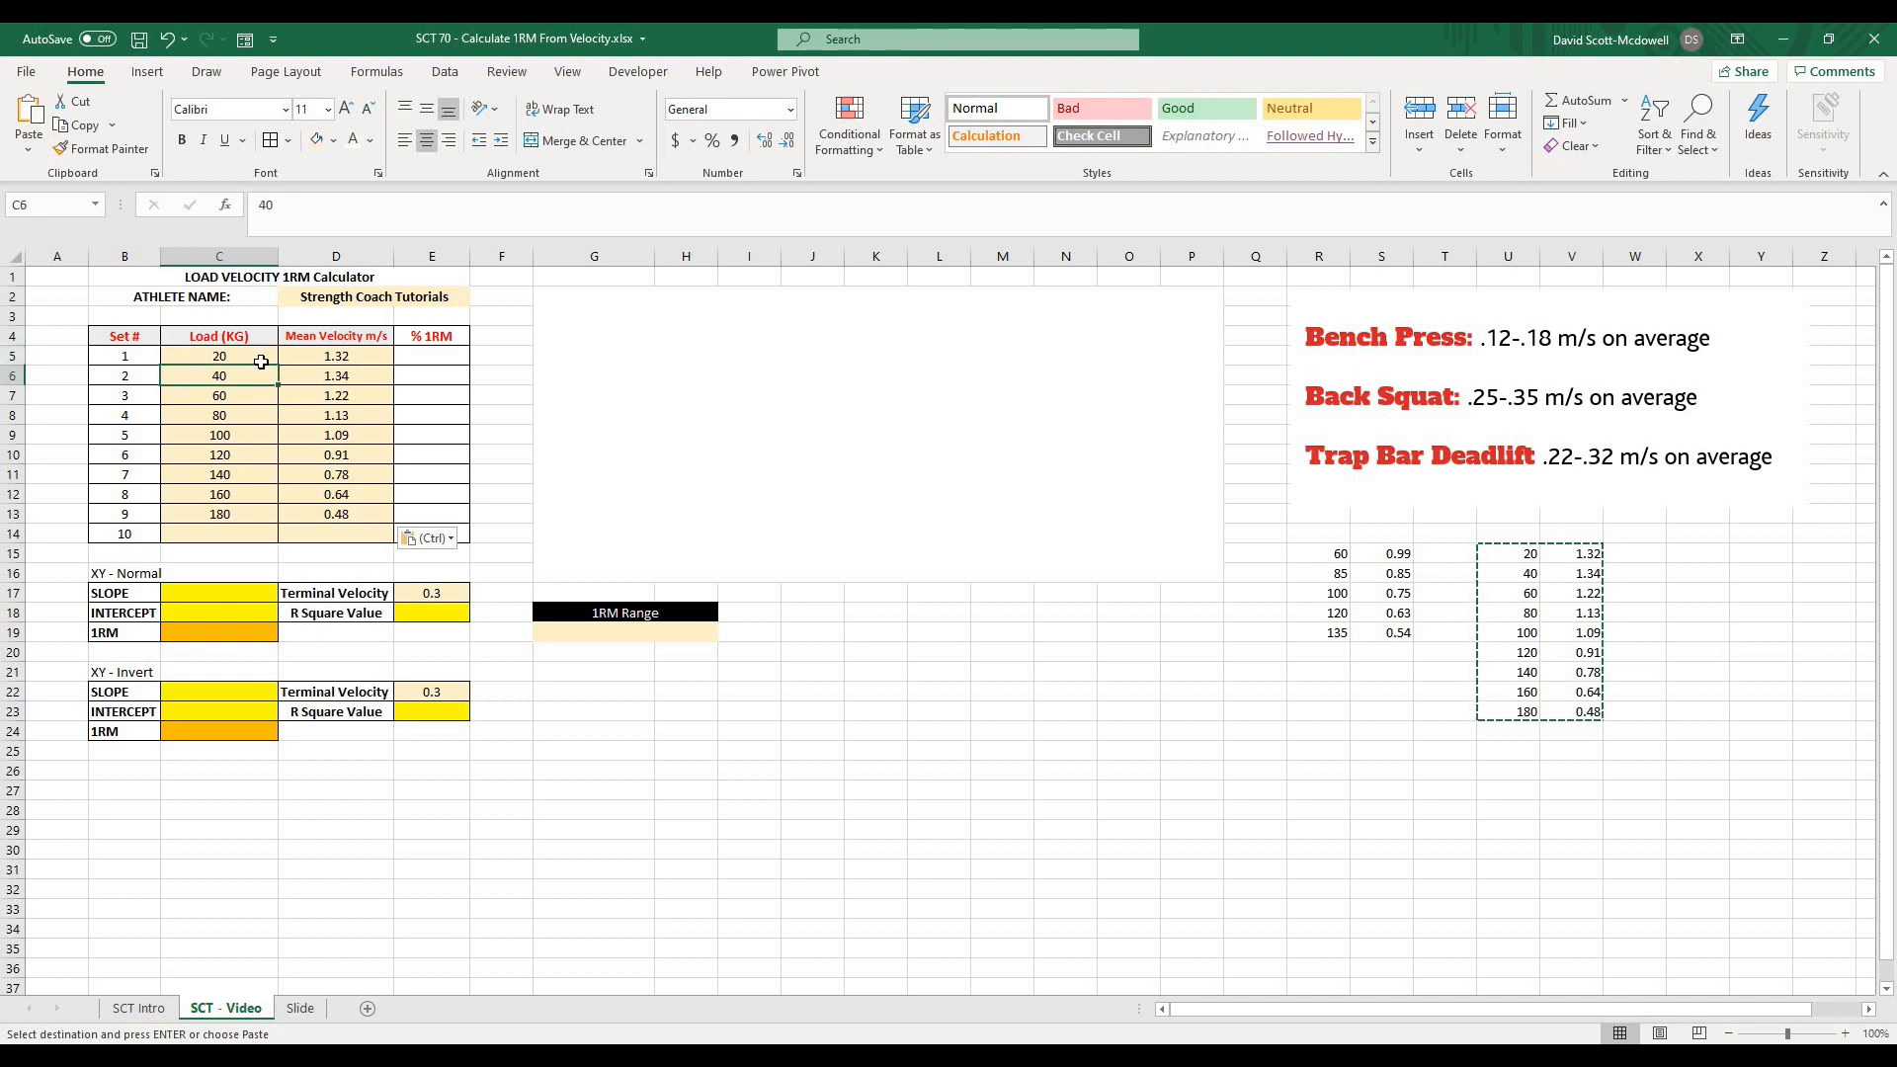
left_click(220, 455)
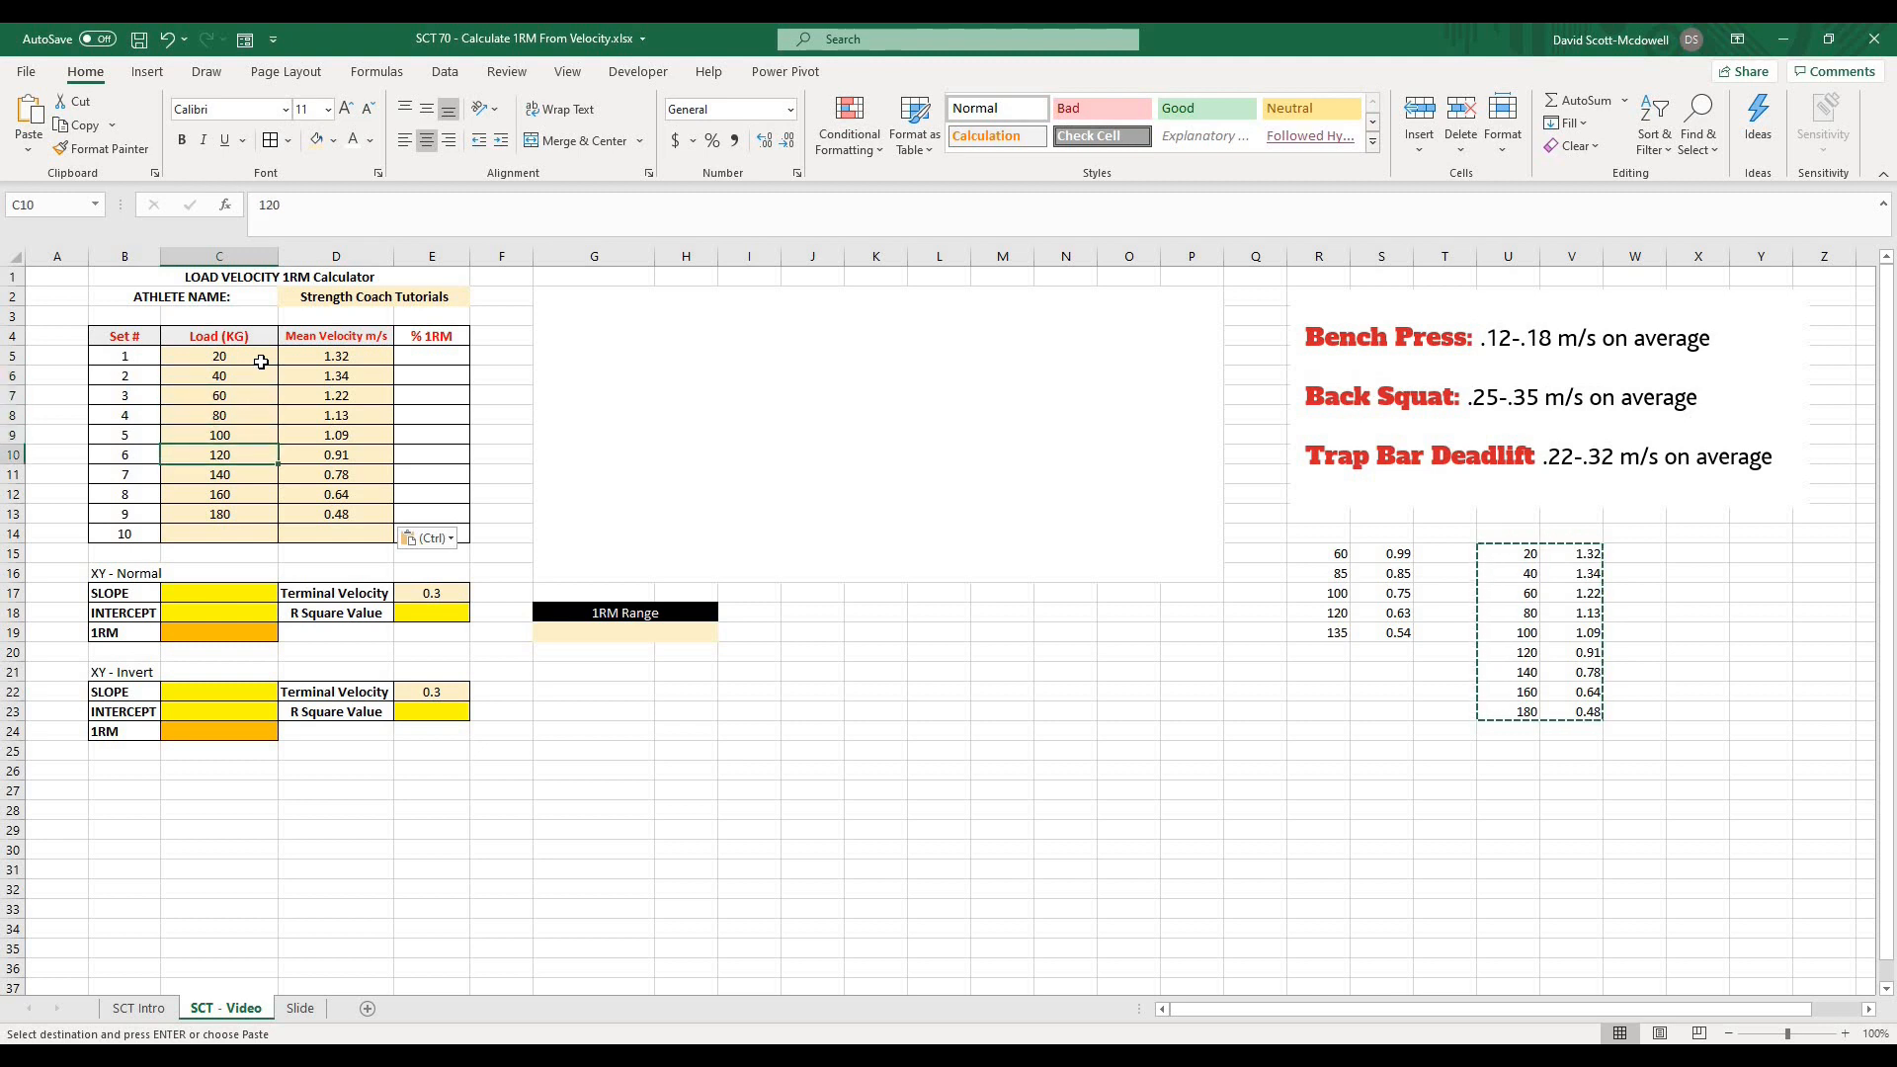
left_click(219, 513)
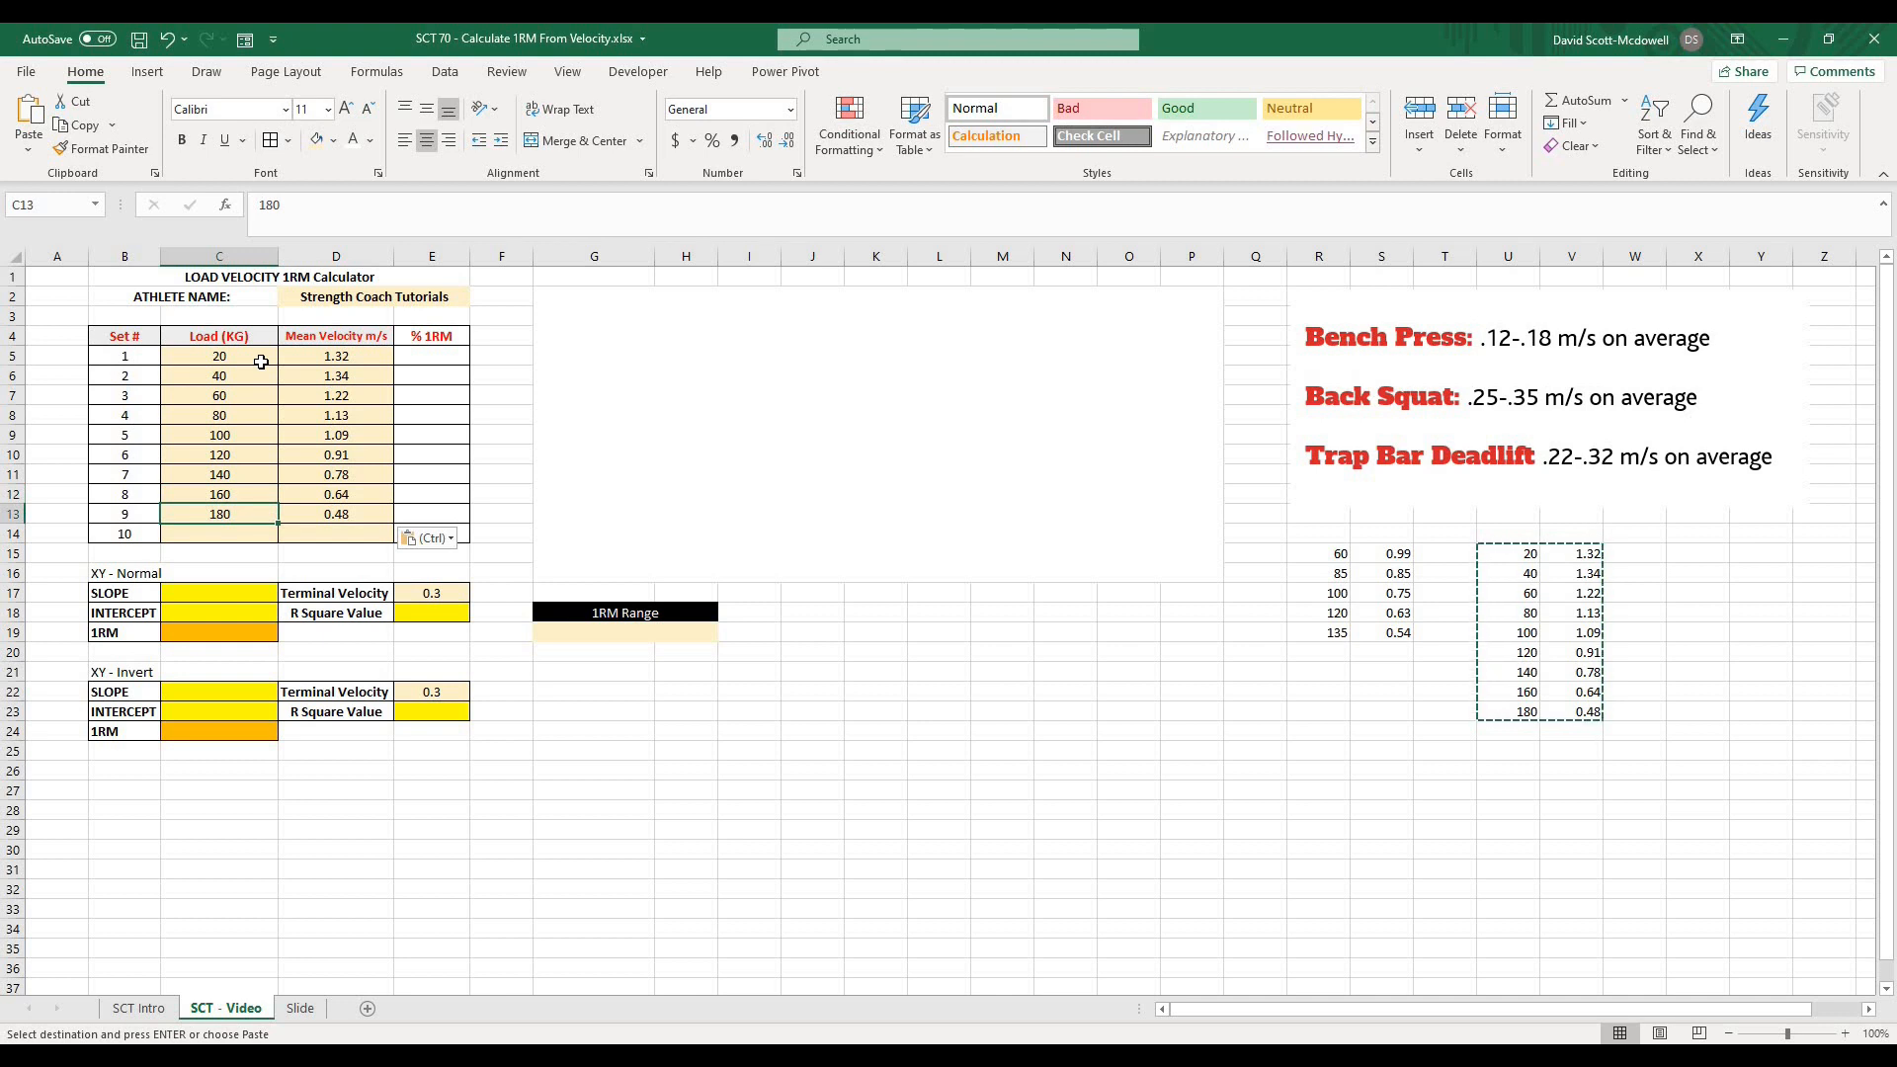
- Review the matching mean velocities (1.32 at 20 kg down to 180 kg) and begin selecting C5:D14
left_click(336, 356)
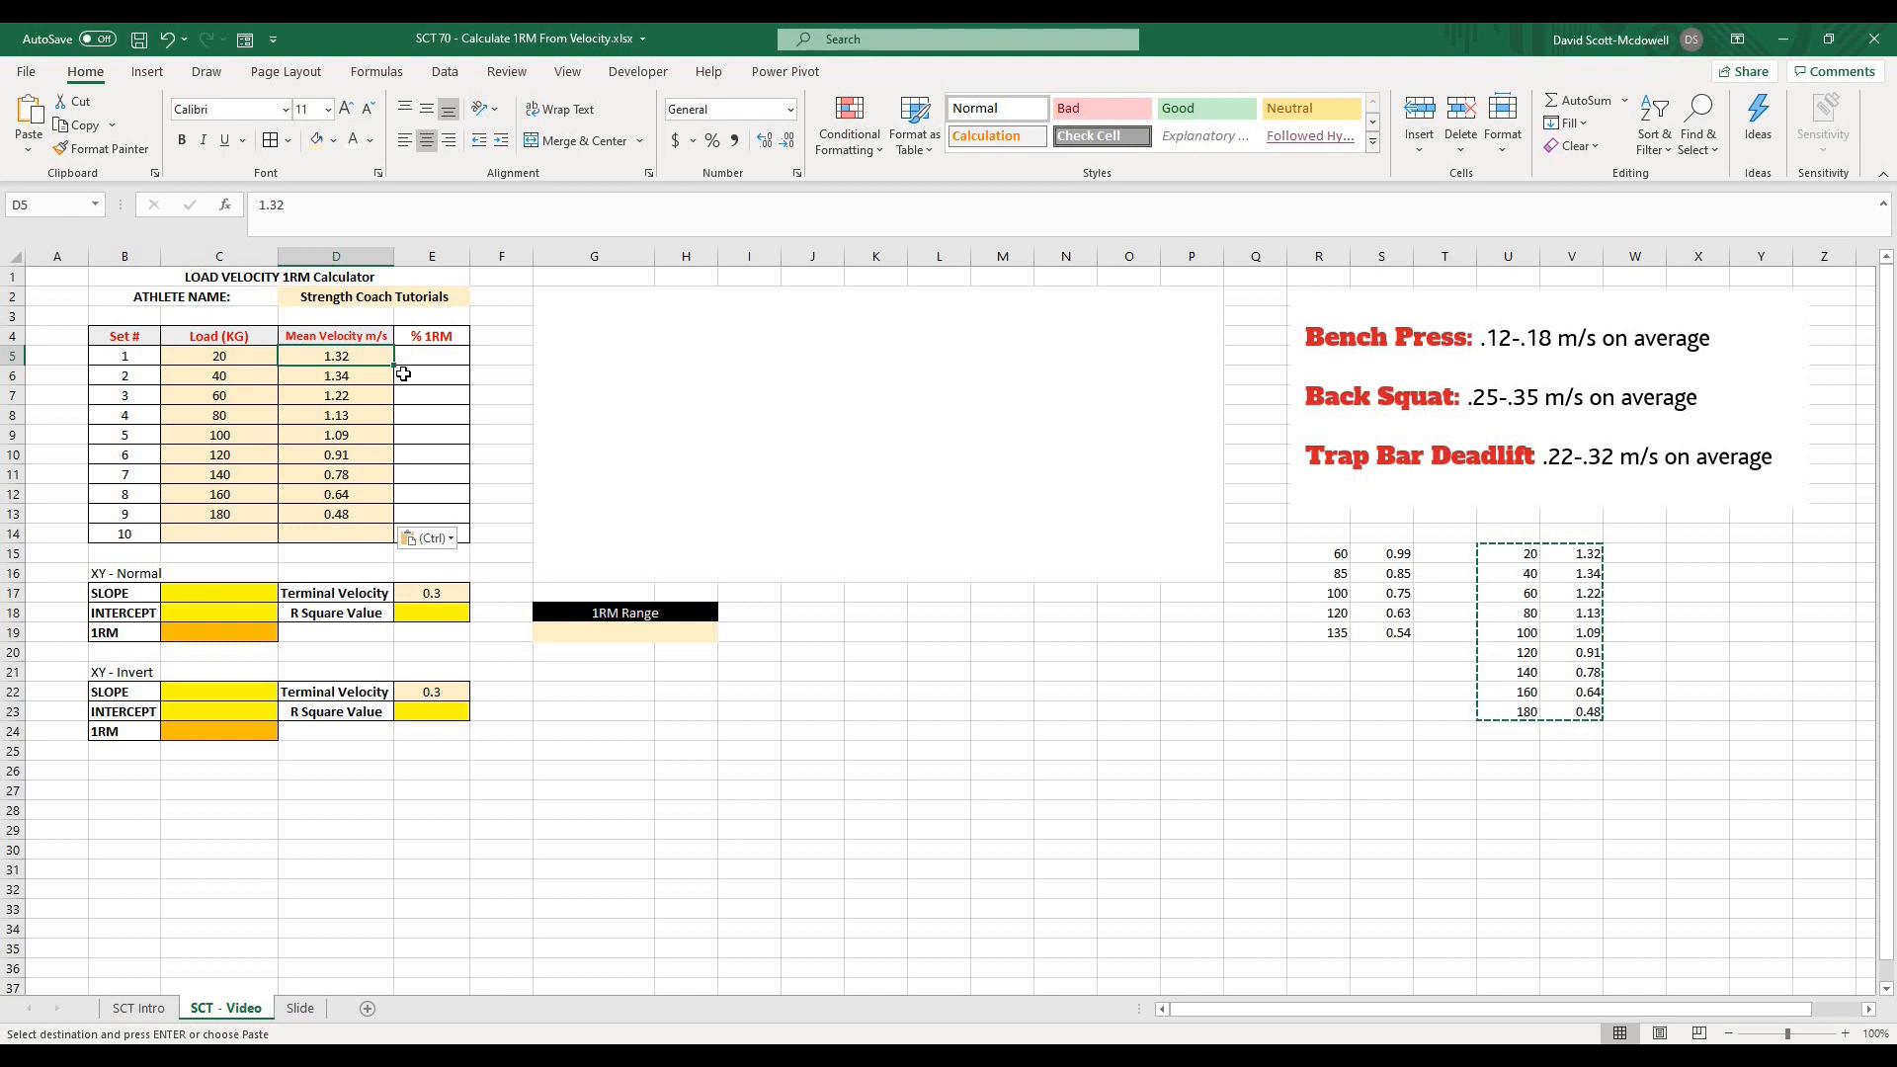
left_click(593, 710)
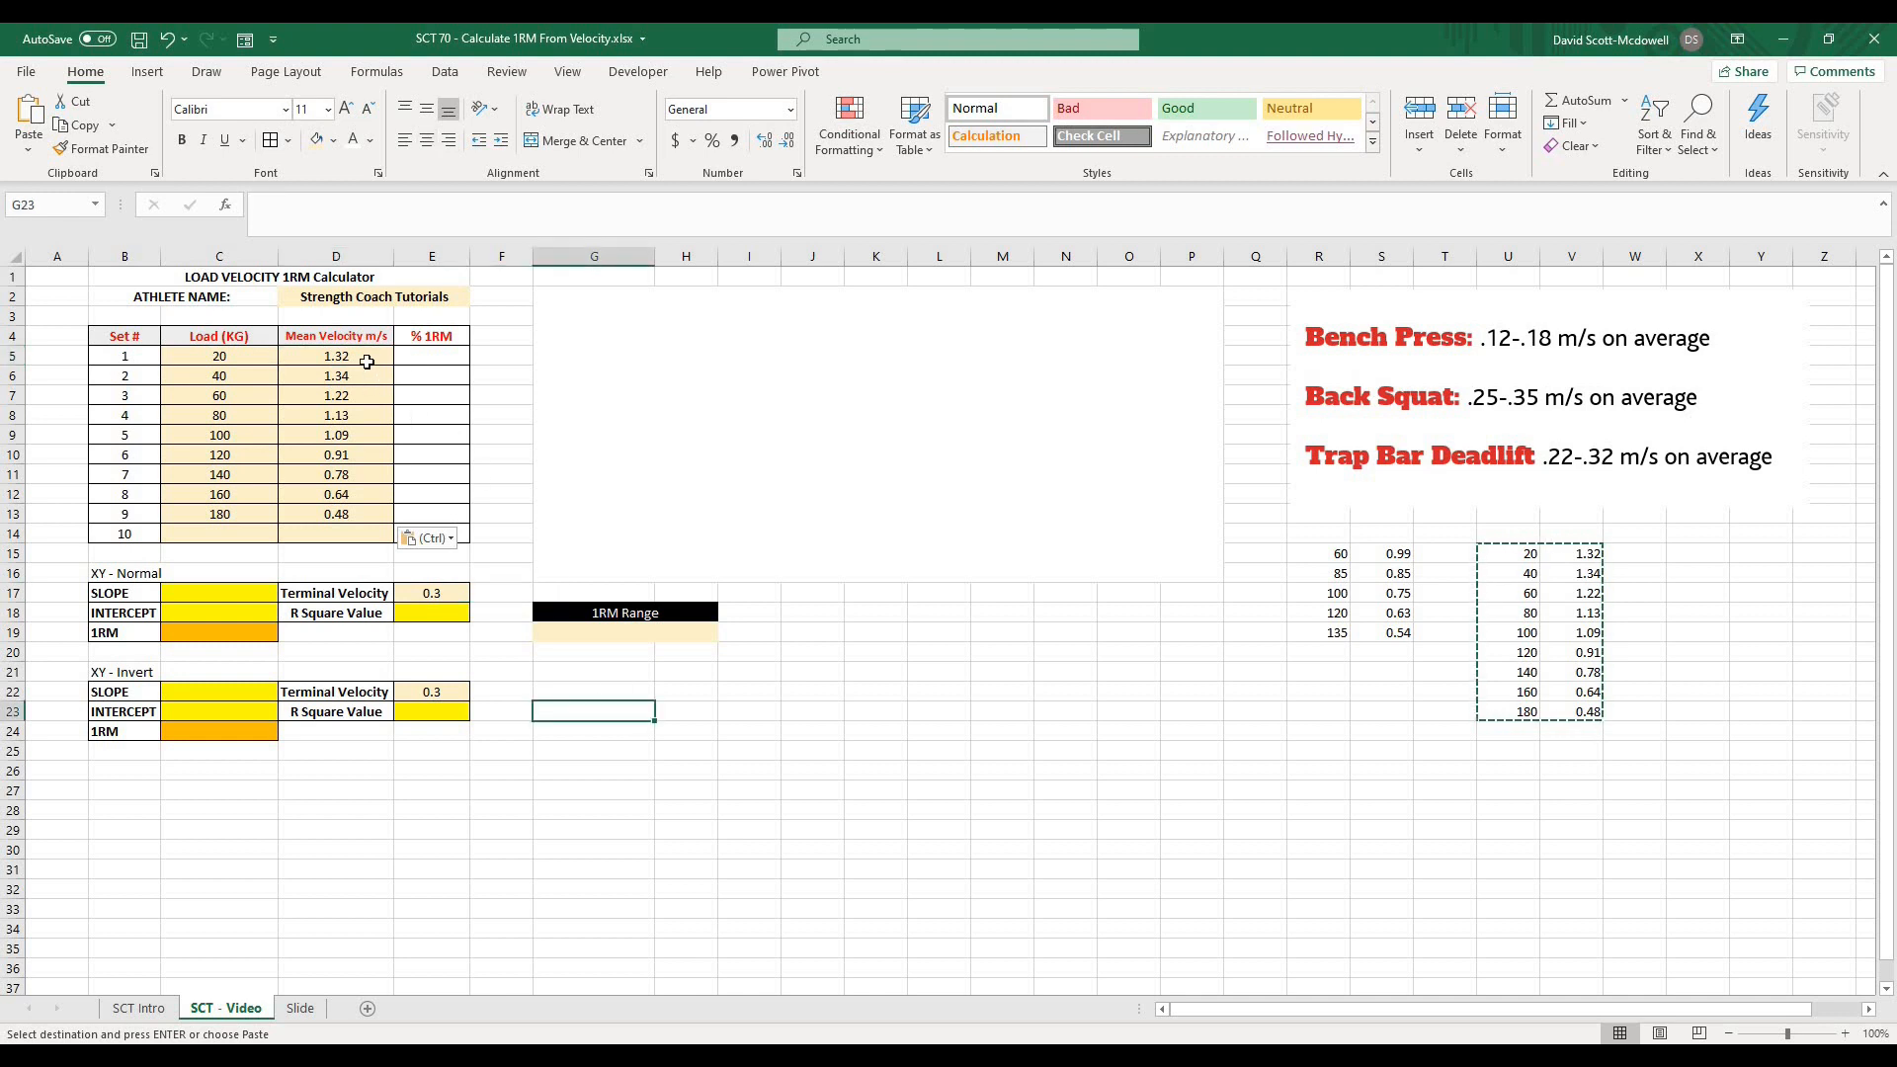
left_click(336, 395)
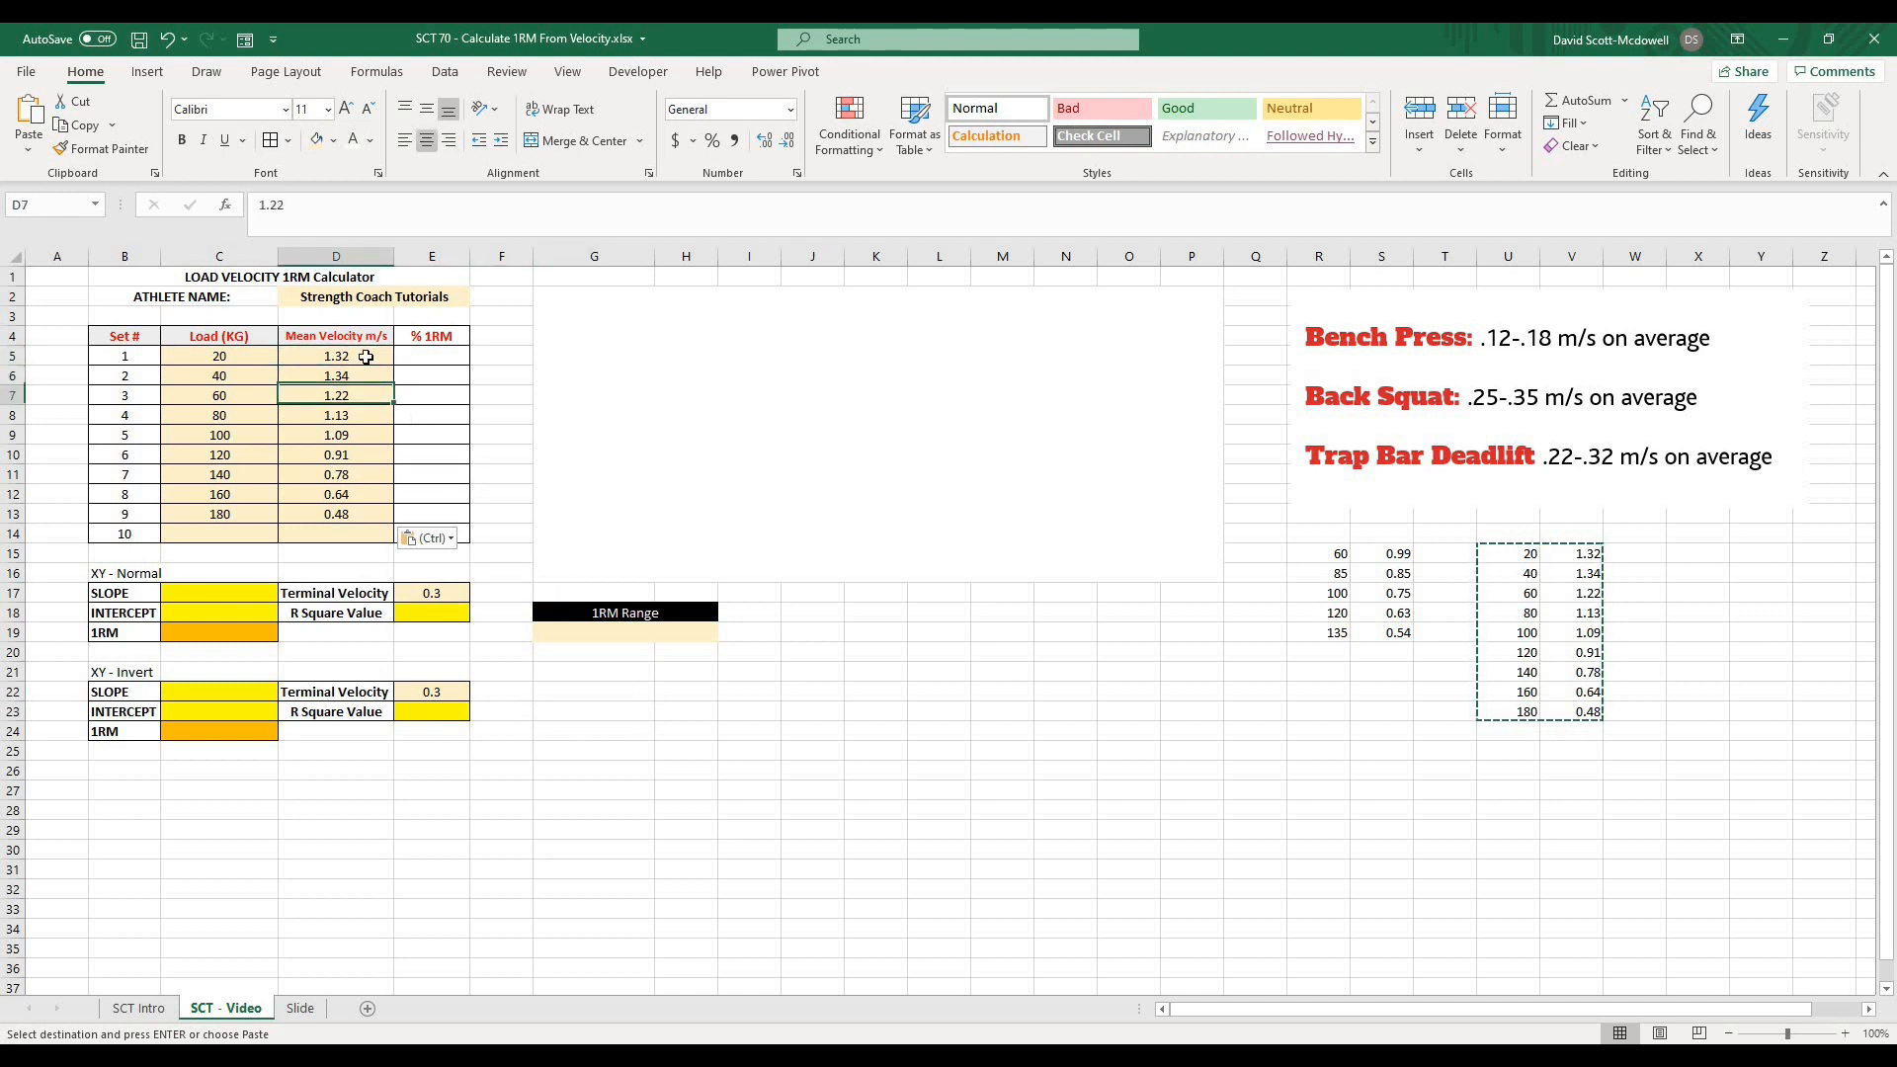
left_click(219, 356)
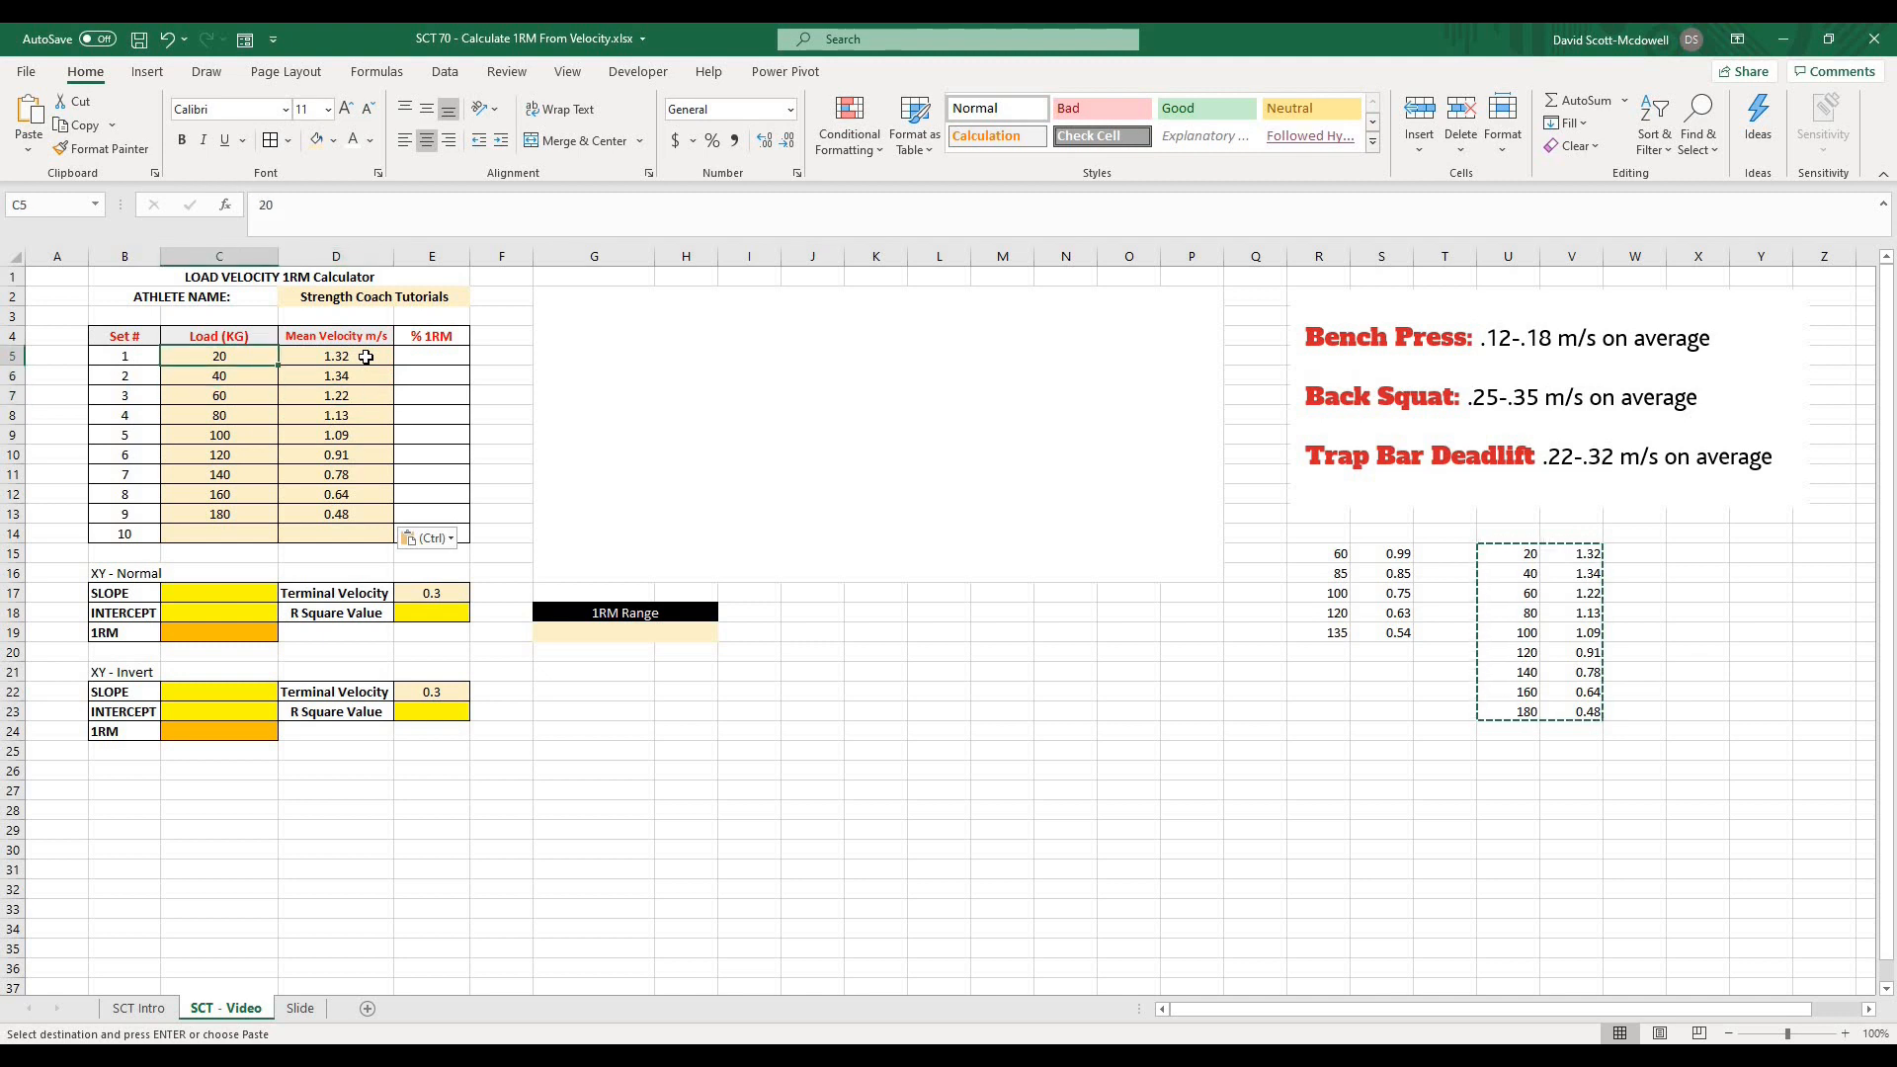
left_click(336, 356)
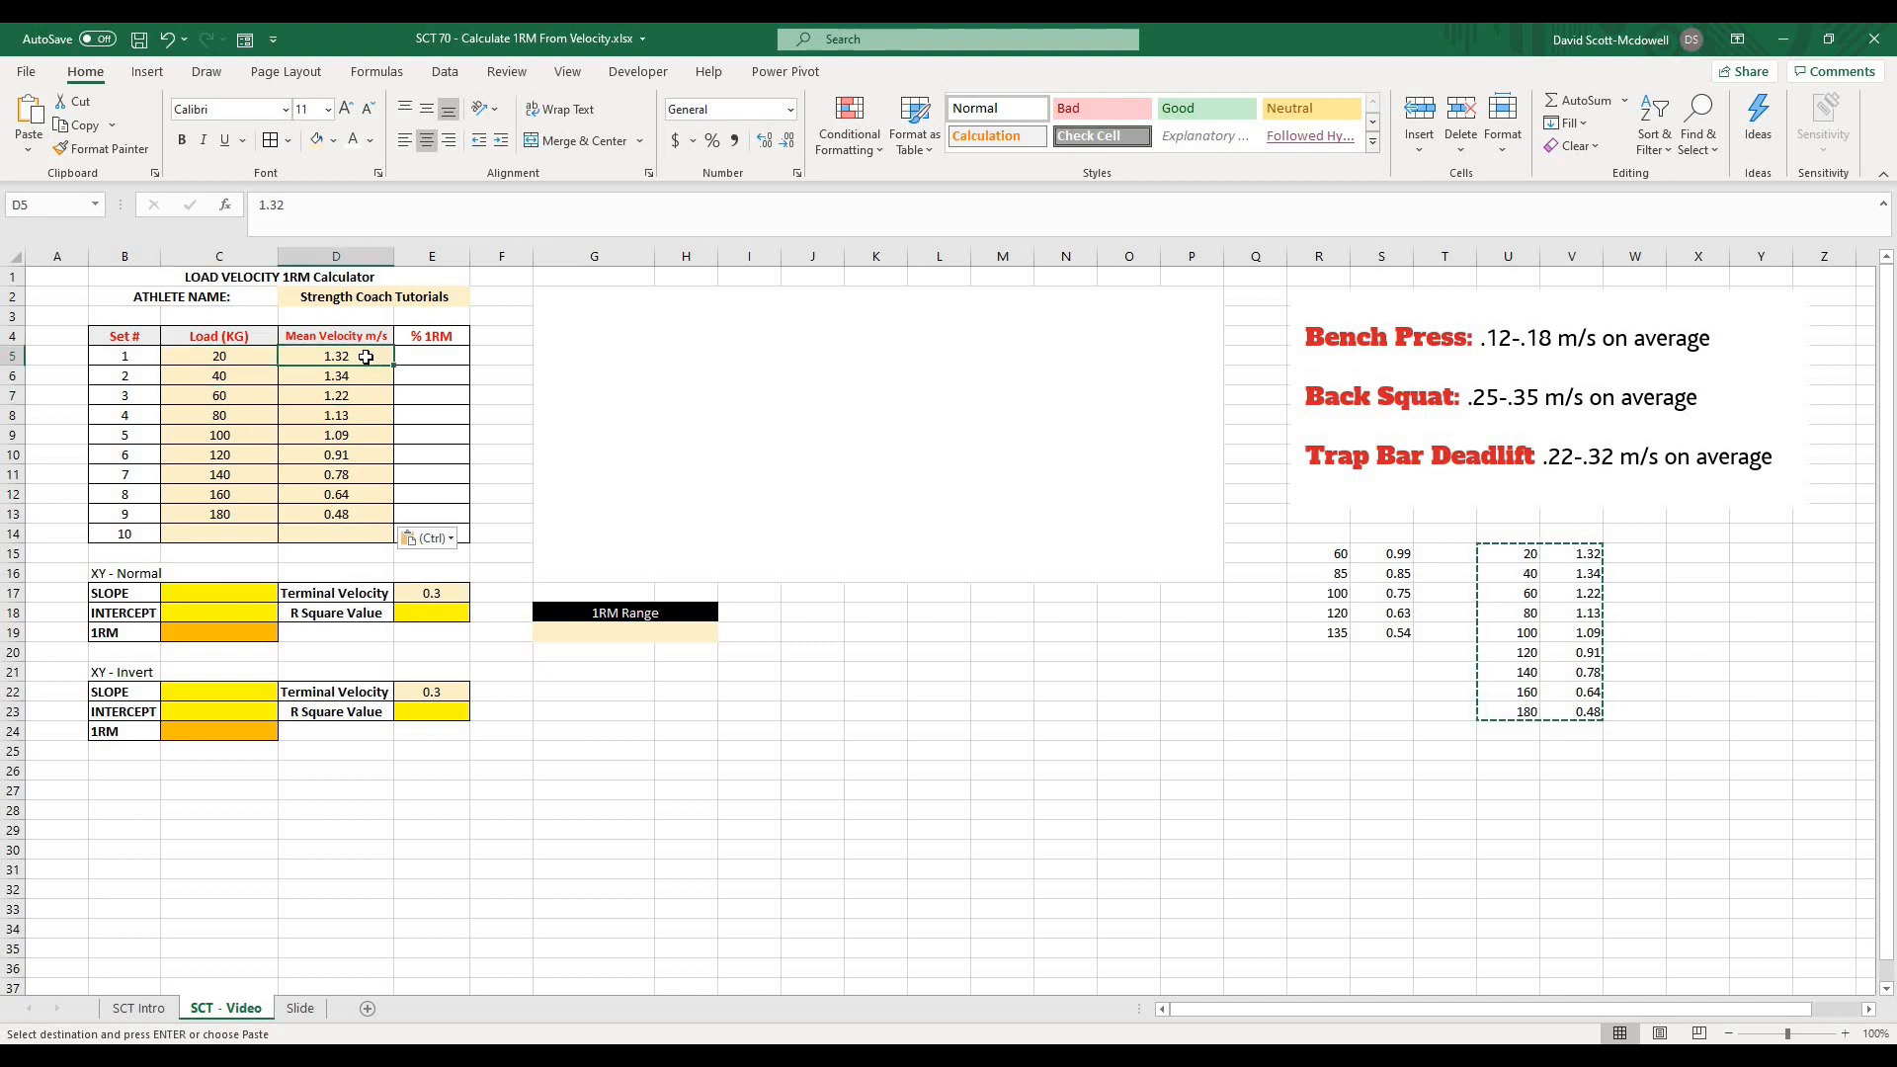
left_click(336, 435)
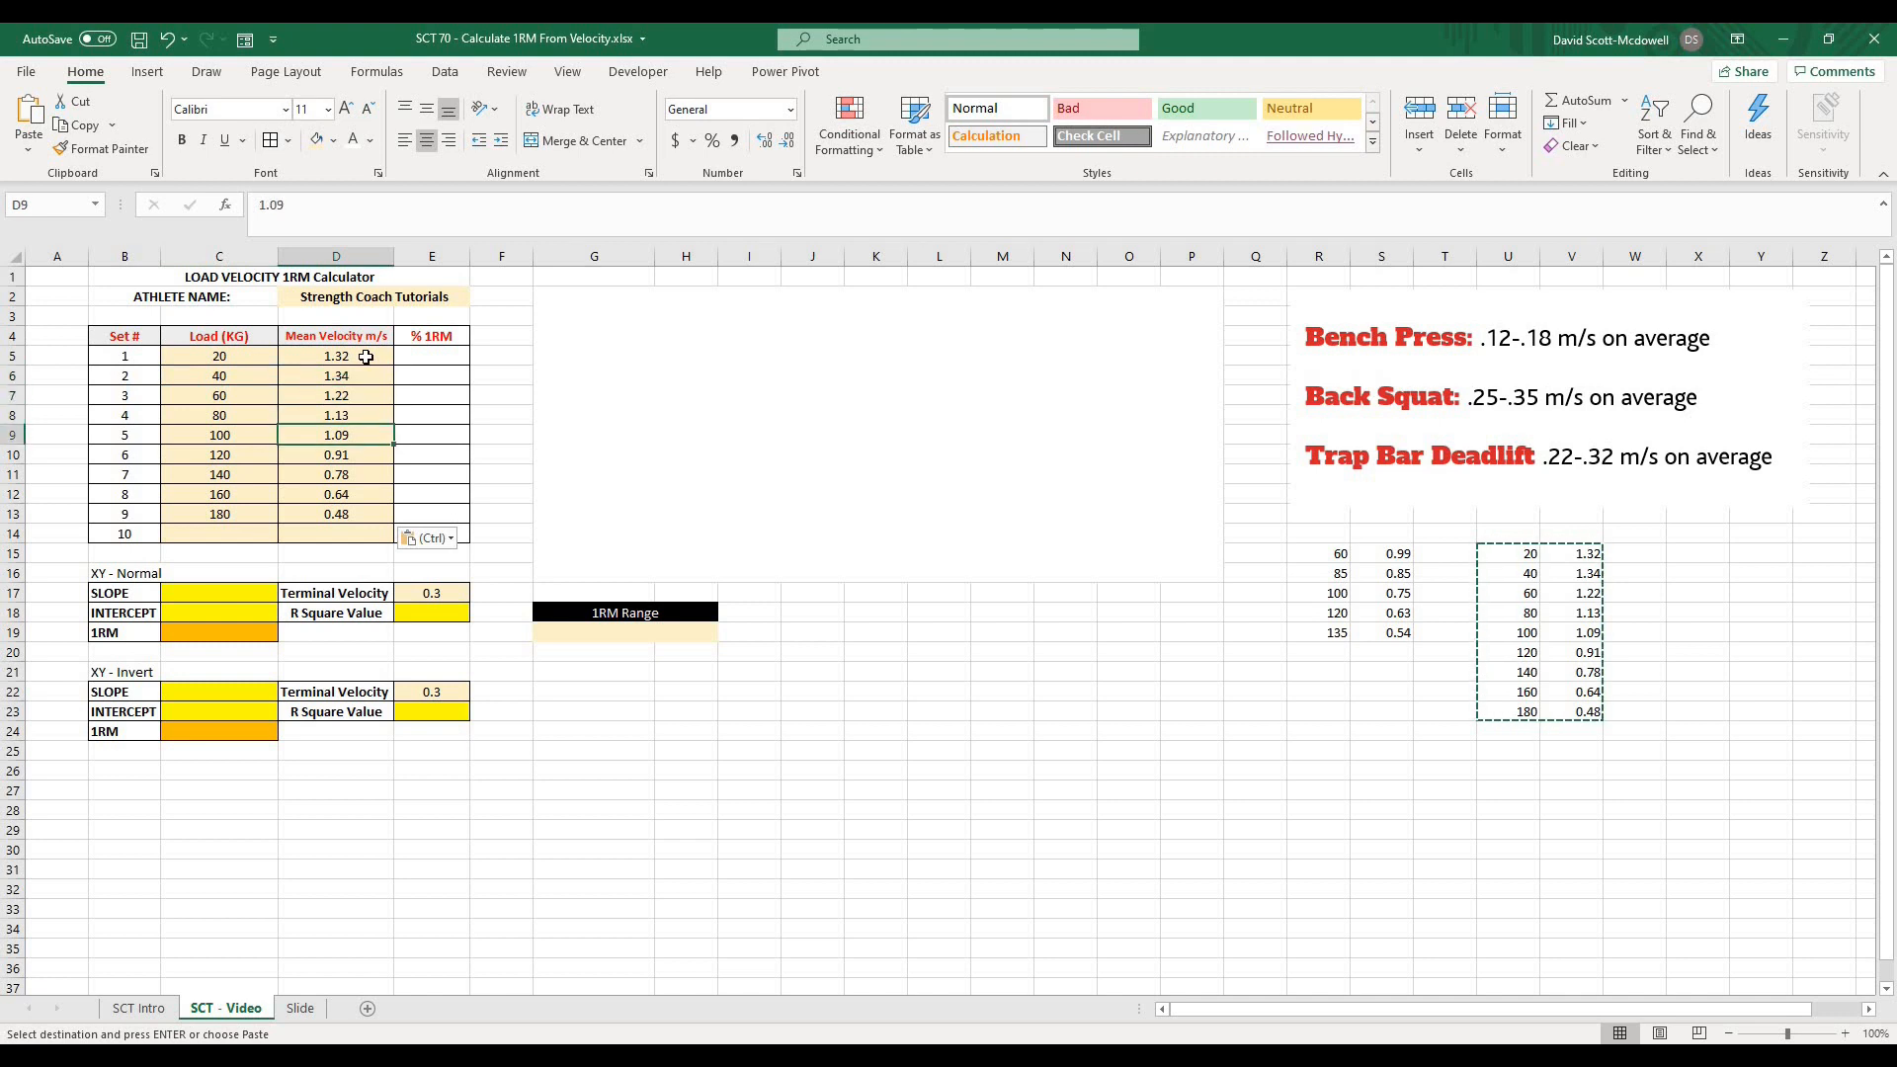
left_click(220, 514)
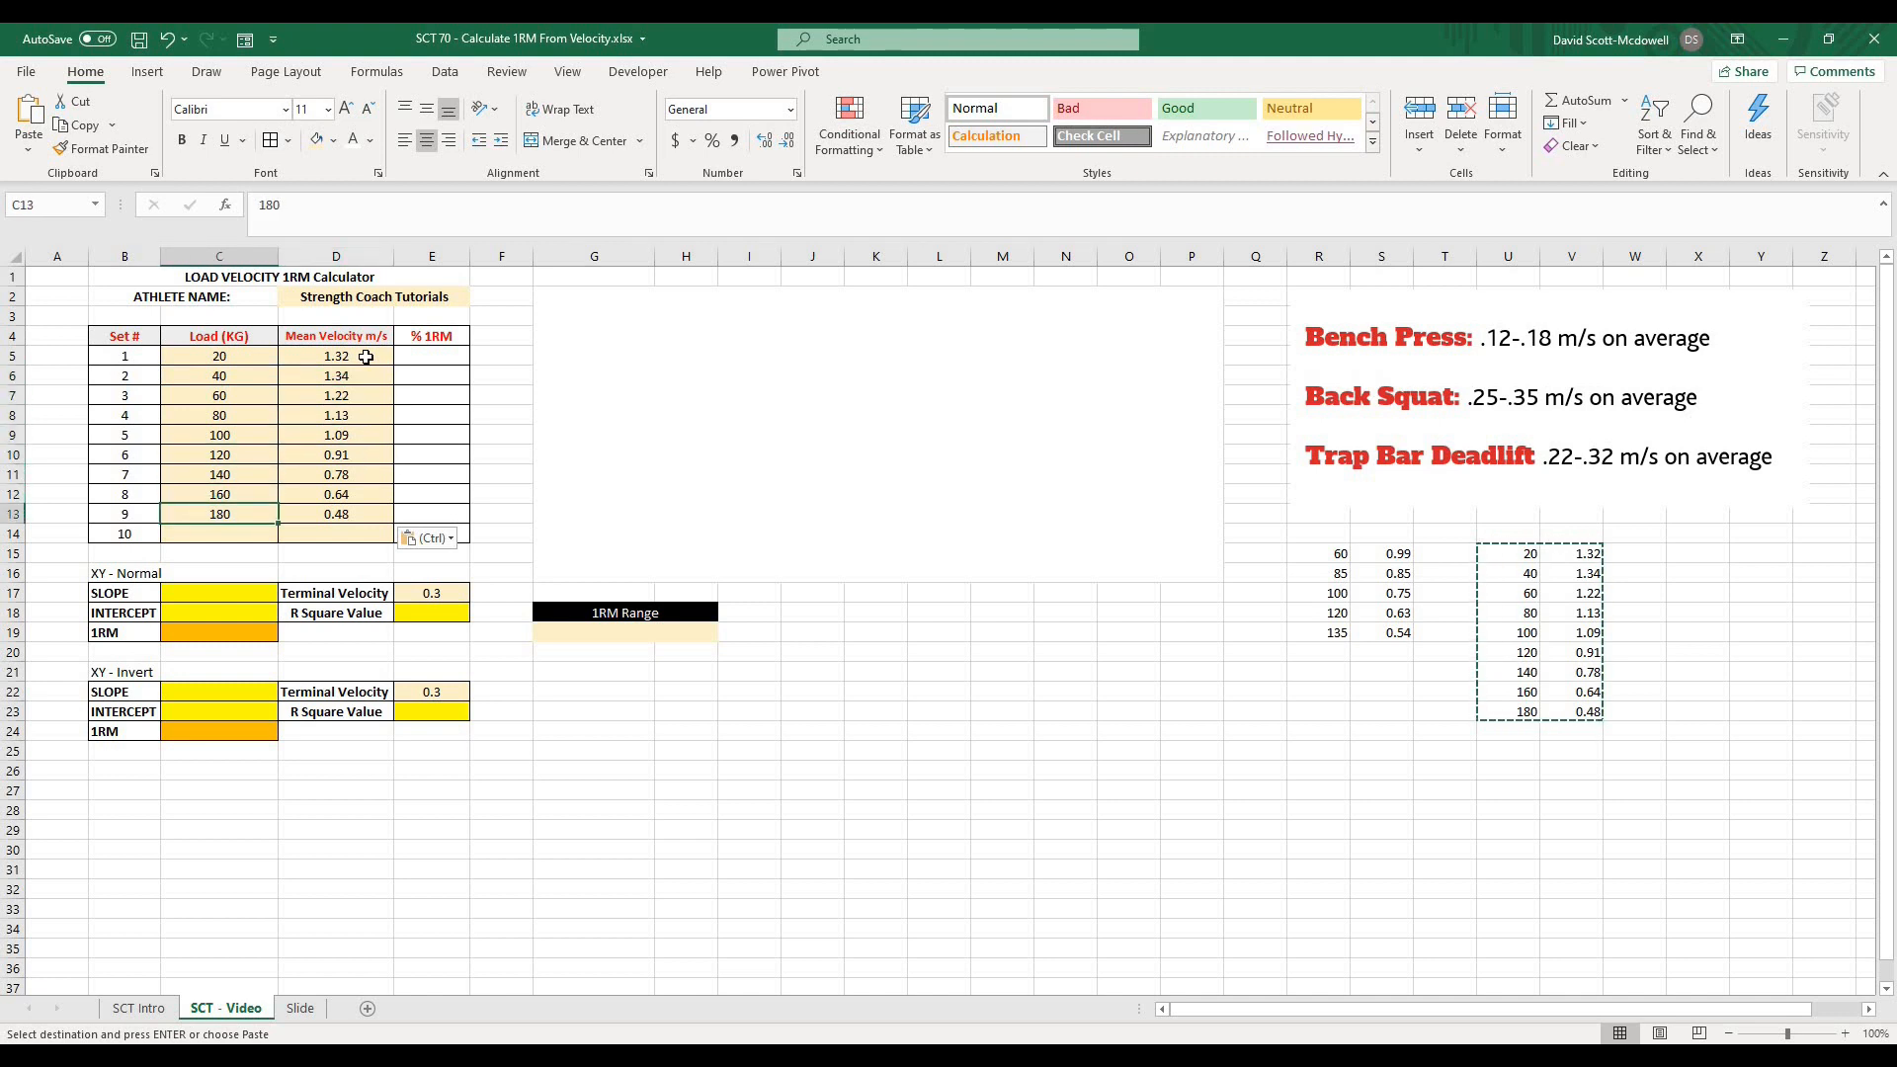
left_click(335, 356)
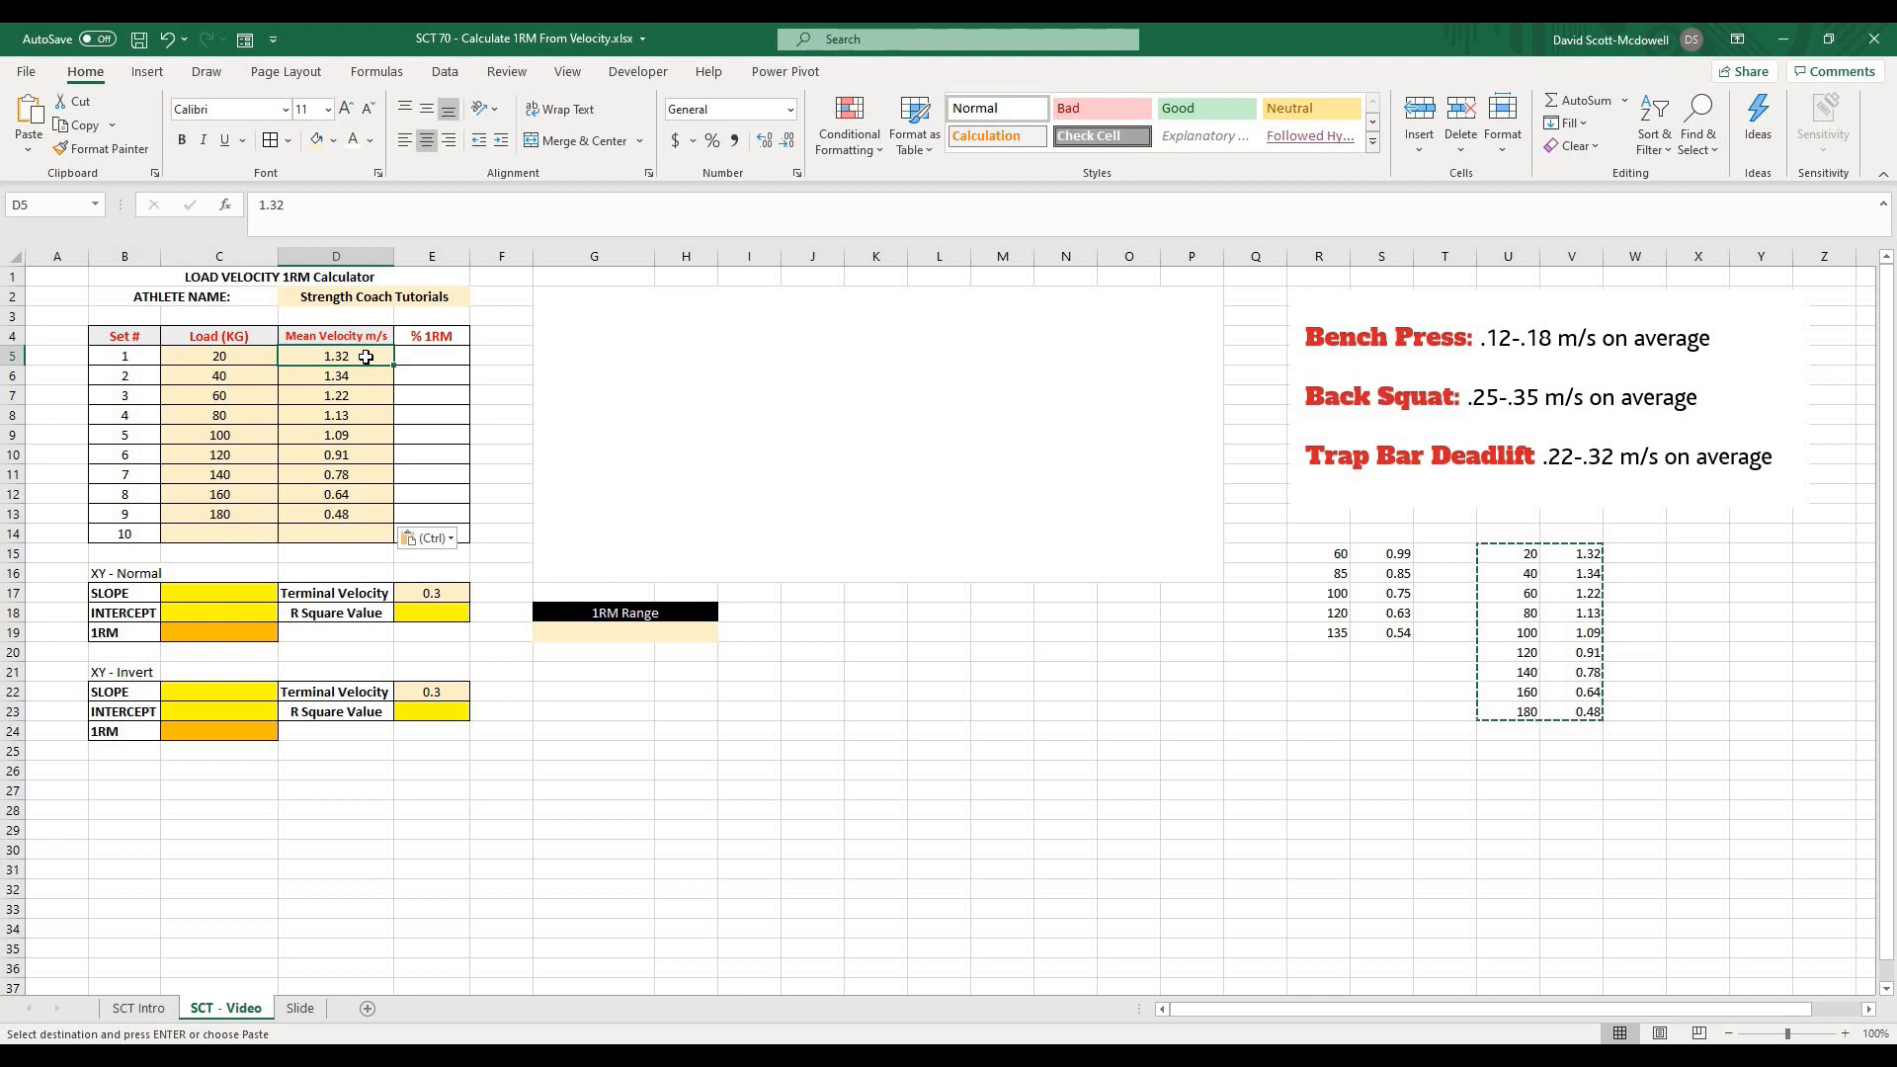
left_click(500, 376)
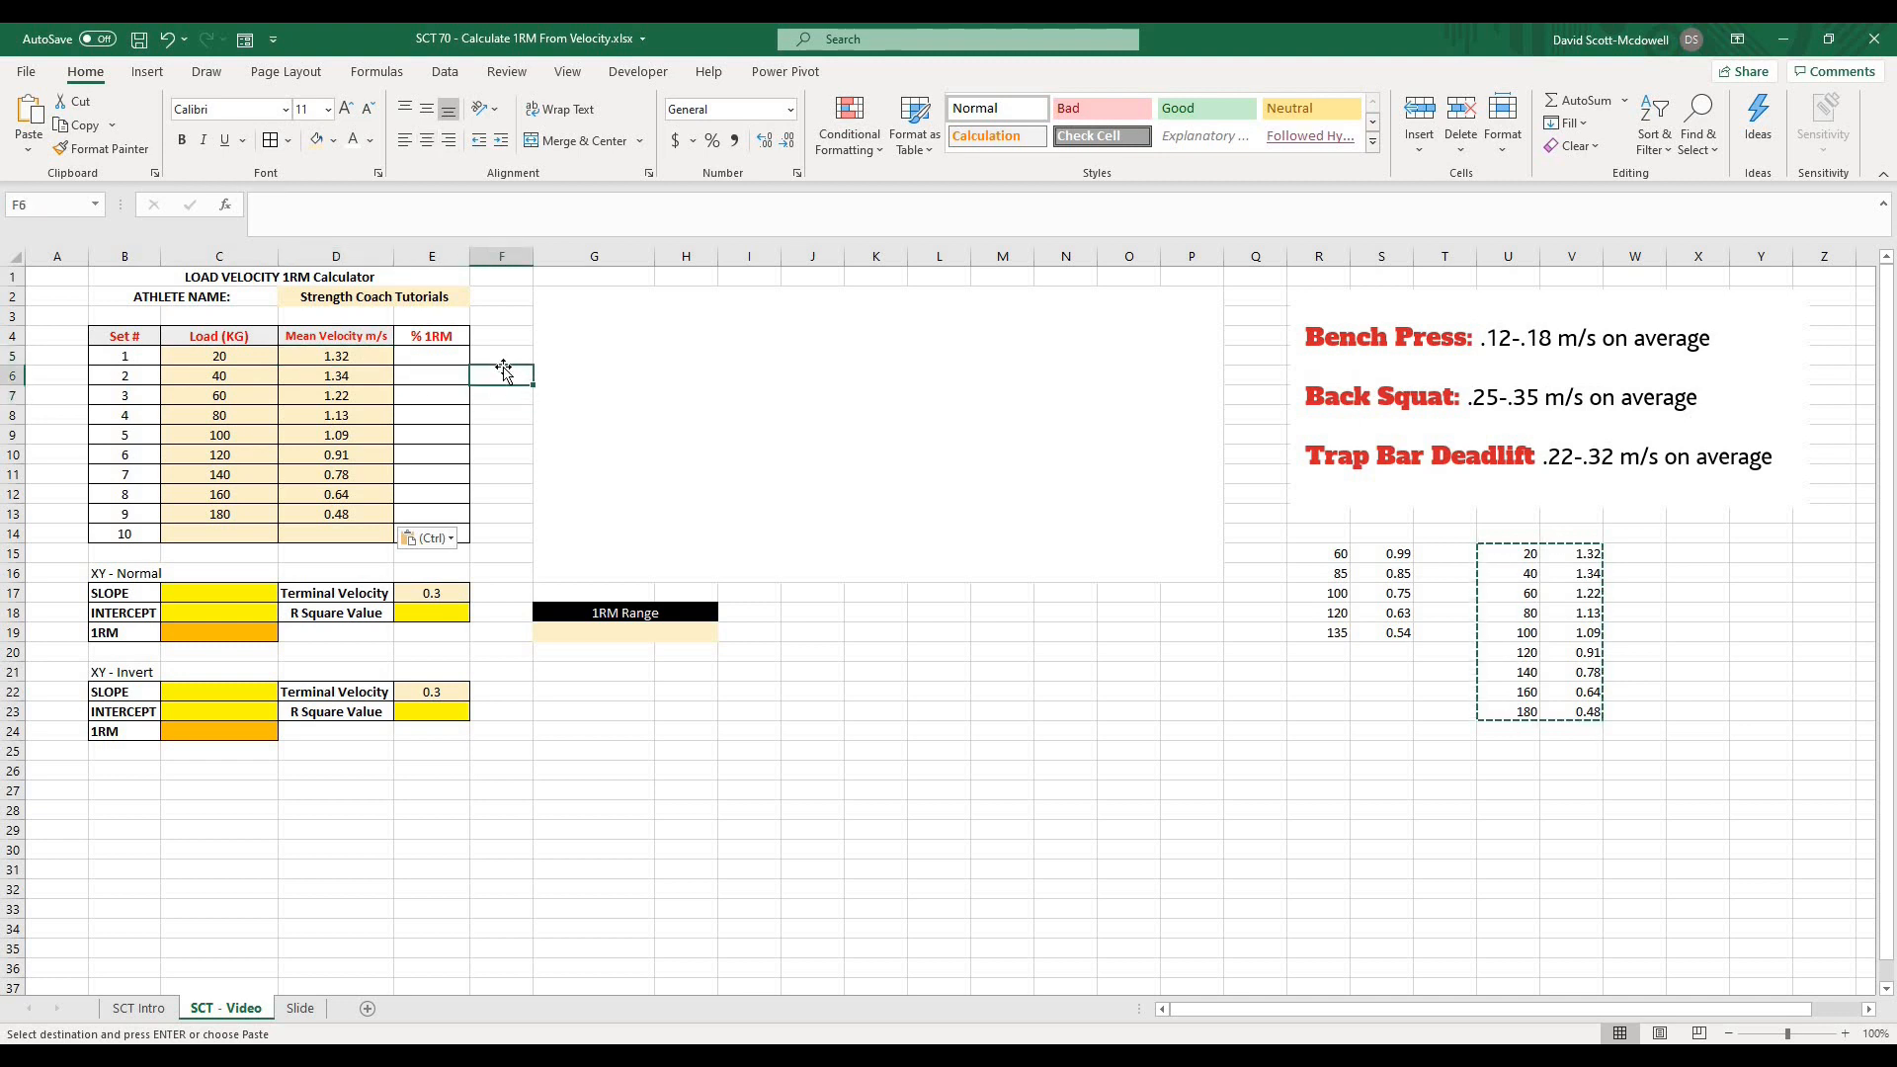
mouse_move(581, 735)
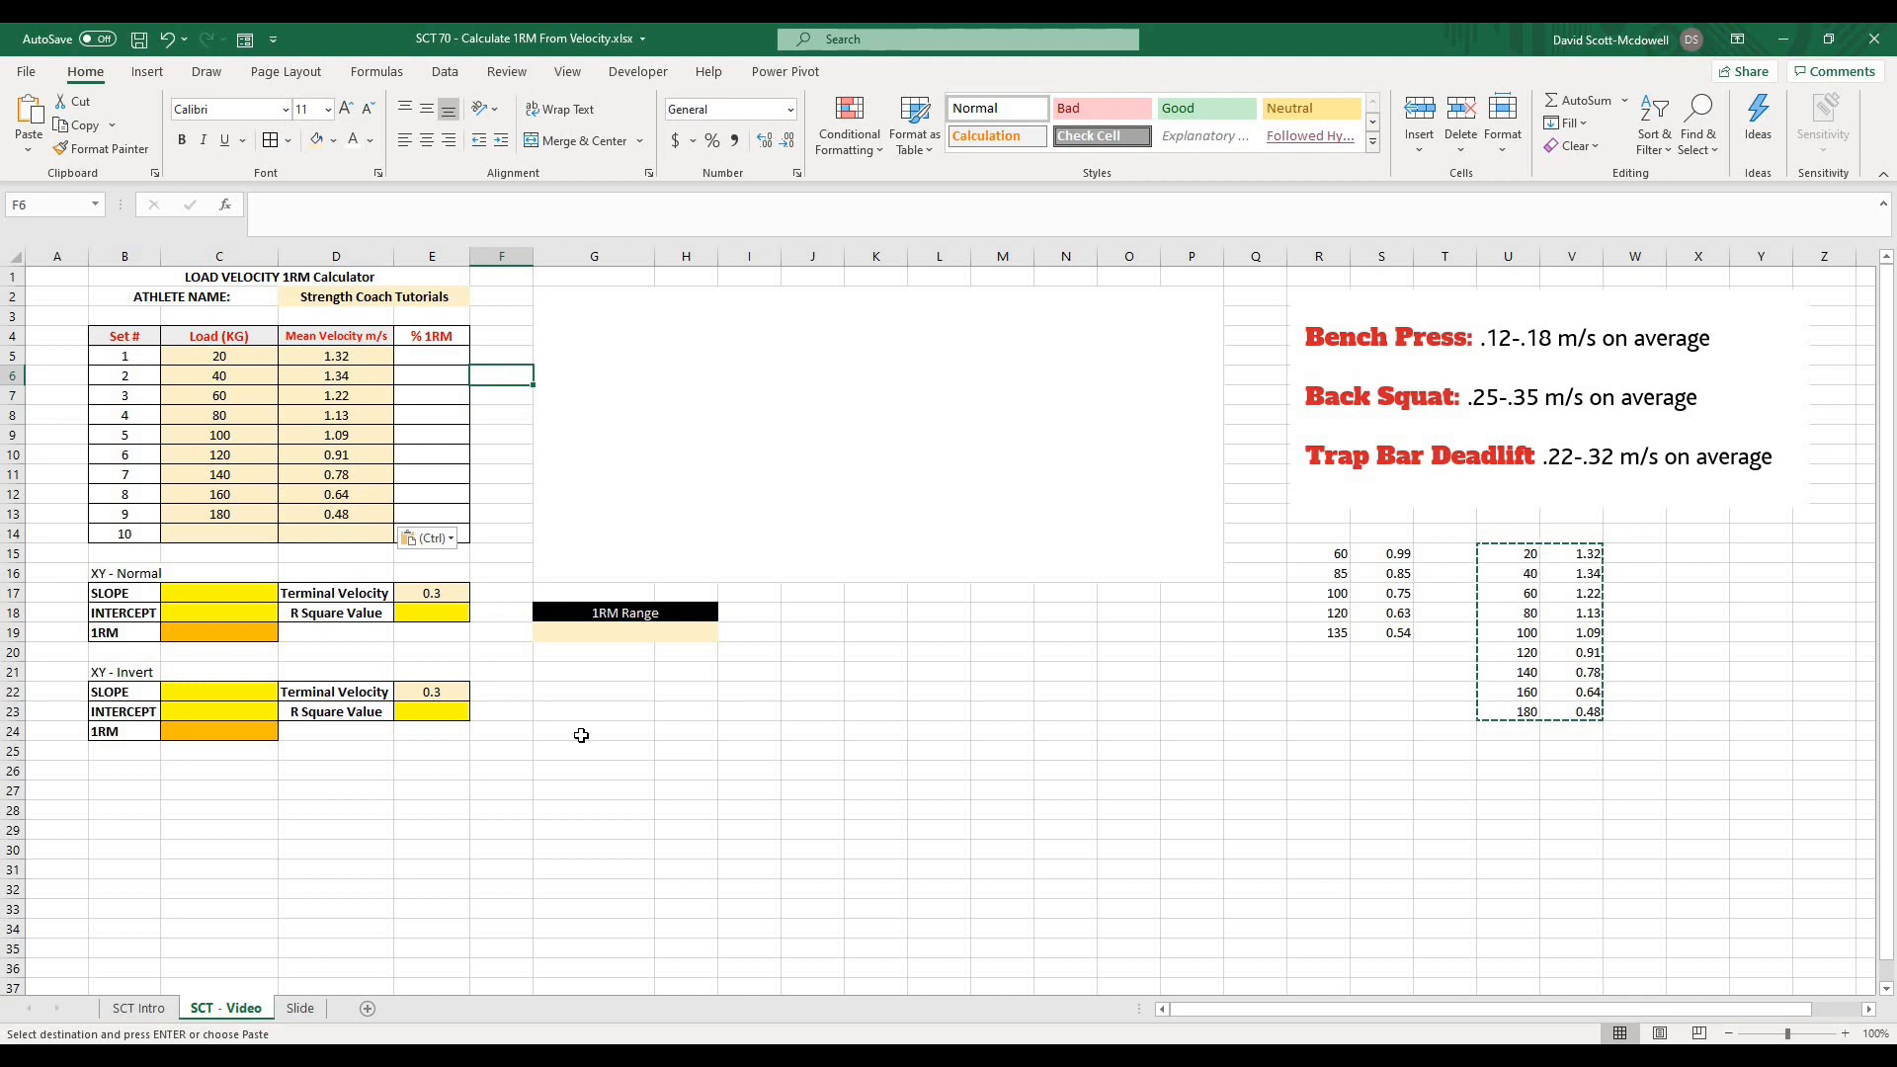
left_click(593, 731)
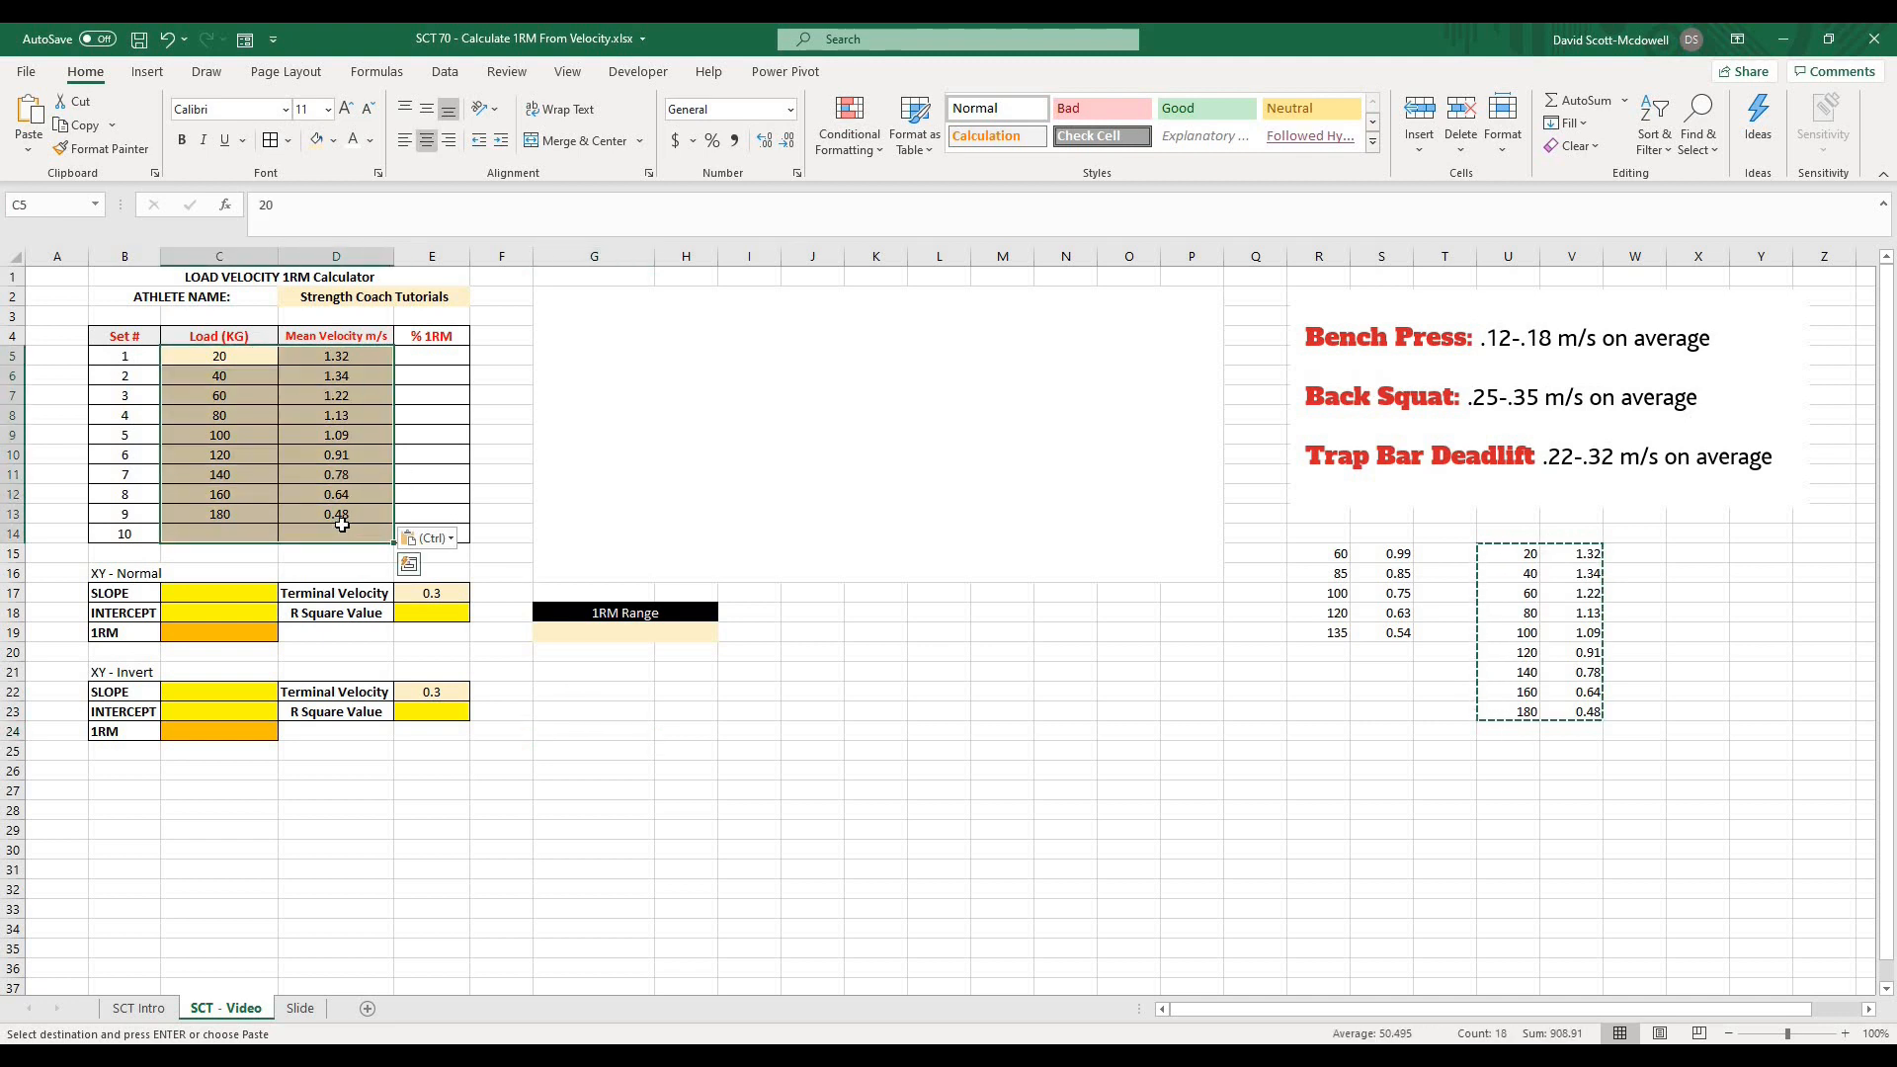
- Insert an X Y (Scatter) chart of mean velocity against load from Recommended Charts > All Charts
left_click(336, 534)
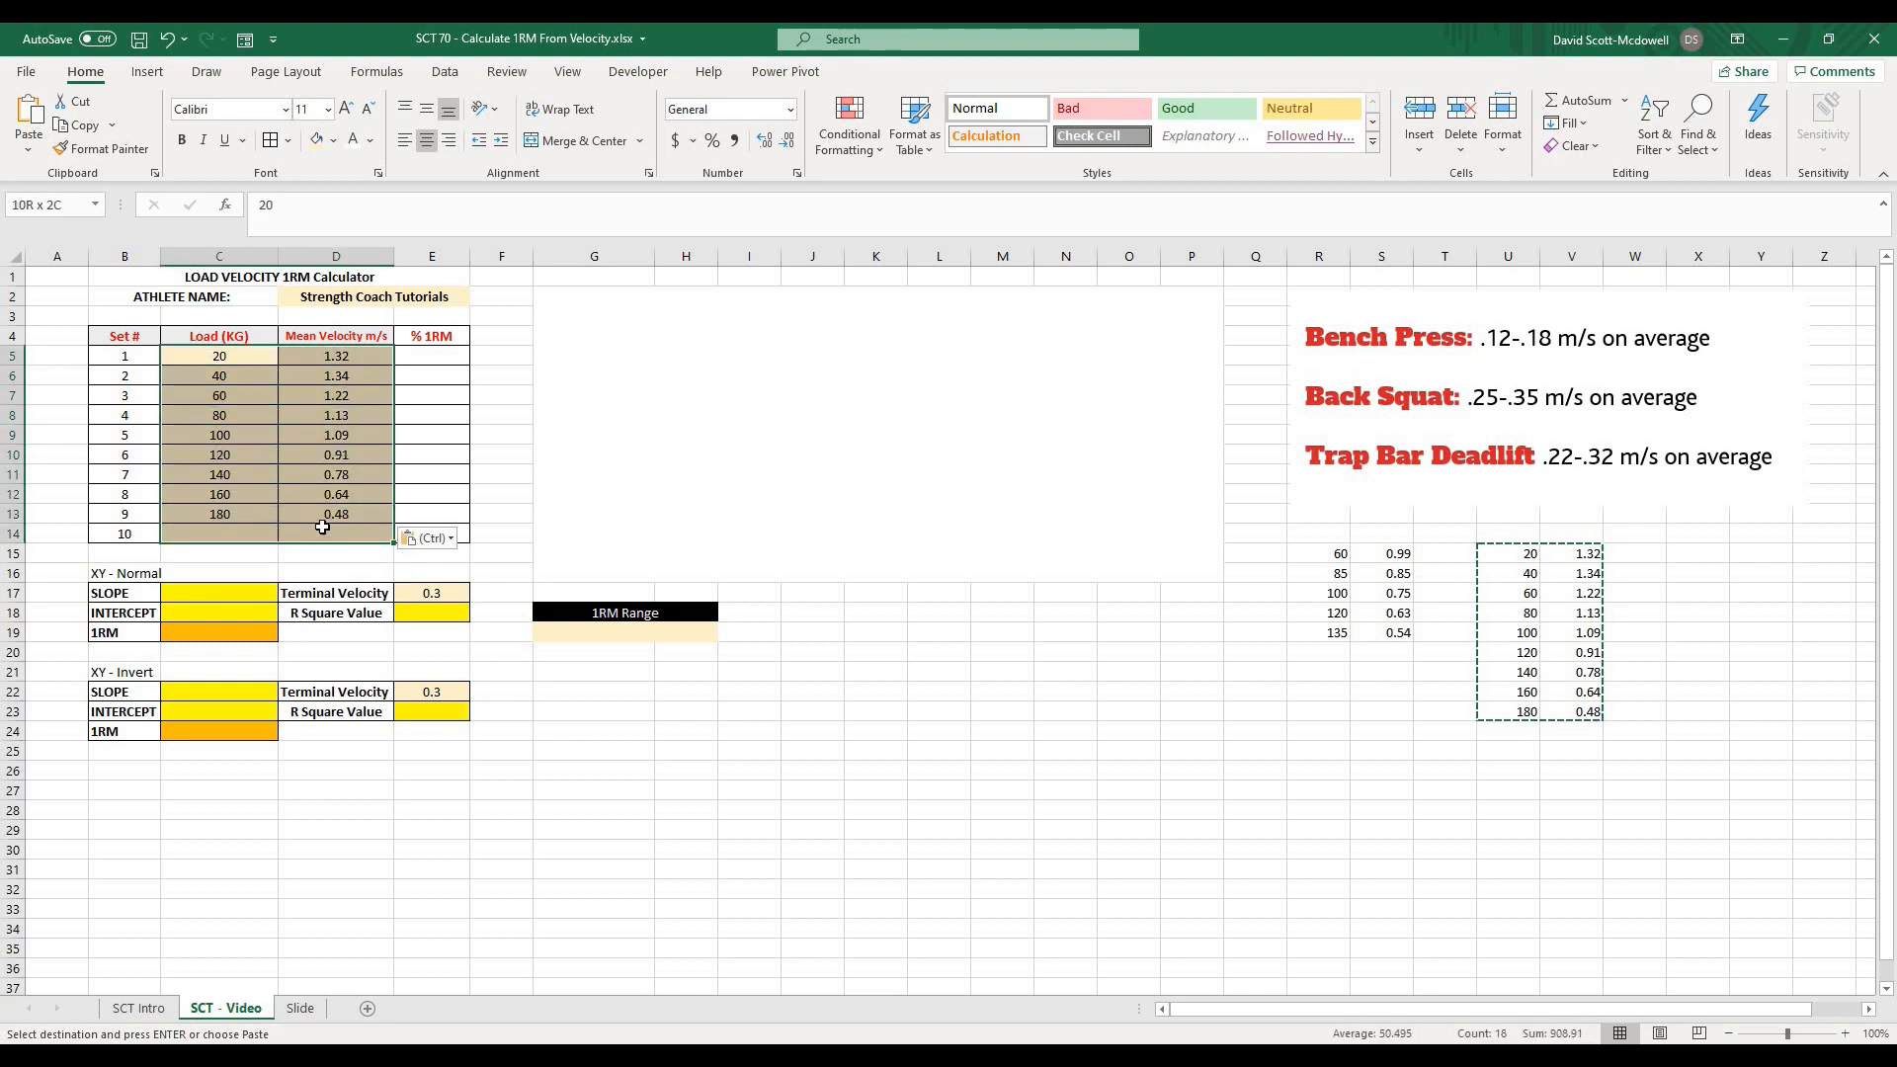
left_click(146, 71)
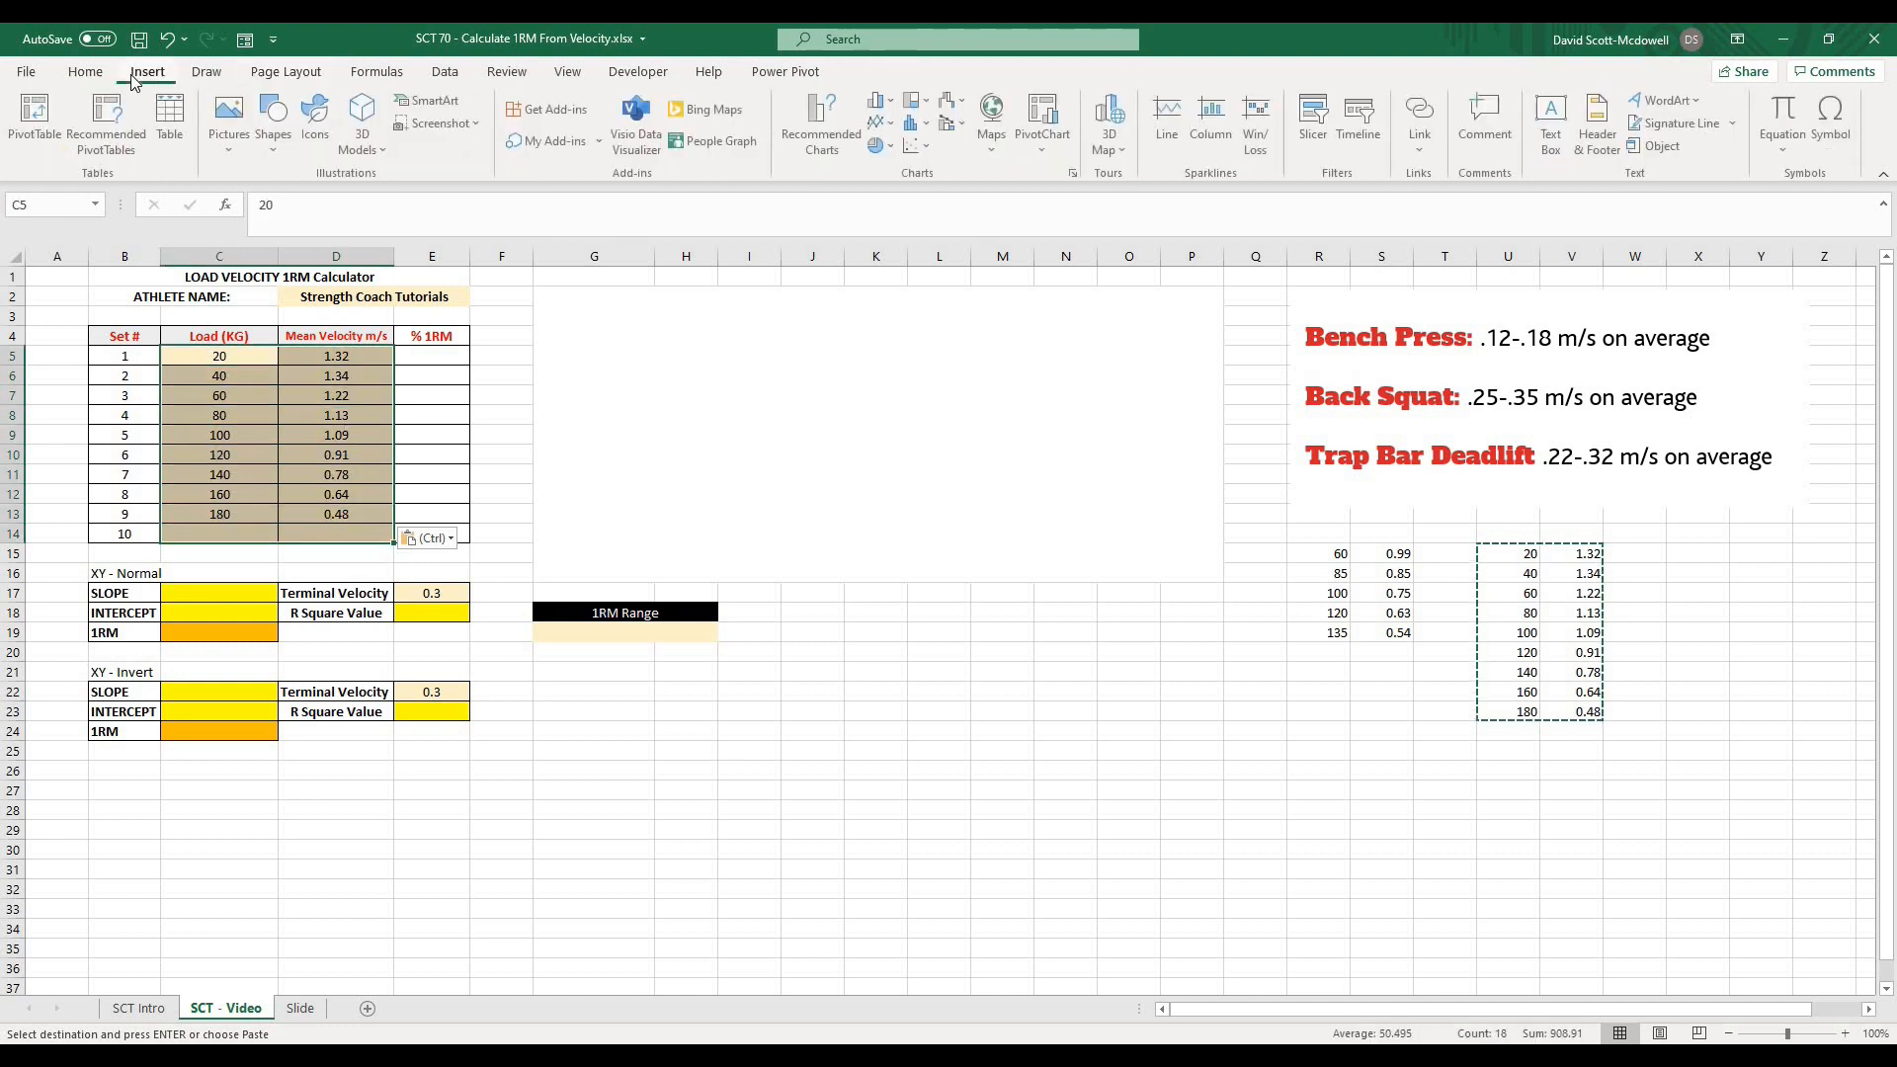
left_click(818, 121)
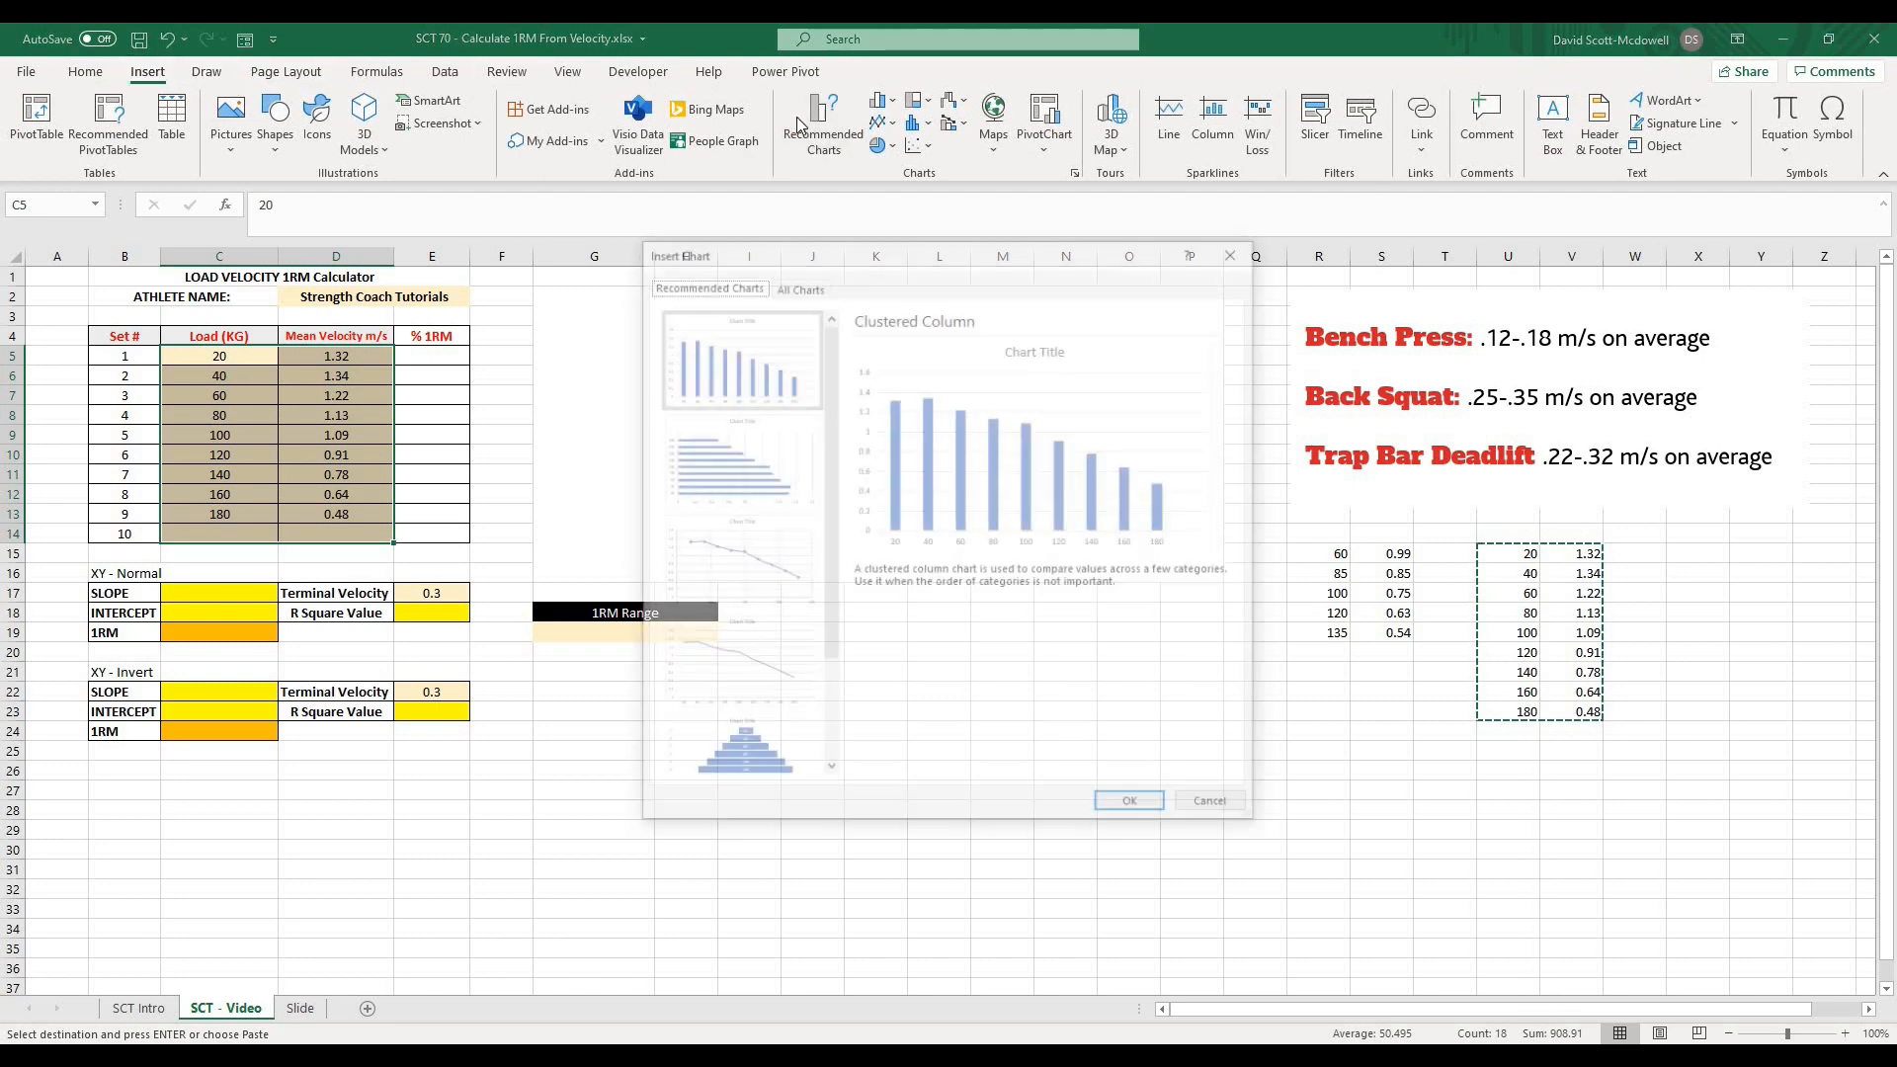
left_click(796, 282)
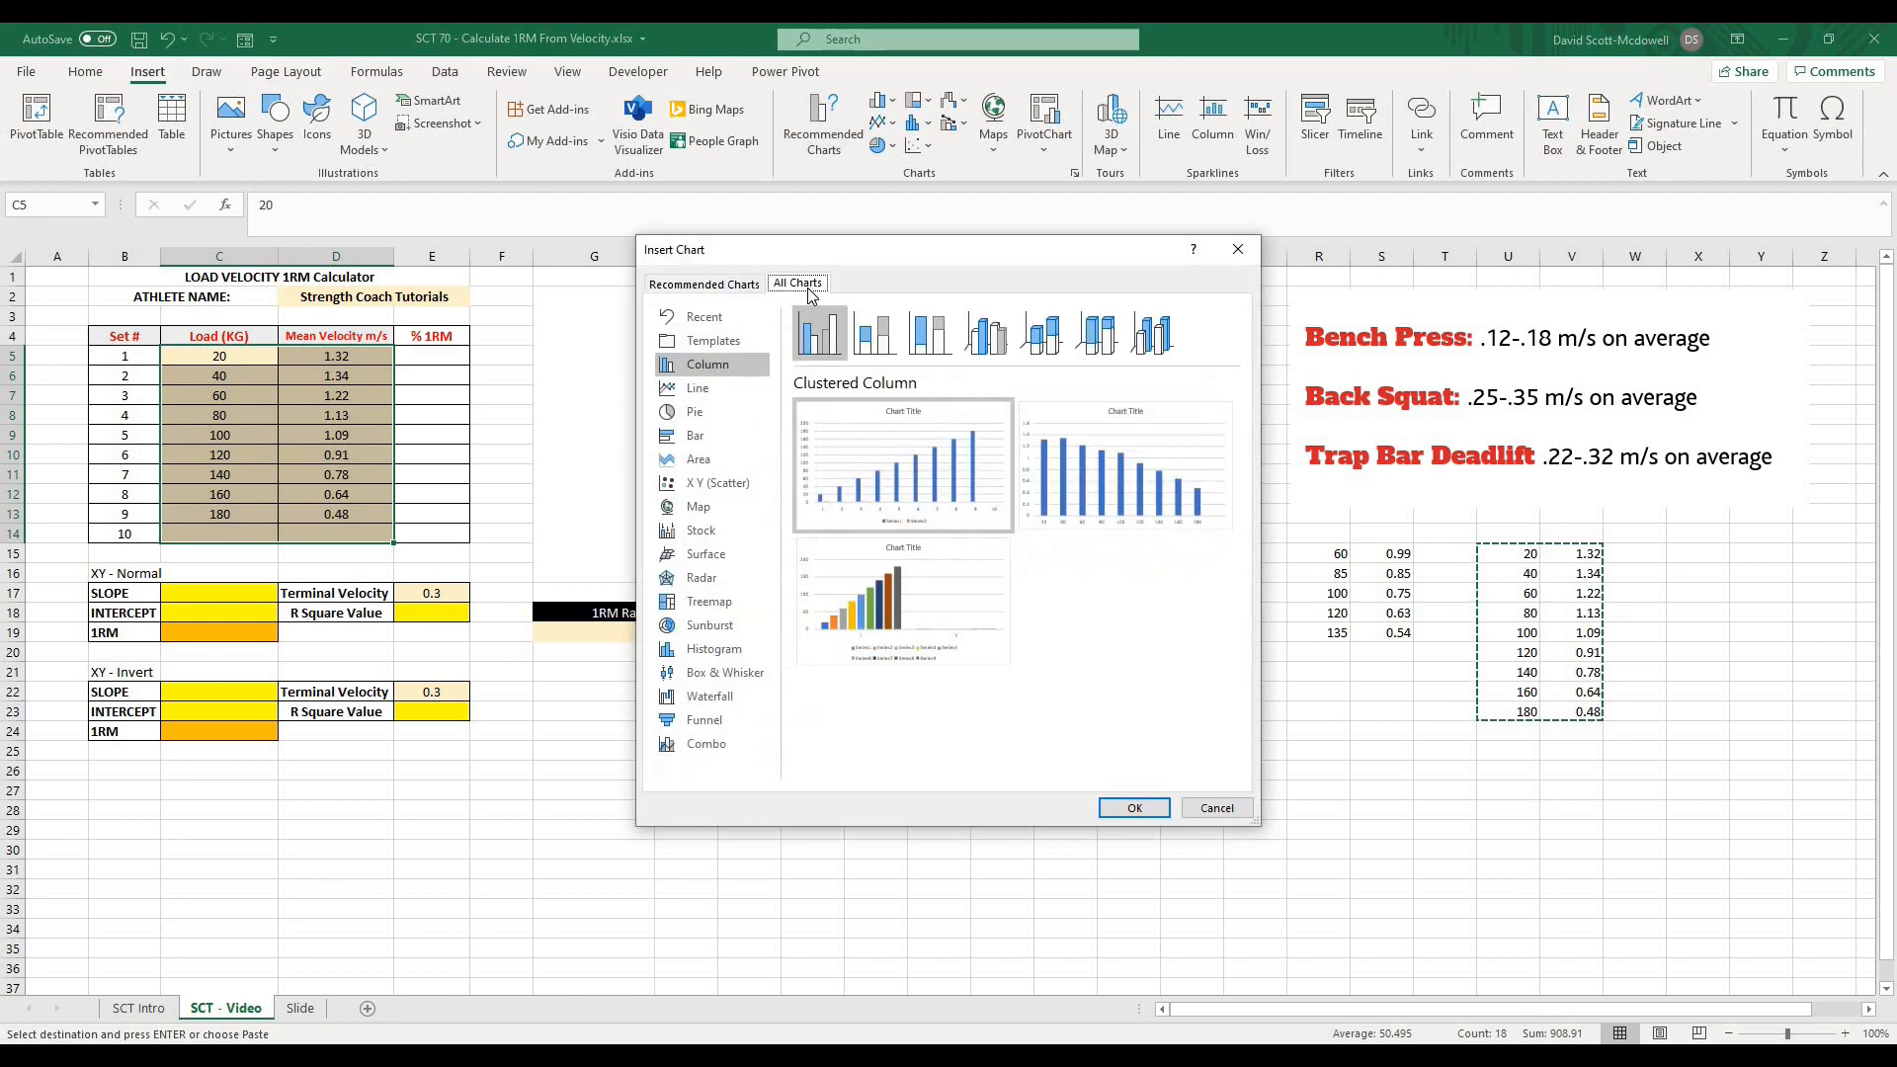
left_click(718, 482)
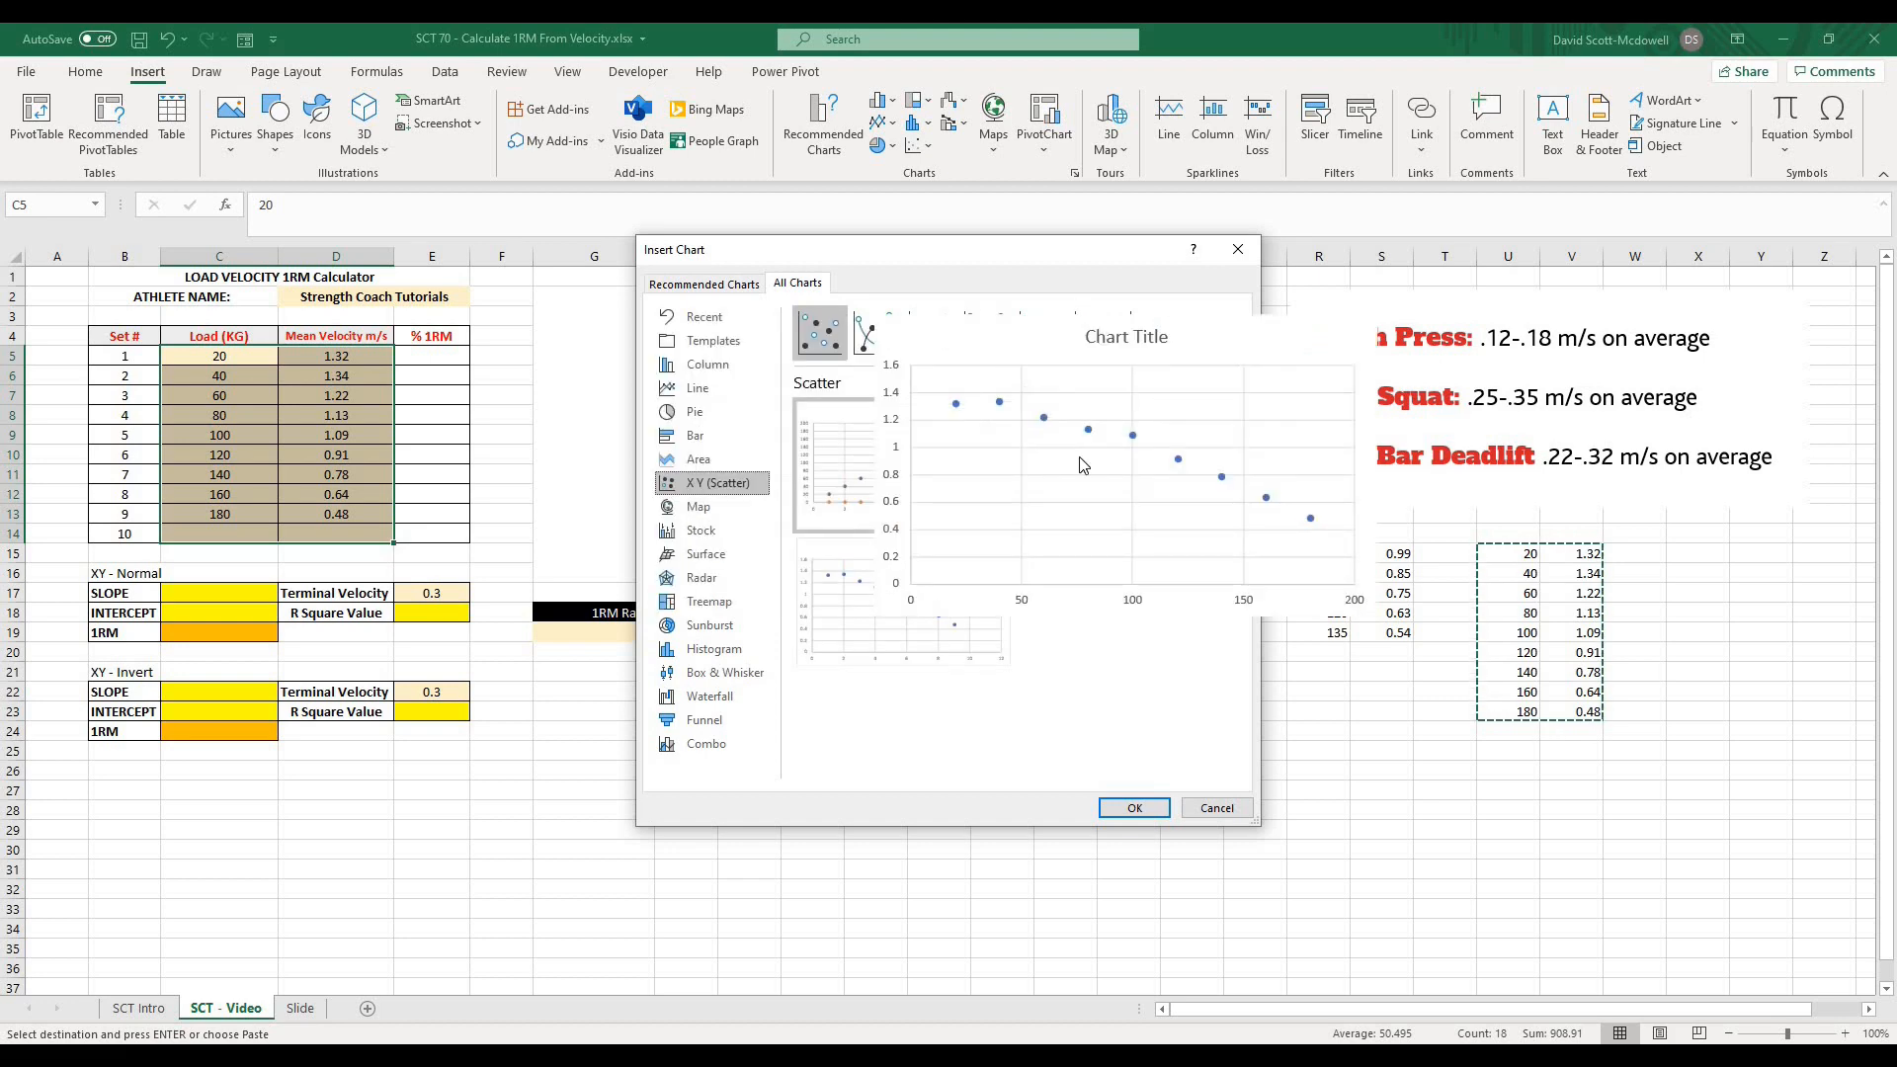
mouse_move(1079, 492)
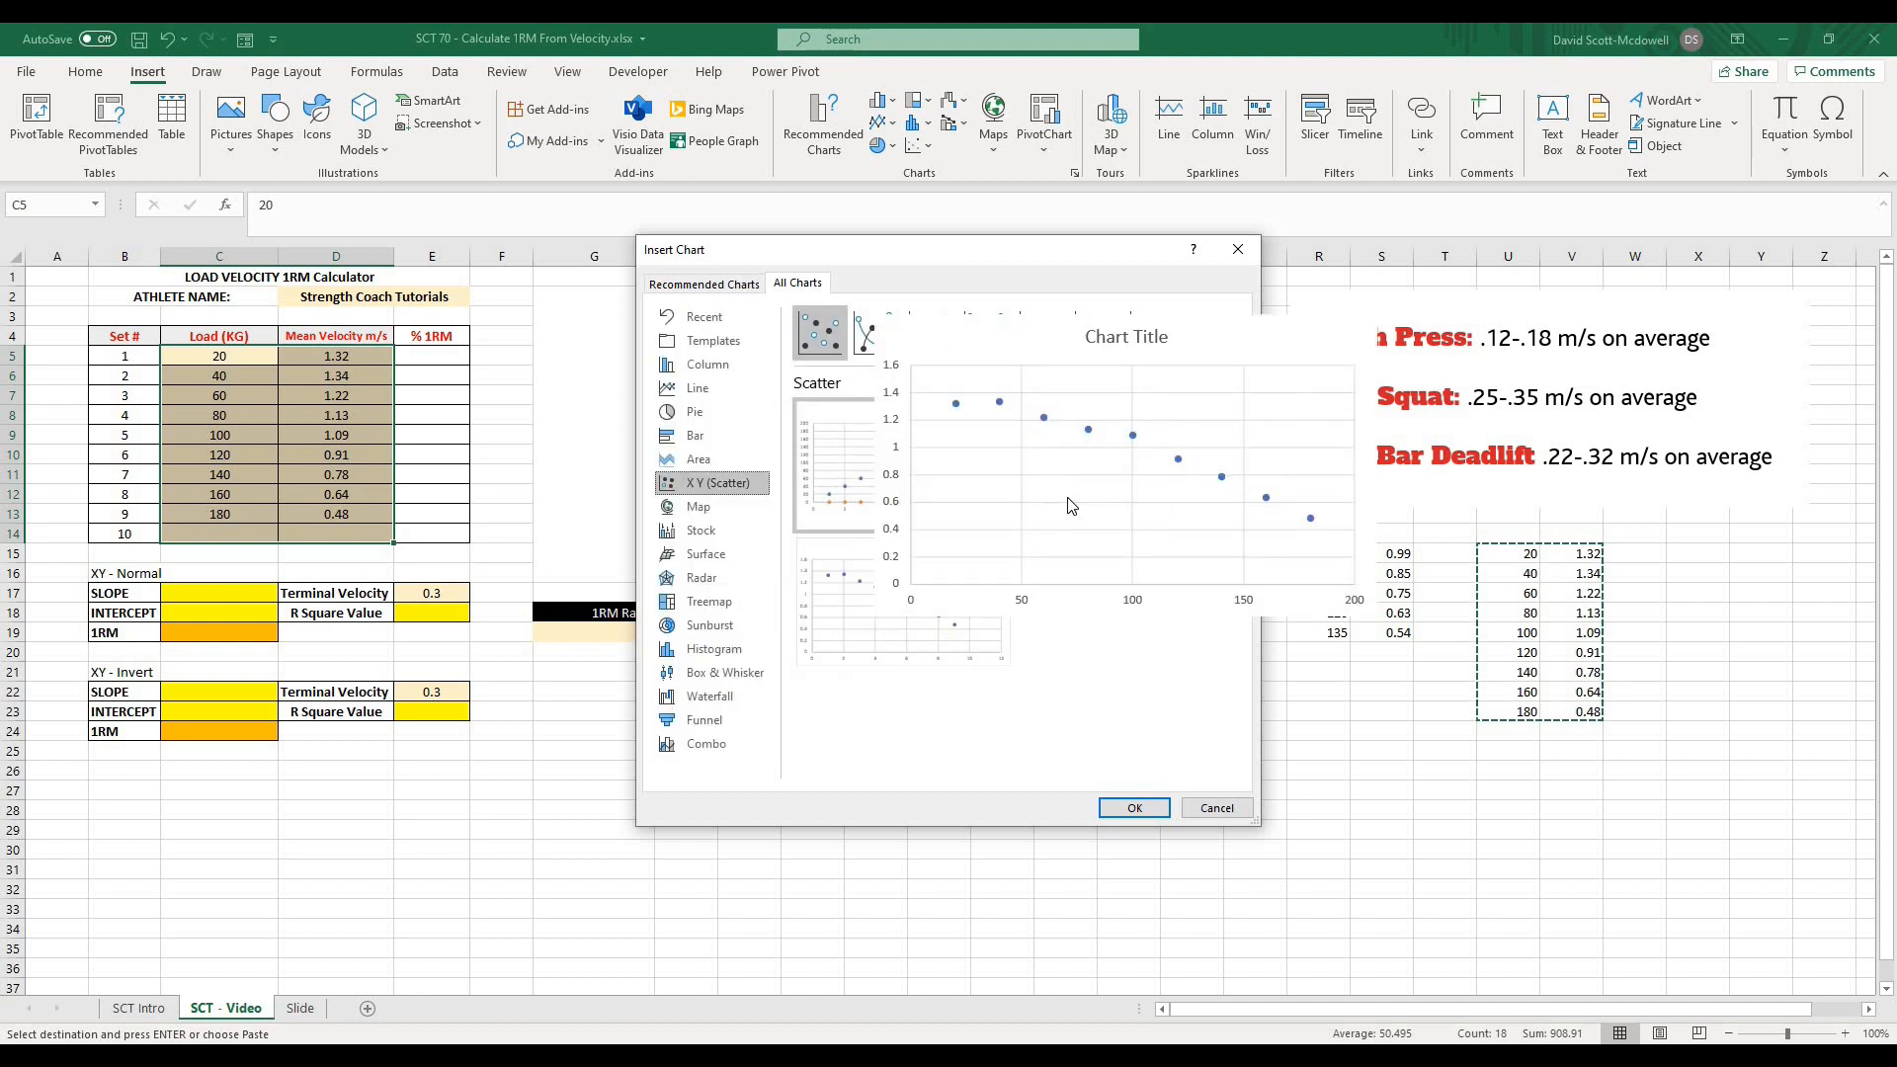
mouse_move(1021, 483)
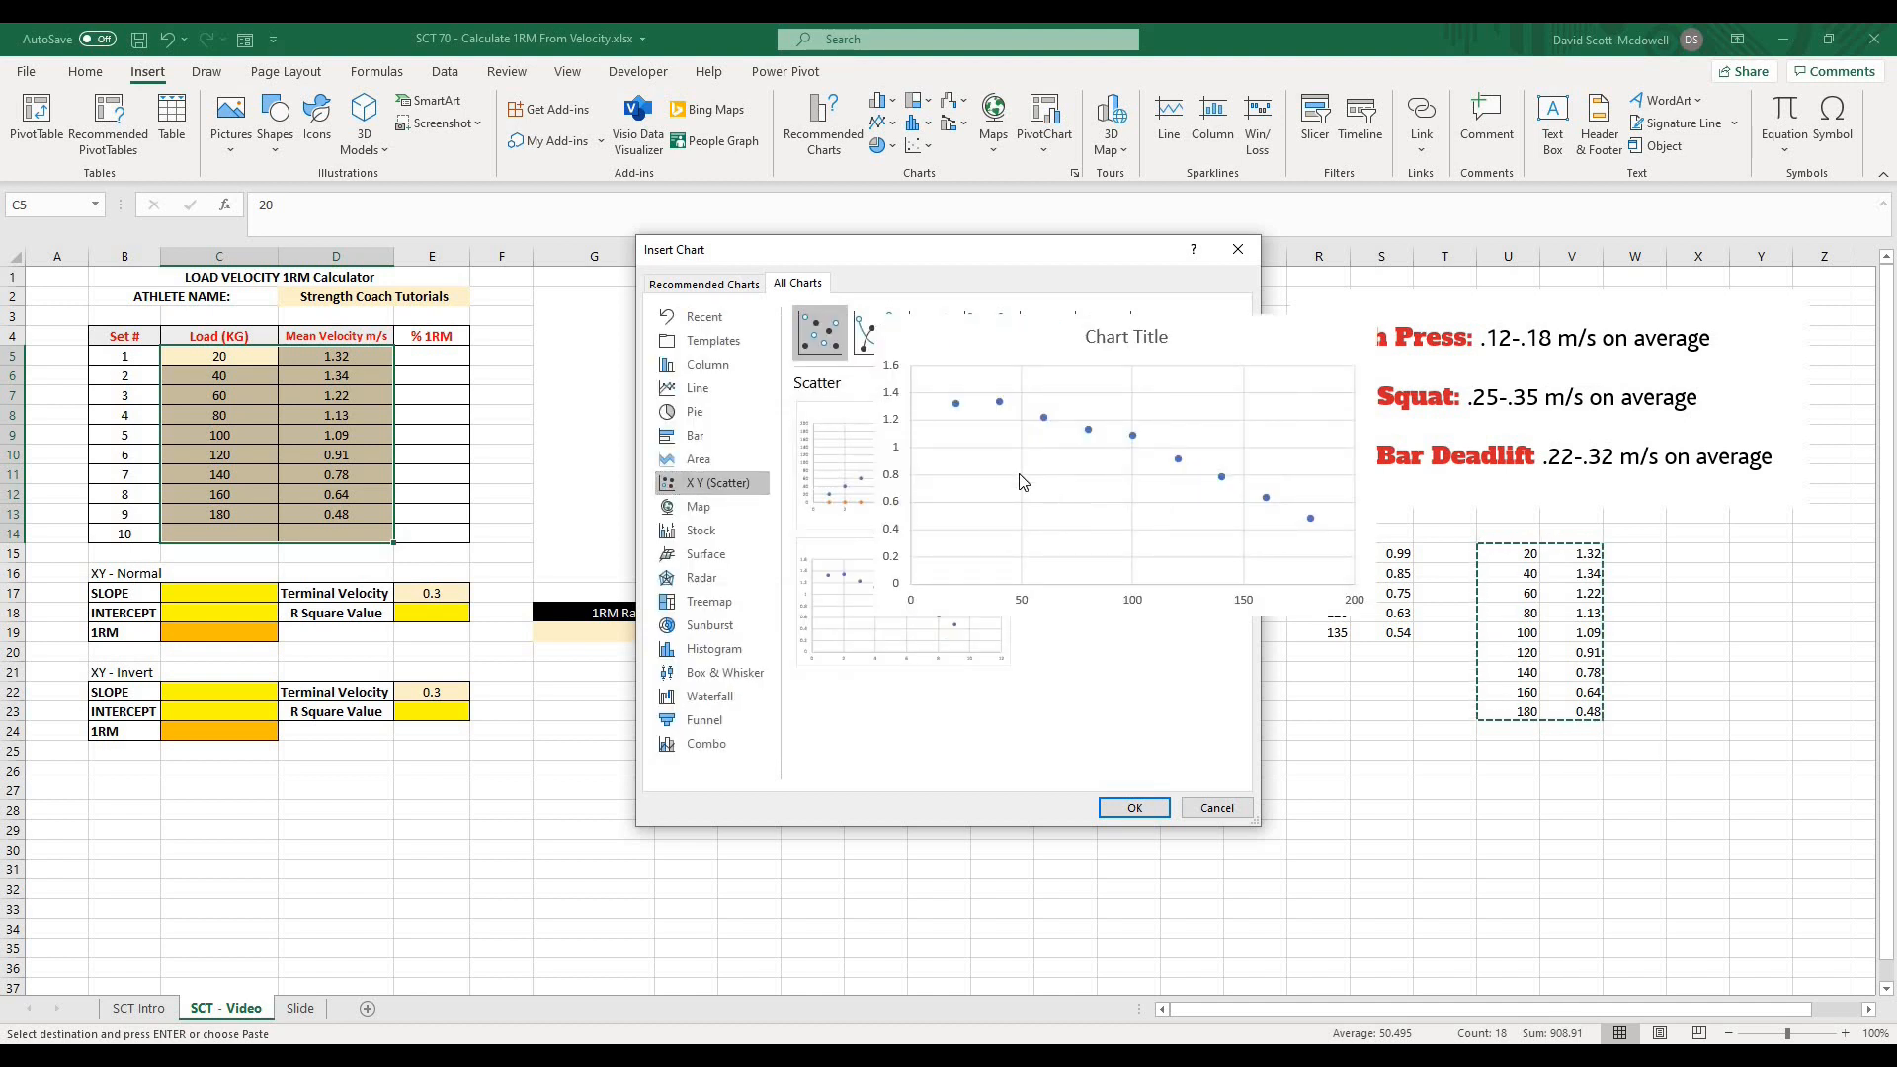
left_click(1130, 808)
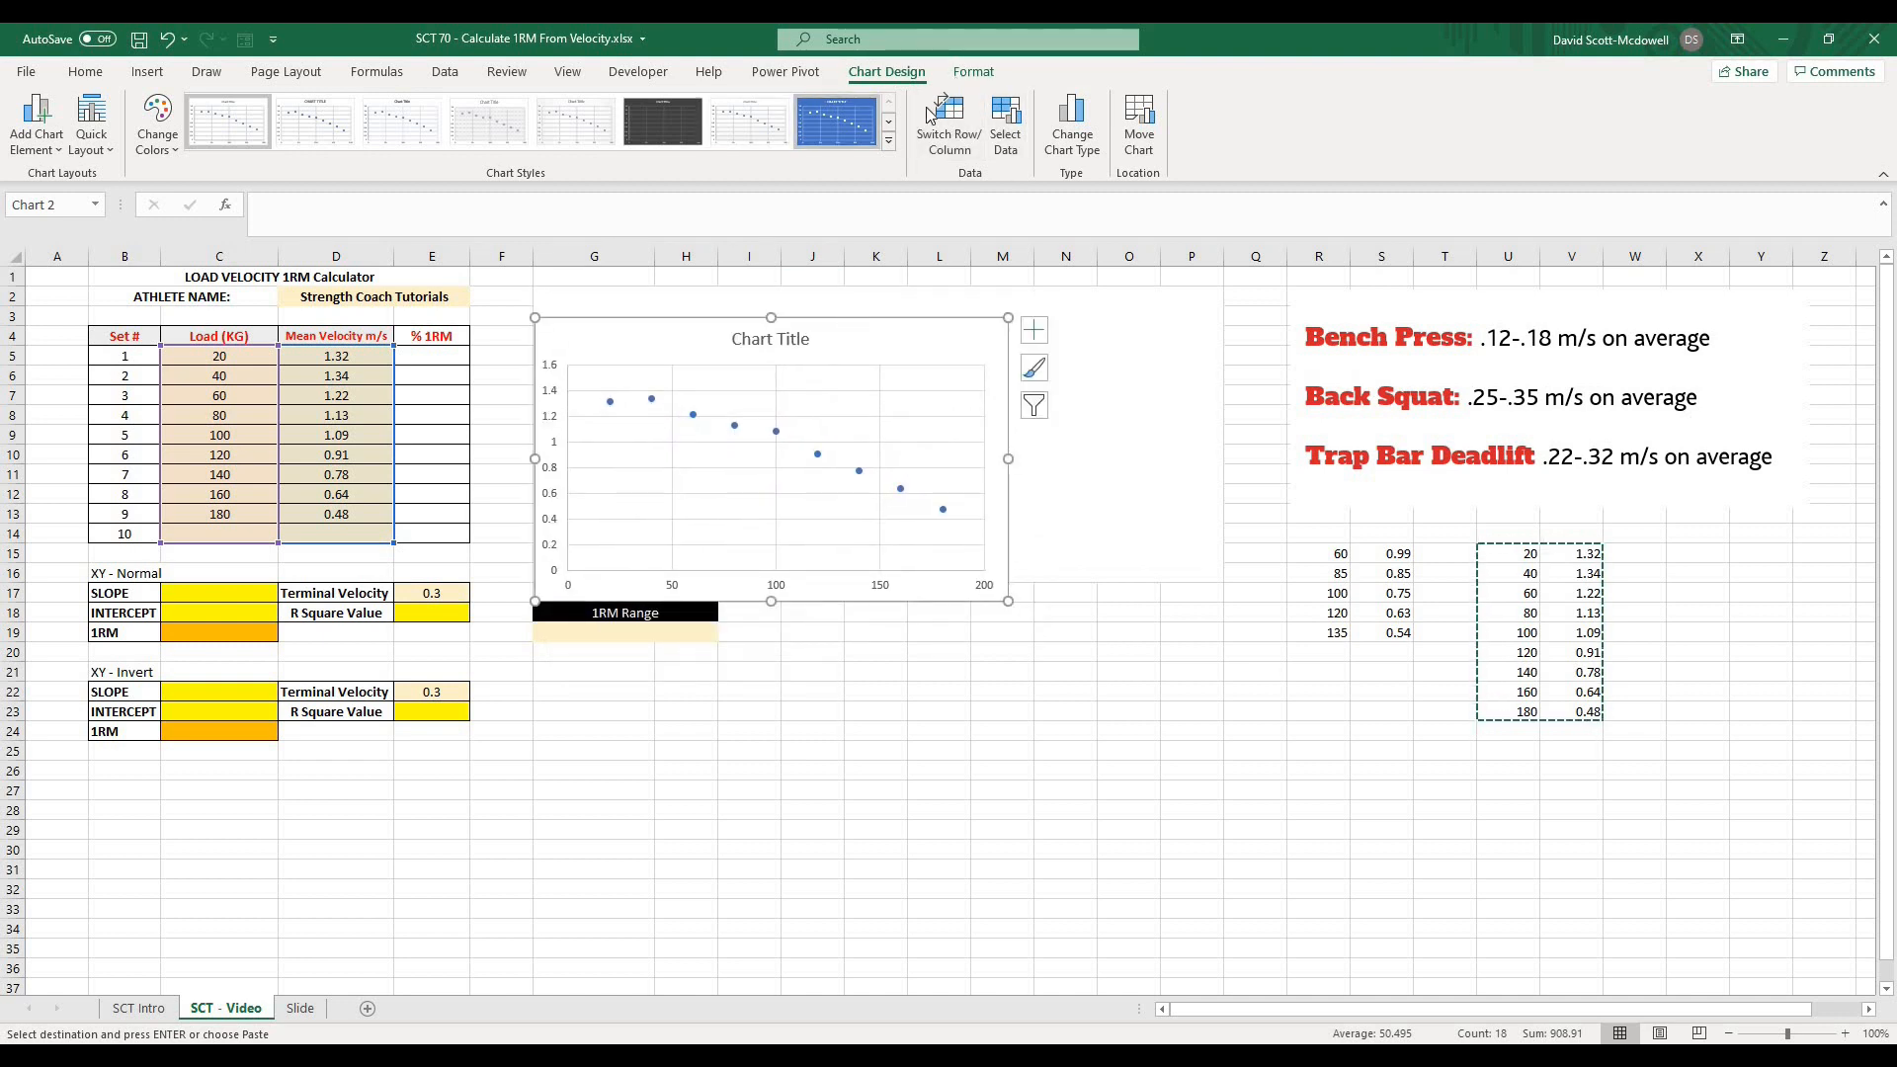
- Remove the chart's default title, resize it via the Format pane, and deselect it onto cell P19
left_click(972, 72)
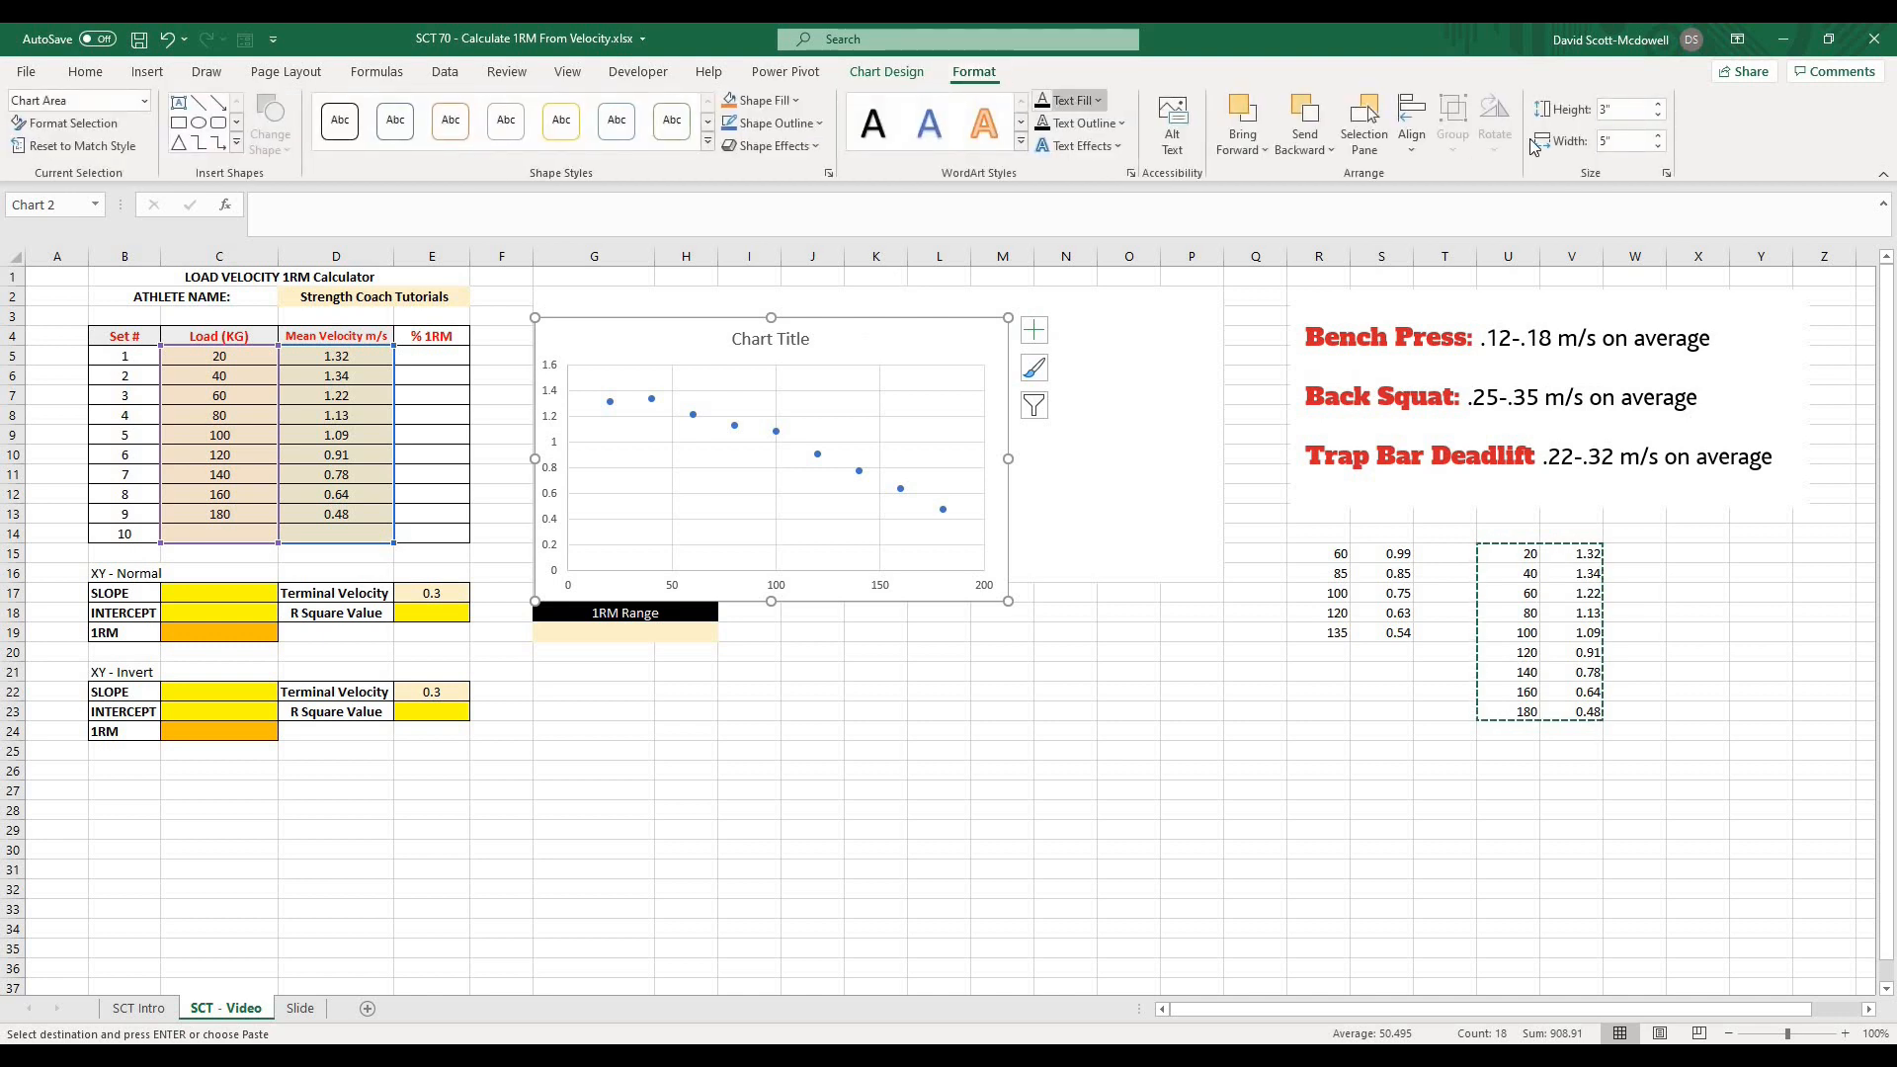
left_click(1411, 120)
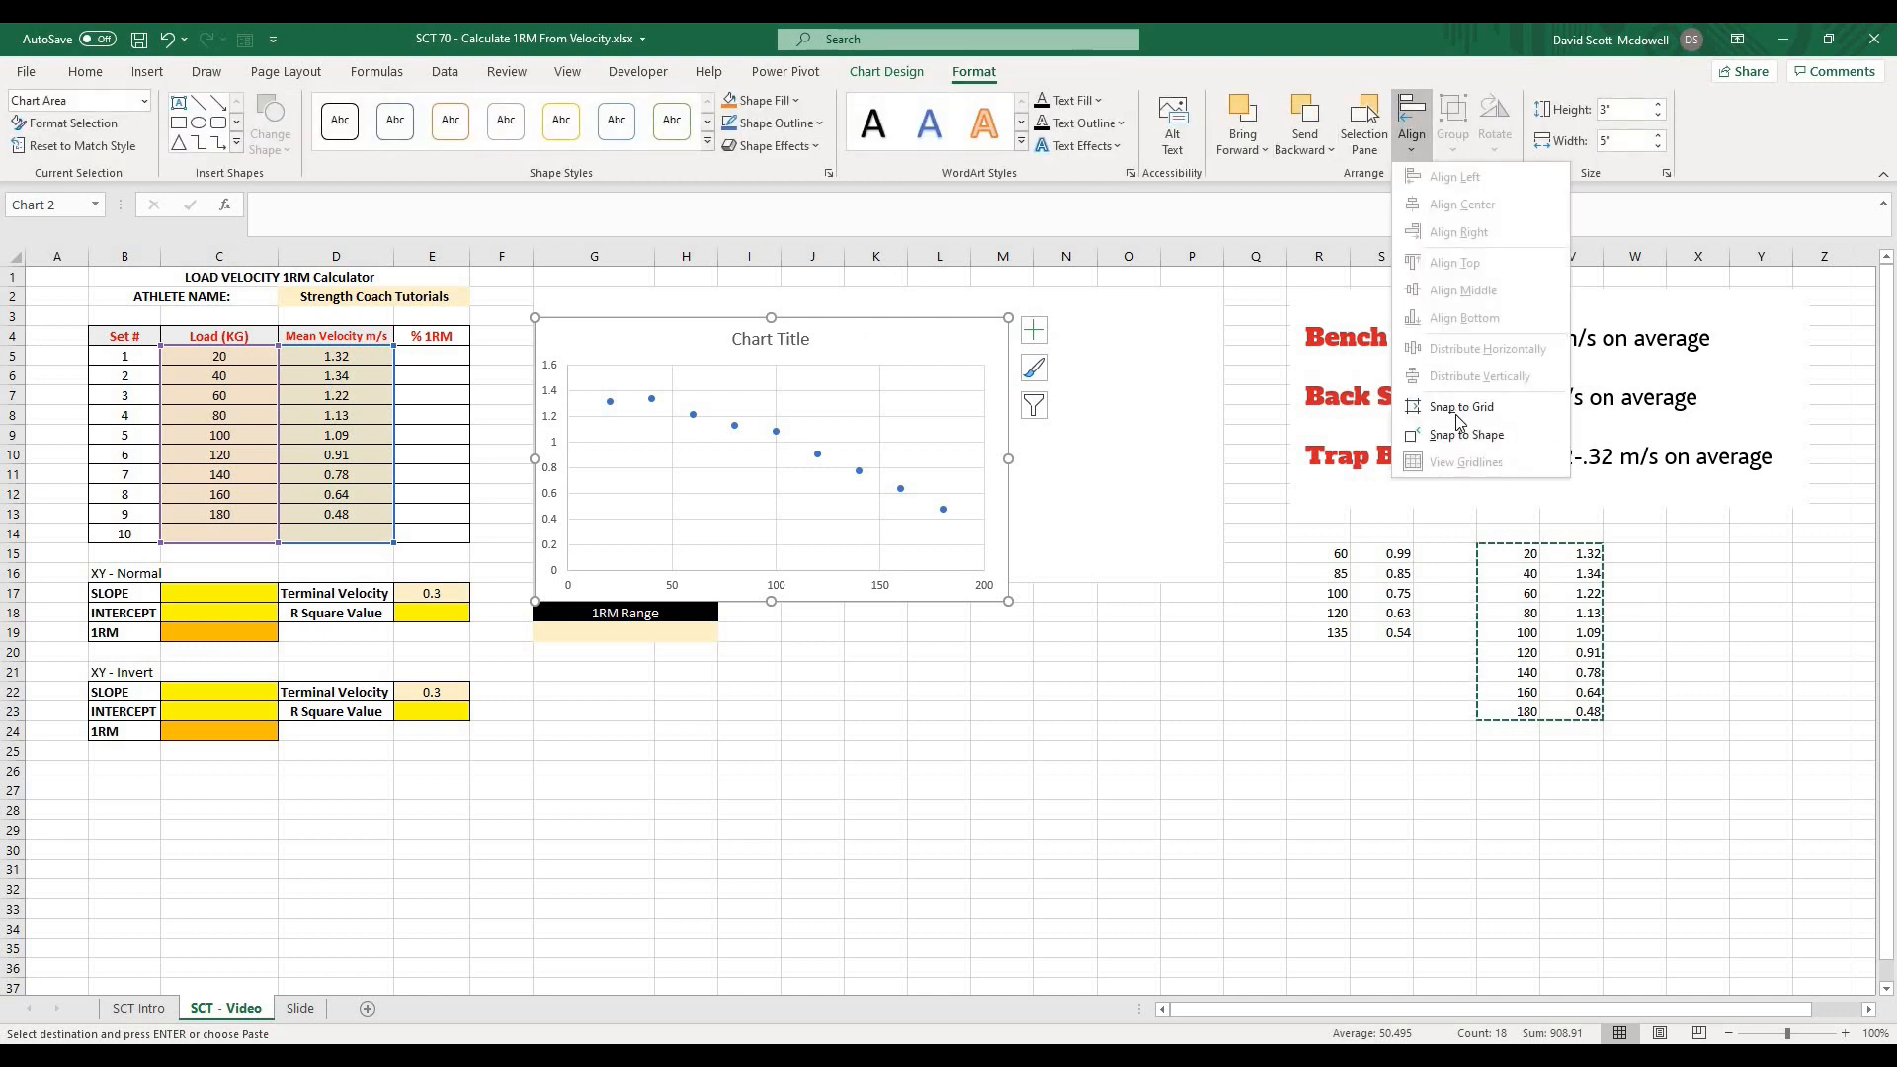
mouse_move(1464, 434)
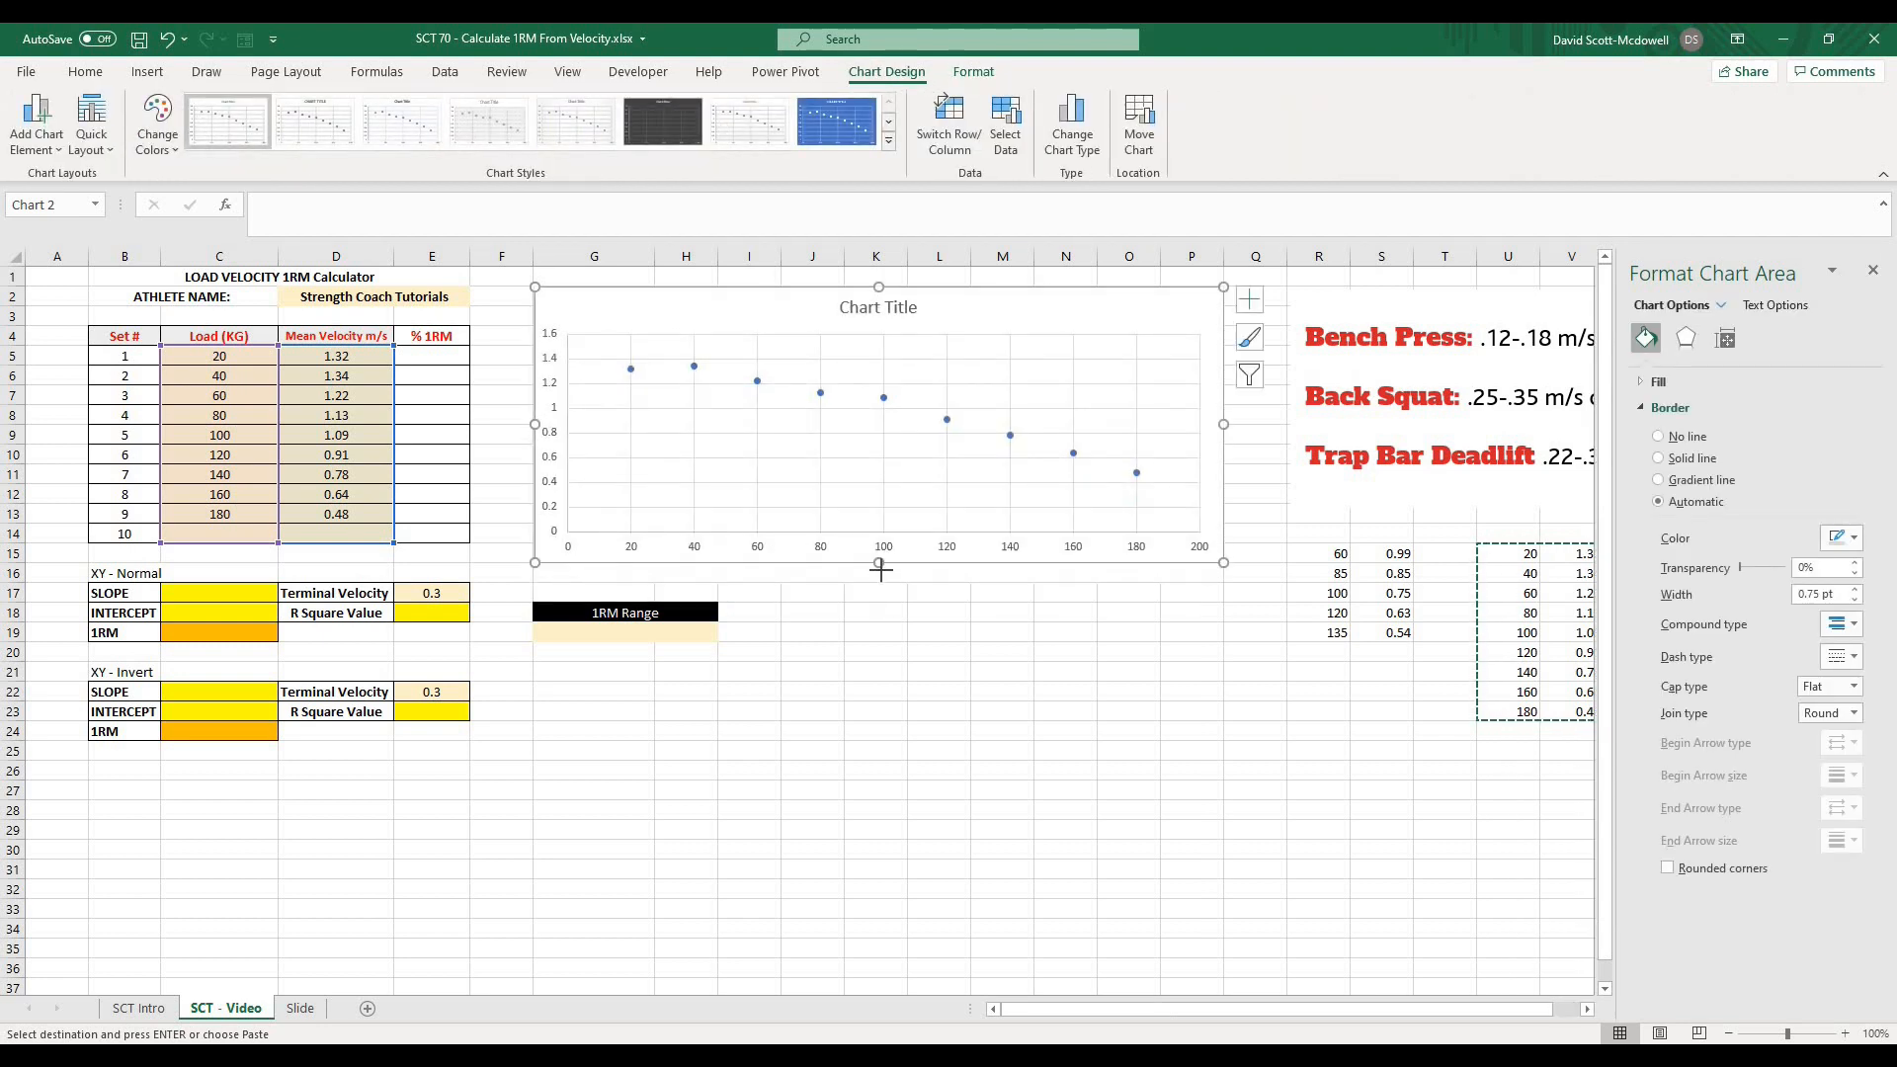
left_click(937, 631)
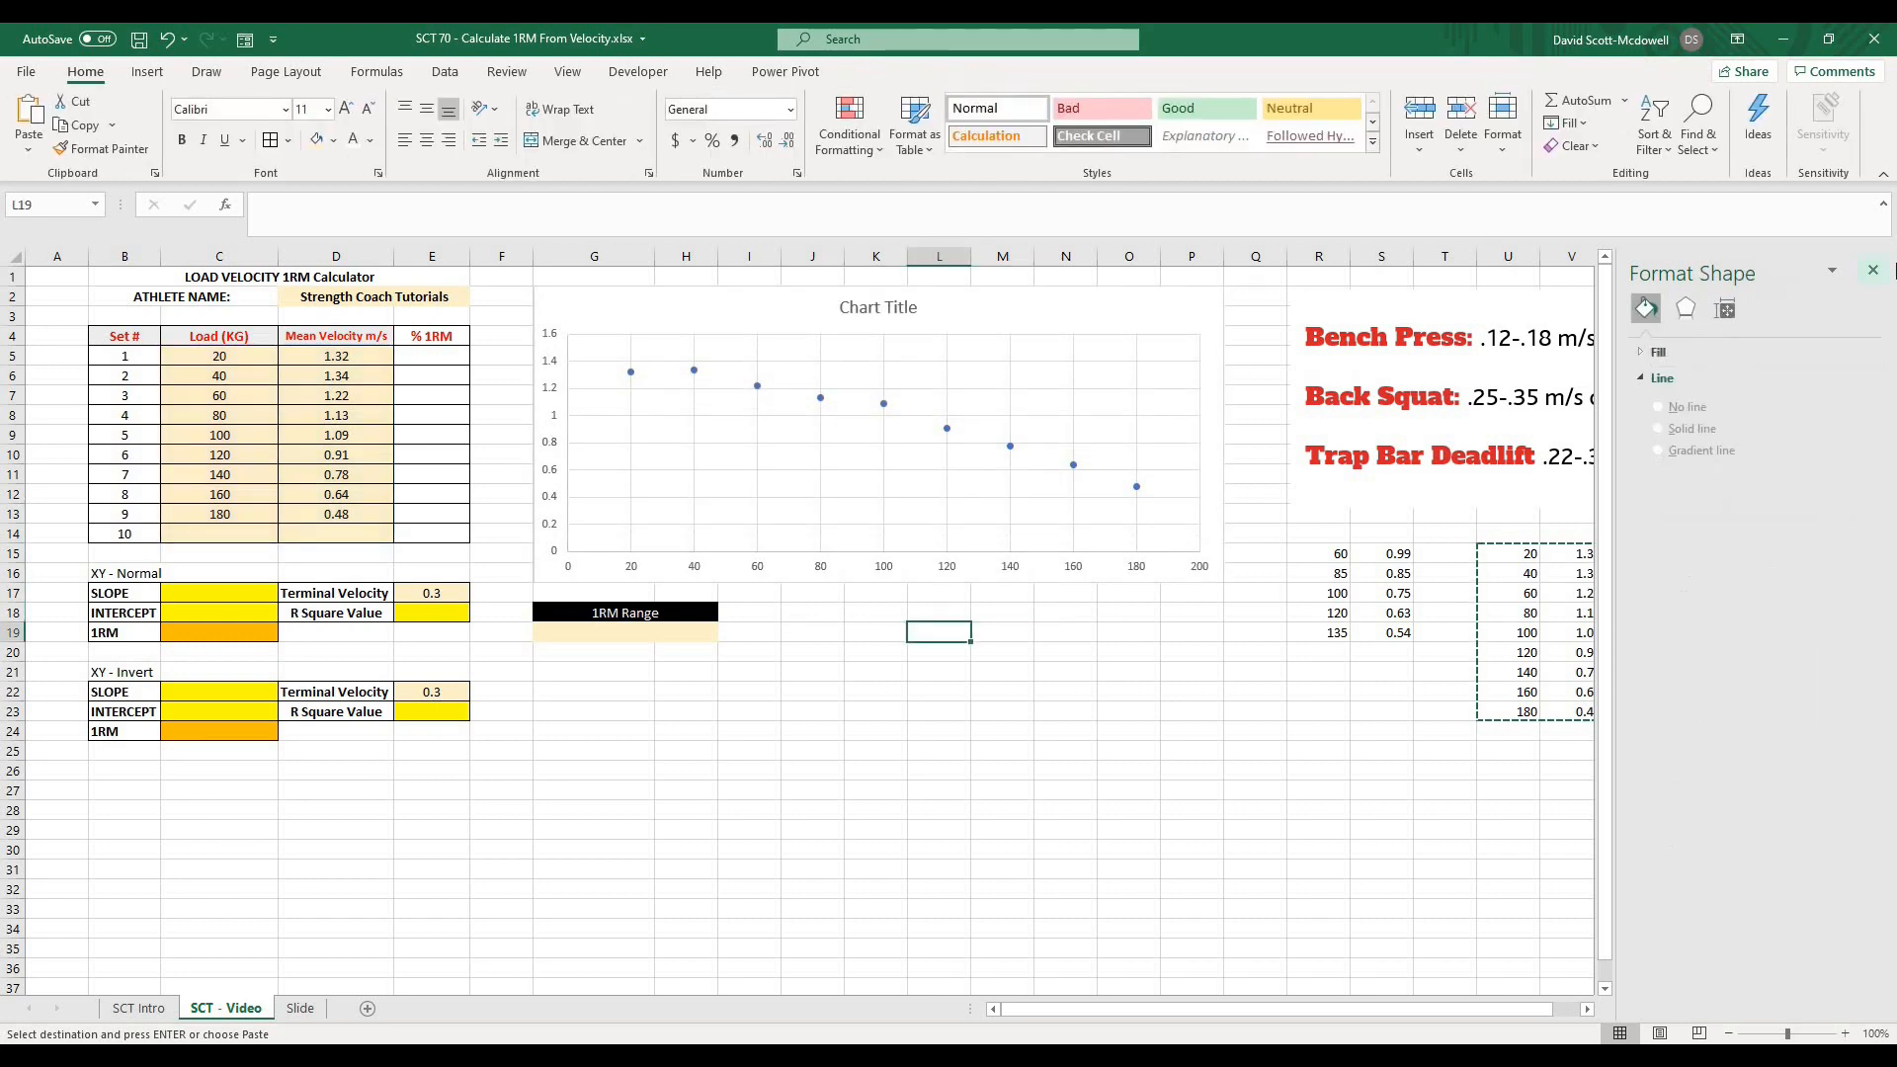
left_click(1874, 269)
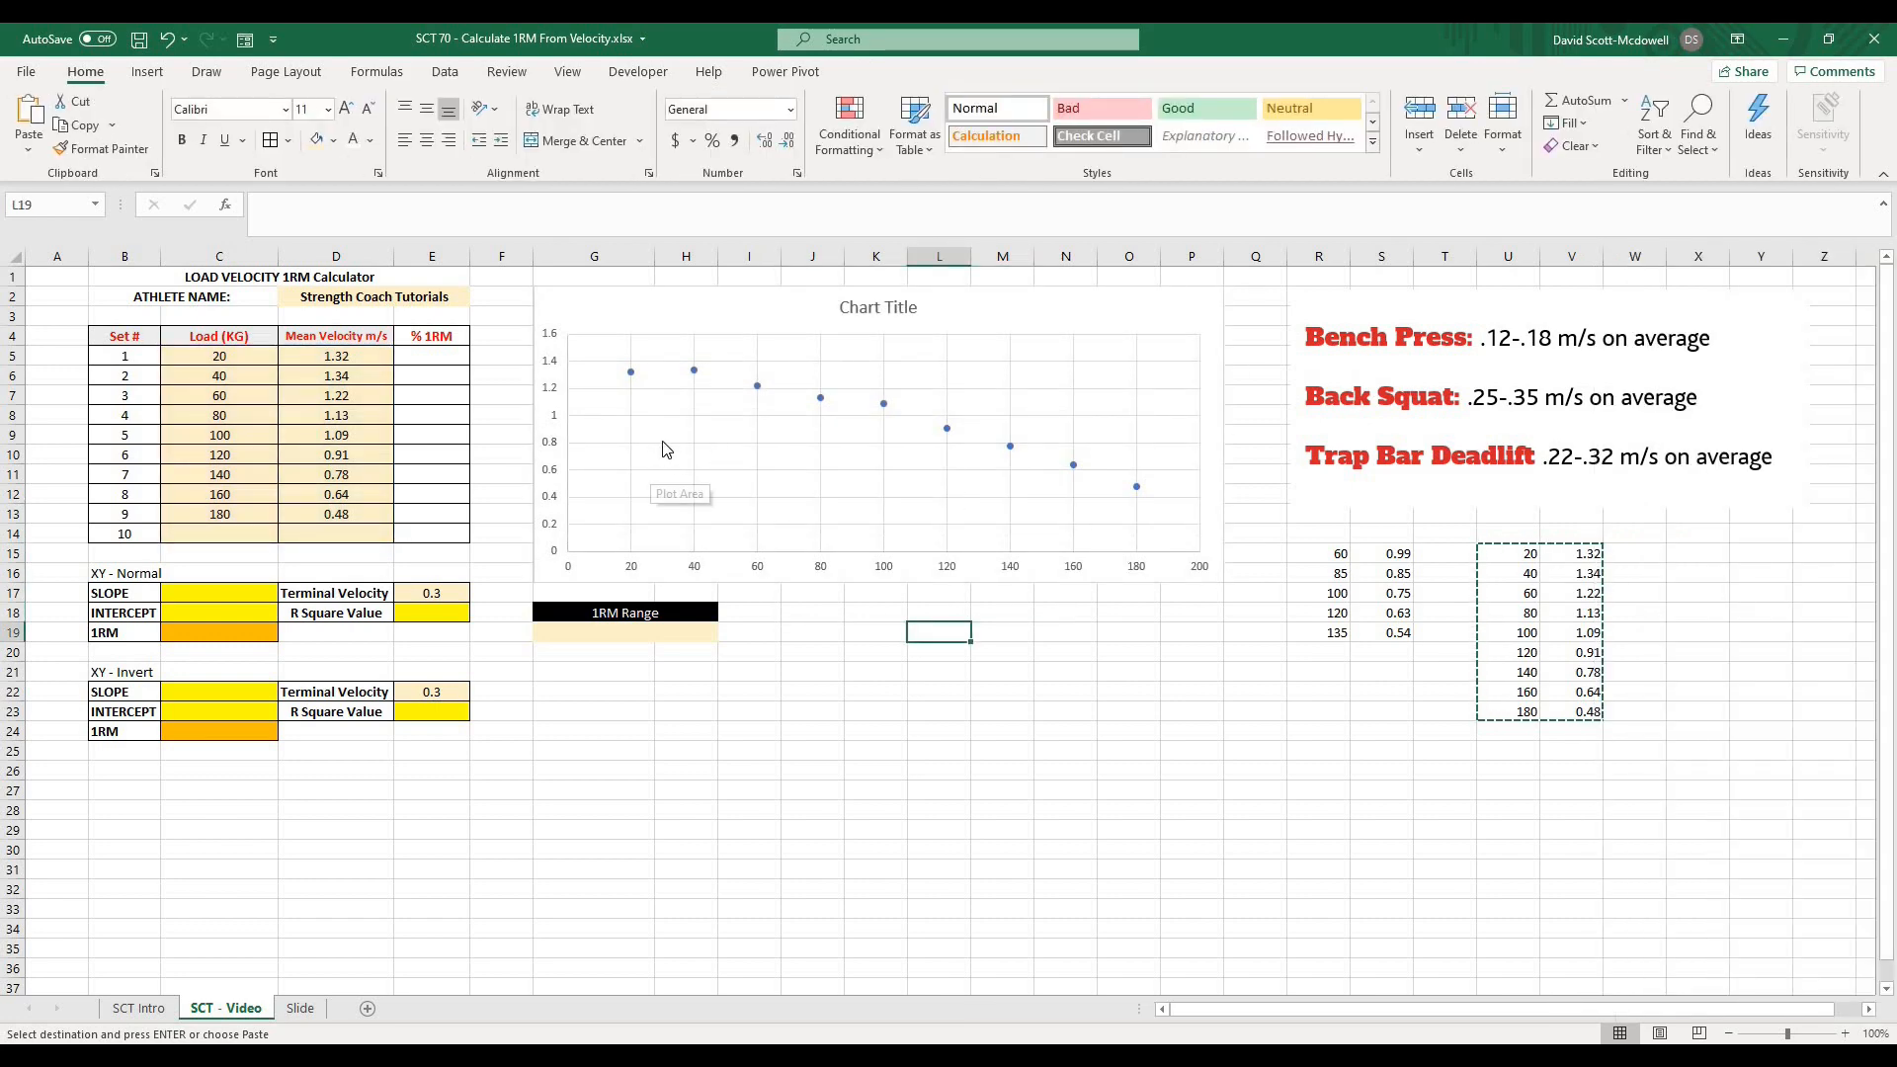
mouse_move(839, 439)
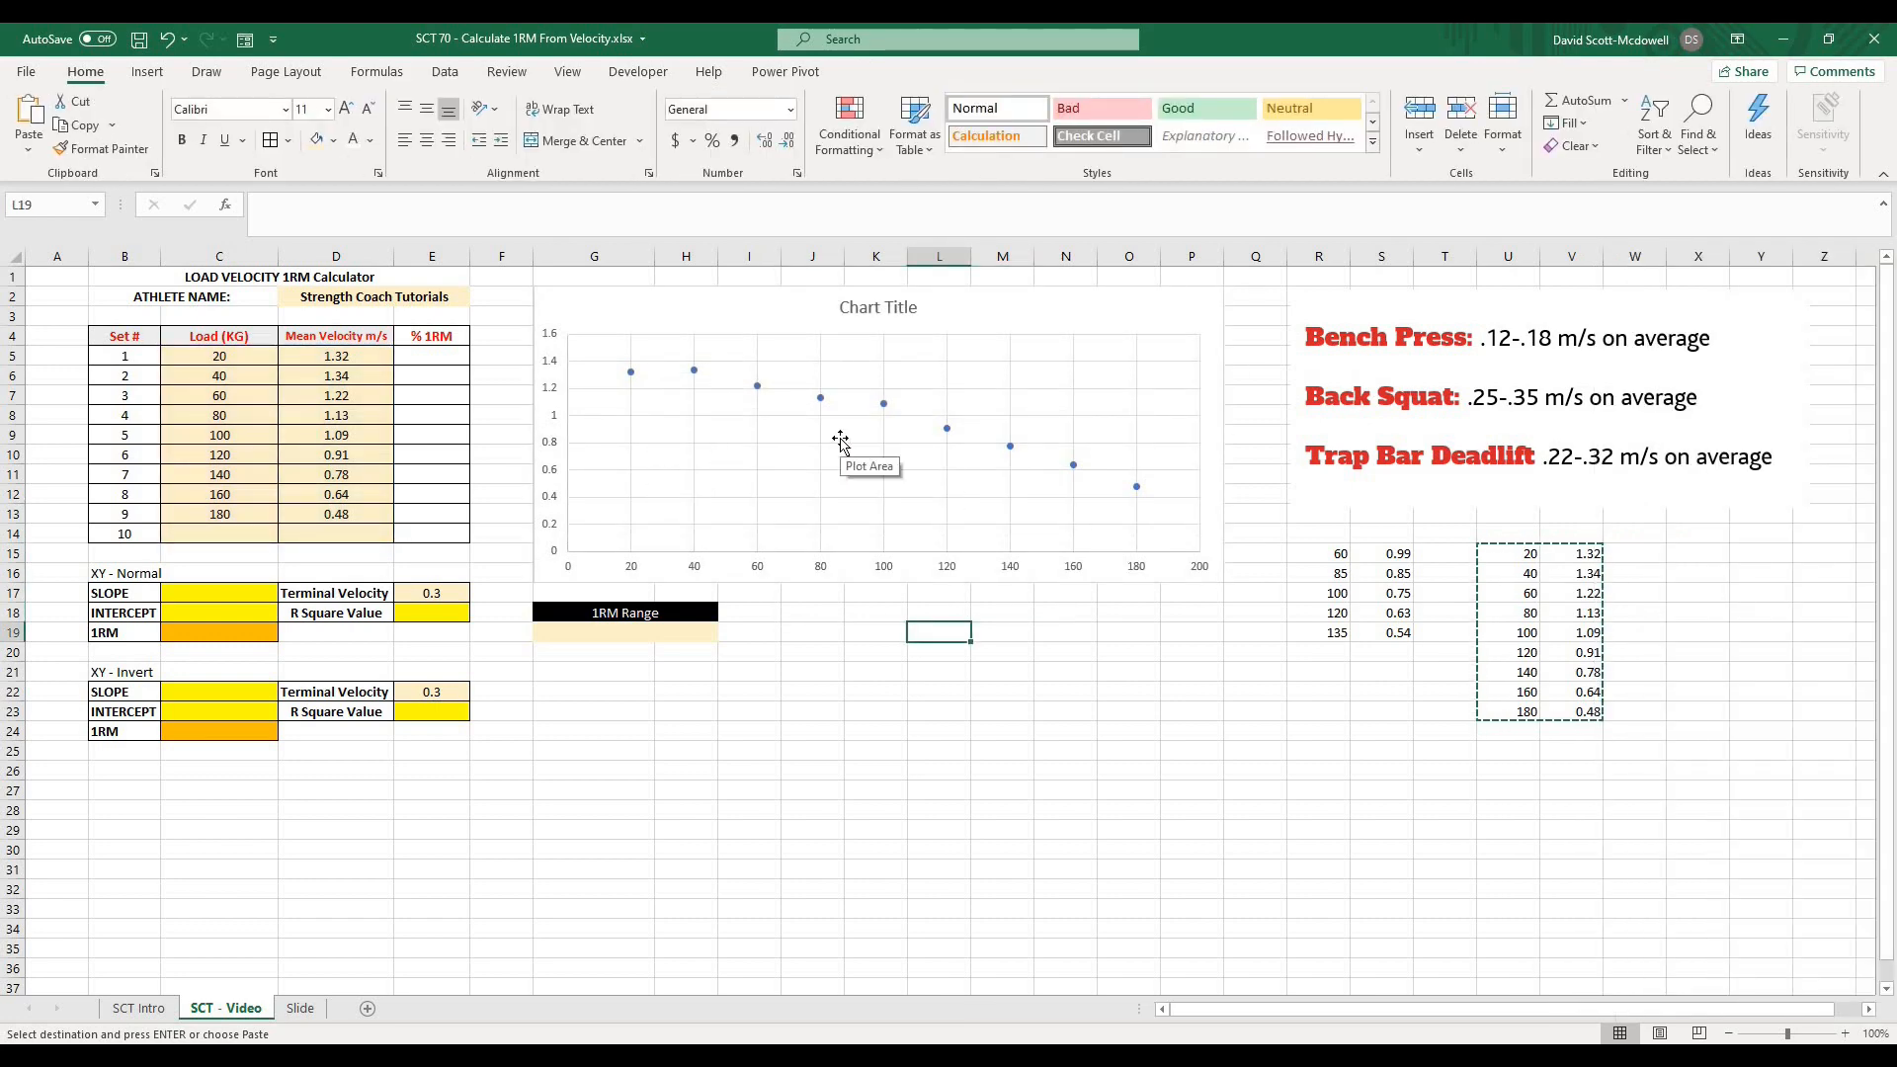
mouse_move(620, 352)
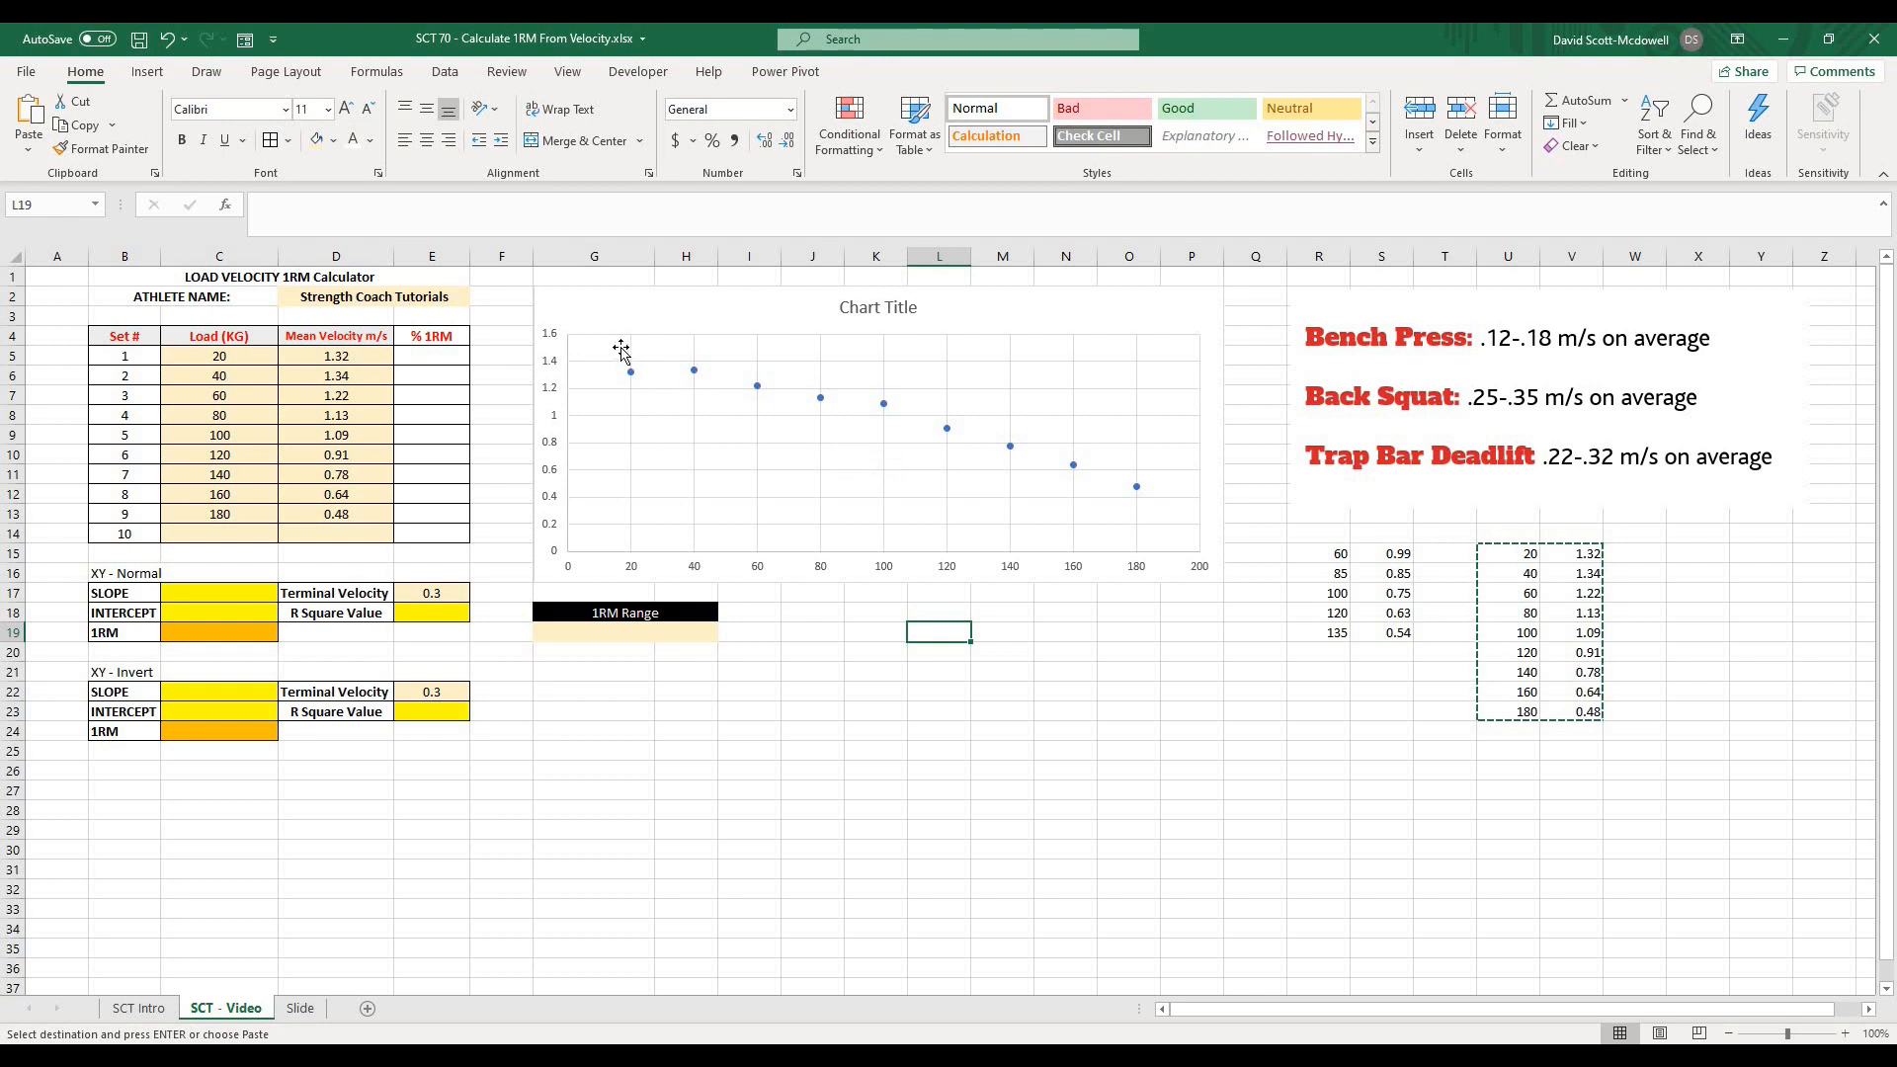
mouse_move(1138, 506)
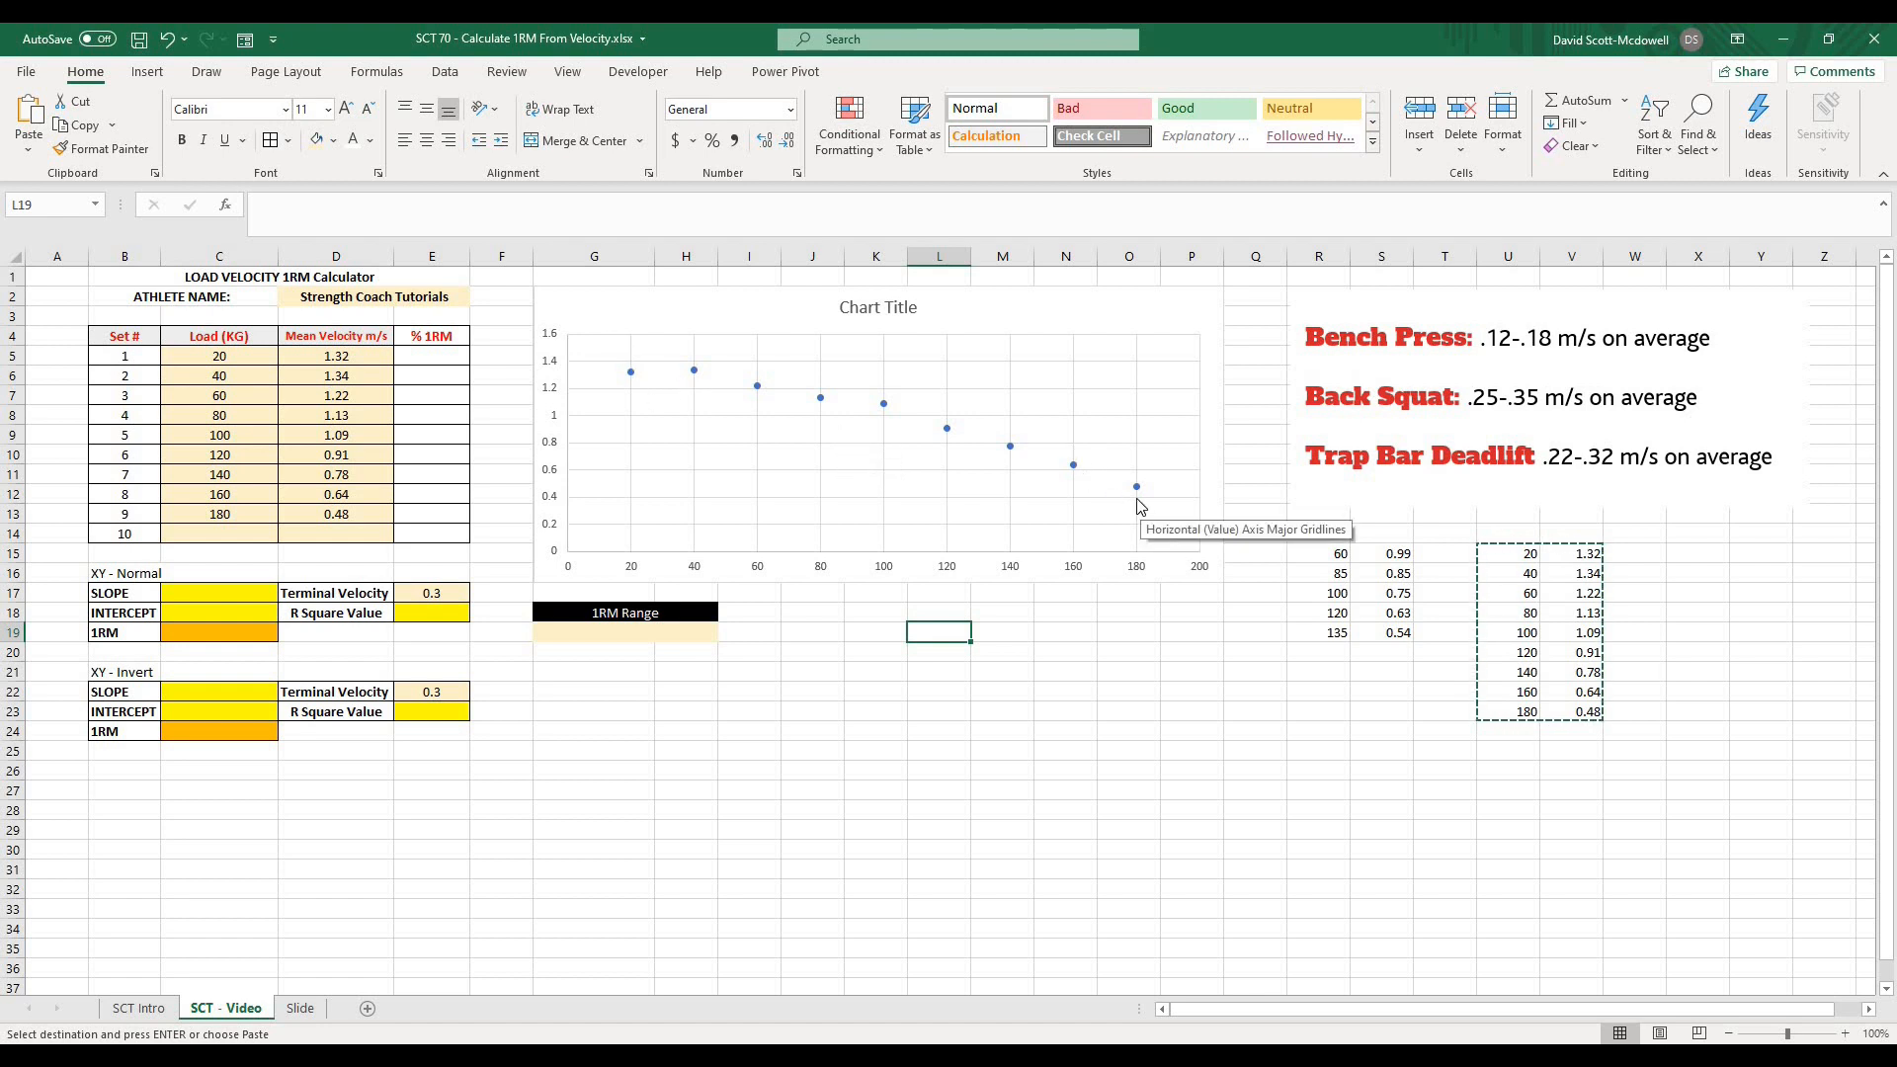
left_click(878, 423)
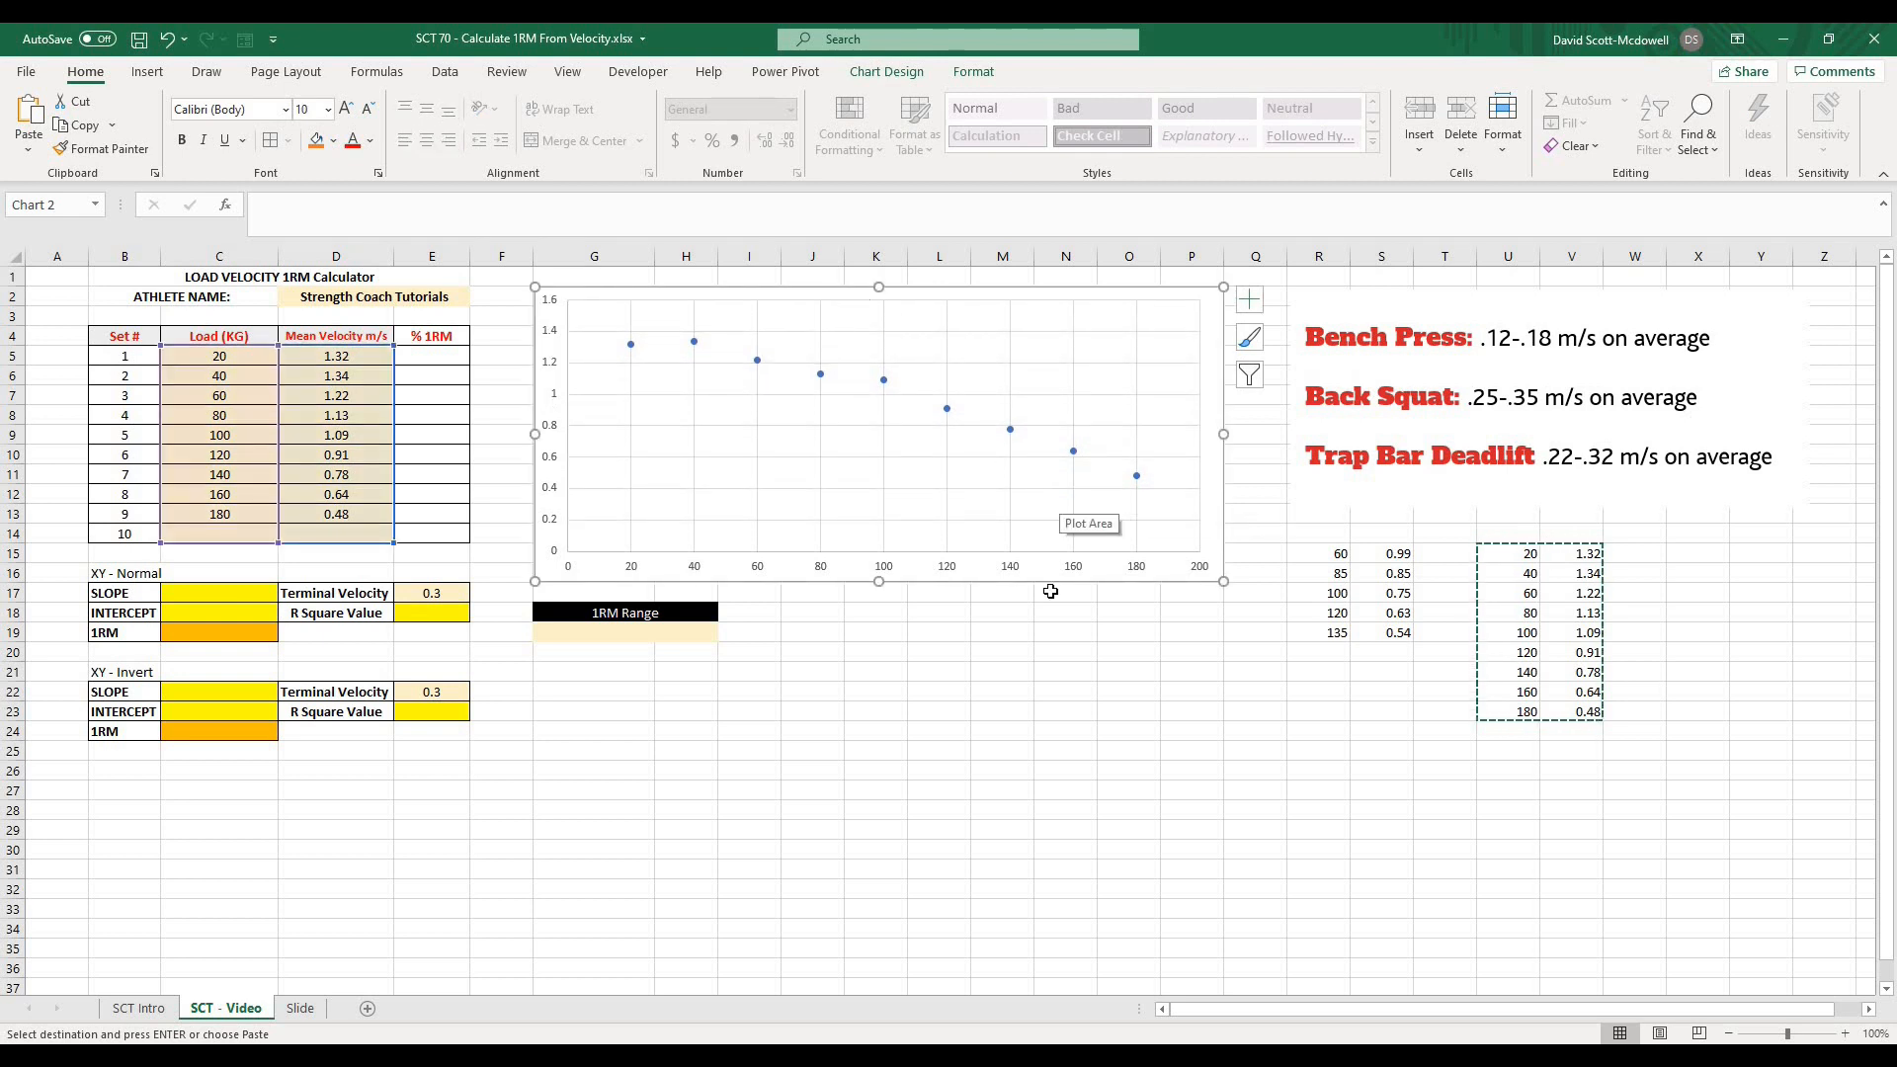
mouse_move(607, 322)
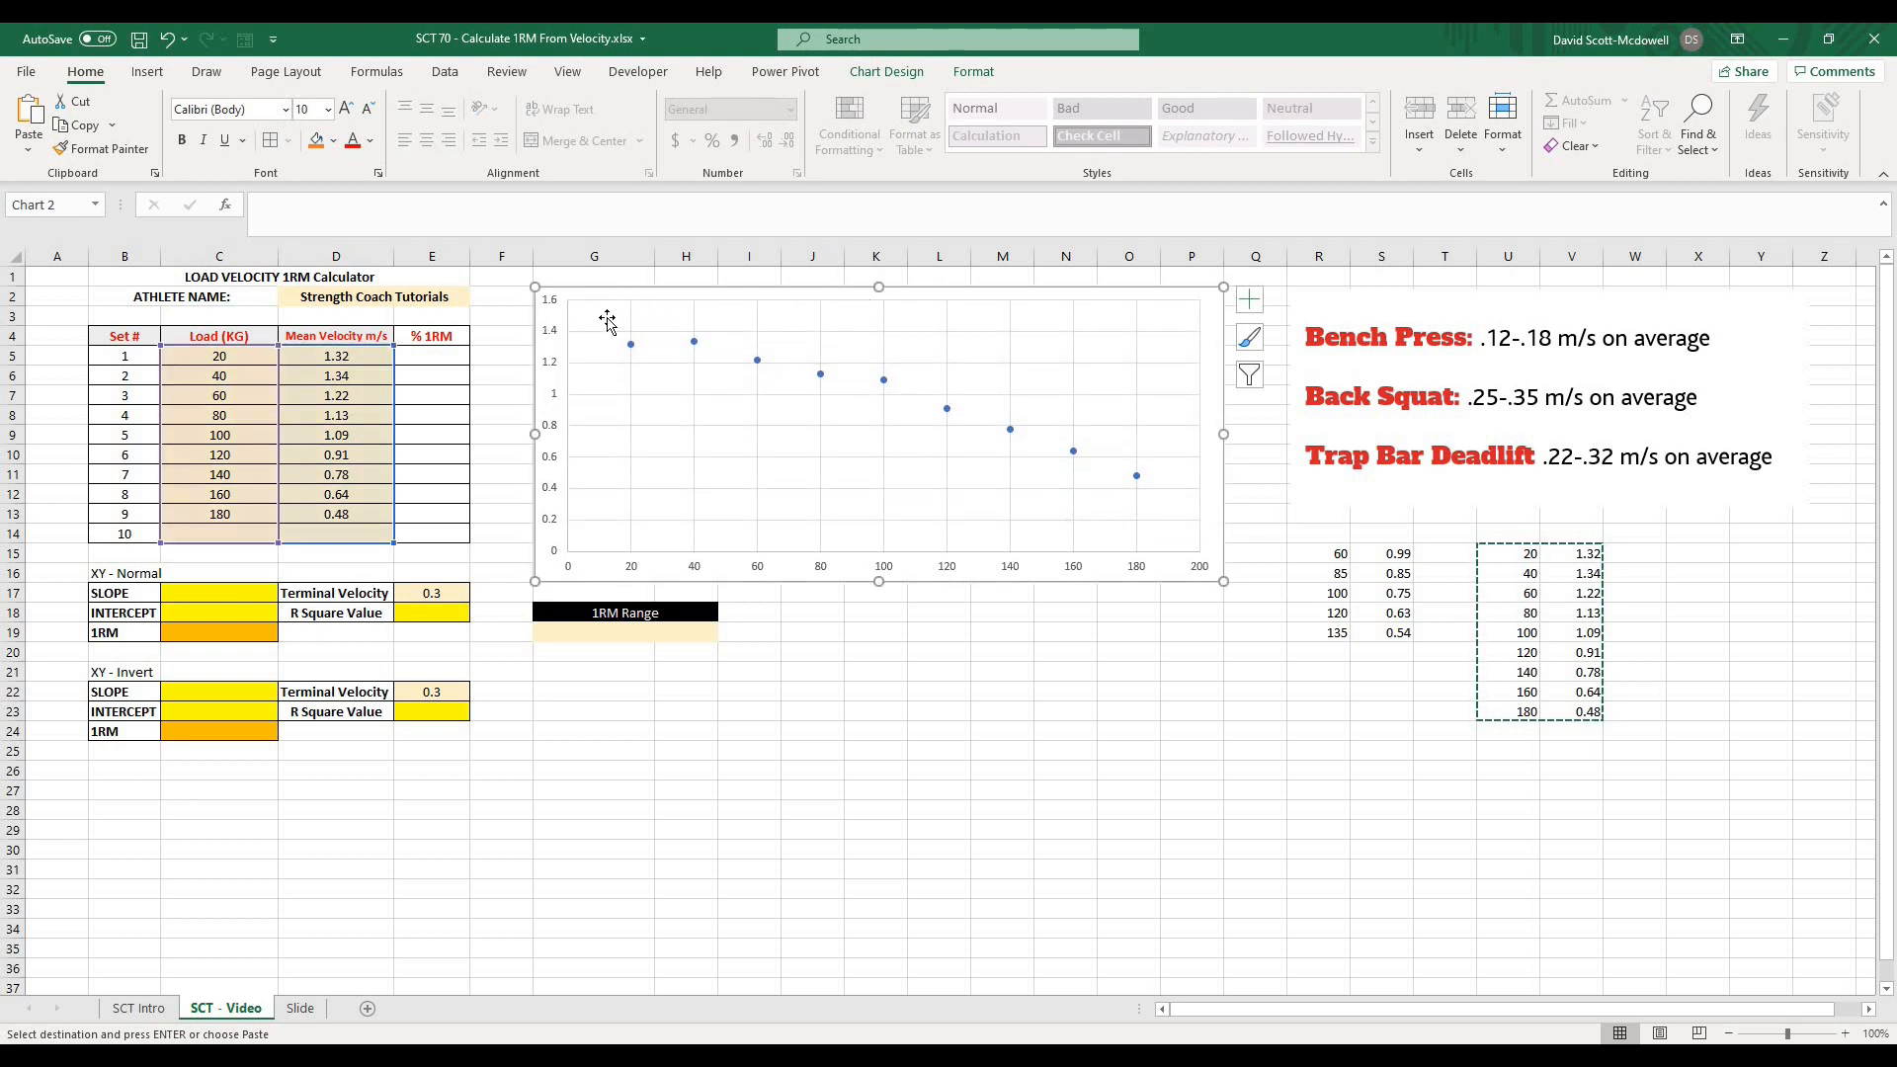
mouse_move(1118, 500)
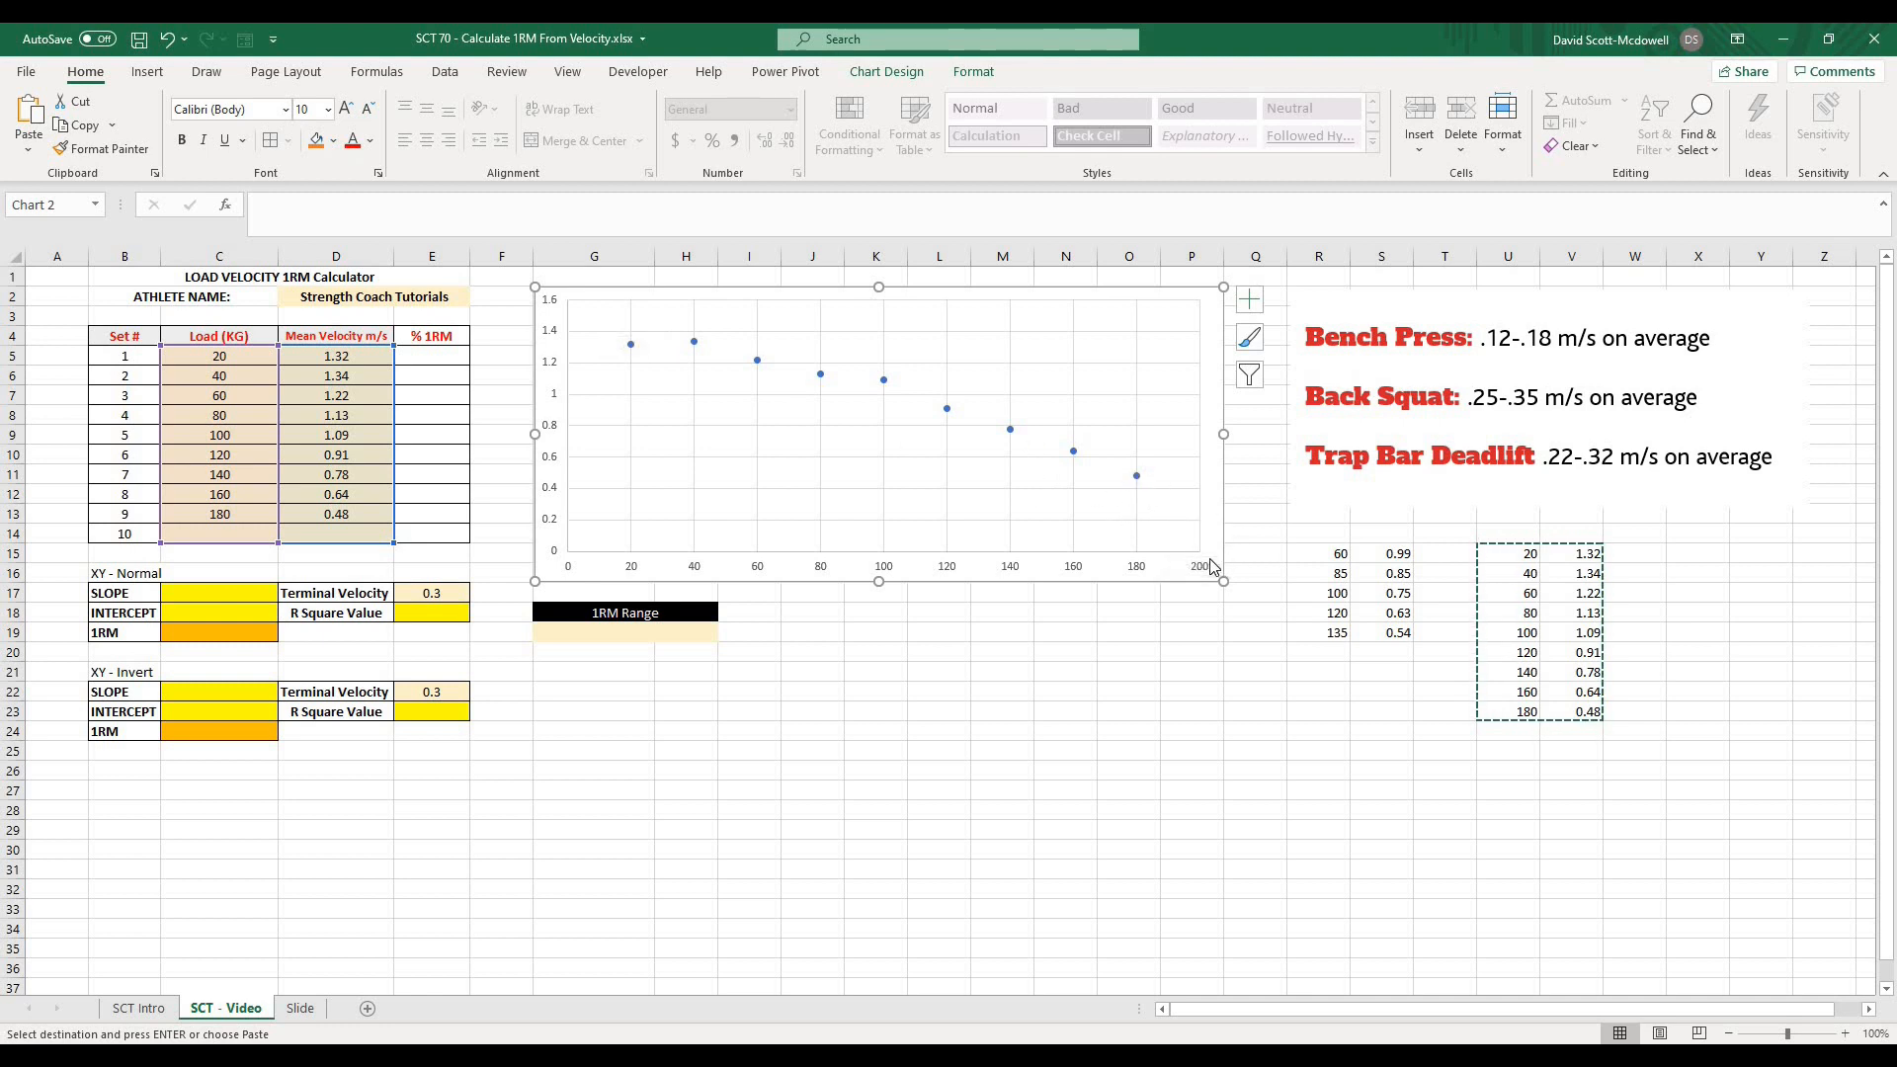
mouse_move(1210, 569)
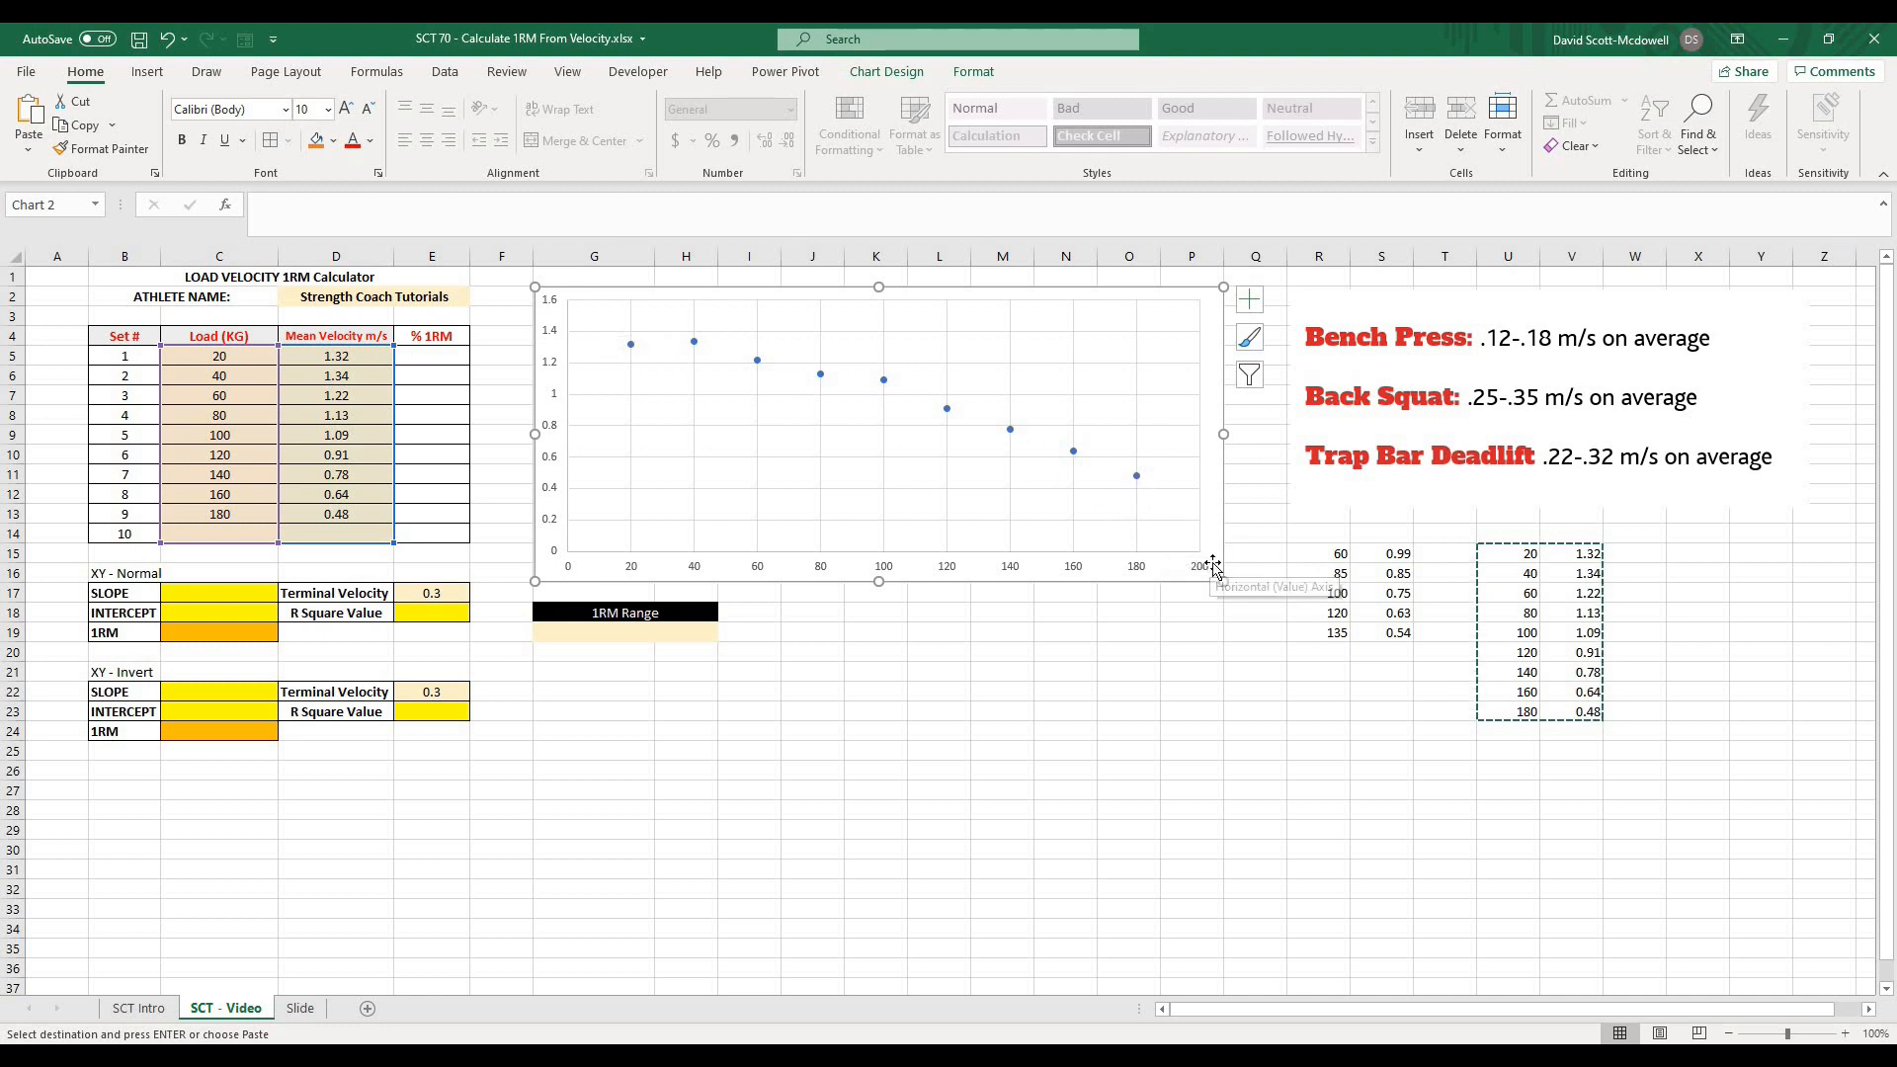
mouse_move(1194, 540)
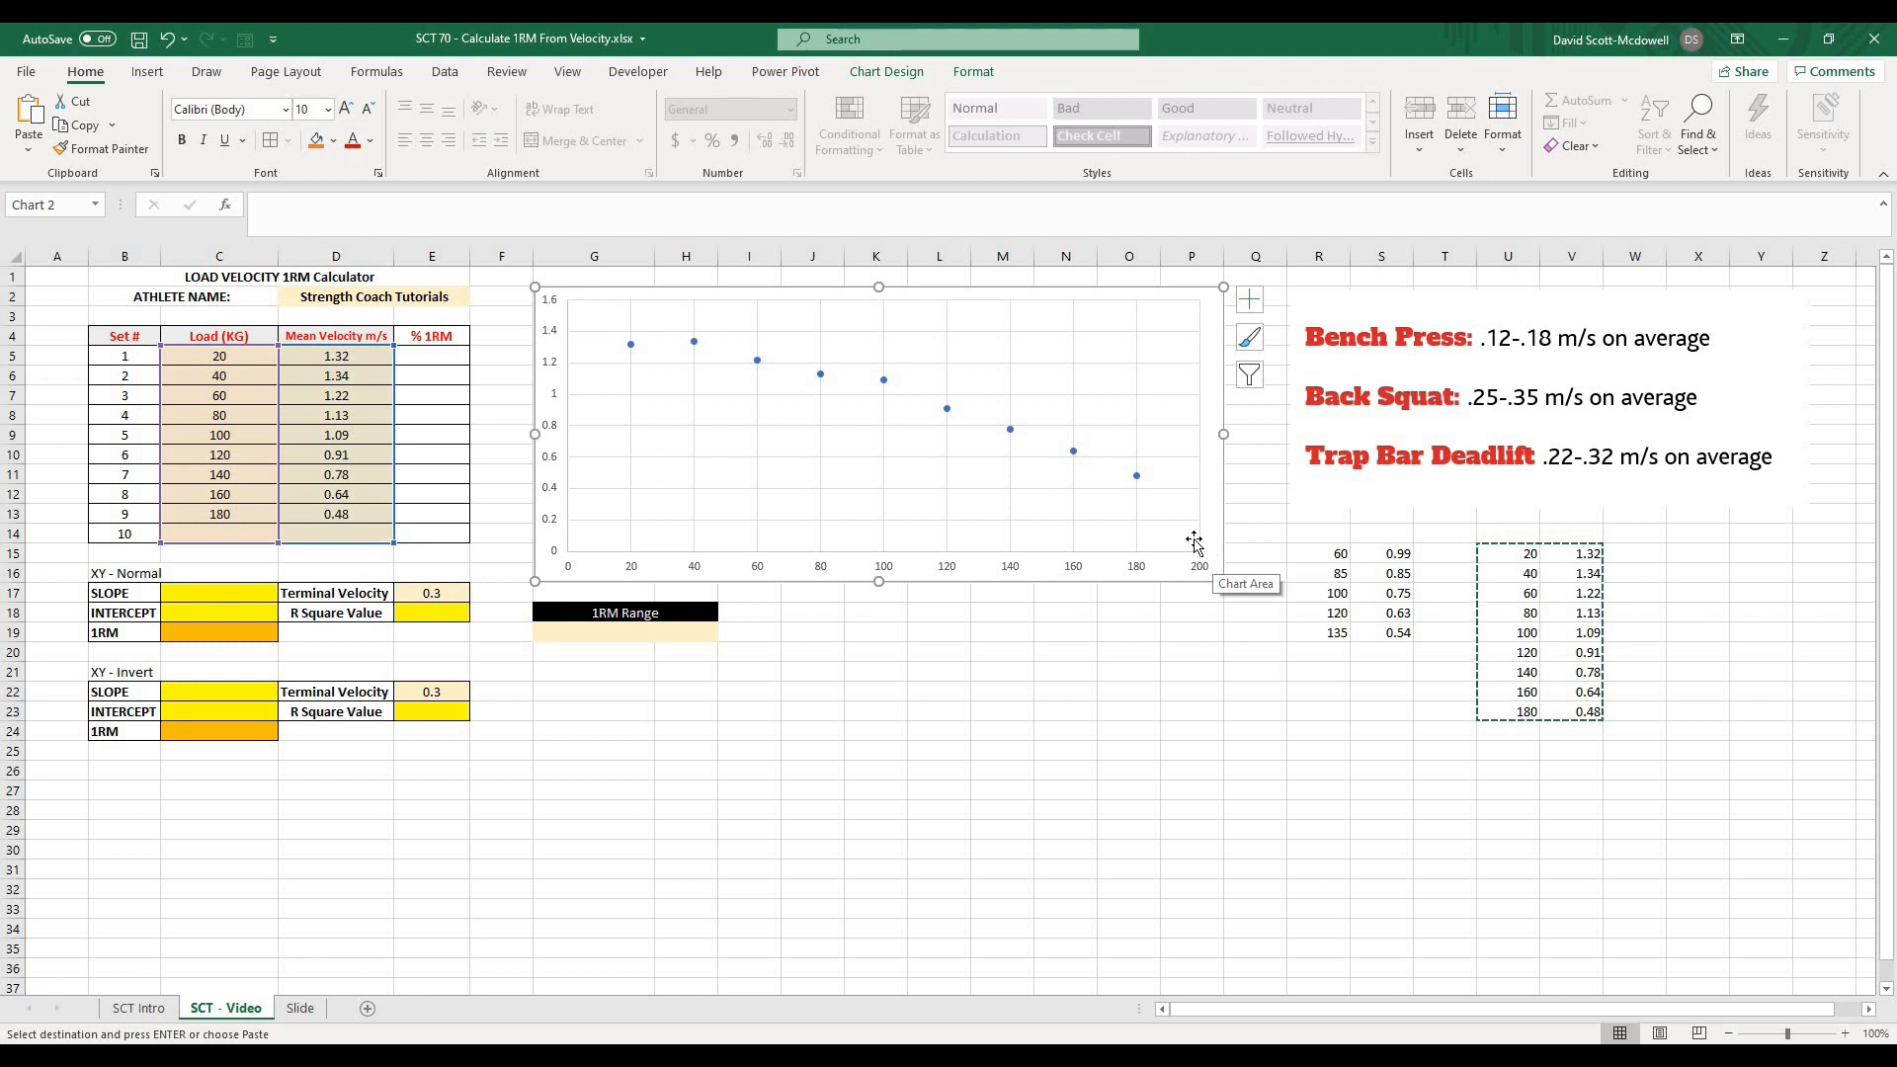
mouse_move(947, 650)
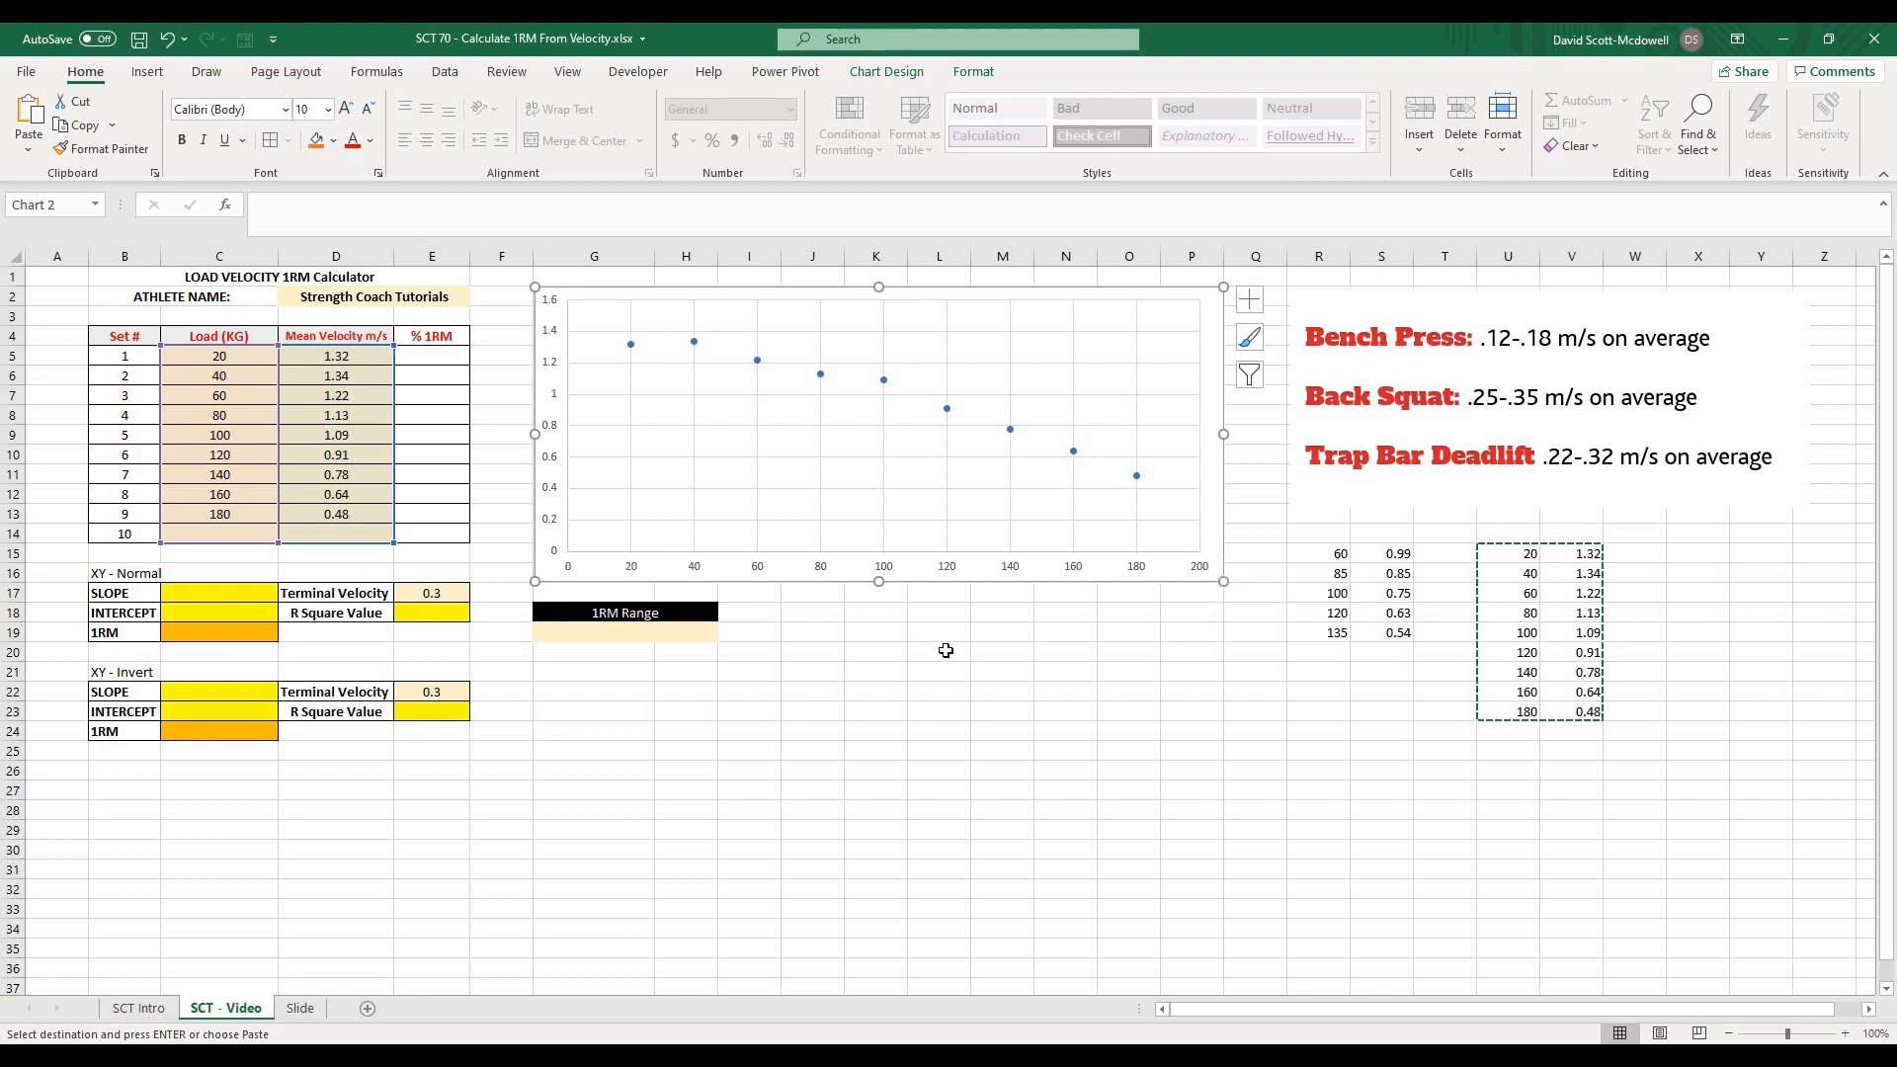
left_click(939, 652)
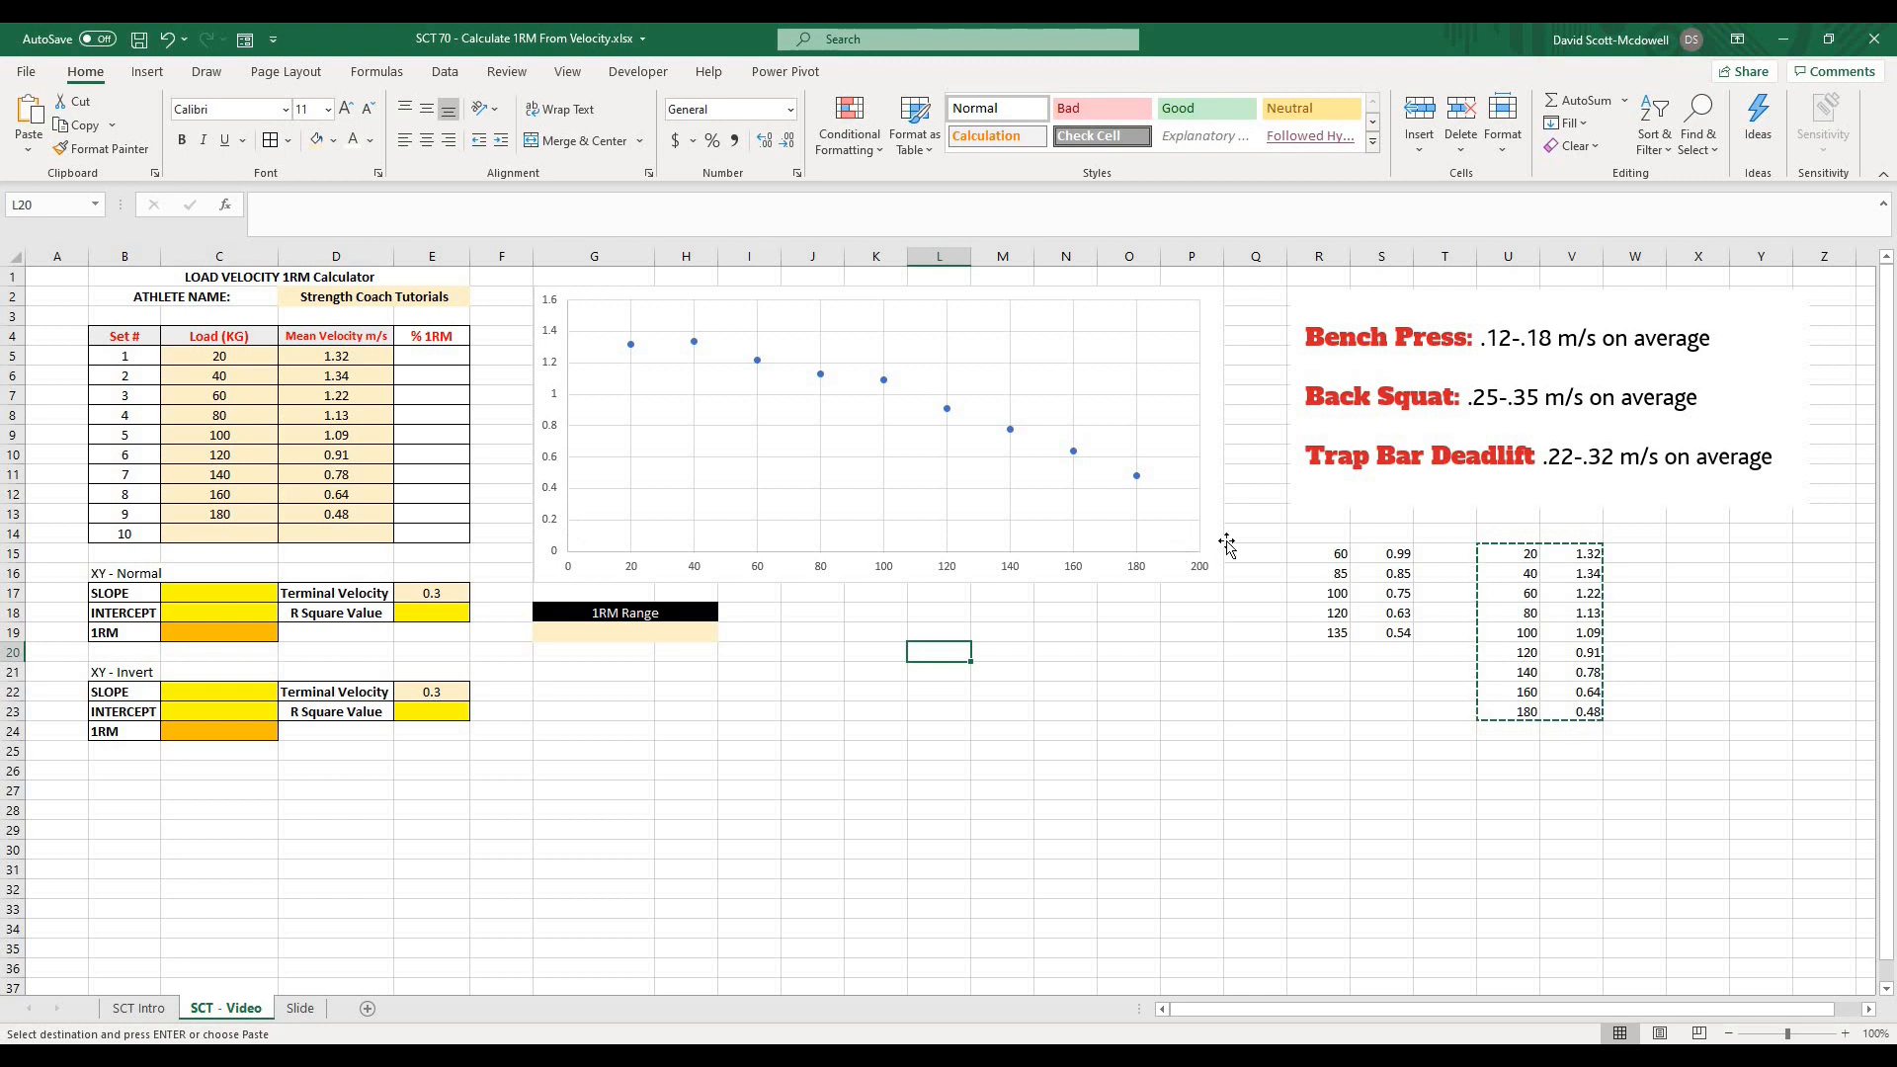
mouse_move(1184, 688)
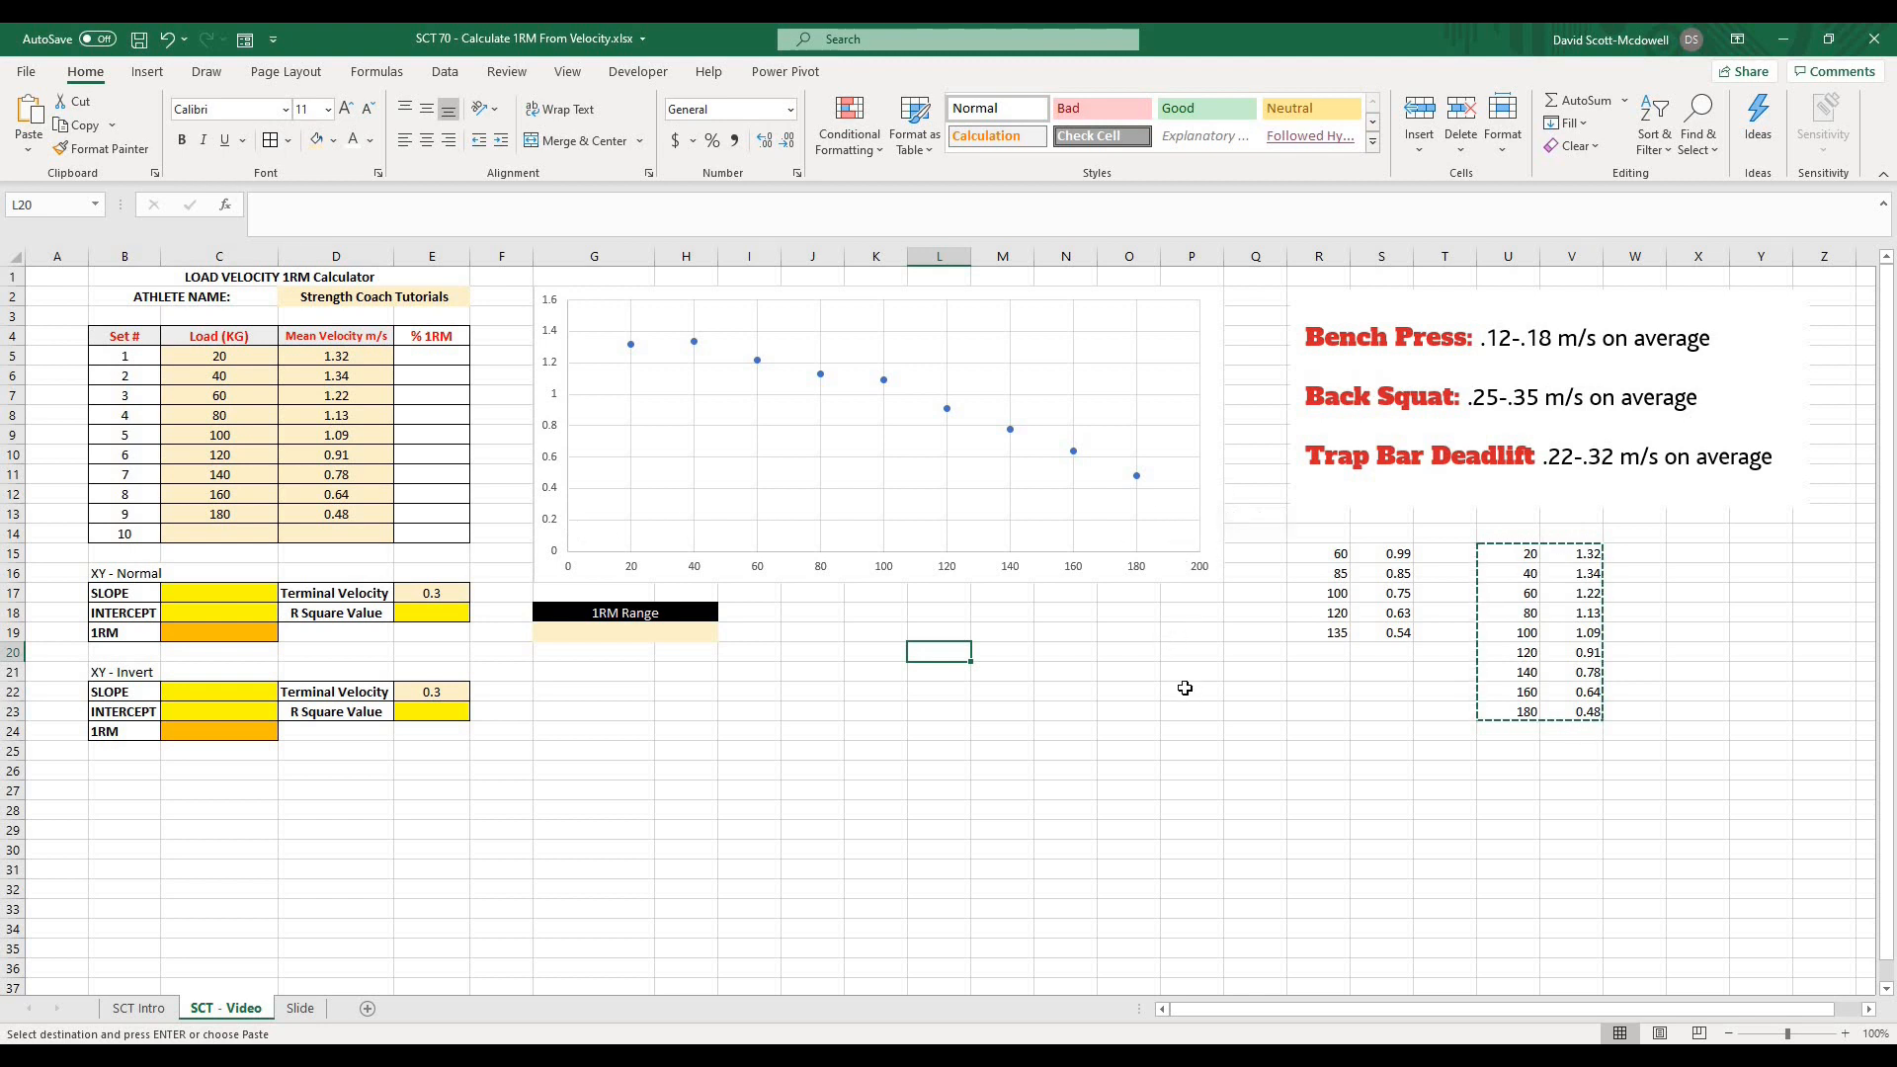
left_click(1189, 632)
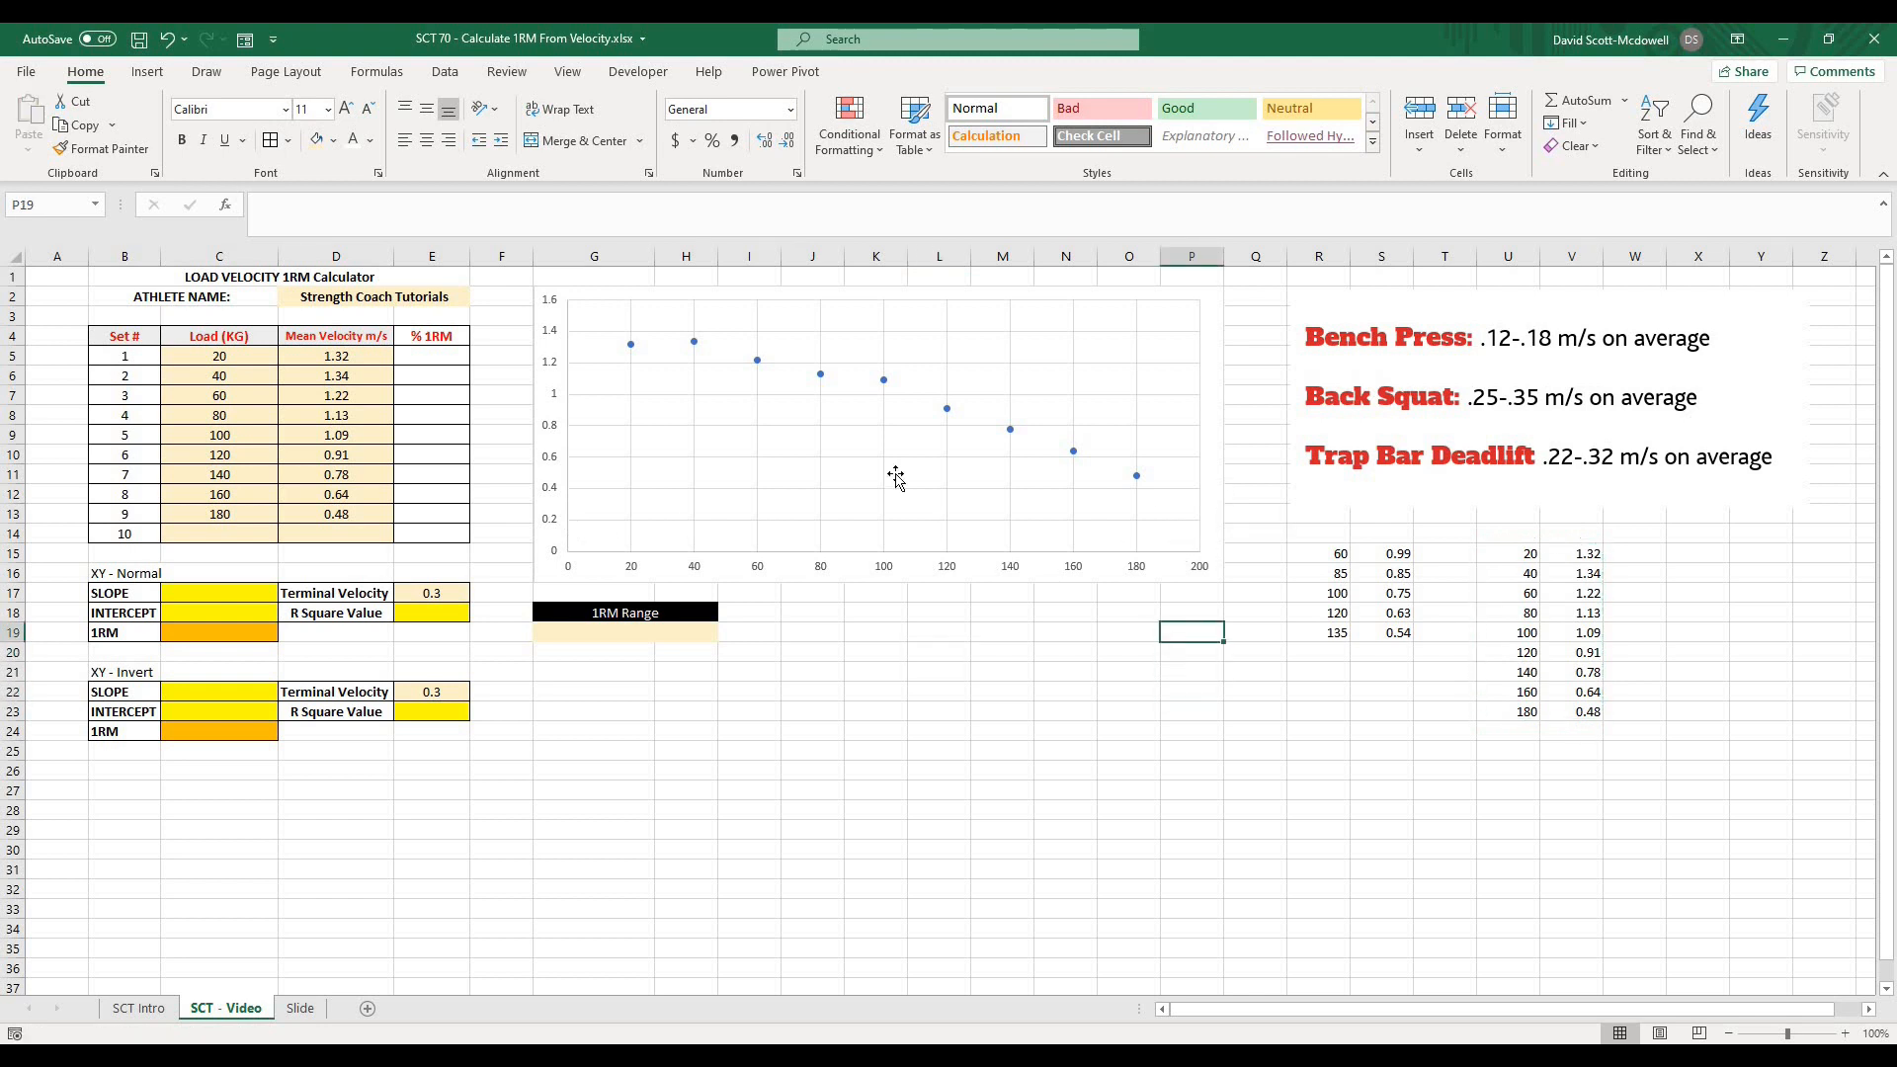
- Add a linear trendline to the scatter points via Chart Design > Add Chart Element > Trendline
left_click(939, 650)
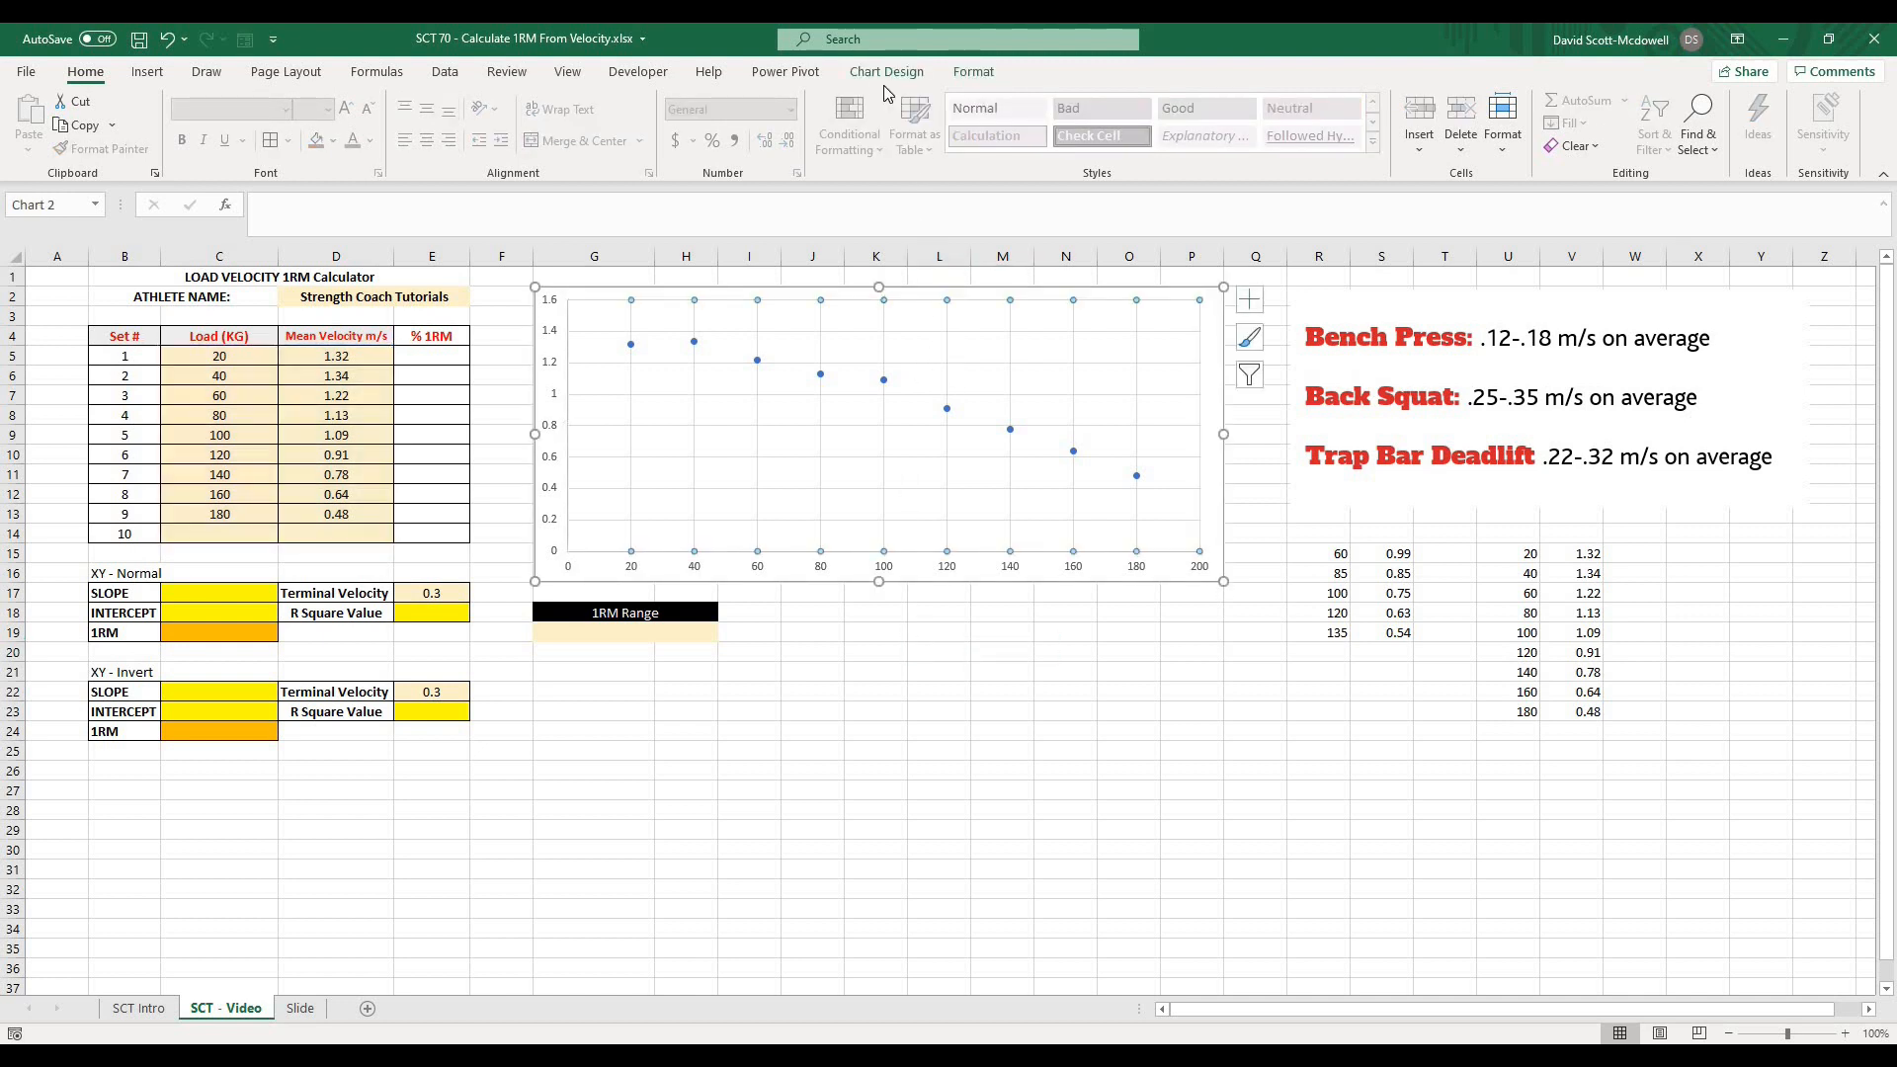
left_click(885, 71)
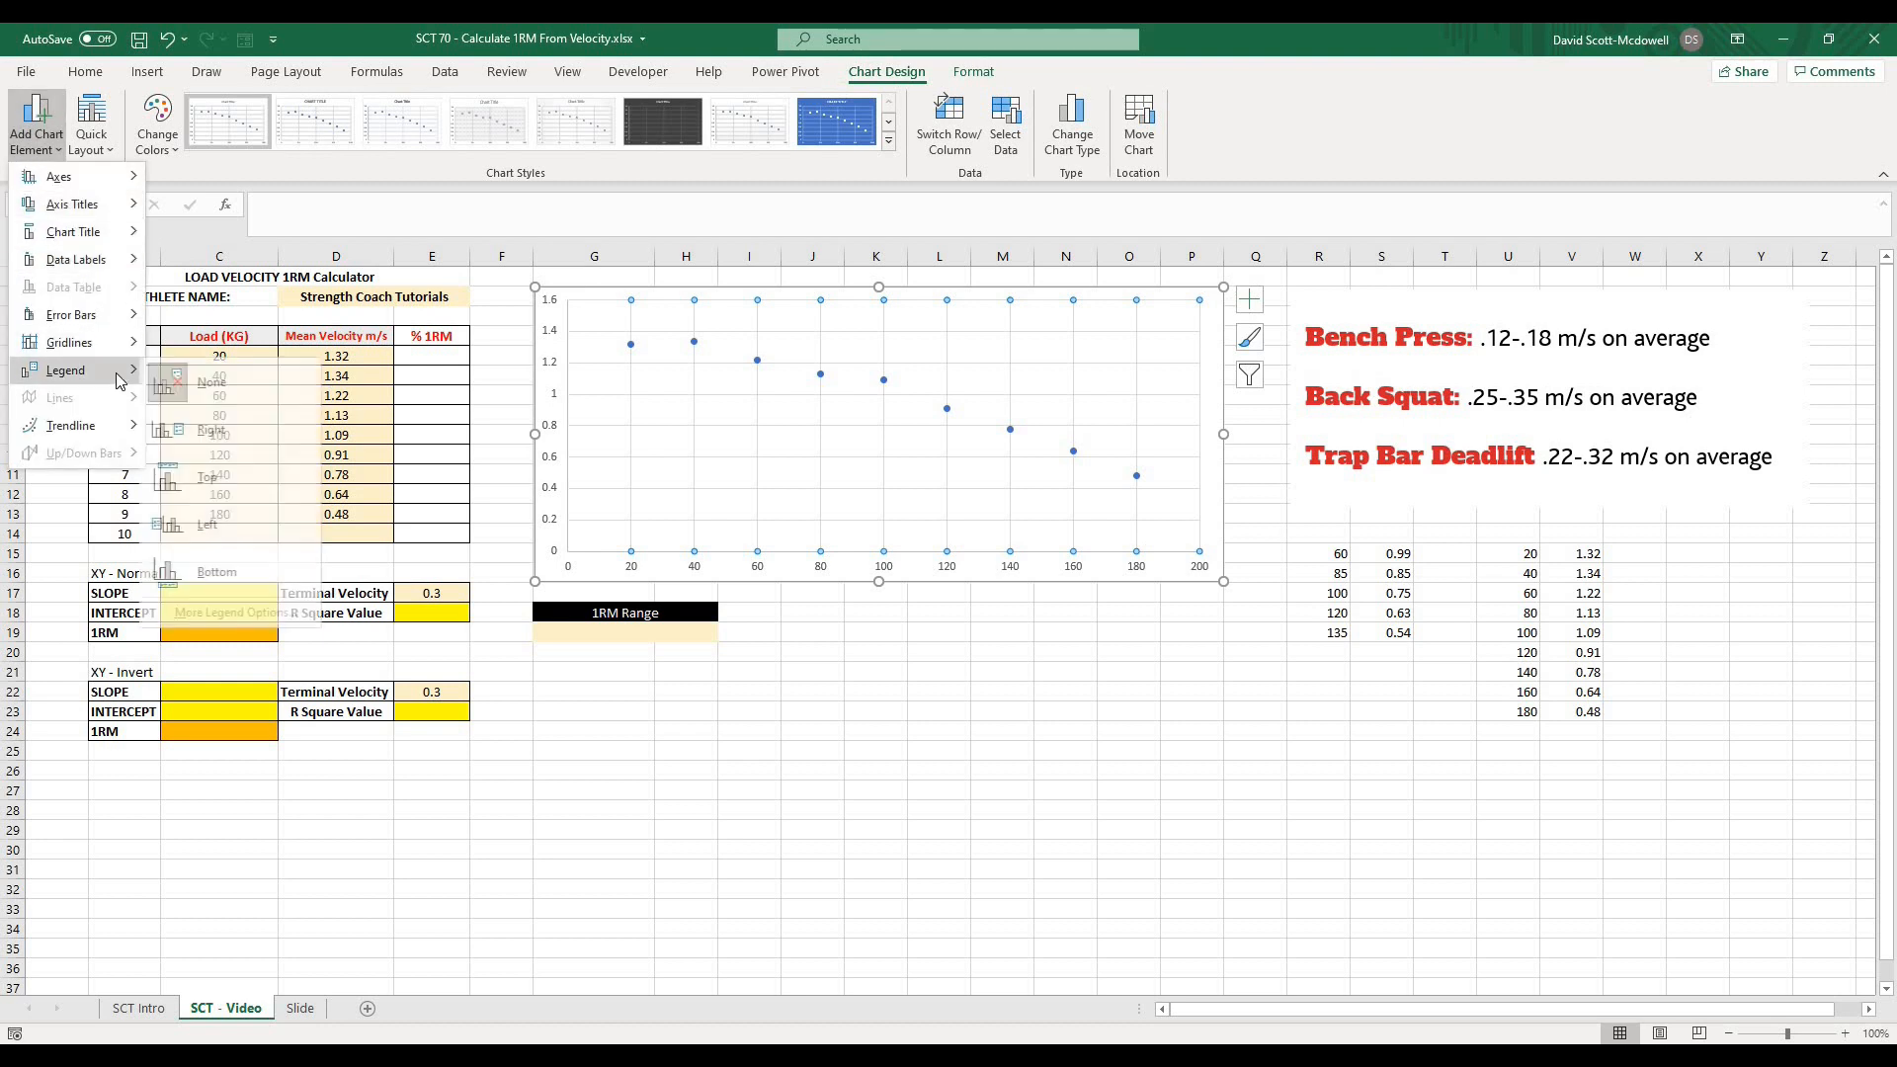
left_click(71, 425)
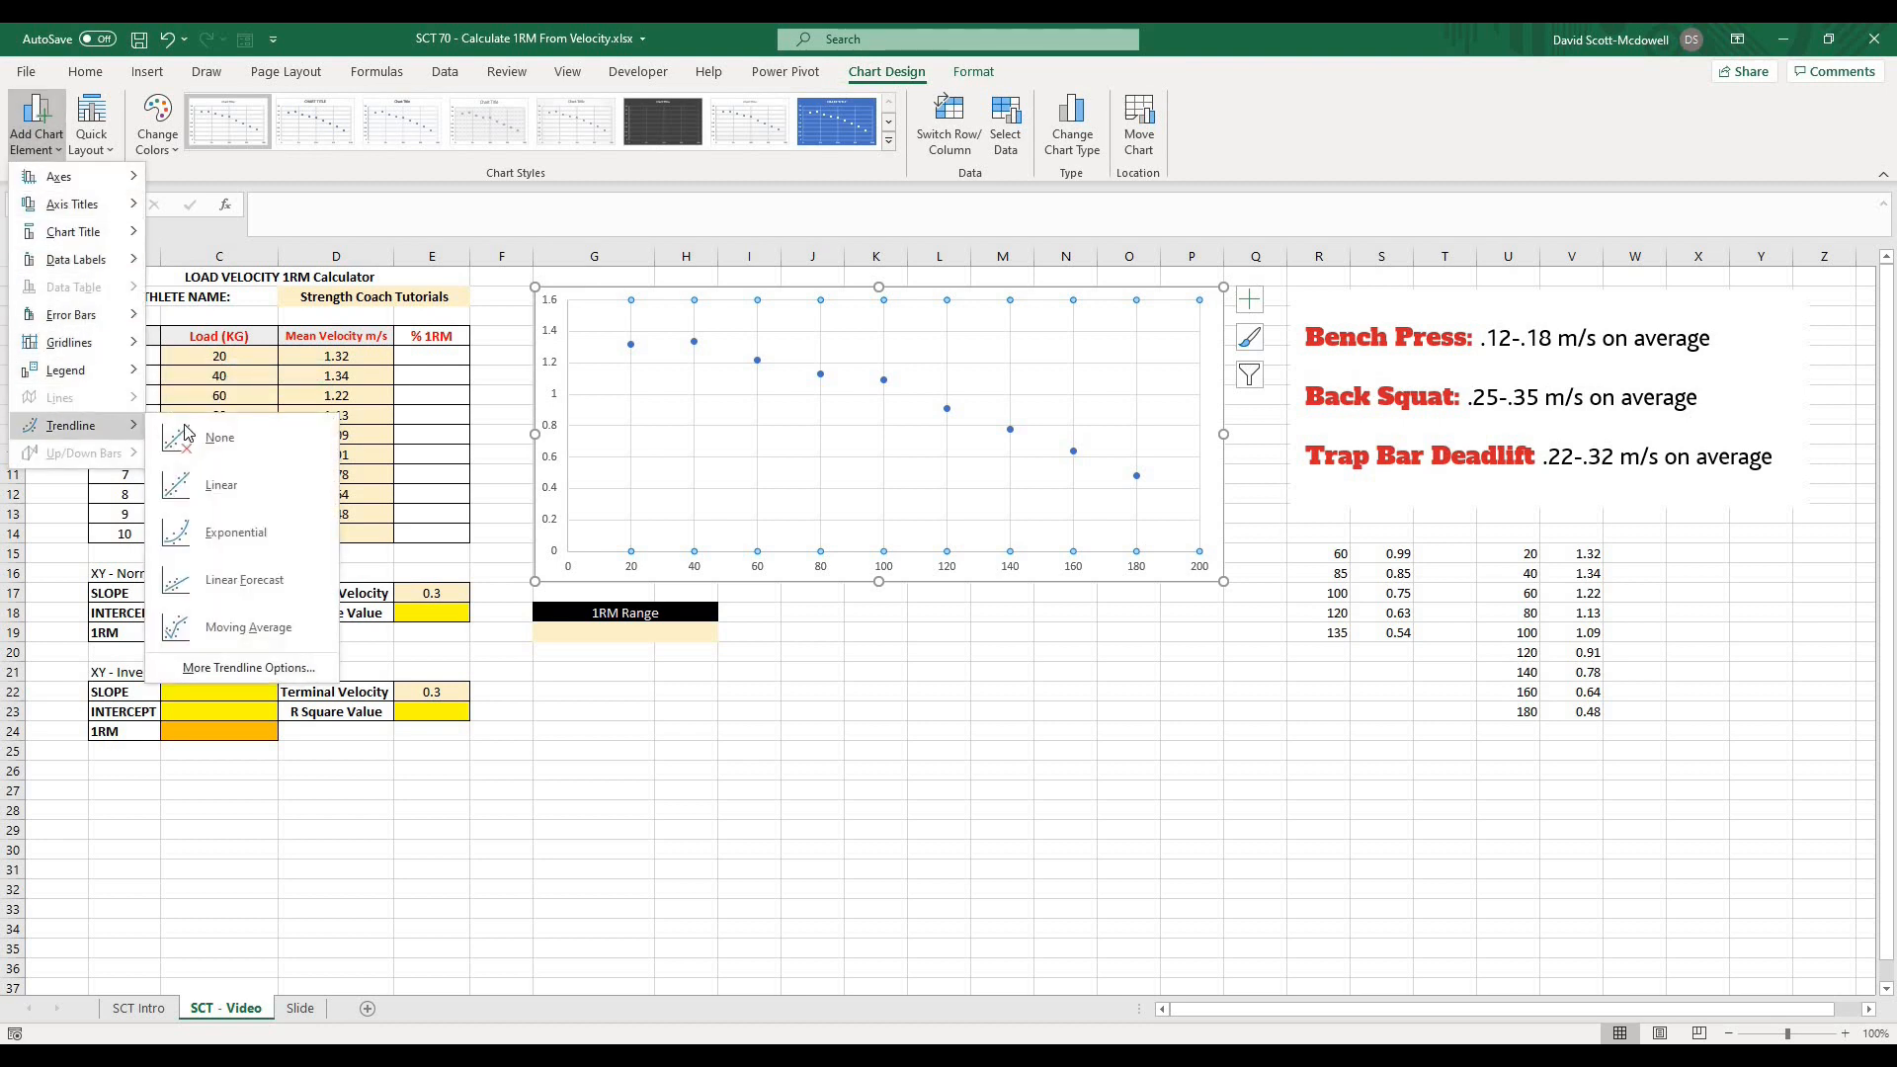
left_click(221, 487)
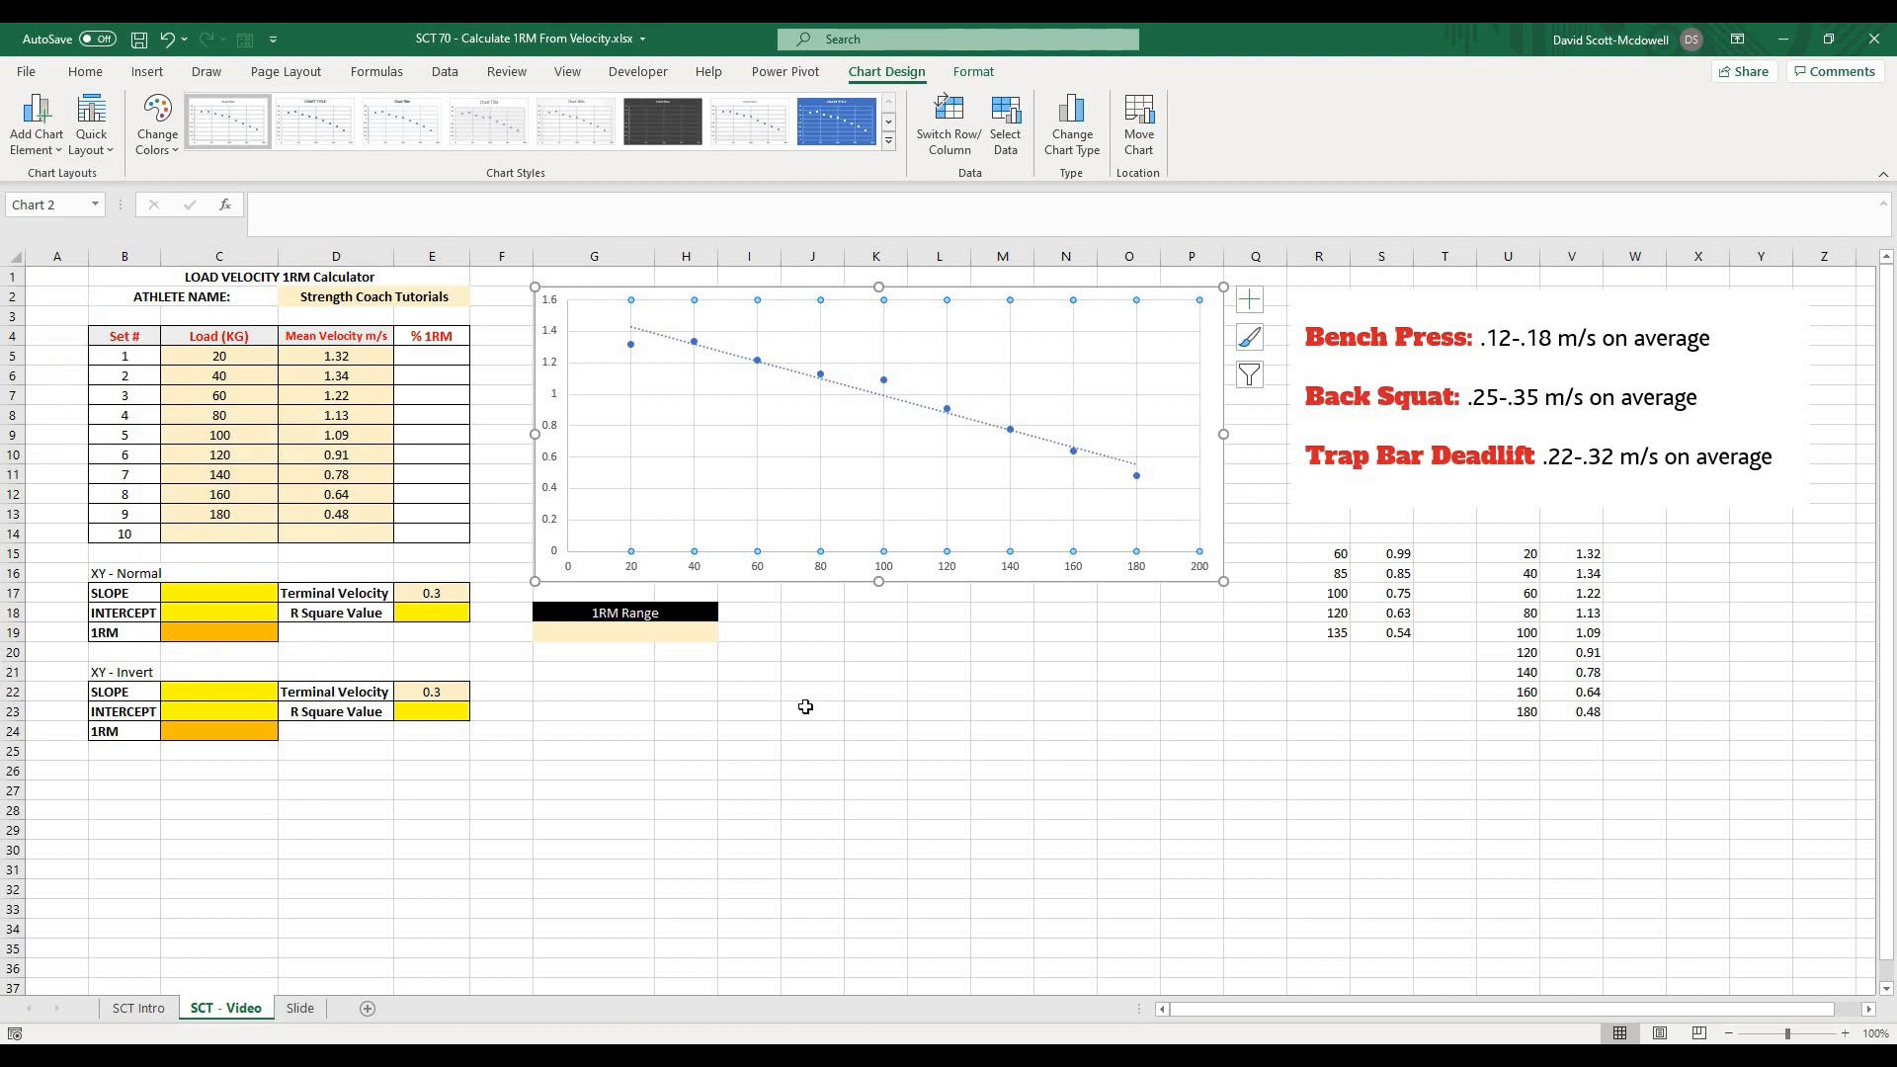
left_click(813, 770)
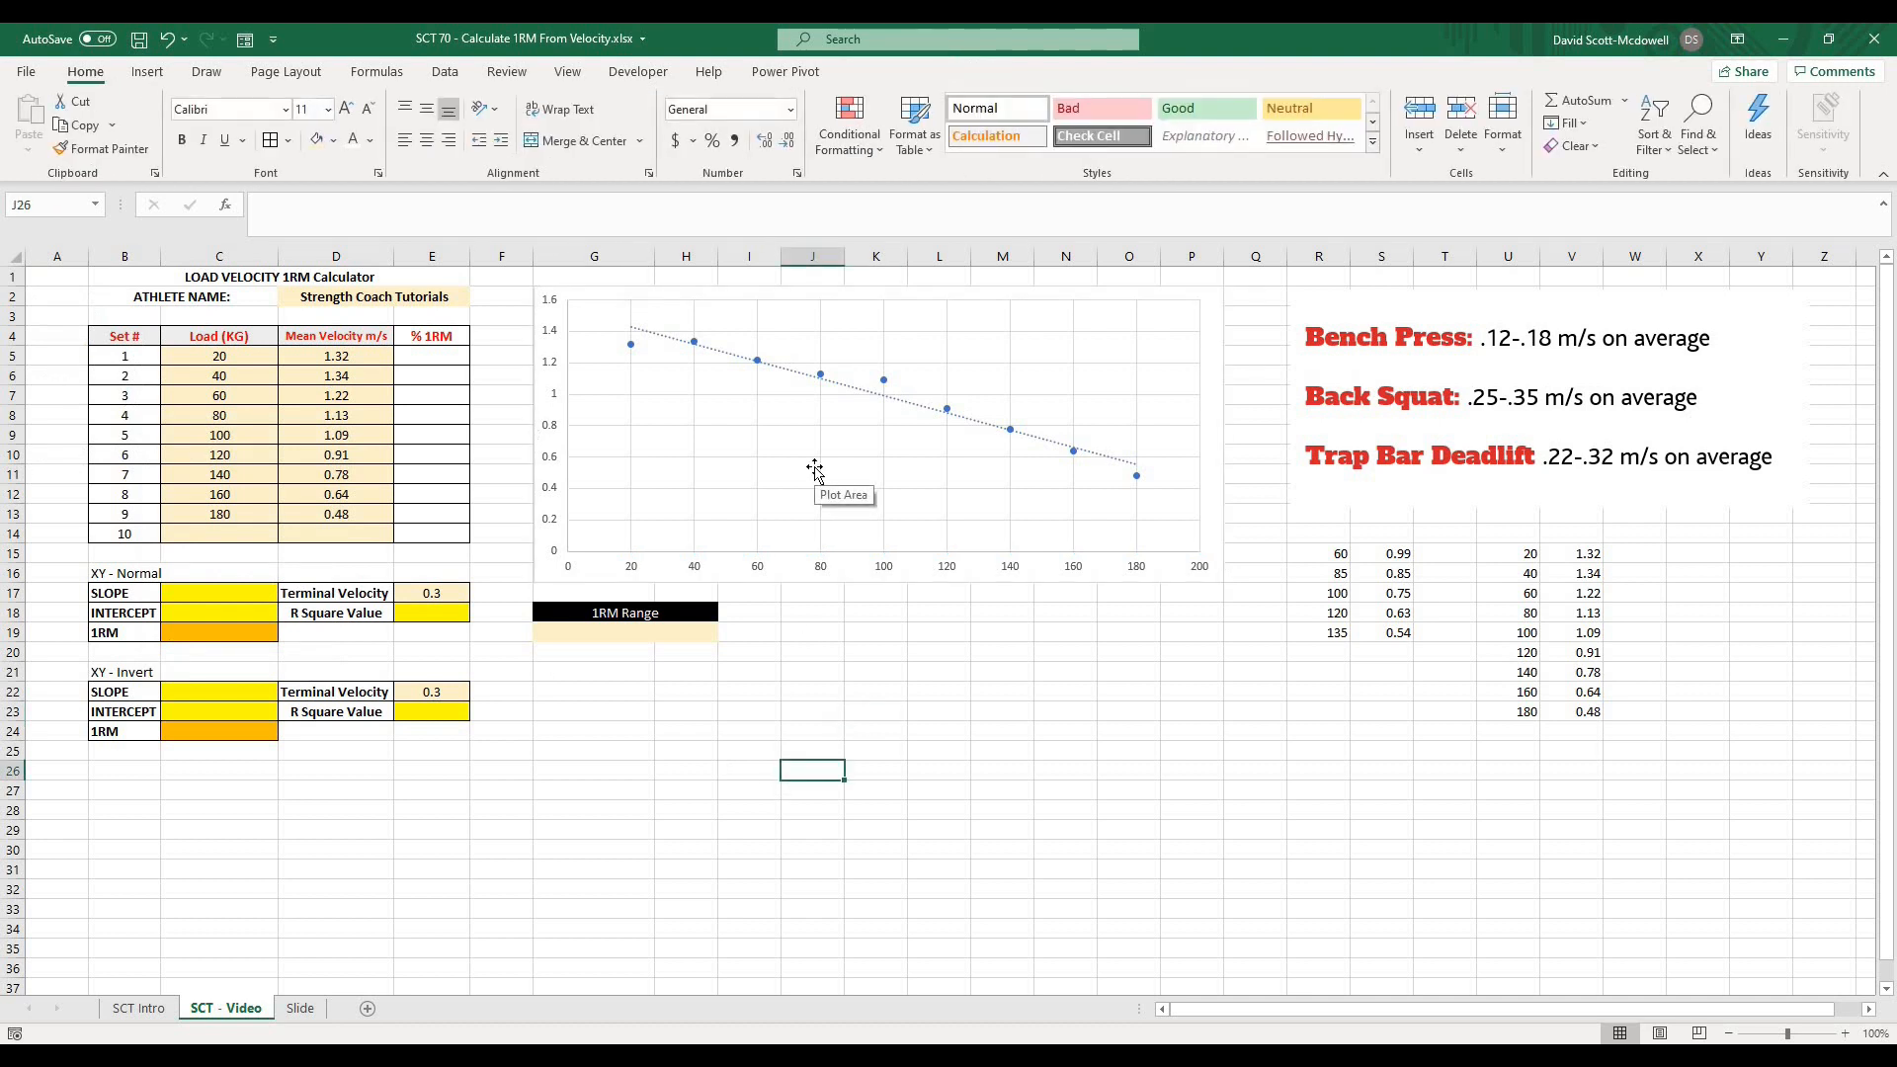
mouse_move(650, 341)
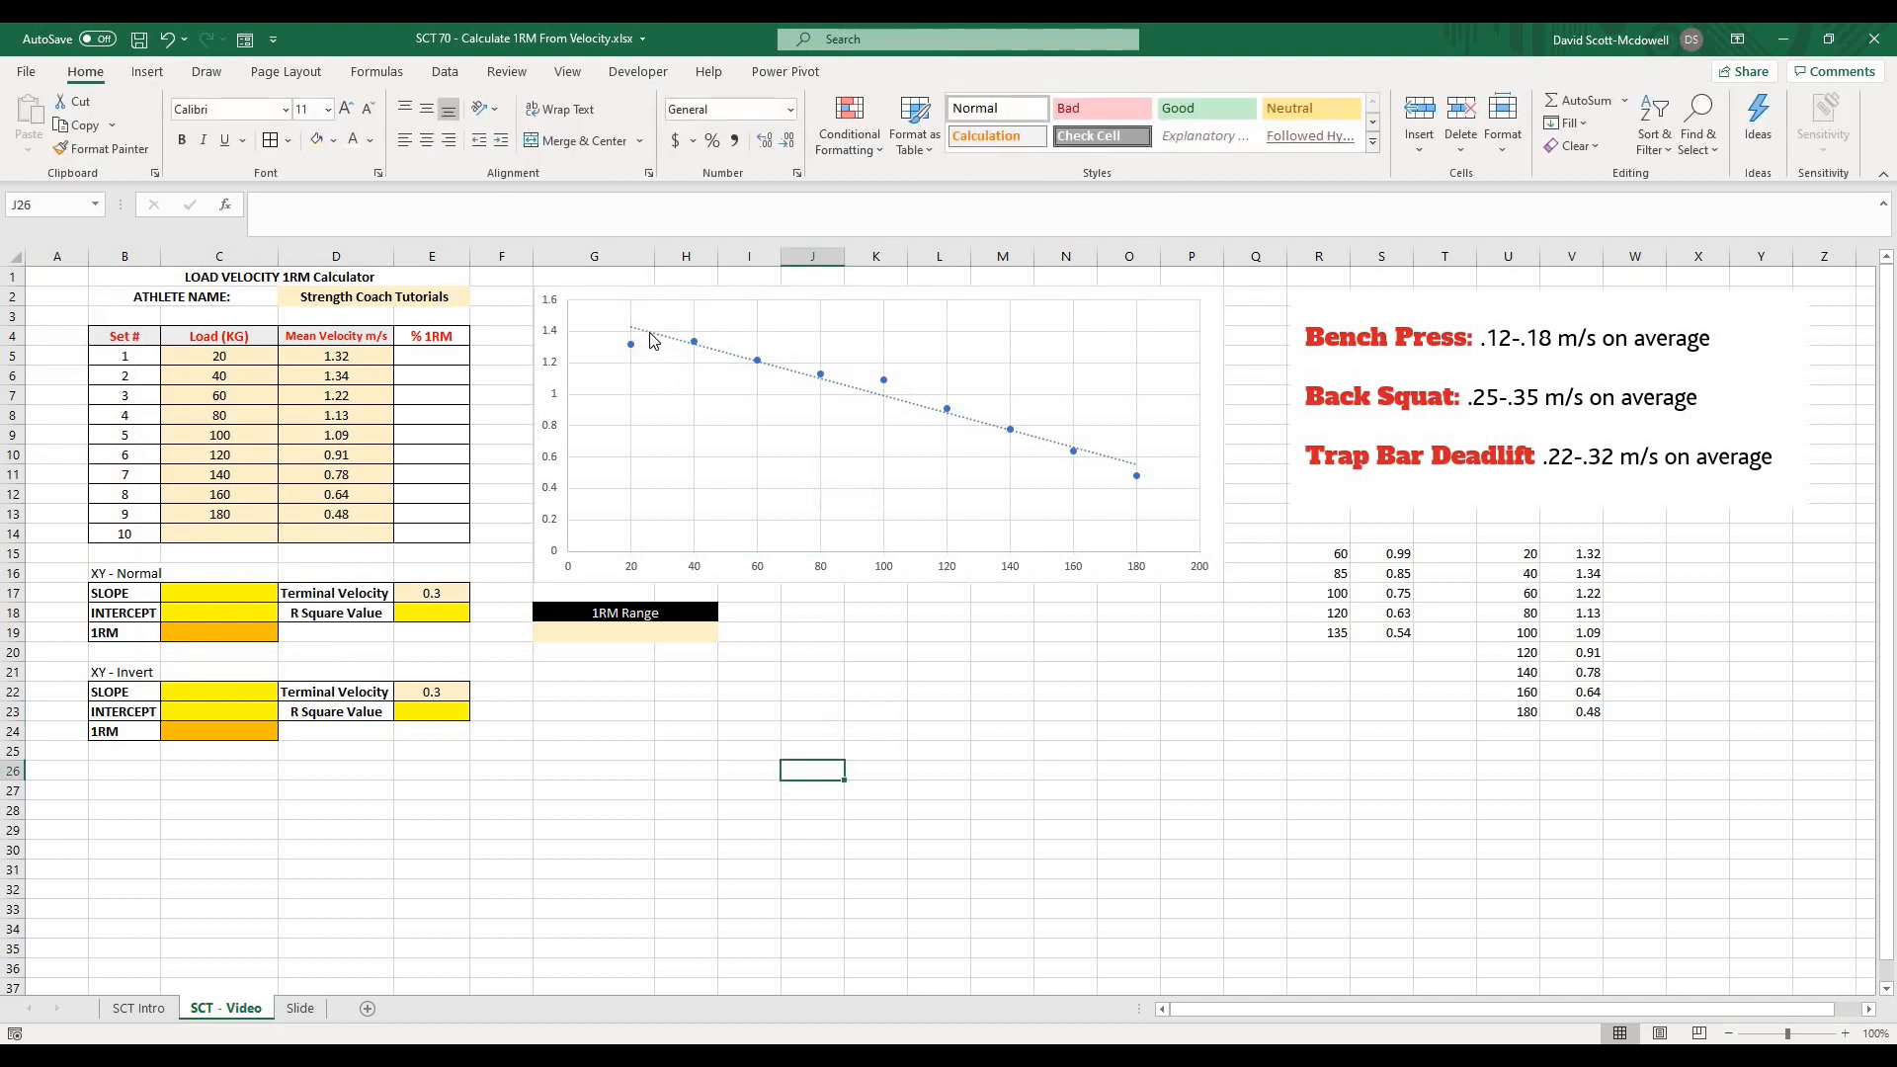
mouse_move(951, 439)
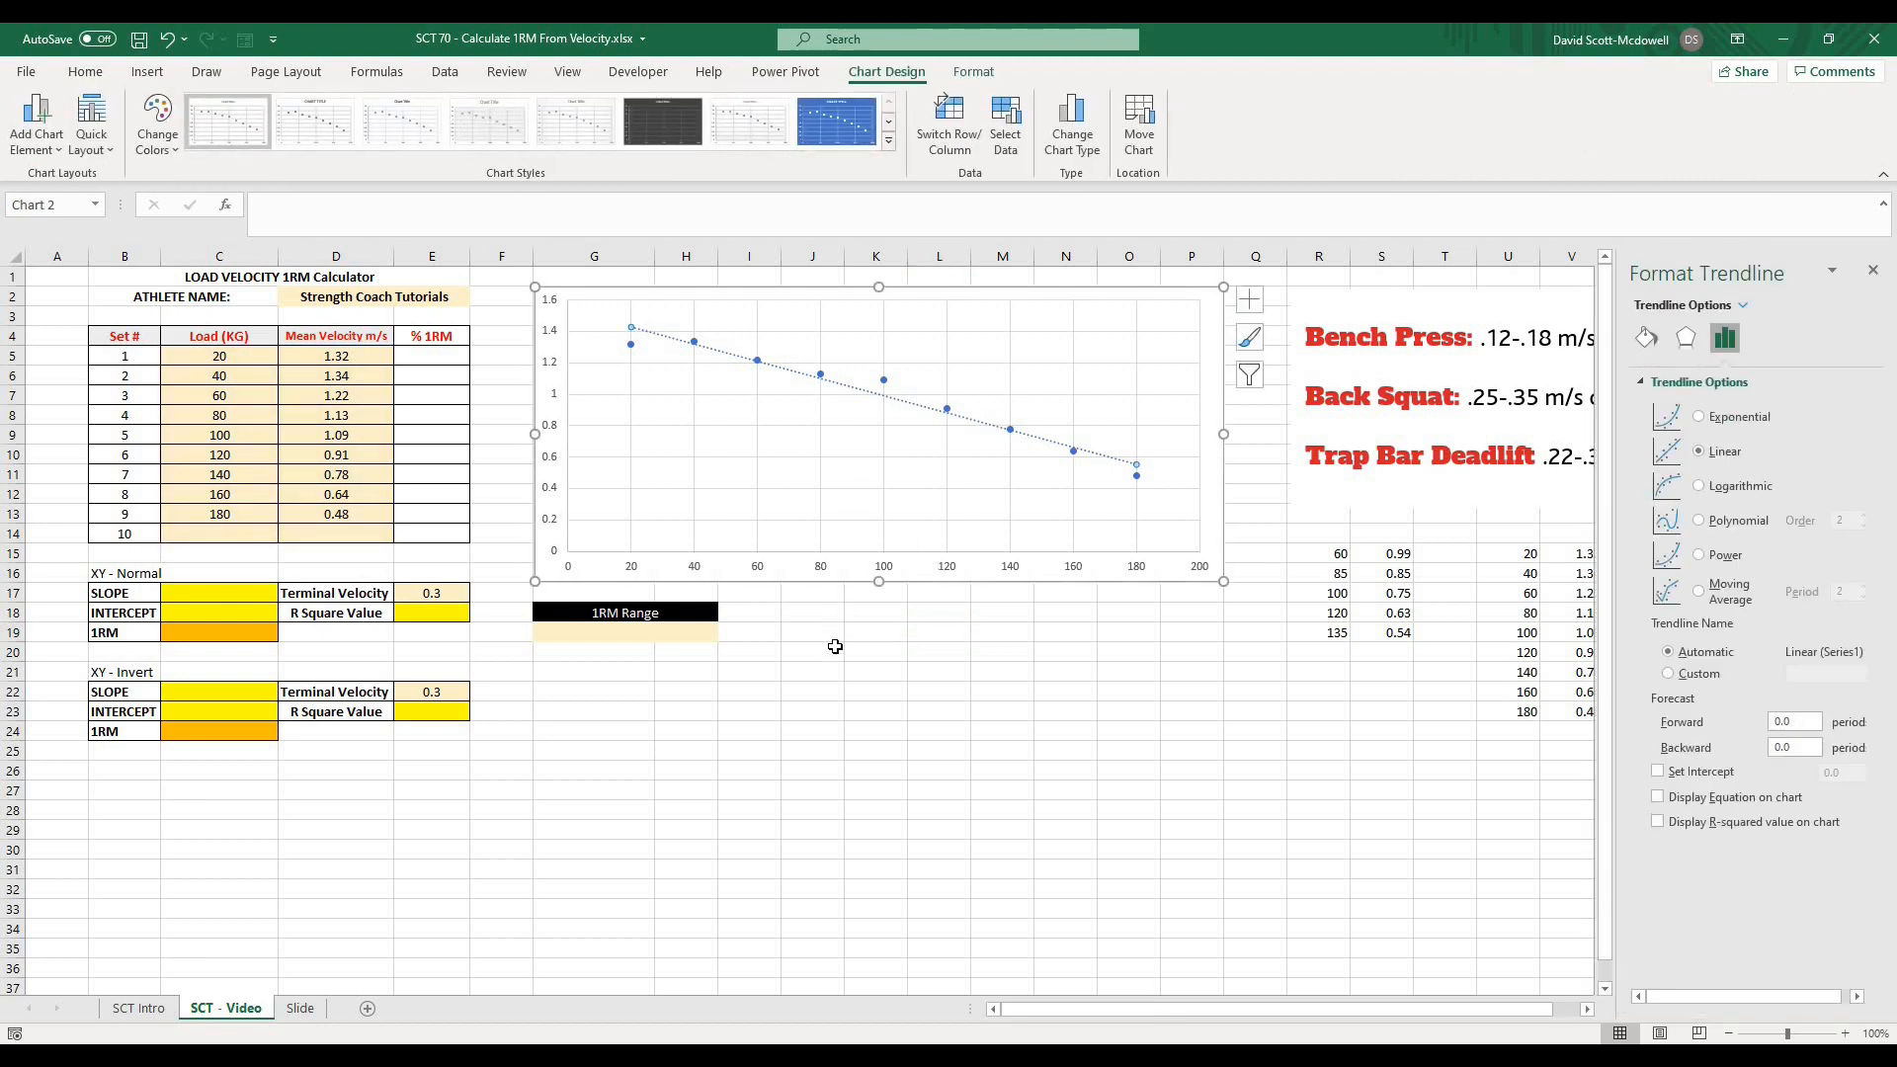
mouse_move(819, 532)
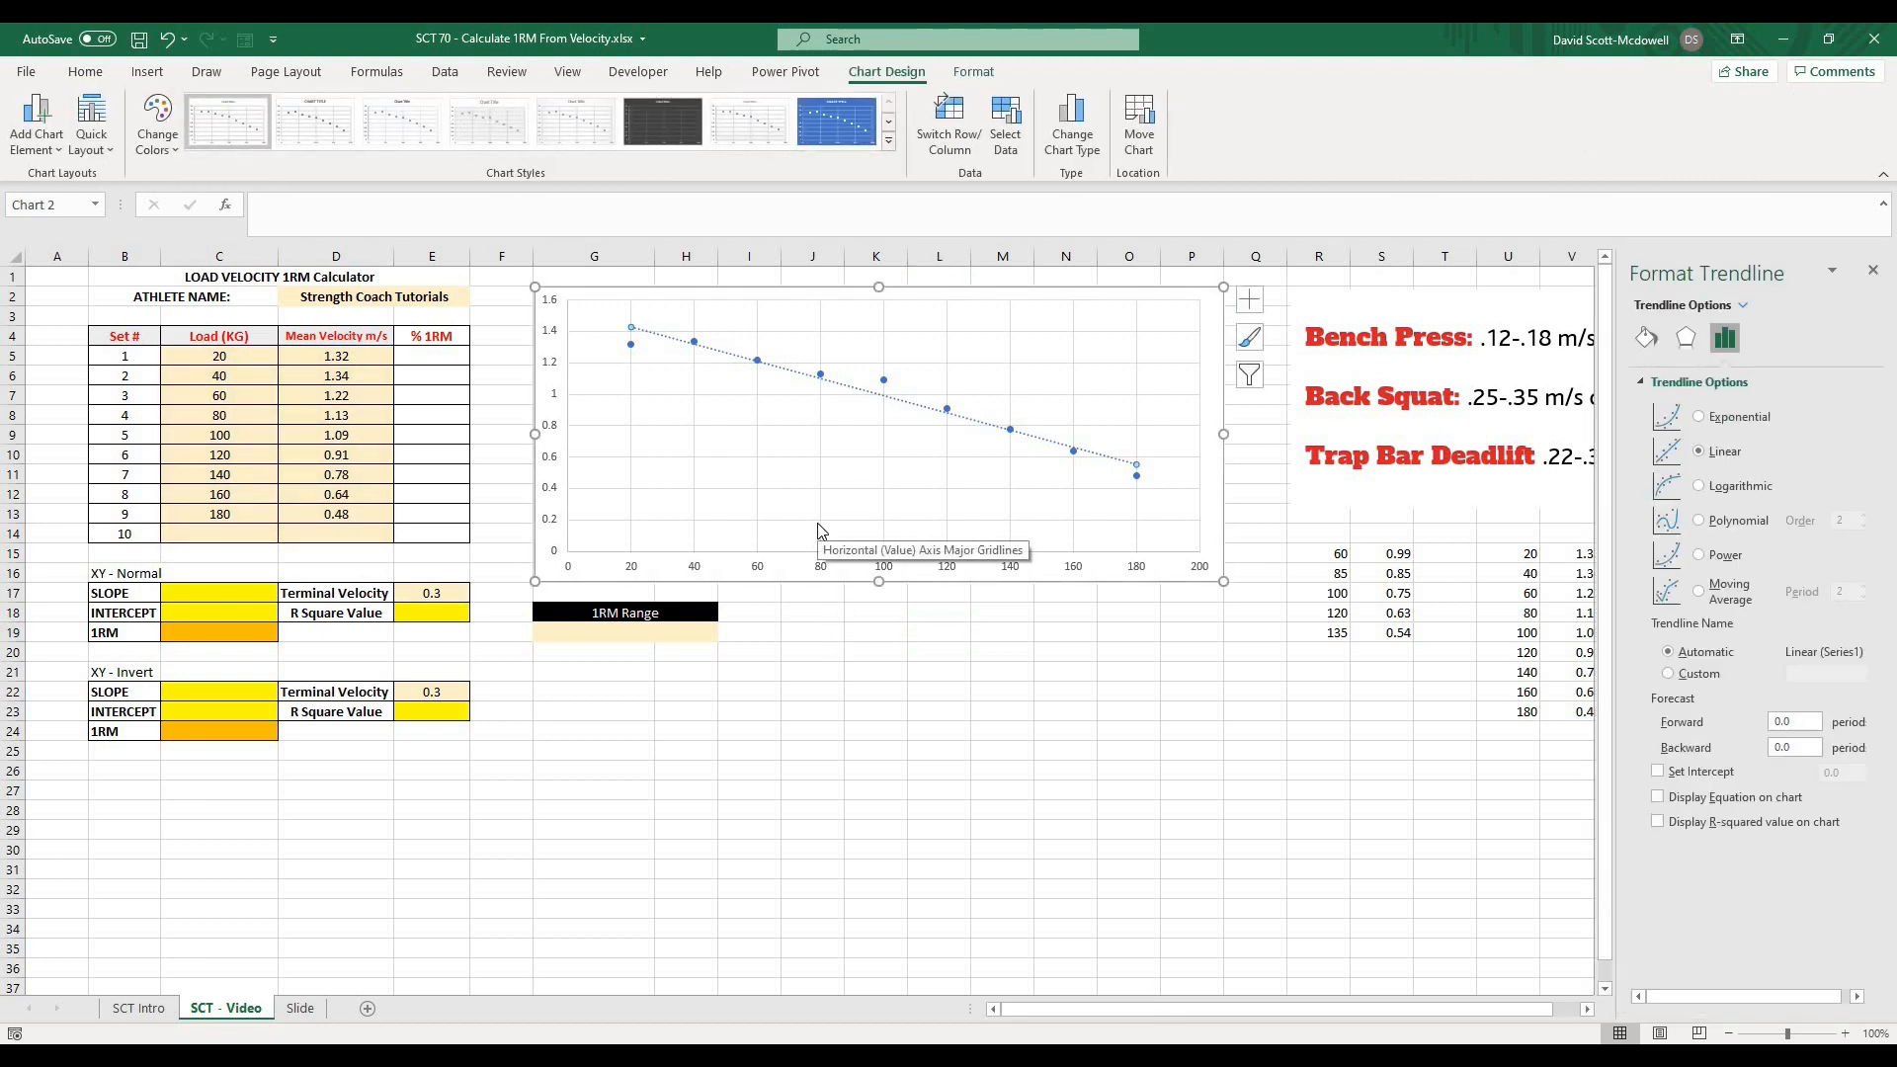
mouse_move(871, 401)
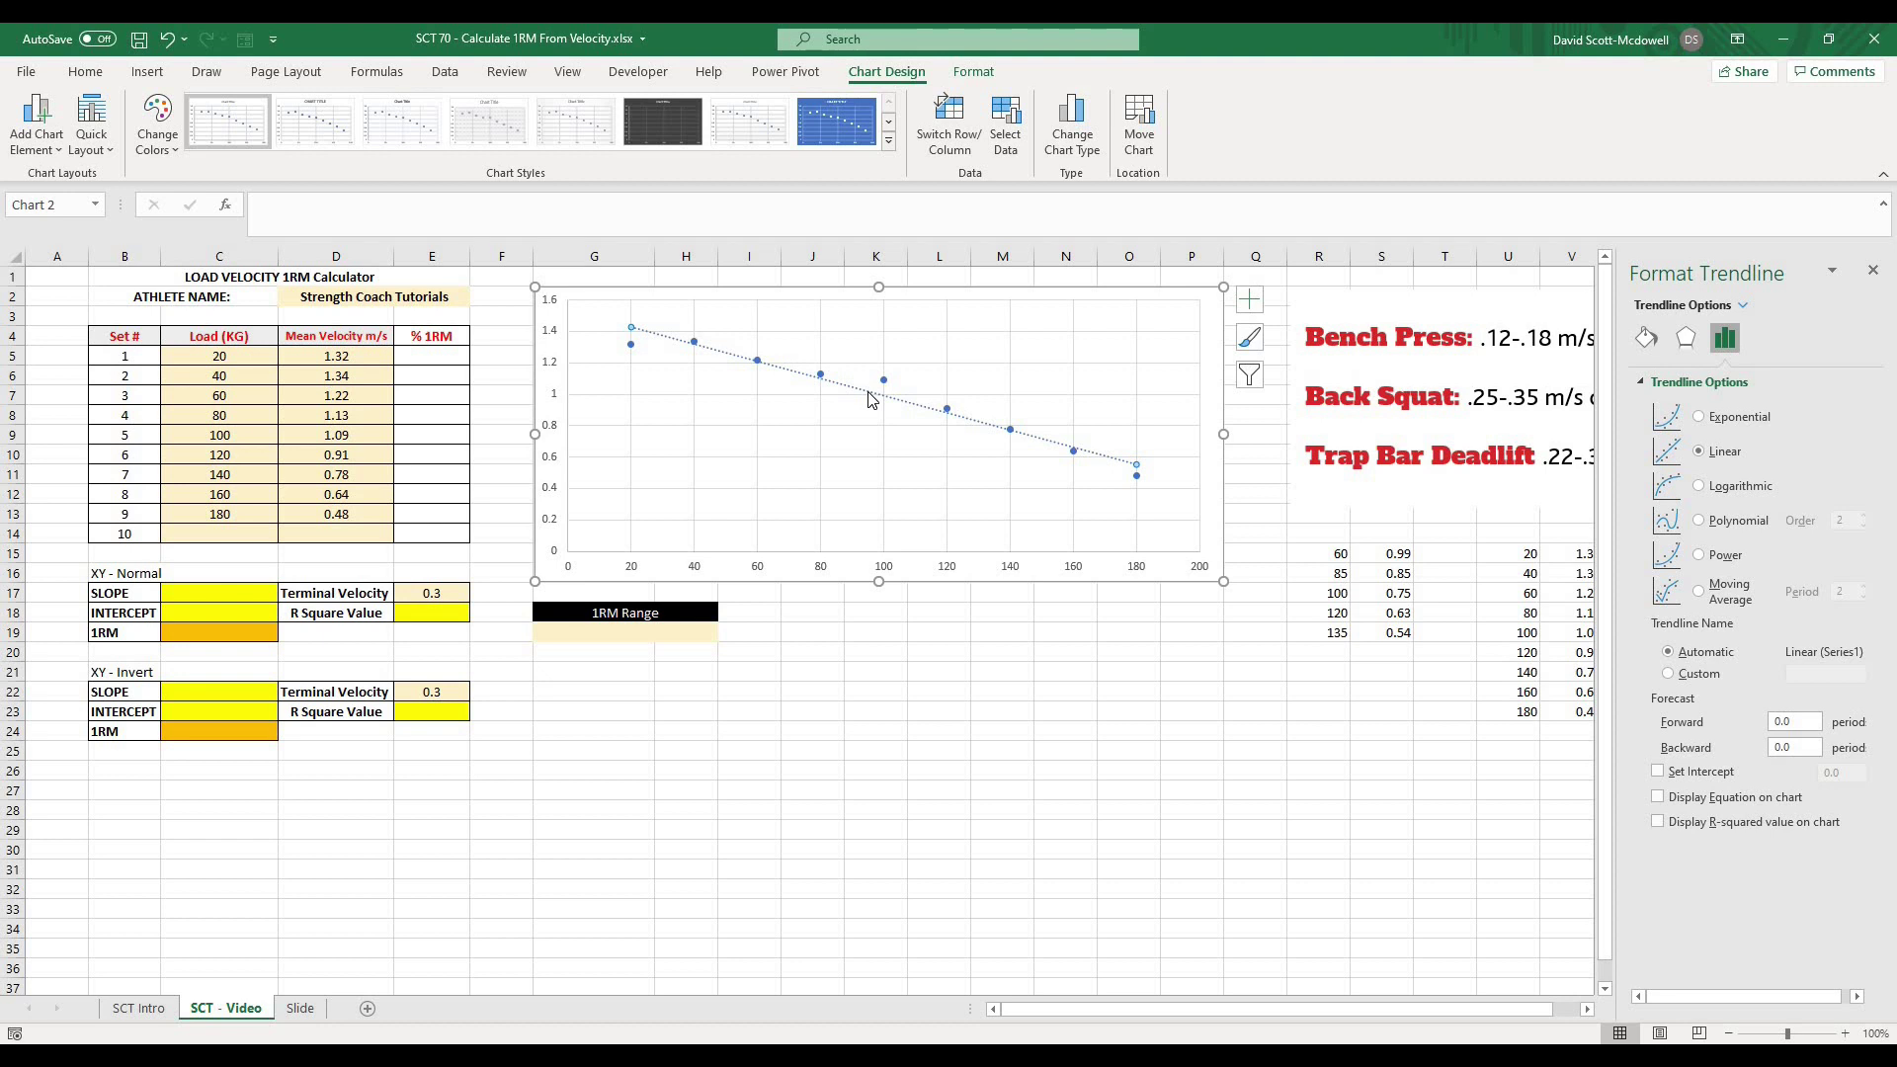
mouse_move(1284, 518)
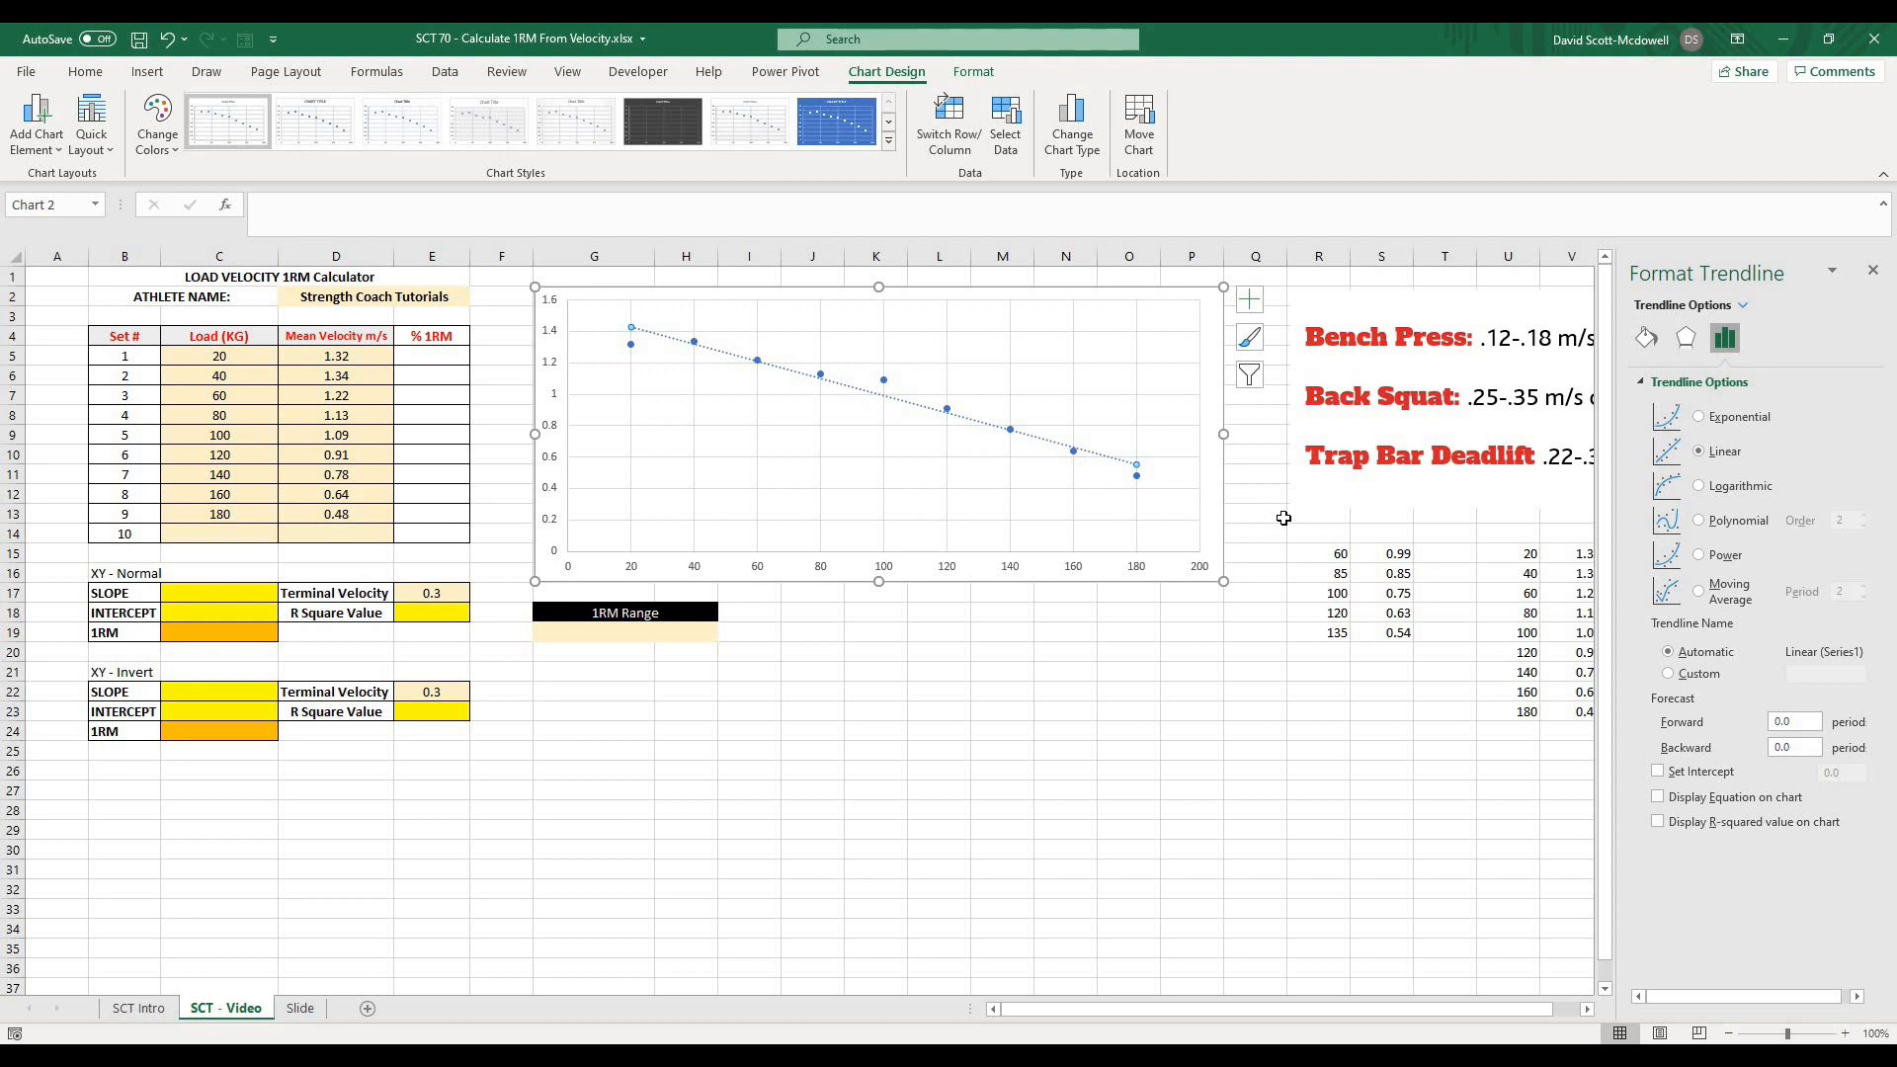
mouse_move(1434, 343)
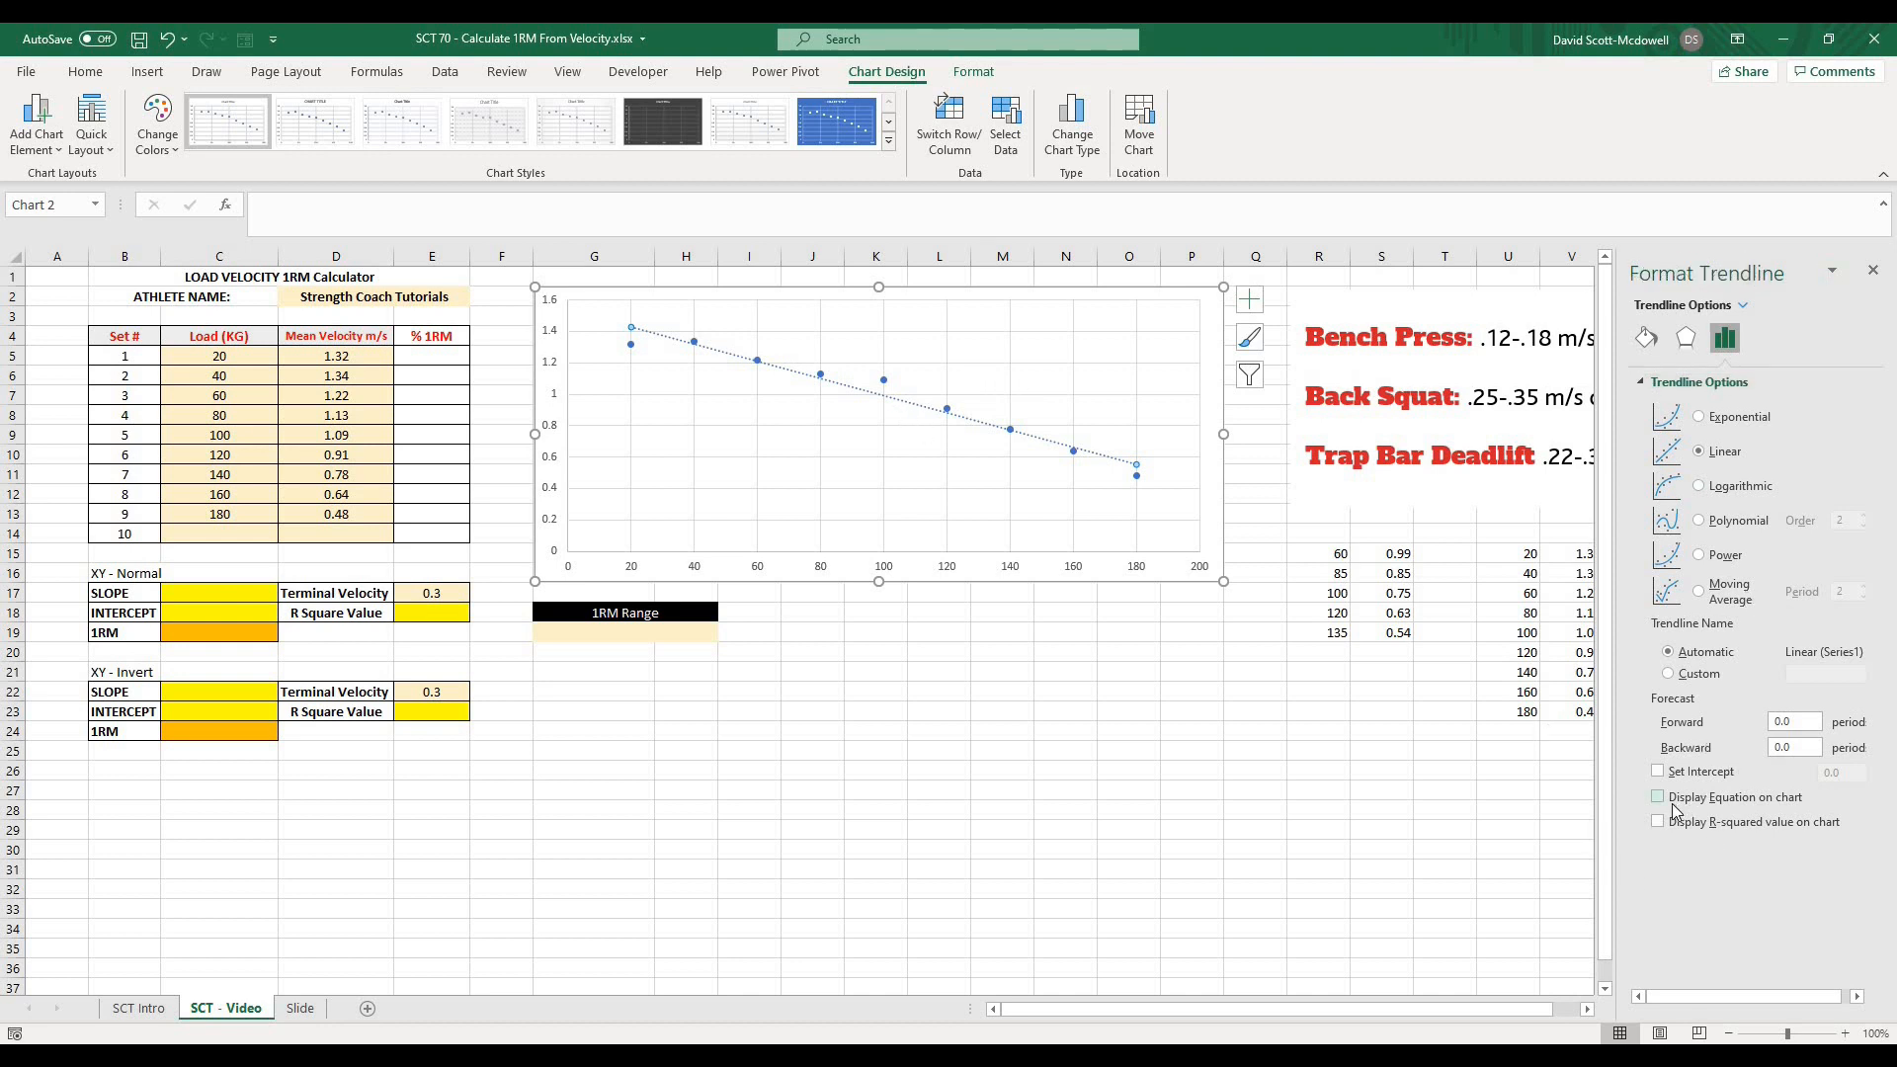
- Display the trendline equation y = -0.0055x + 1.5367 and R² = 0.9601 on the chart
left_click(1656, 796)
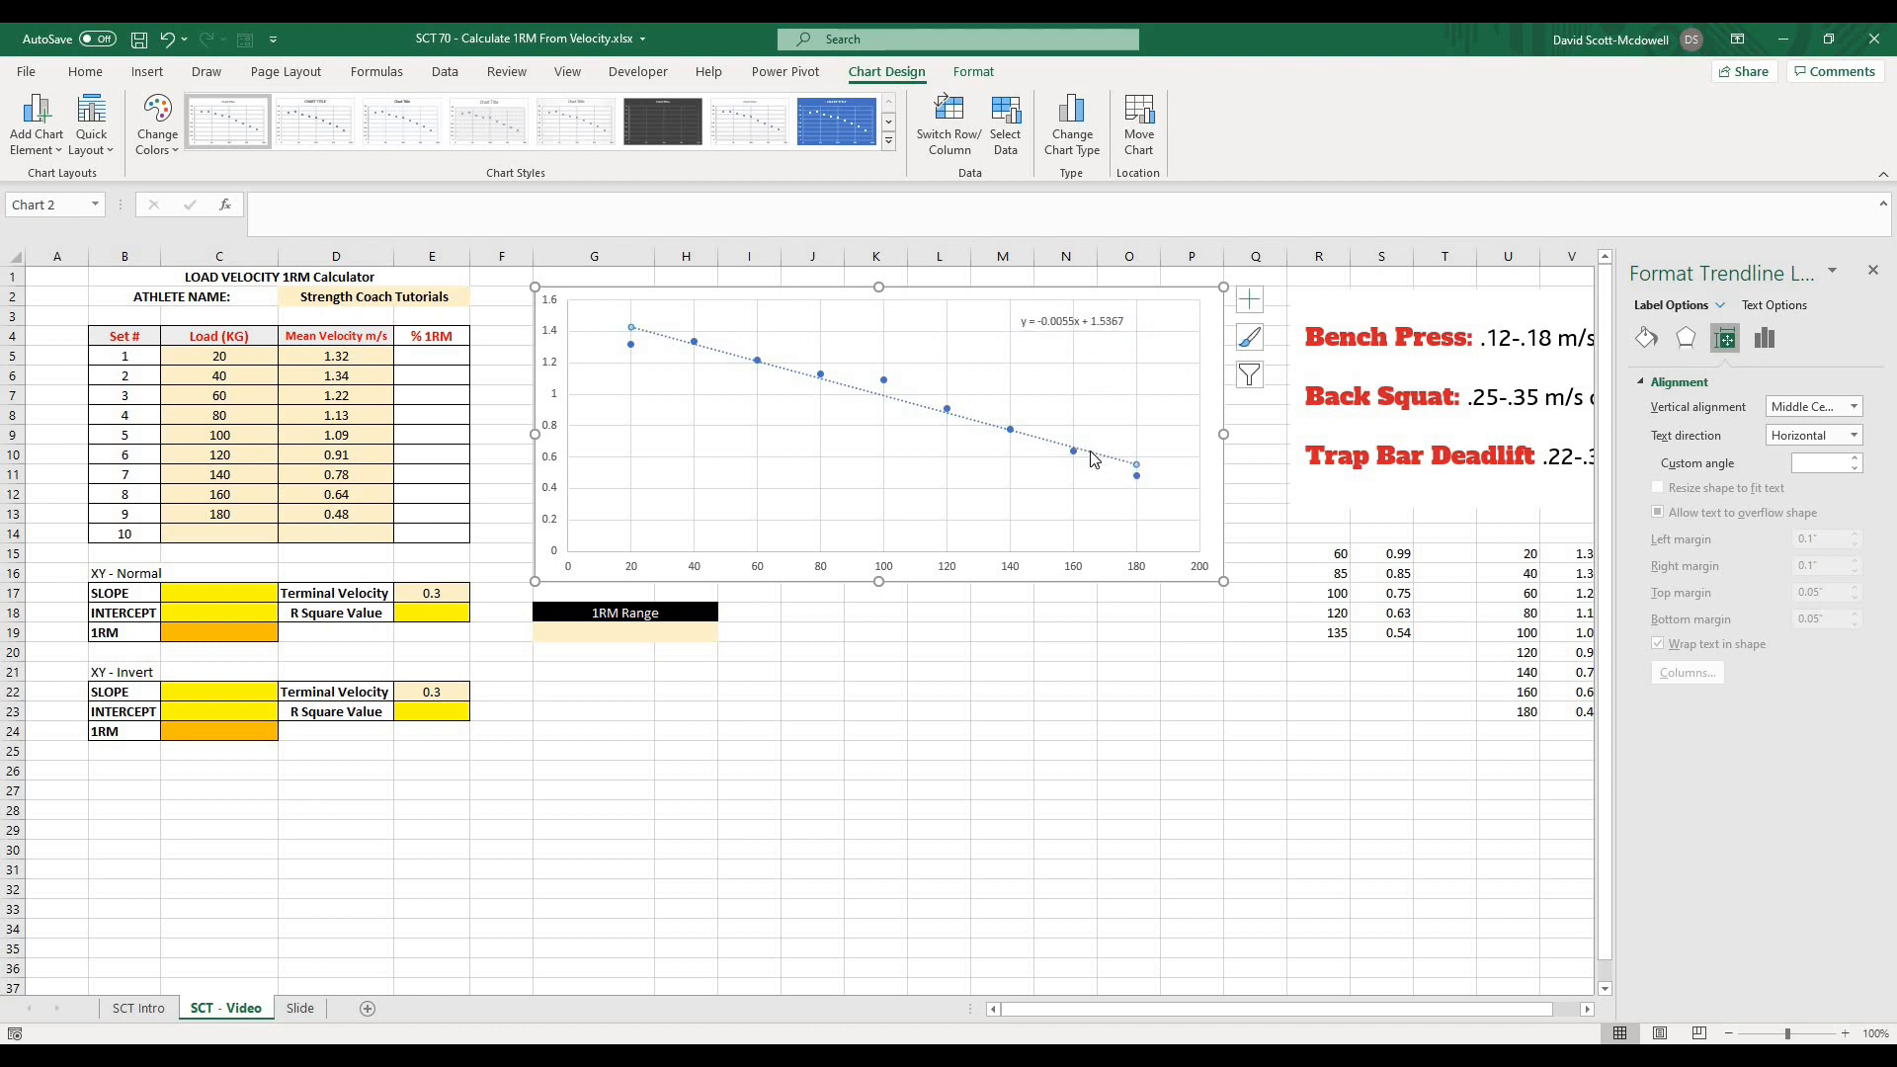
left_click(1723, 338)
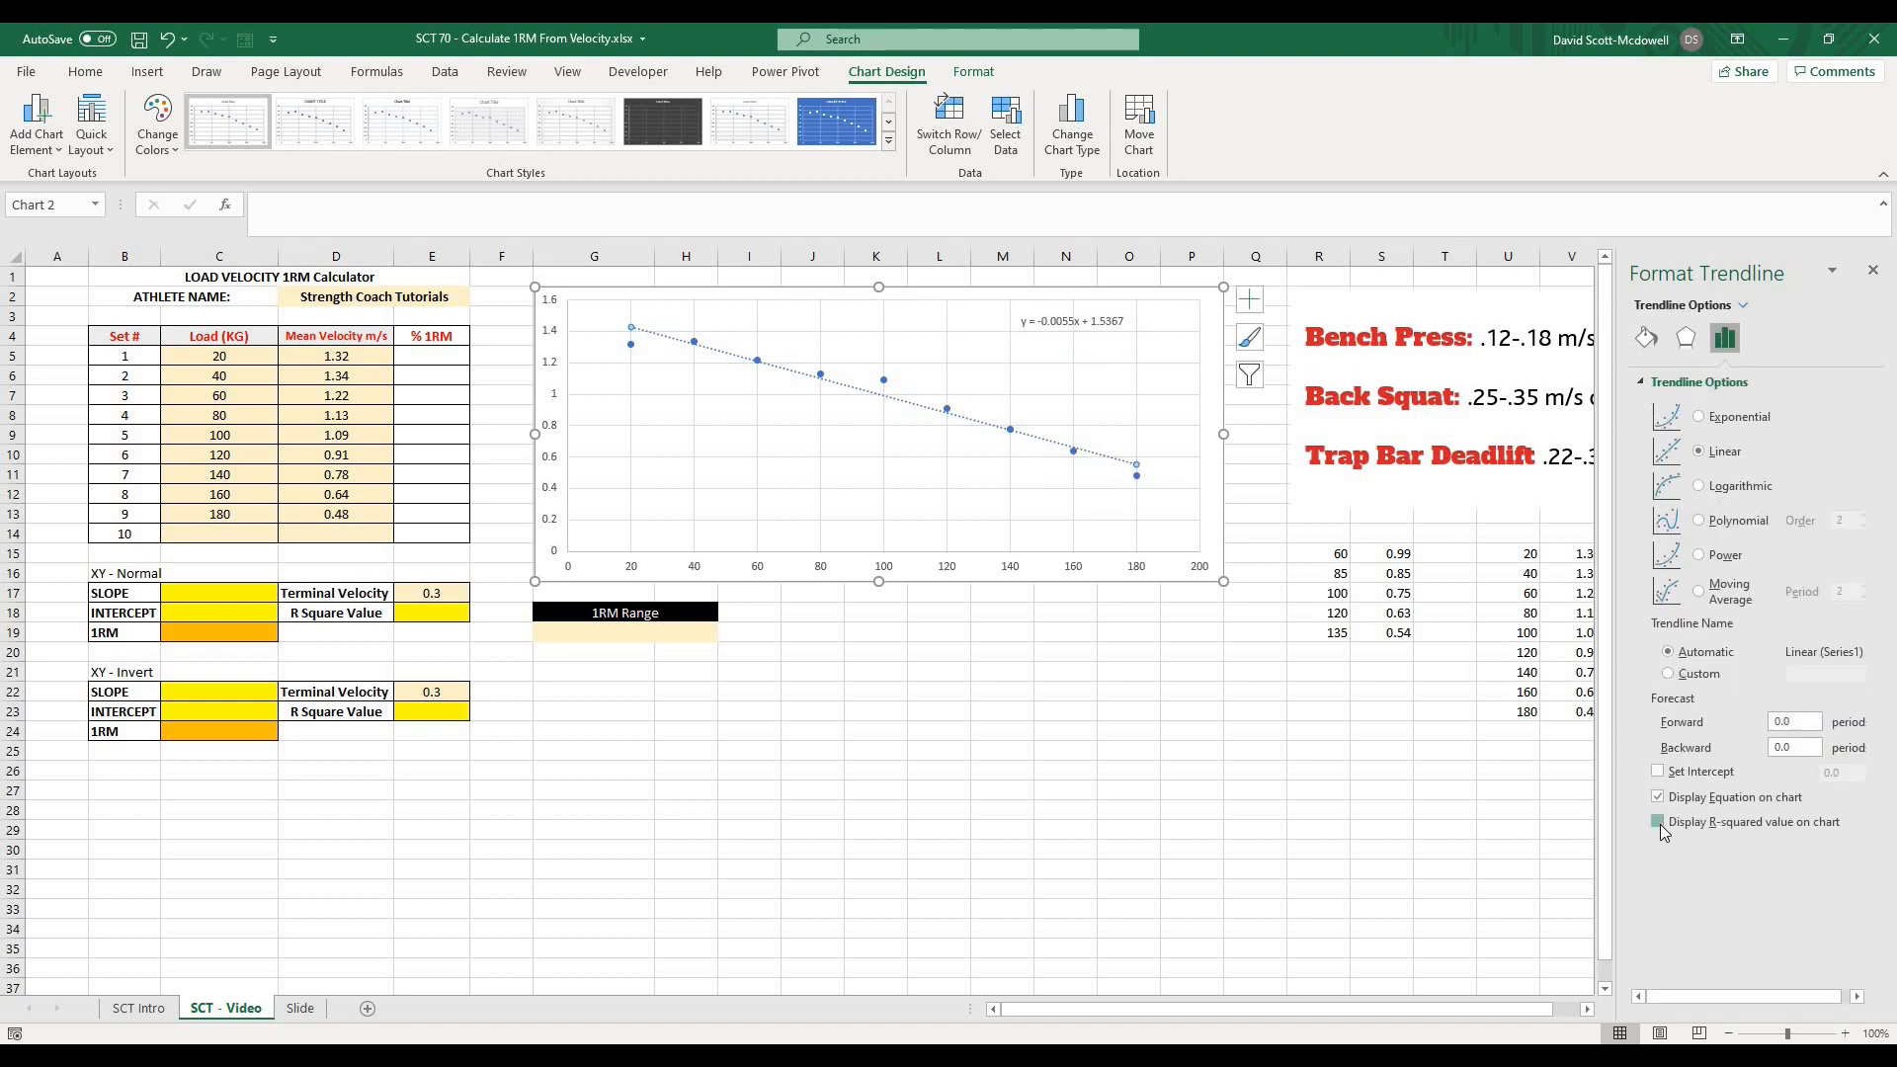
left_click(1658, 822)
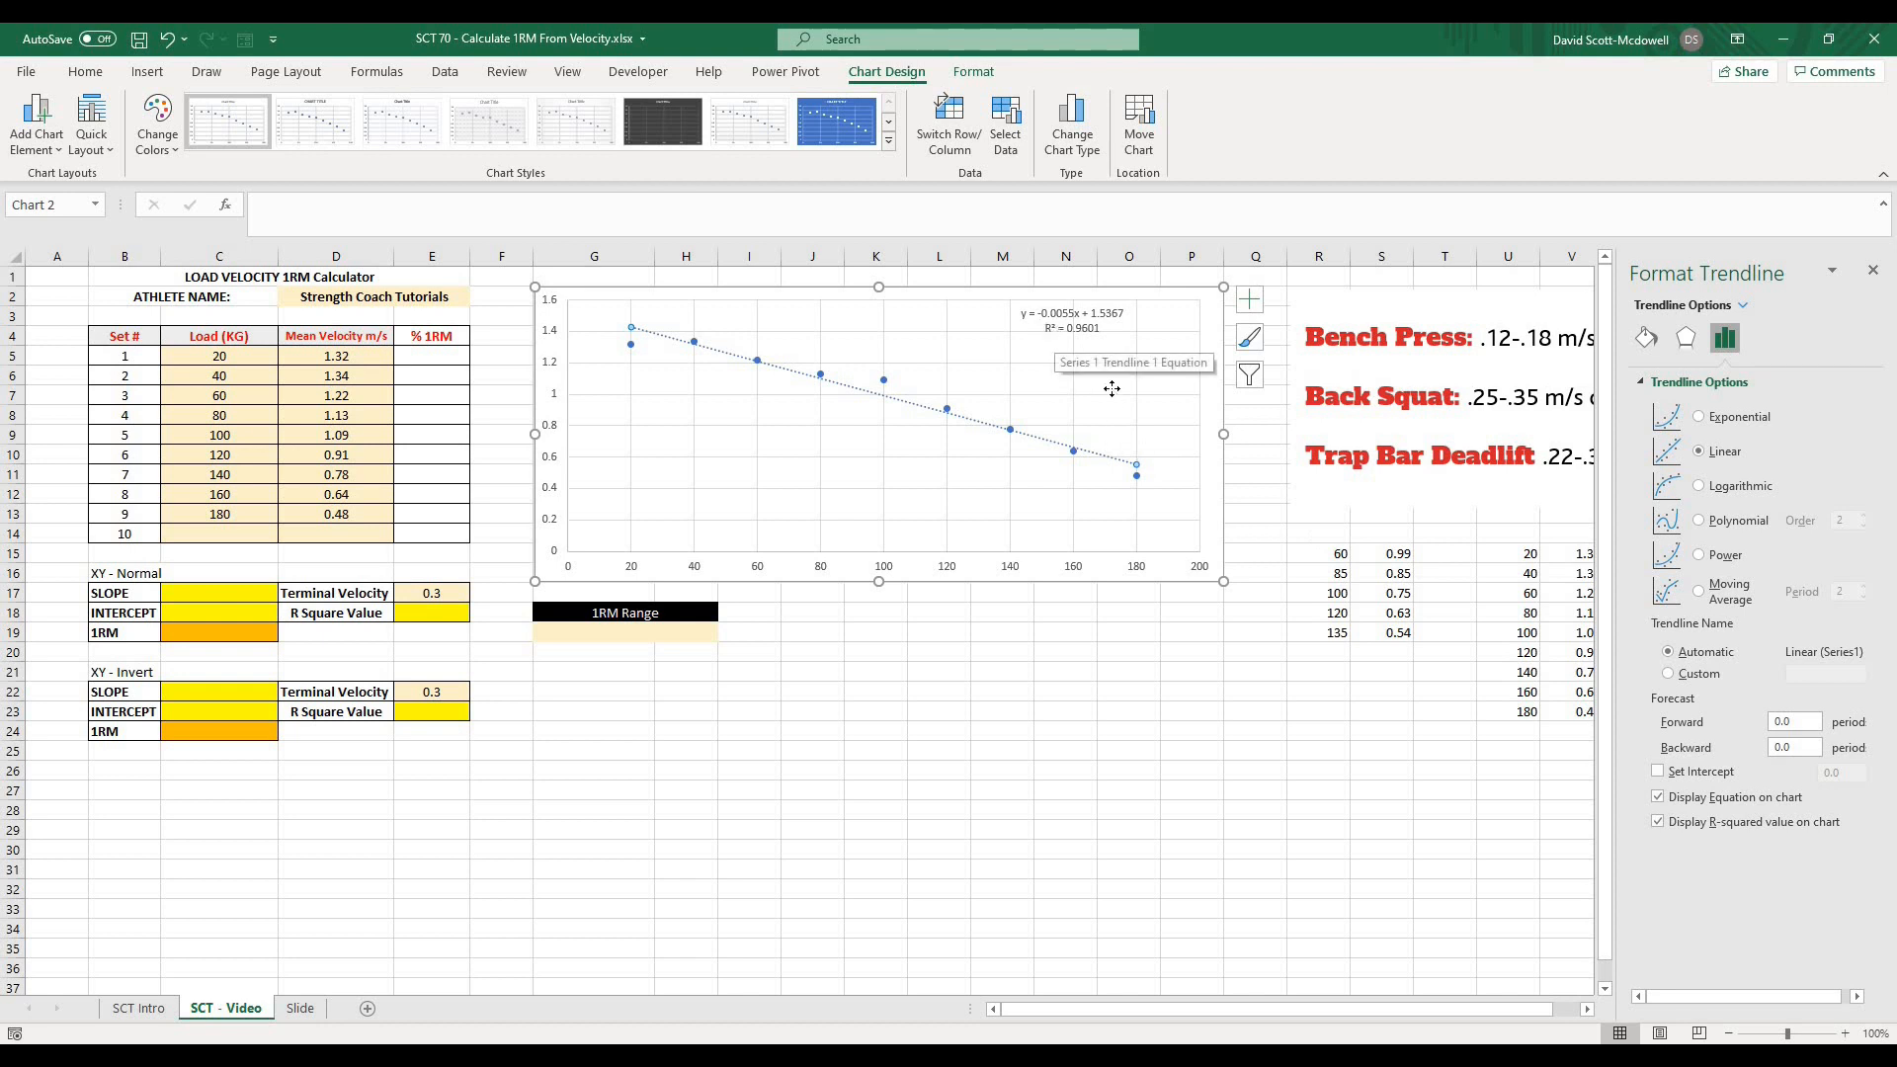
left_click(1065, 652)
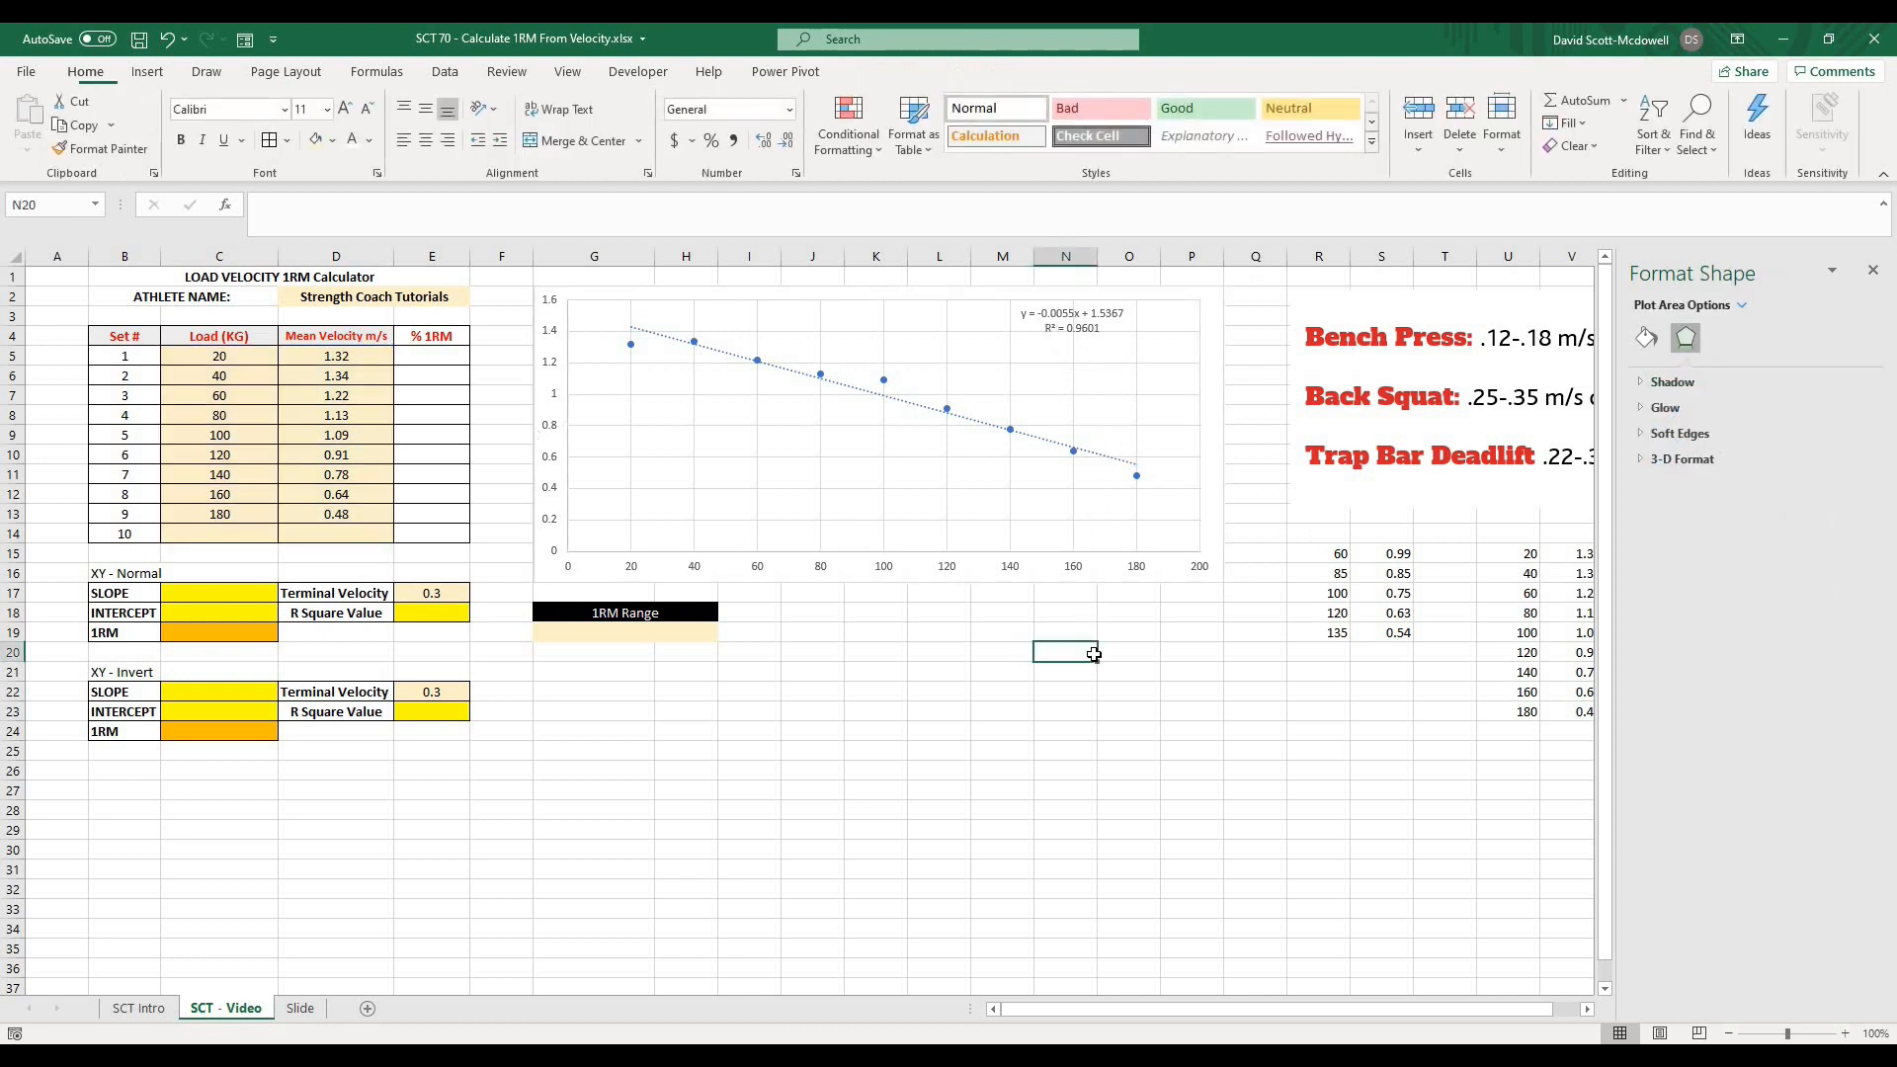
- Close the Format Shape pane and click around the sheet, leaving the chart unchanged
left_click(1644, 308)
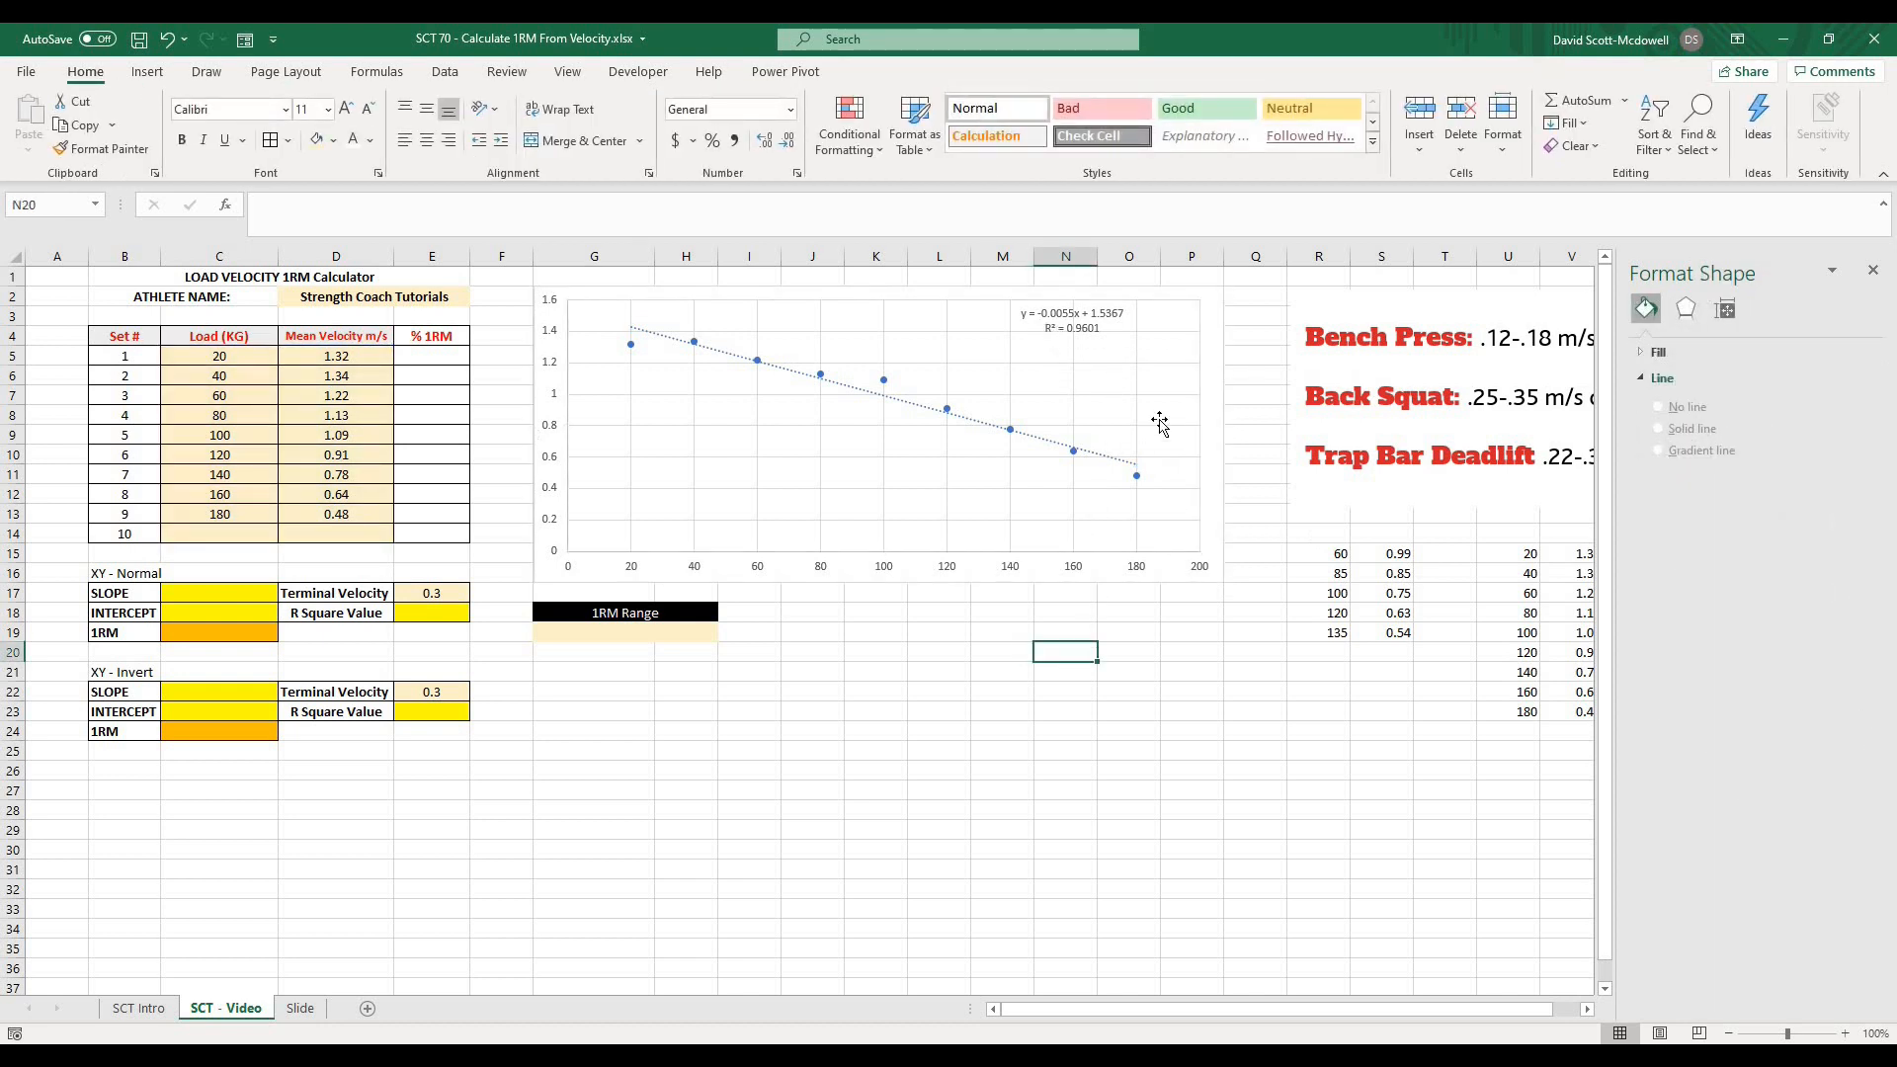
mouse_move(720, 358)
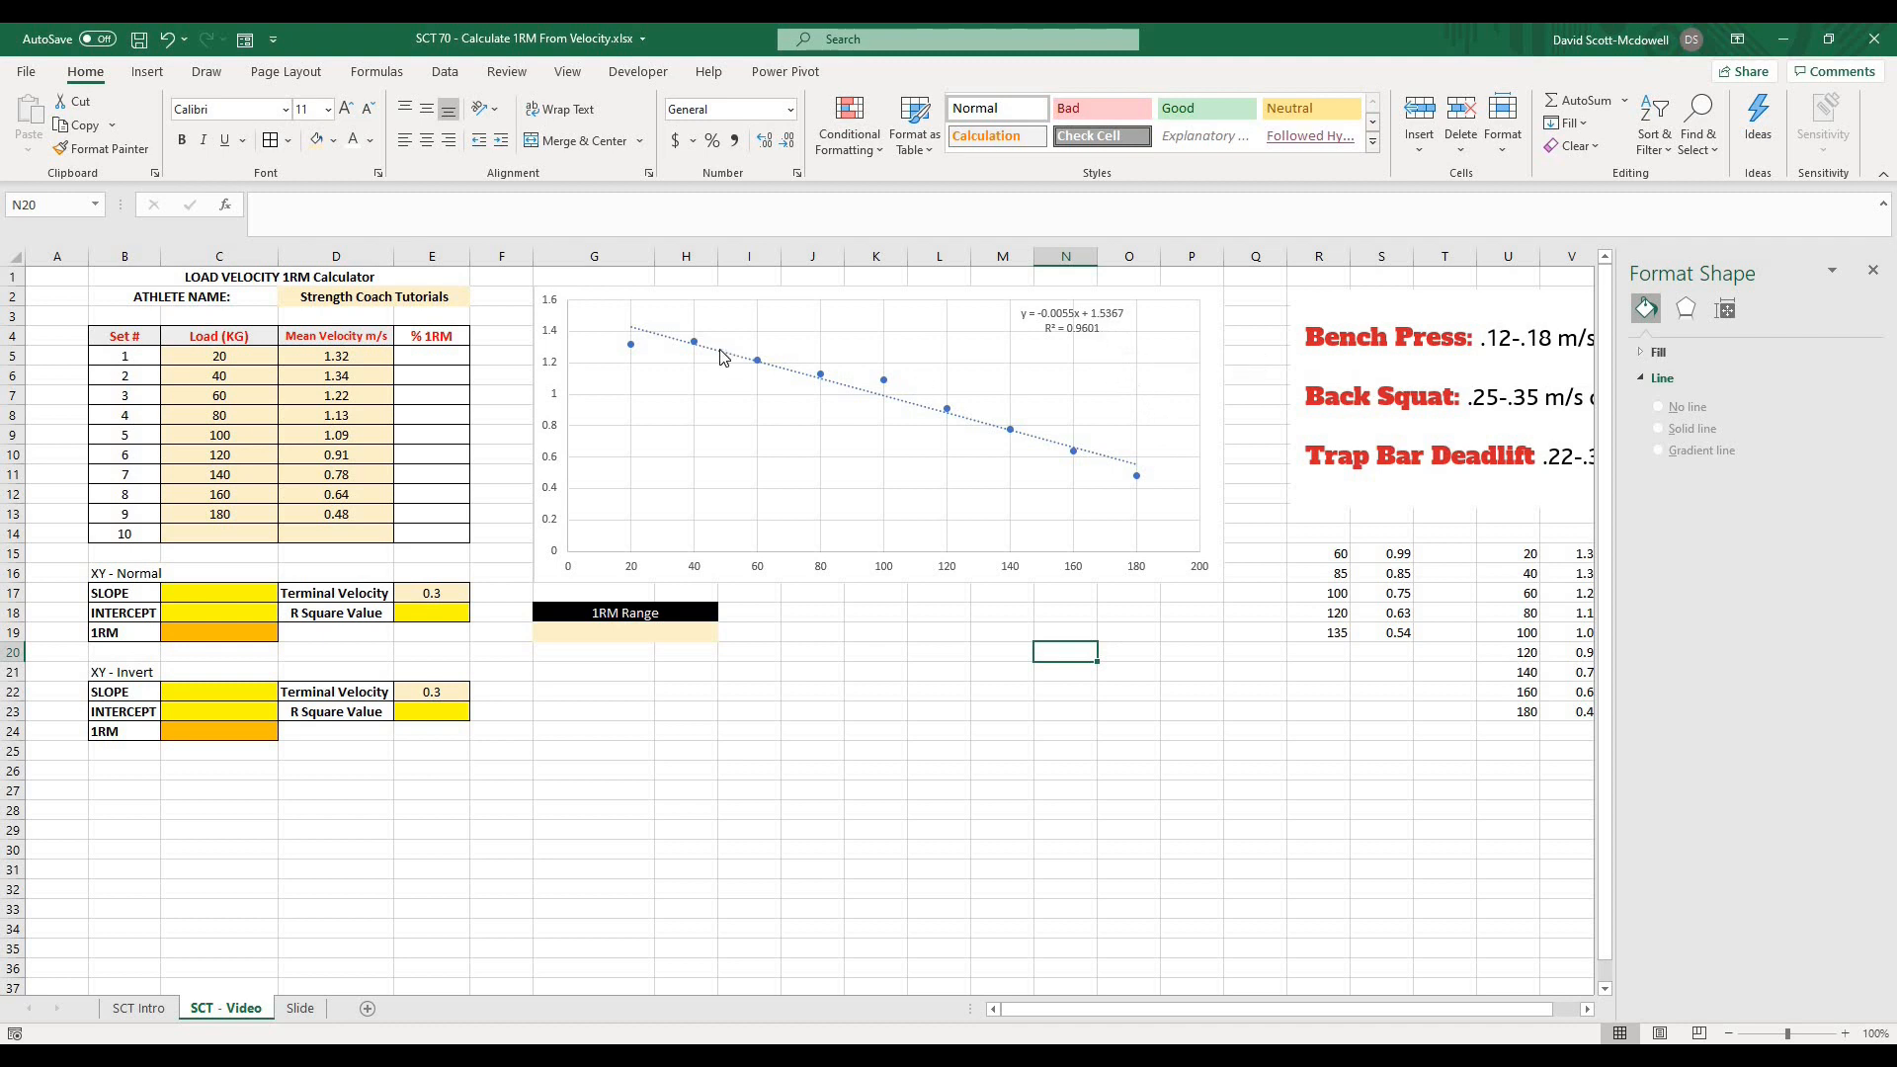
mouse_move(747, 342)
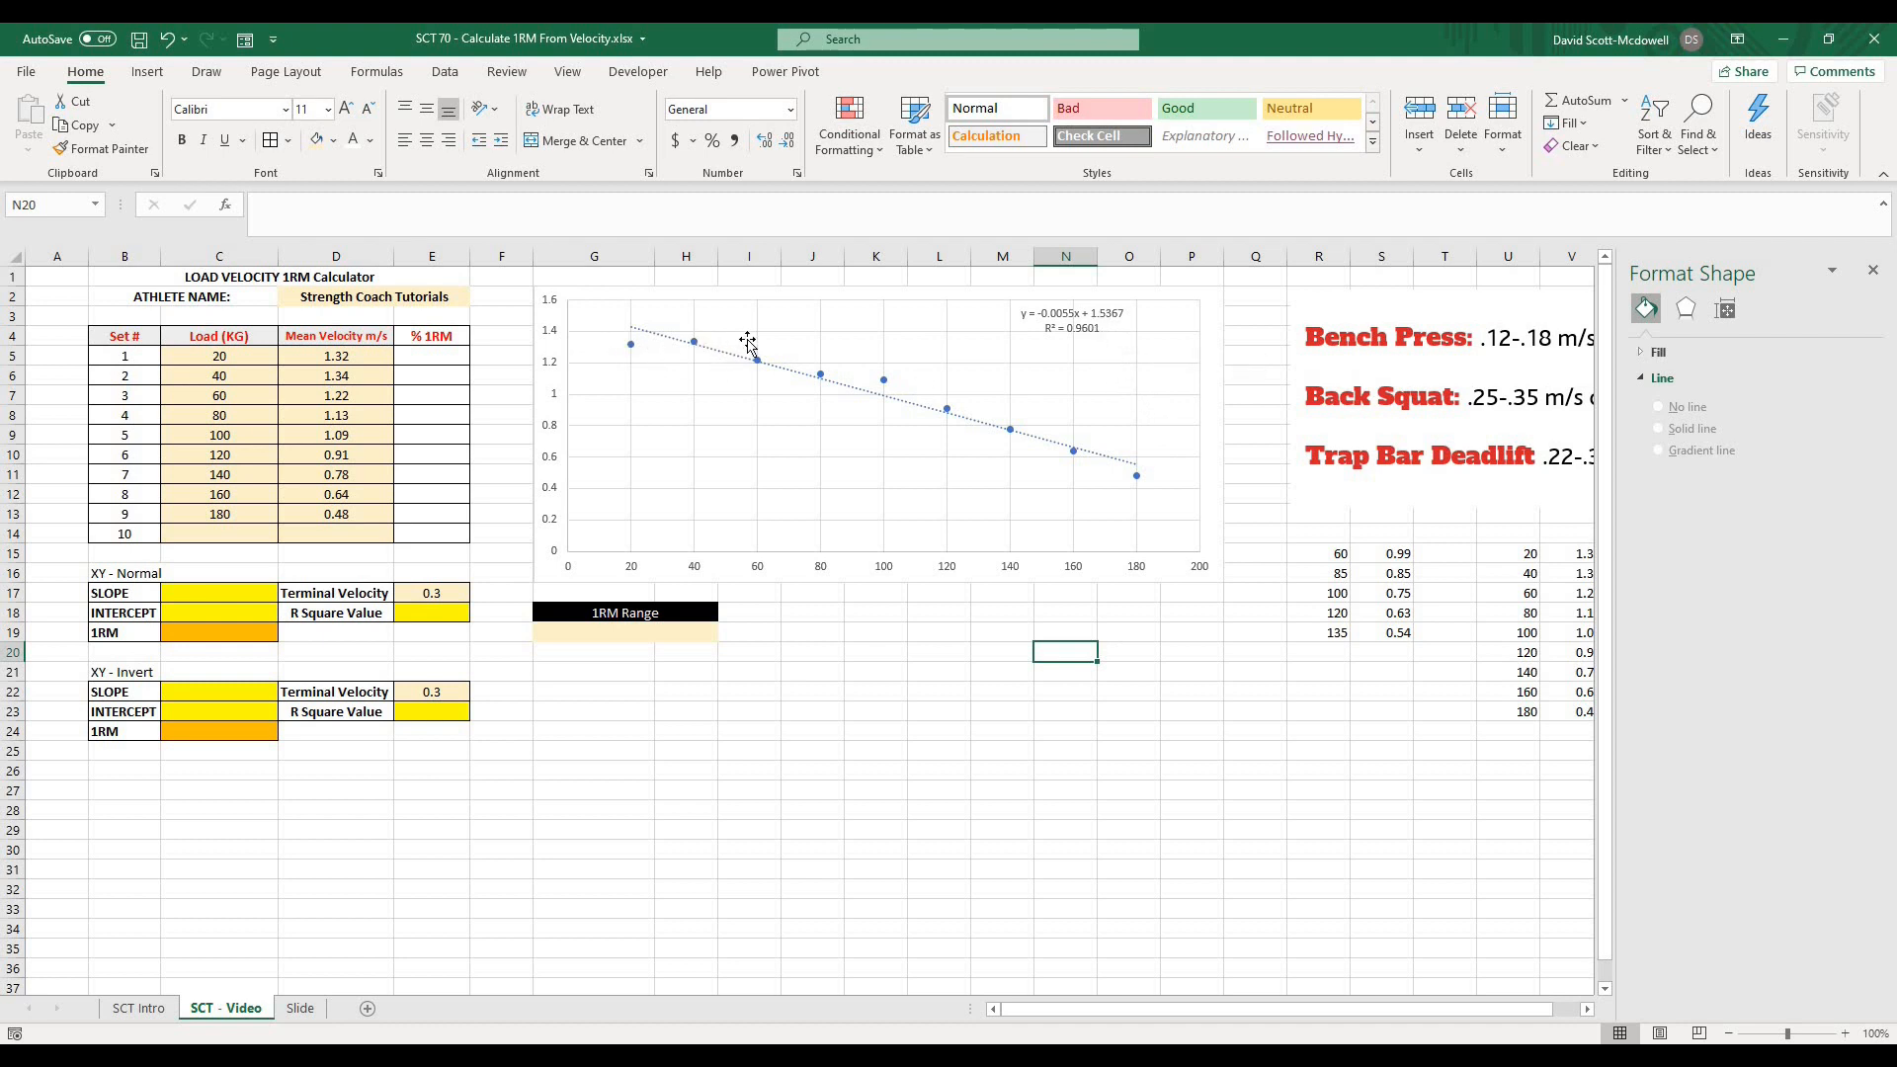
mouse_move(1089, 336)
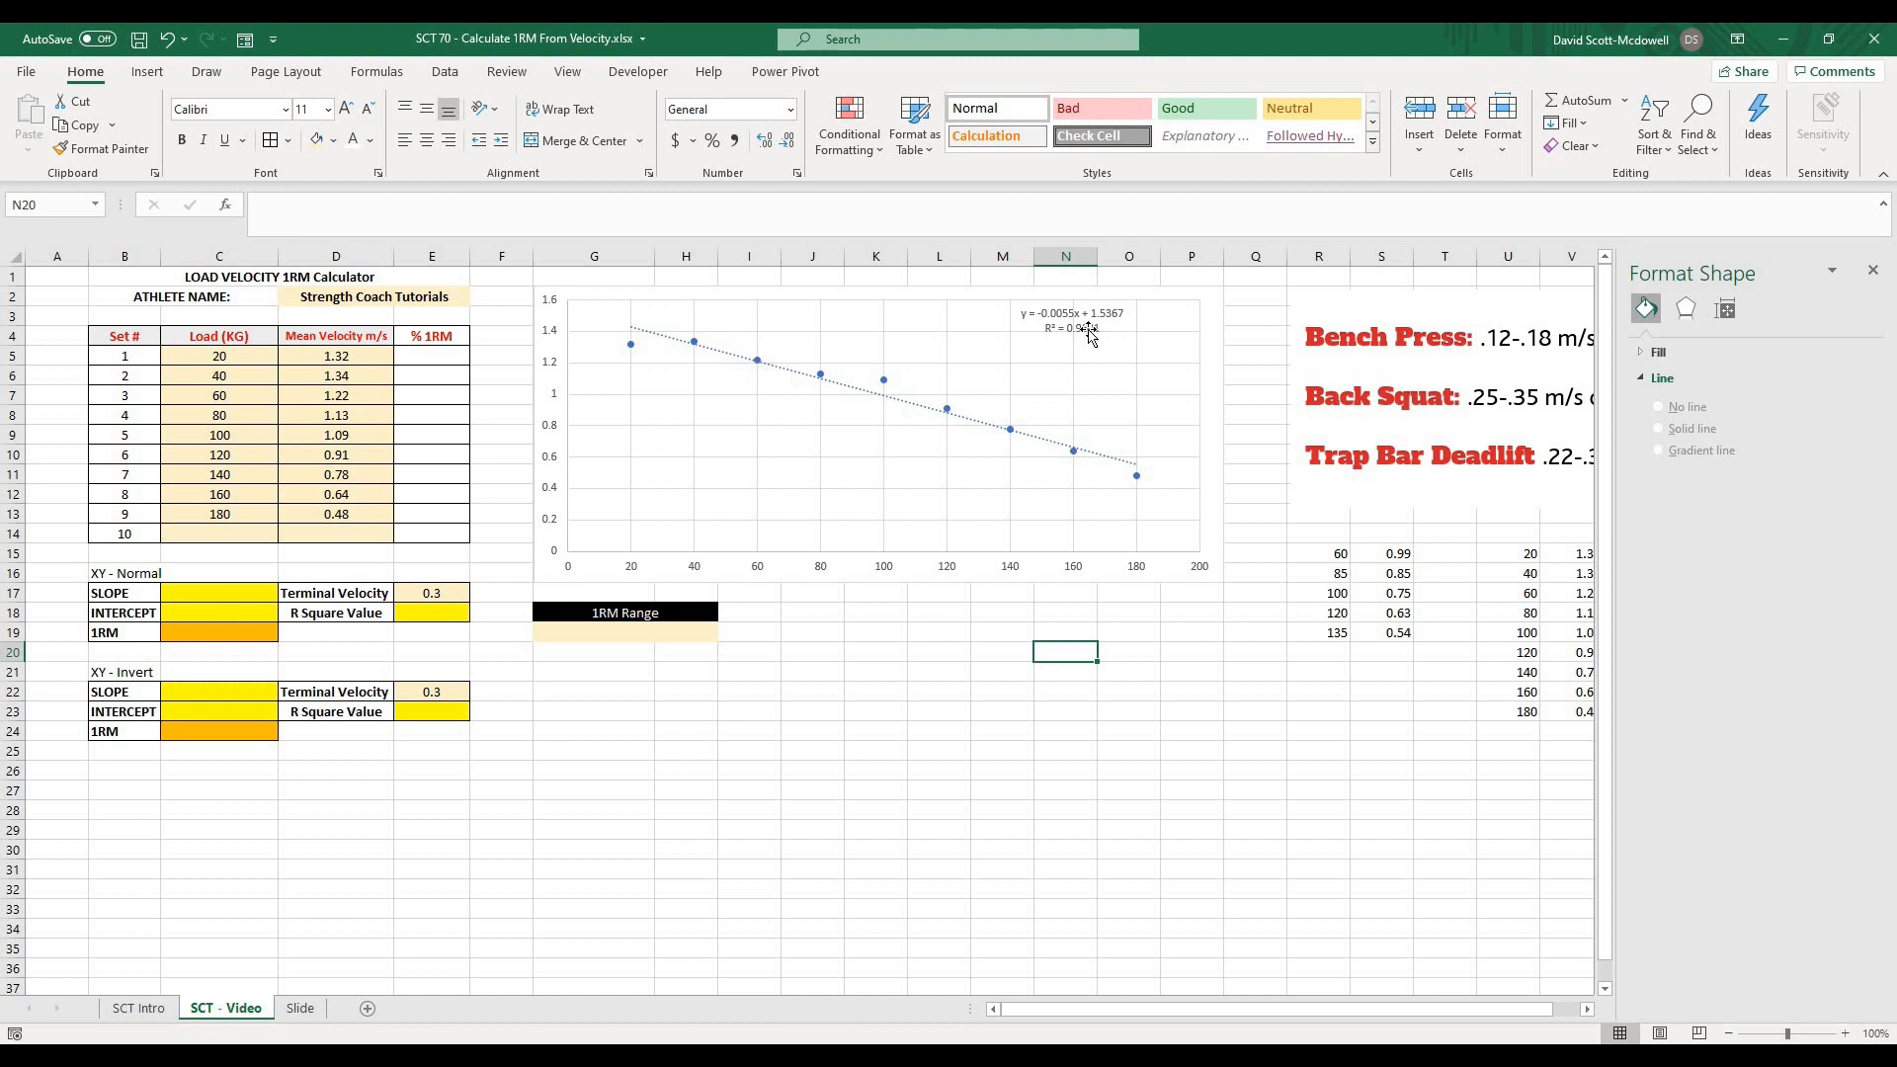
mouse_move(1093, 336)
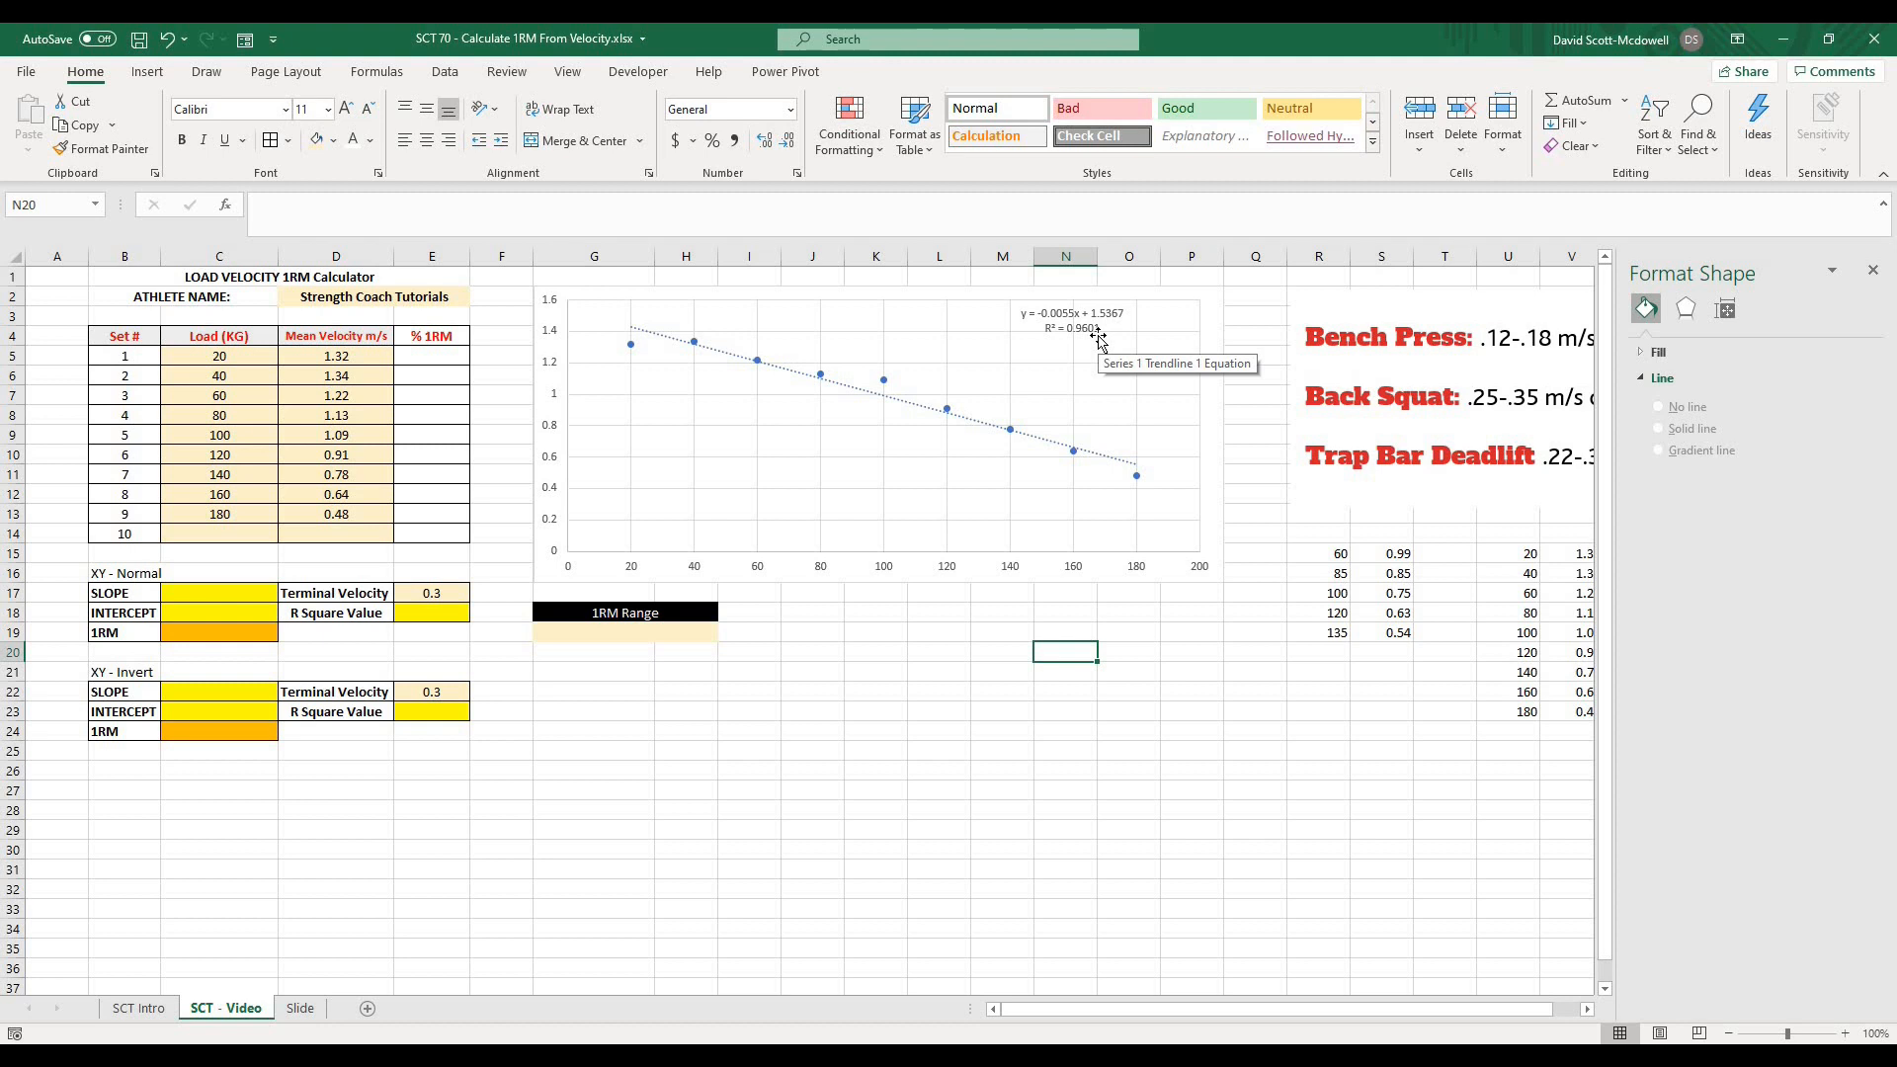
mouse_move(951, 391)
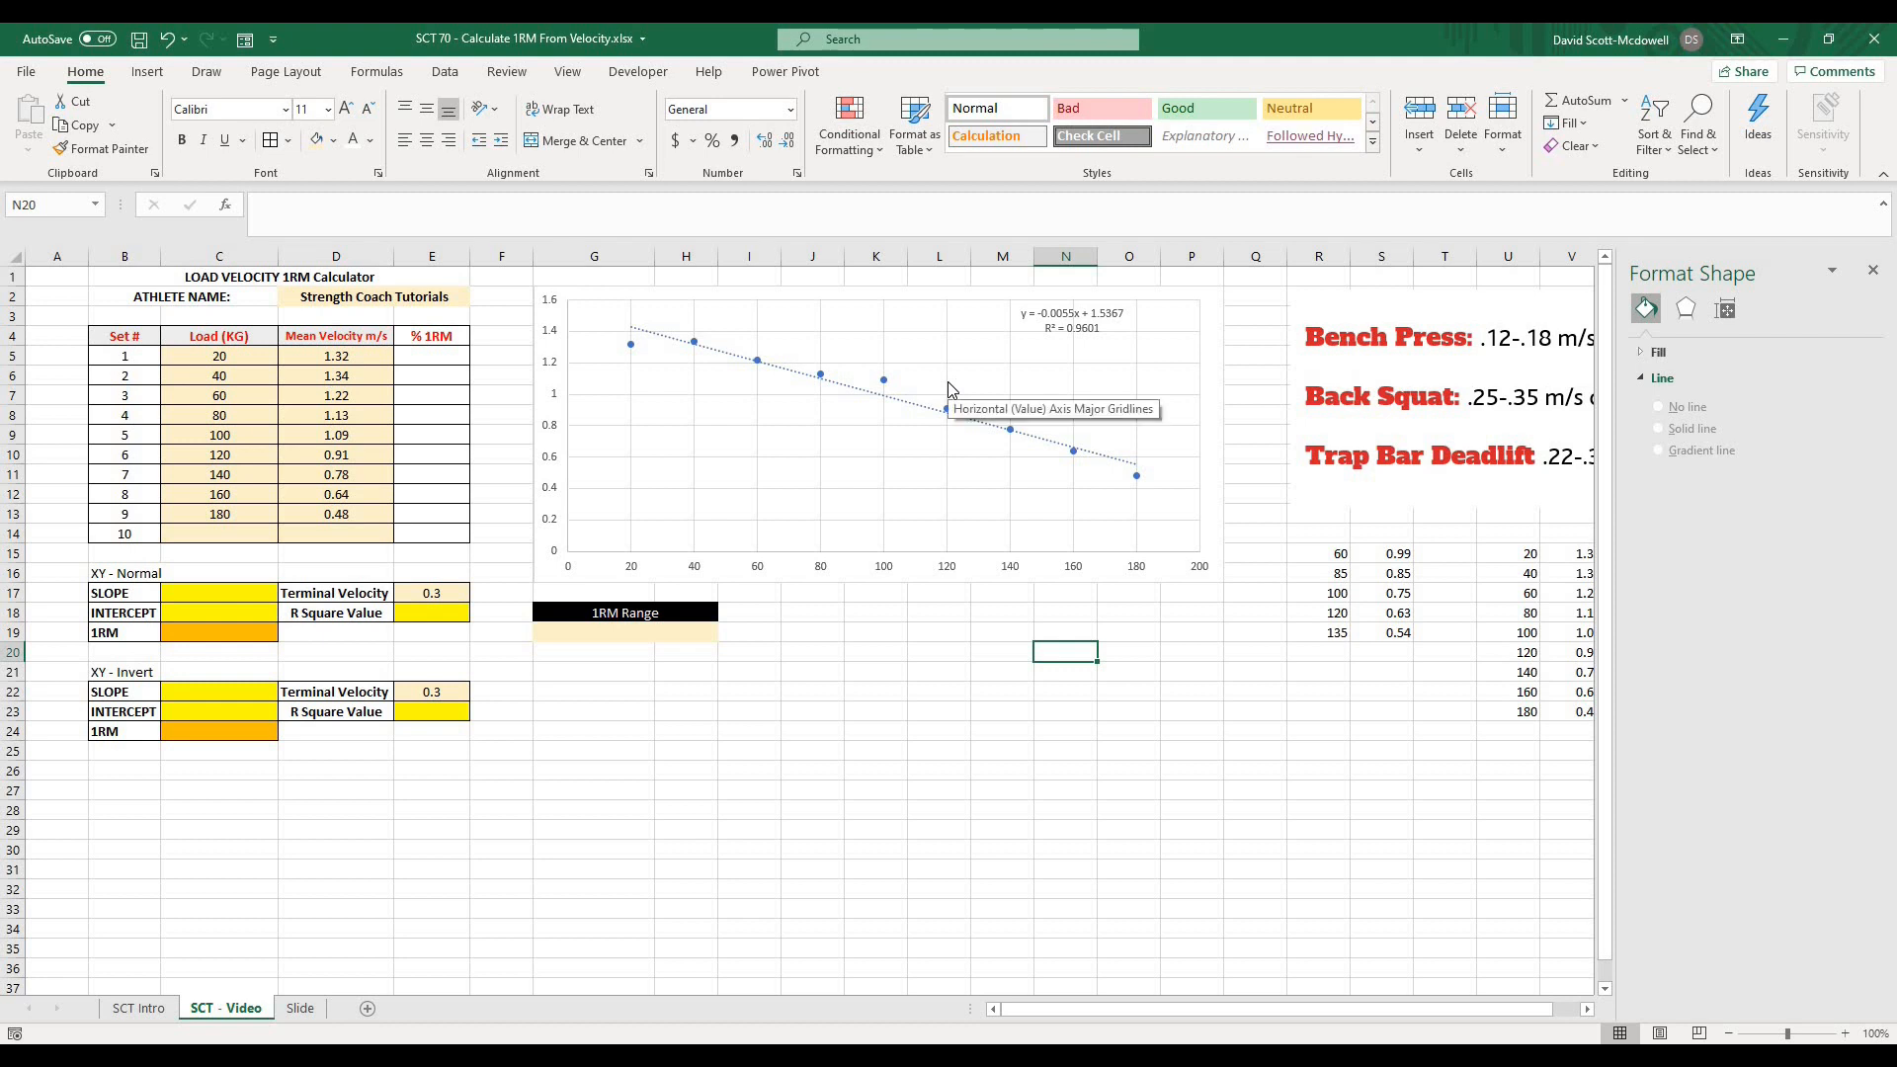
mouse_move(1081, 336)
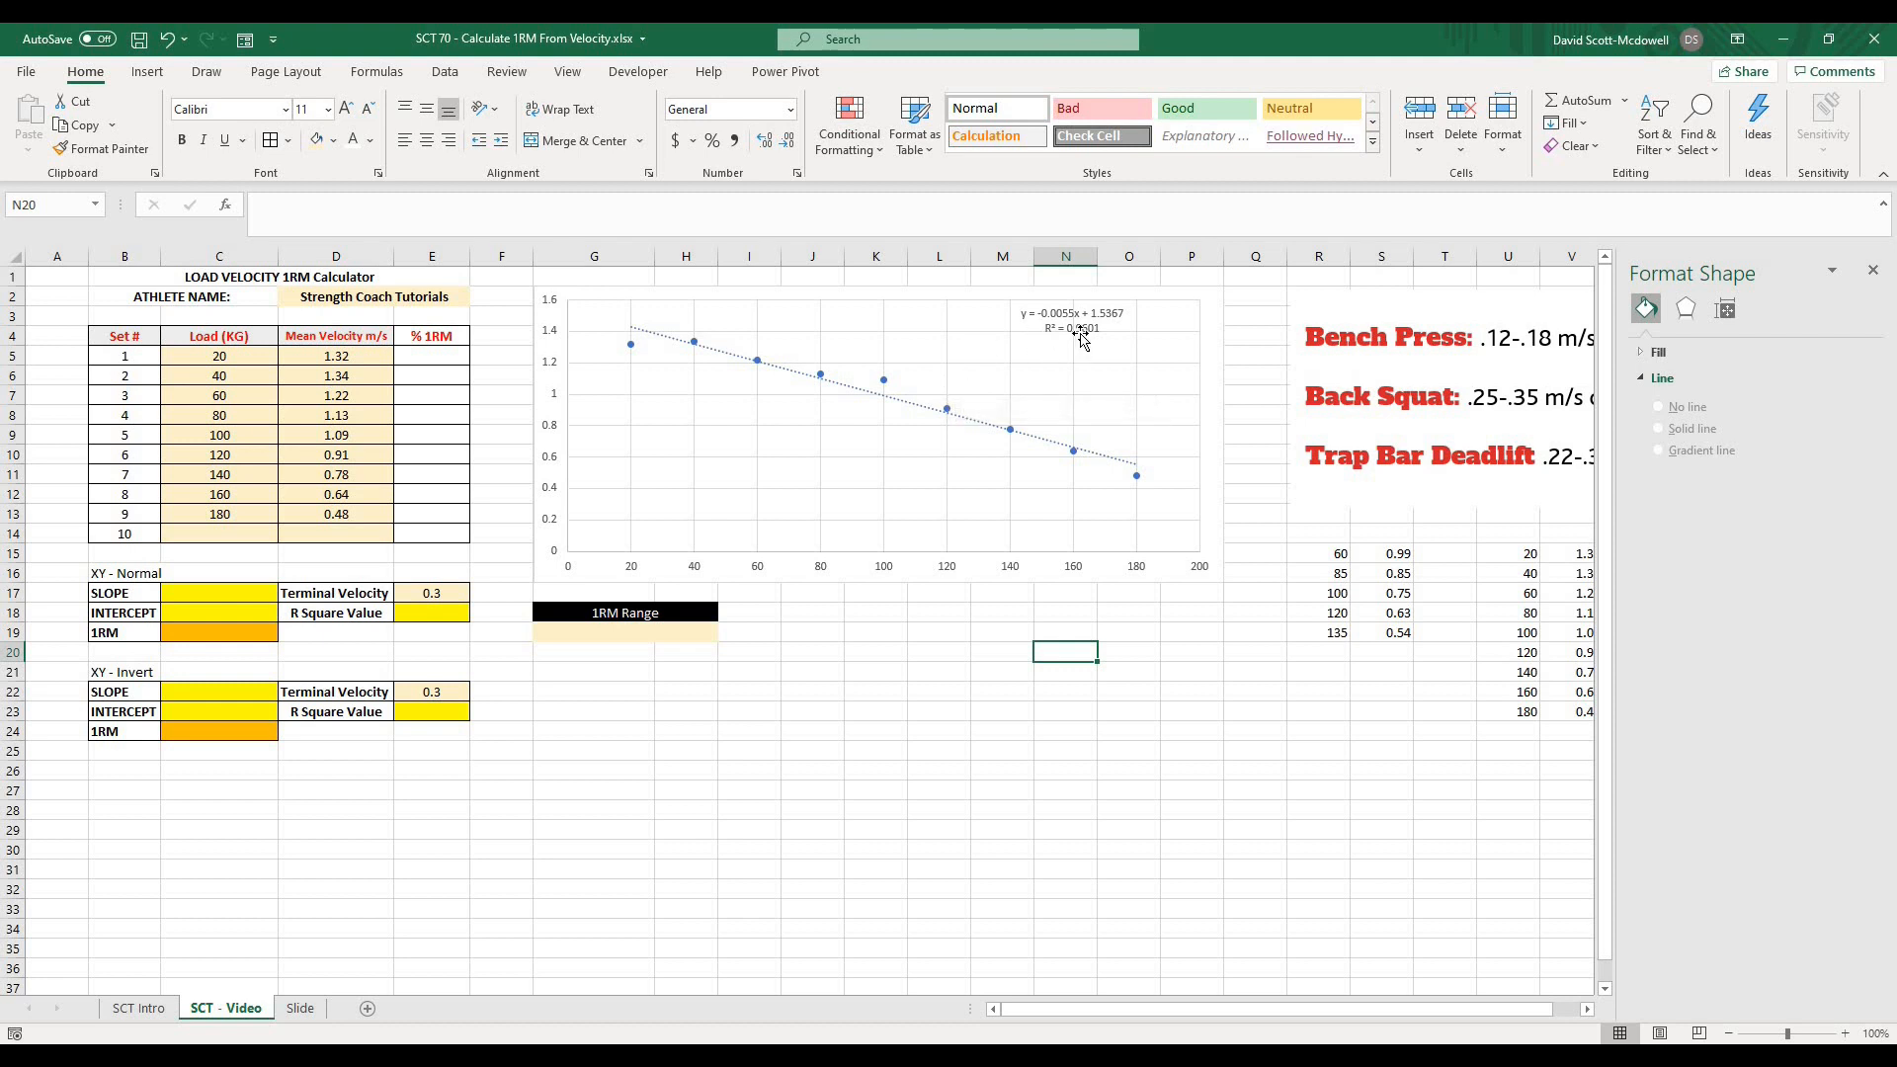
mouse_move(1083, 336)
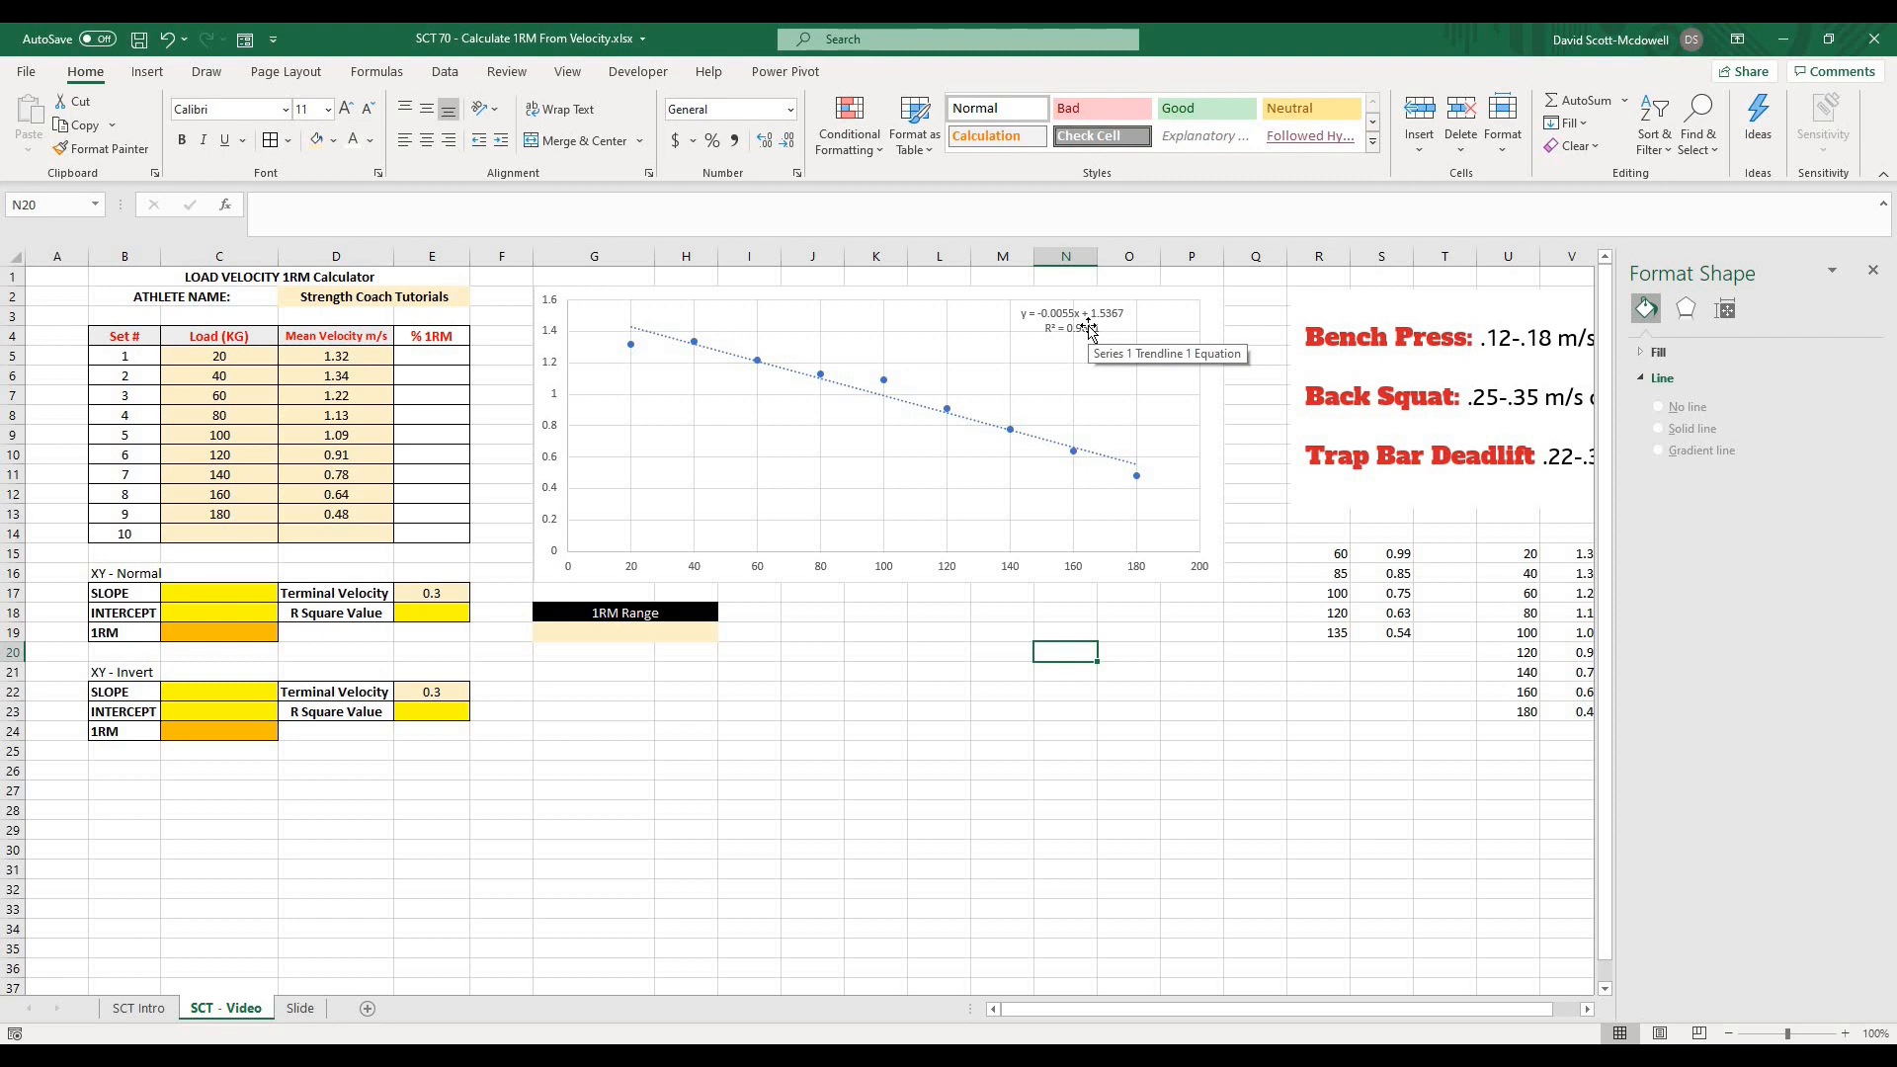
mouse_move(1662, 338)
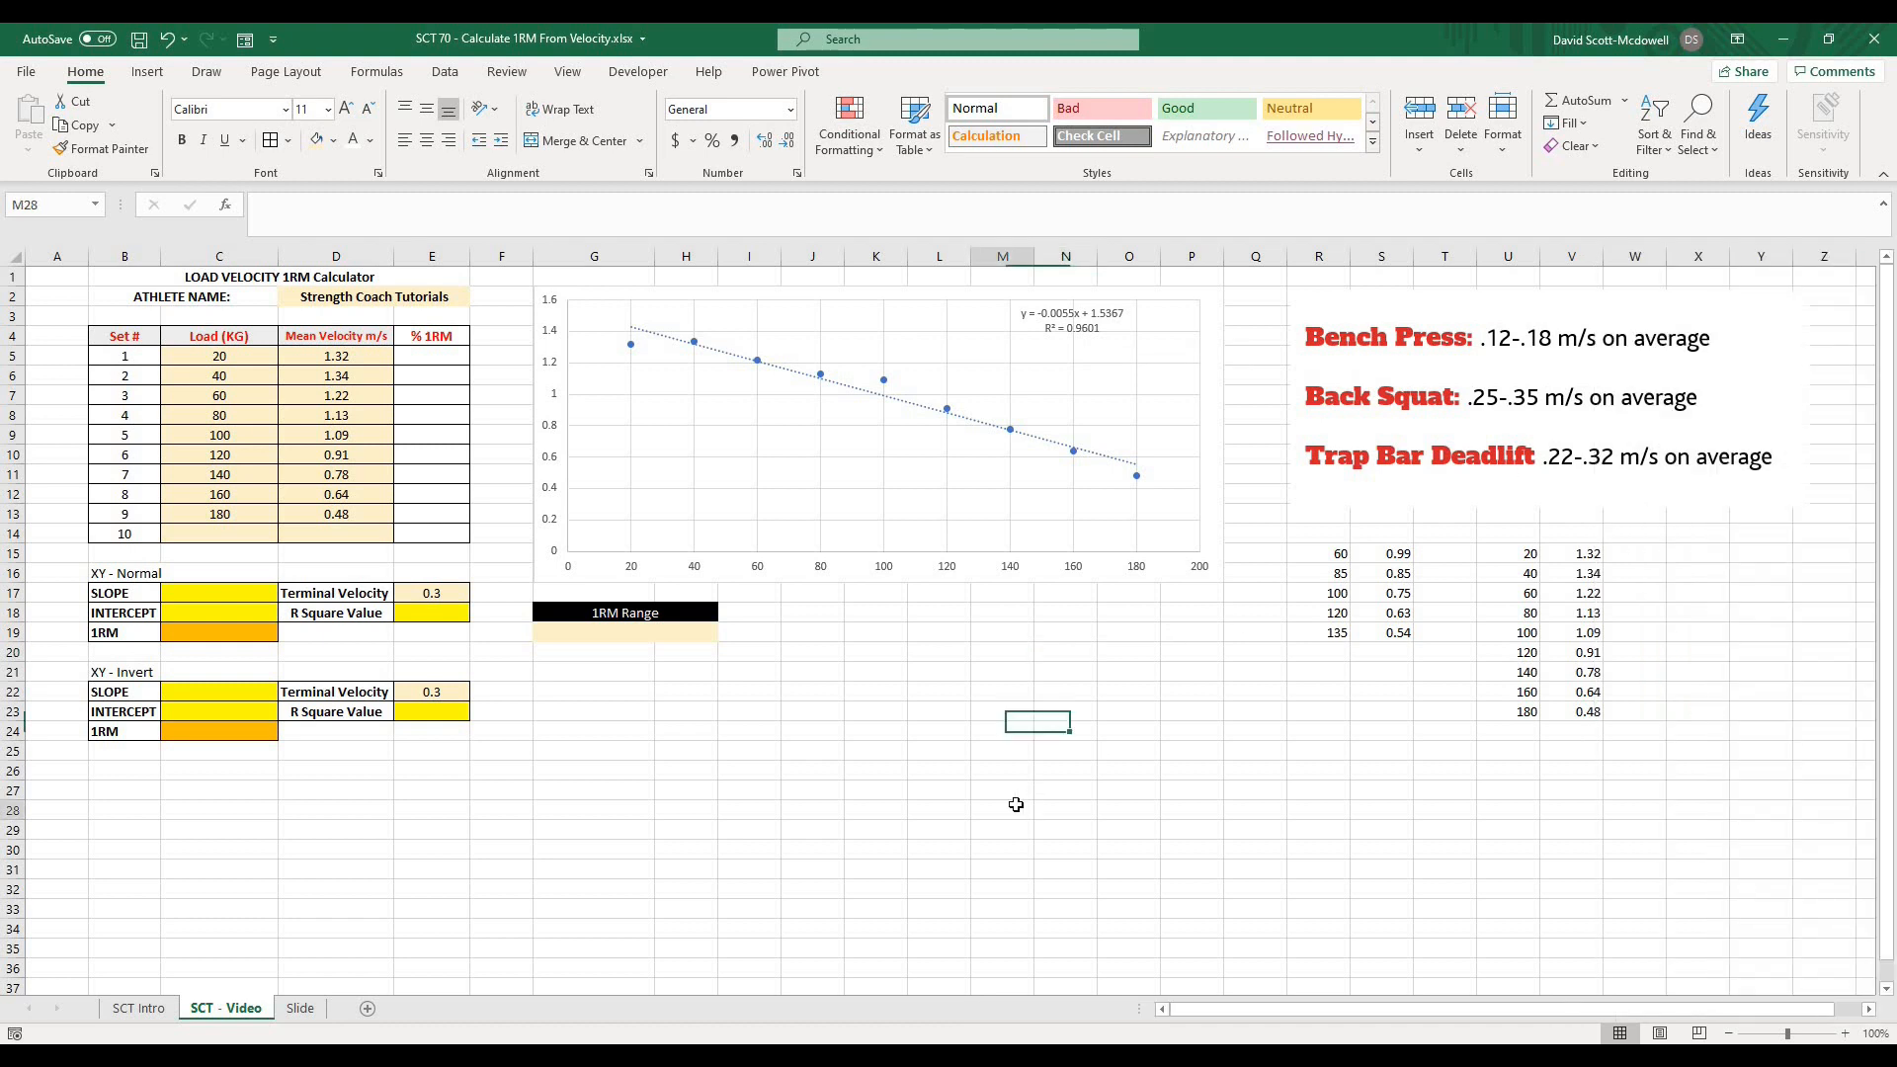
left_click(1002, 808)
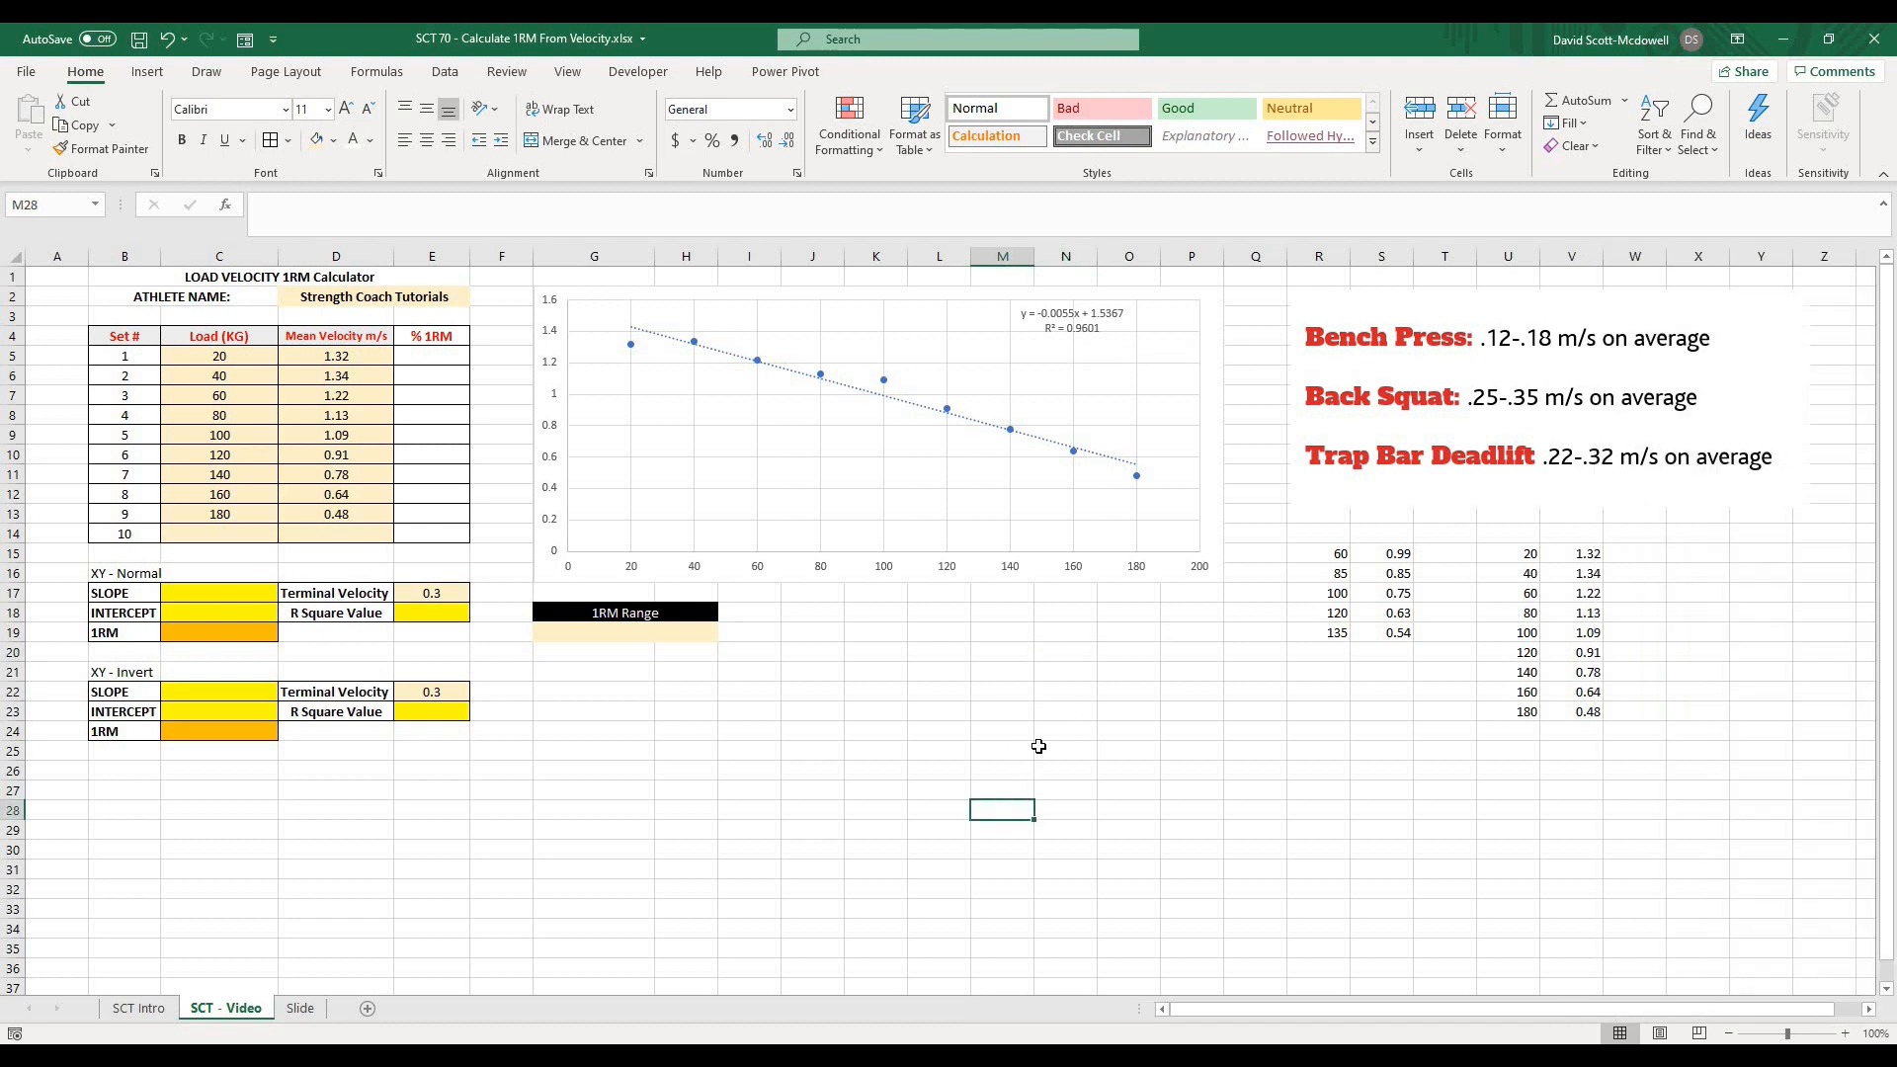
left_click(1002, 710)
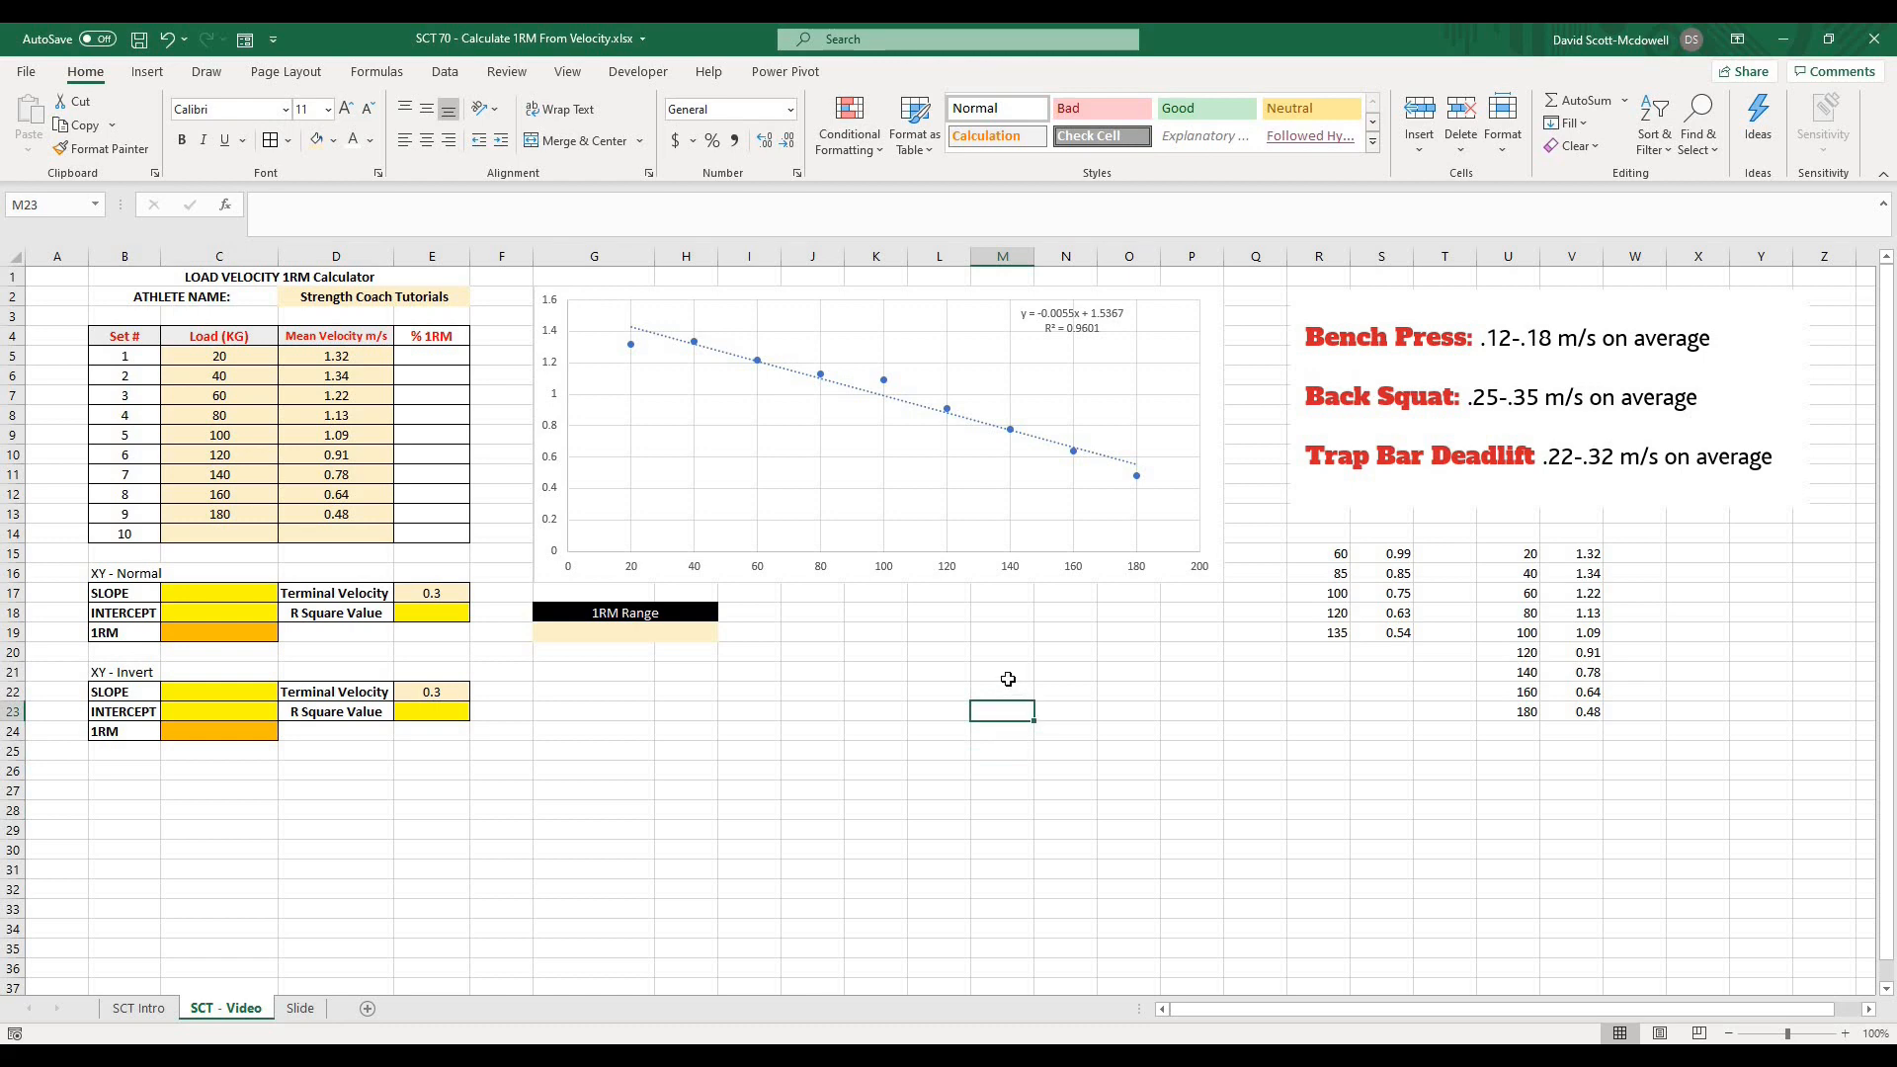
left_click(813, 710)
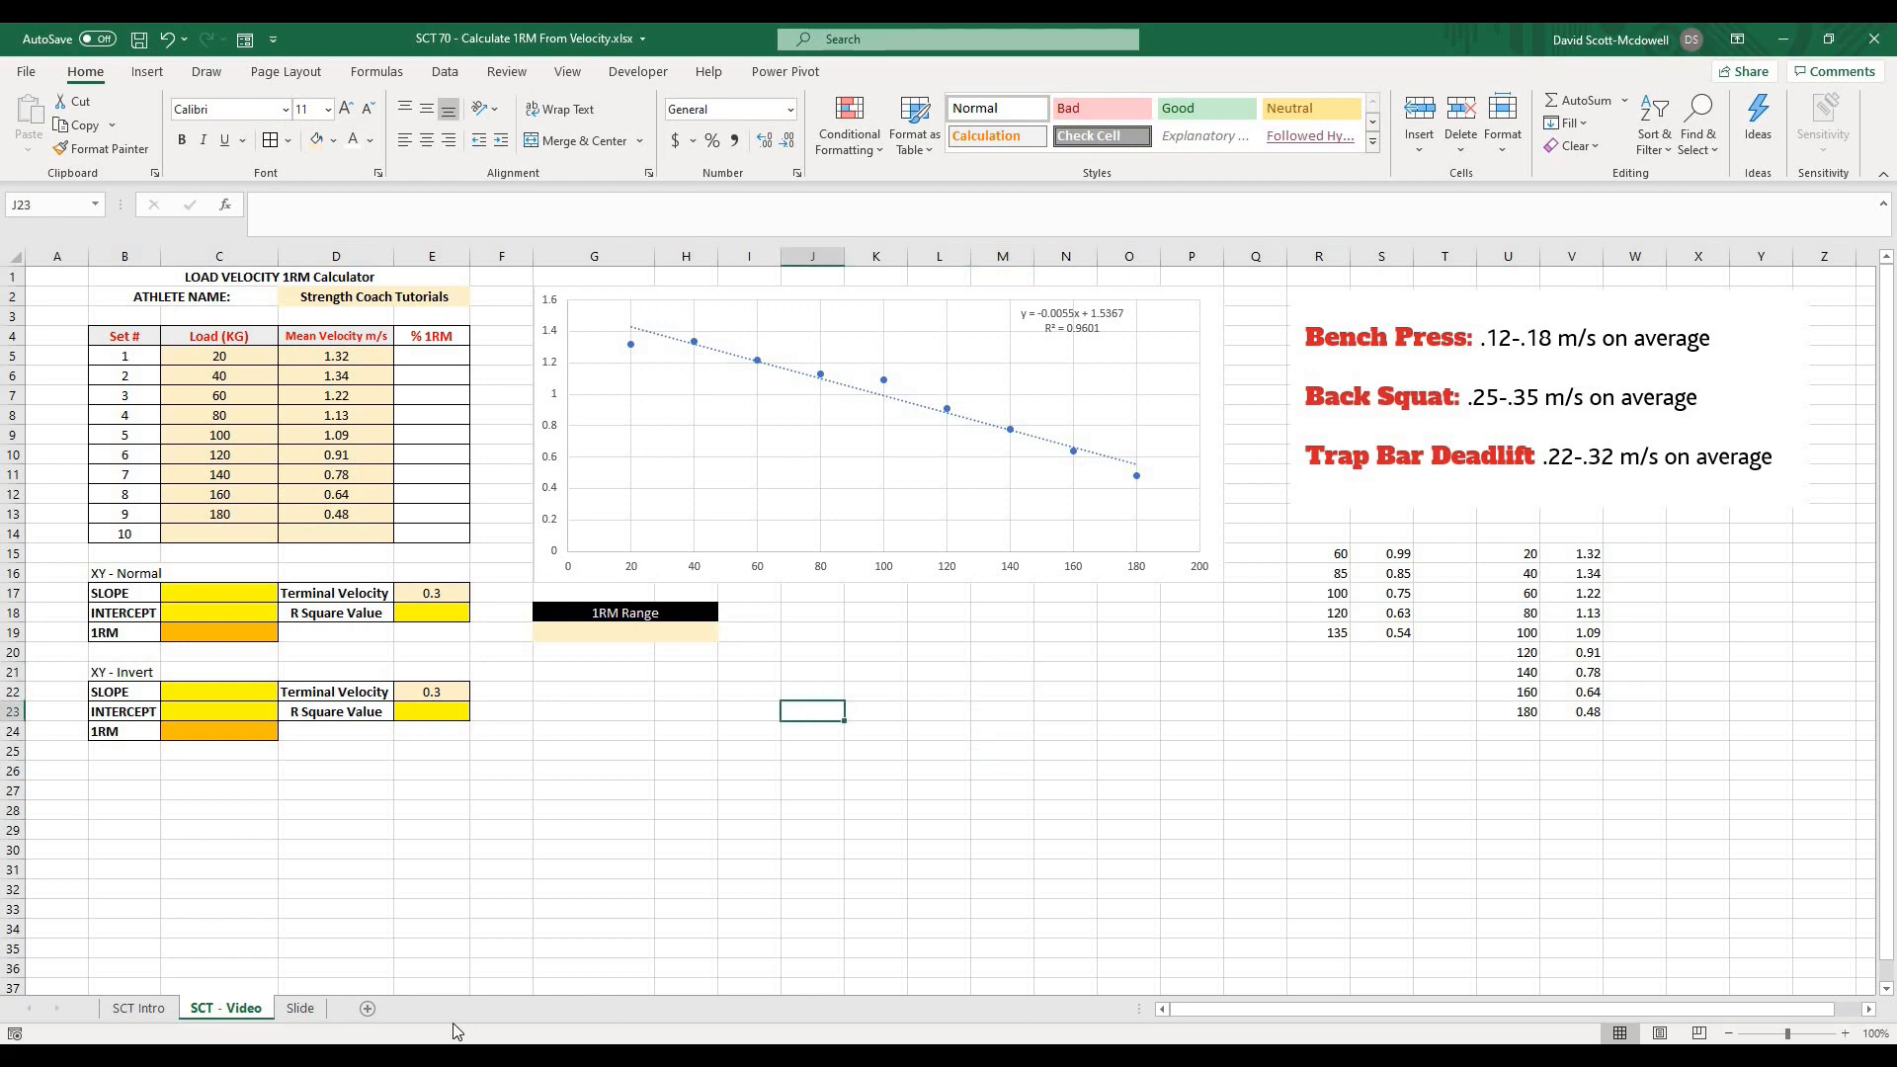
left_click(299, 1008)
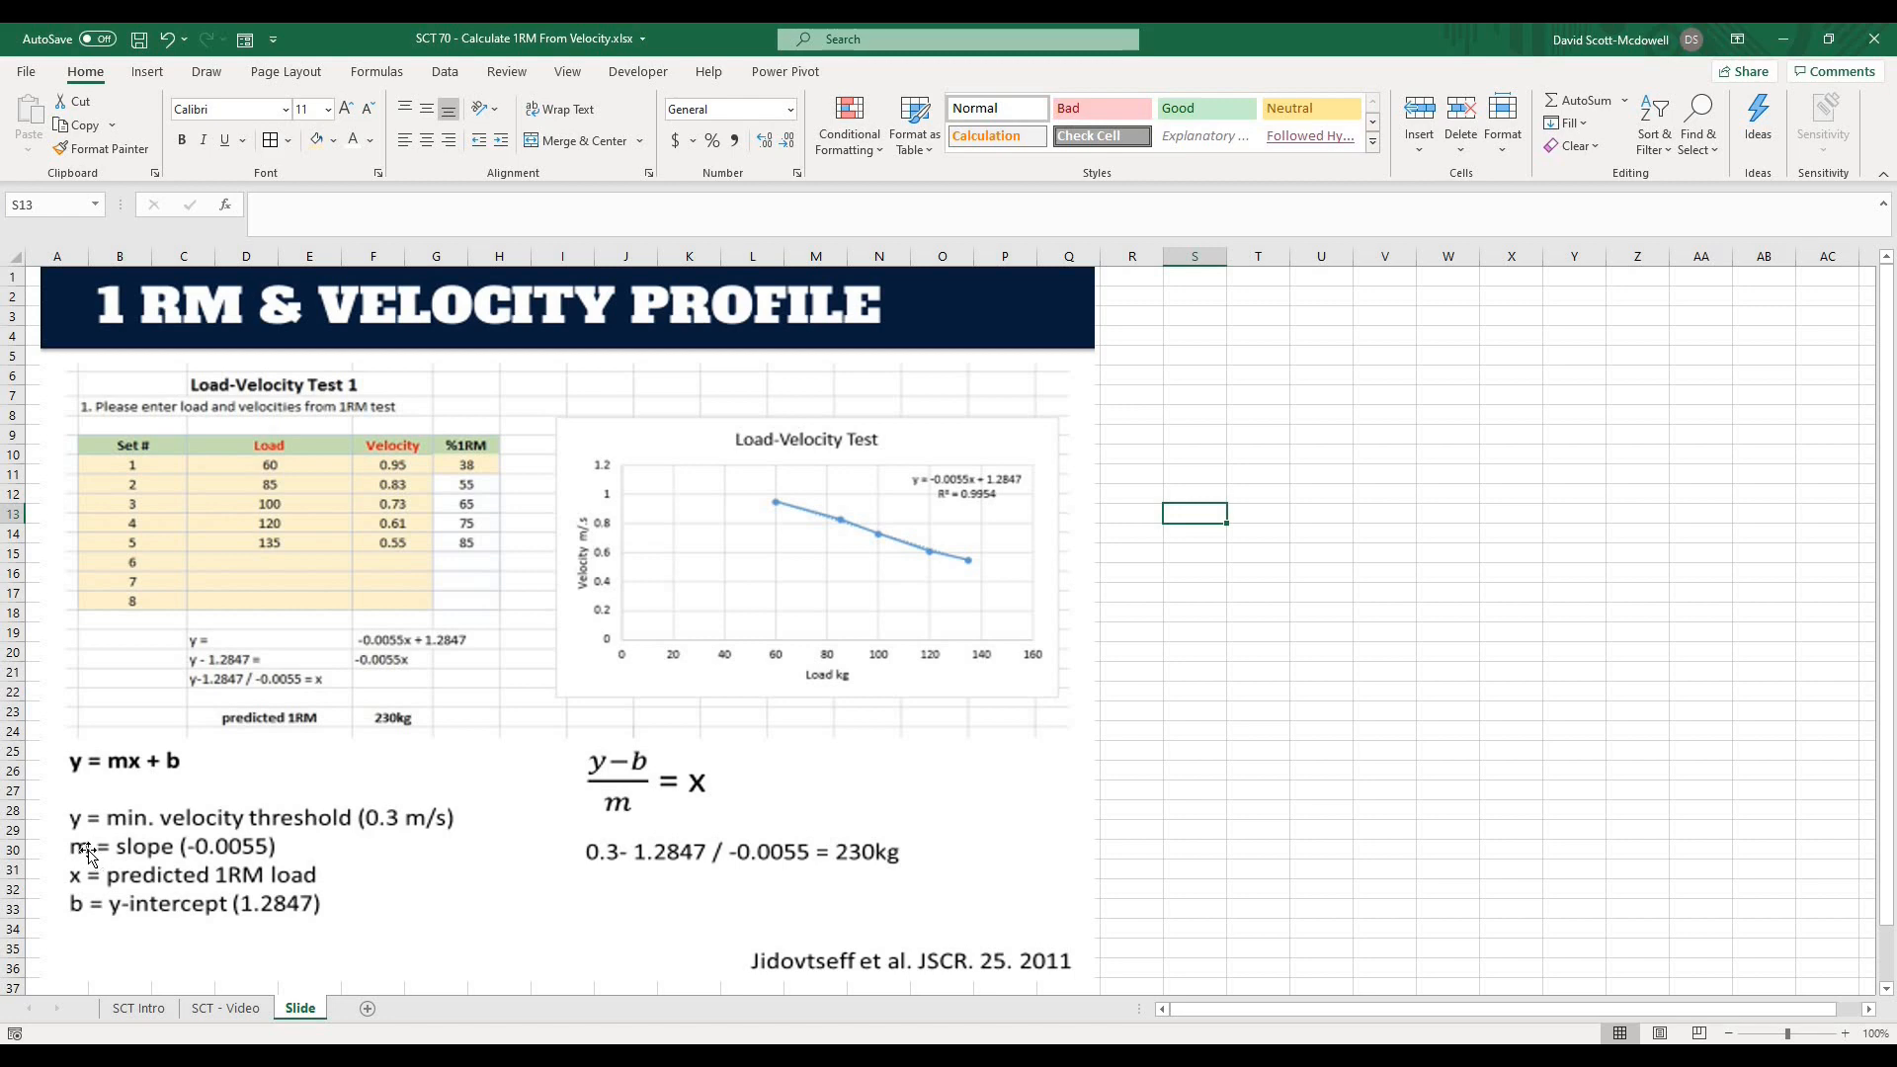
left_click(225, 1007)
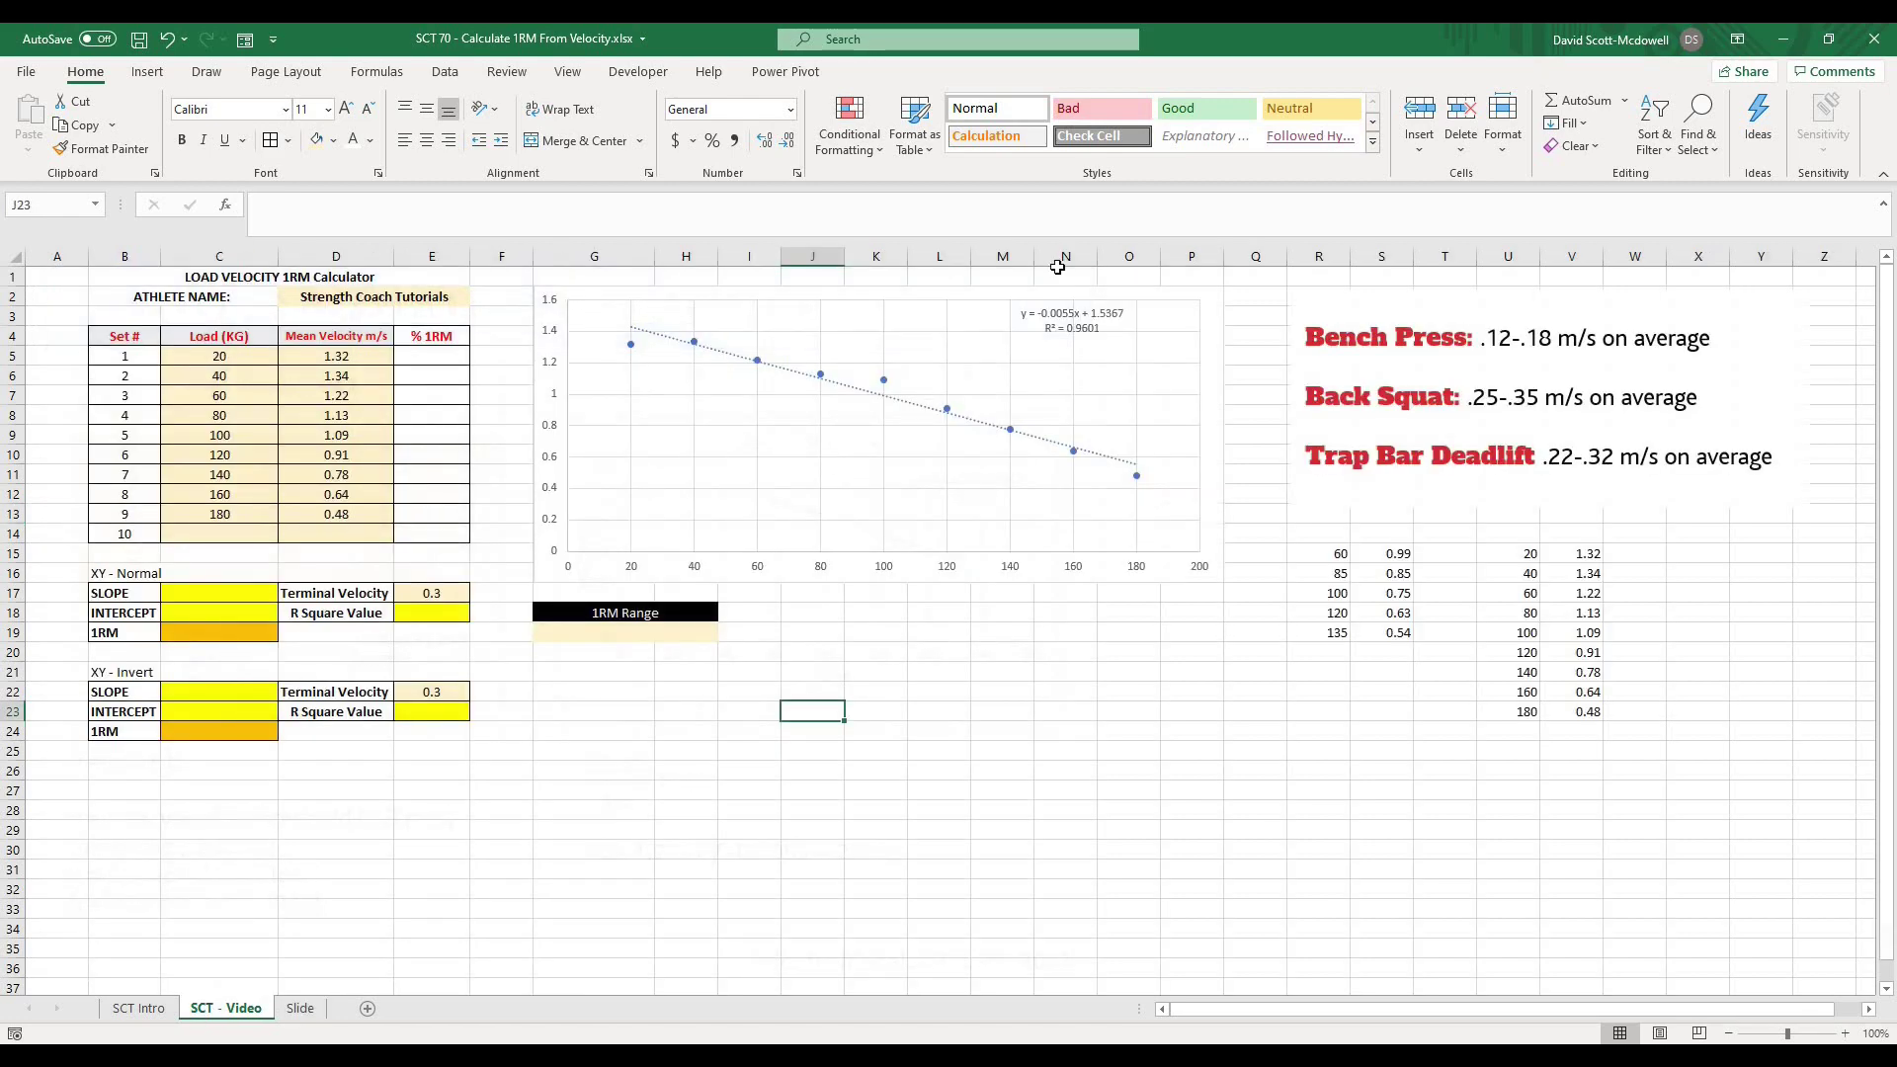
mouse_move(1071, 327)
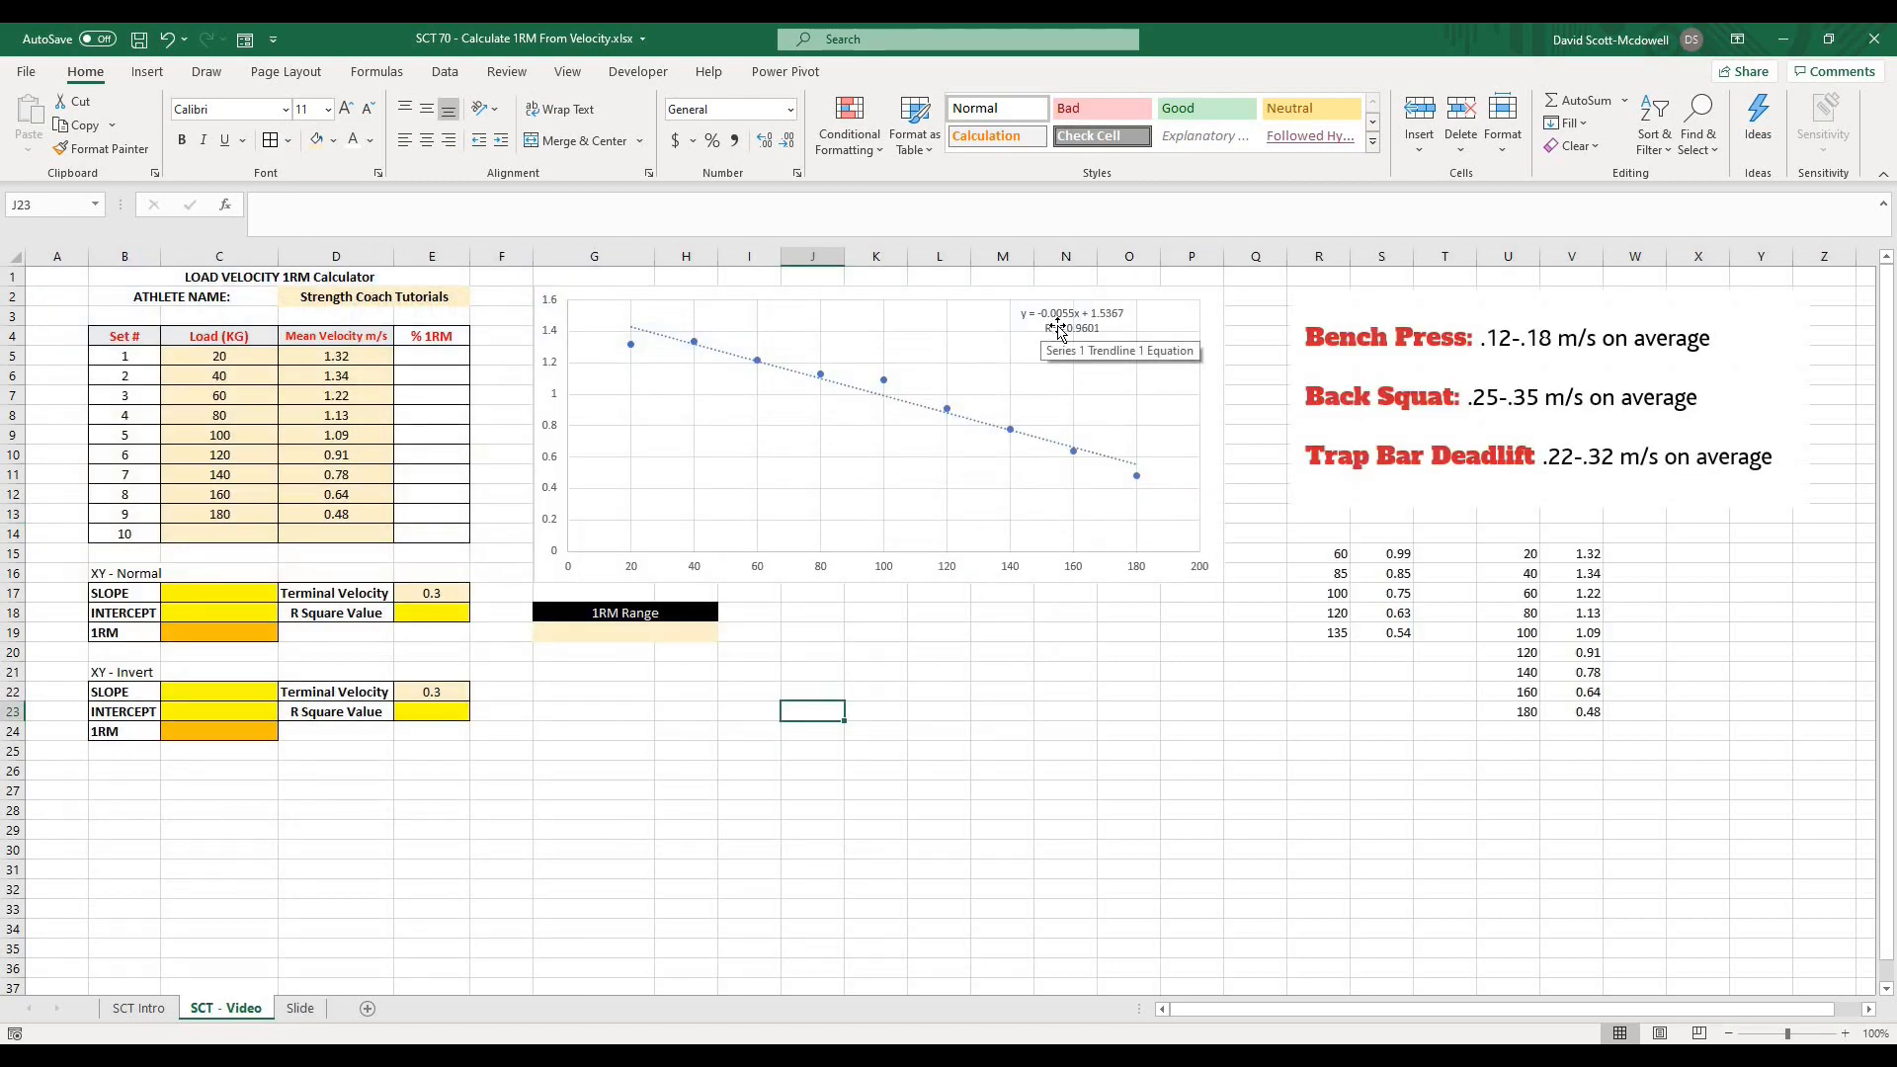
left_click(984, 710)
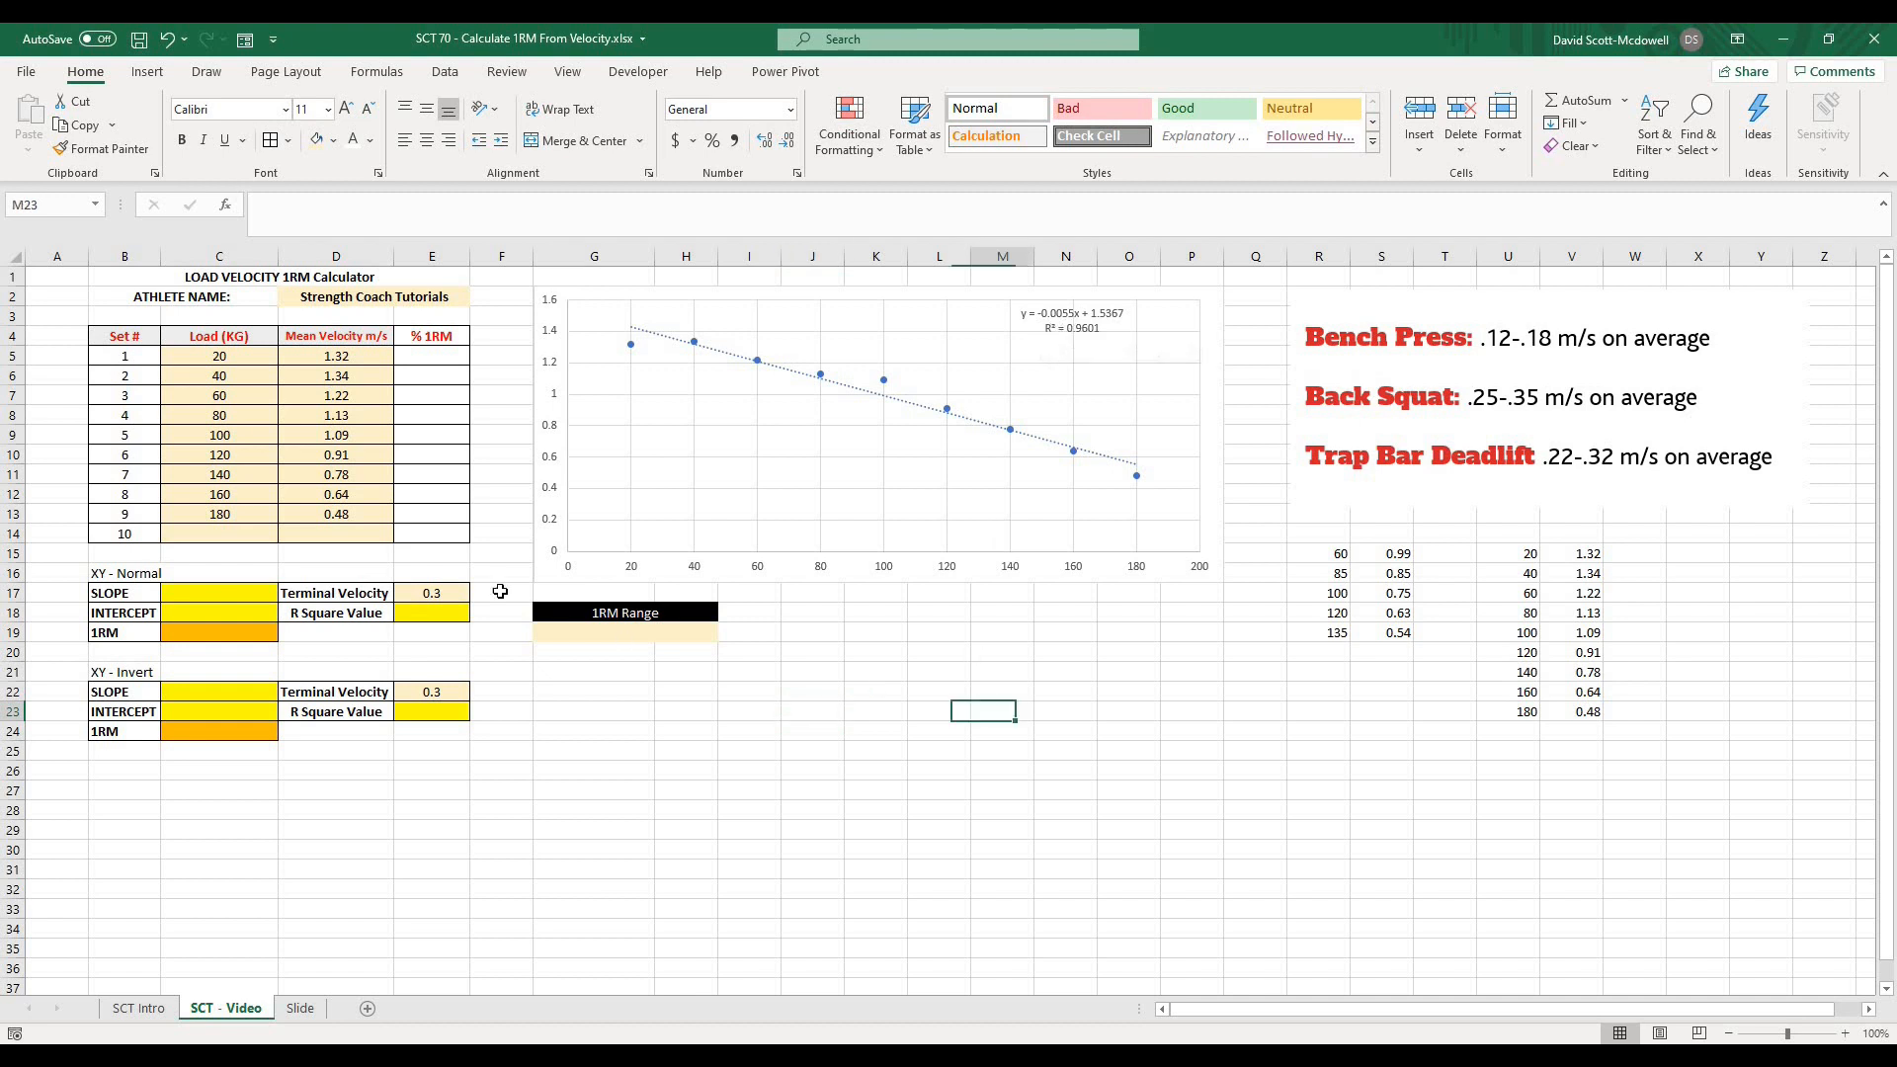
- Enter =SLOPE(D5:D14,C5:C14) in C17 so the slope field shows -0.0055
left_click(219, 591)
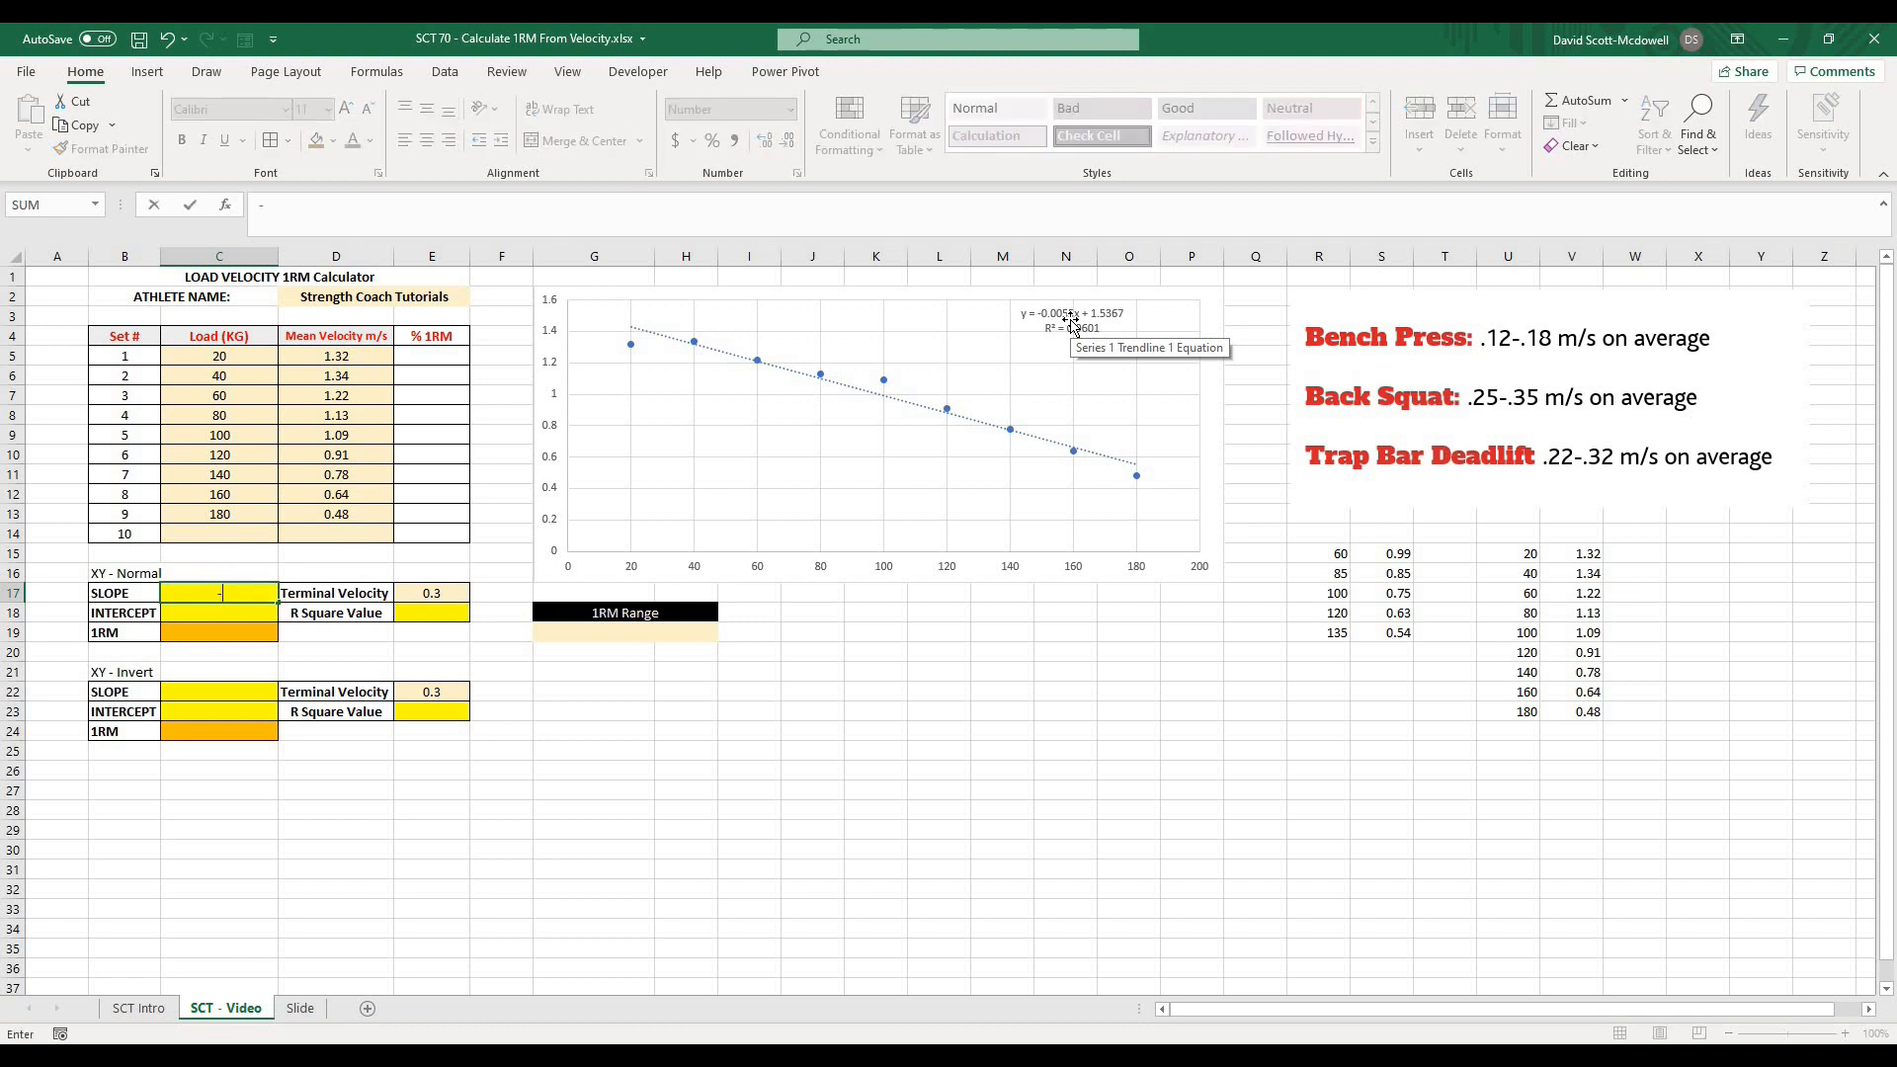
type("0.0055")
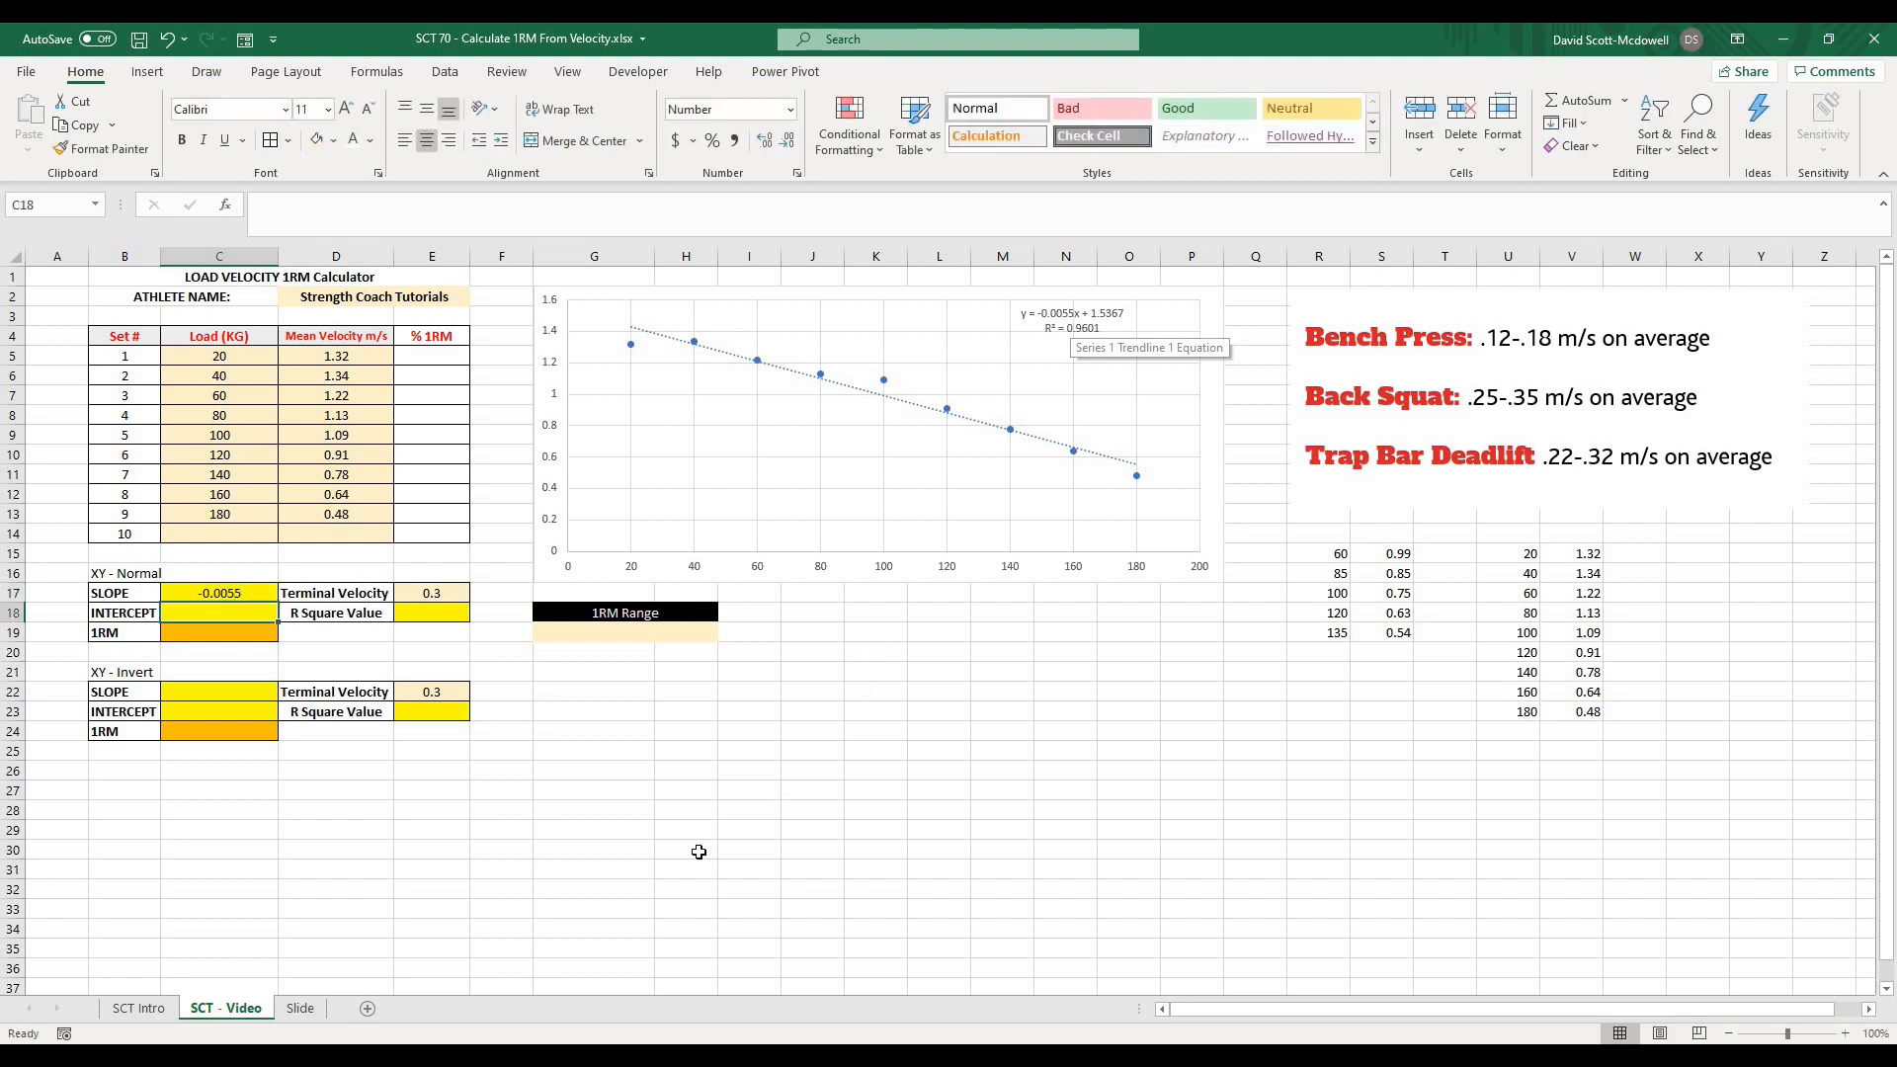
left_click(219, 591)
type("=s;")
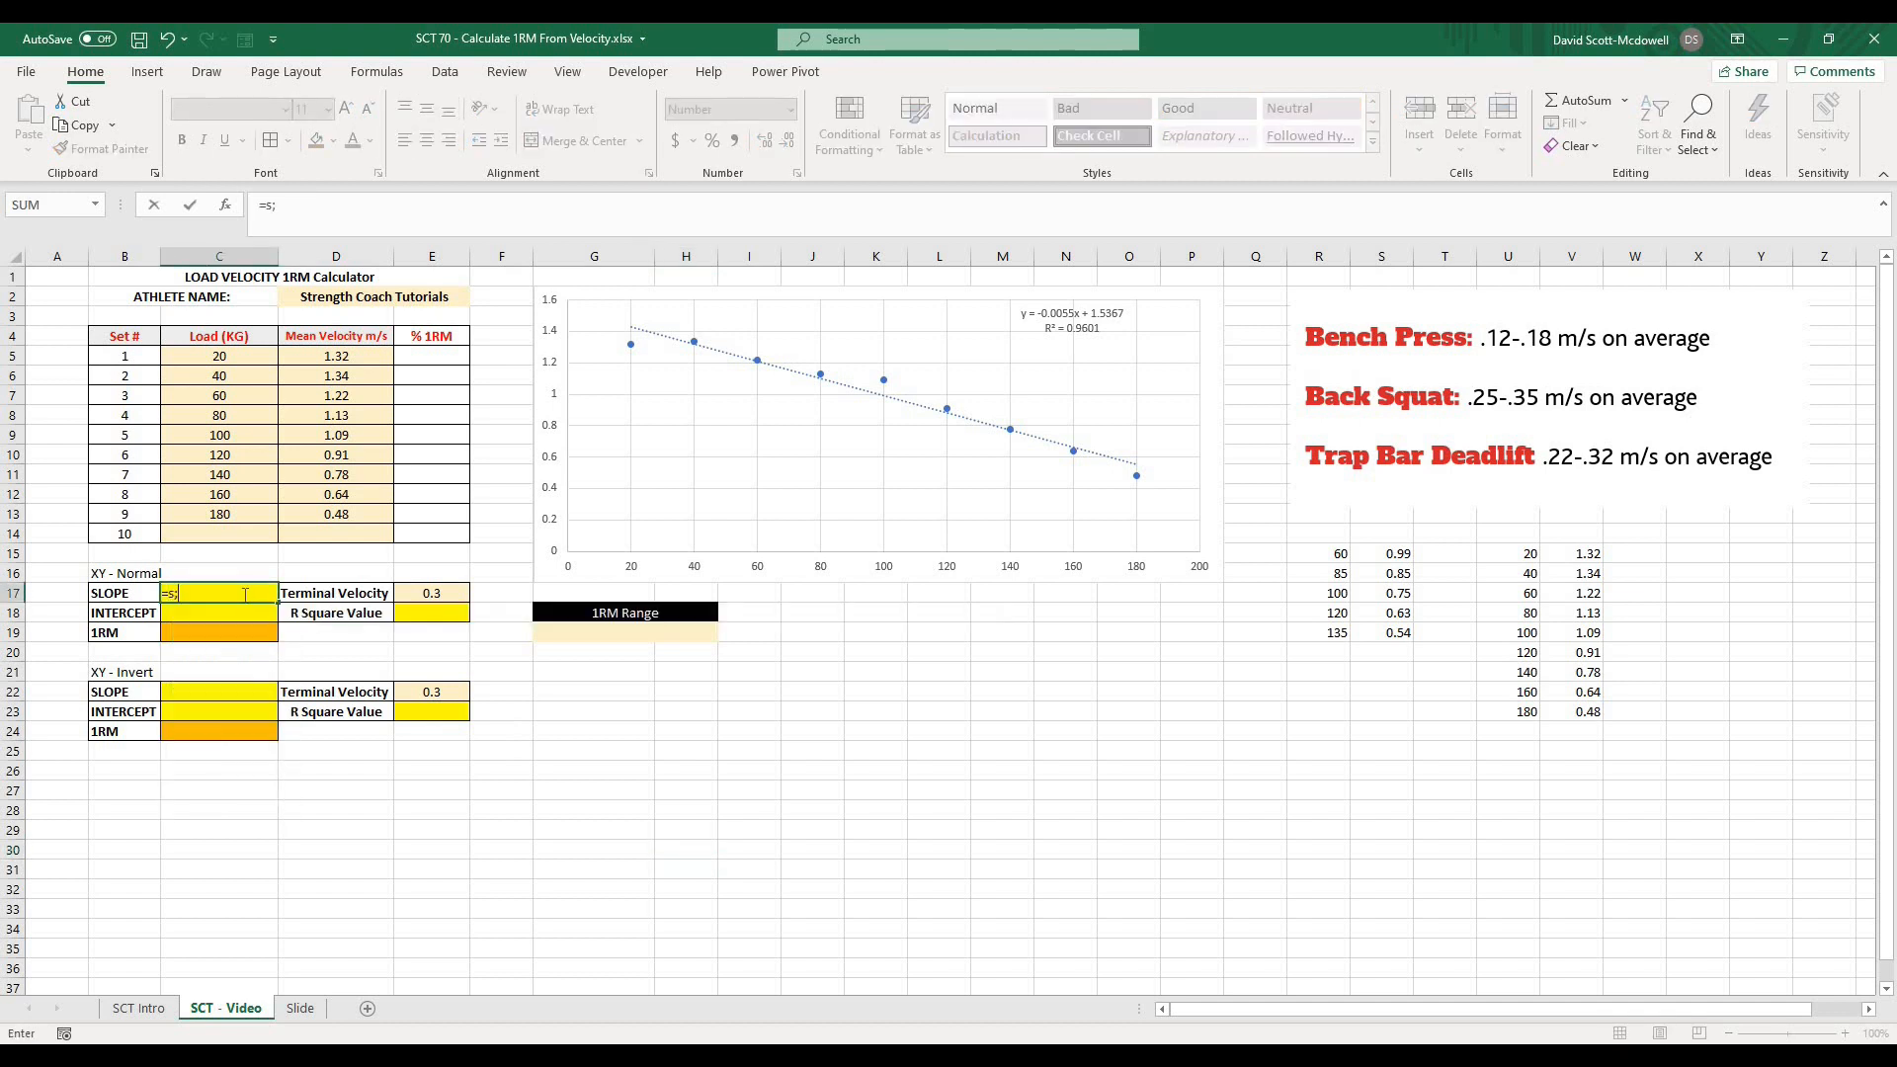
type("lope")
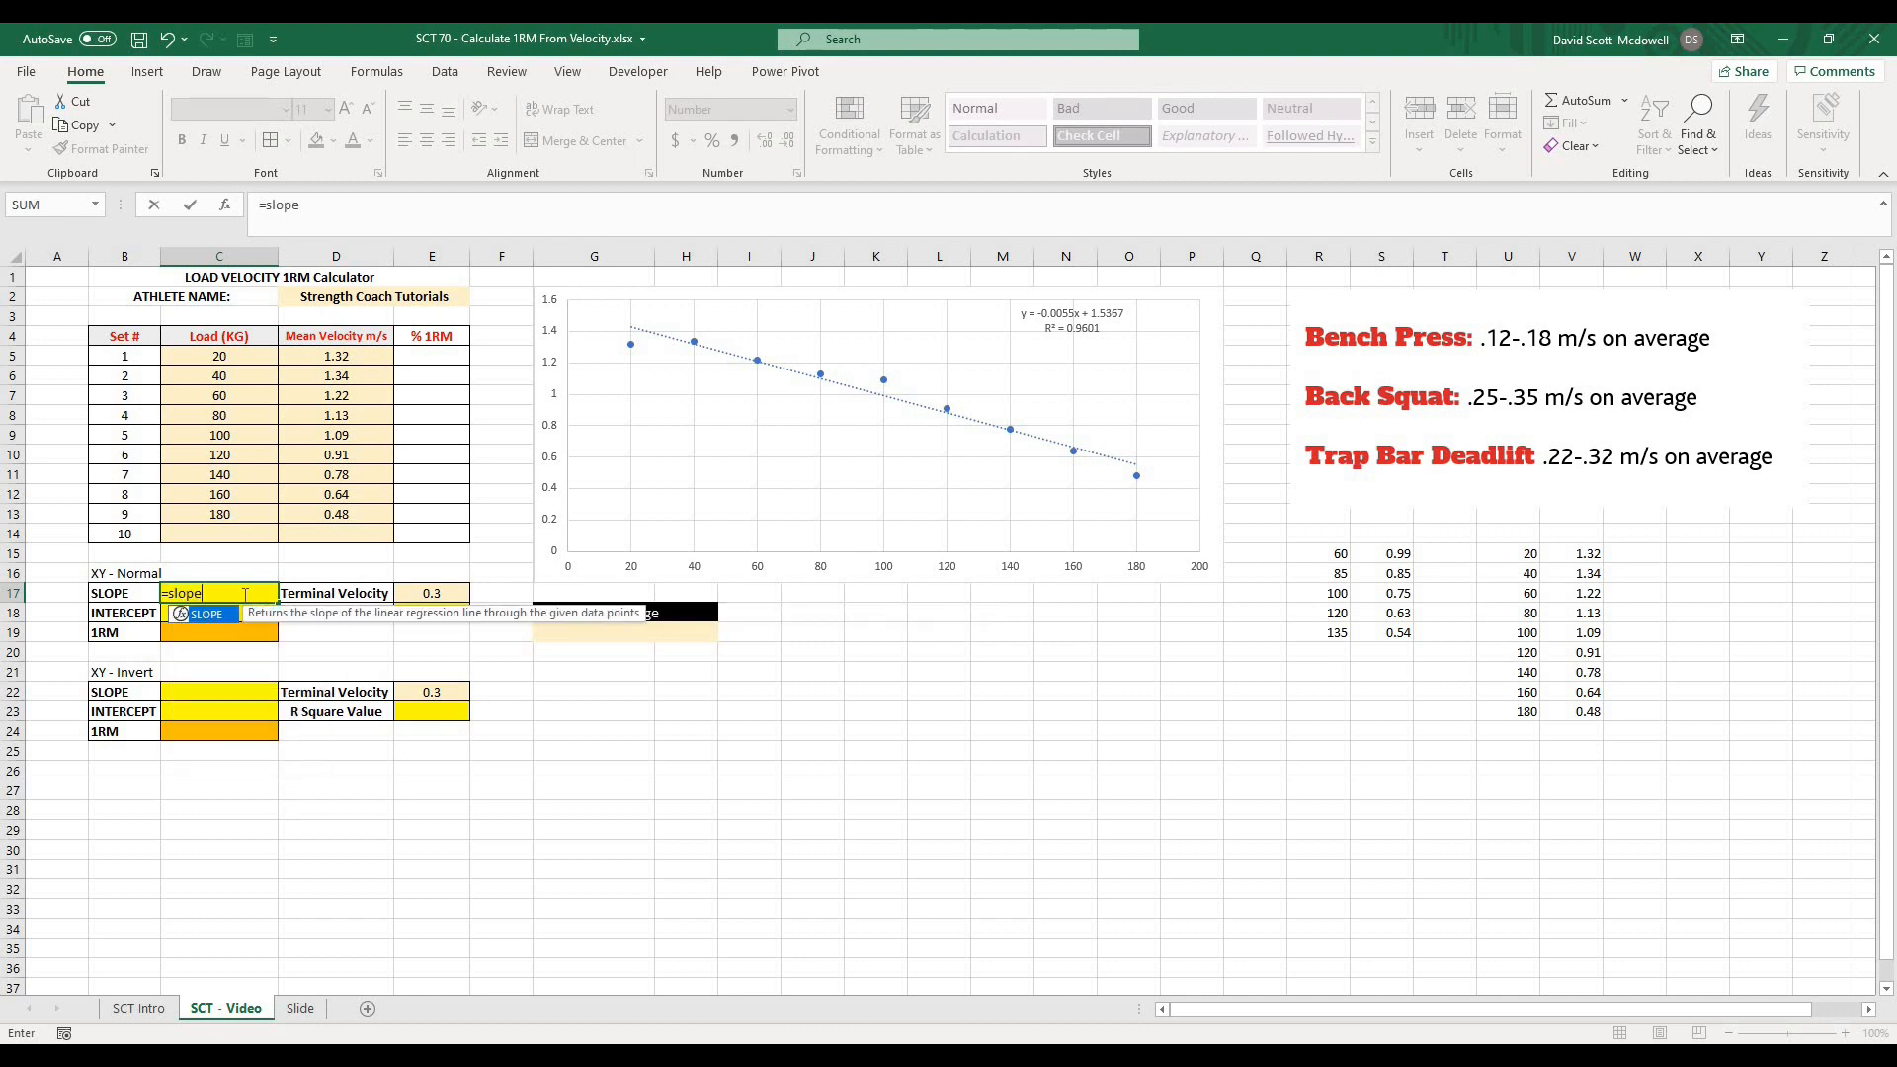
type("(")
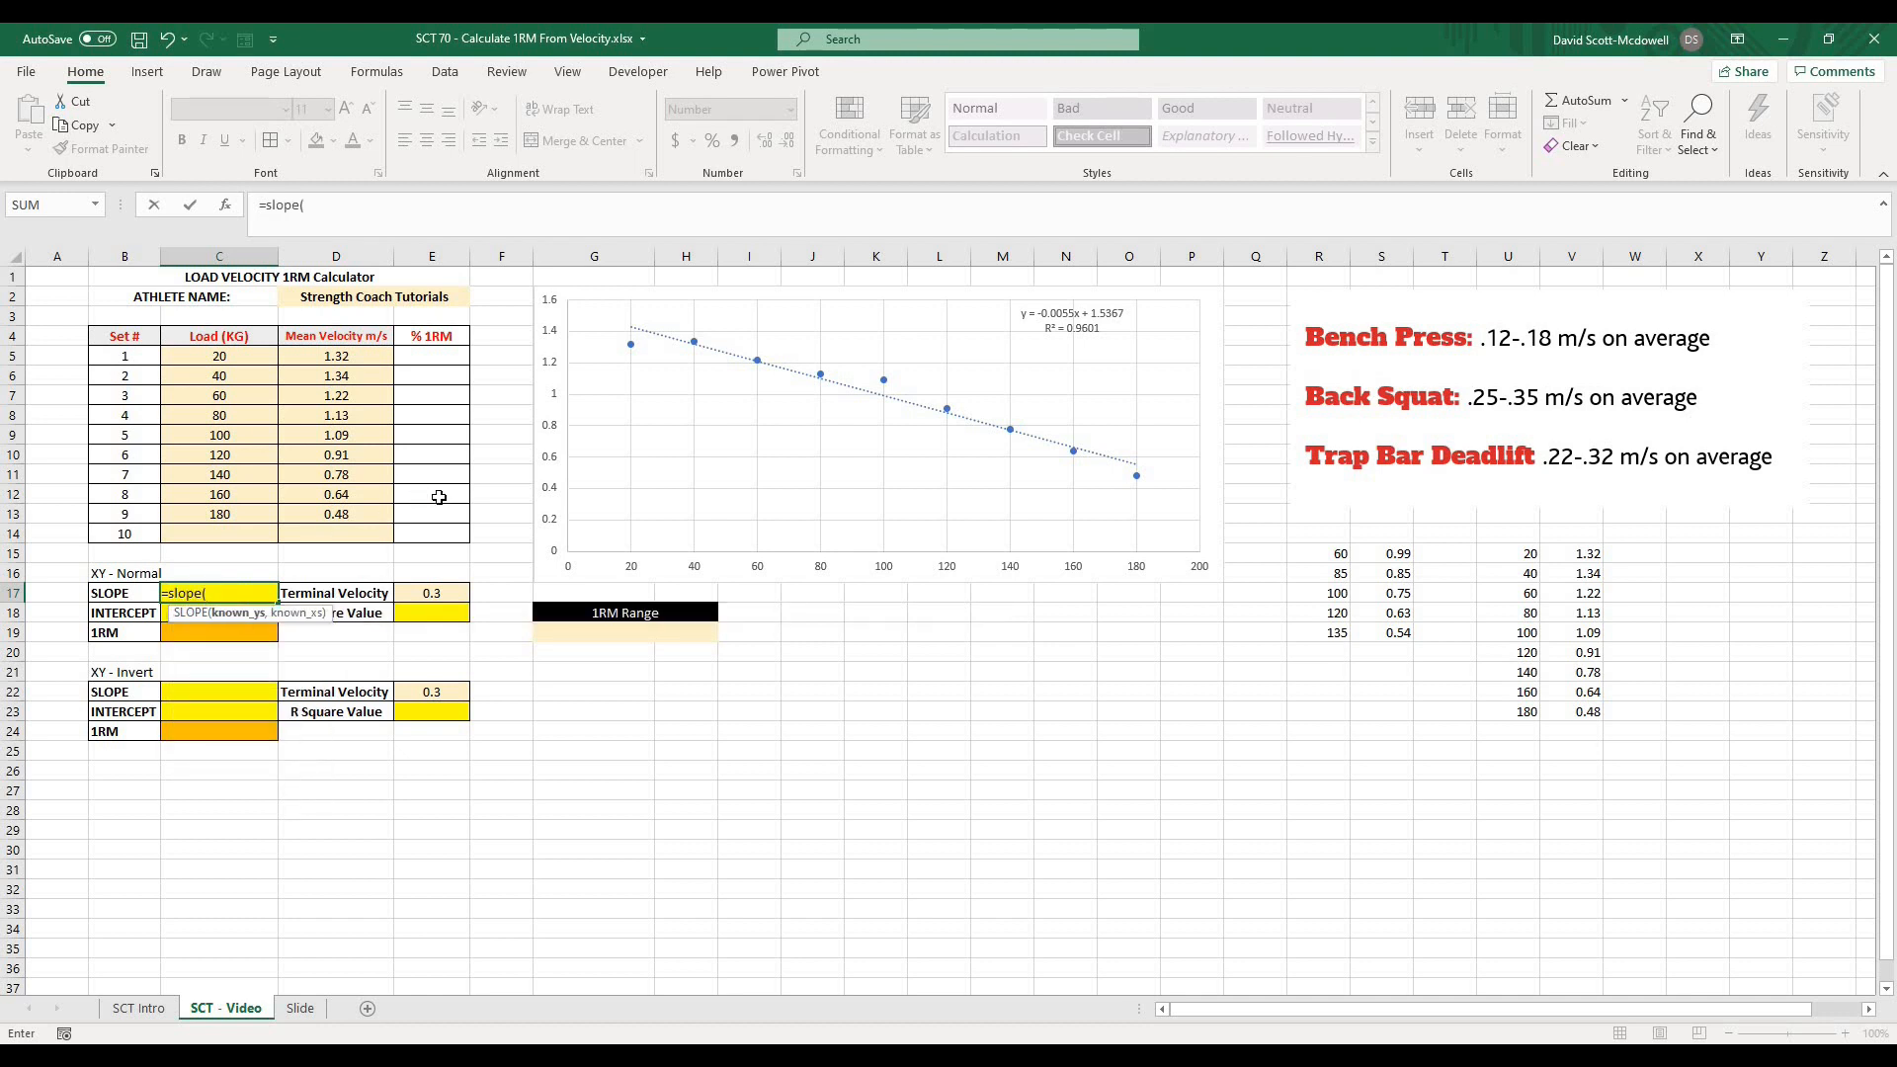
mouse_move(553, 302)
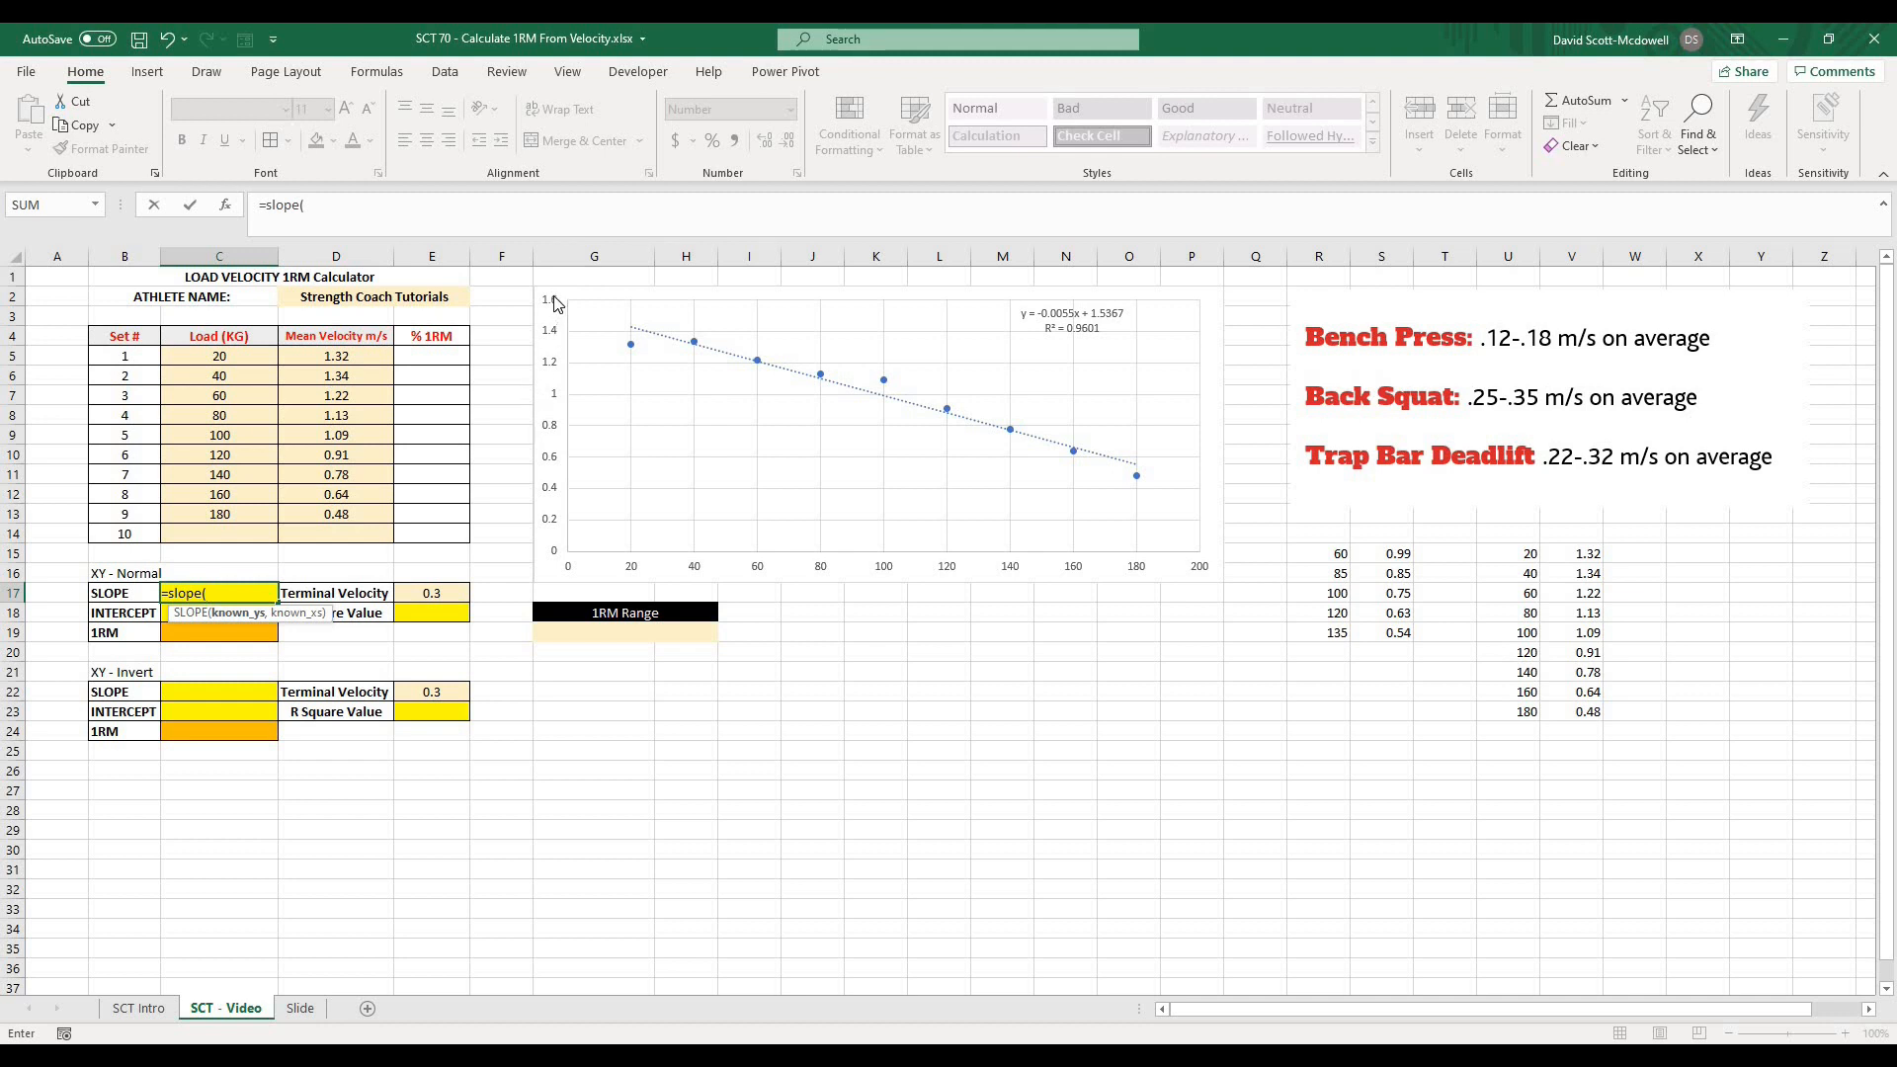
left_click_drag(336, 356, 336, 415)
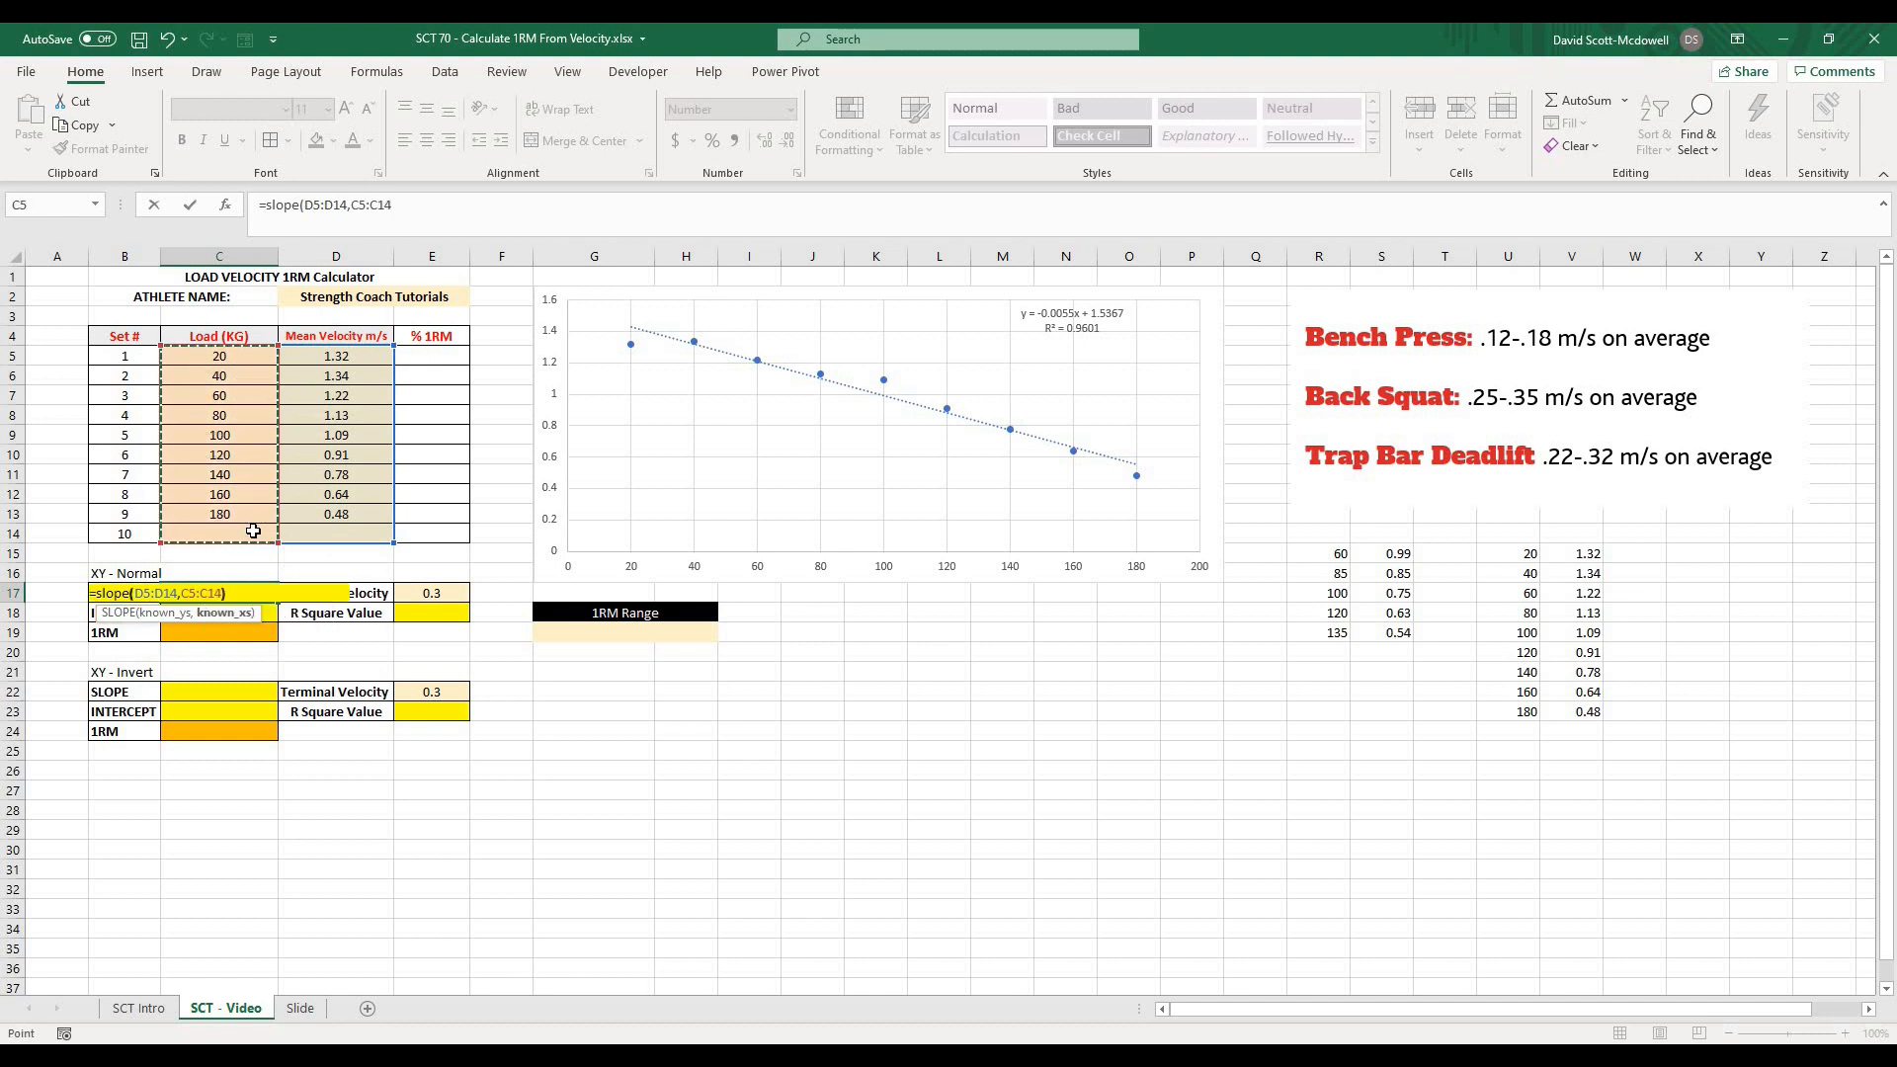
key("Return")
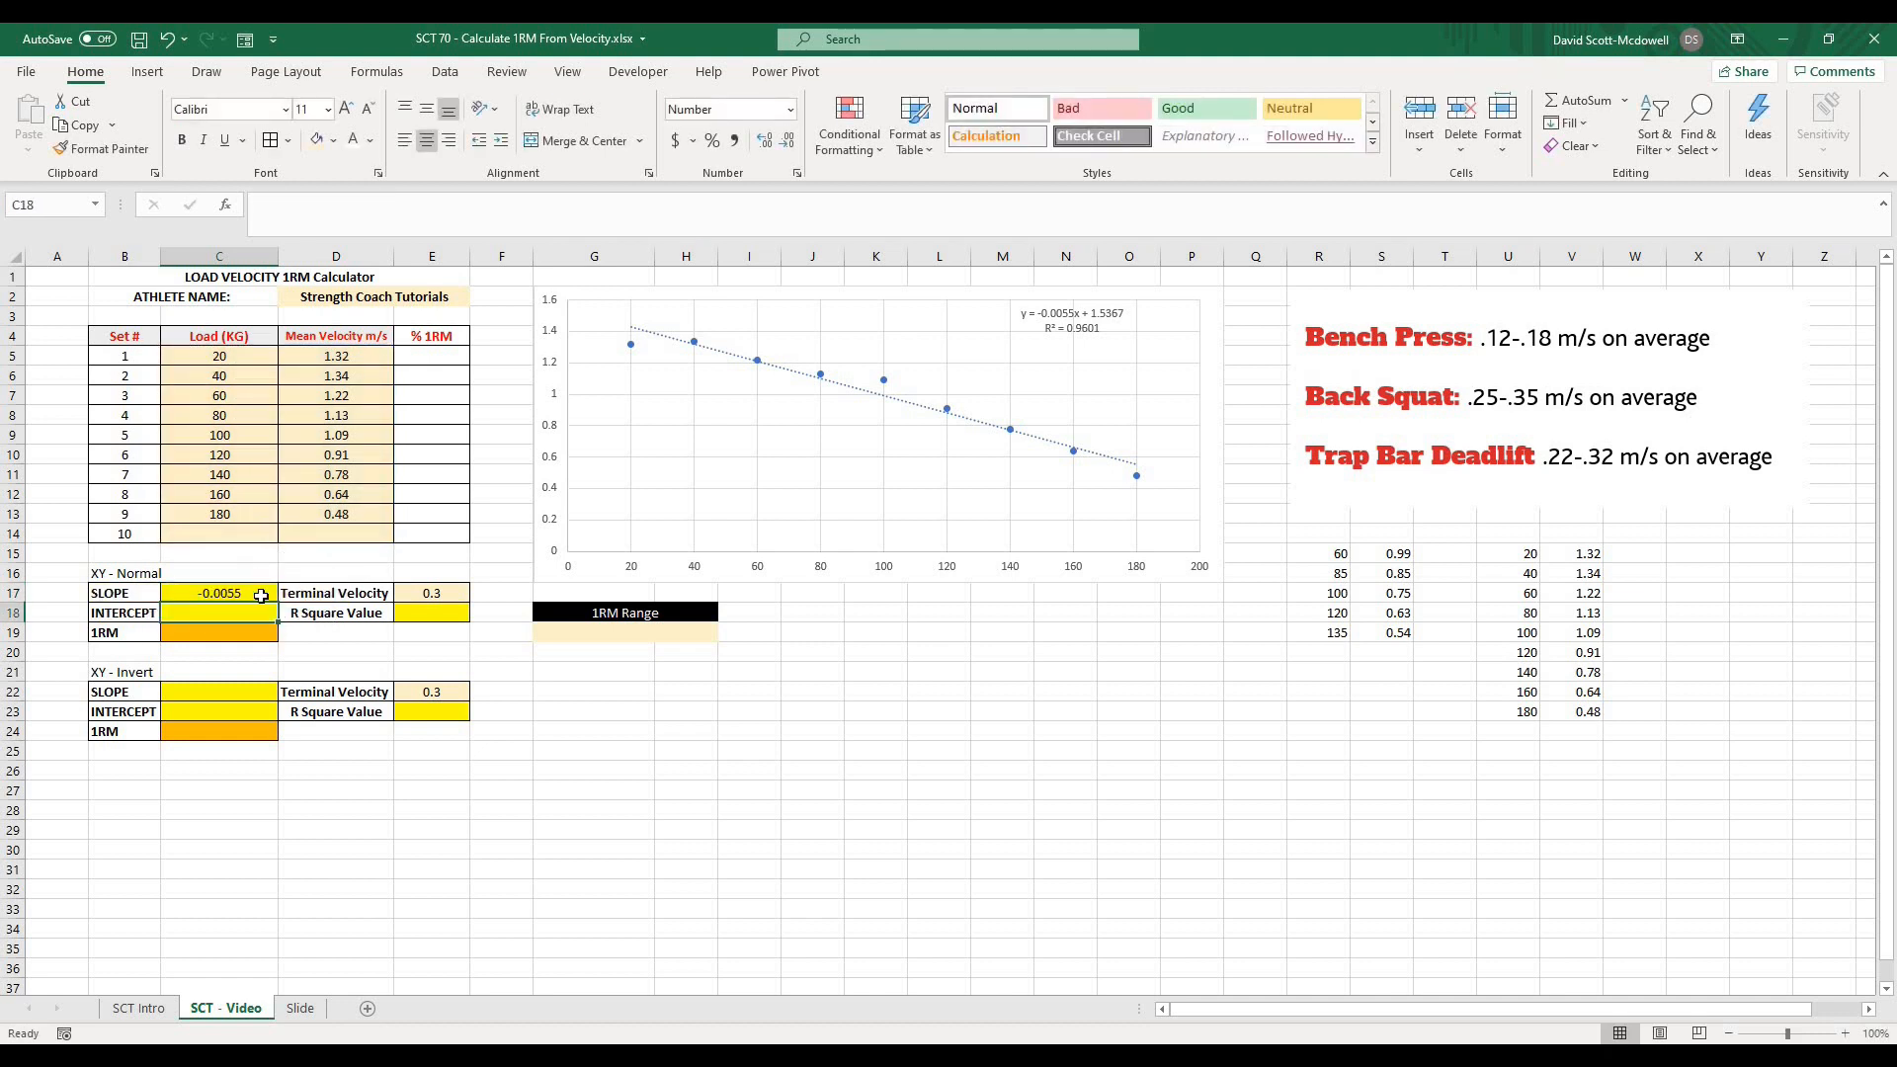
left_click(431, 847)
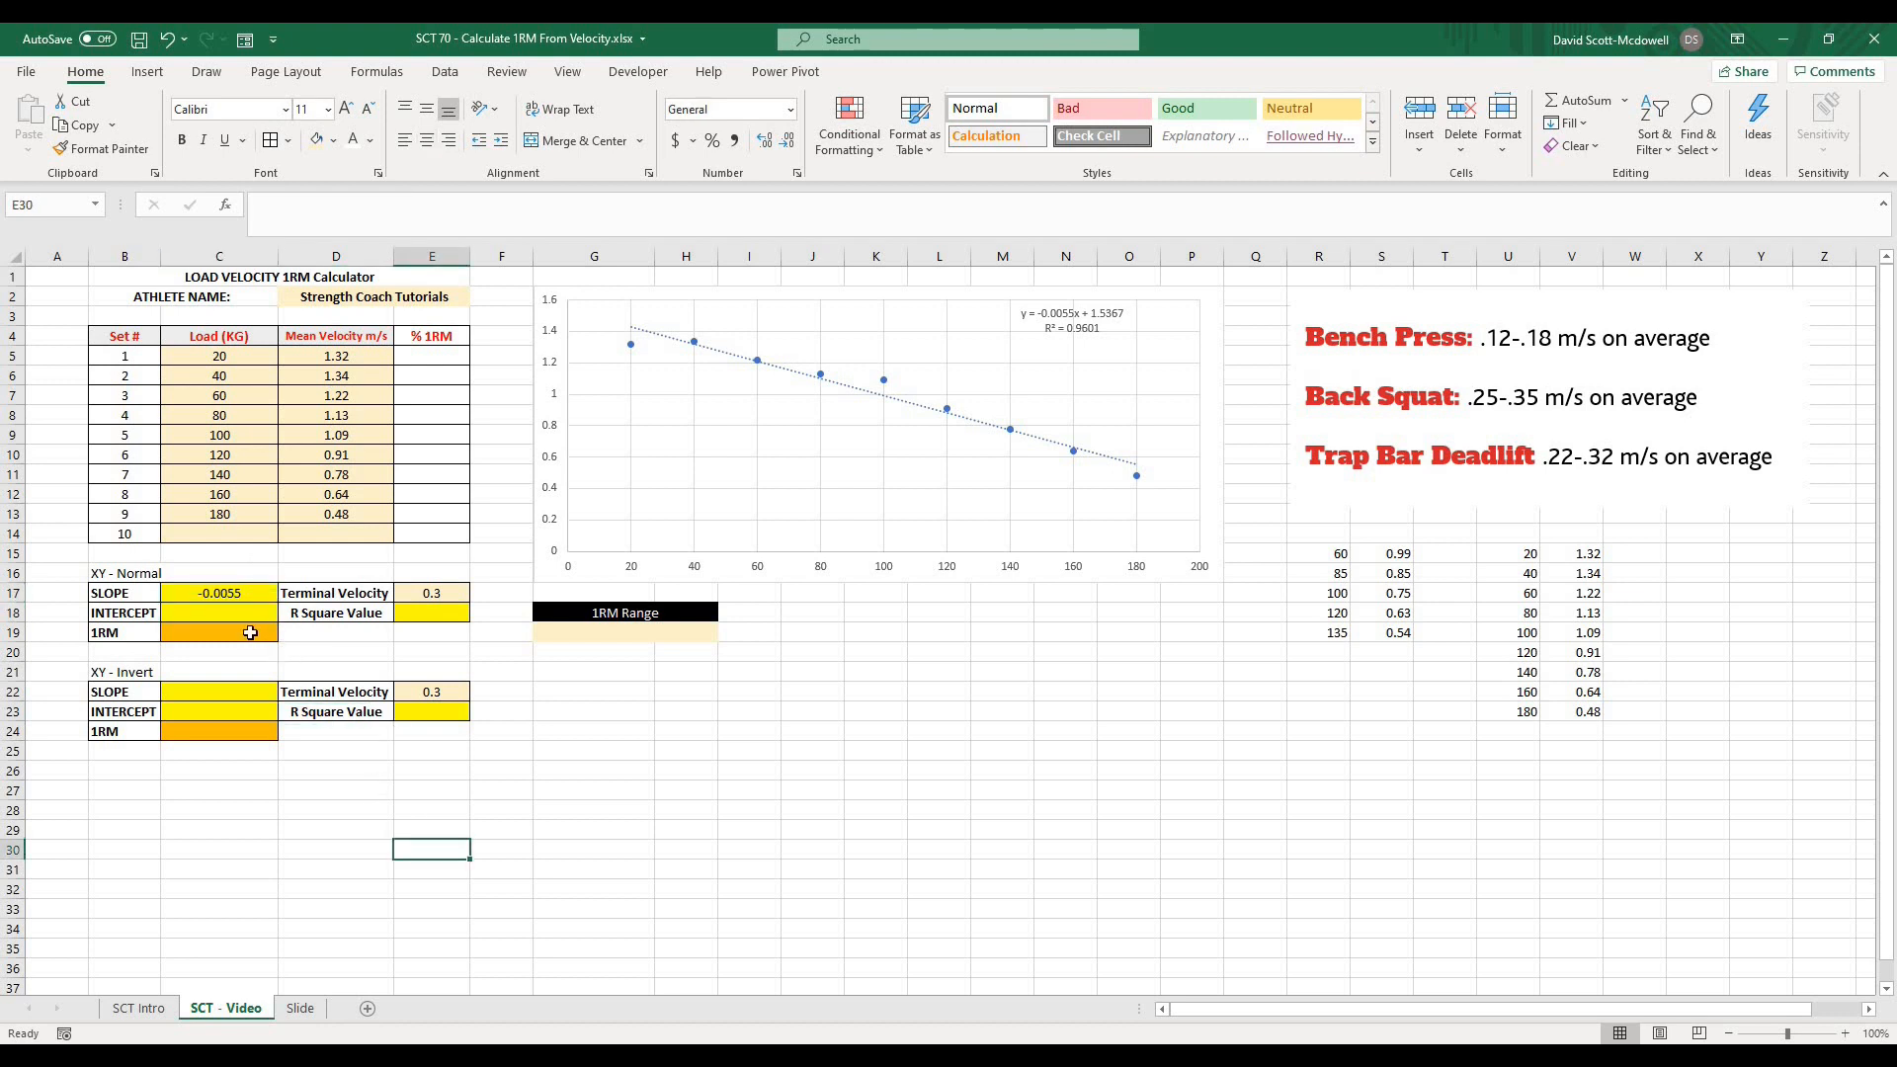
mouse_move(245, 611)
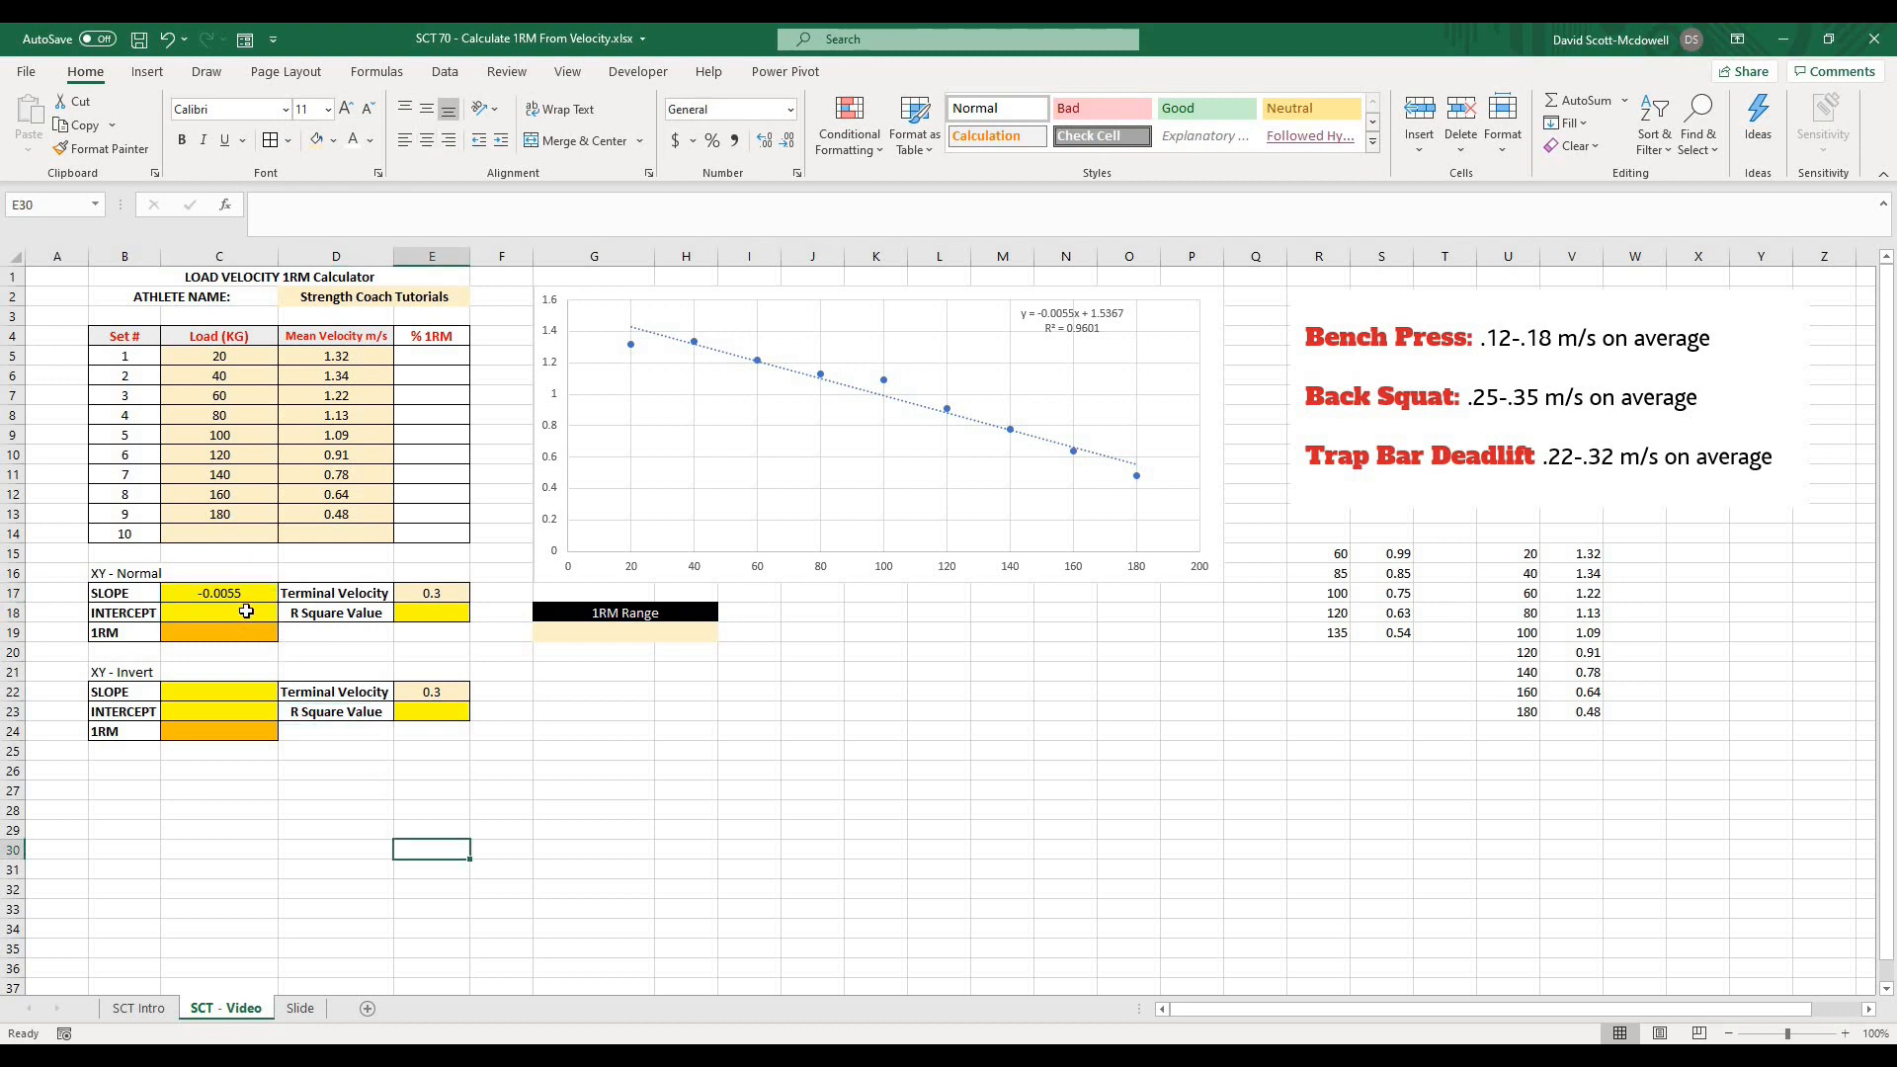
- Enter =INTERCEPT(D5:D14,C5:C14) in C18 giving 1.5367, then move to the R Square Value cell
left_click(217, 612)
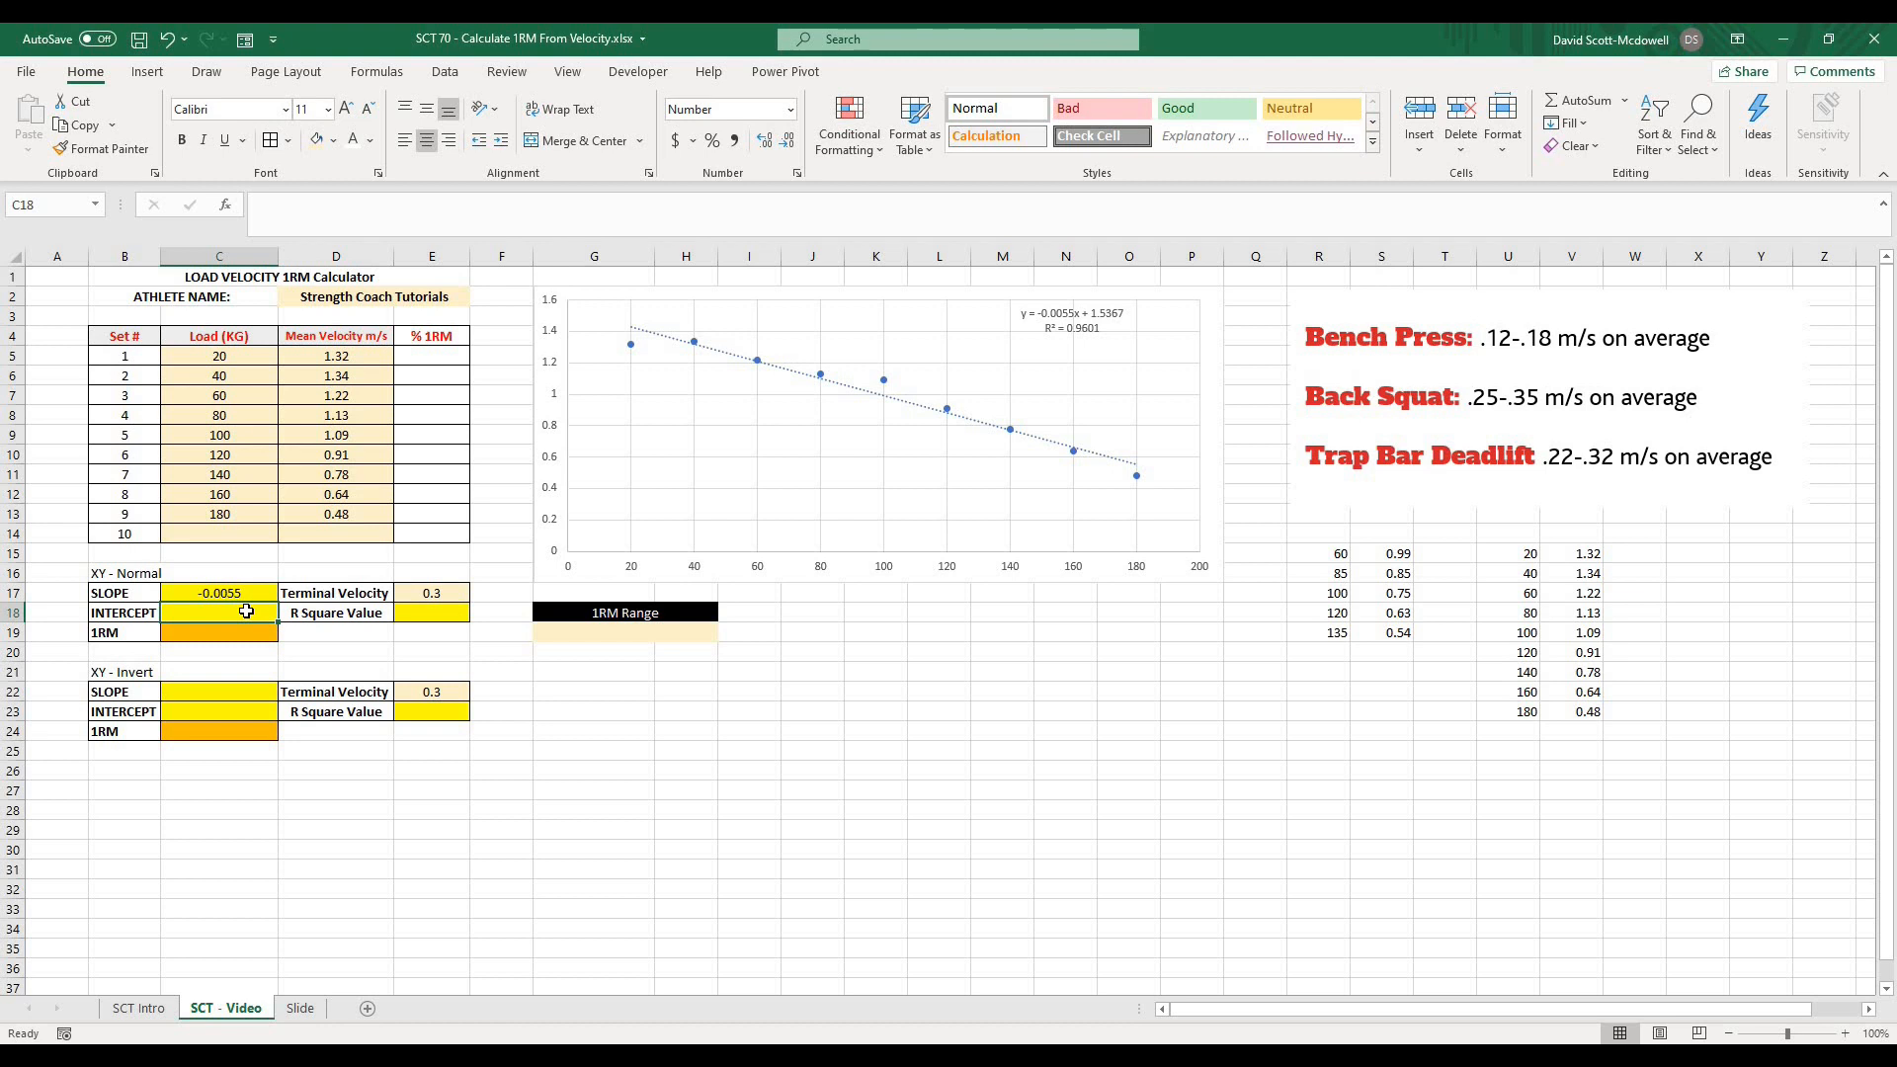
type("=inter")
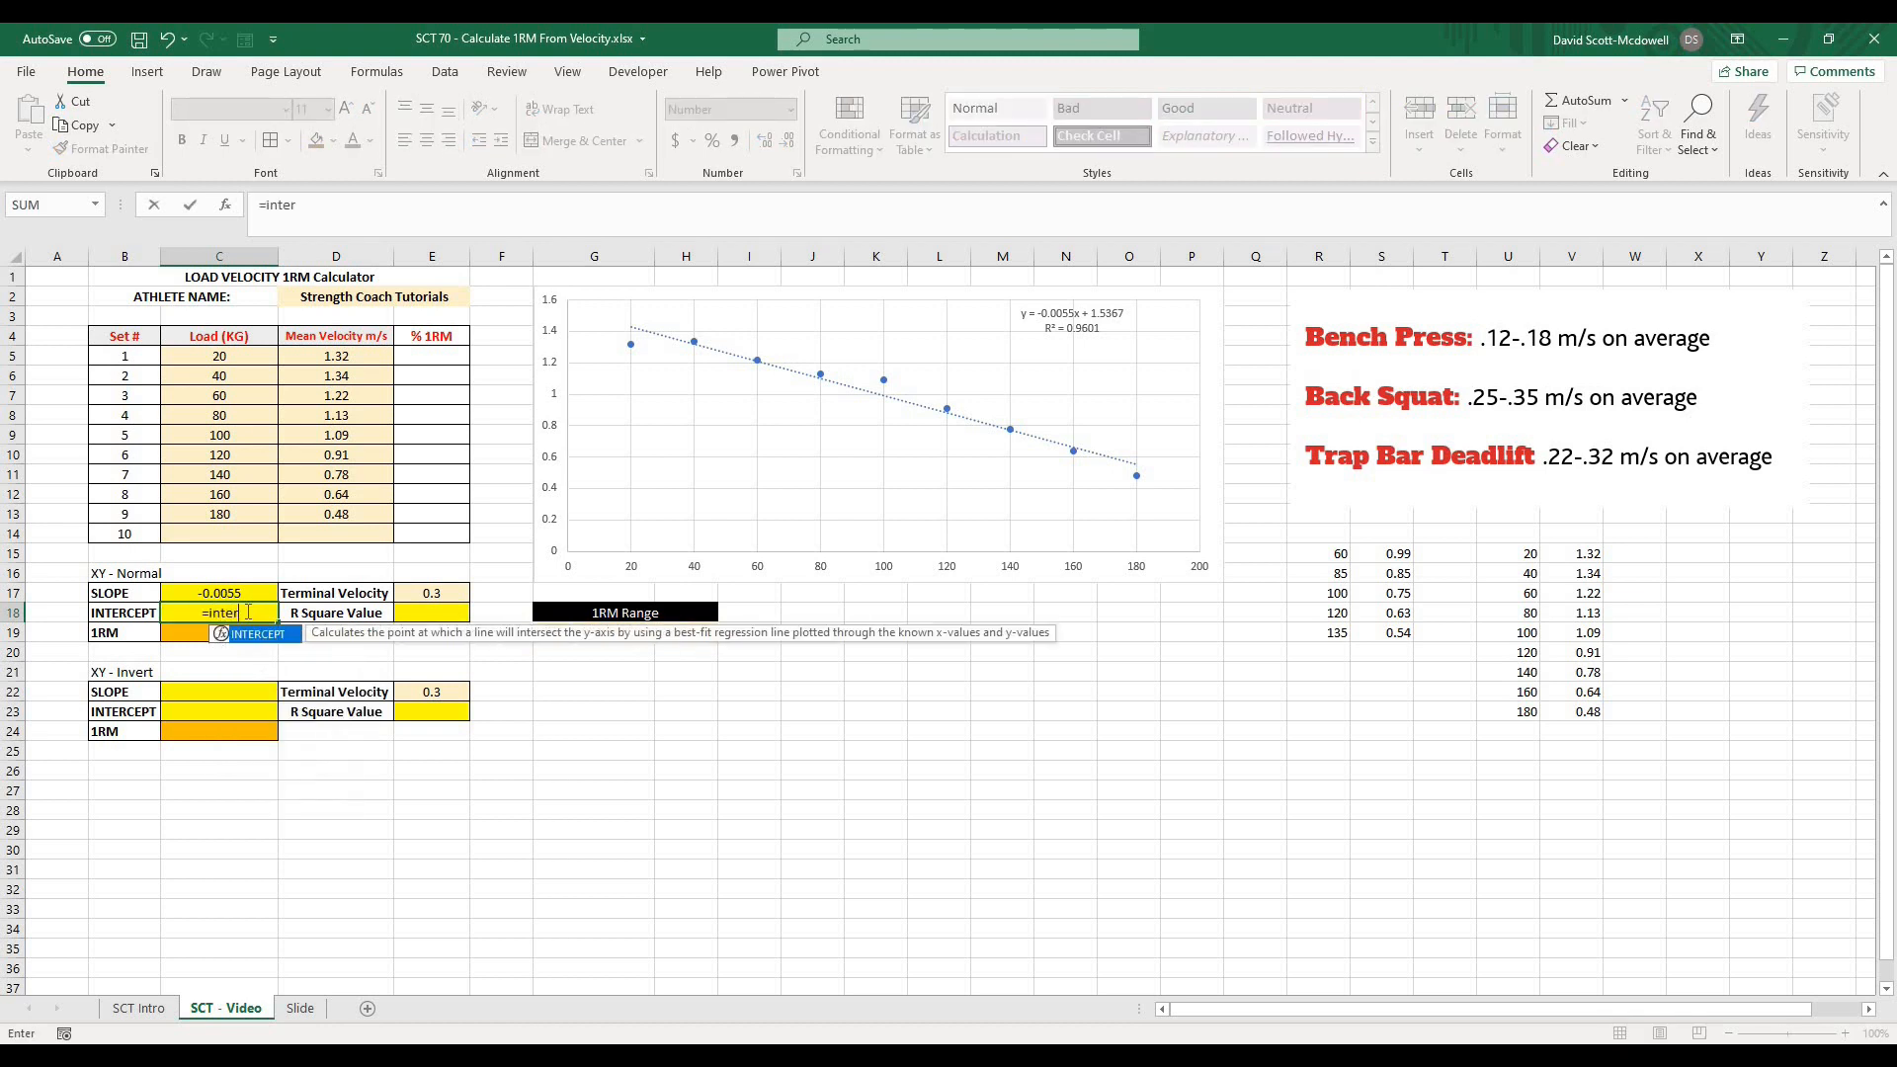
type("cept(")
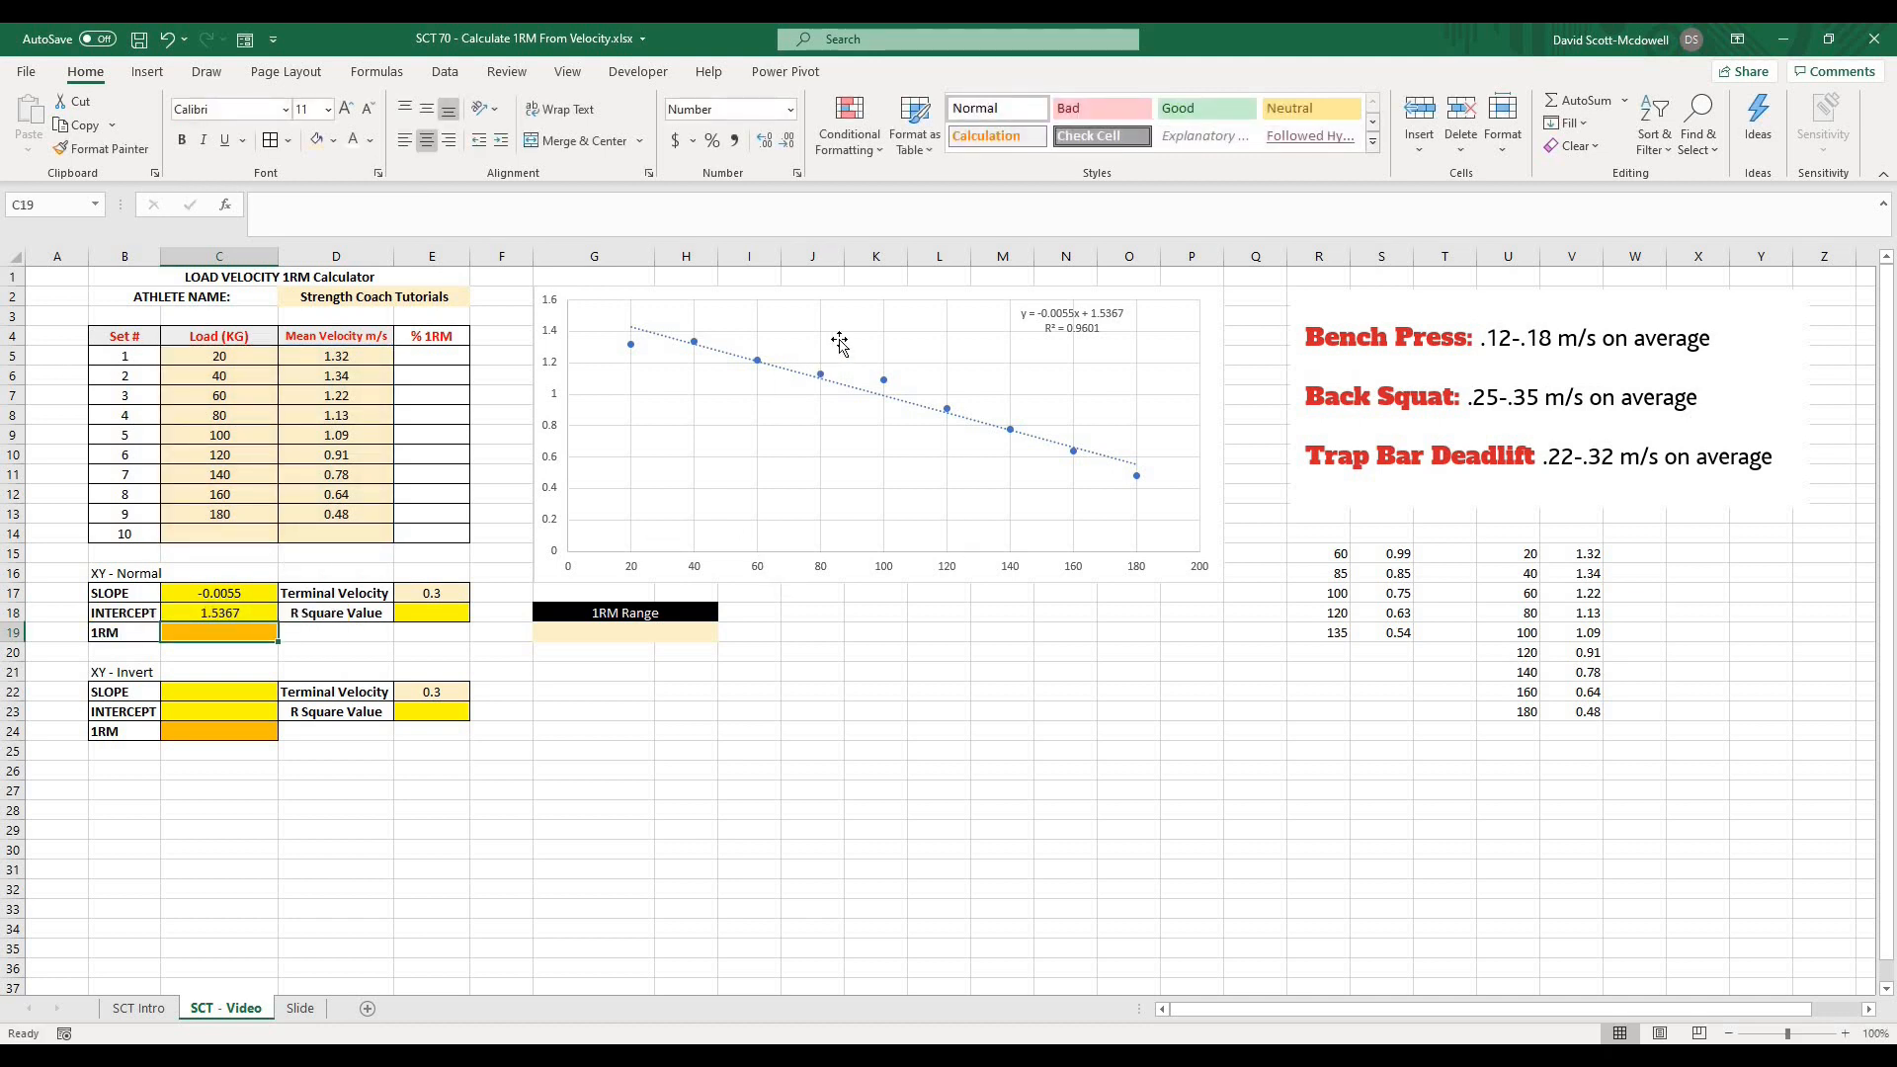
mouse_move(1089, 326)
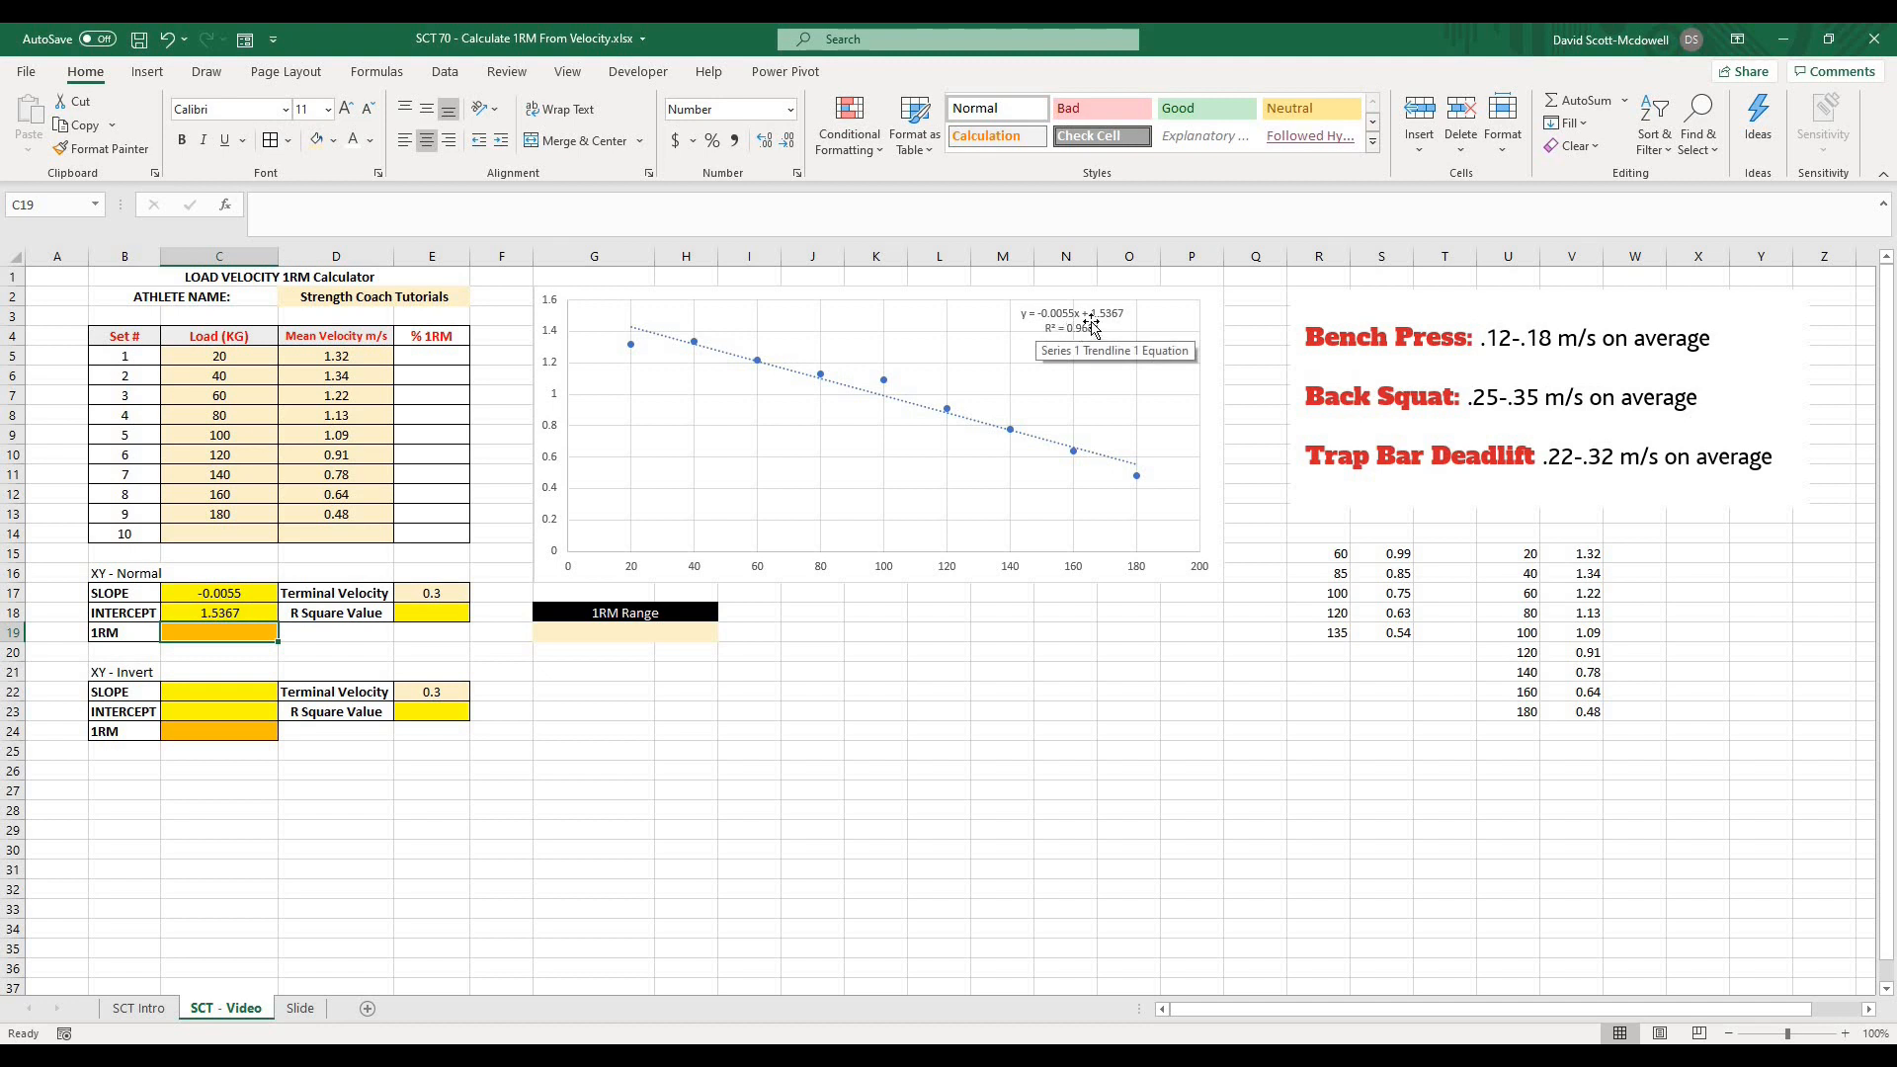
mouse_move(1114, 332)
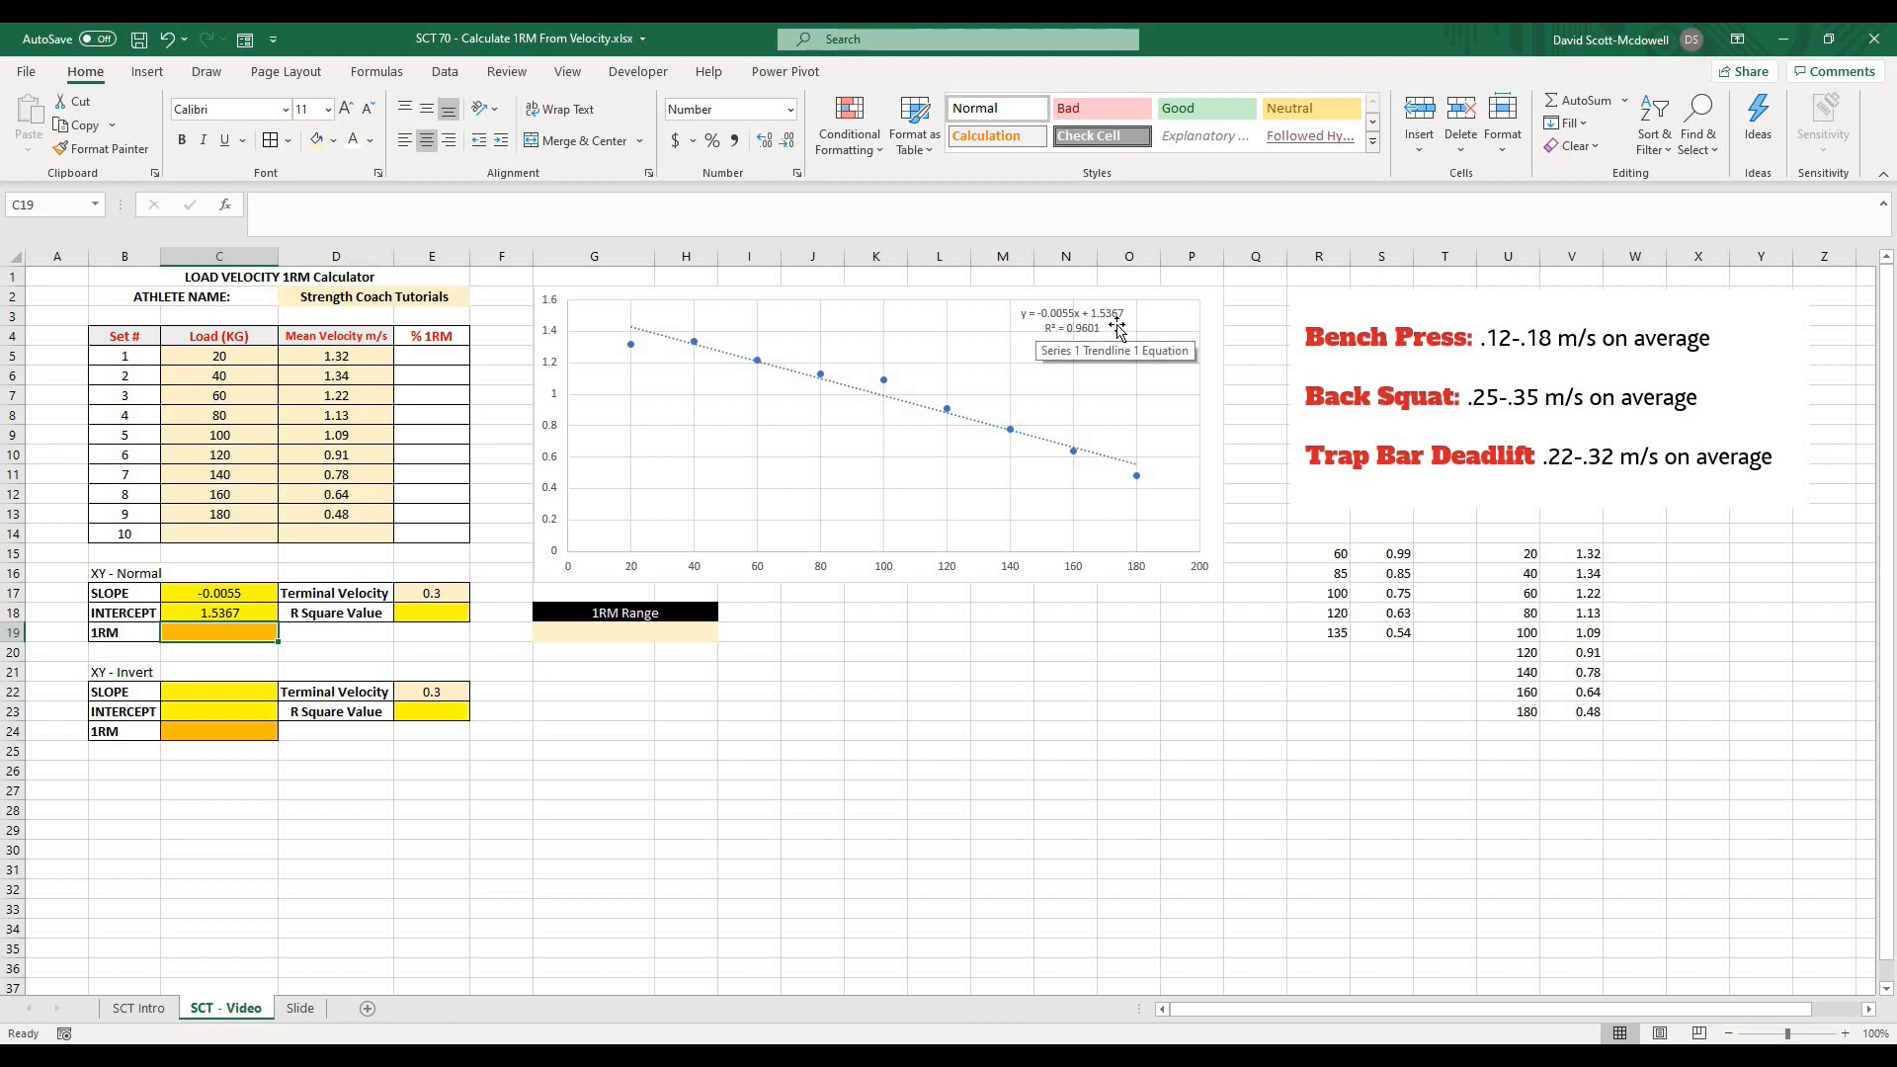
mouse_move(227, 622)
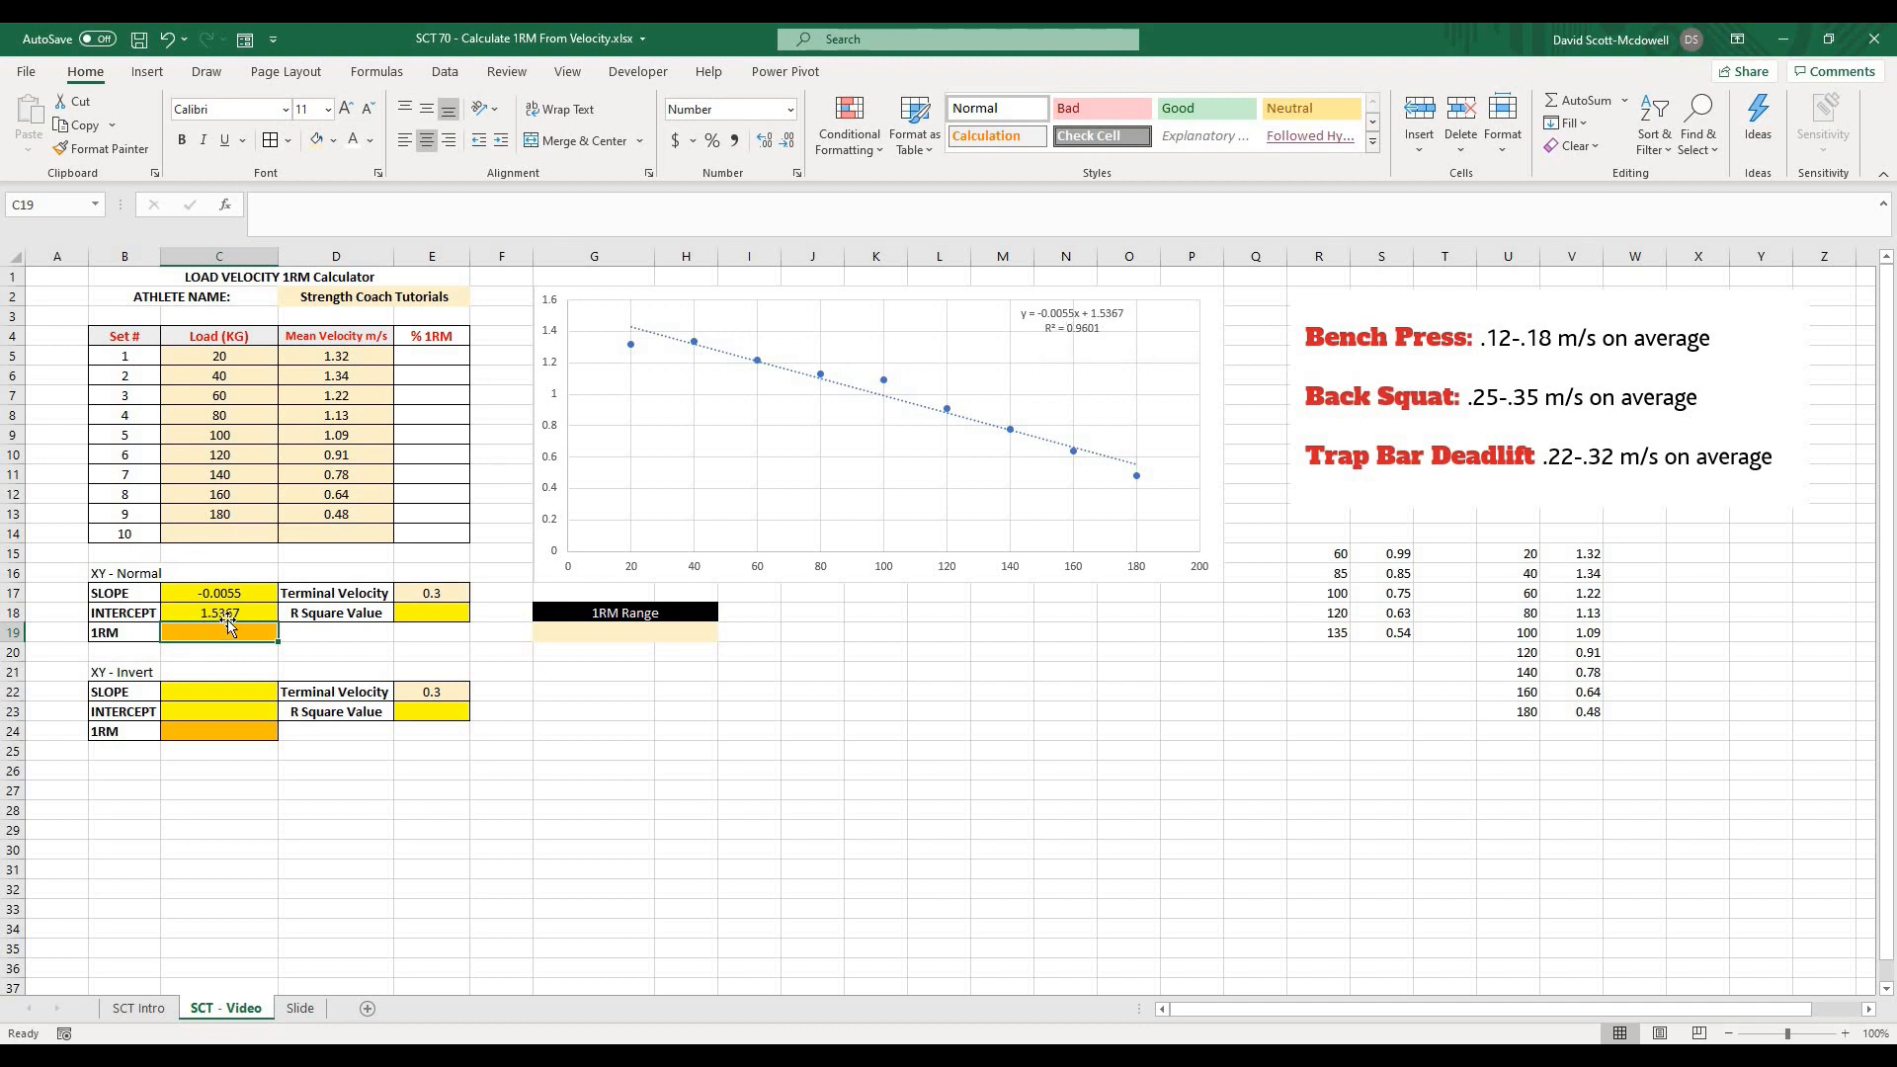
left_click(431, 613)
type("=r")
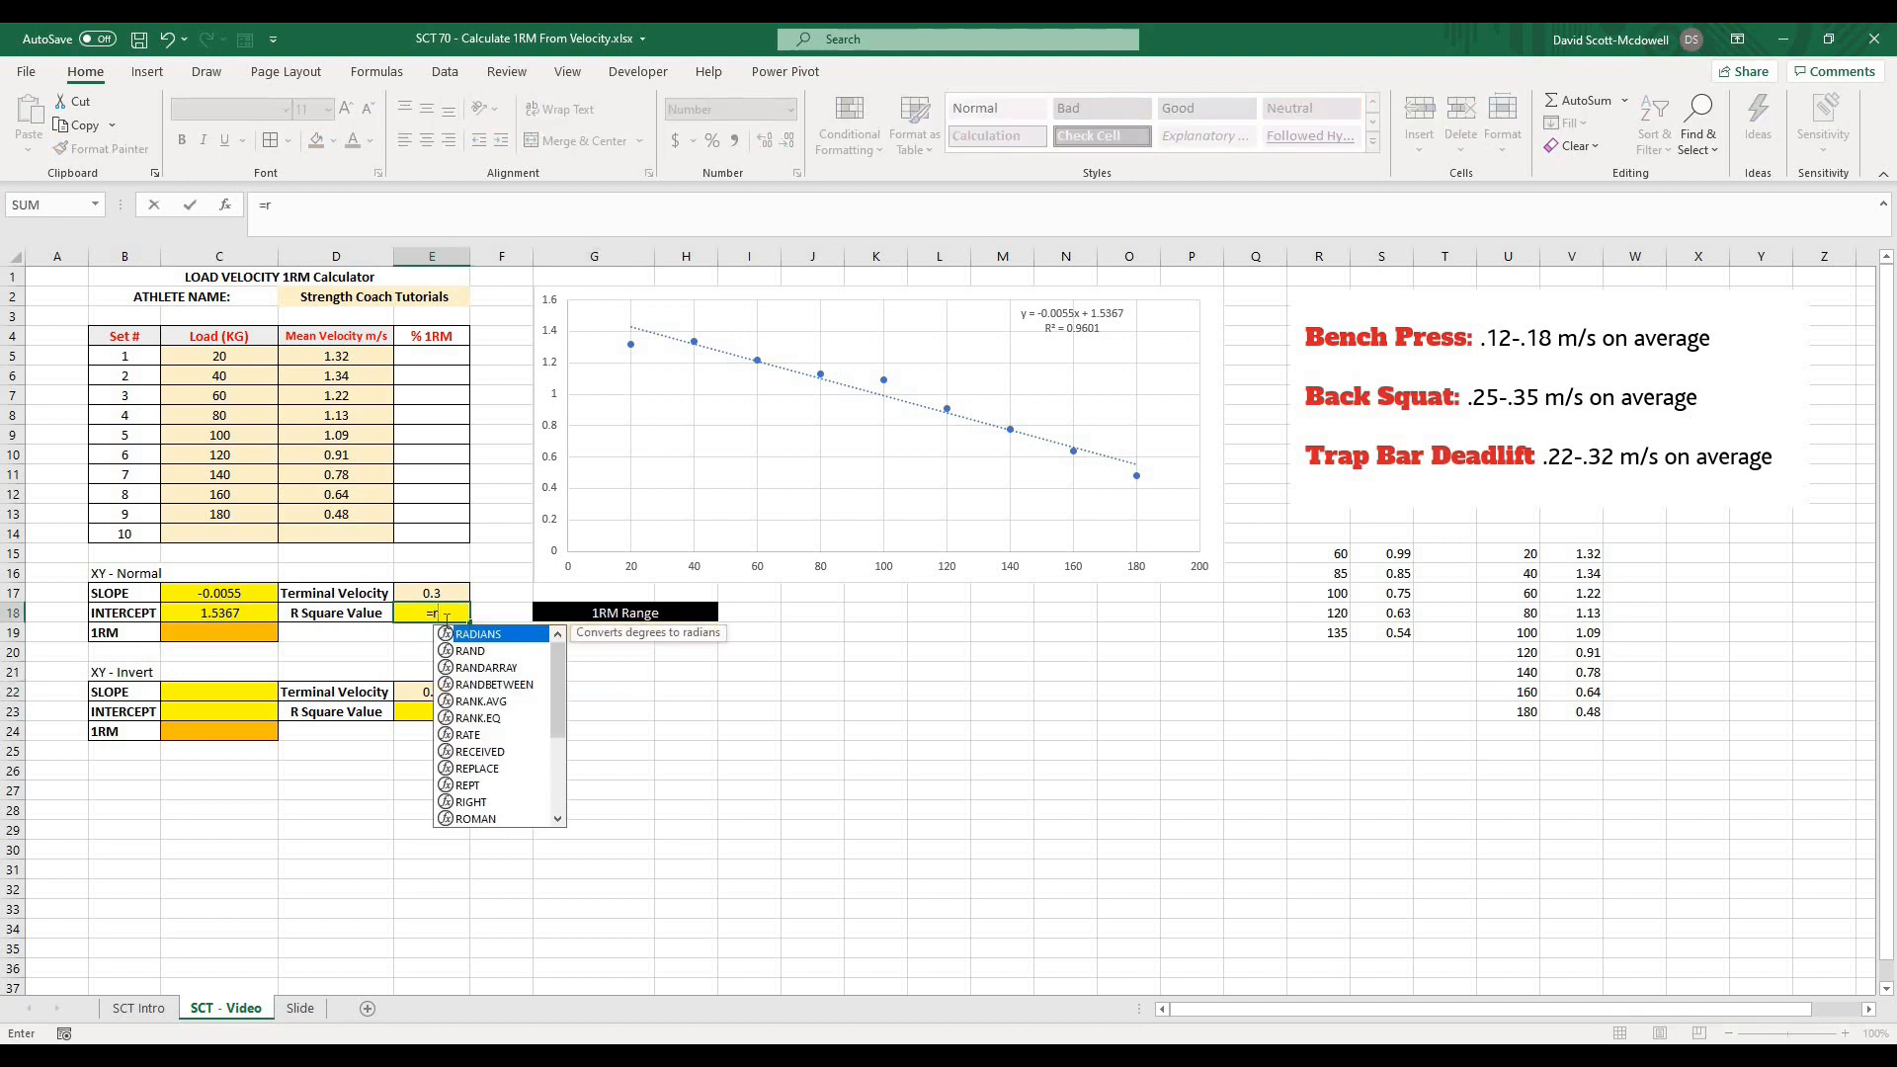
type("sq")
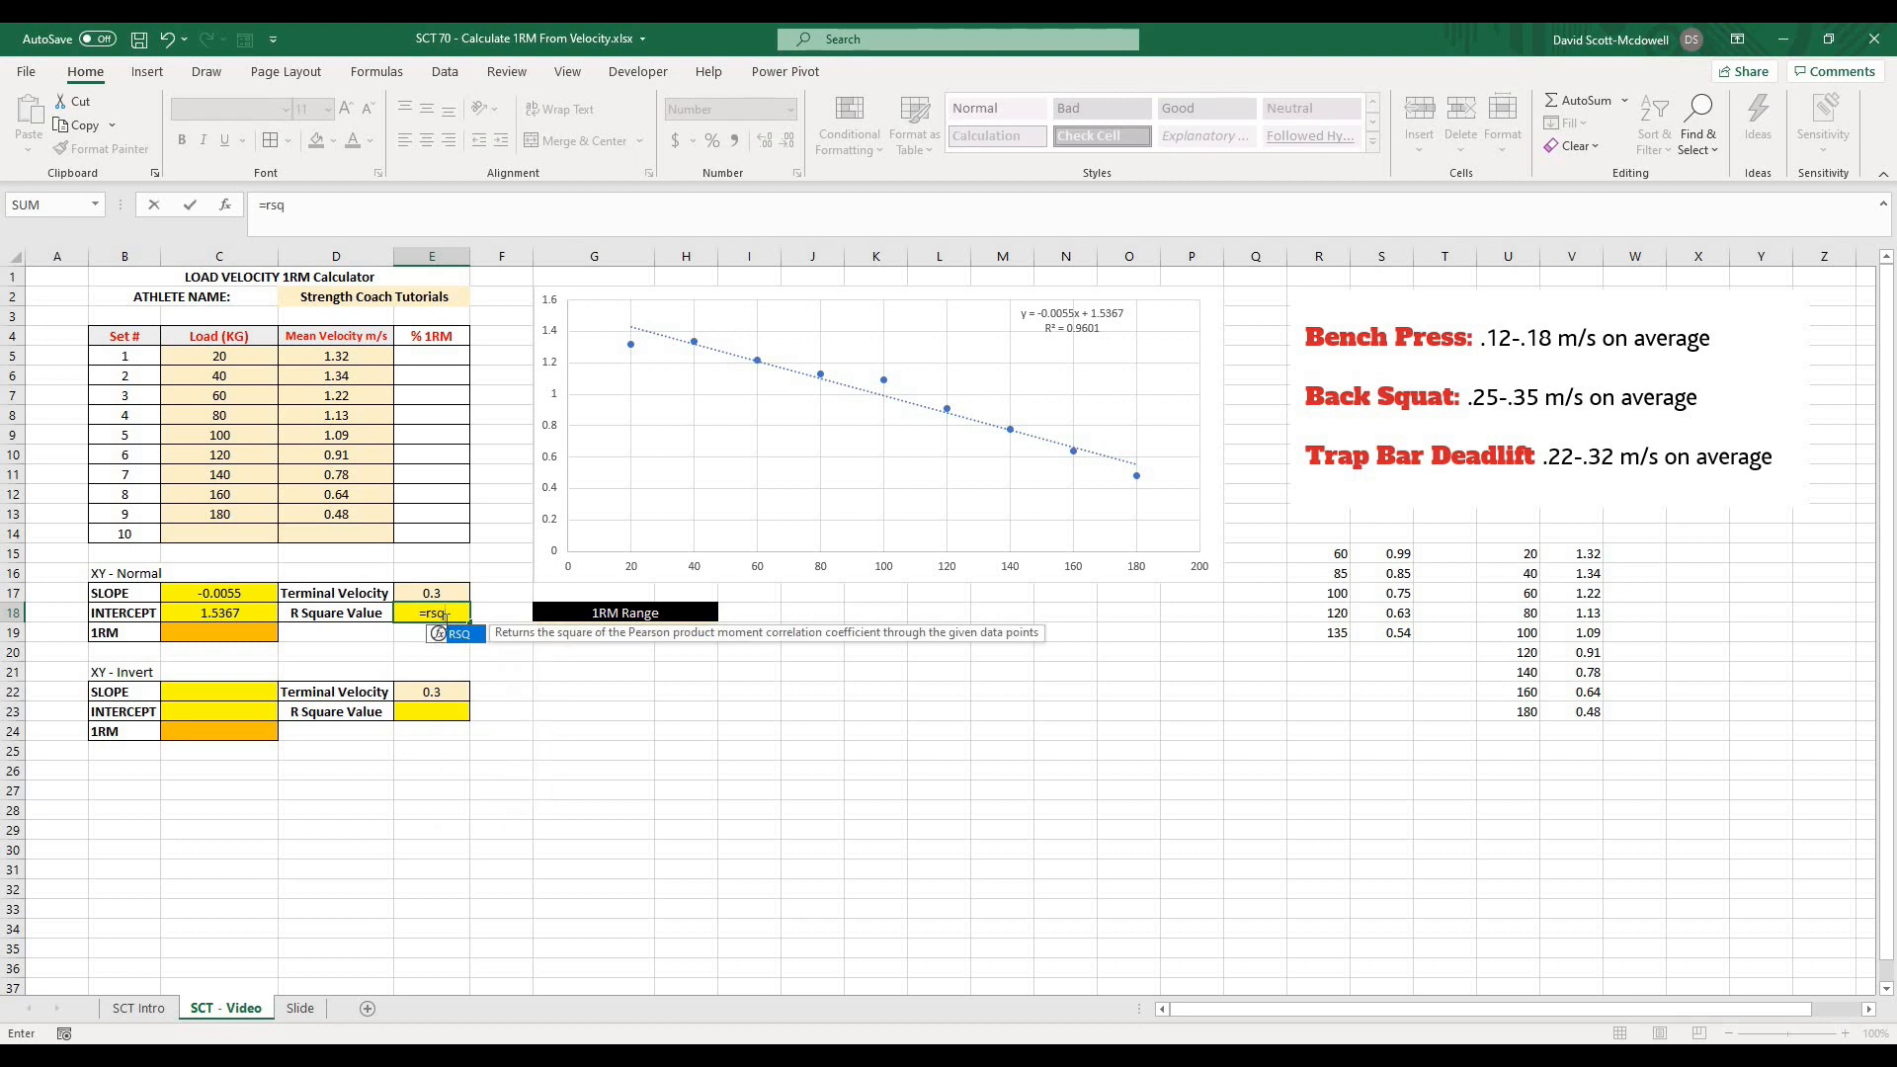
type("(")
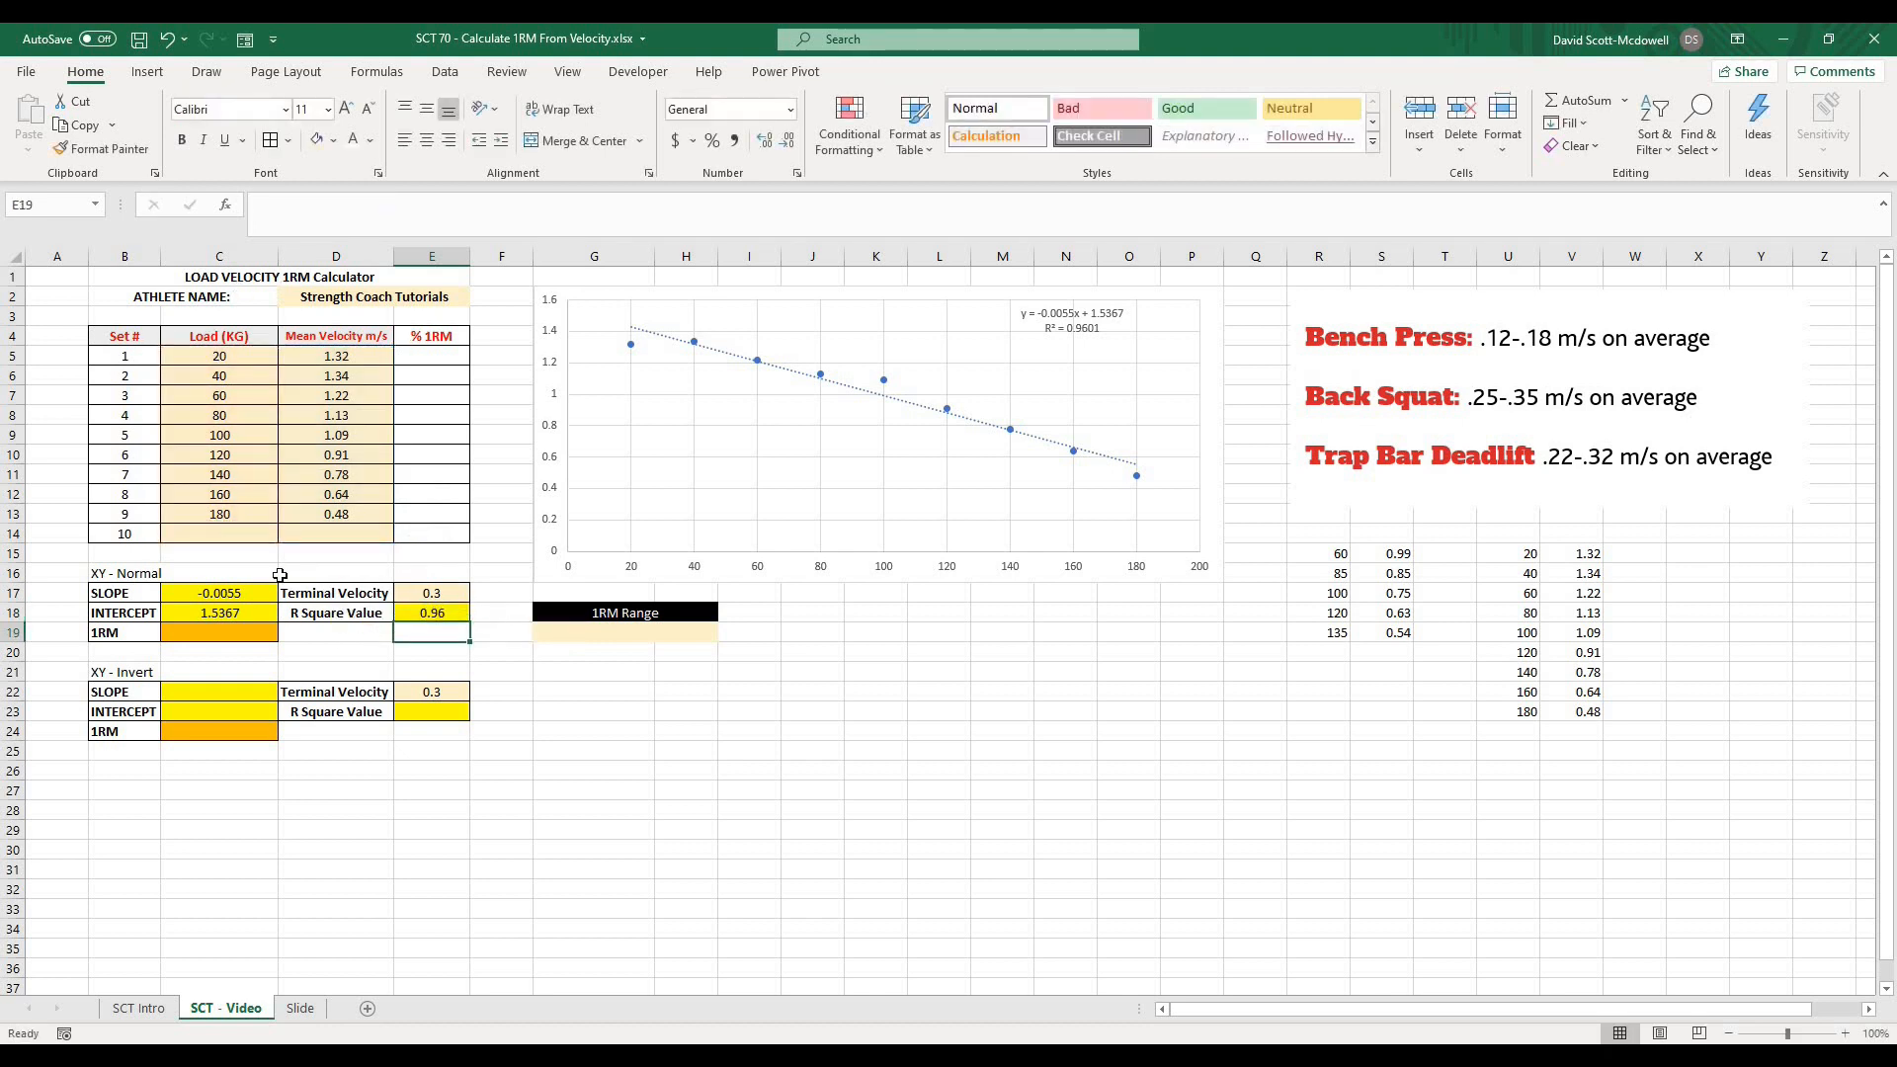
left_click(810, 770)
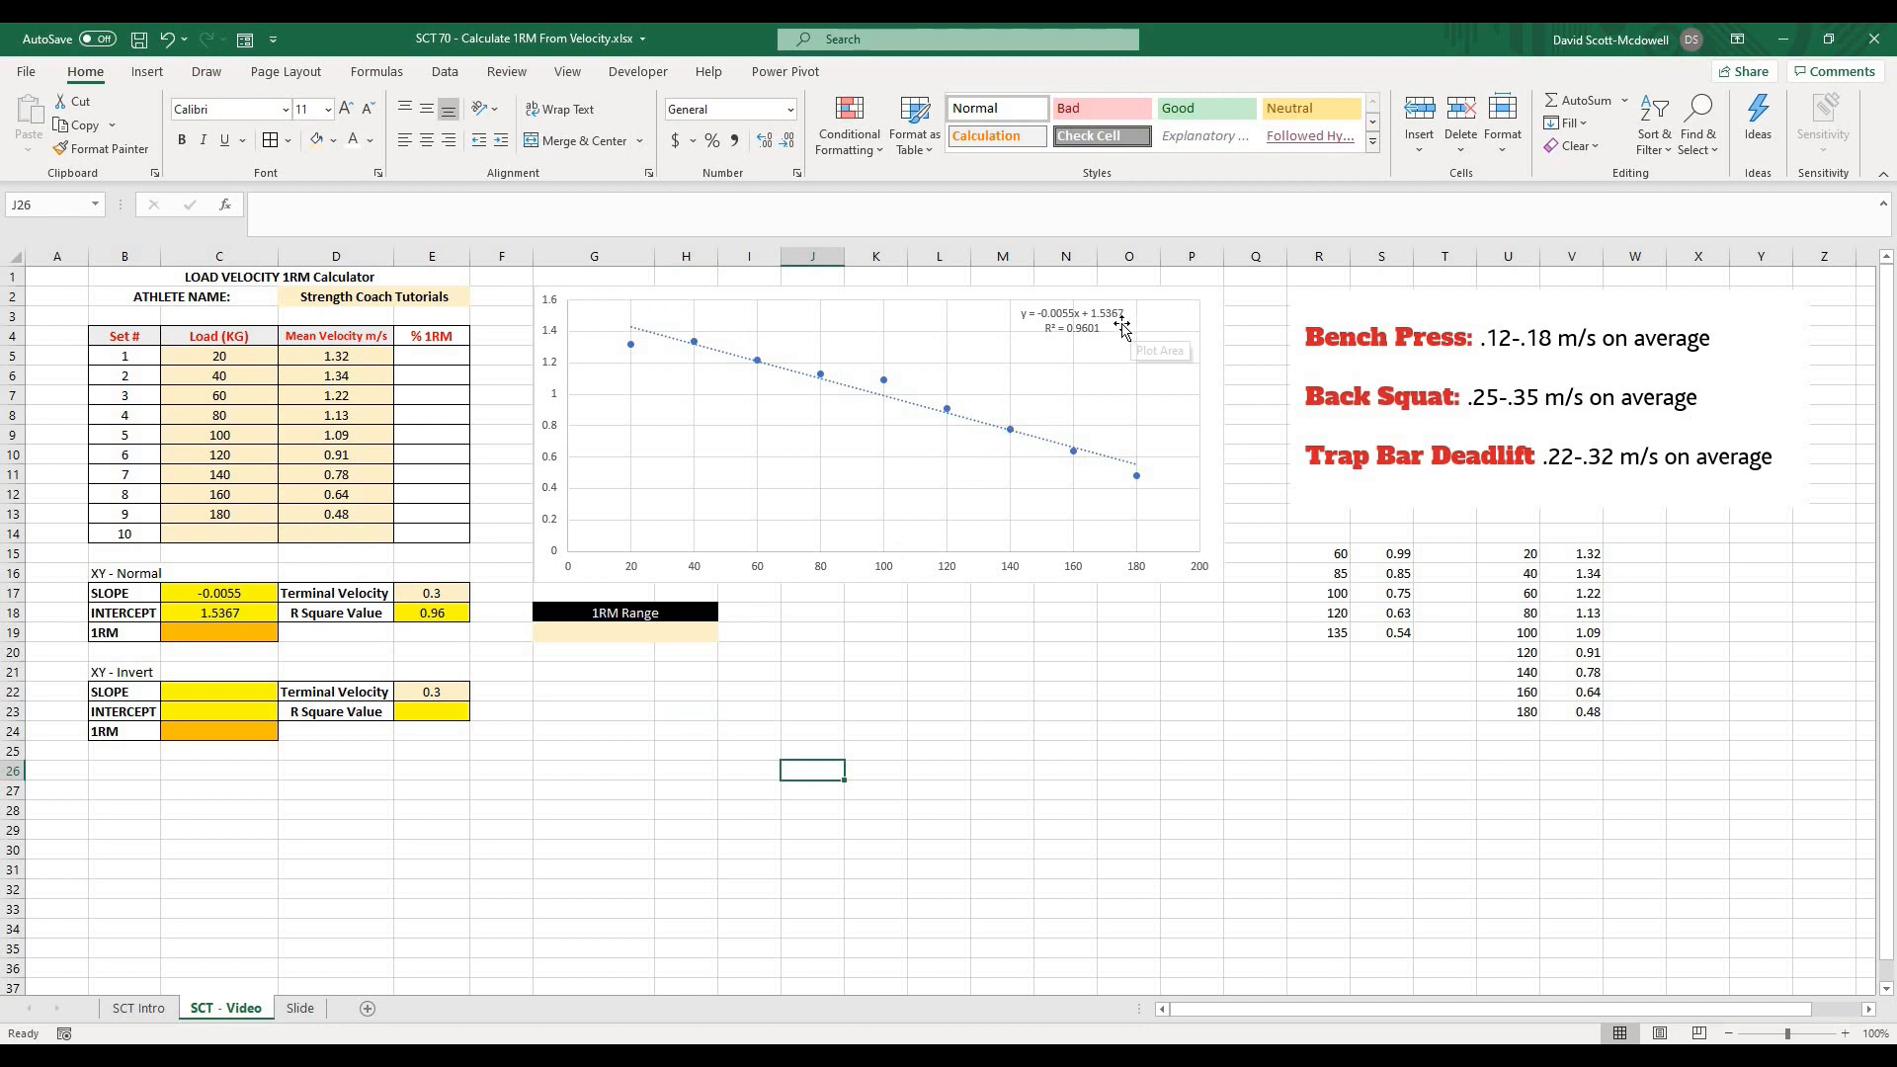
left_click(592, 709)
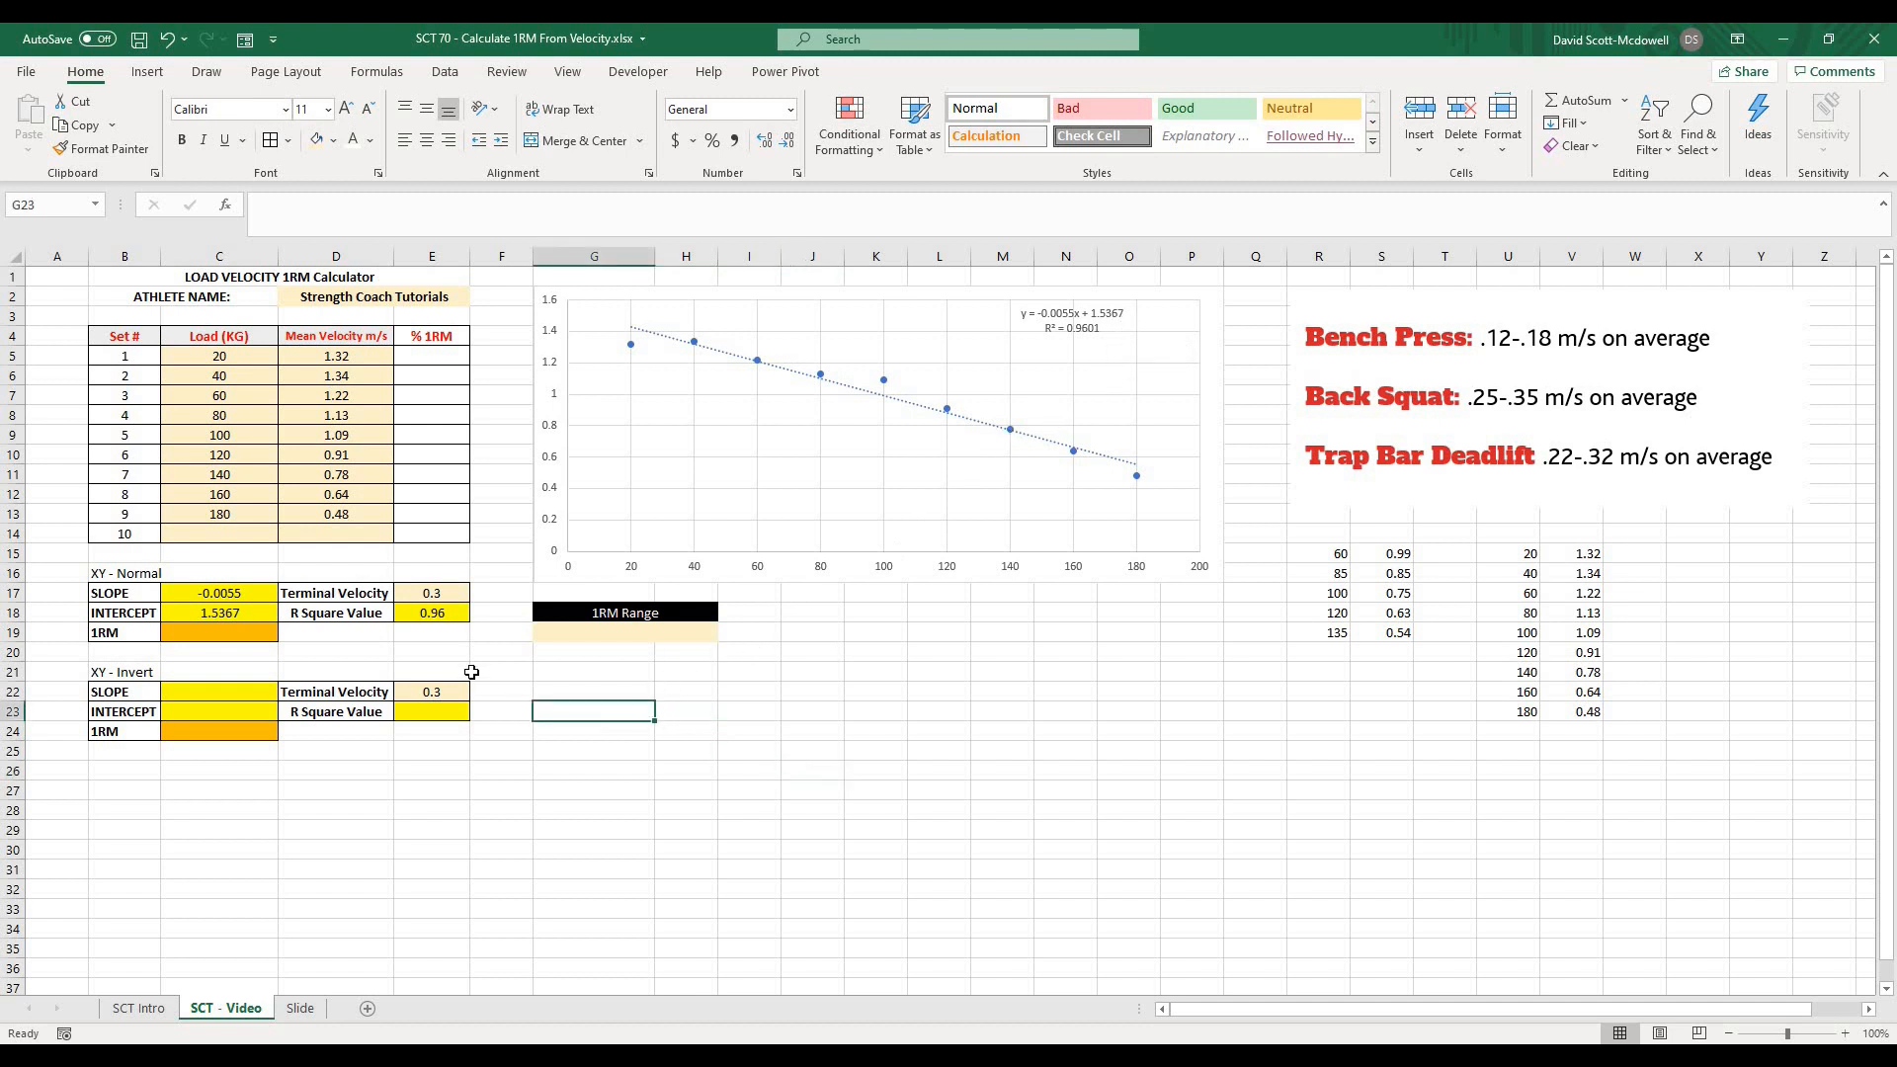
mouse_move(380, 640)
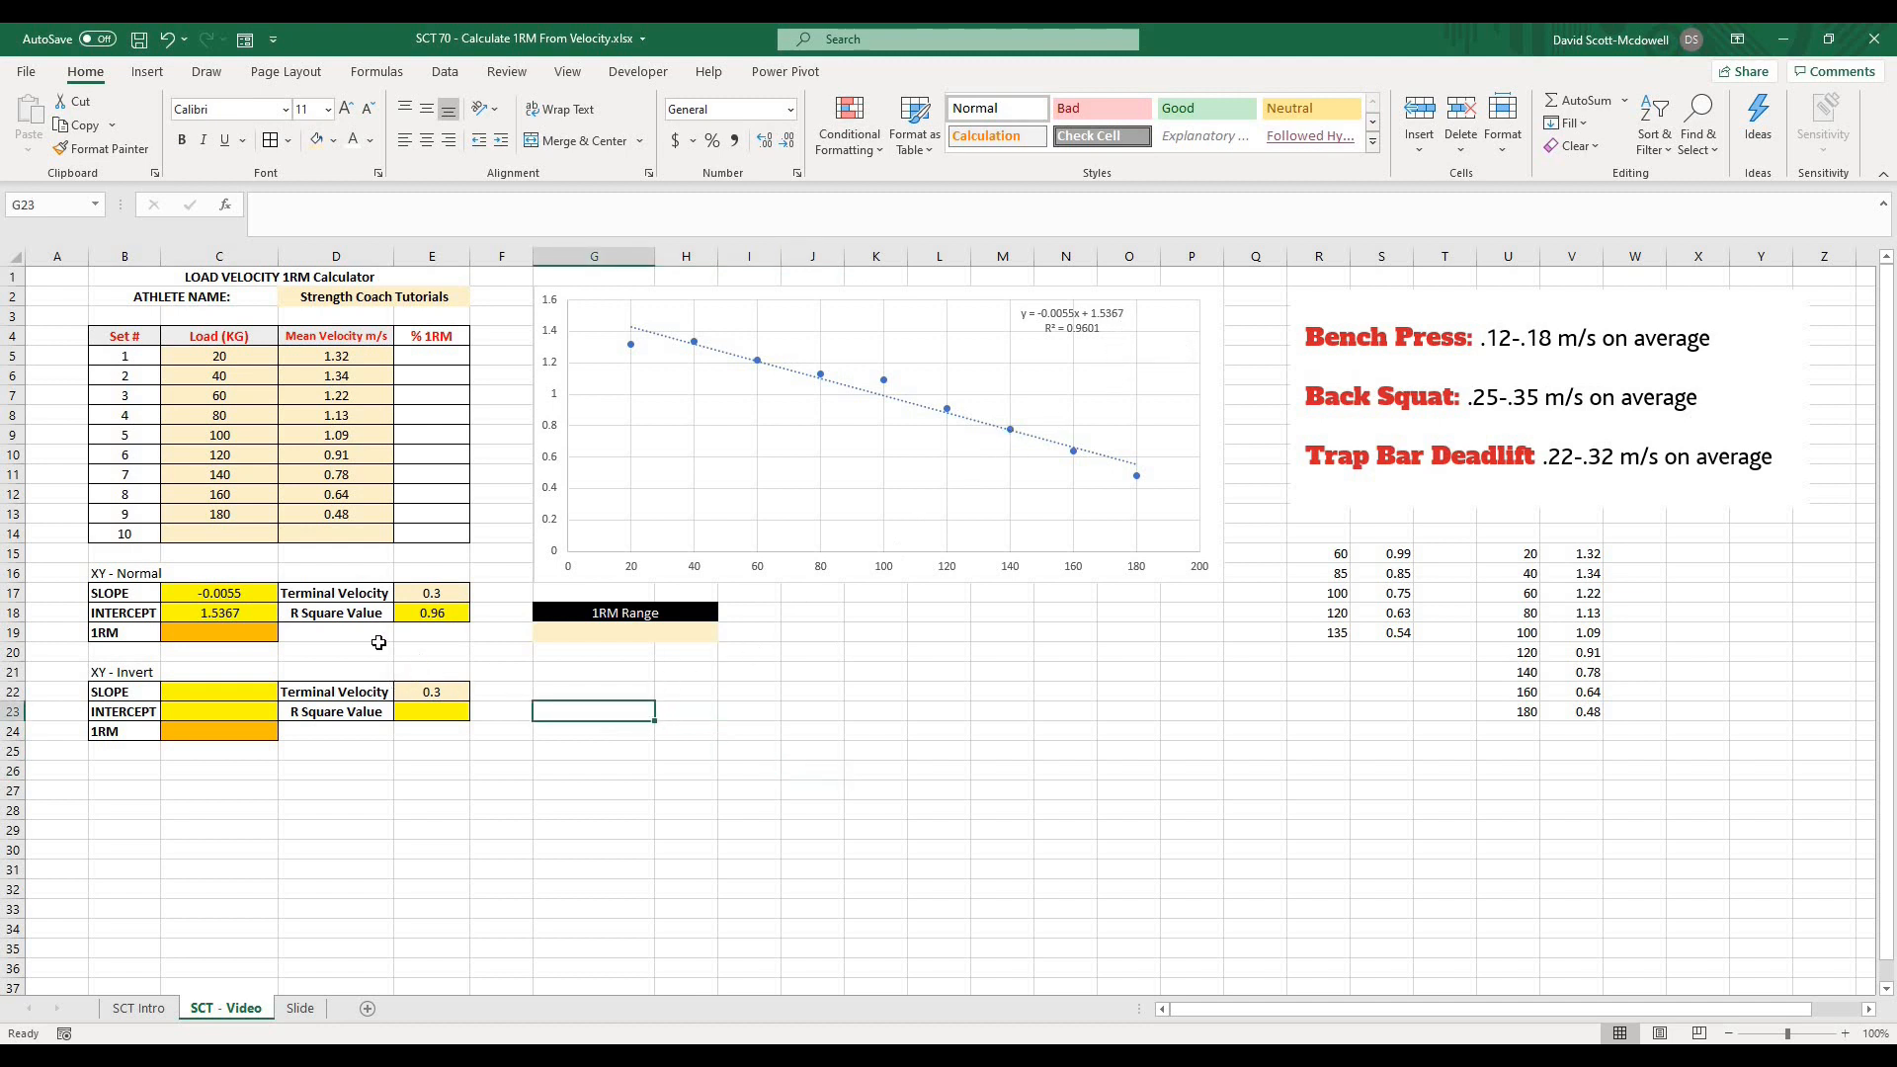
left_click(593, 830)
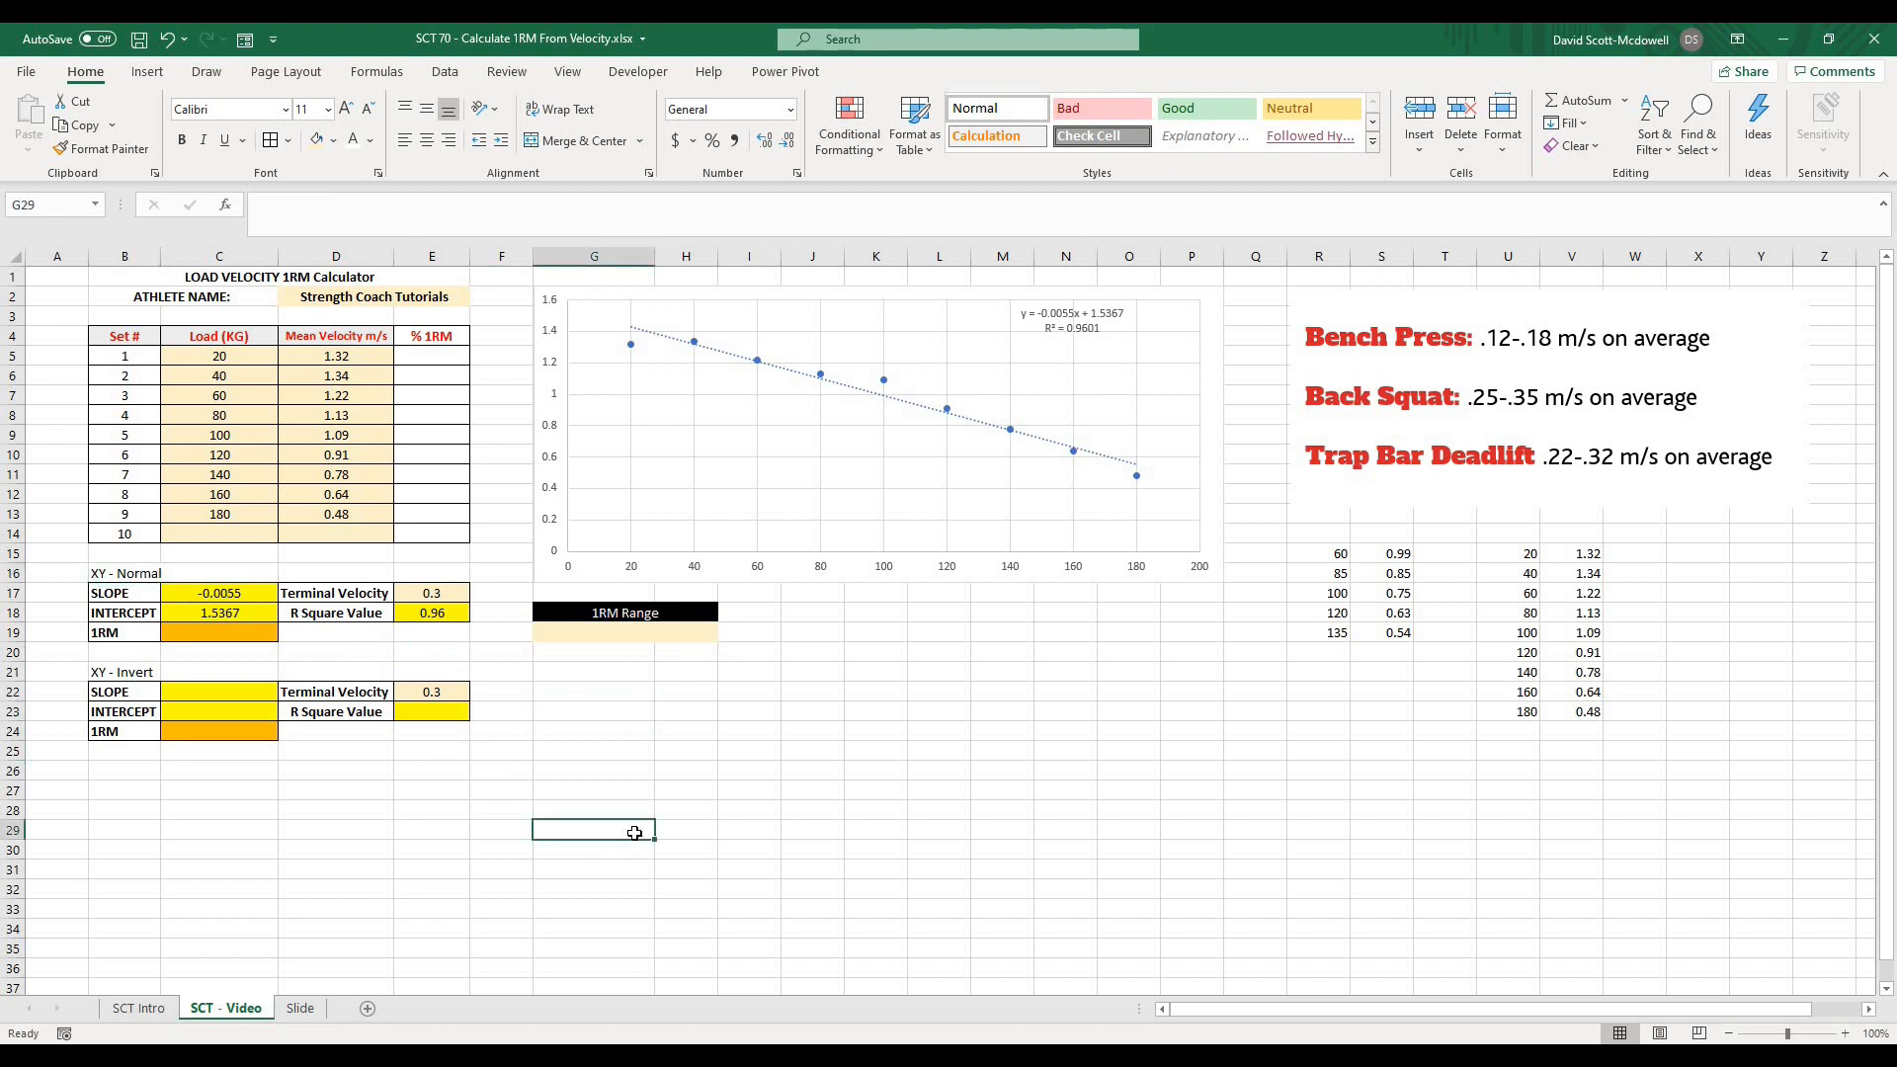
mouse_move(557, 316)
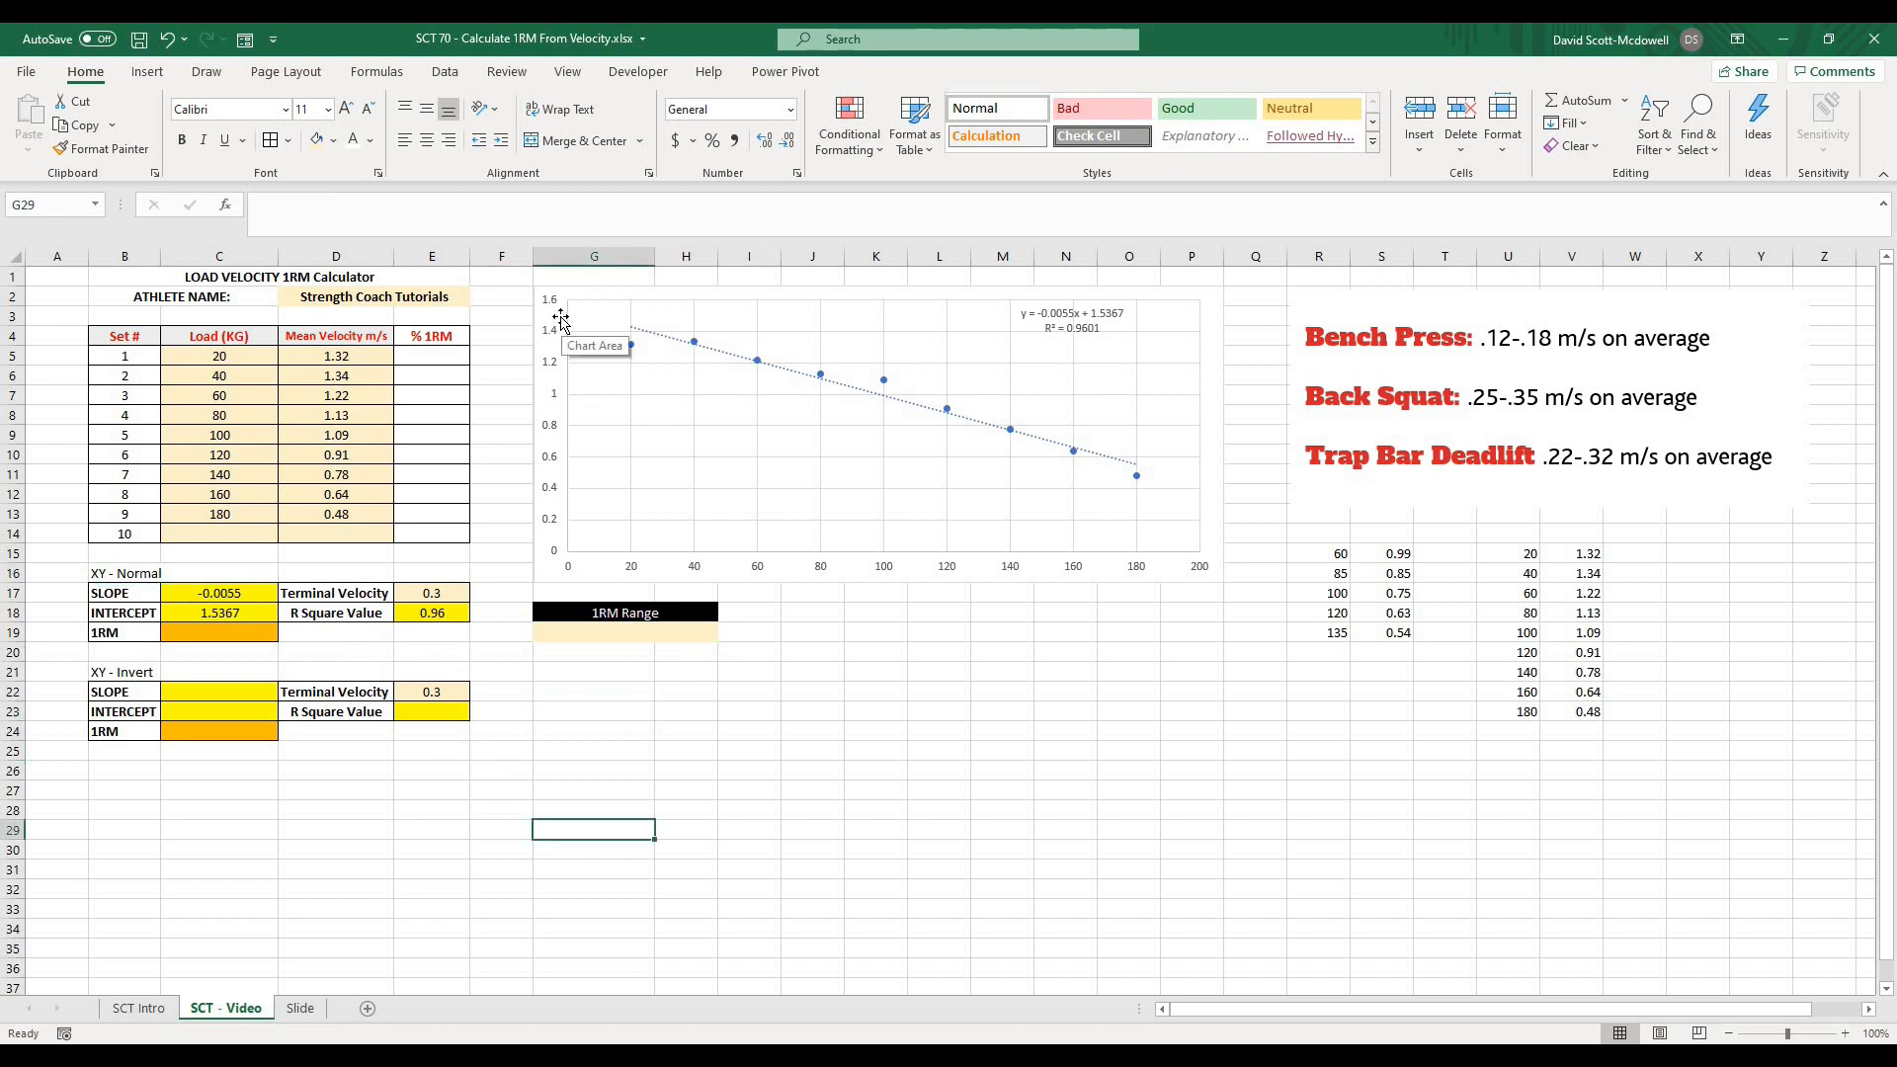
mouse_move(555, 551)
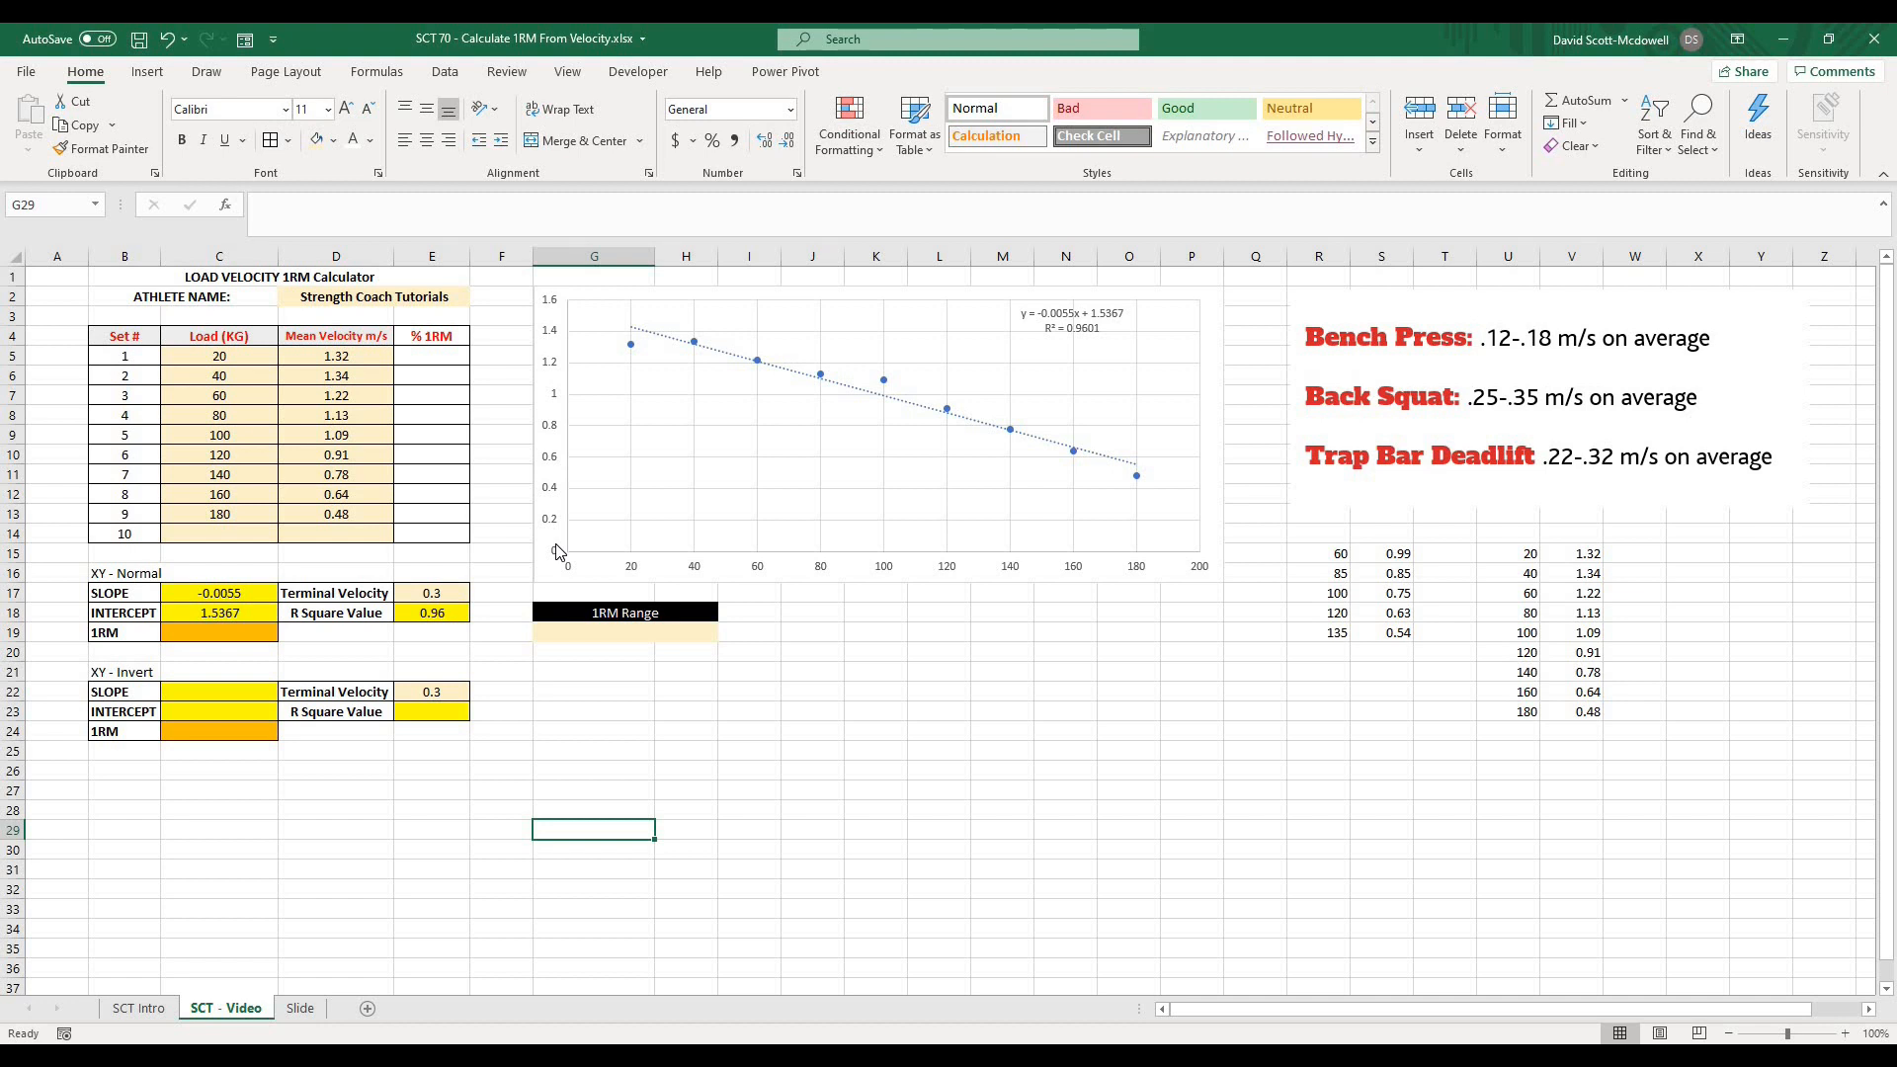
mouse_move(1249, 575)
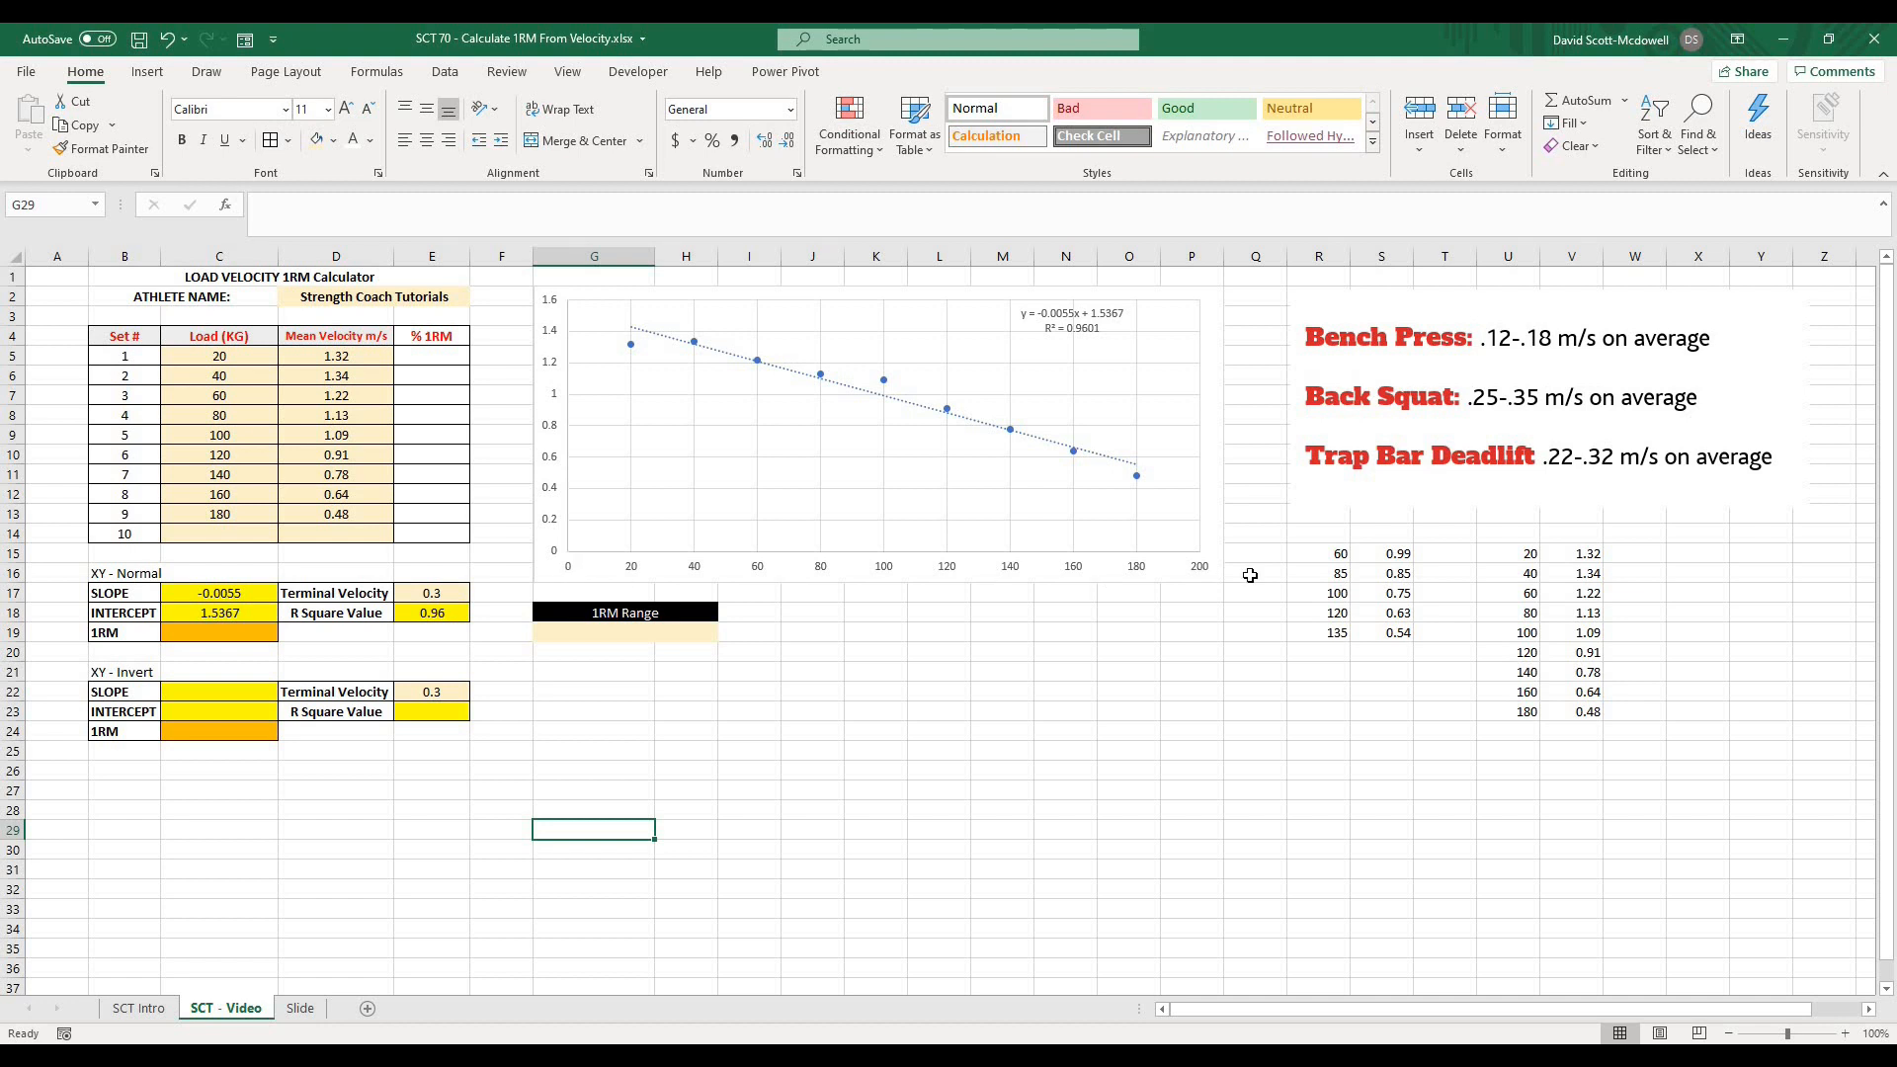
left_click(876, 692)
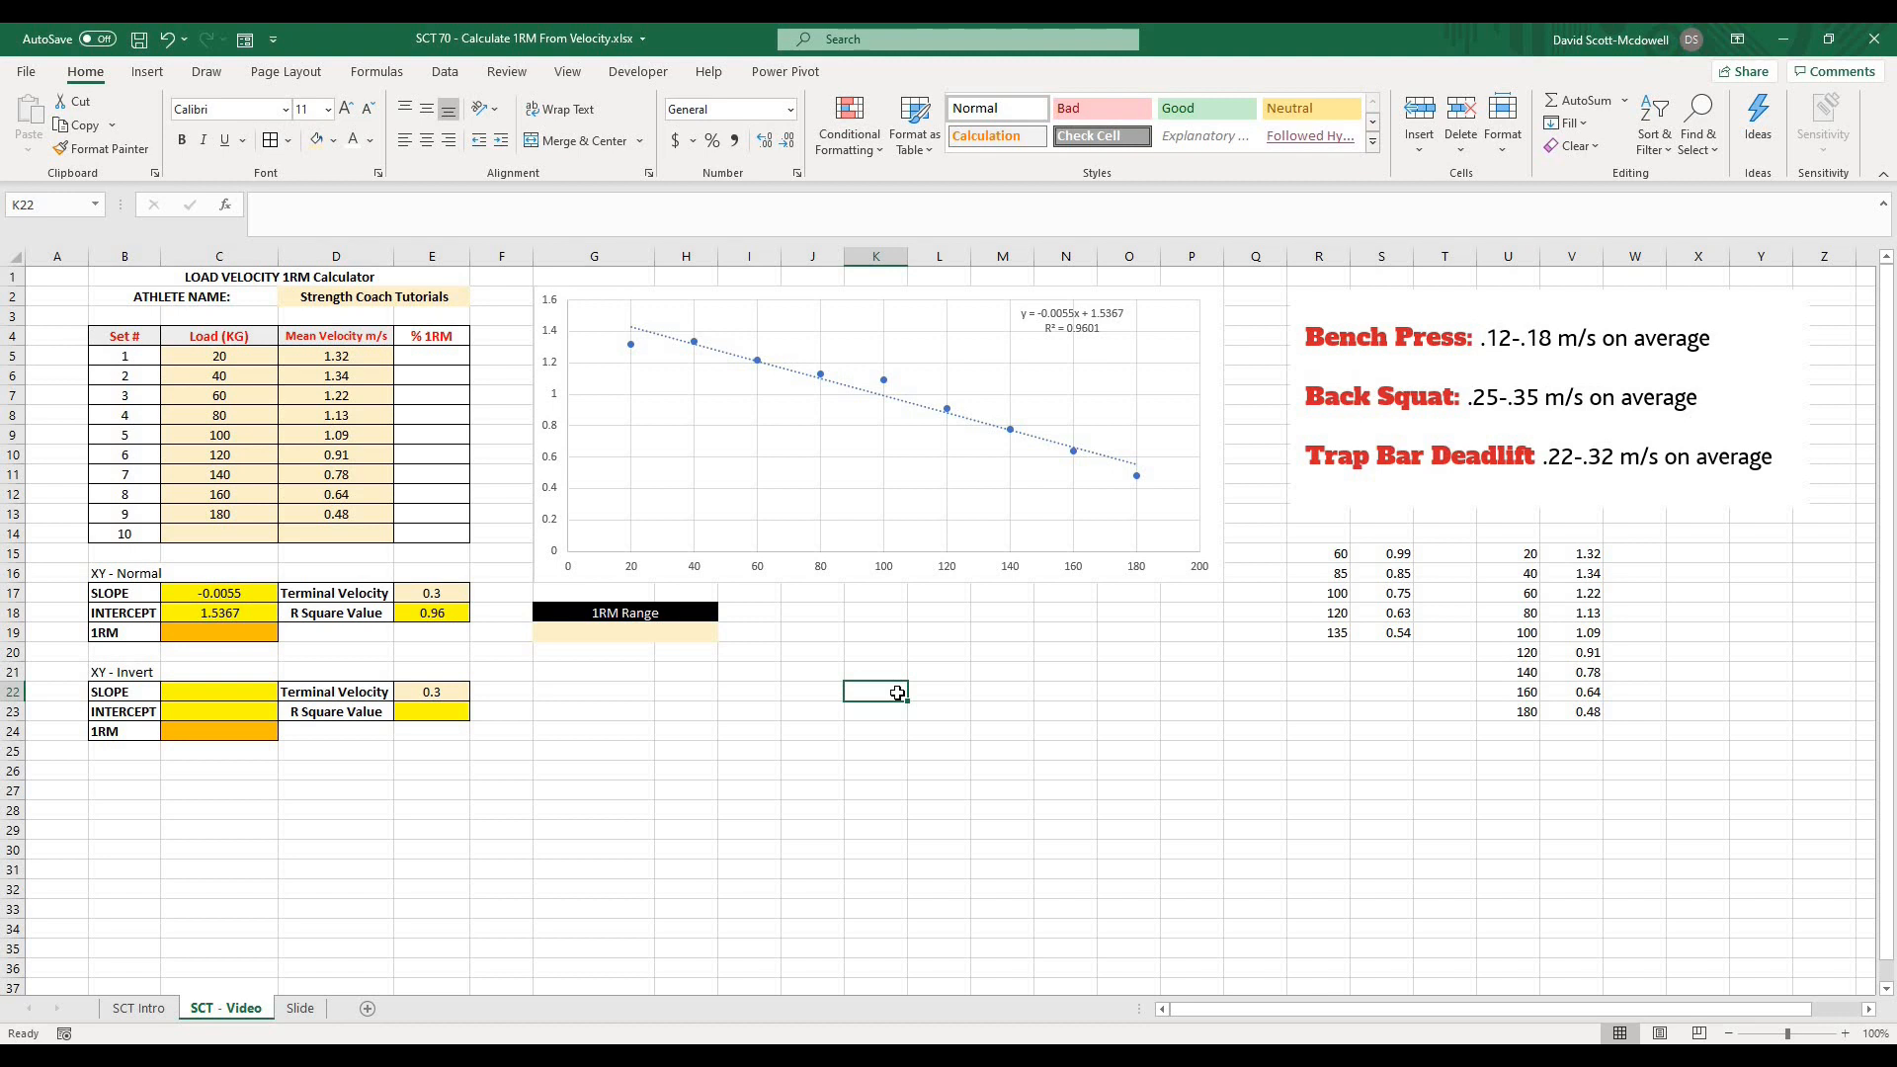
mouse_move(1095, 360)
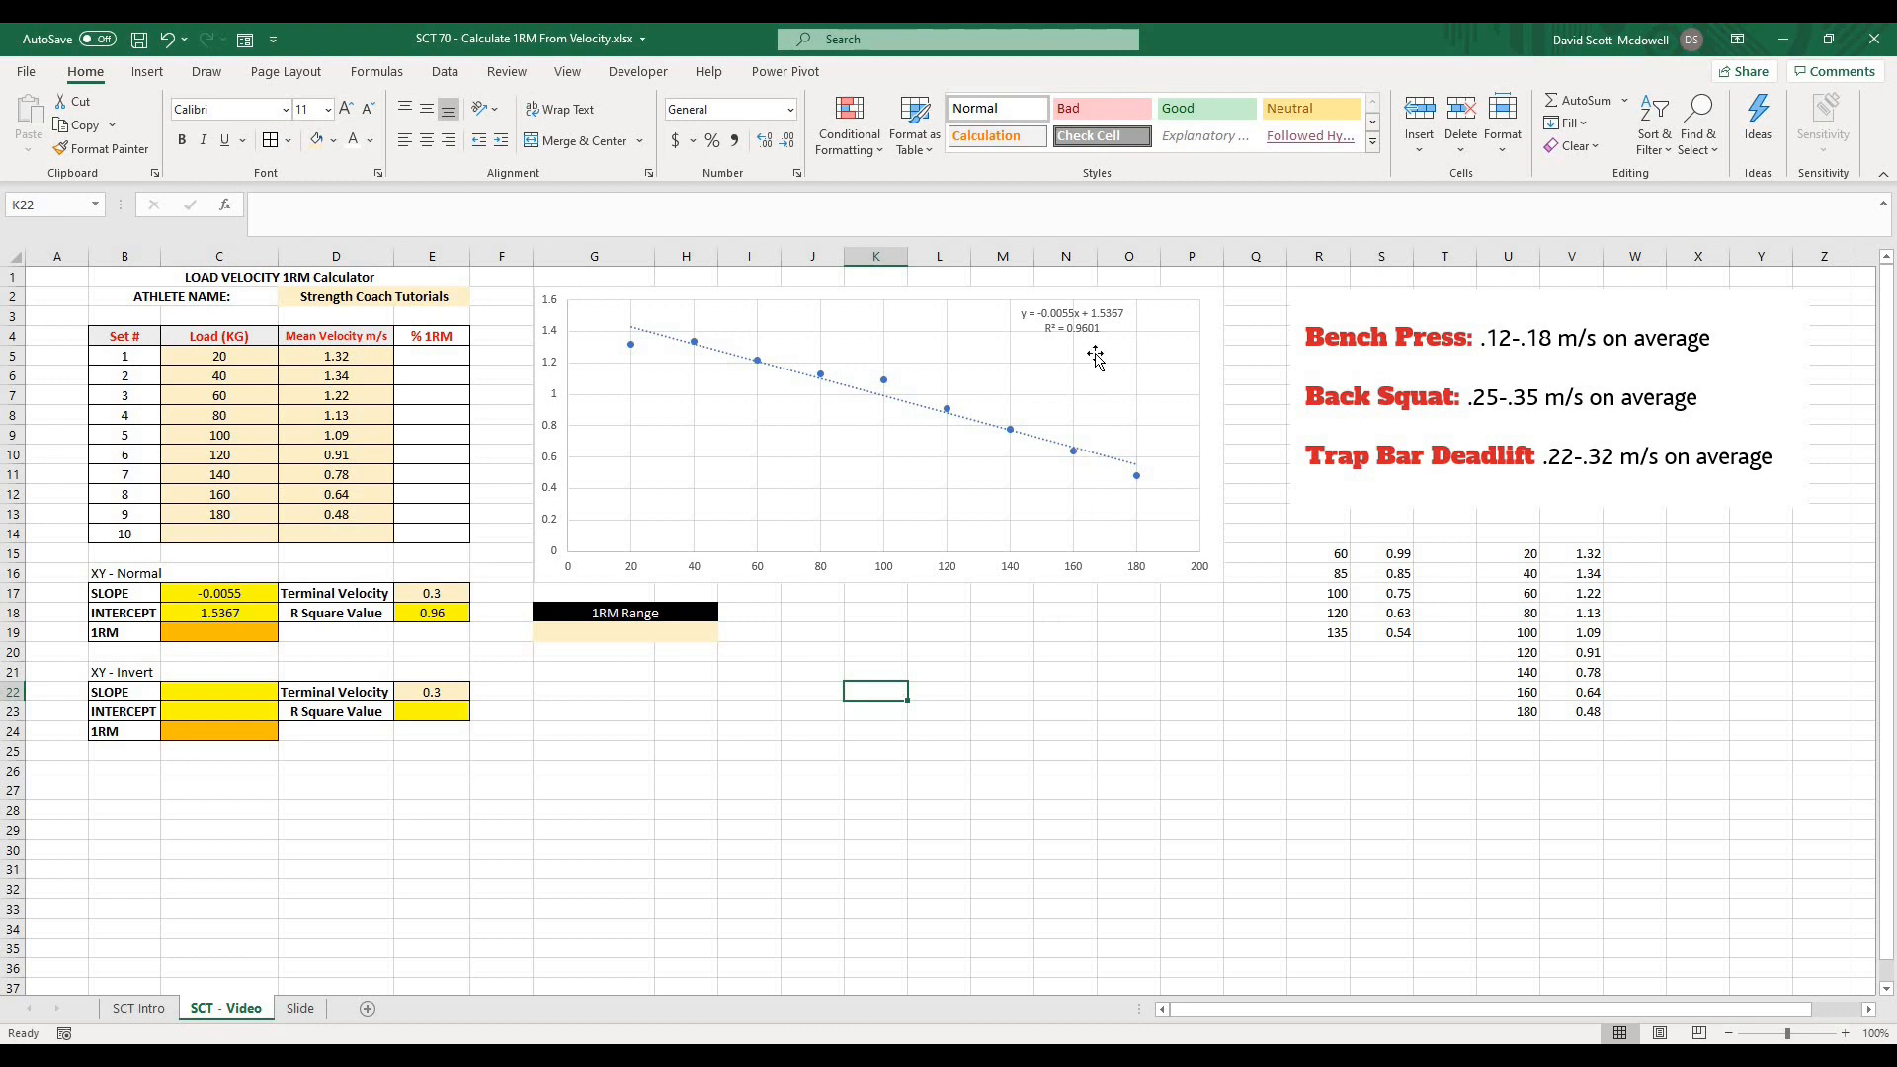
mouse_move(1081, 336)
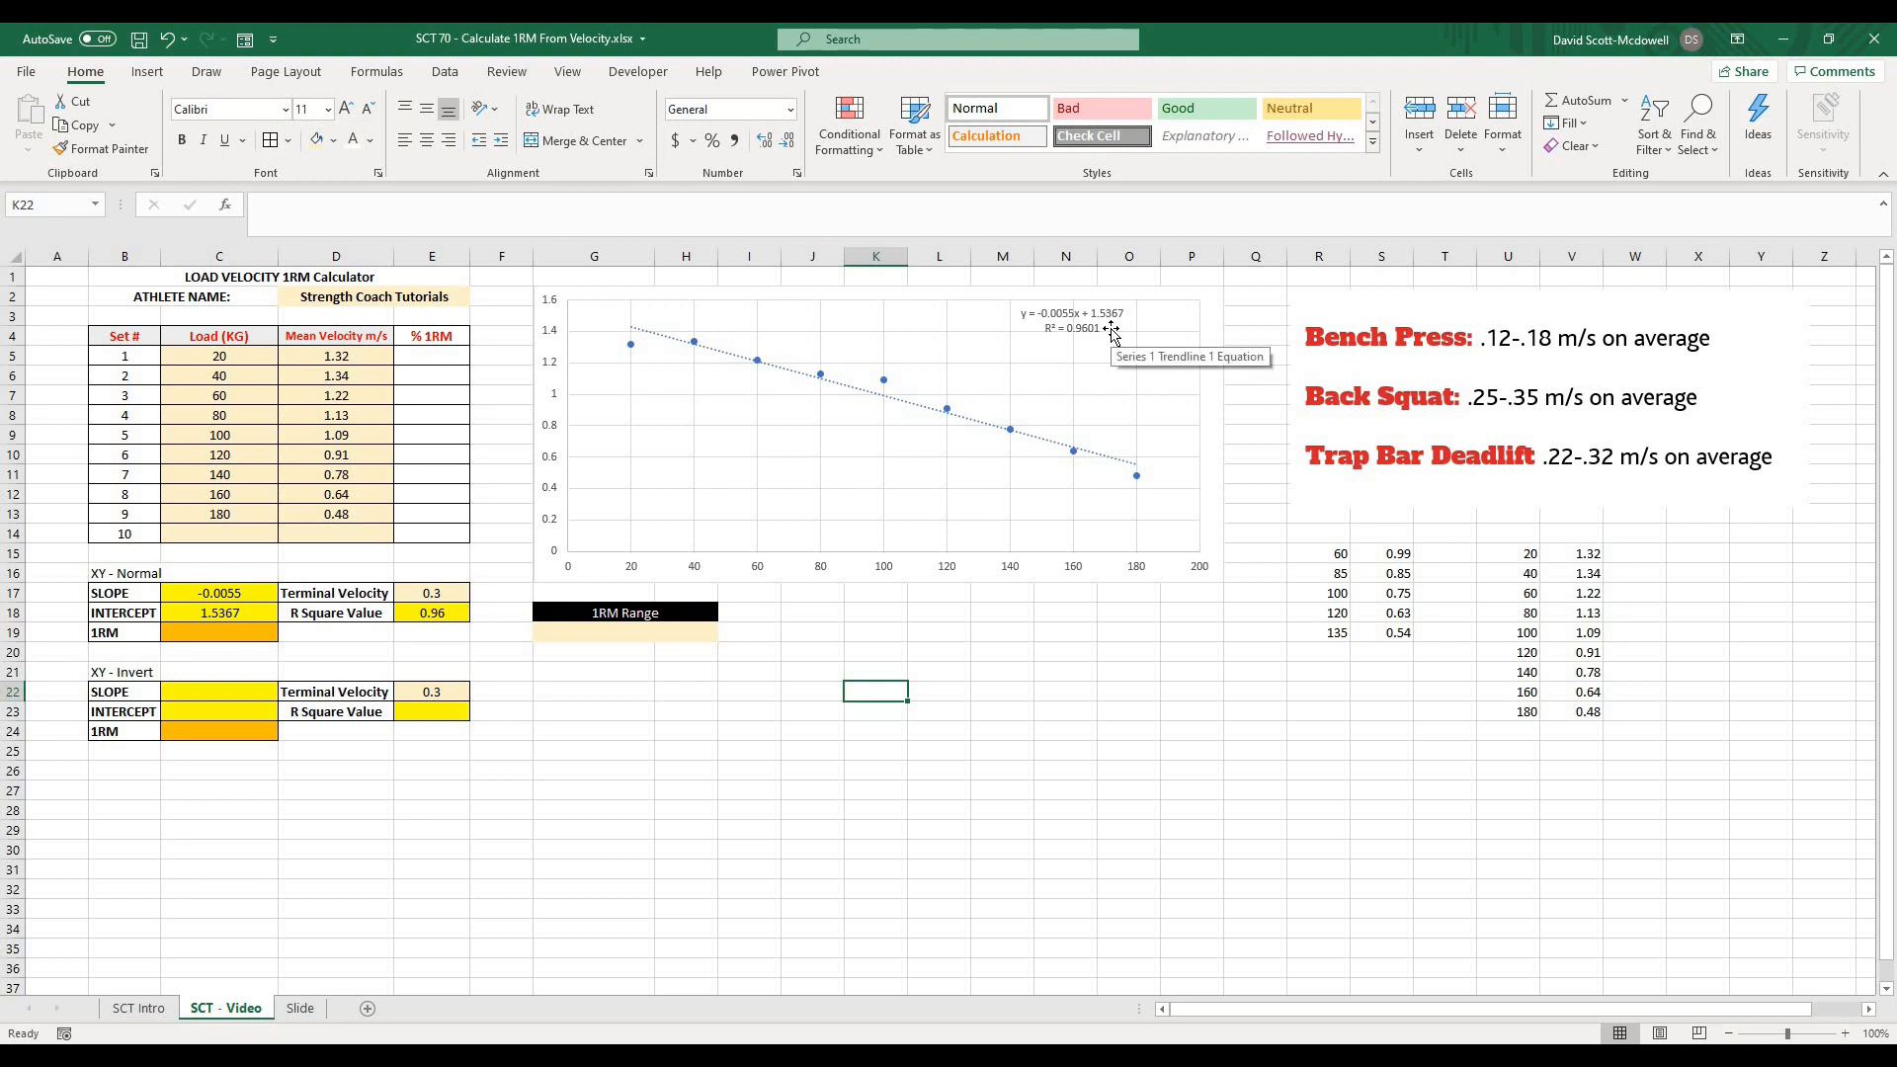
mouse_move(299, 1016)
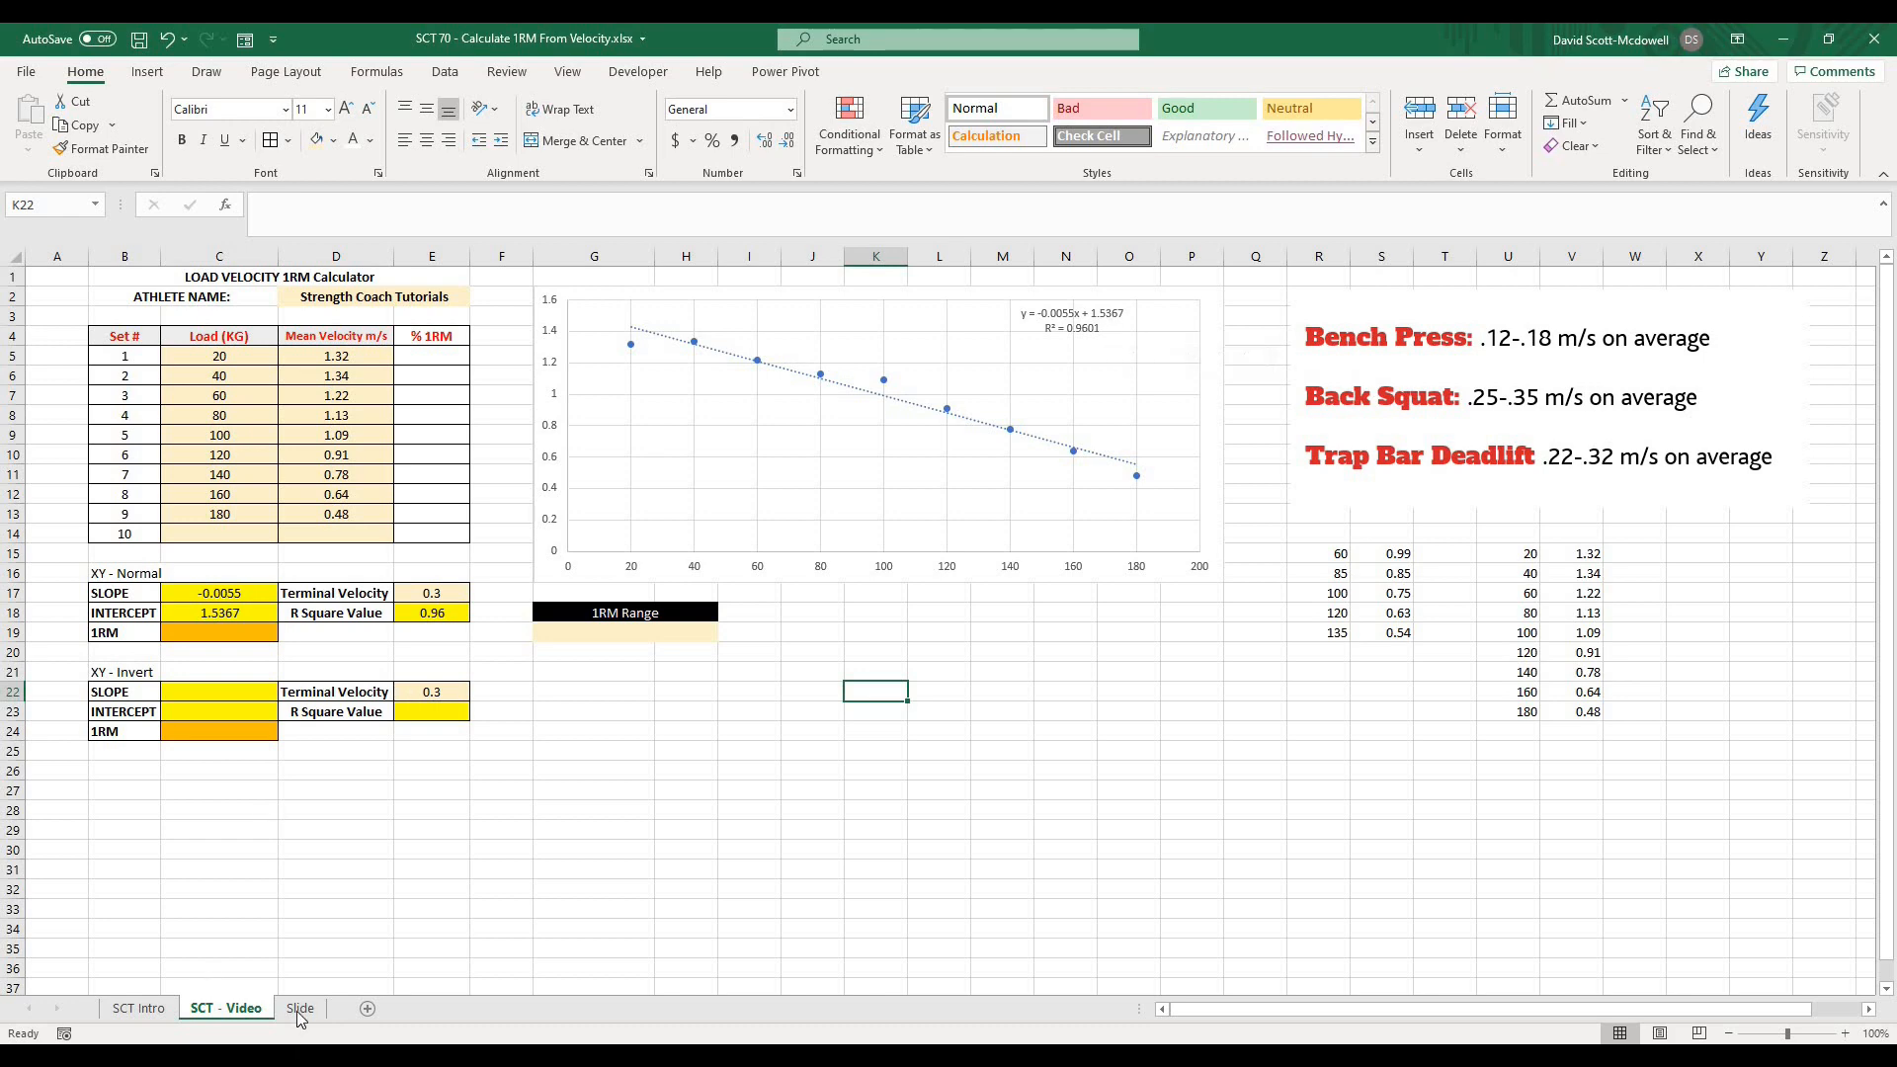
left_click(298, 1008)
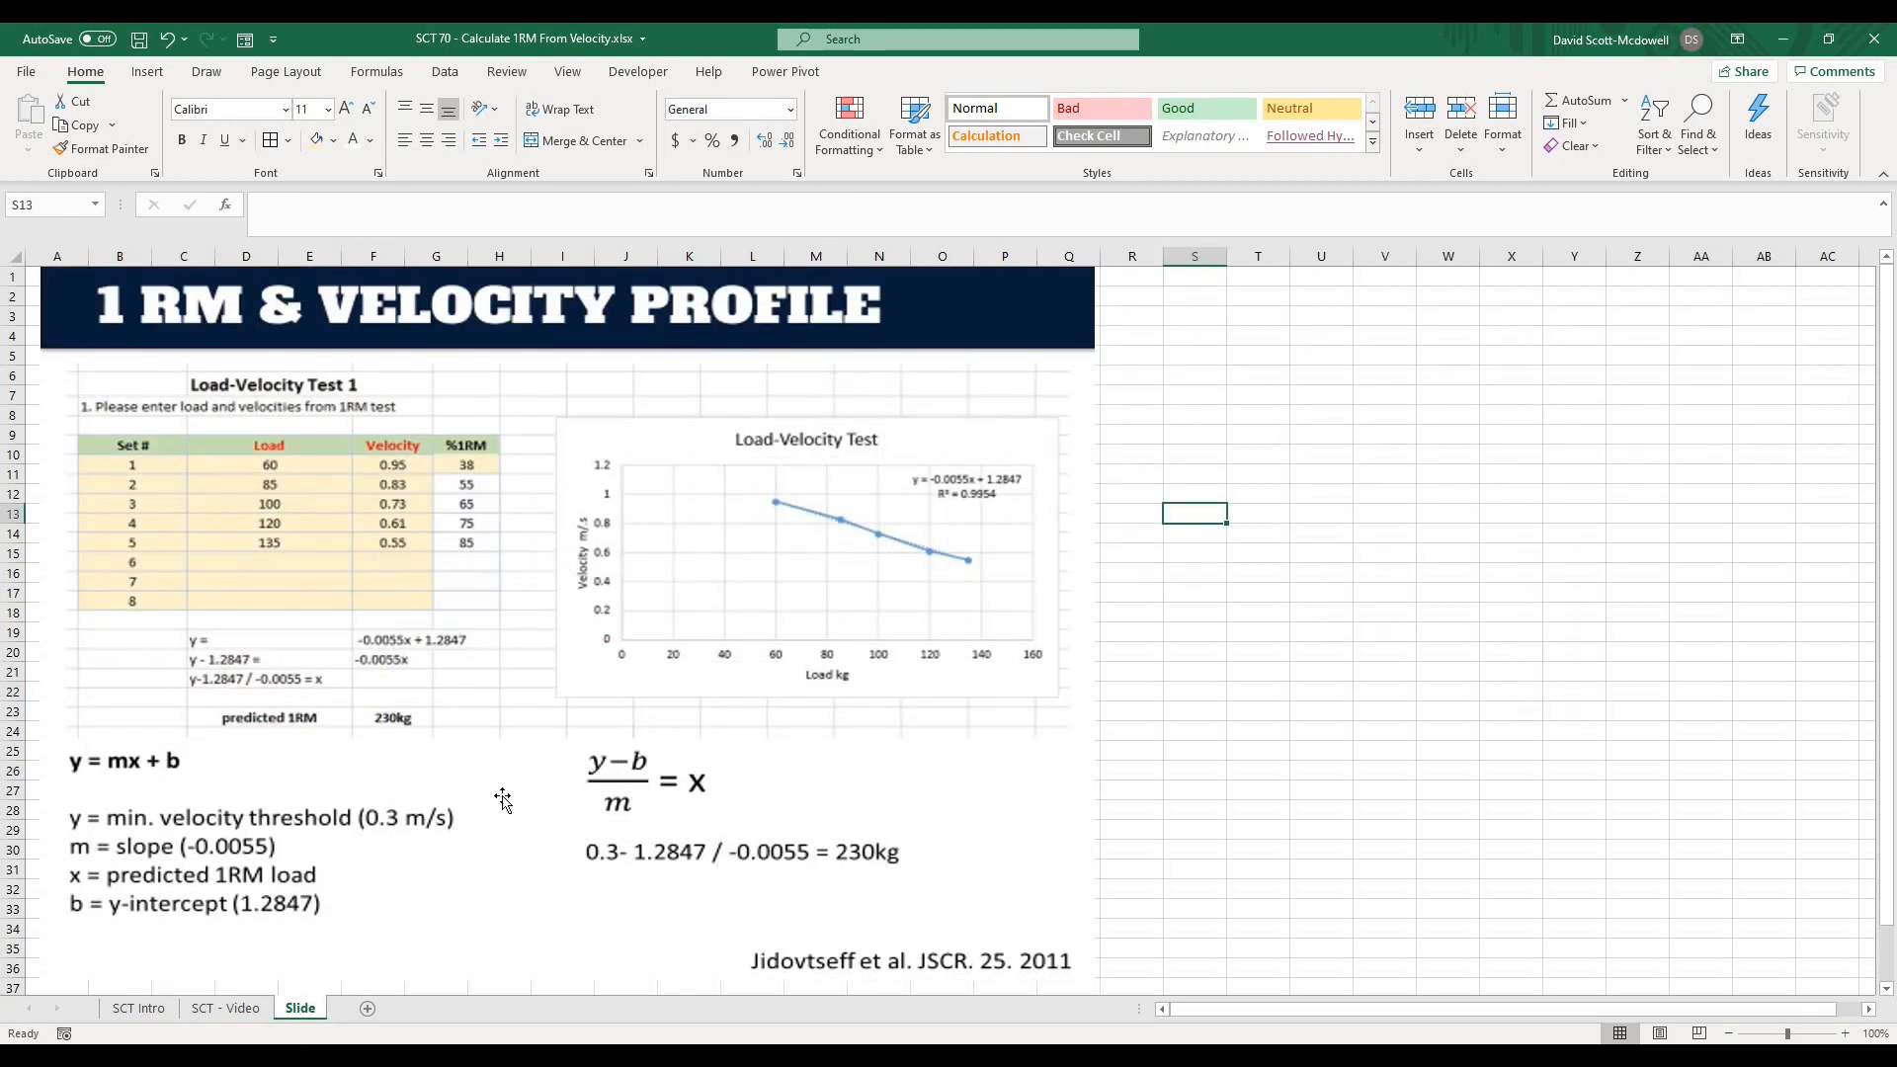
mouse_move(283, 816)
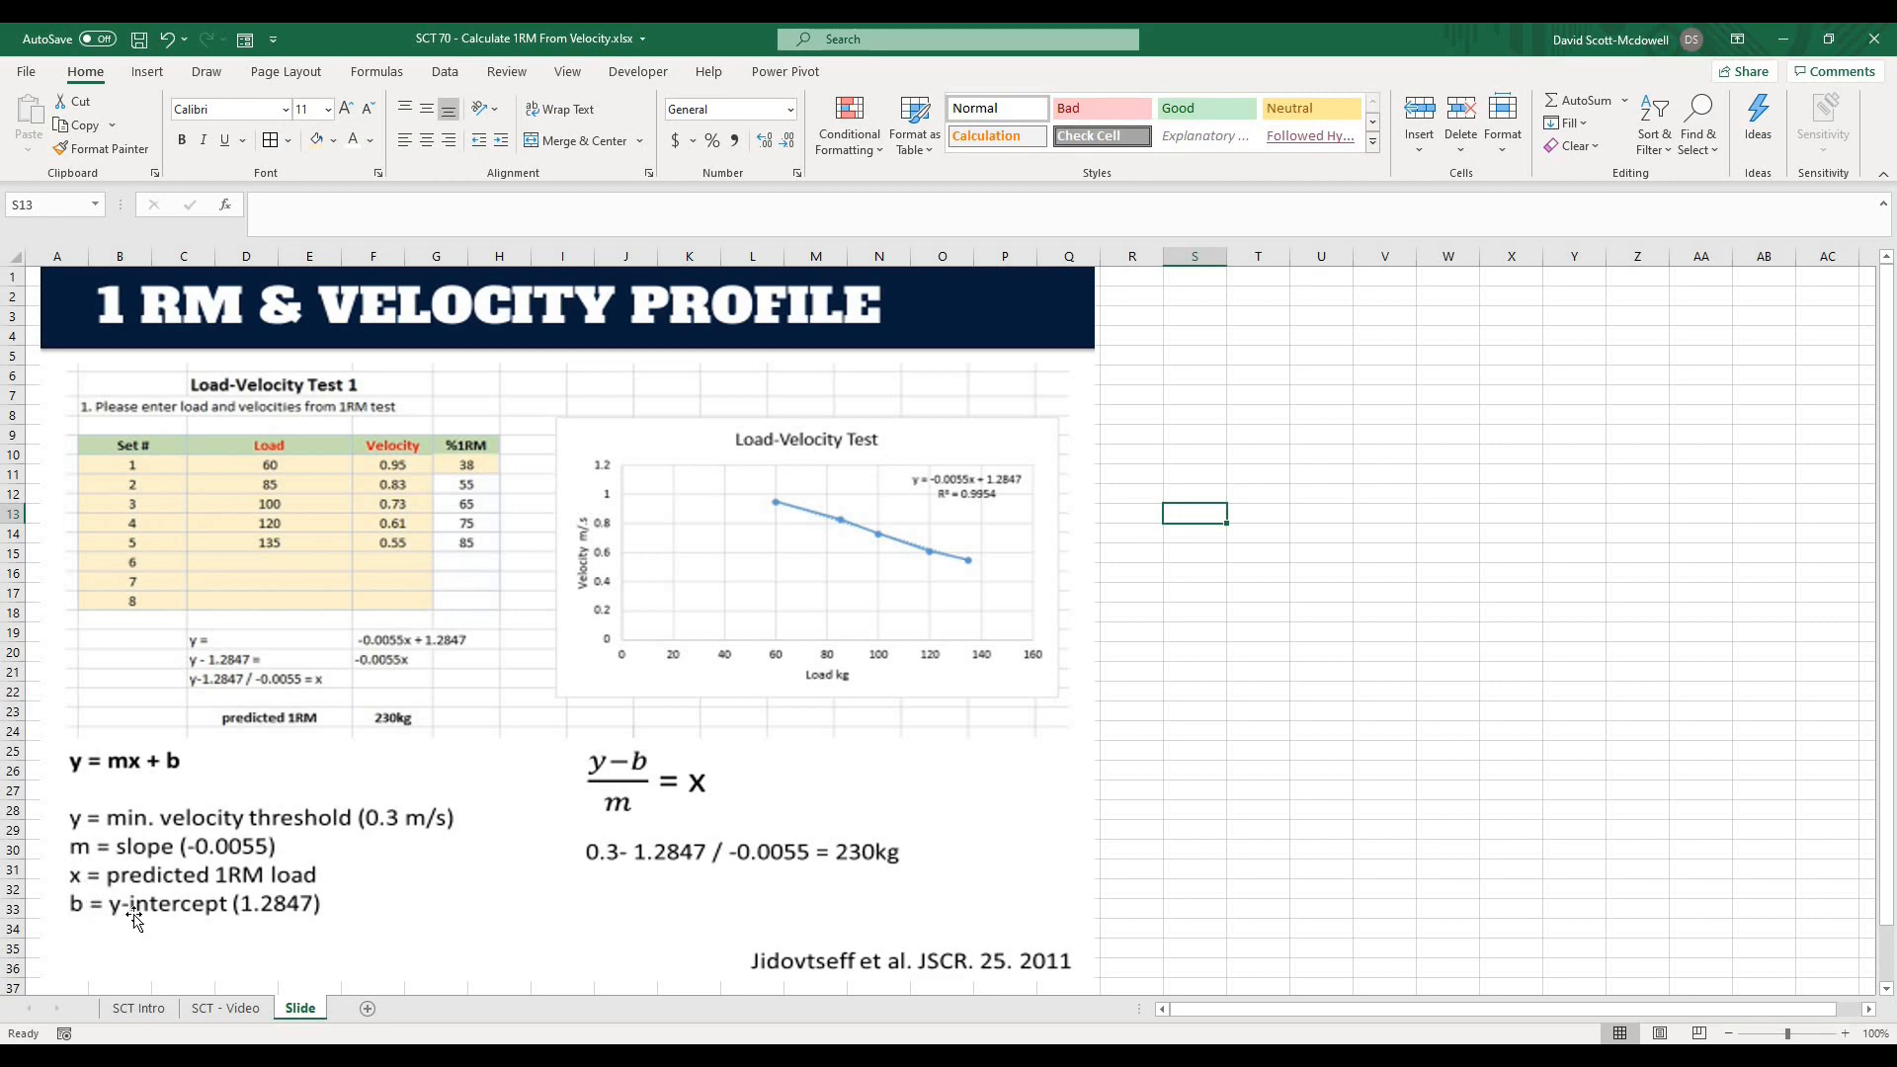
mouse_move(330, 907)
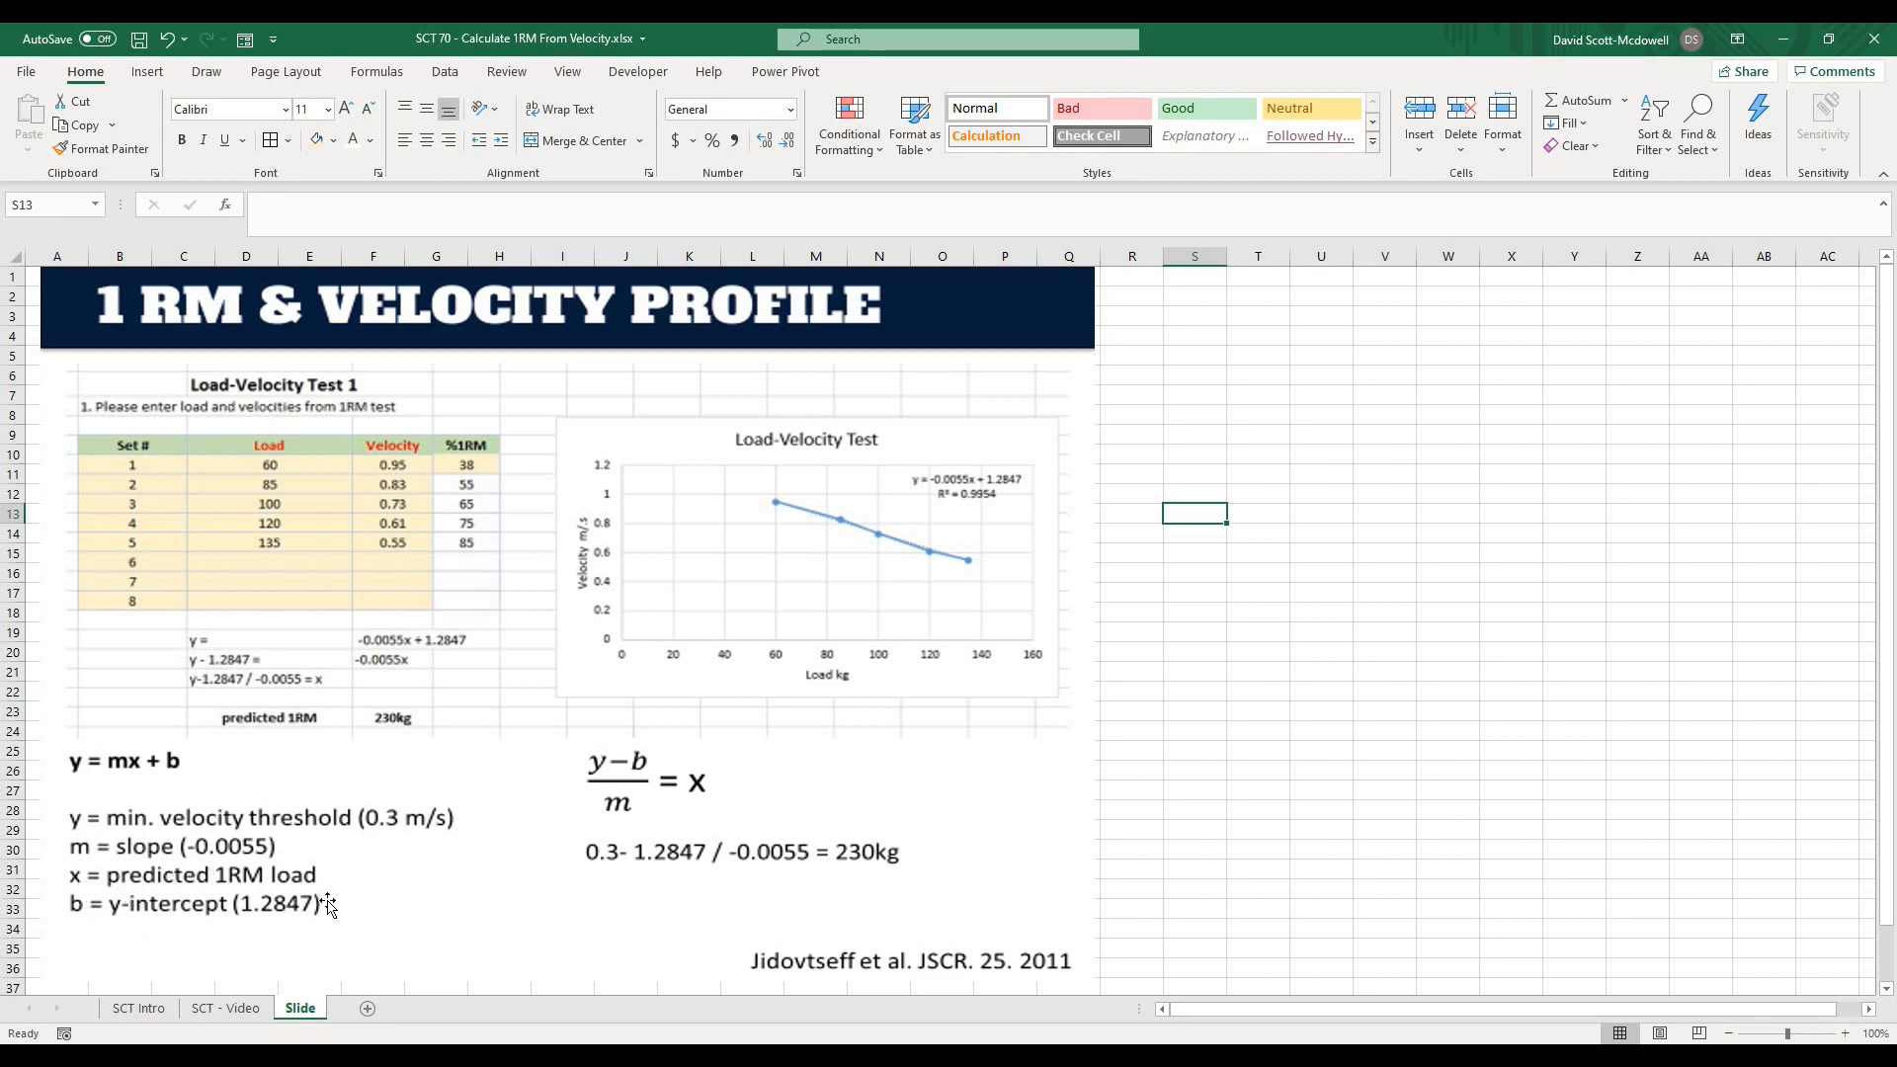
left_click(225, 1007)
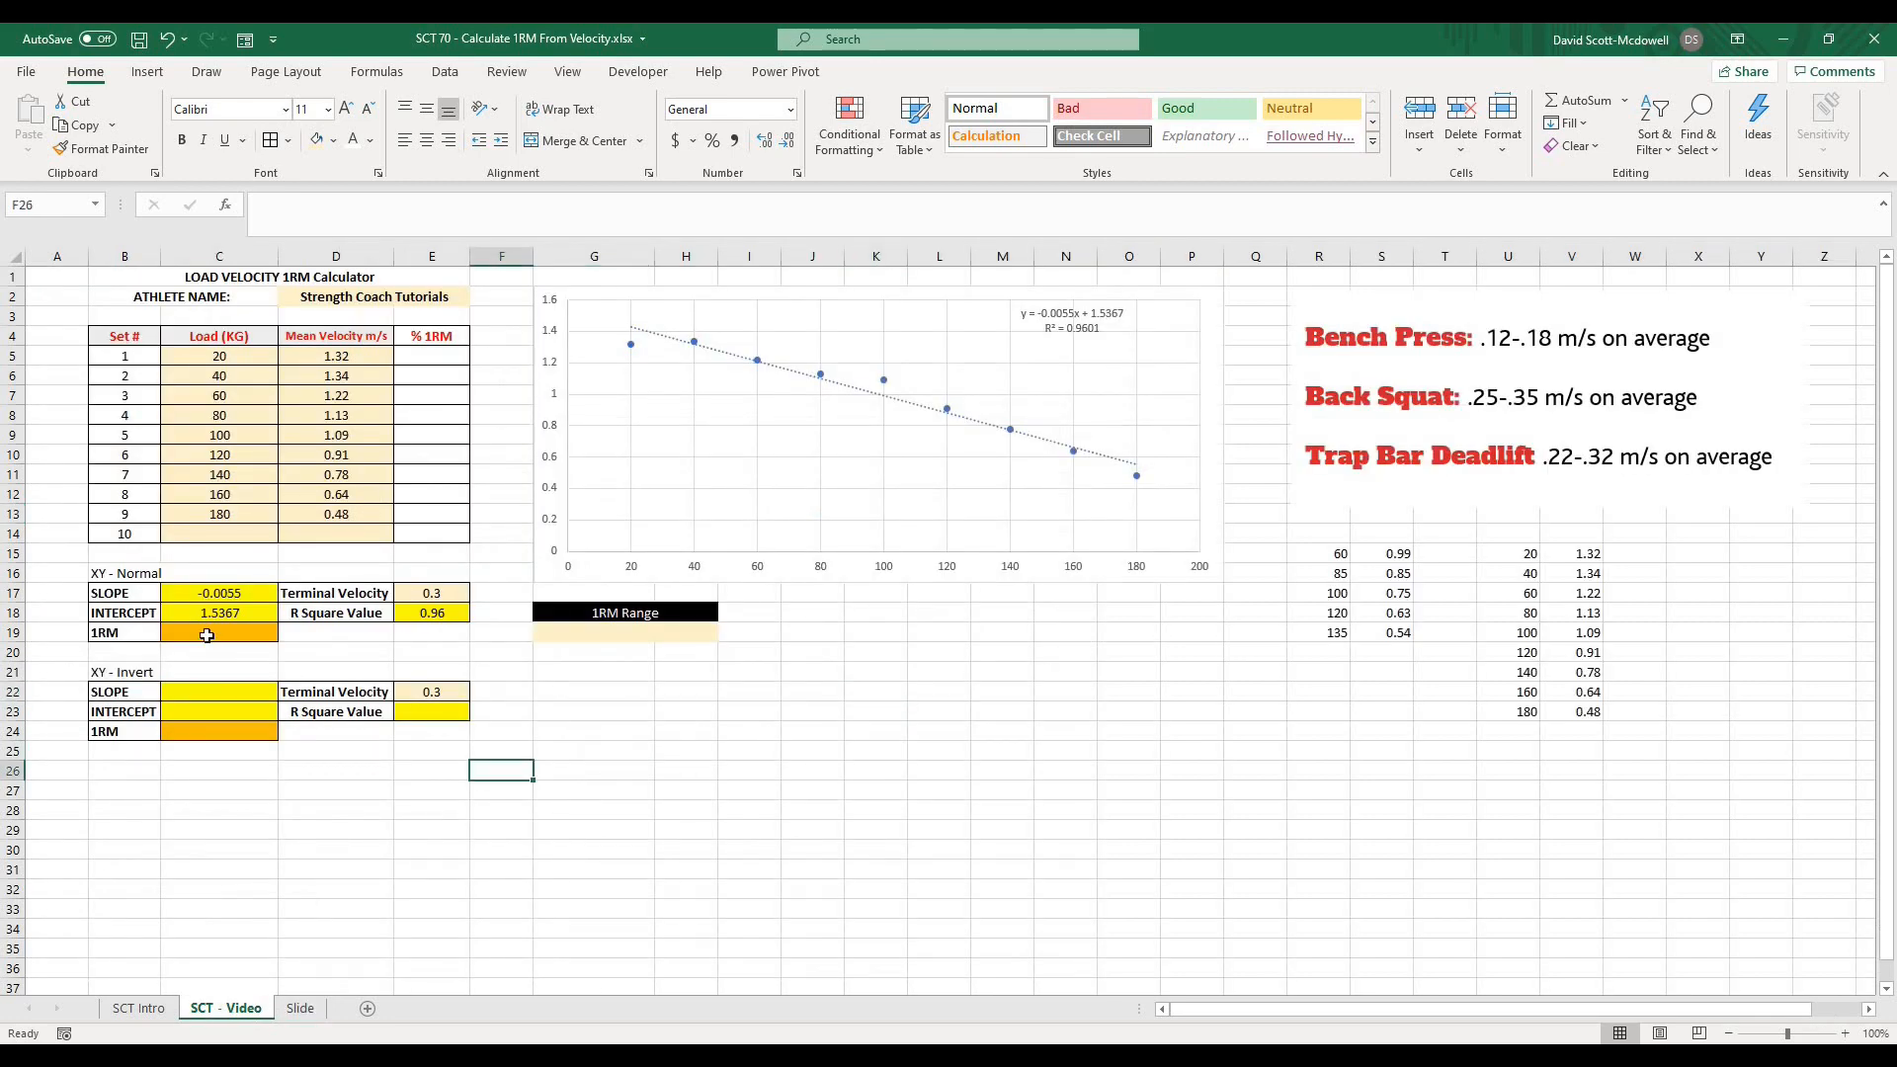
- Enter =(E17-C18)/C17 in C19 so the predicted 1RM shows 226.22 kg
left_click(219, 632)
type("=E17")
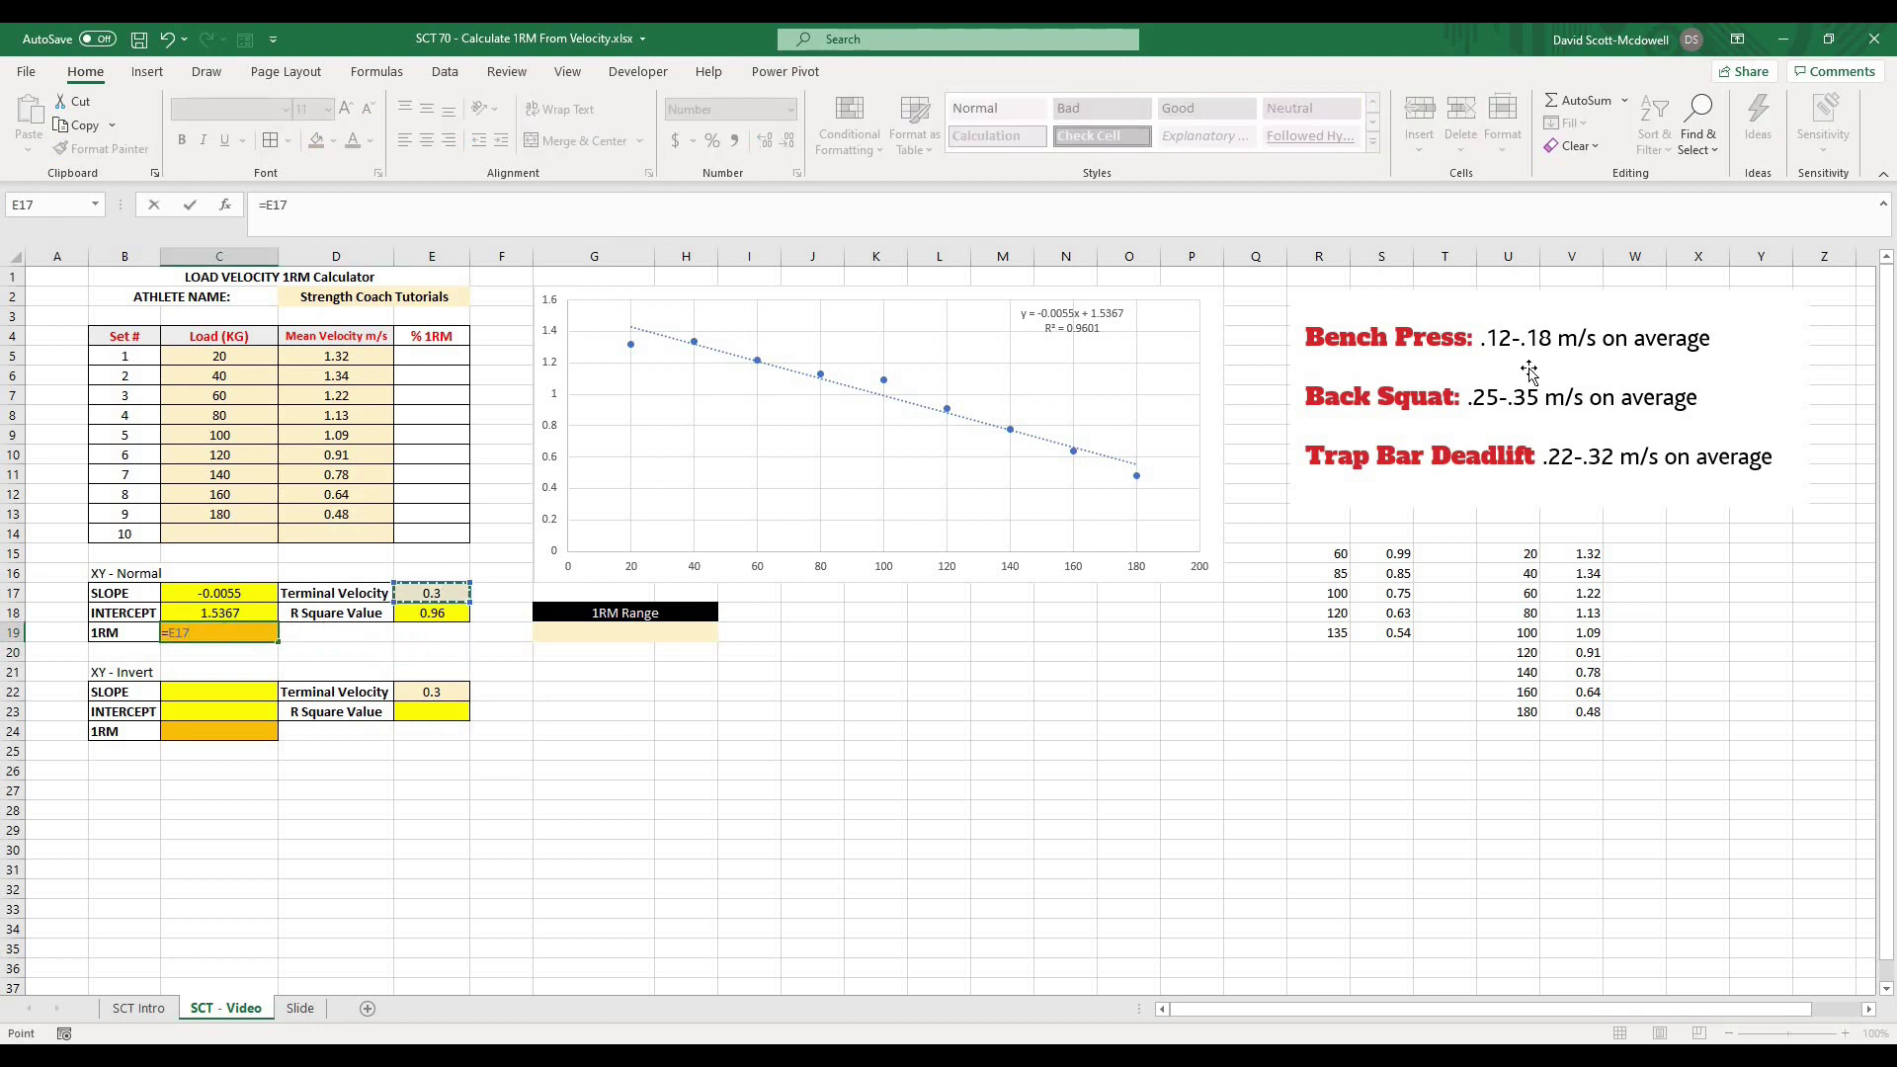
mouse_move(168, 538)
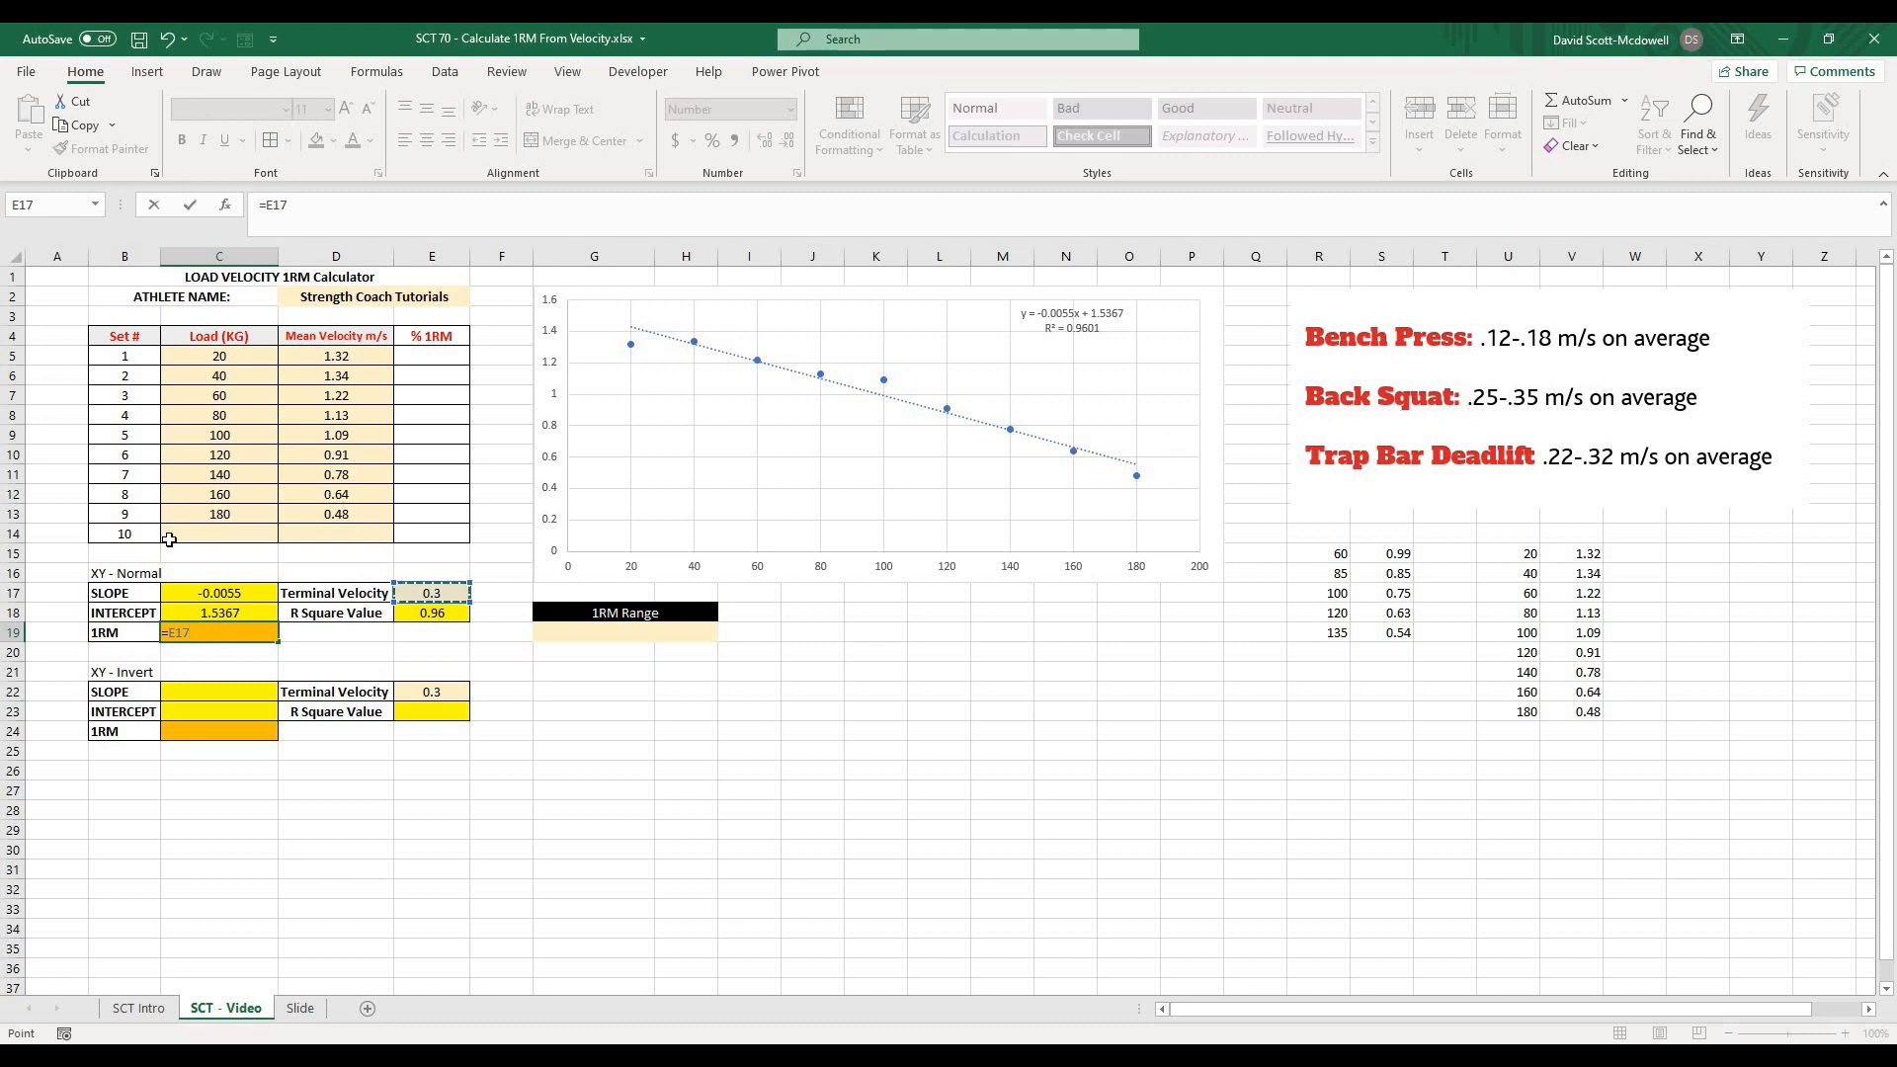
type("-C18")
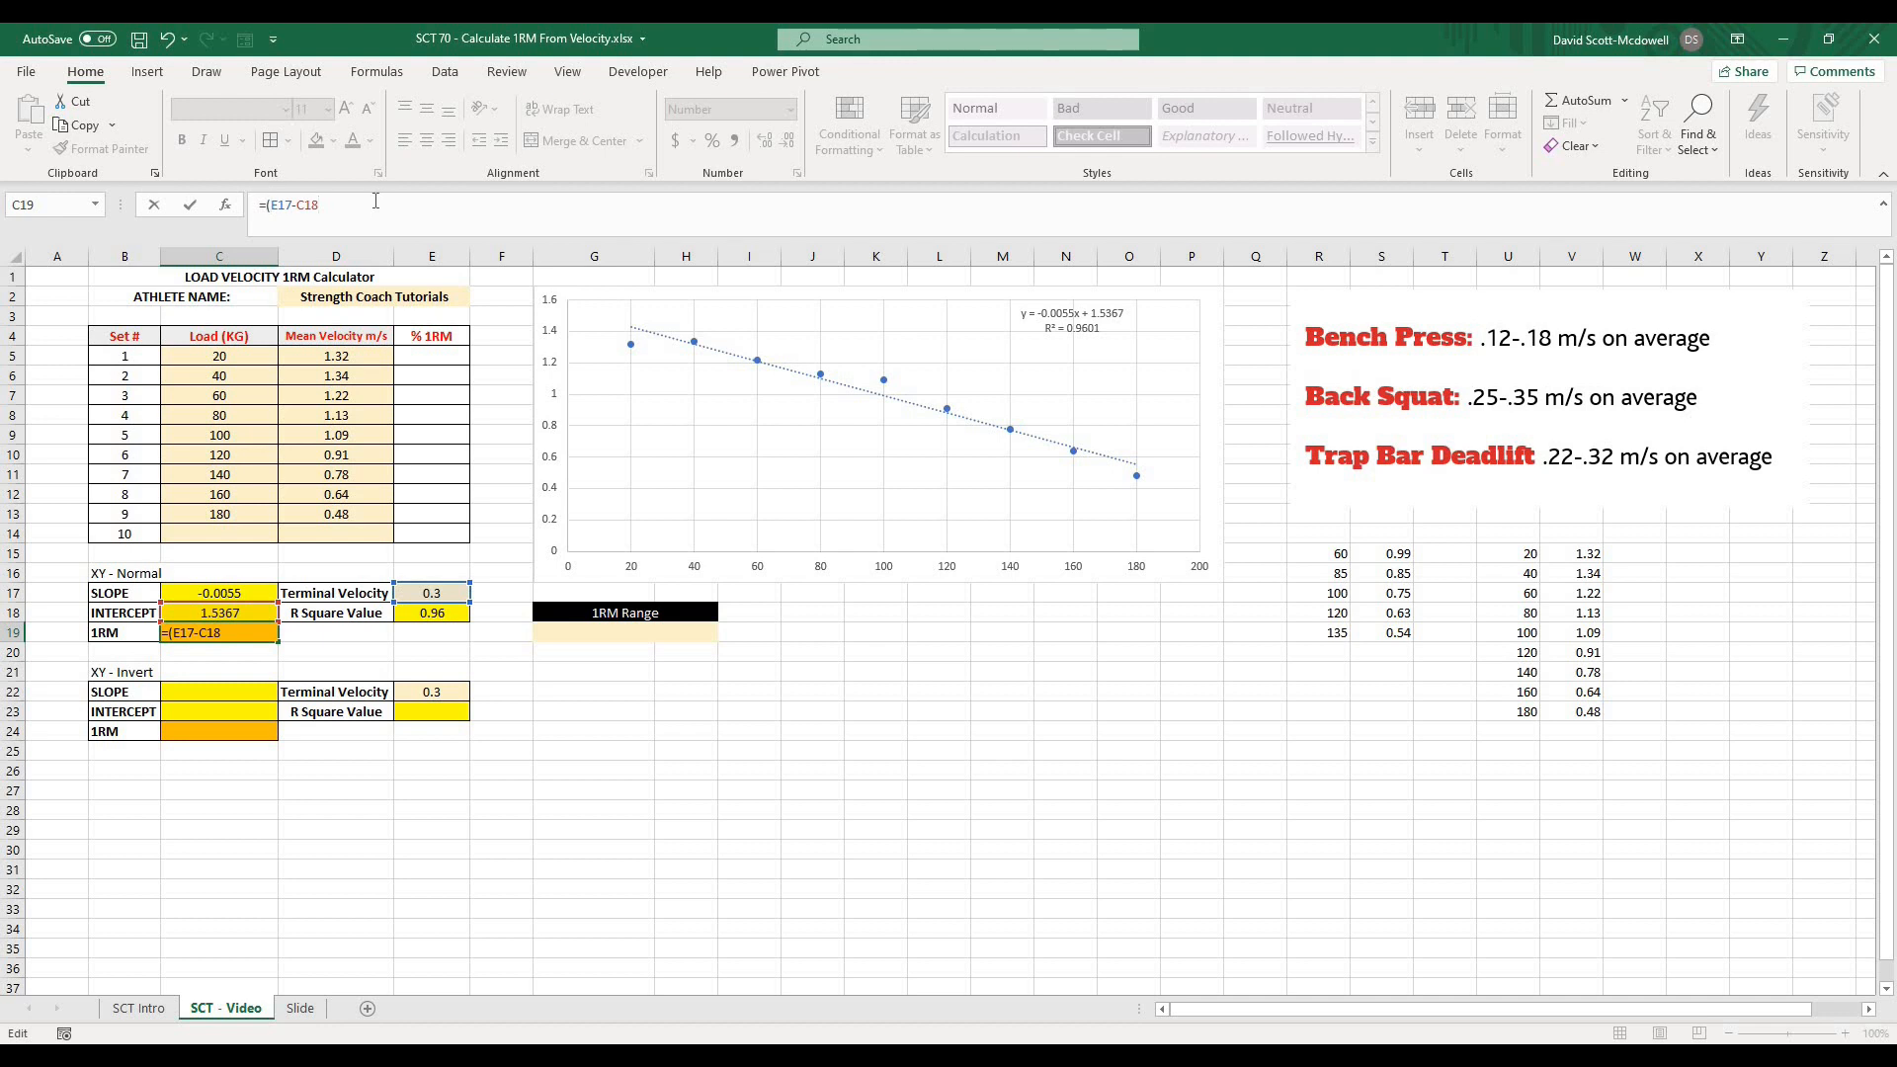
type("/")
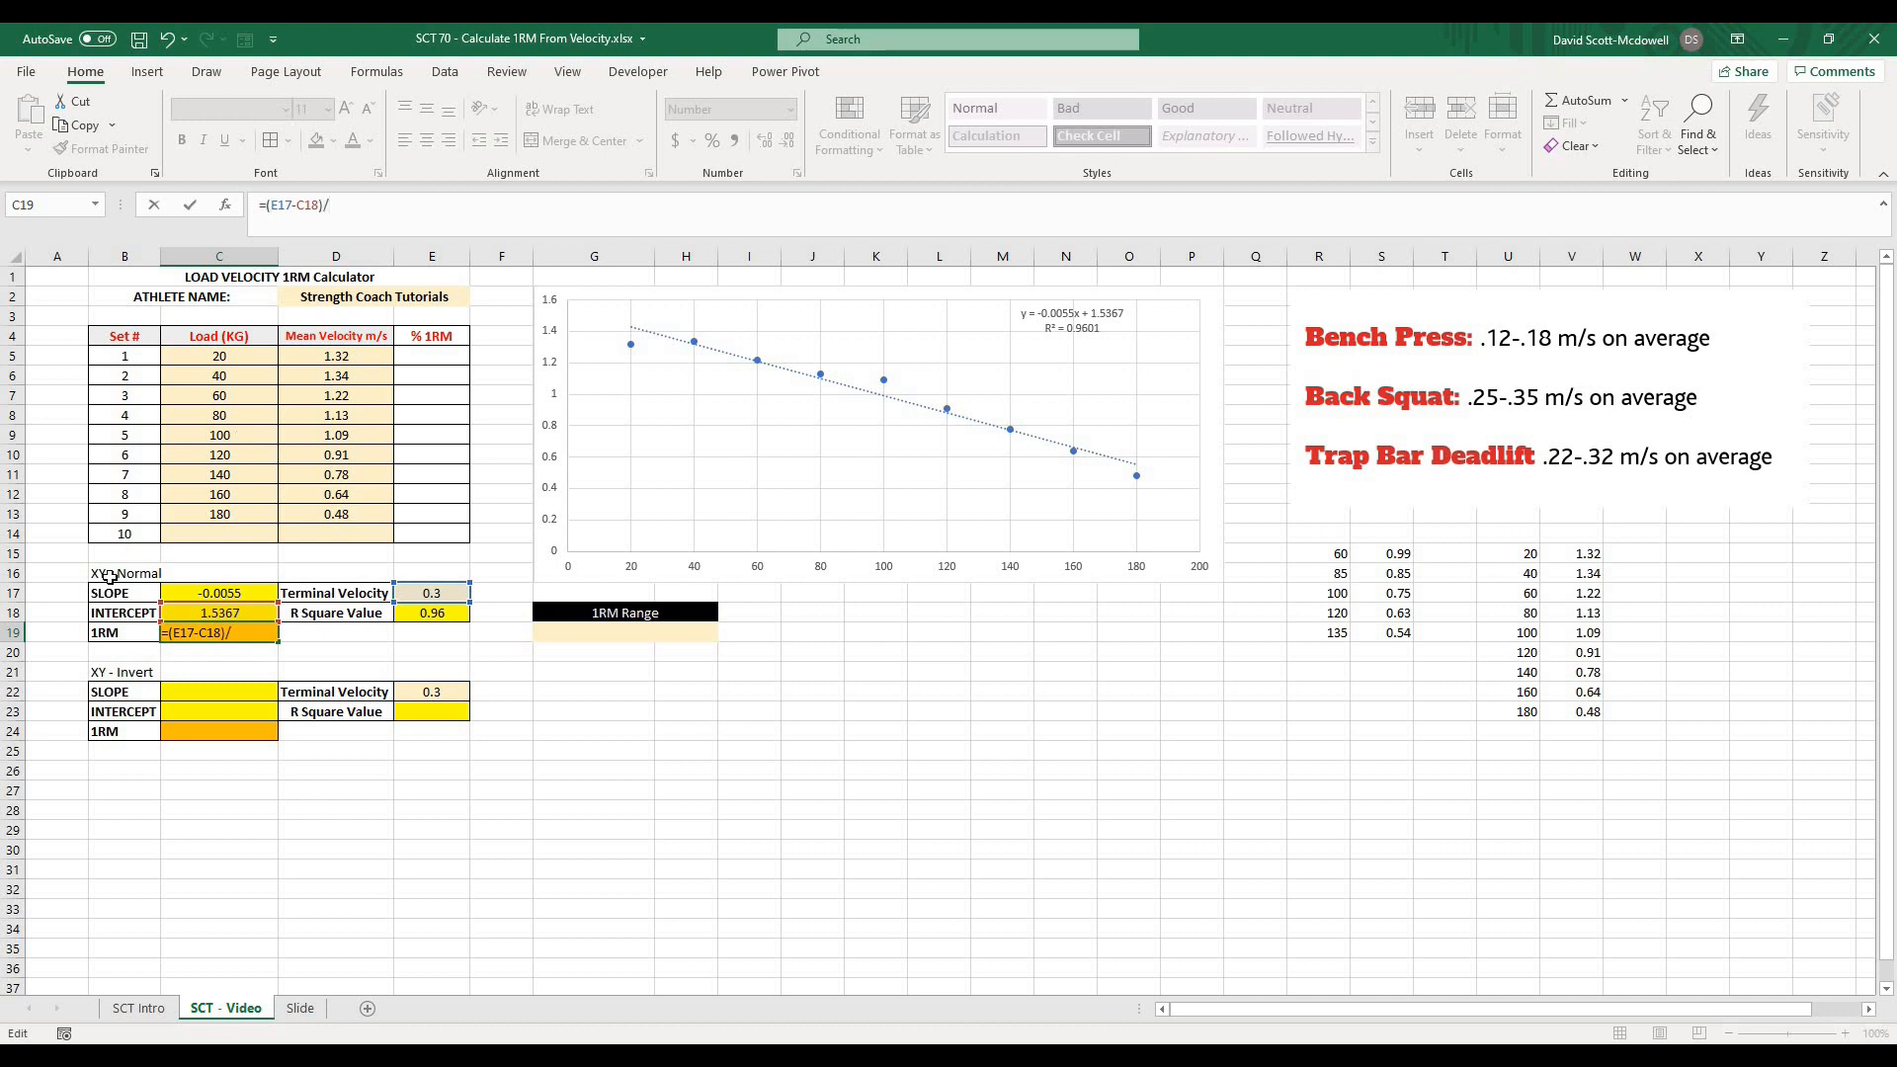
left_click(220, 590)
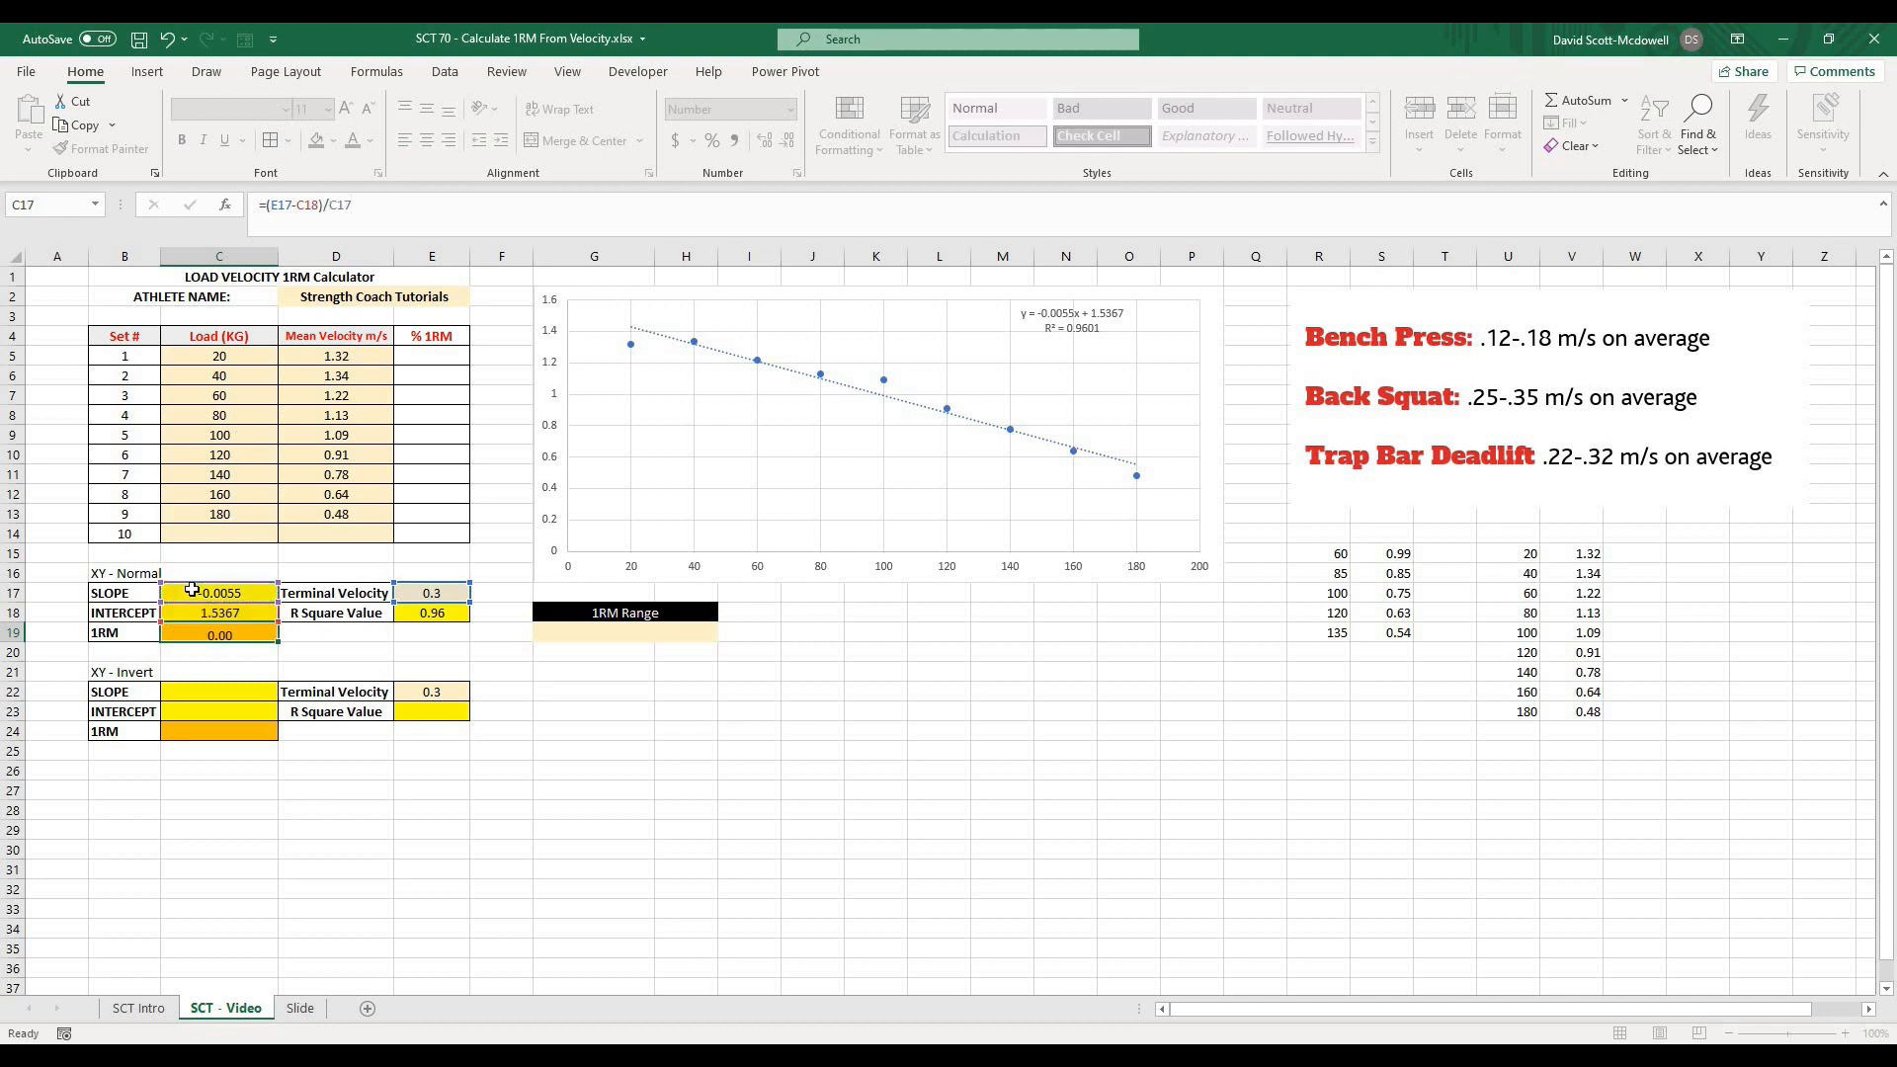
left_click(500, 909)
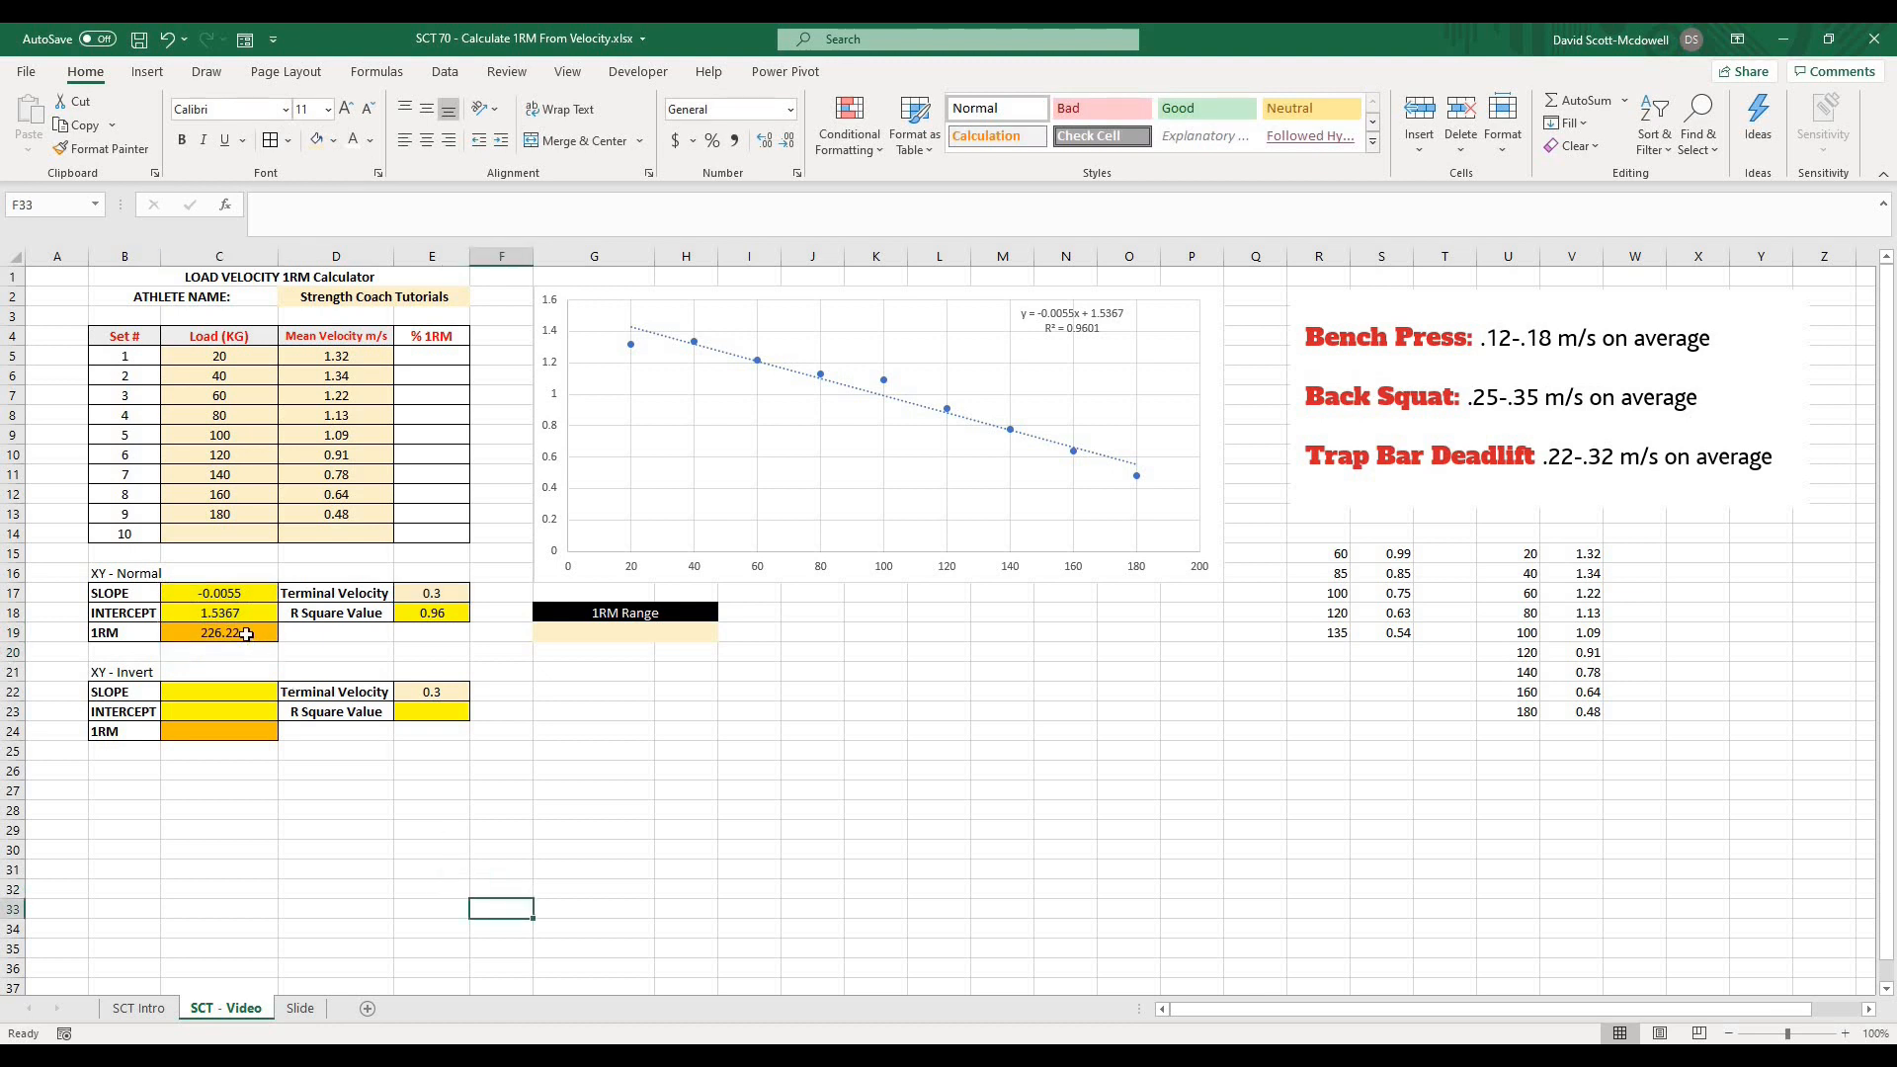
left_click(220, 633)
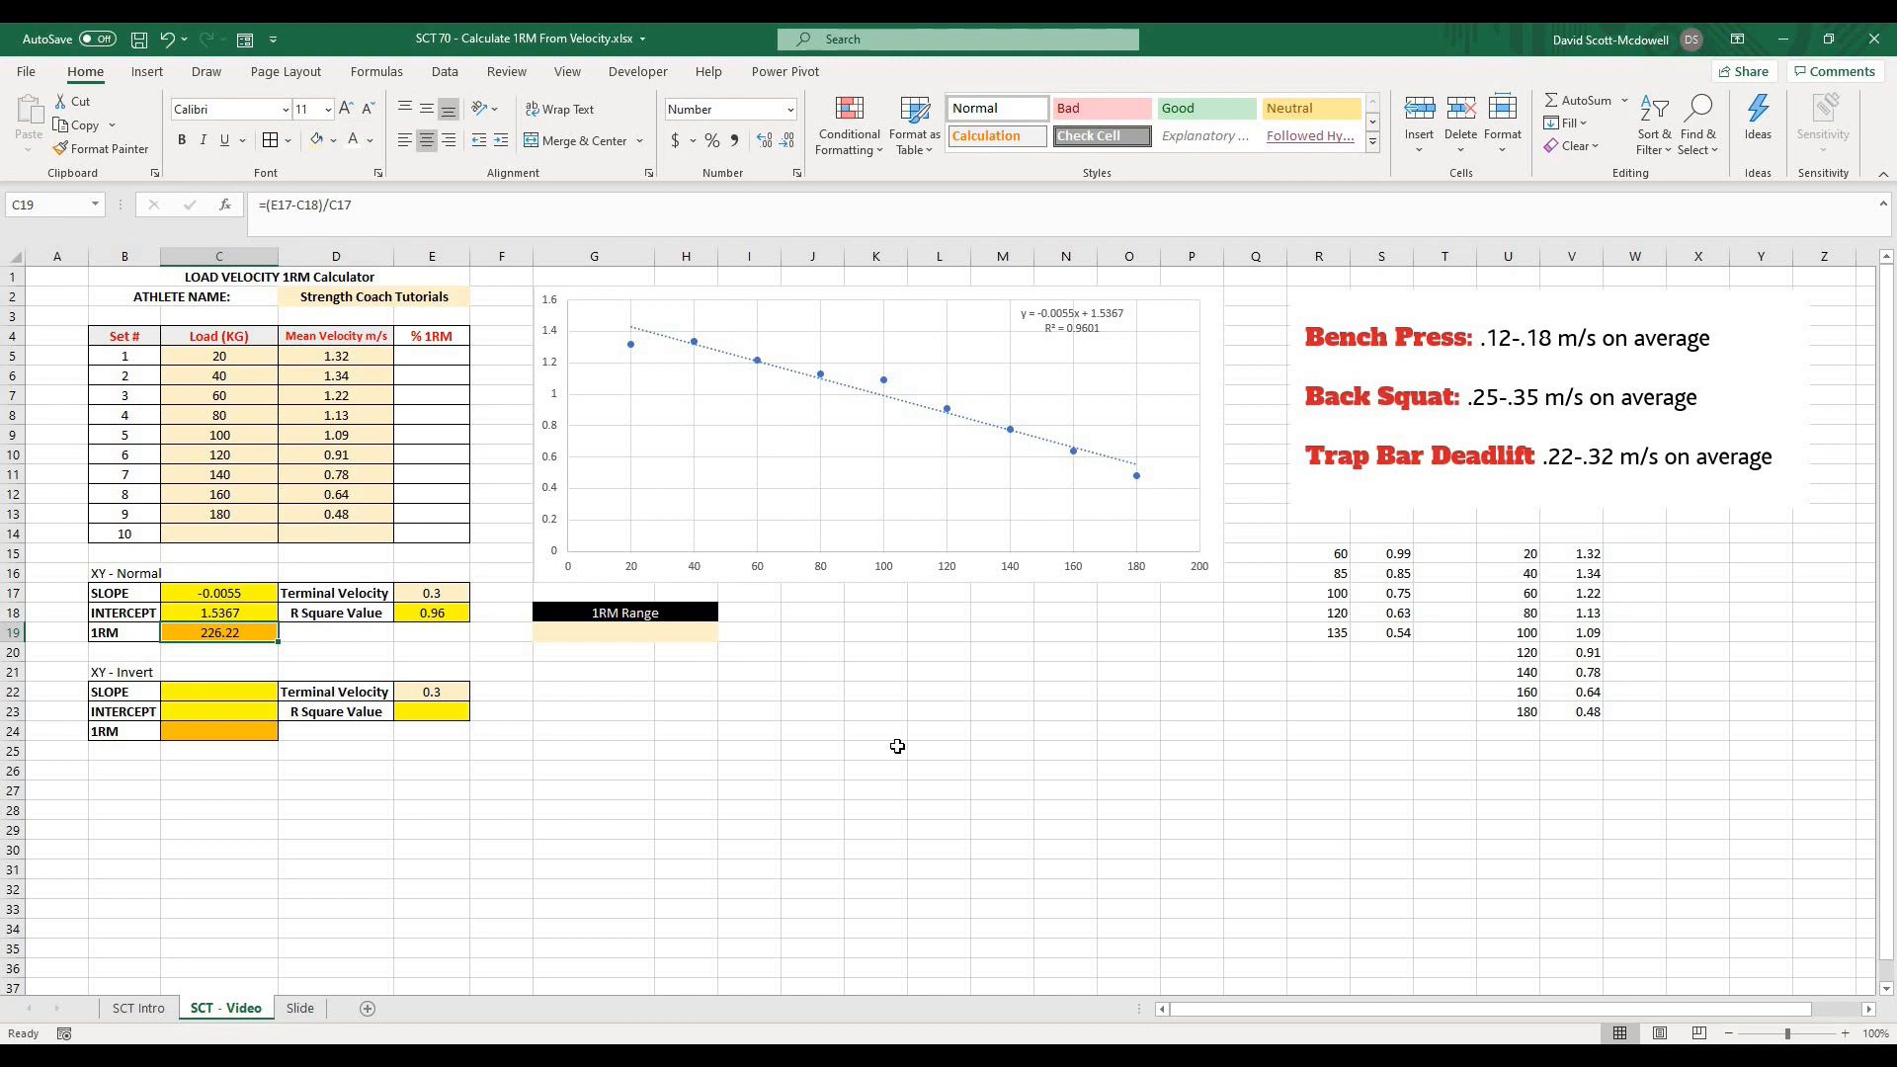
mouse_move(423, 593)
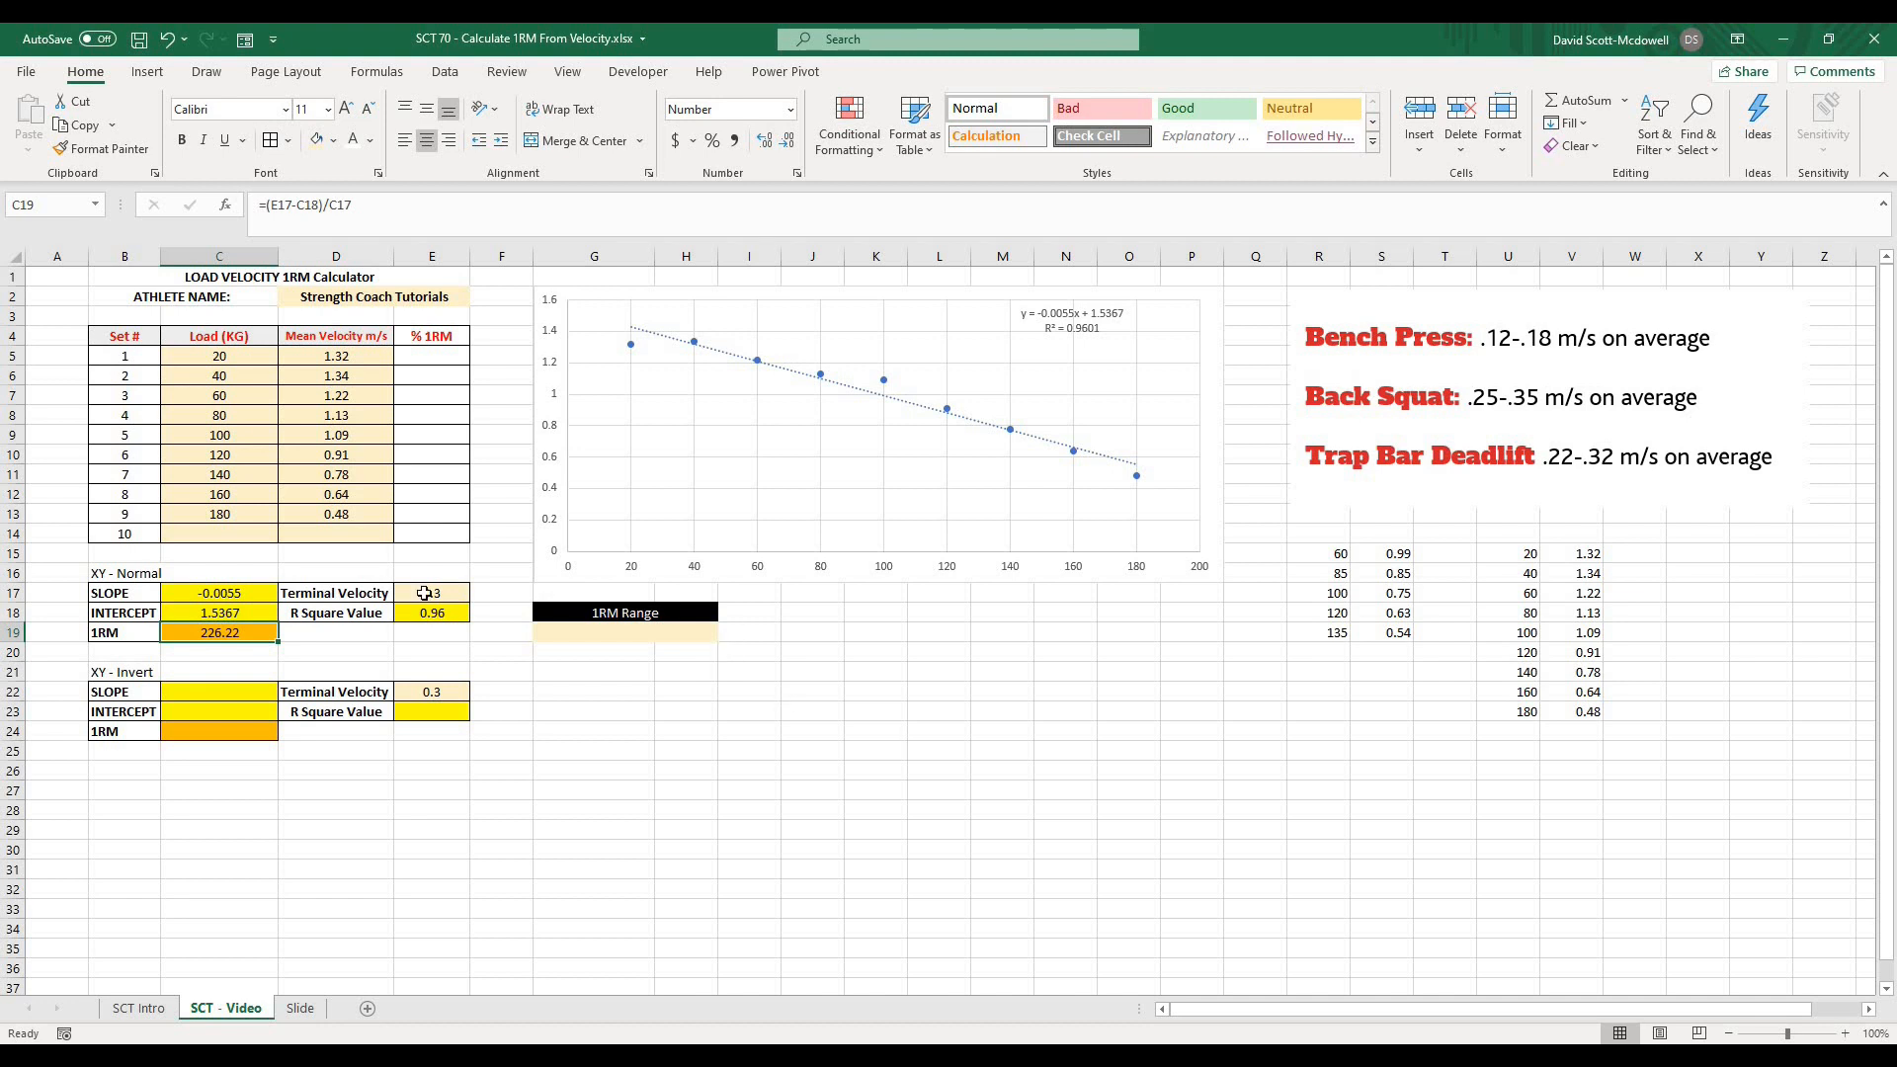
mouse_move(554, 505)
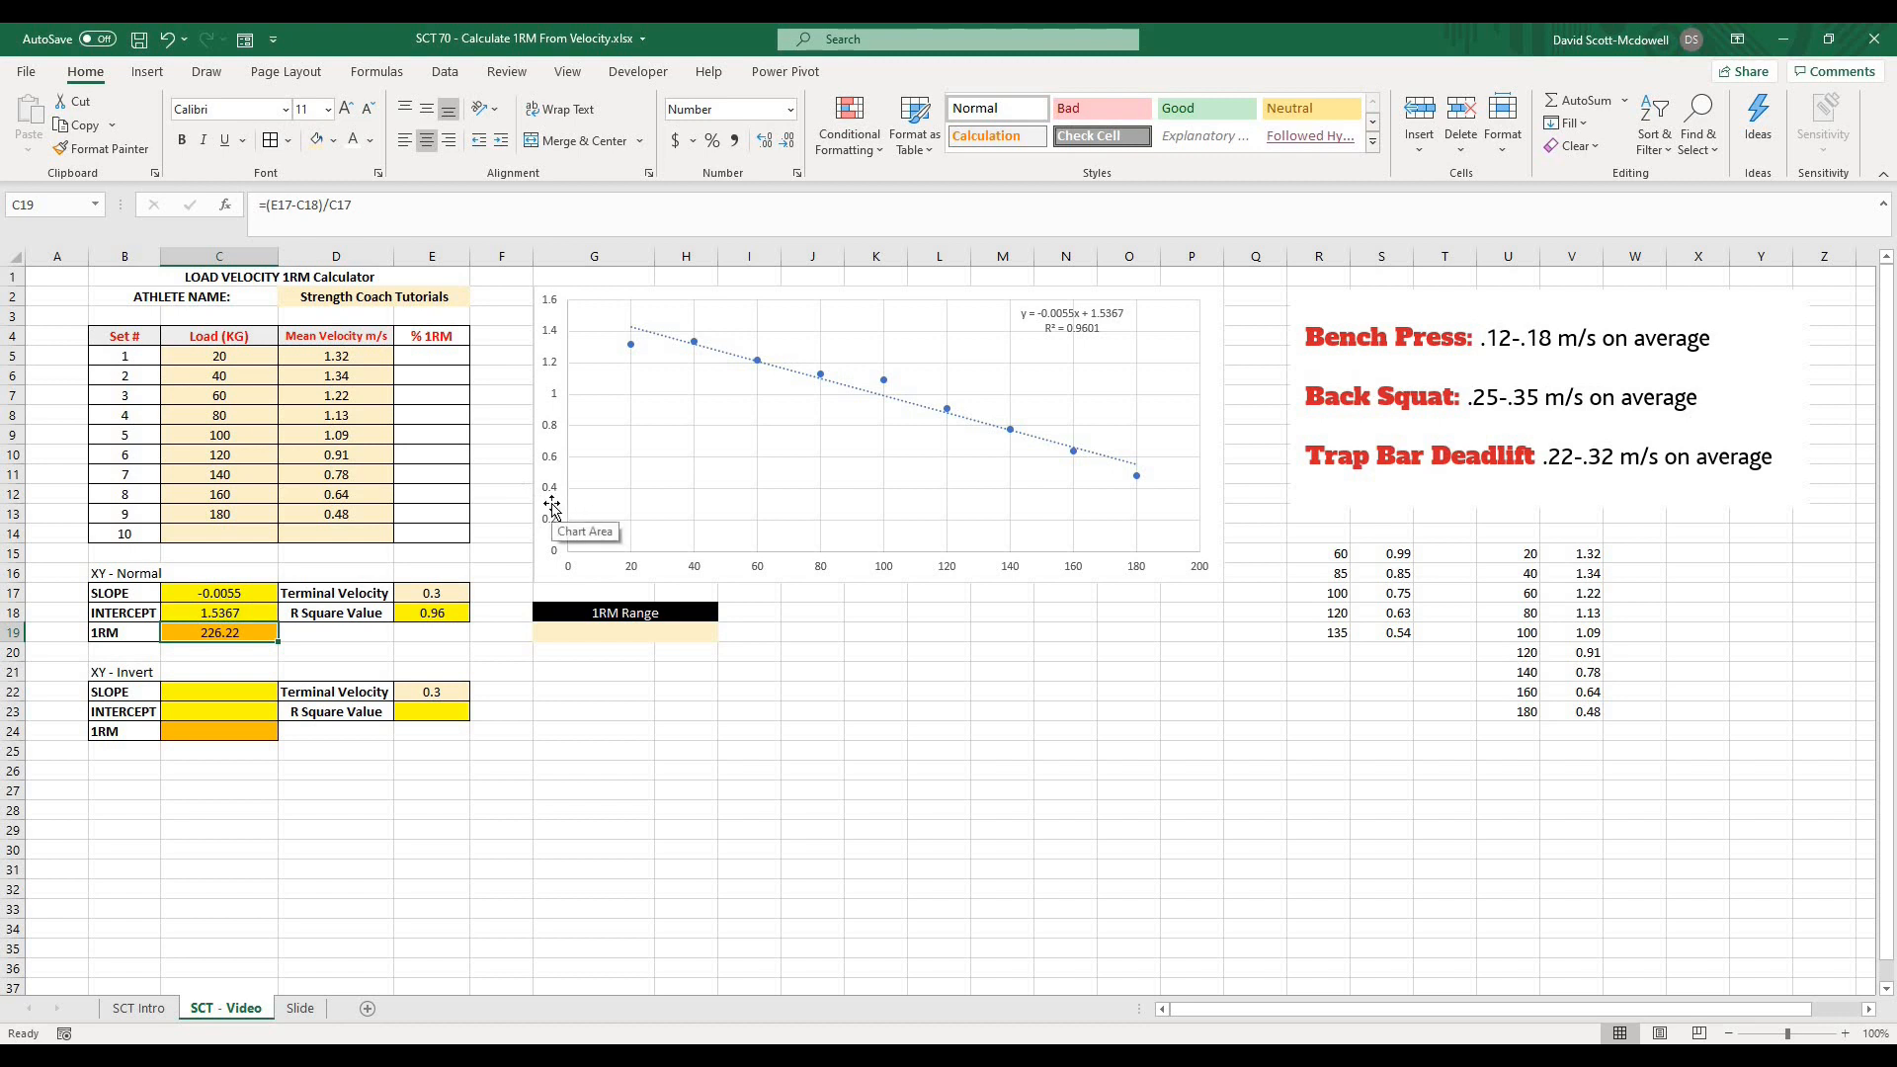
mouse_move(1083, 498)
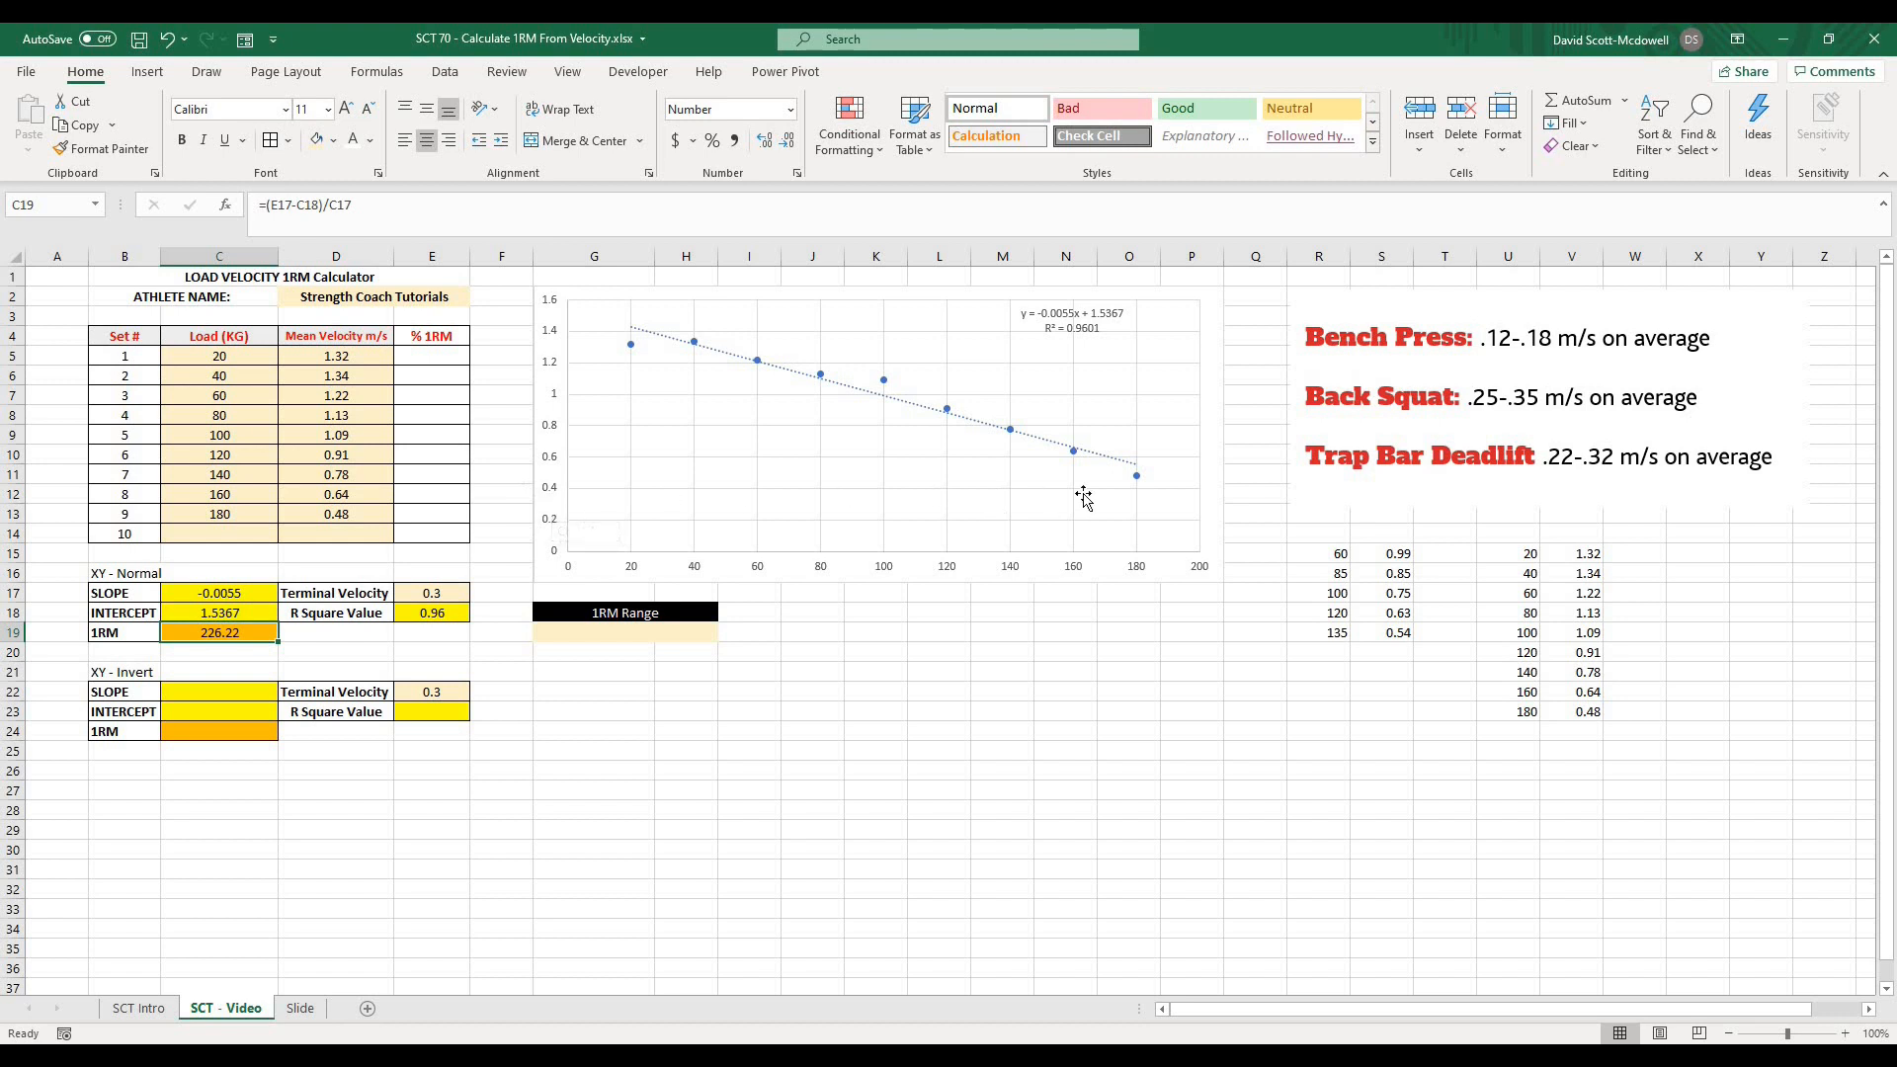
mouse_move(1273, 522)
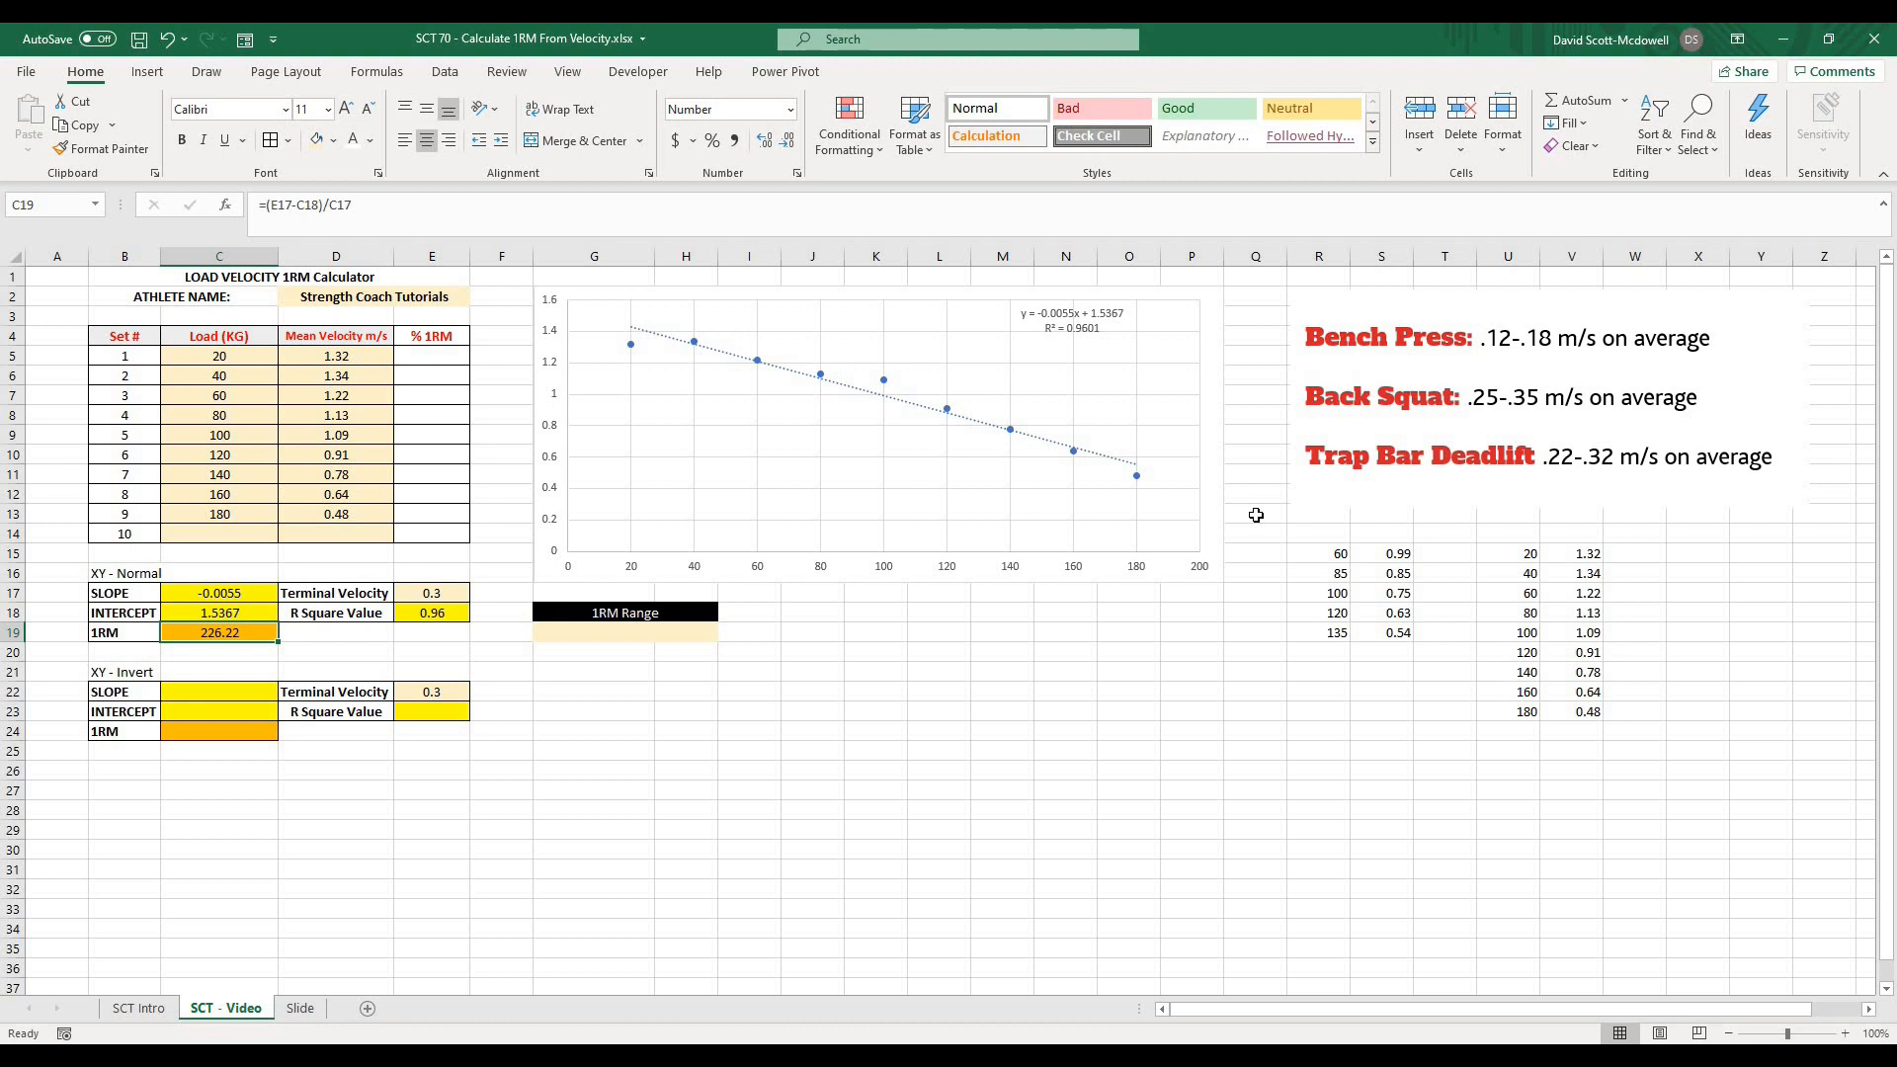
left_click(749, 790)
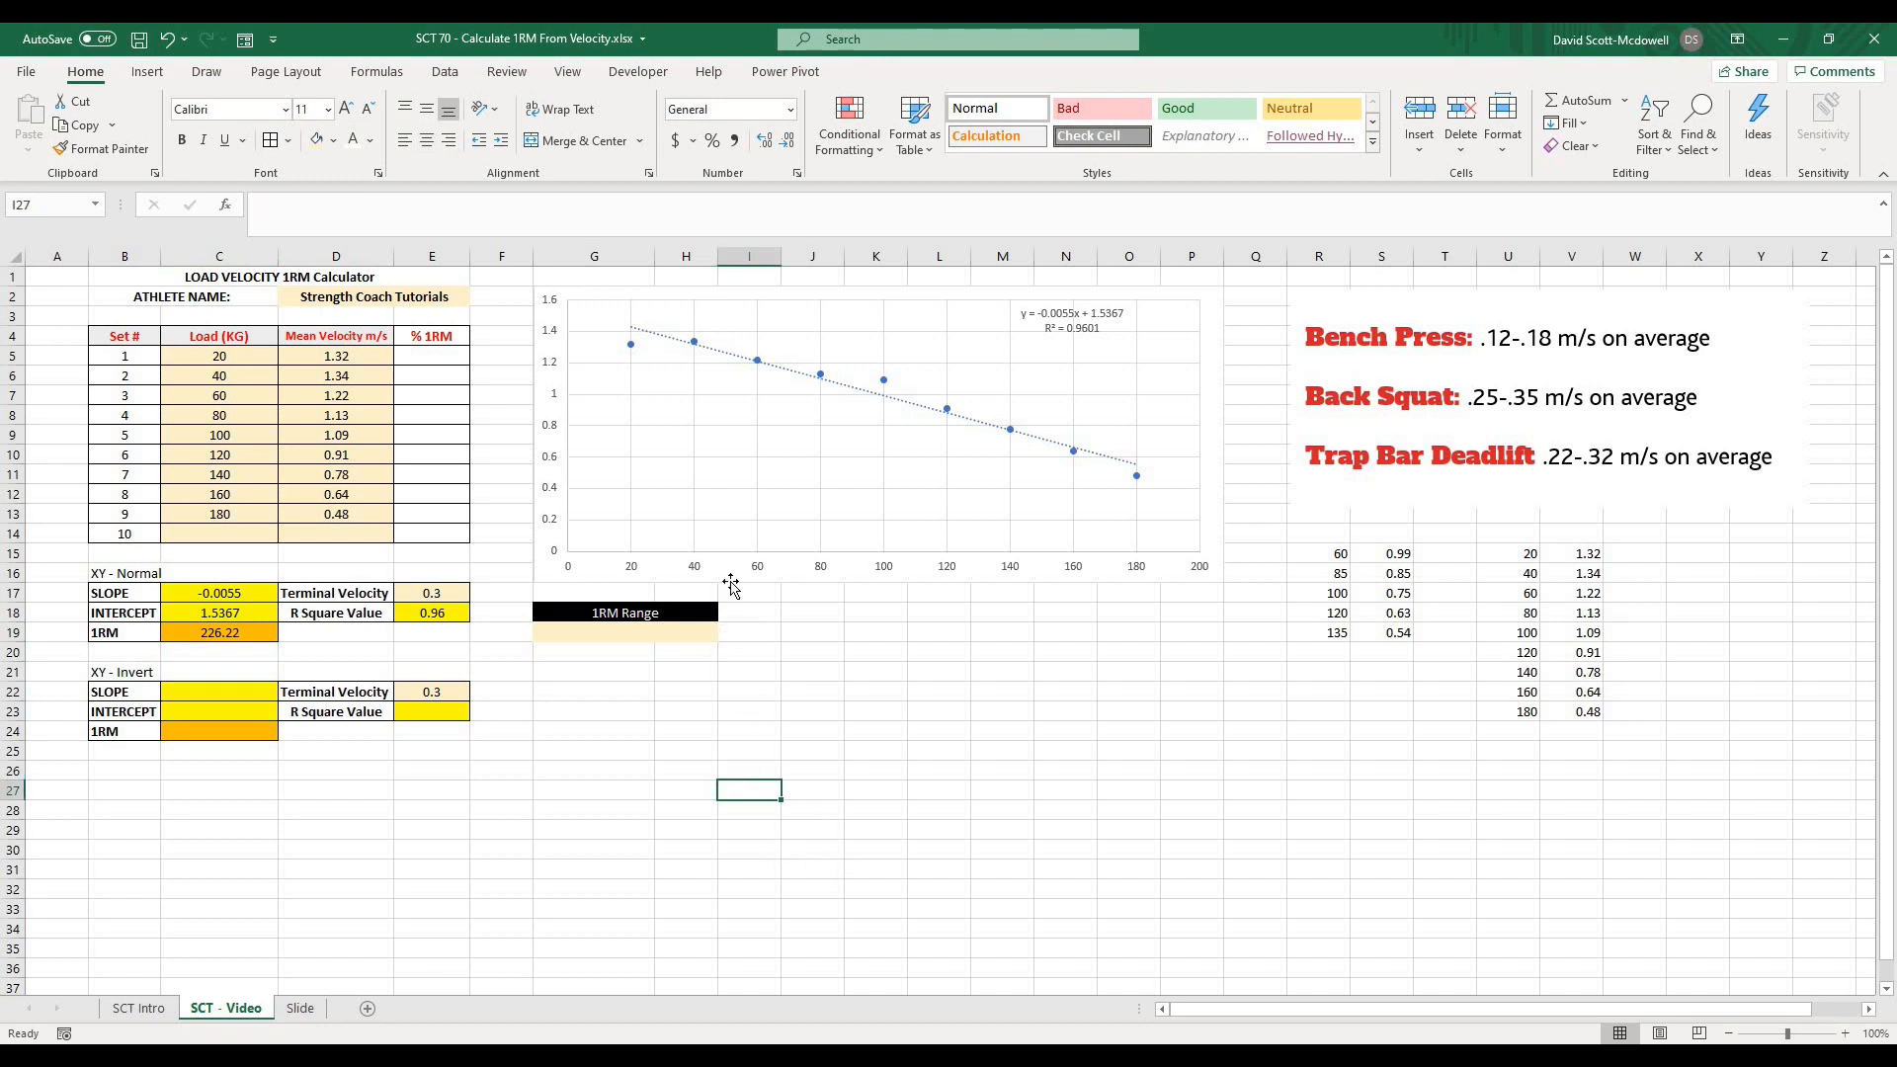
mouse_move(726, 548)
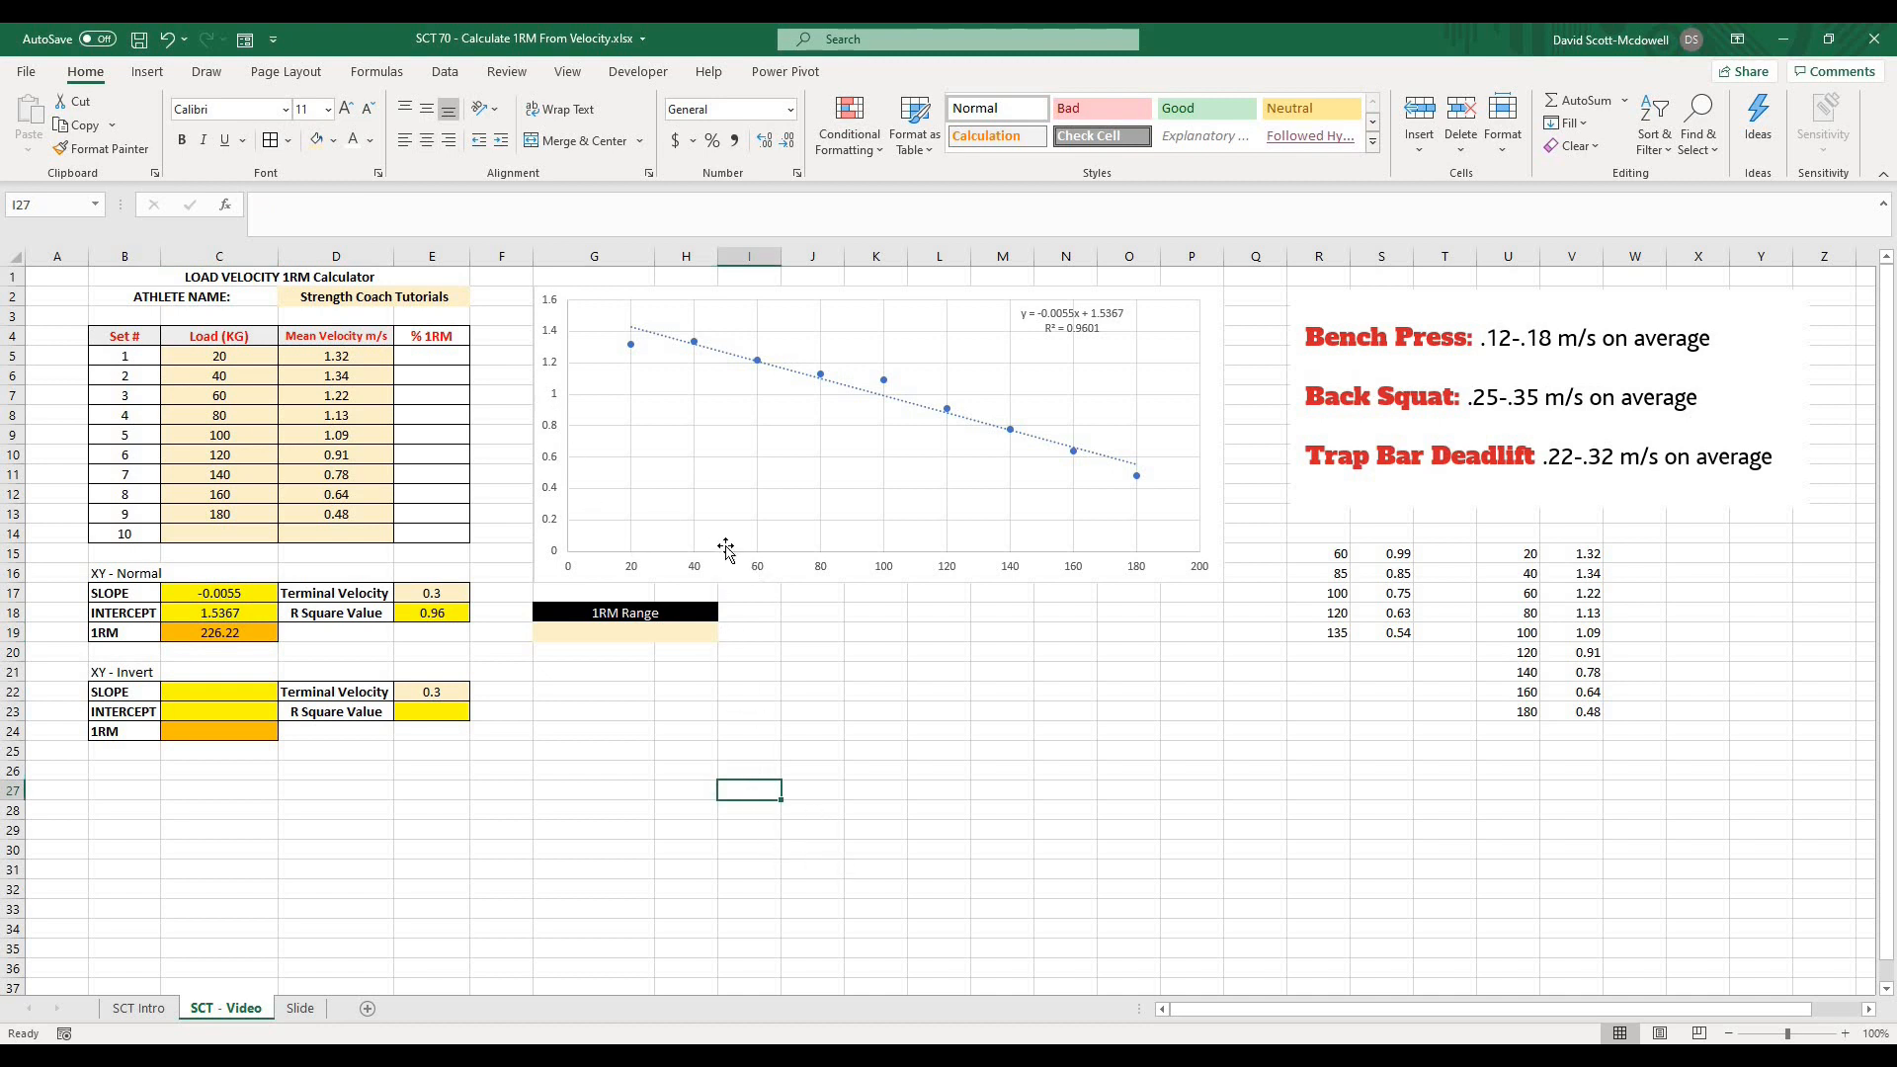
mouse_move(585, 532)
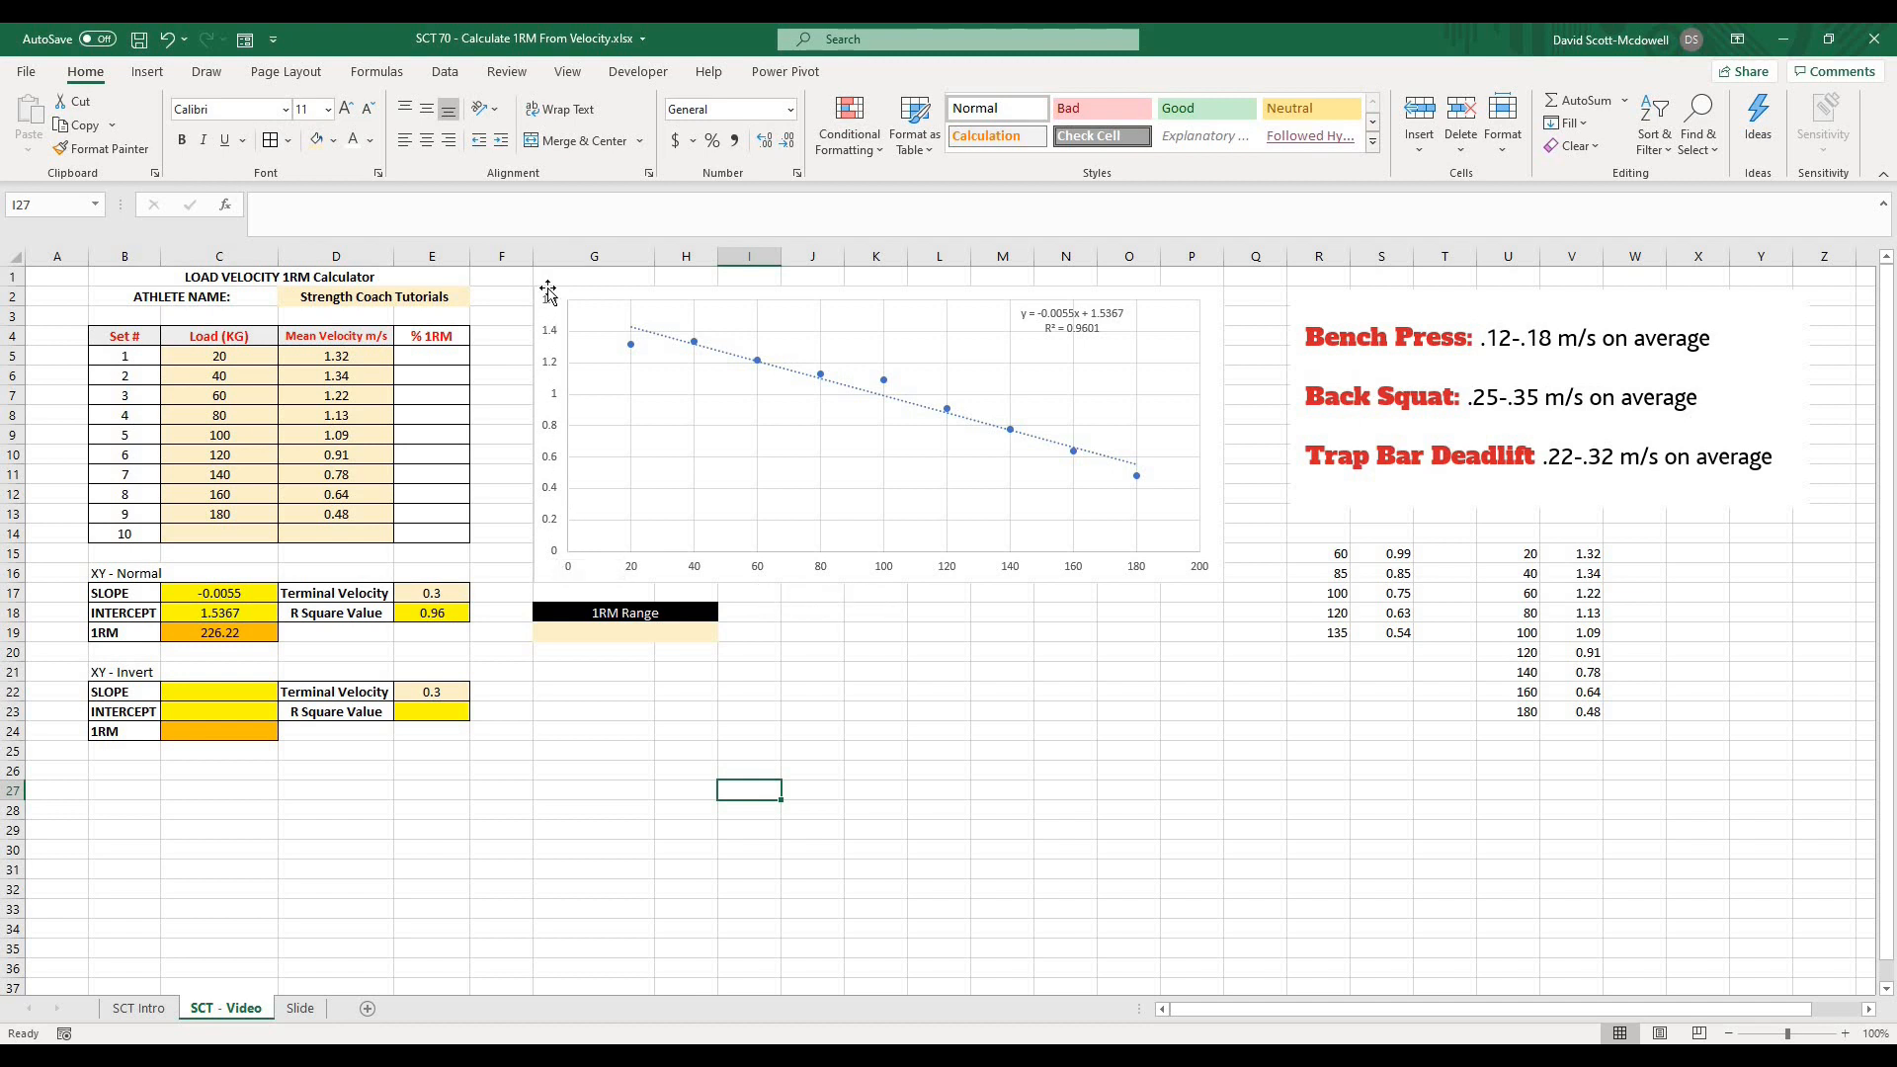
mouse_move(571, 577)
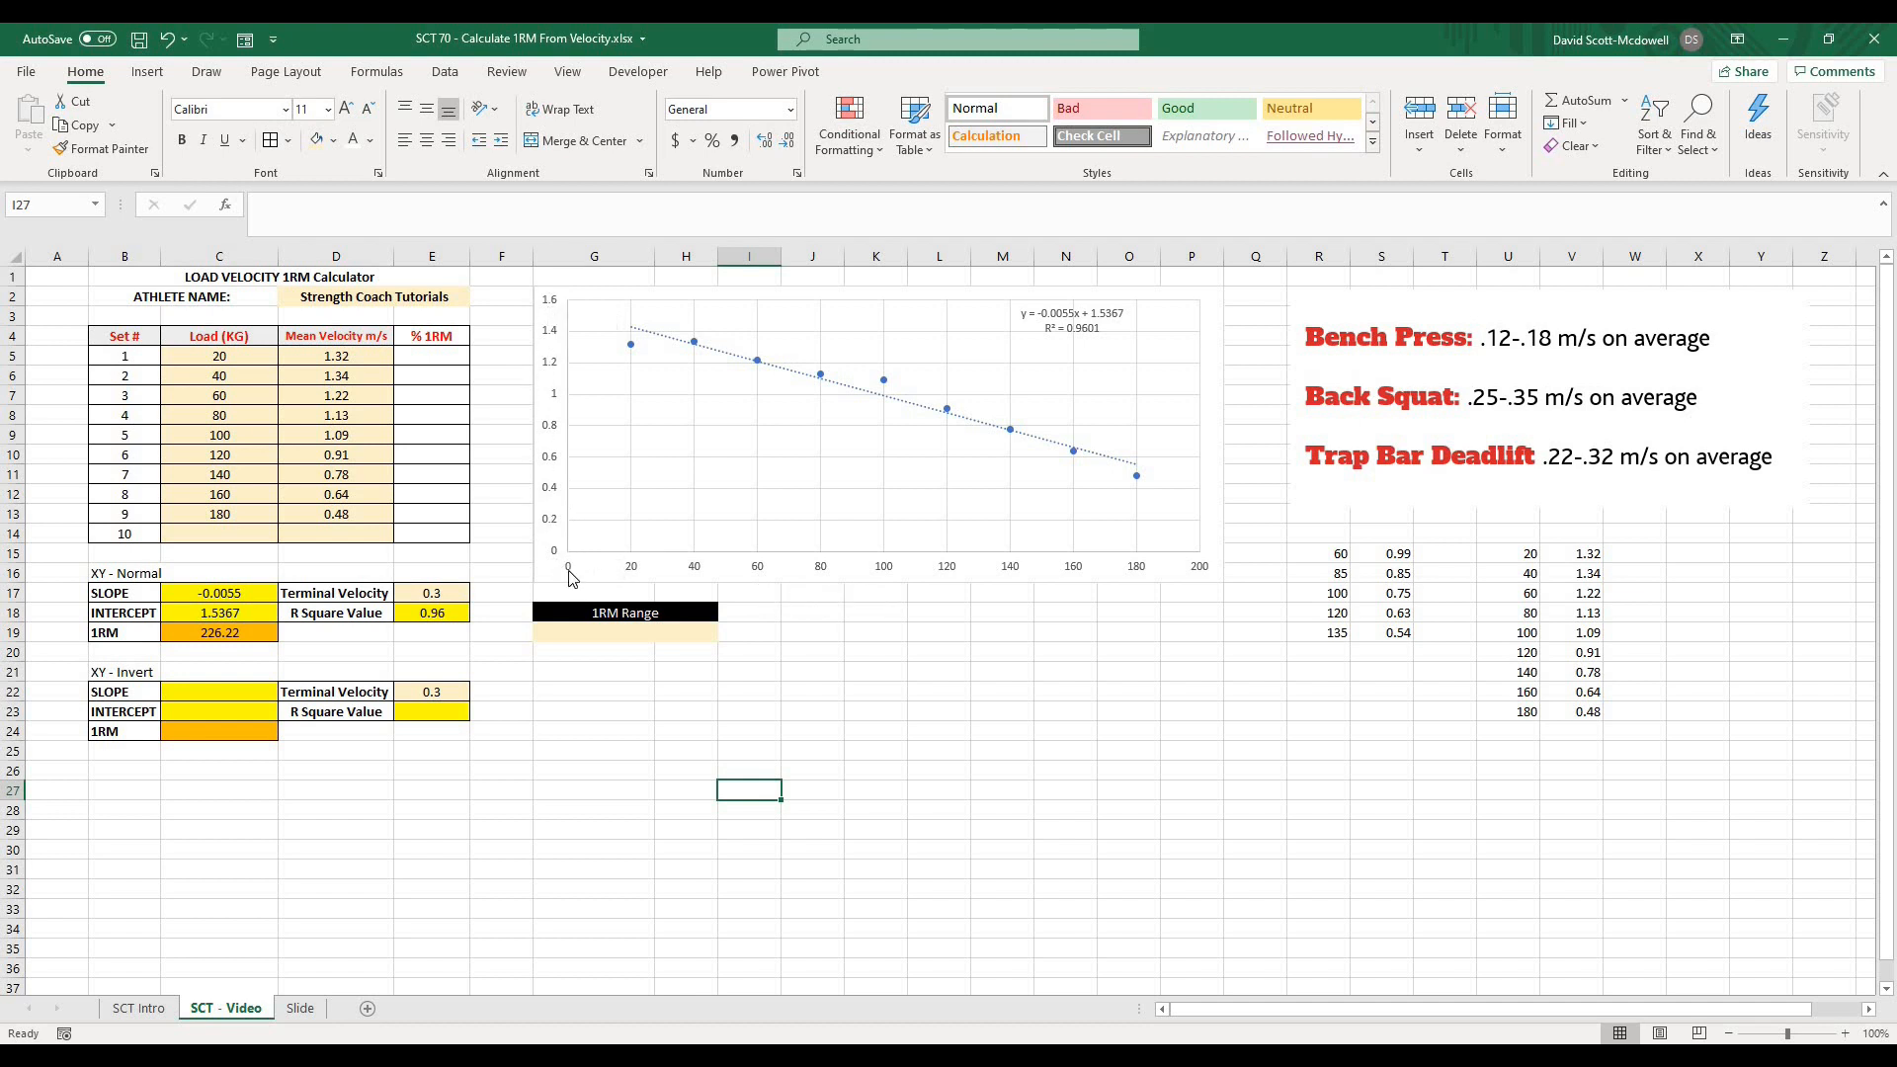
left_click(876, 810)
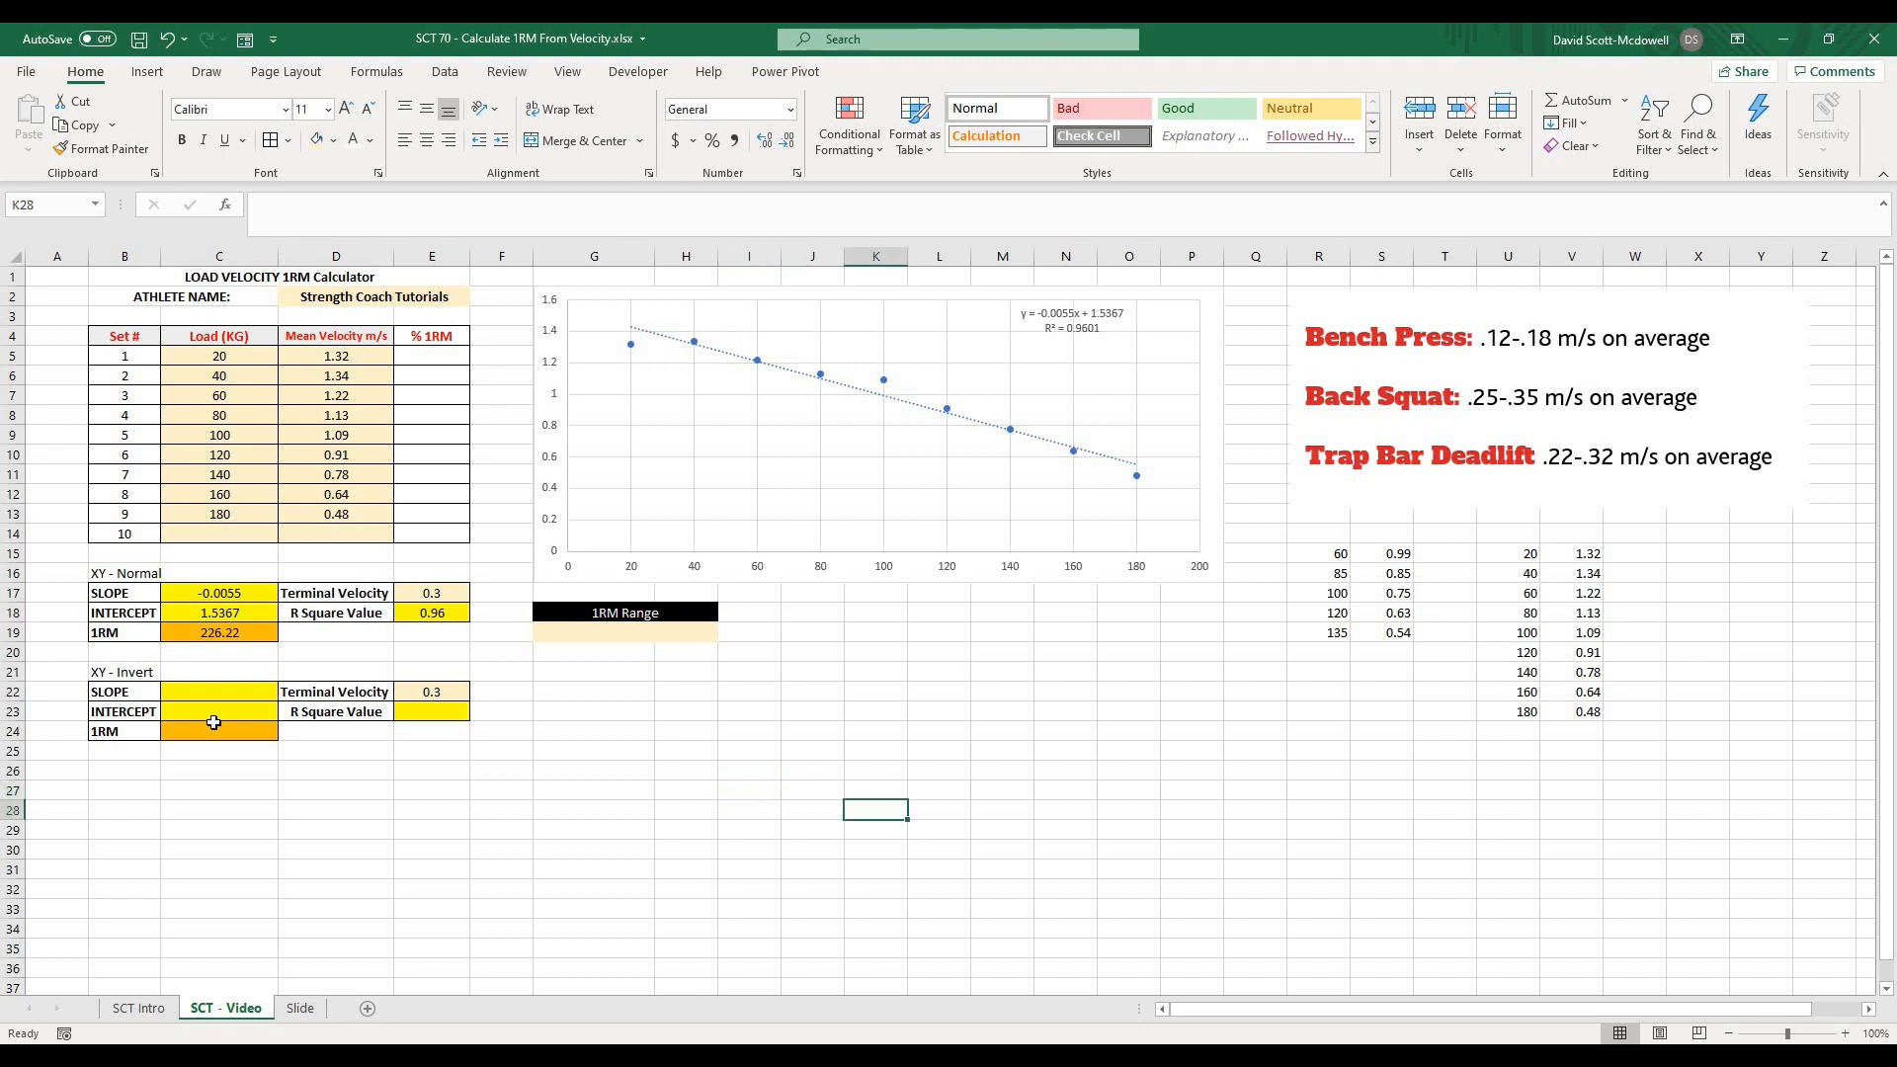
left_click(217, 691)
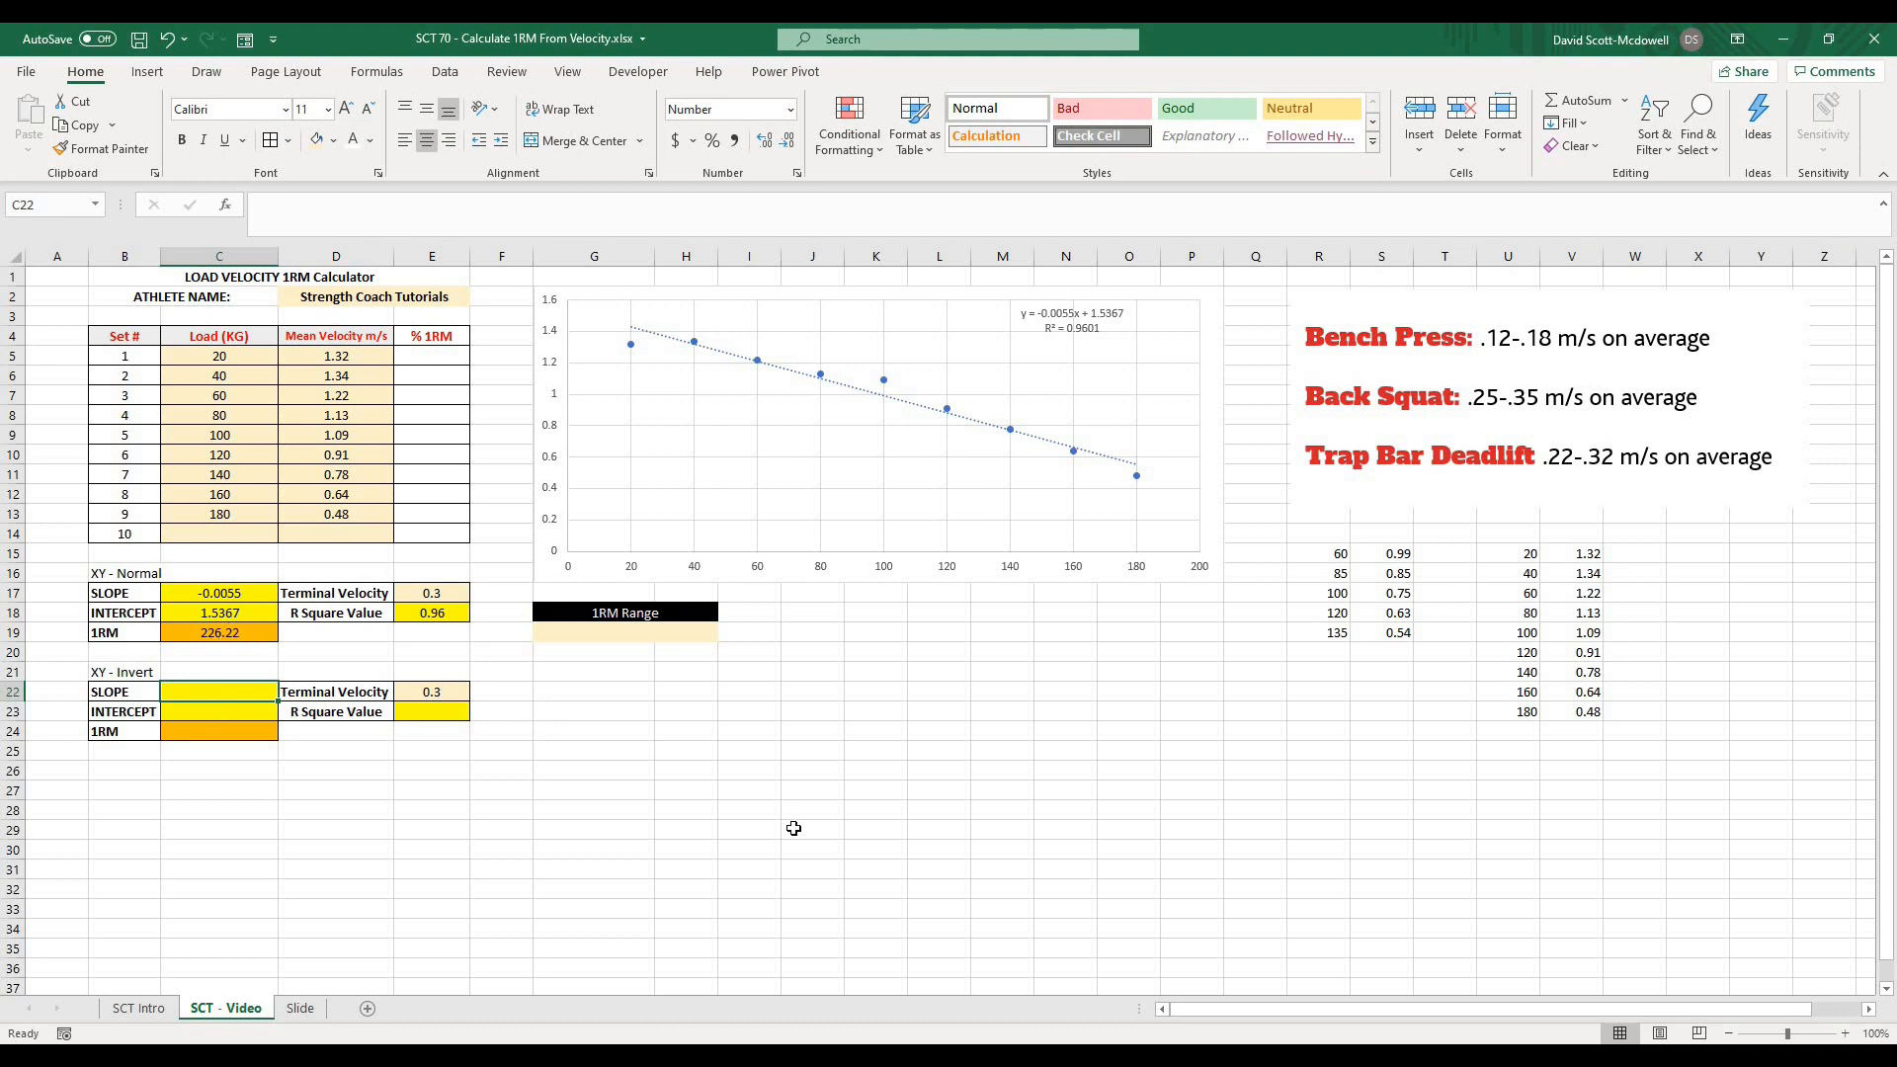
mouse_move(482, 862)
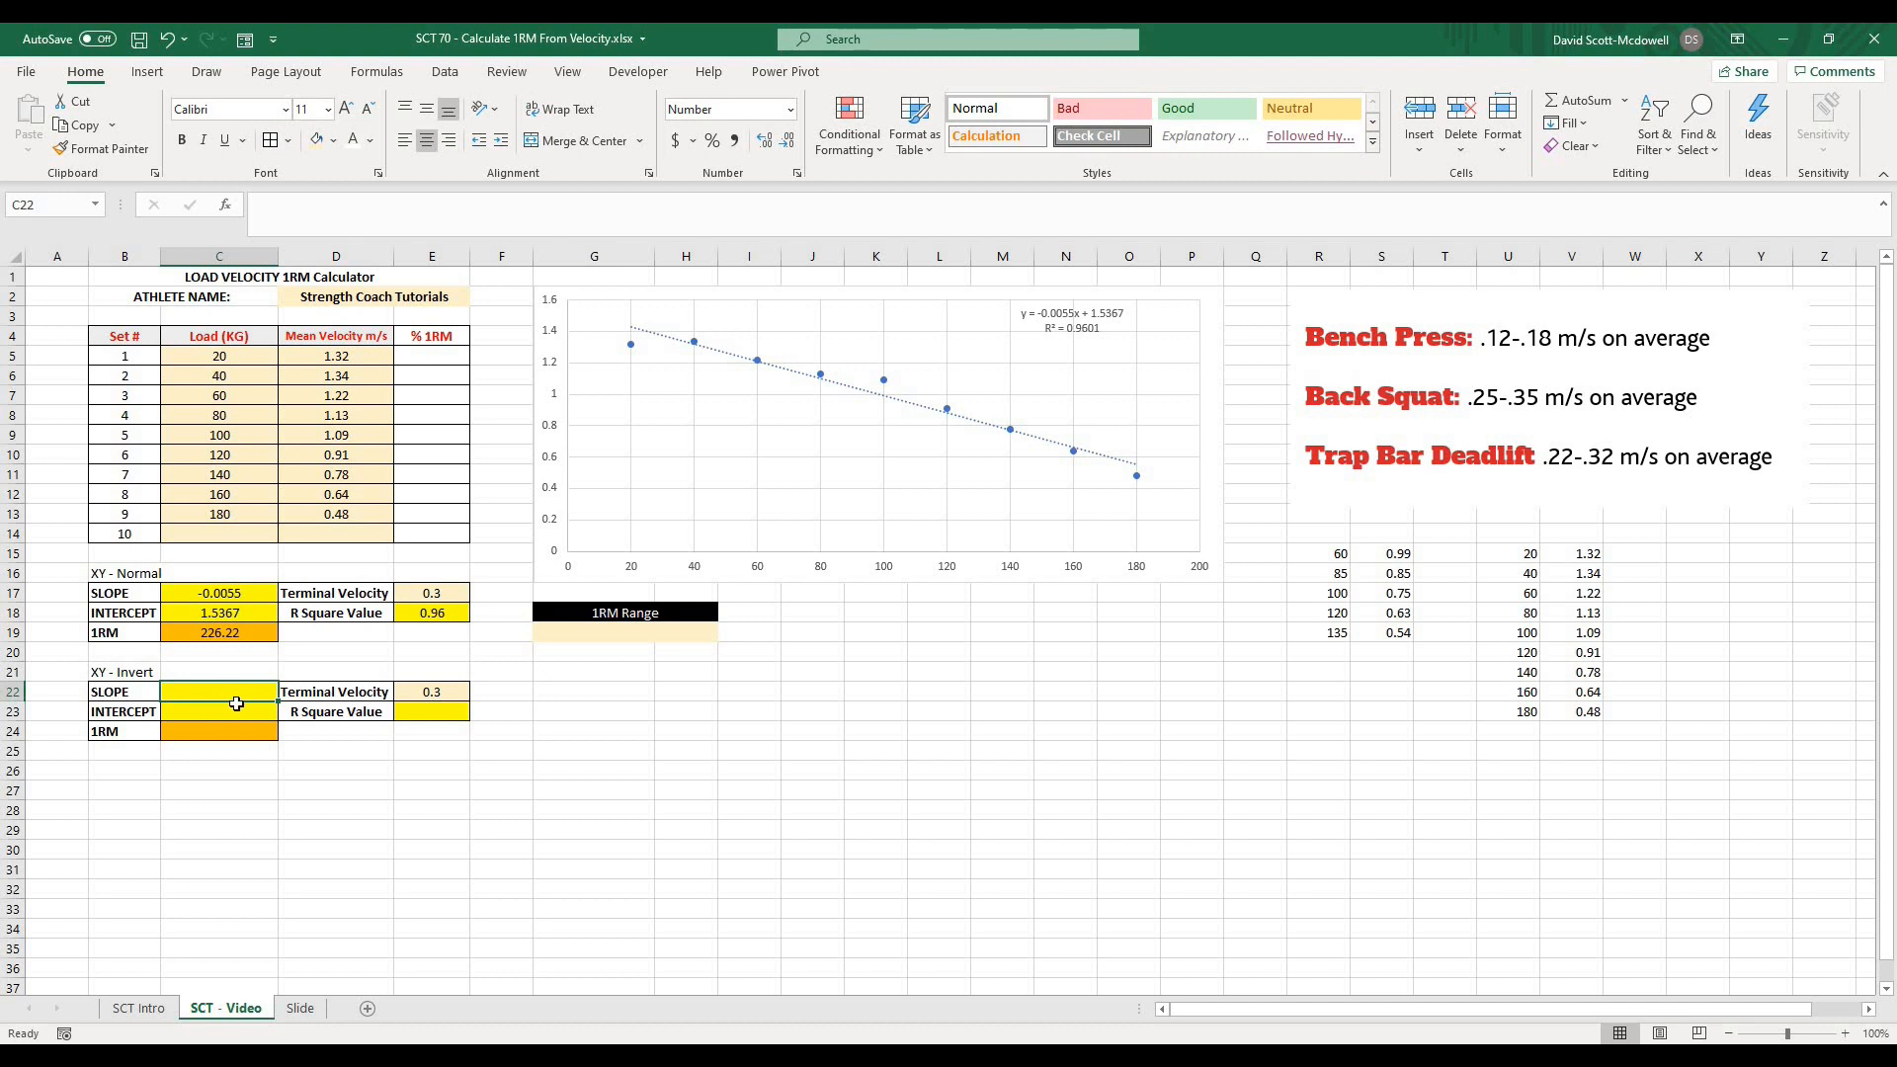
- Enter =SLOPE(C5:C14,D5:D14) in C22 with load as known y, giving -175.6359
left_click(336, 789)
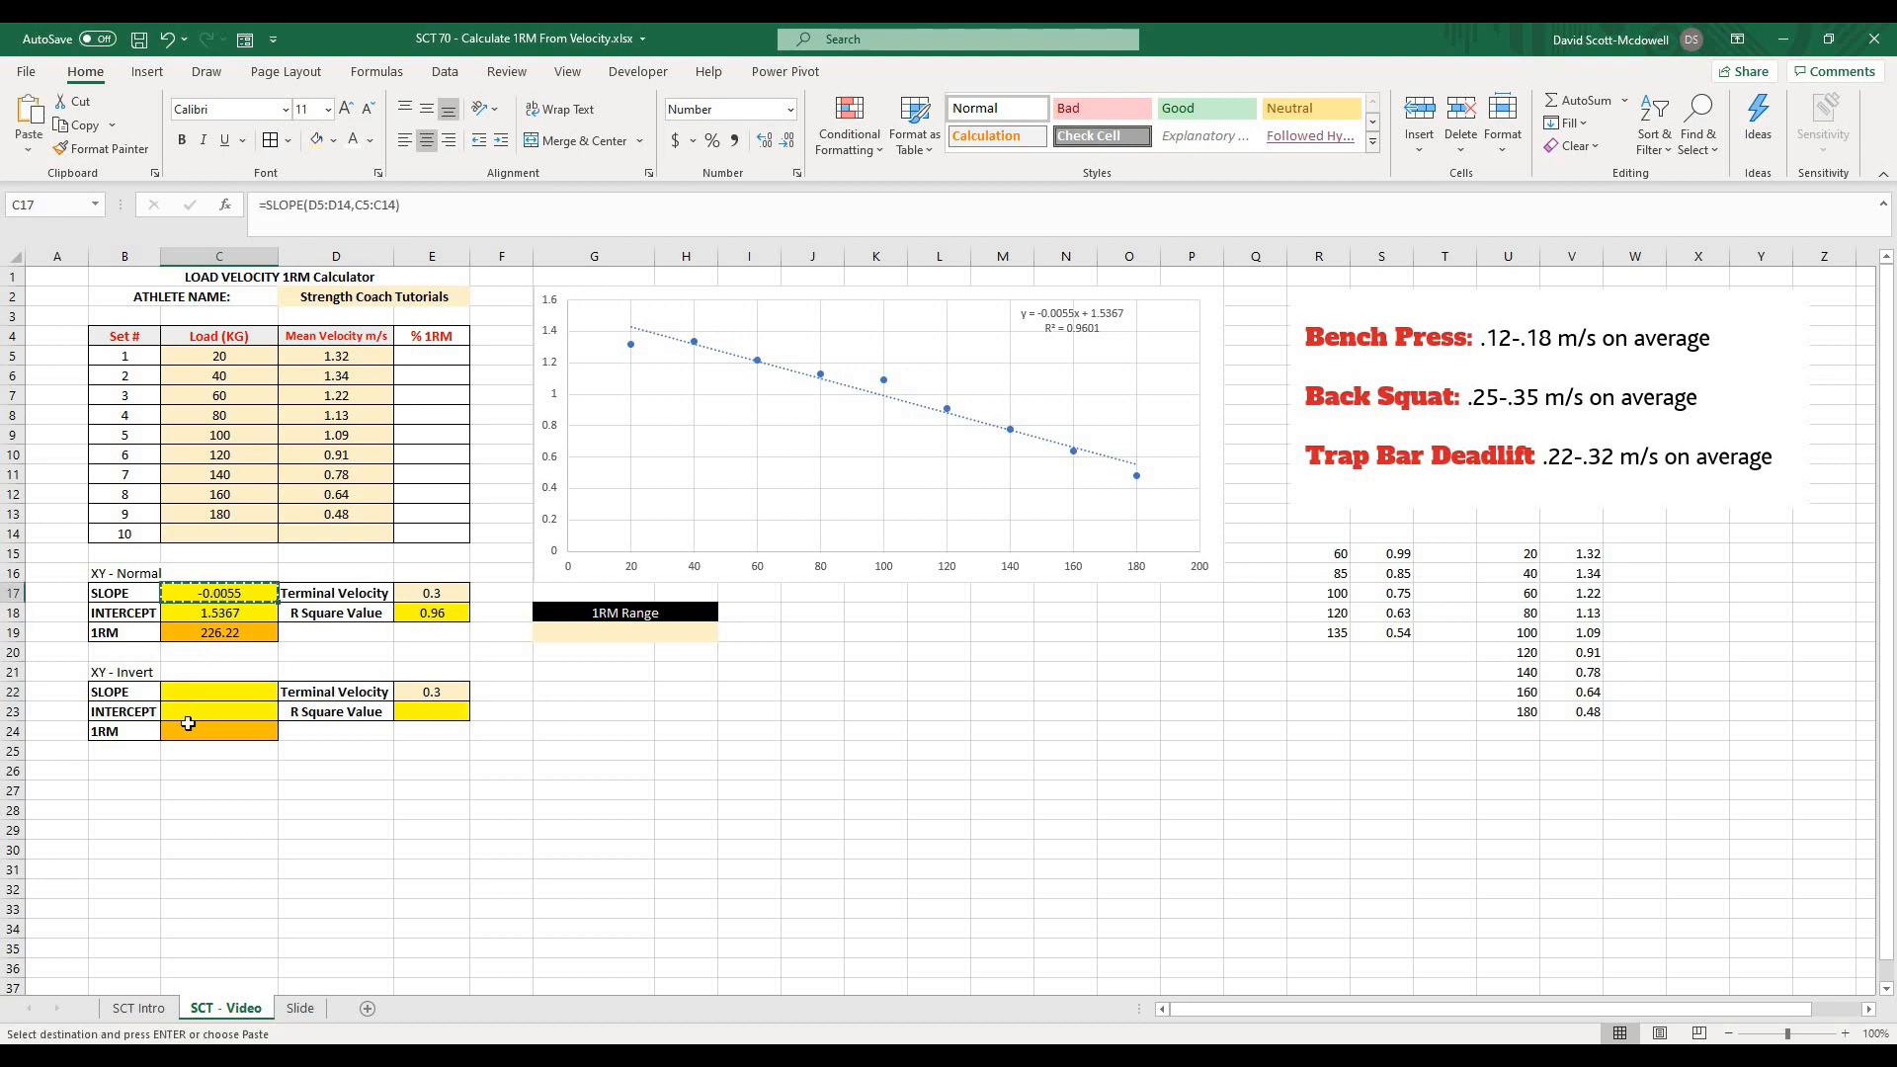
left_click(217, 691)
type("=SLOPE()")
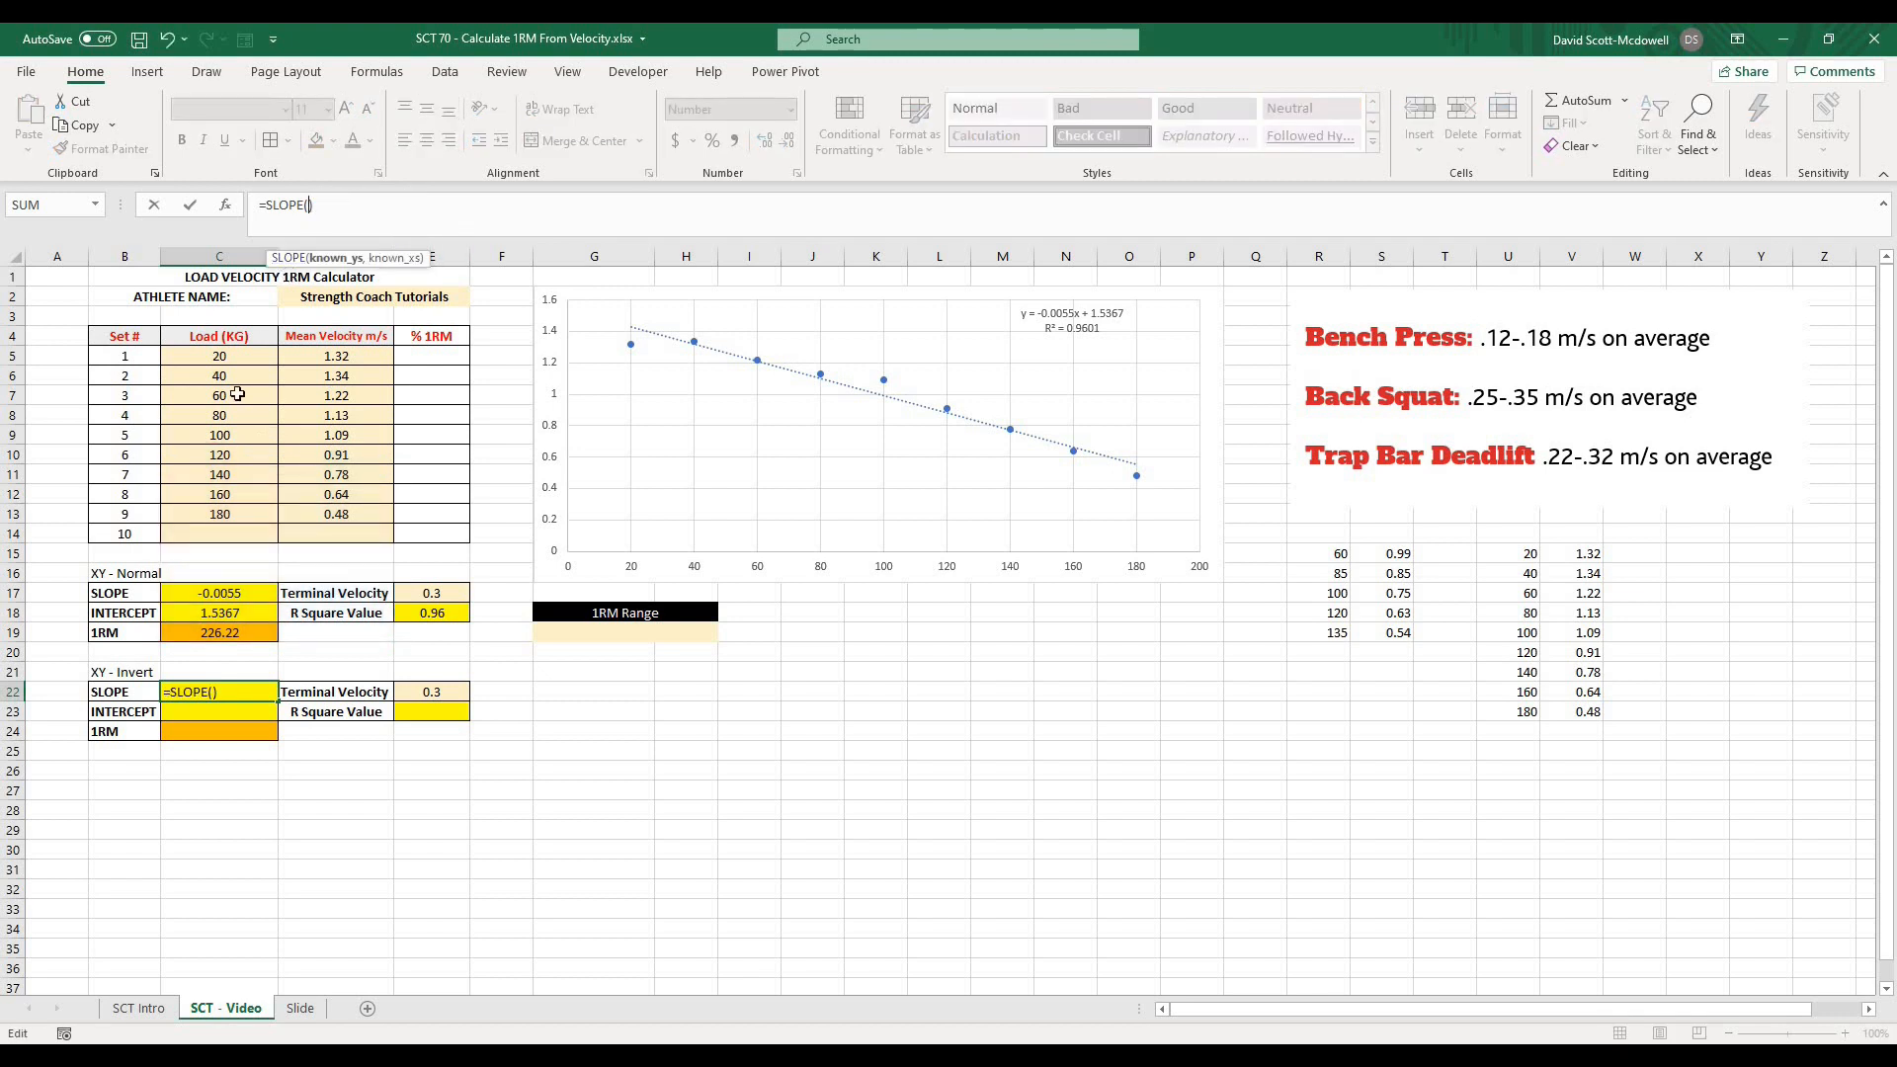
left_click_drag(220, 356, 219, 494)
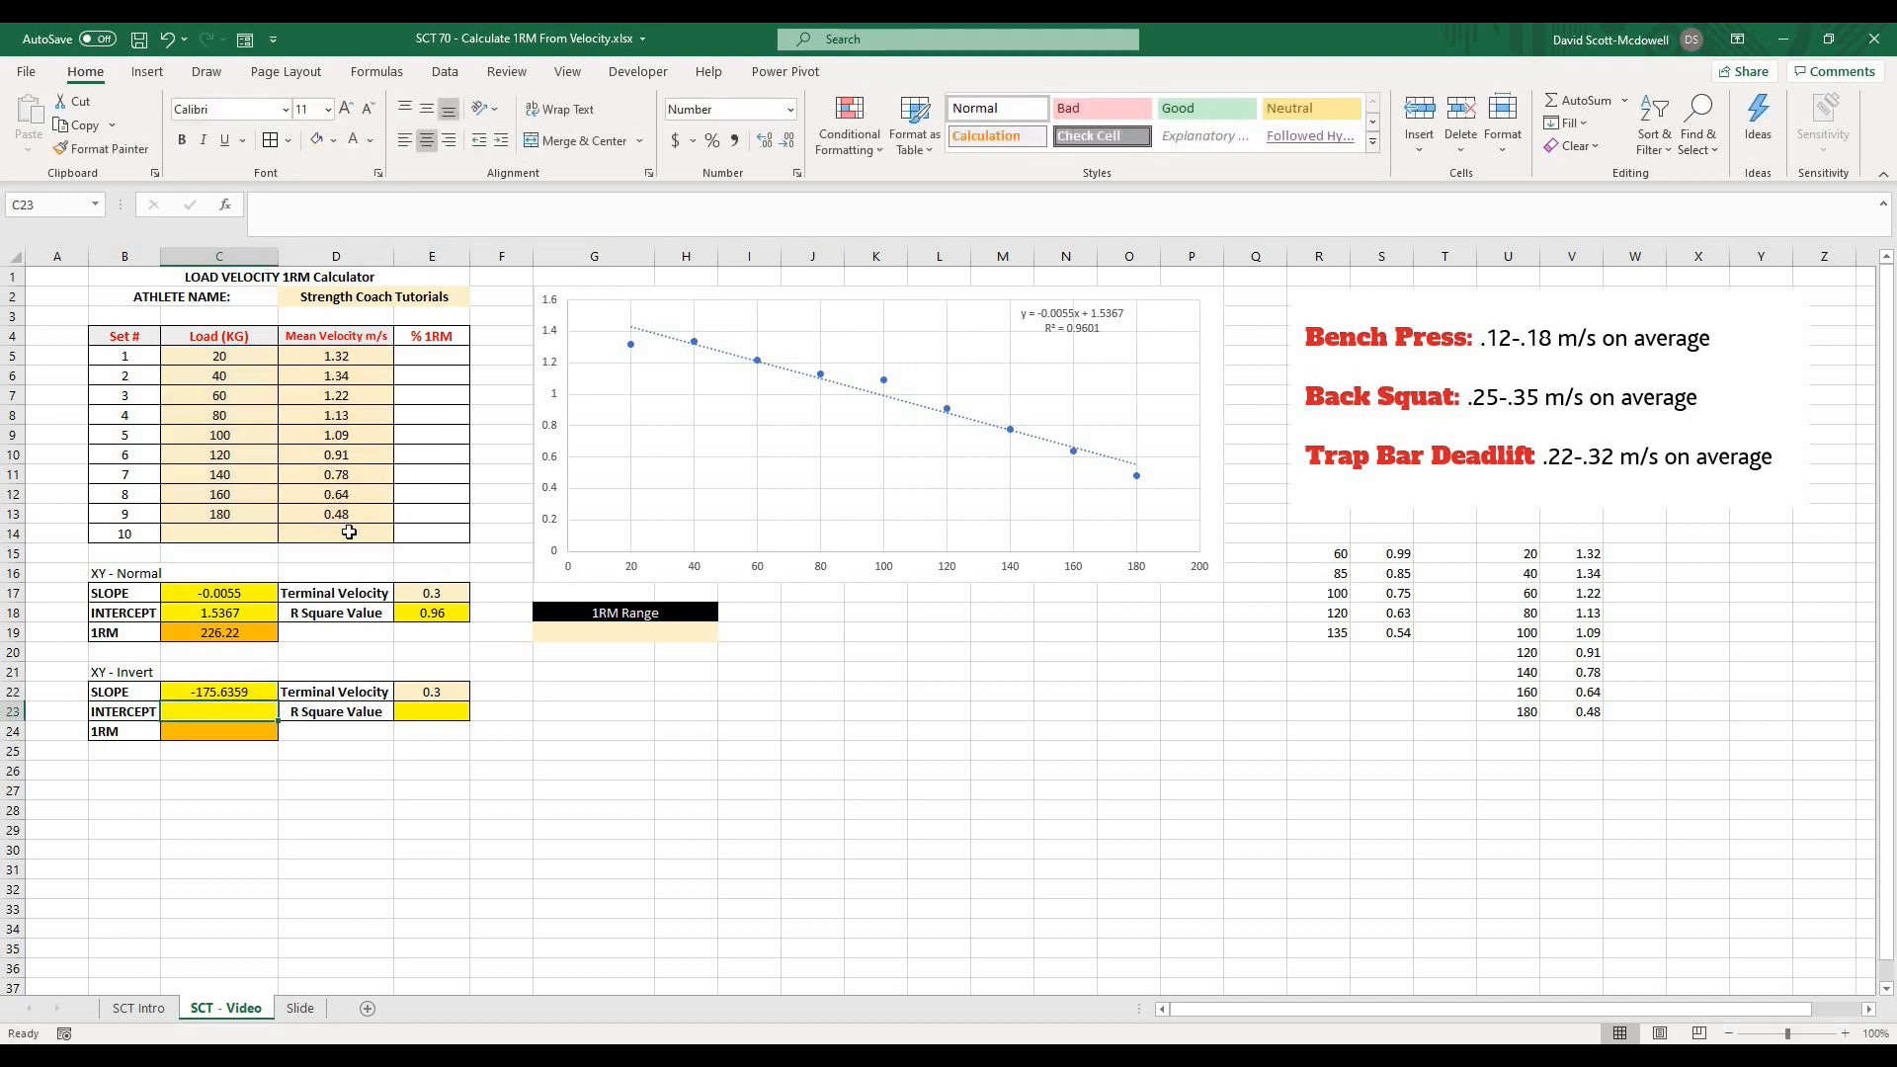
left_click(336, 909)
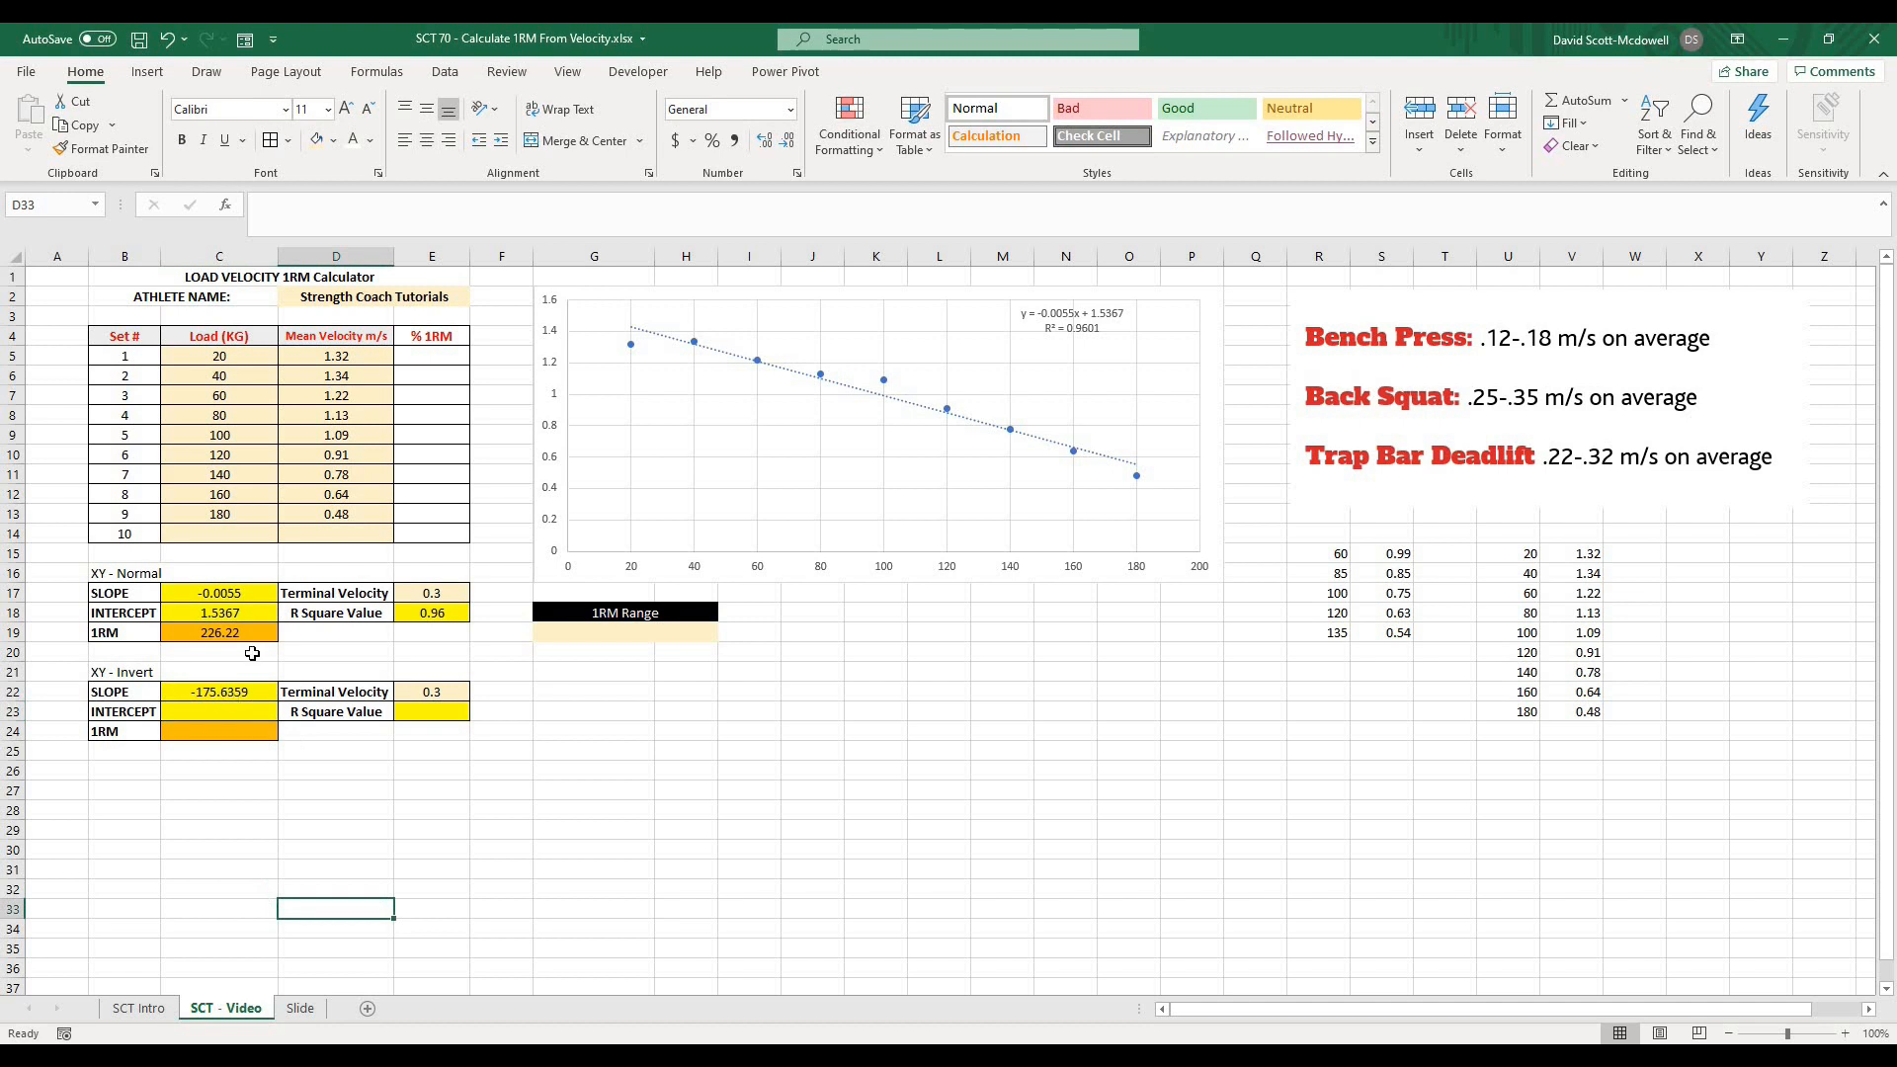
mouse_move(559, 579)
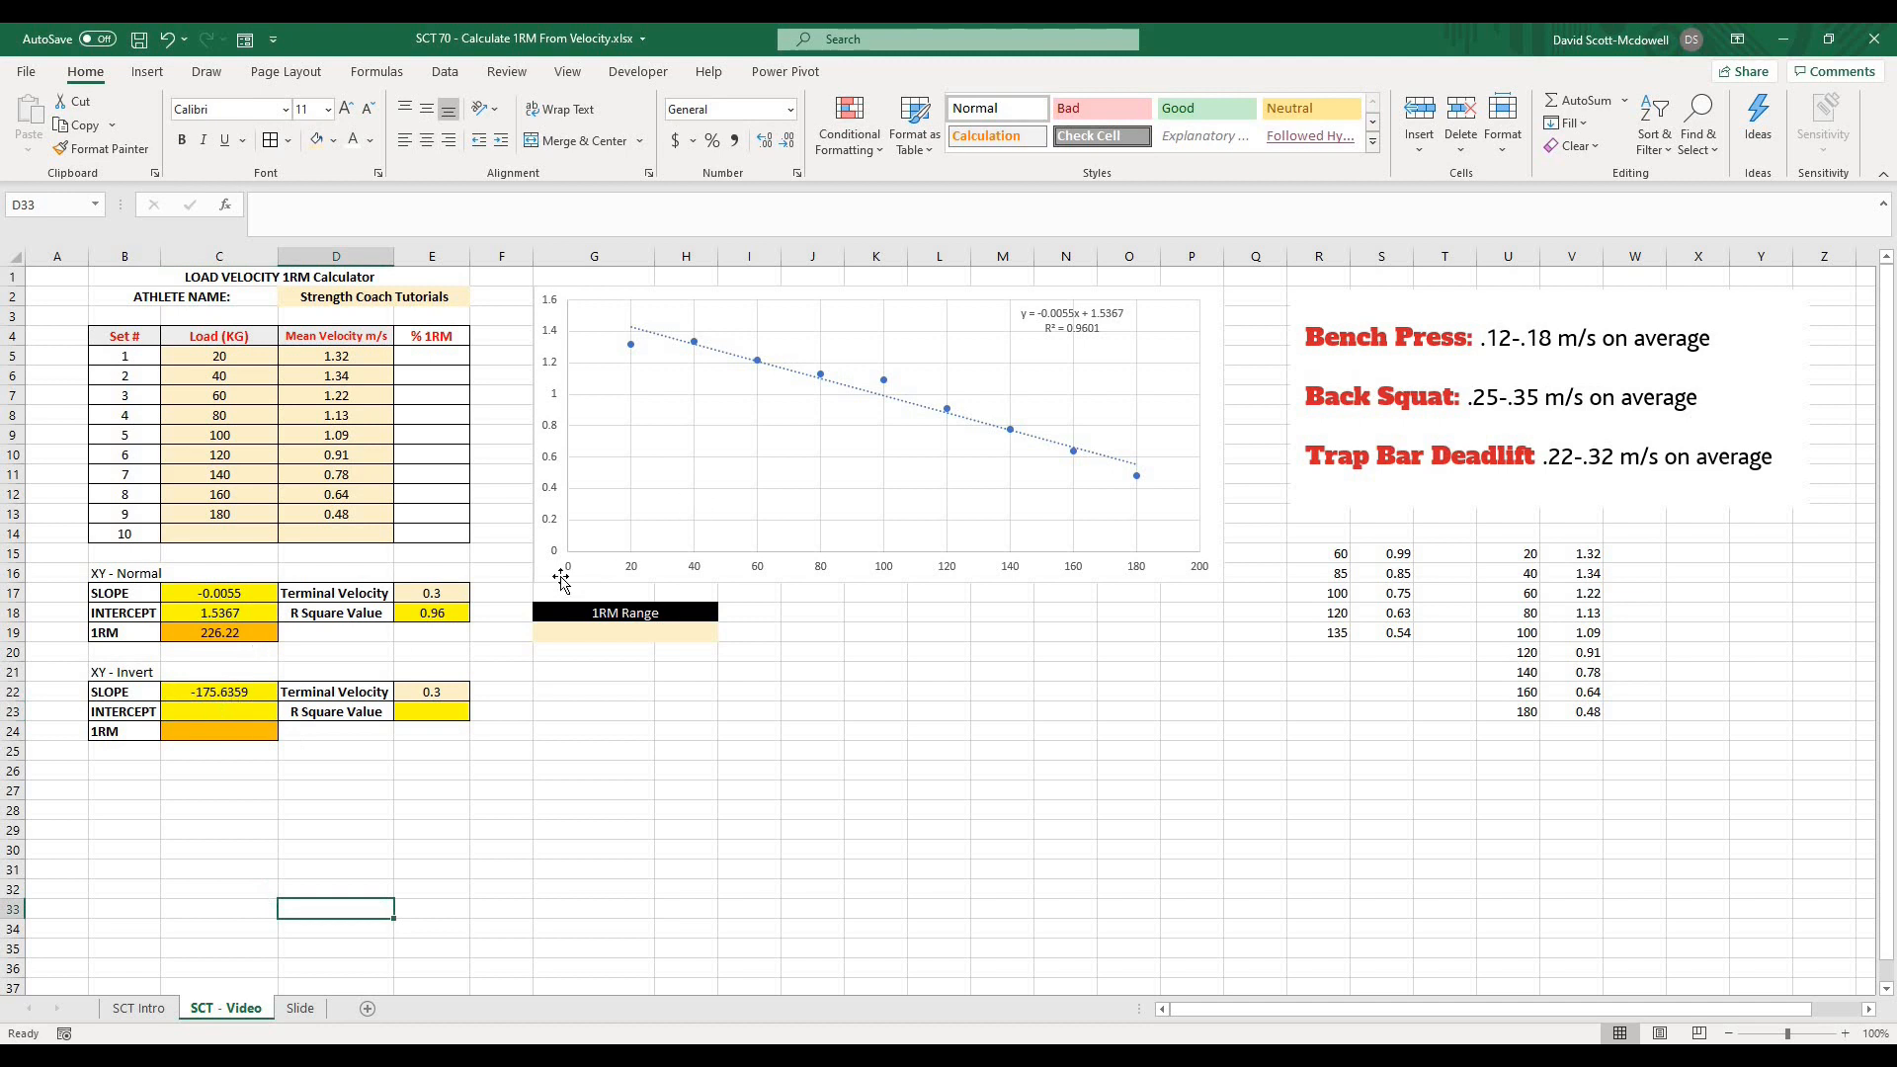
mouse_move(1146, 312)
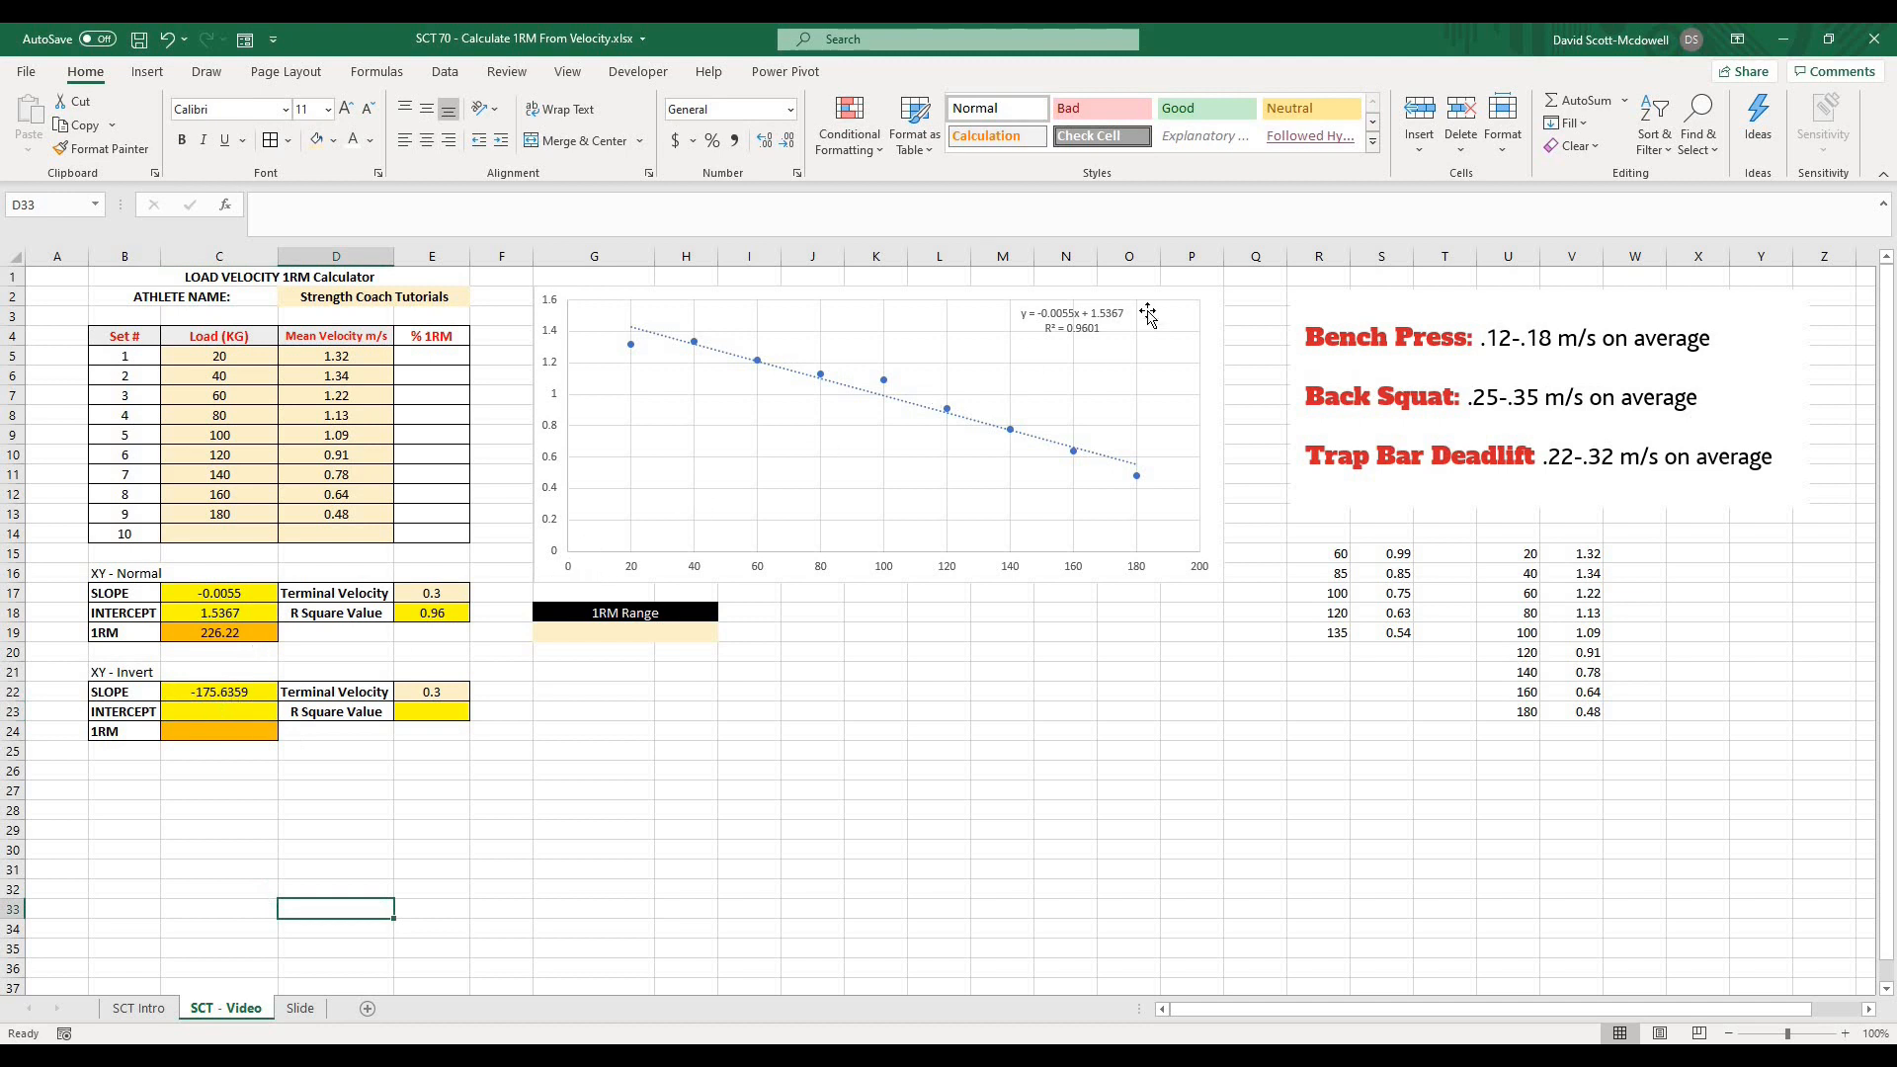
mouse_move(678, 510)
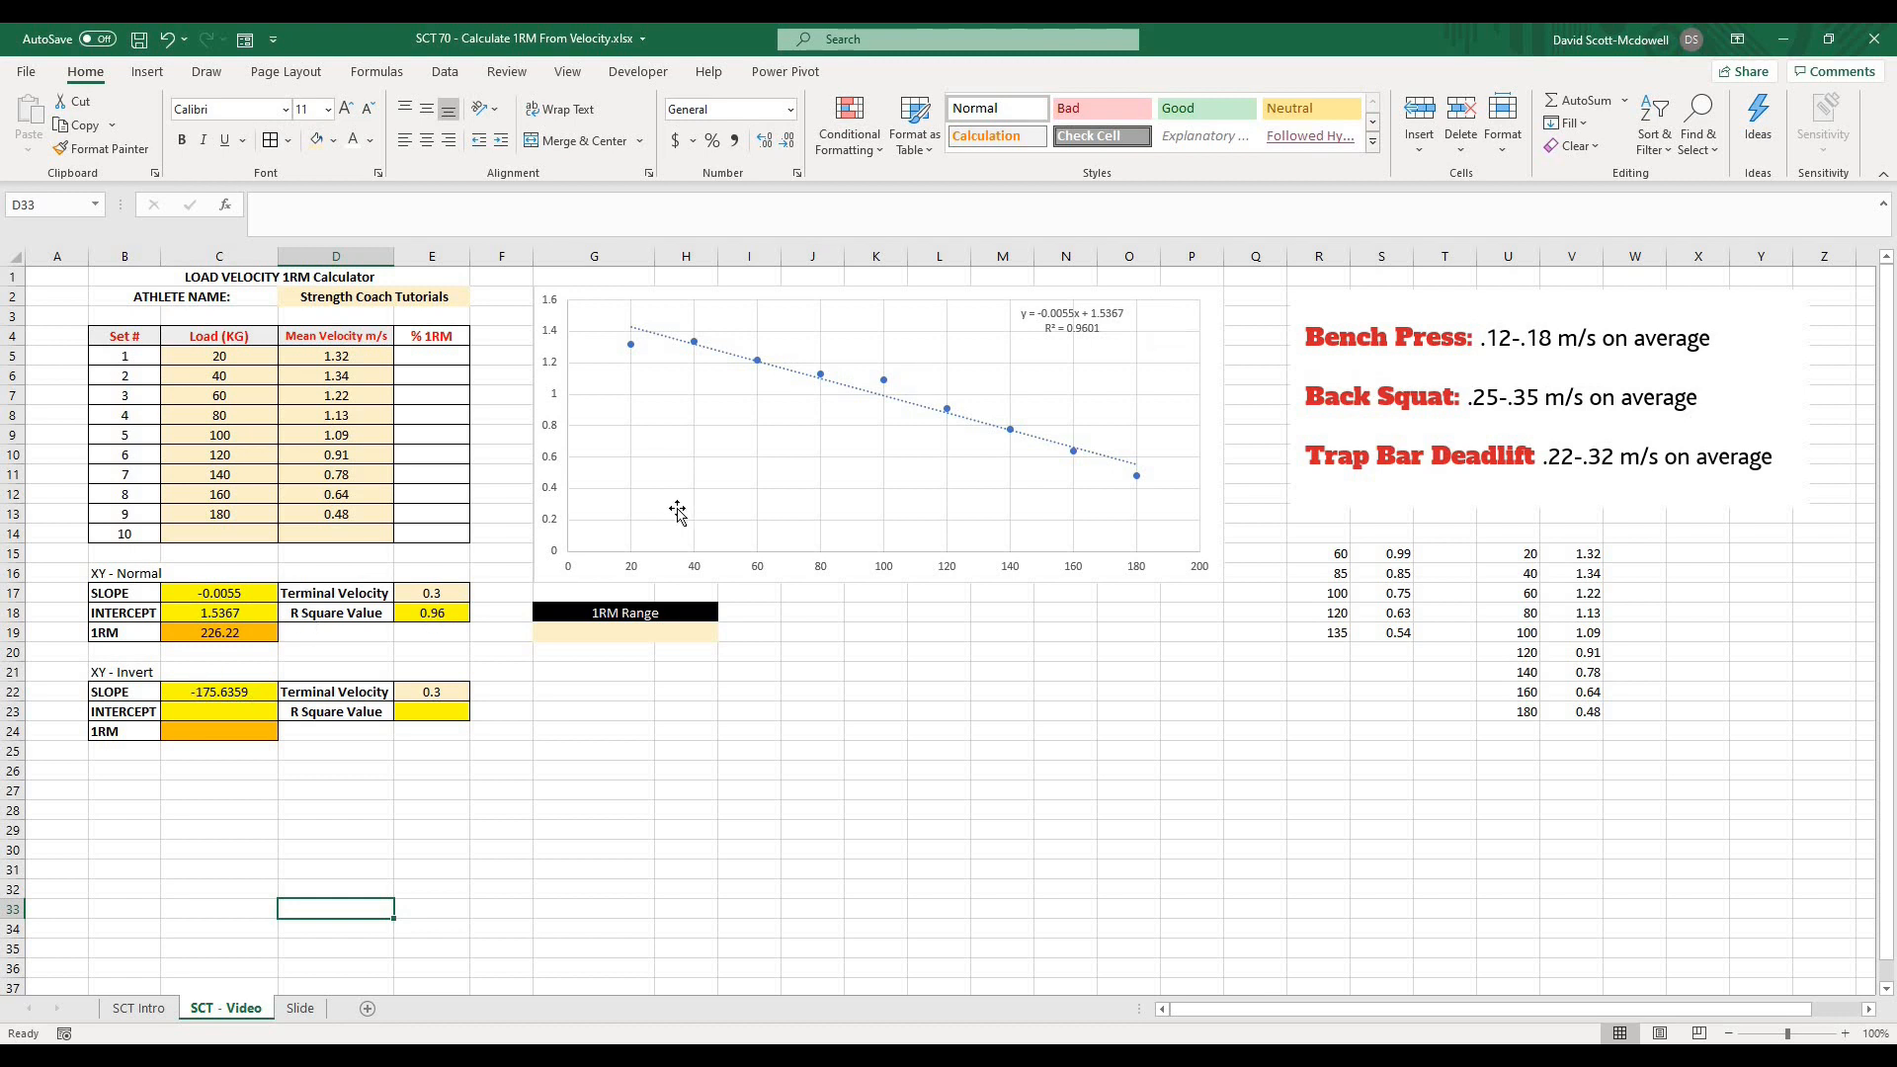
mouse_move(533, 542)
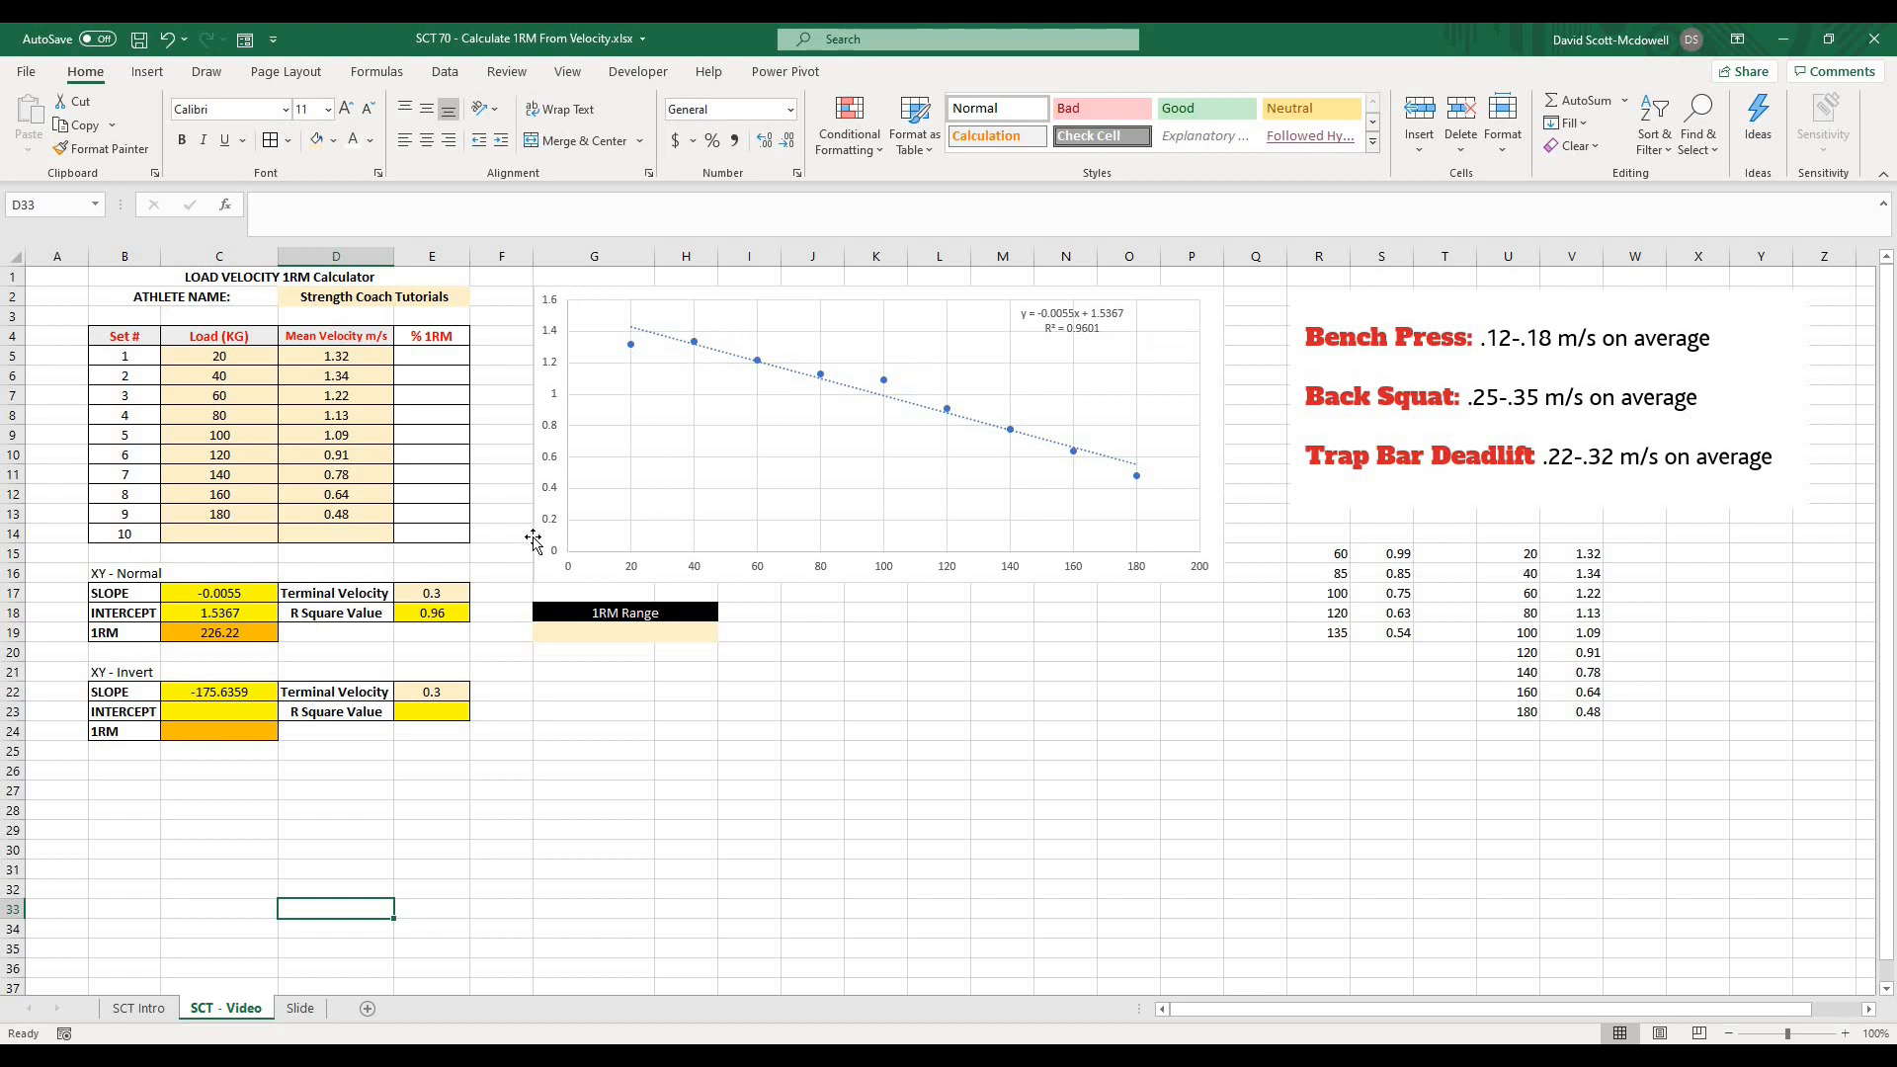
mouse_move(532, 538)
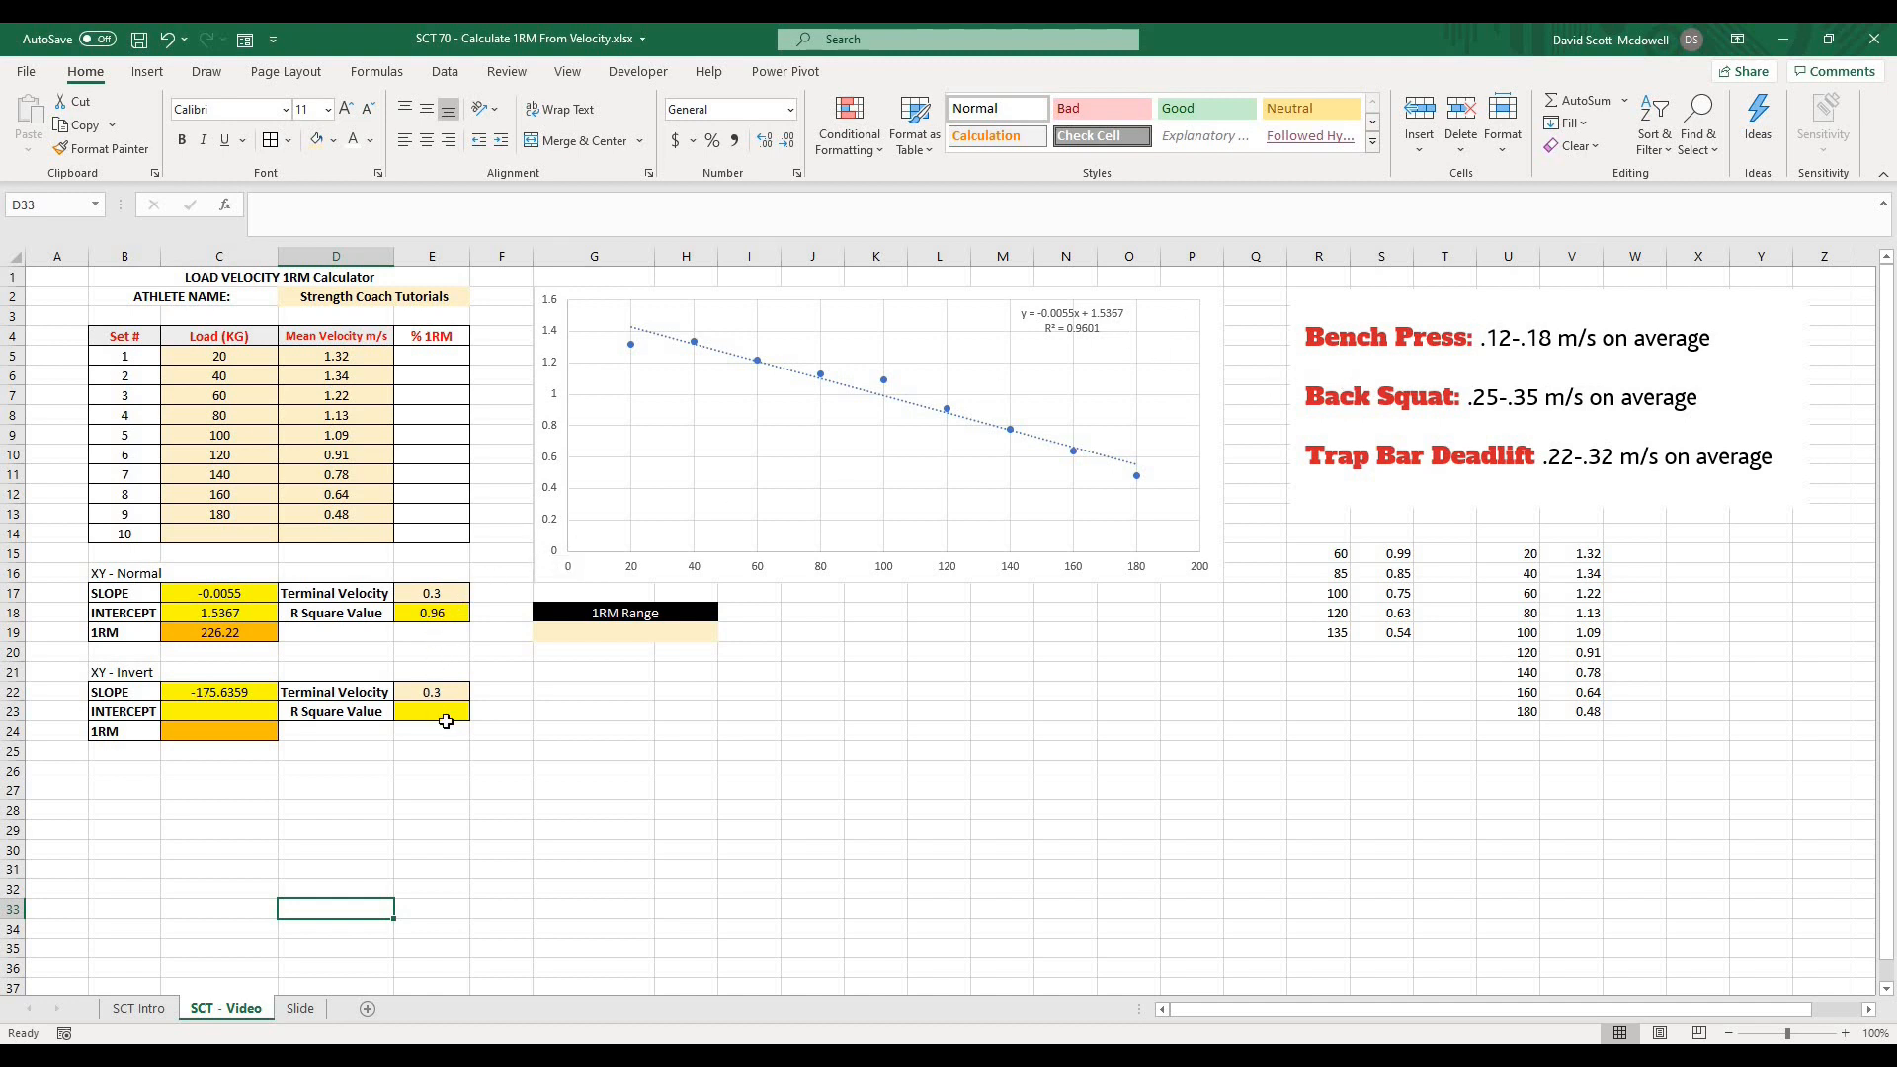
- Enter the INTERCEPT formula over C5:C14 and D5:D14 in C23, giving 273.8795
left_click(217, 711)
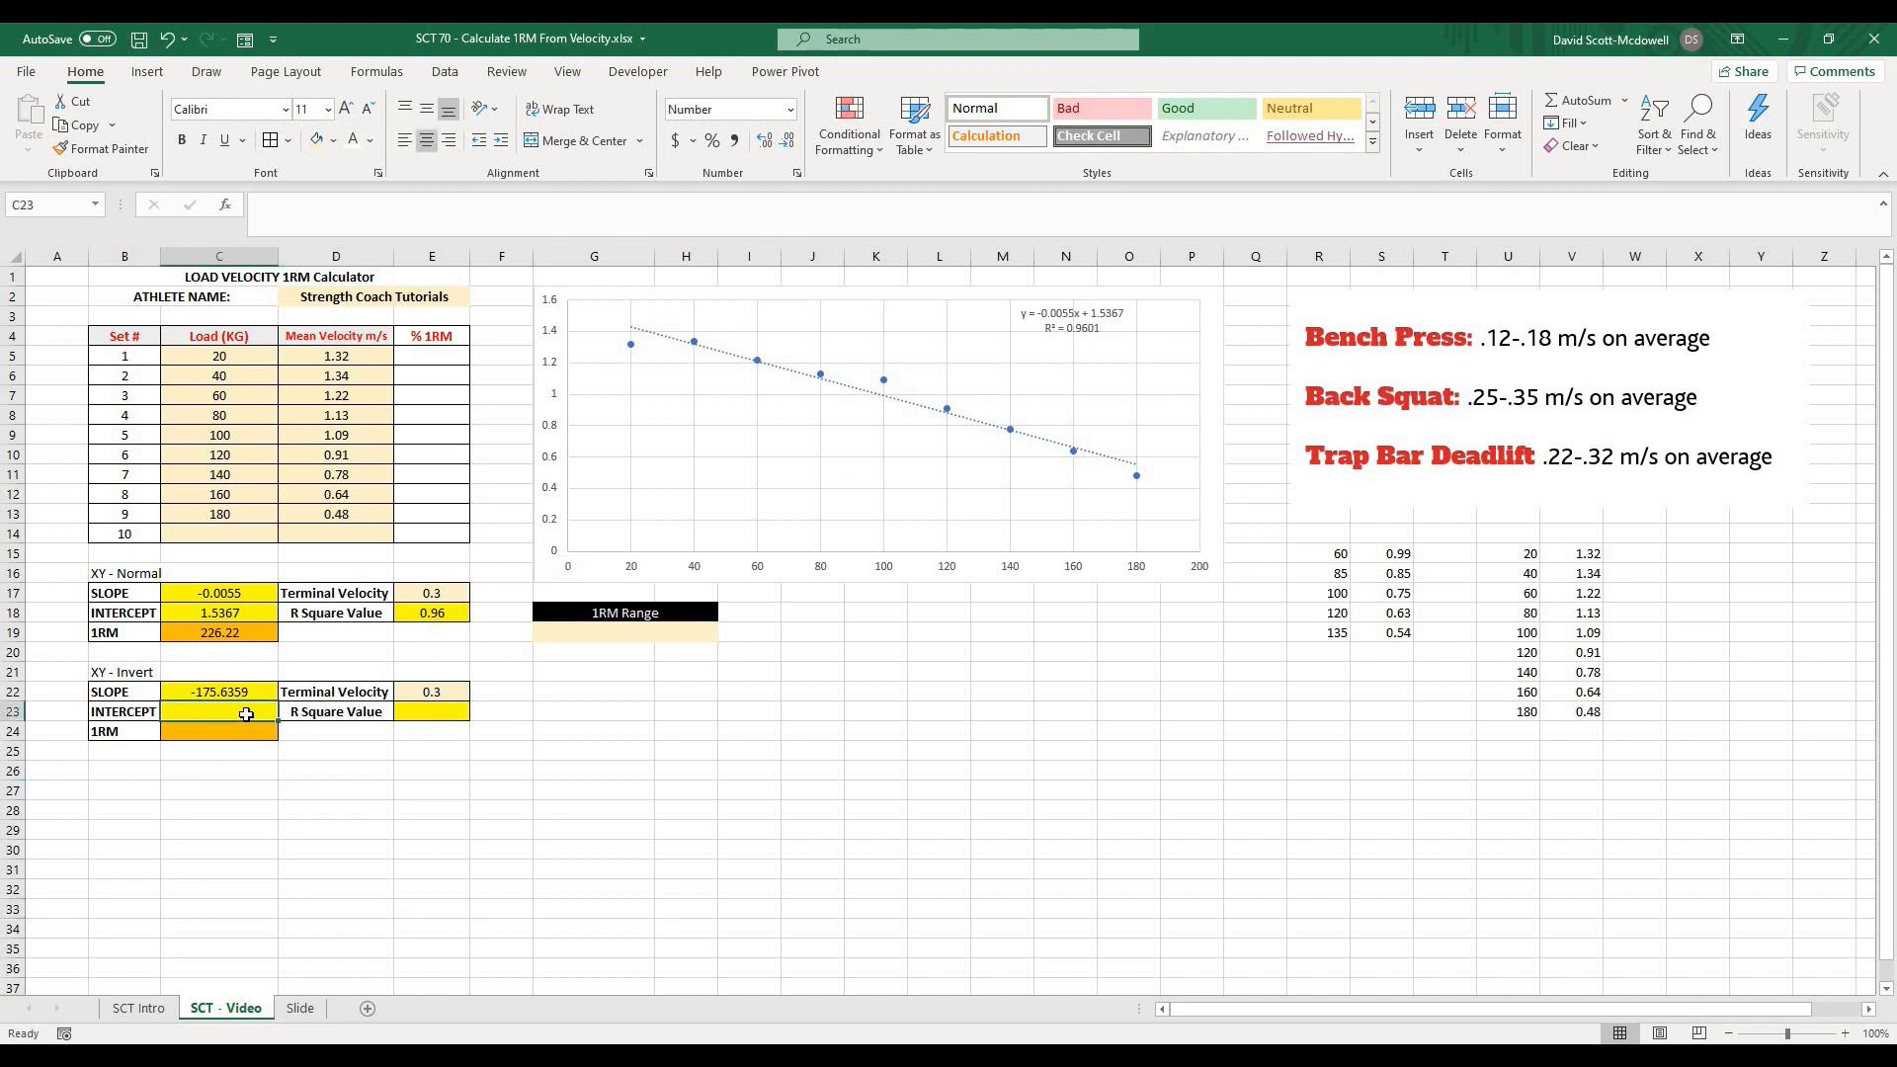
left_click(219, 691)
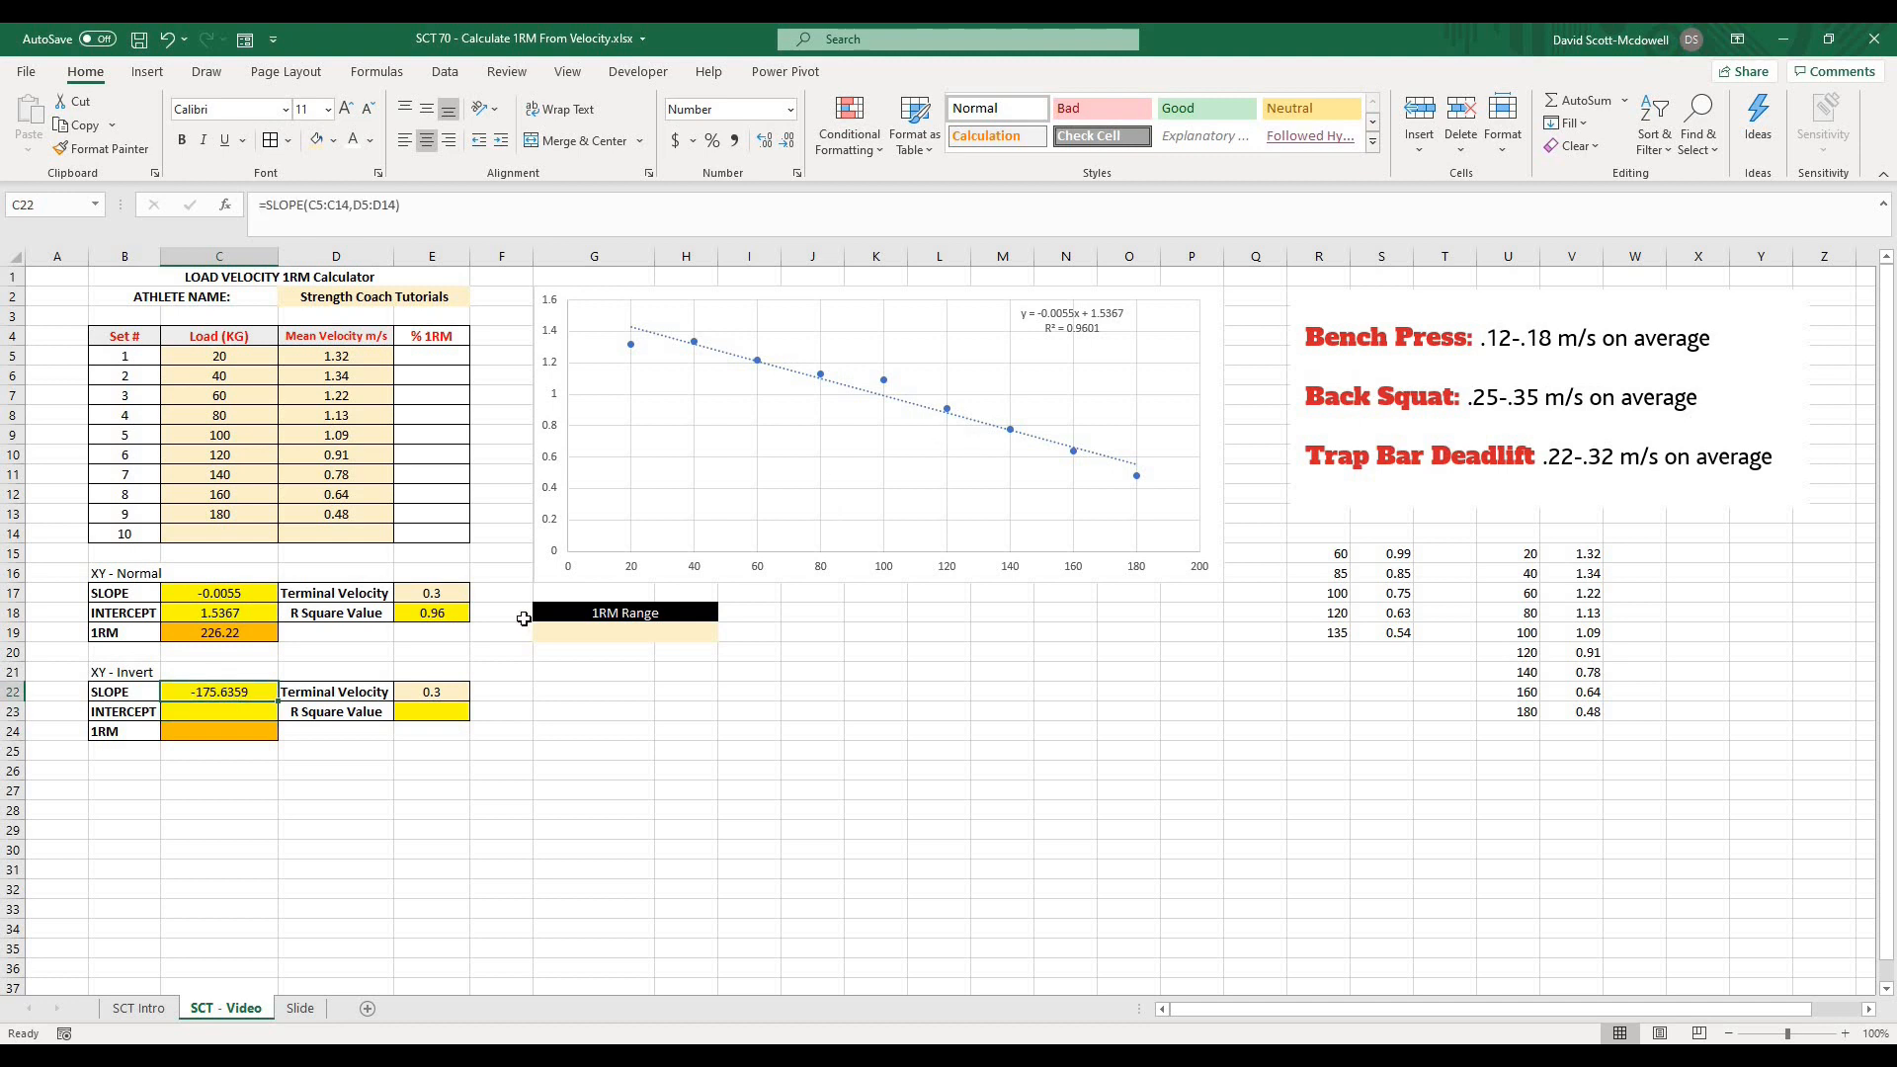
left_click(219, 711)
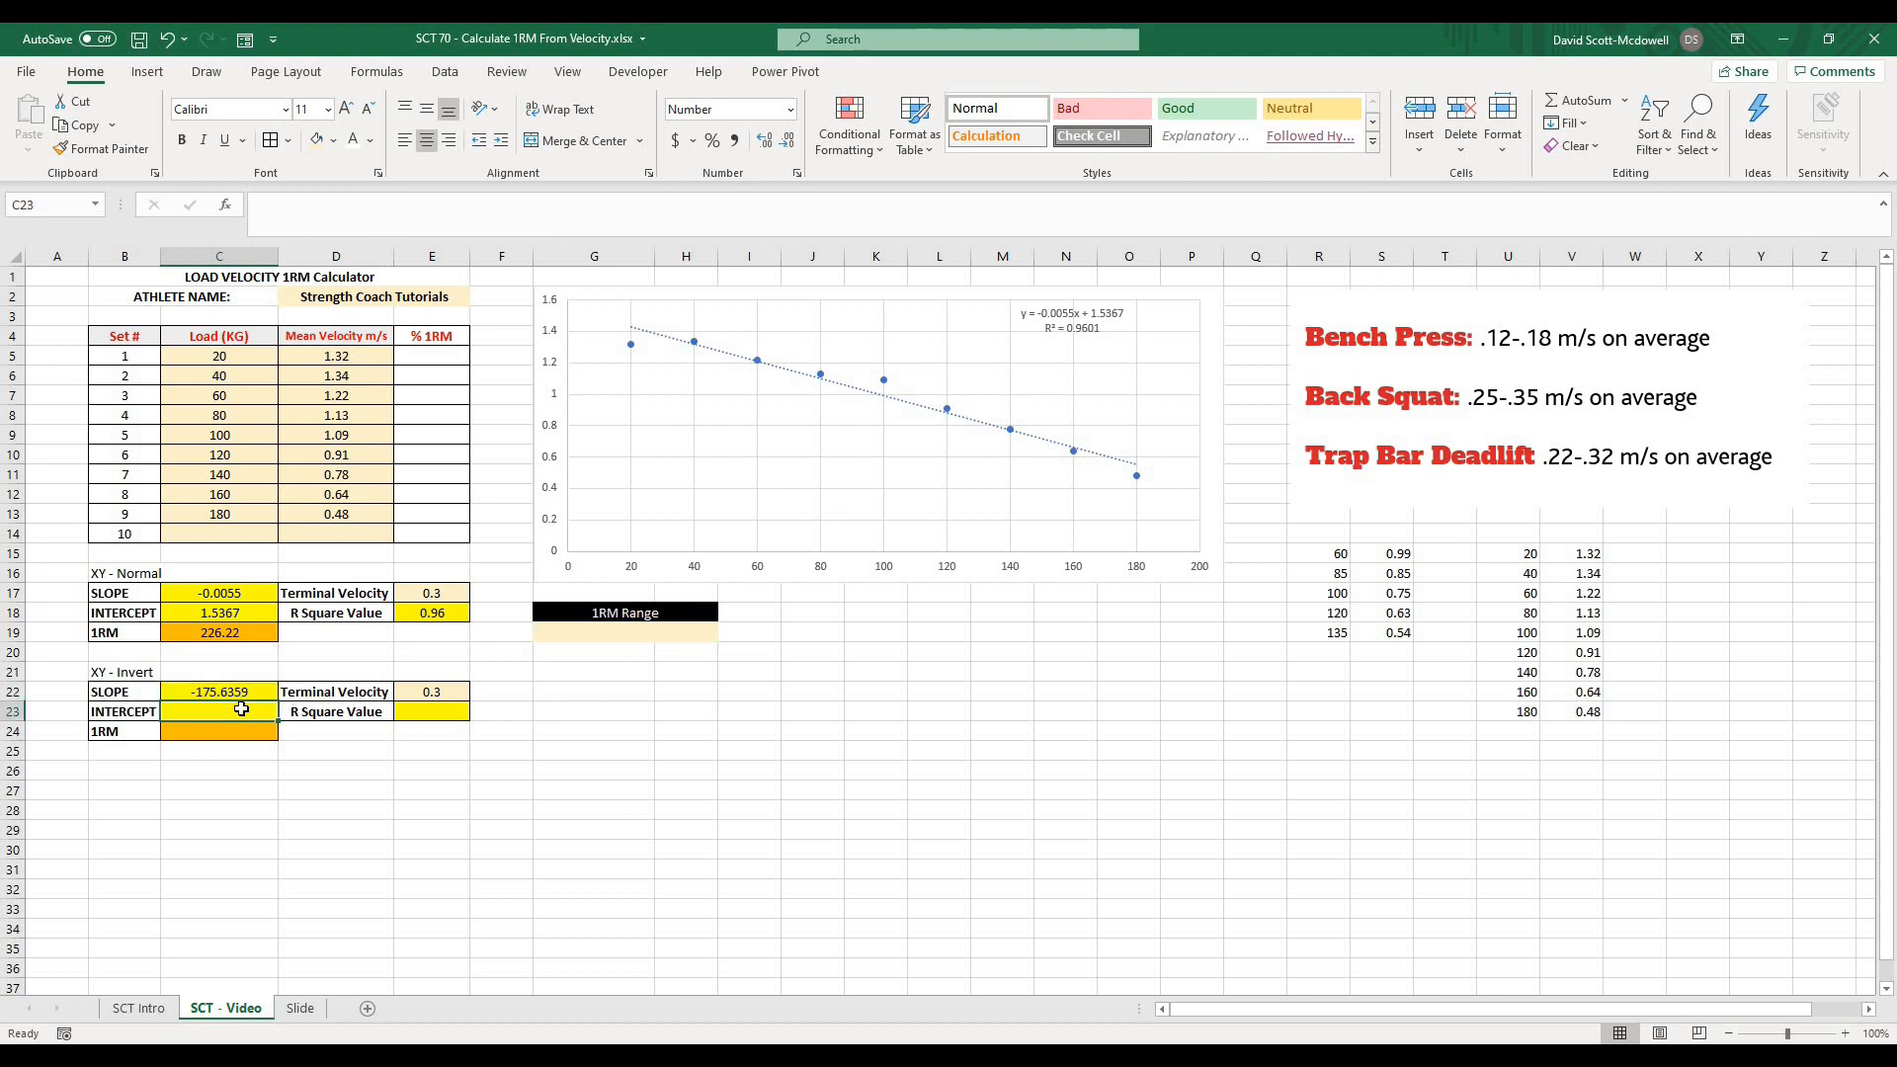
type("=int")
left_click(433, 711)
type("=re")
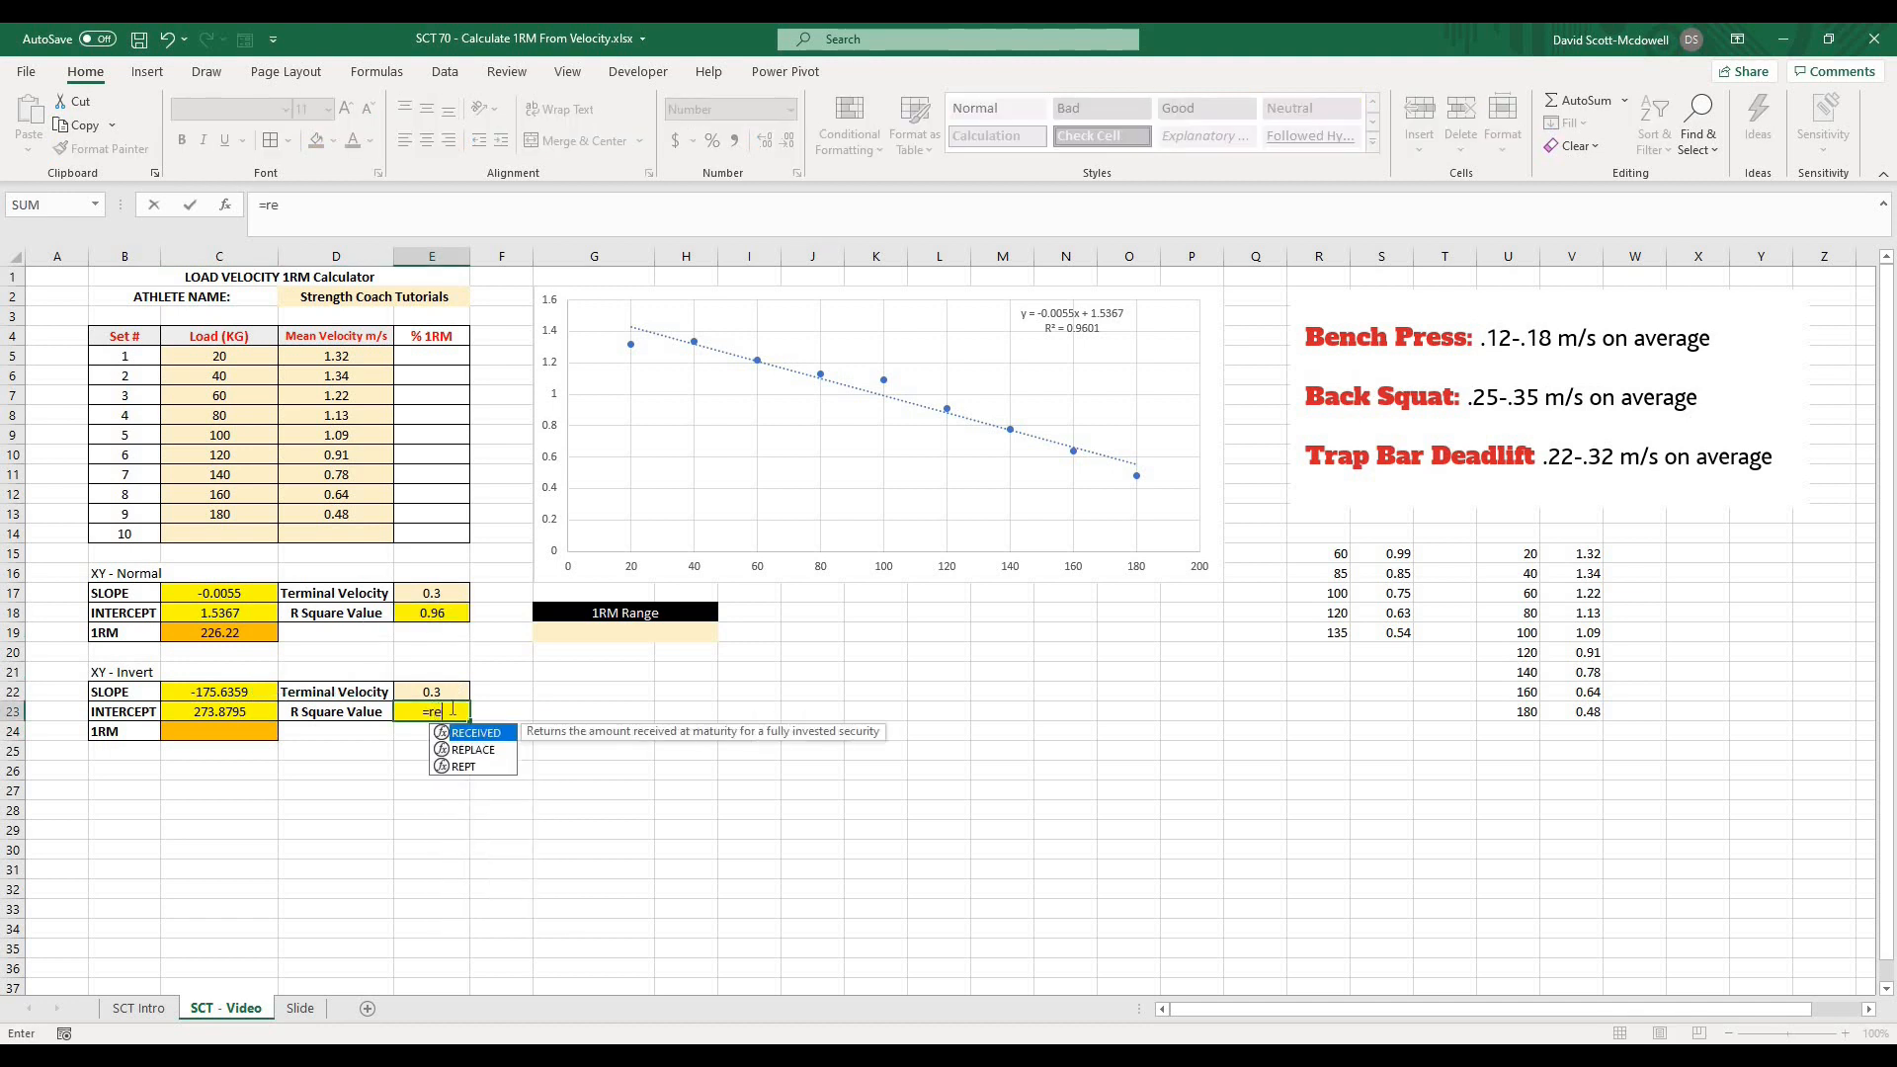
- Enter the RSQ formula with the same ranges in E23, giving an R square of 0.96
type("rsq(")
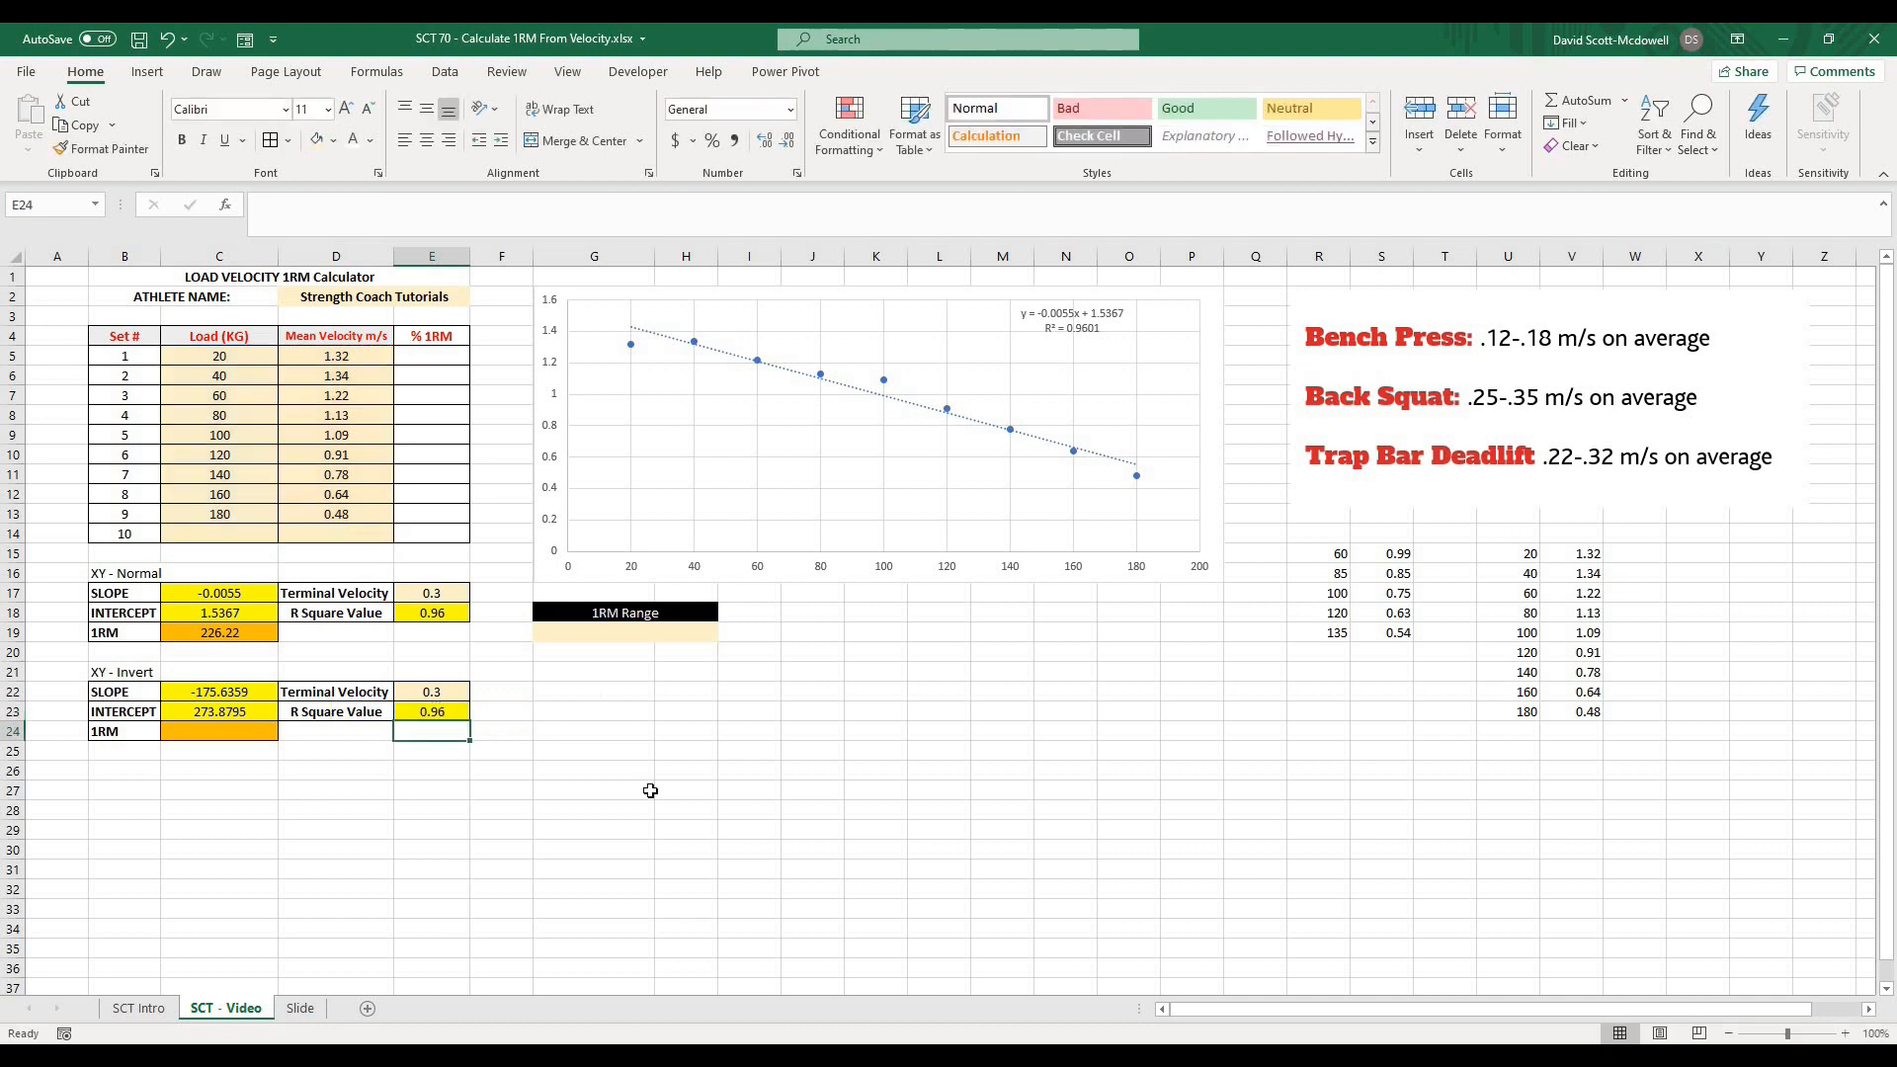
left_click(656, 709)
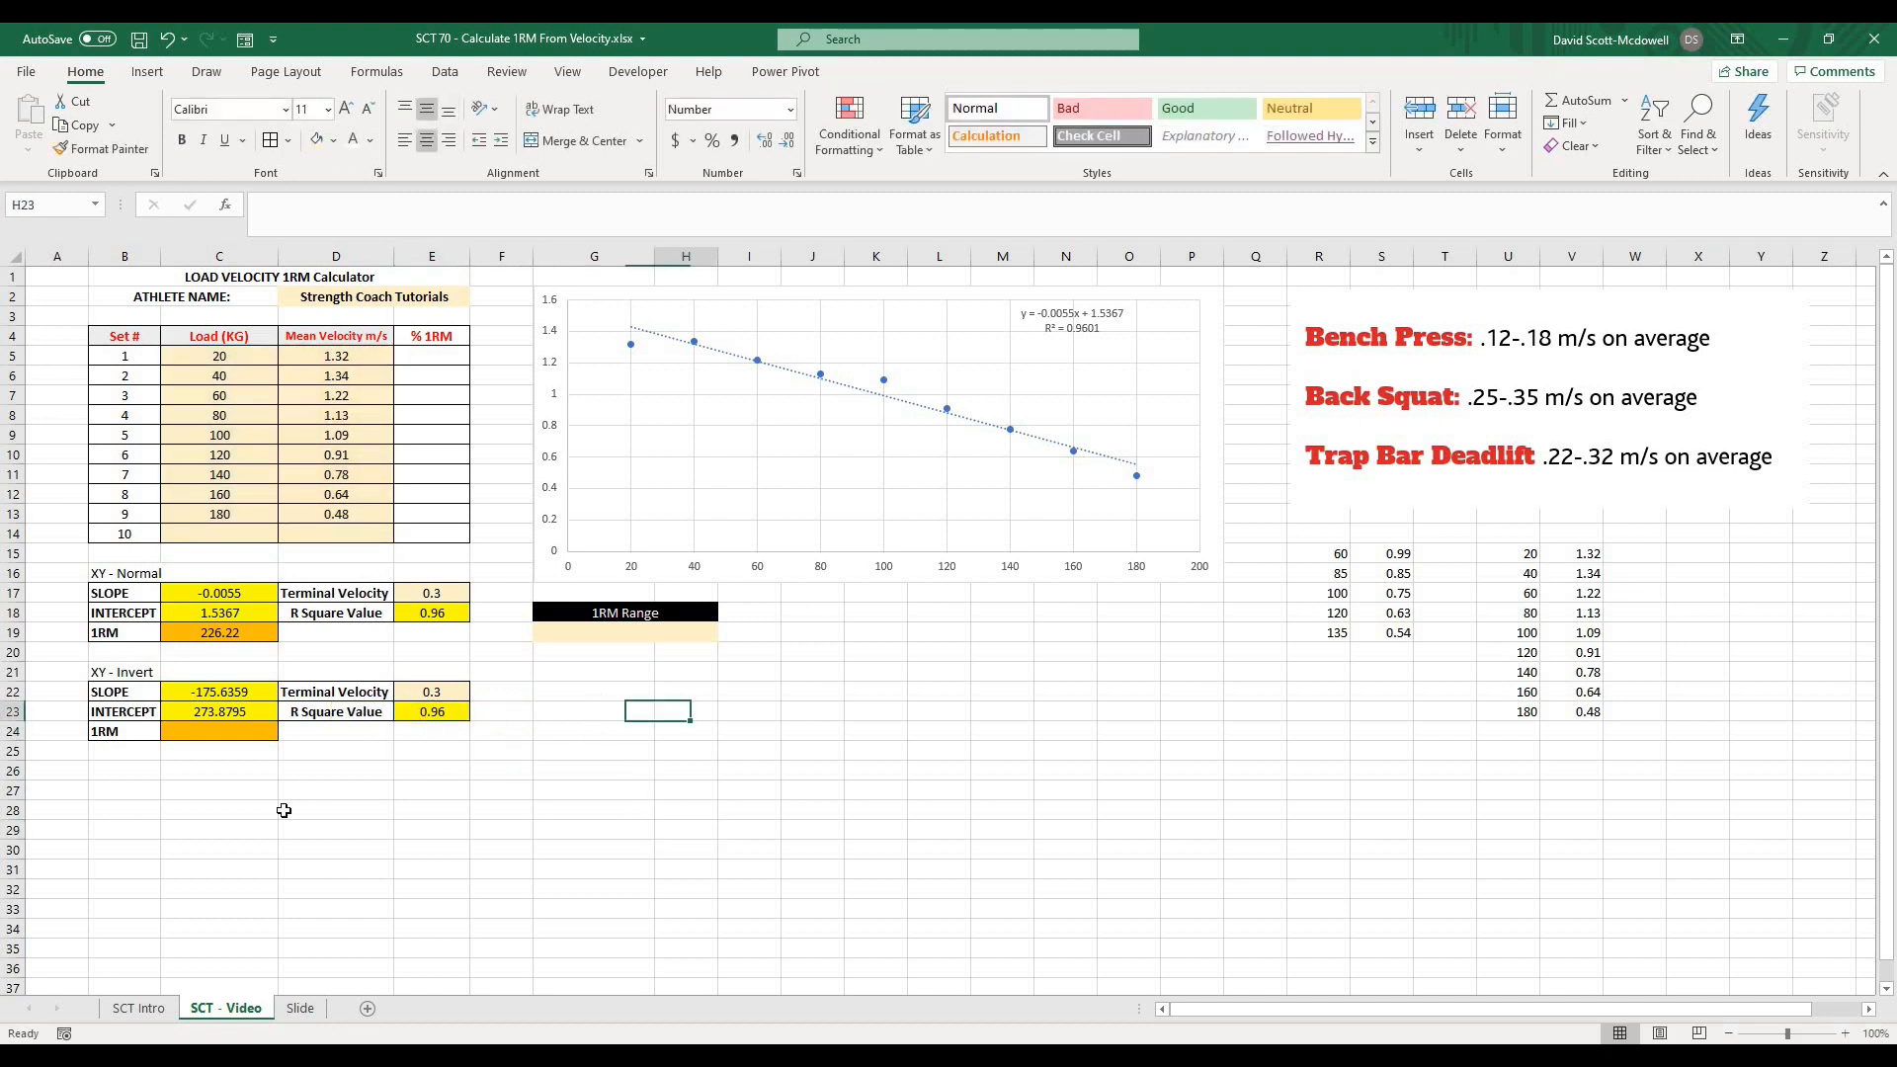
left_click(593, 692)
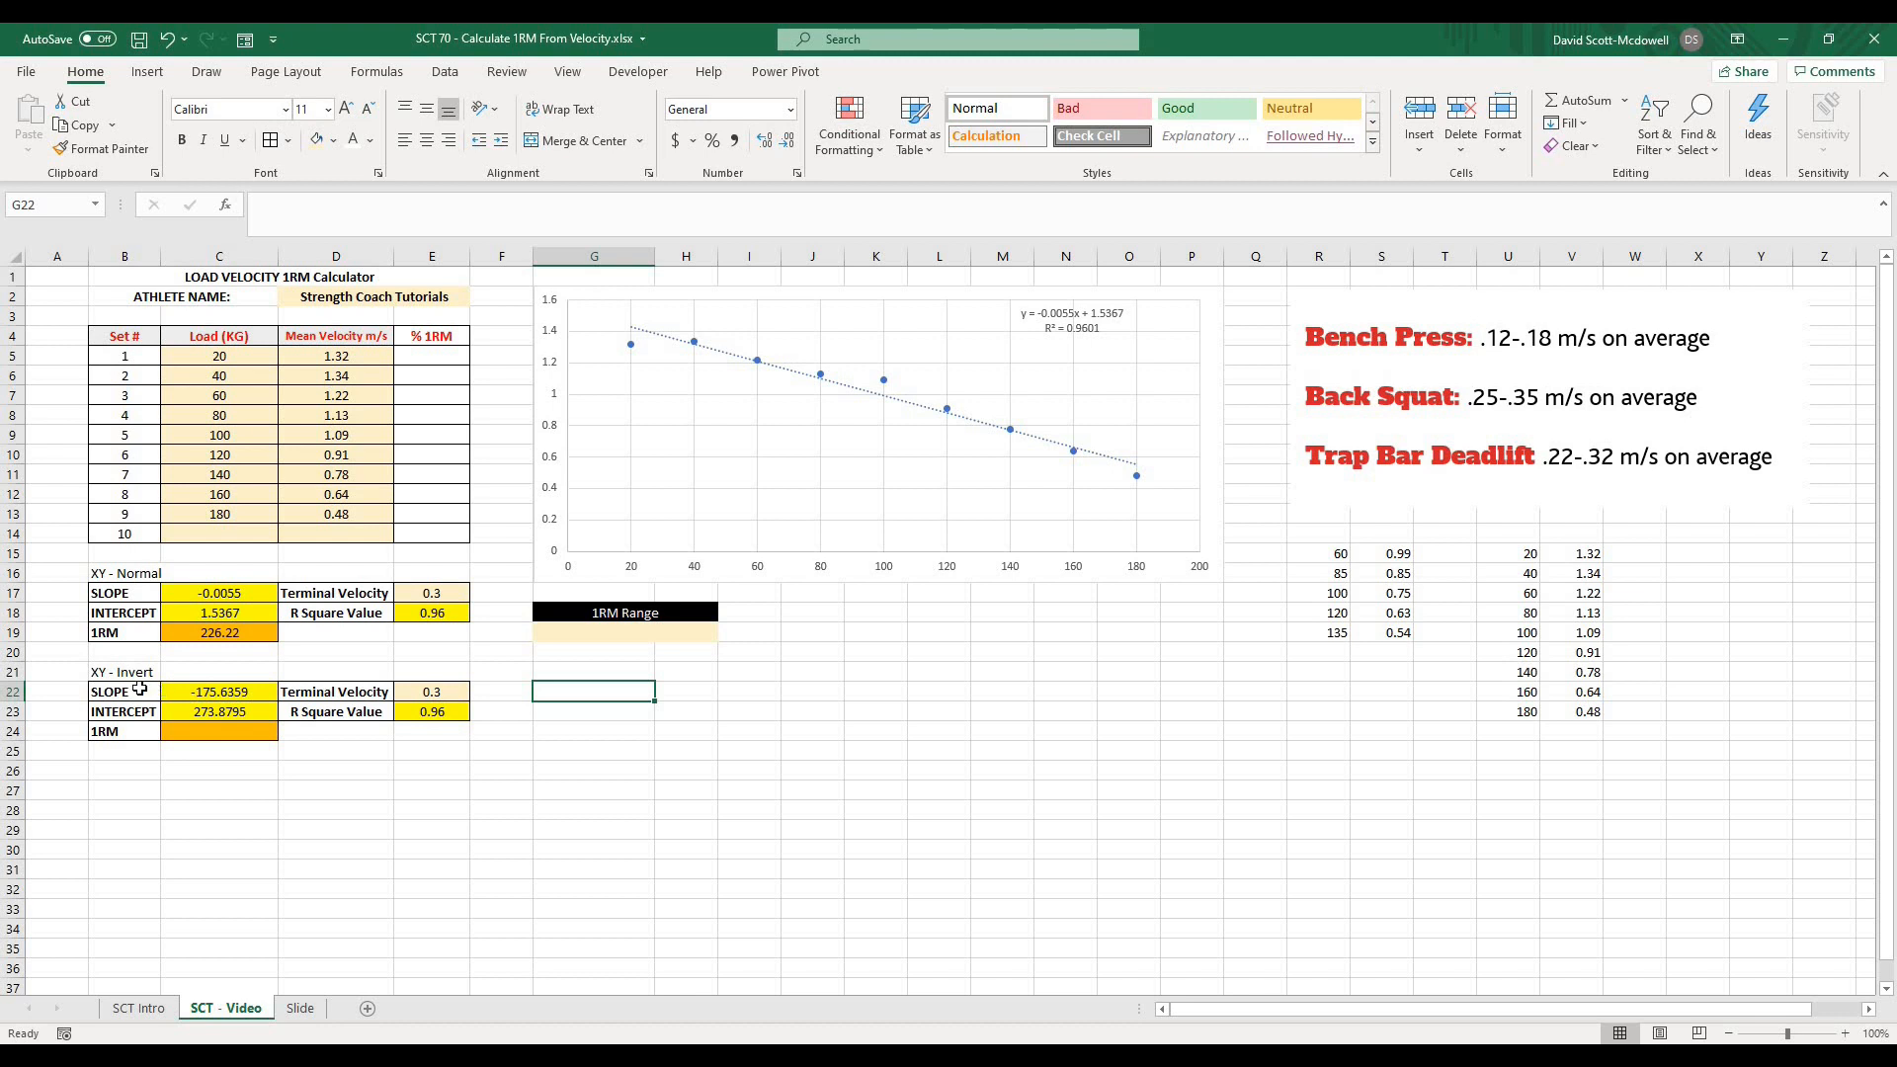
- Switch to the Slide sheet with the 1 RM & Velocity Profile and y = mx + b formula
left_click(592, 809)
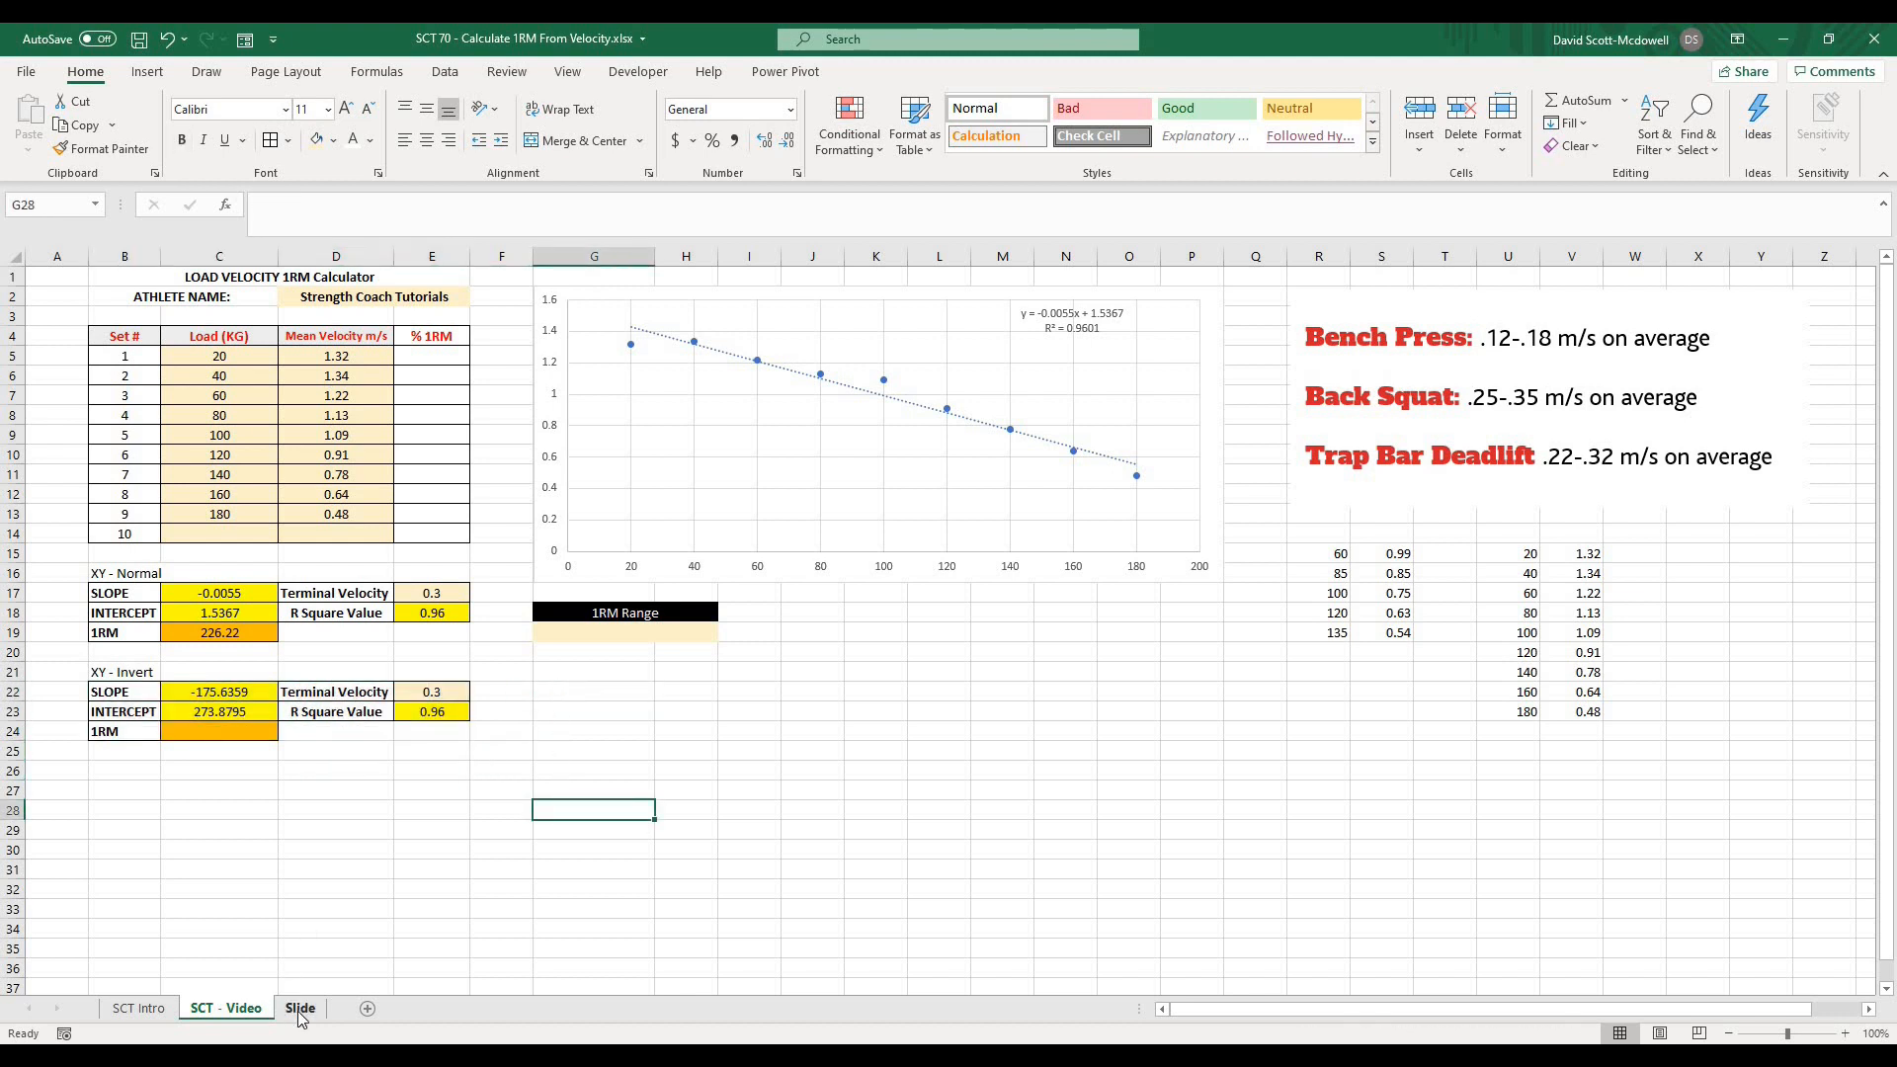
left_click(300, 1008)
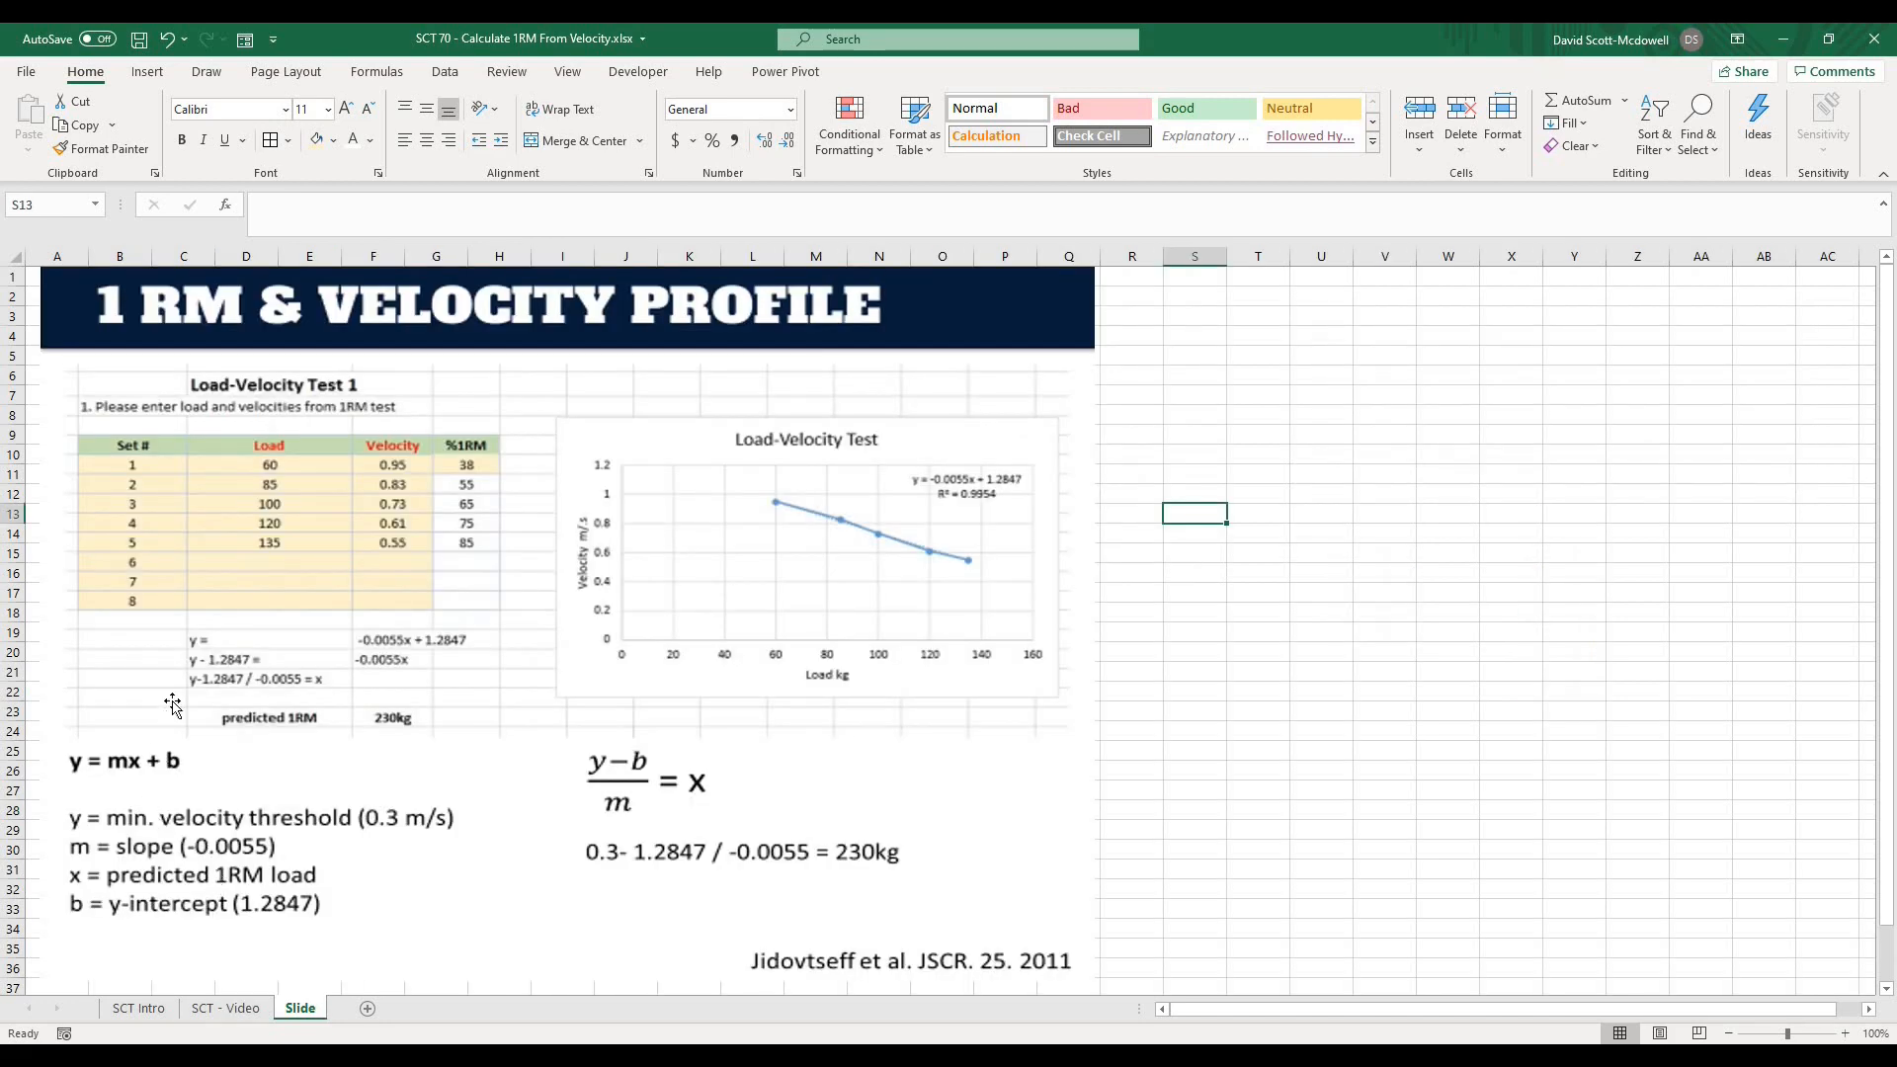
mouse_move(623, 640)
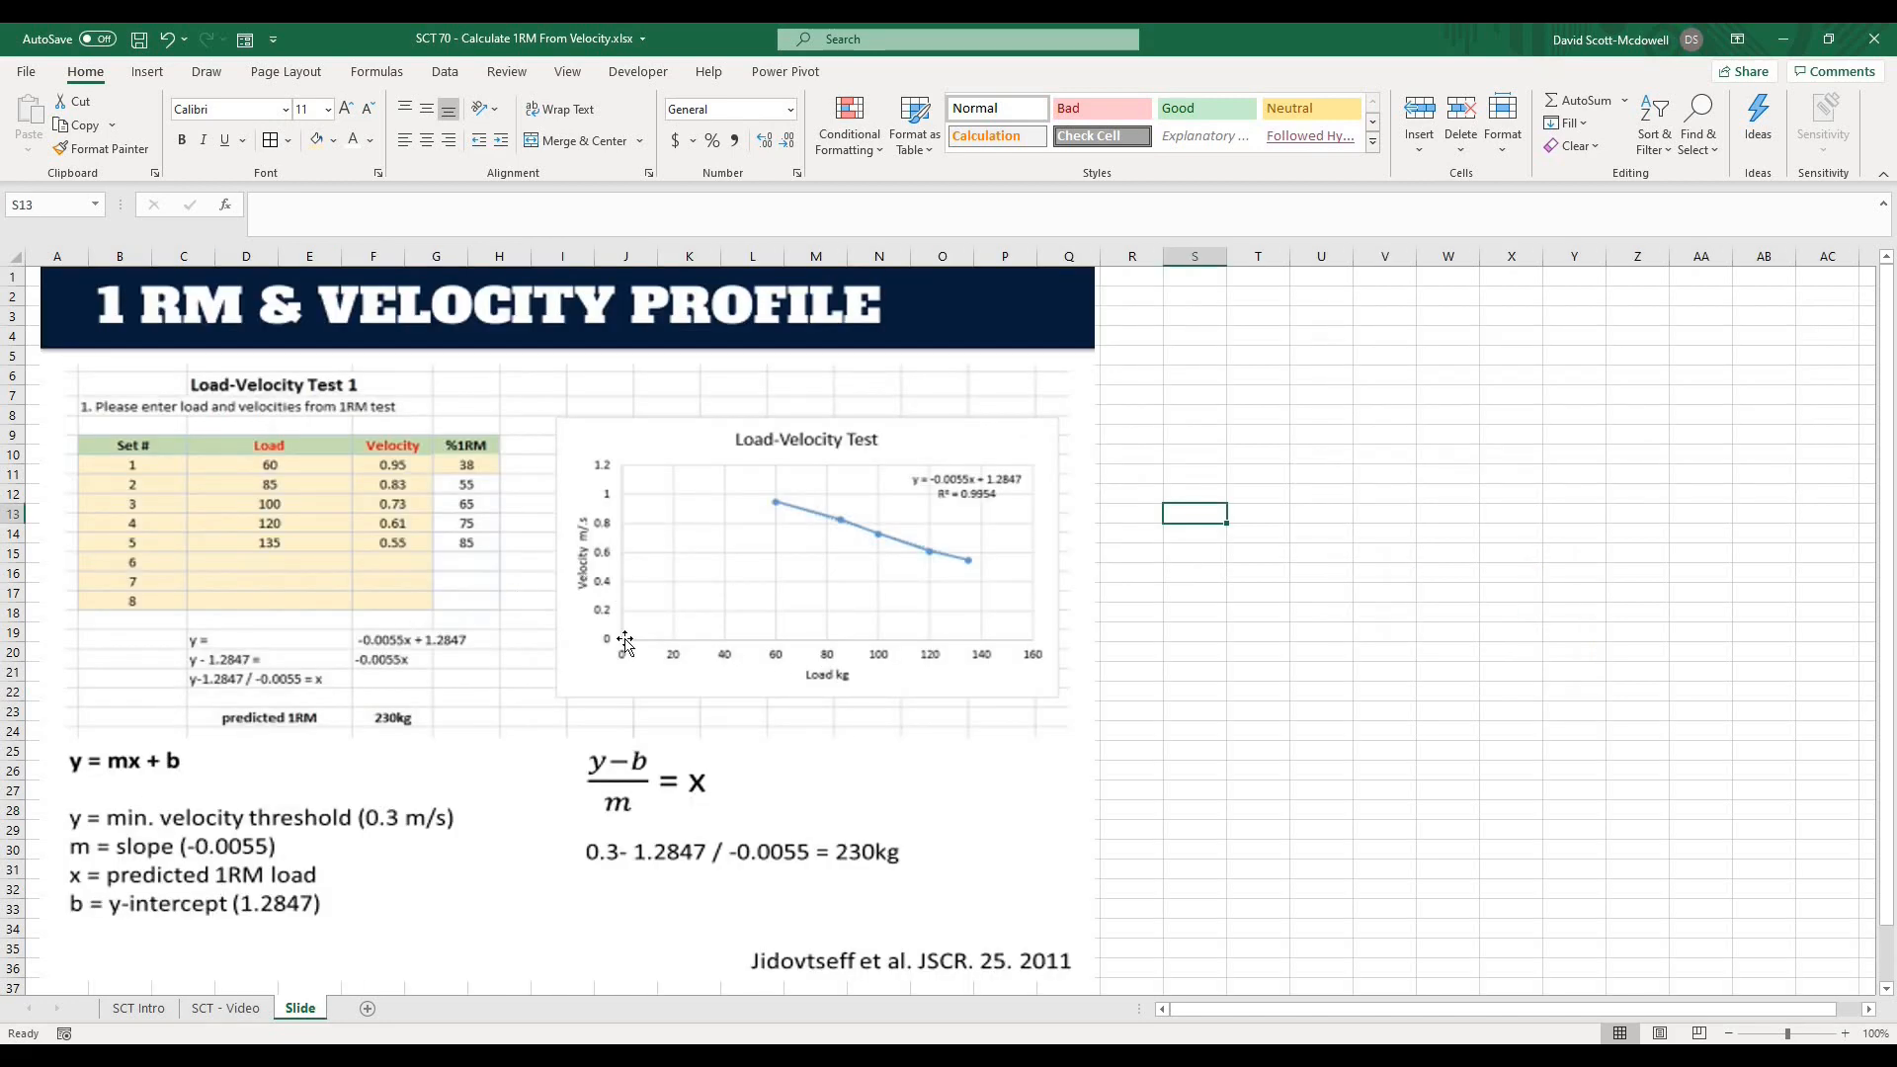
mouse_move(625, 662)
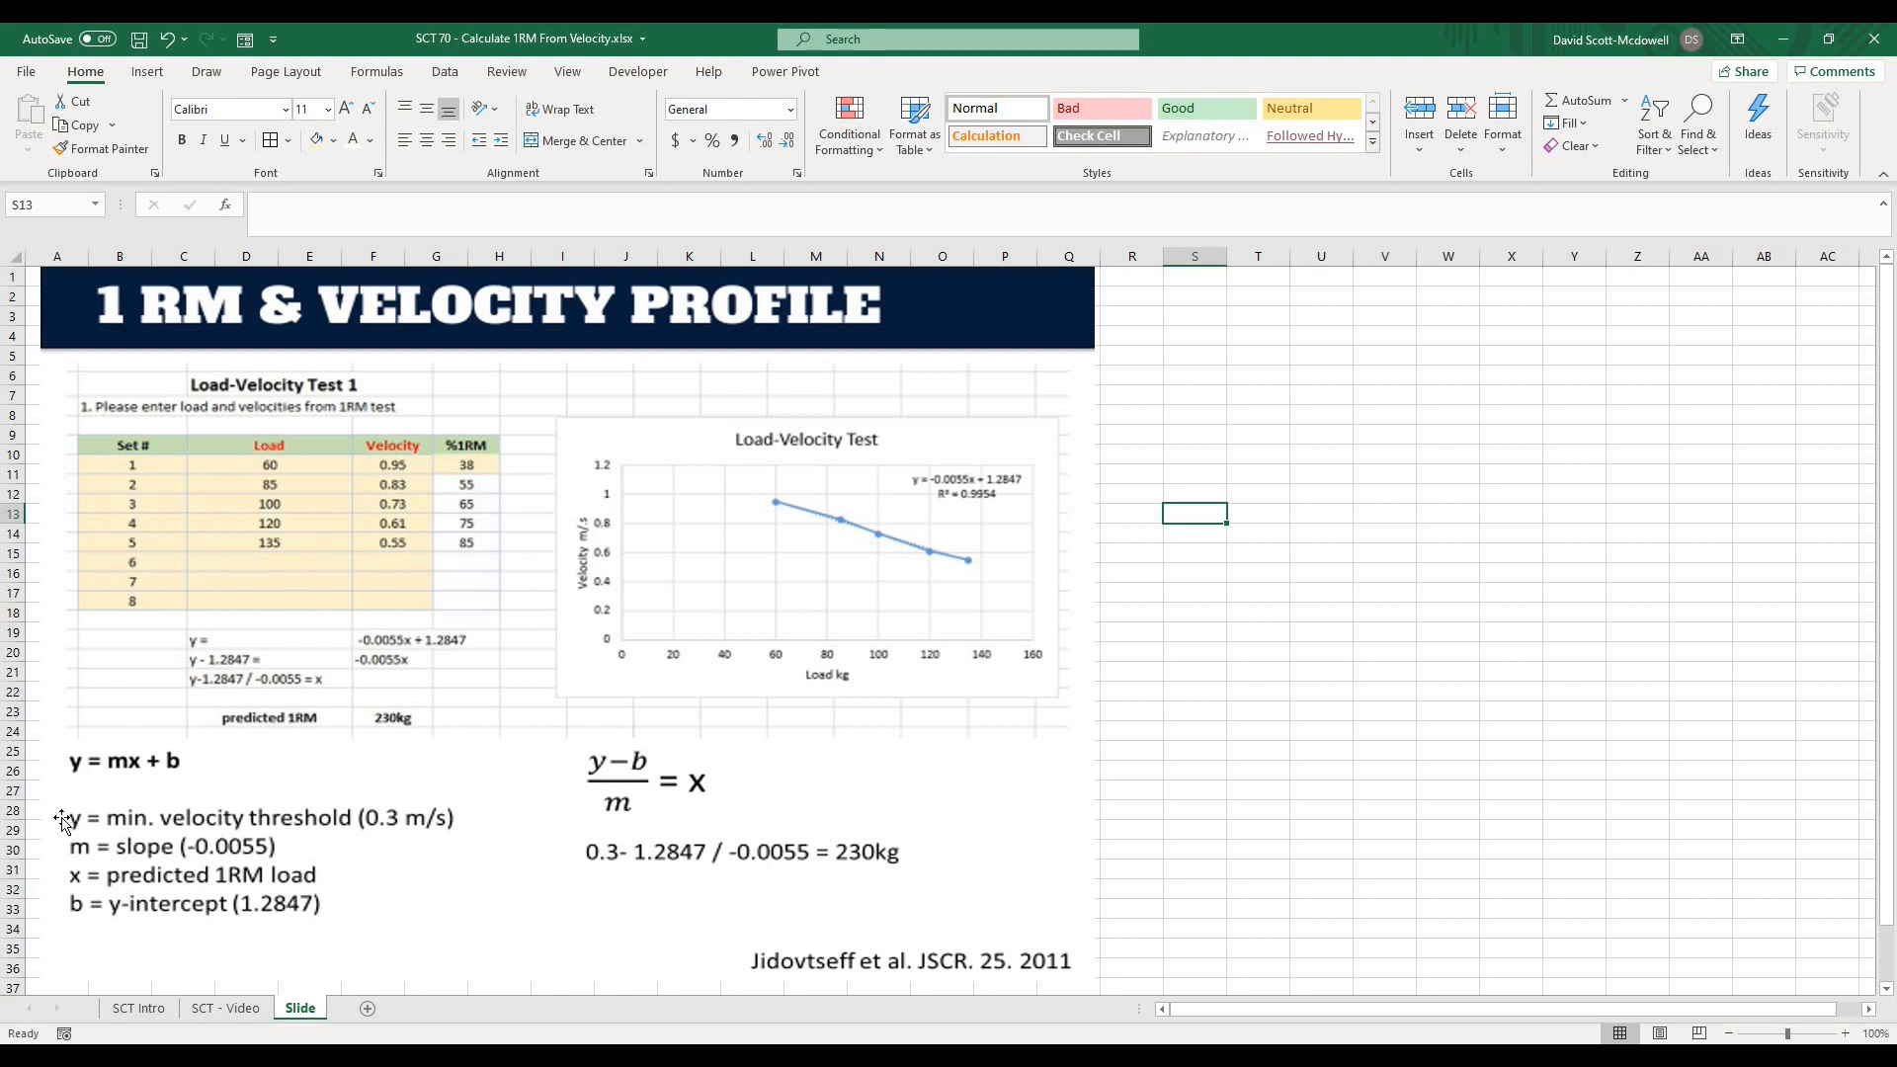
mouse_move(69, 880)
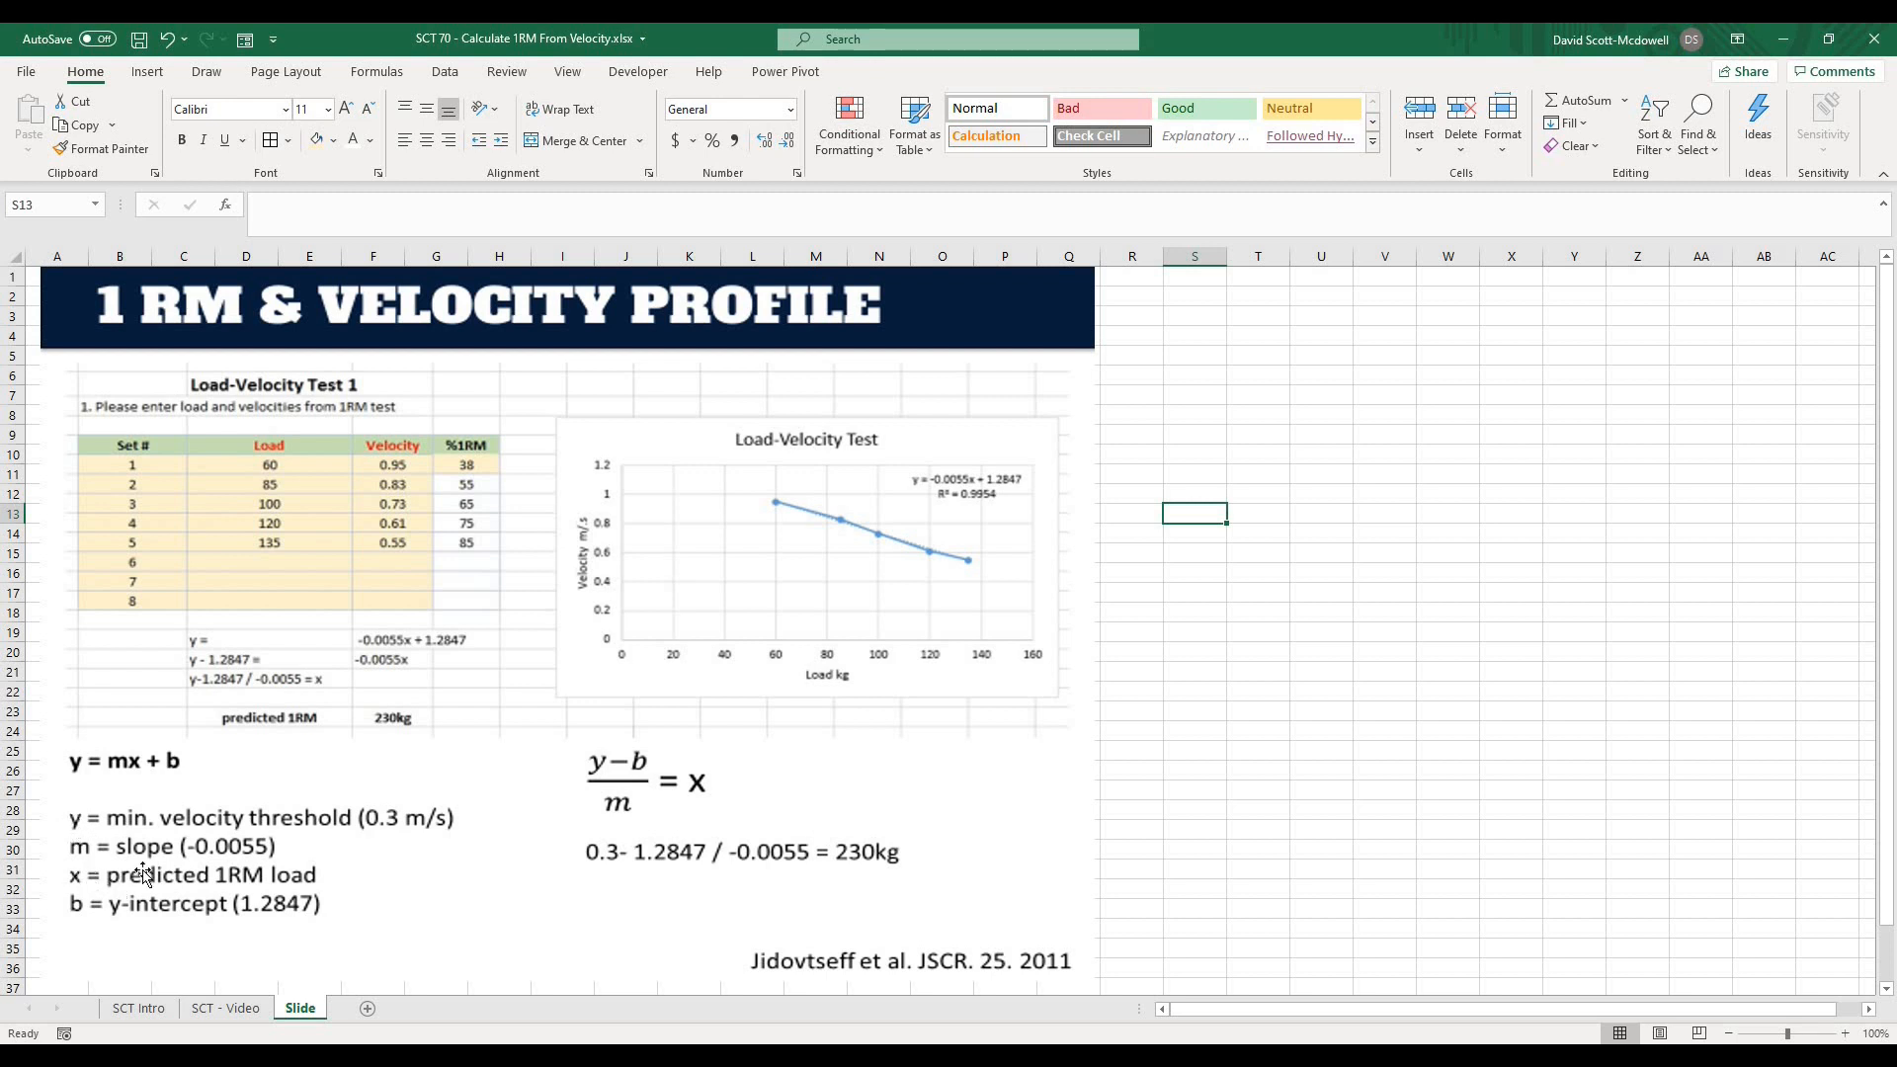
mouse_move(154, 791)
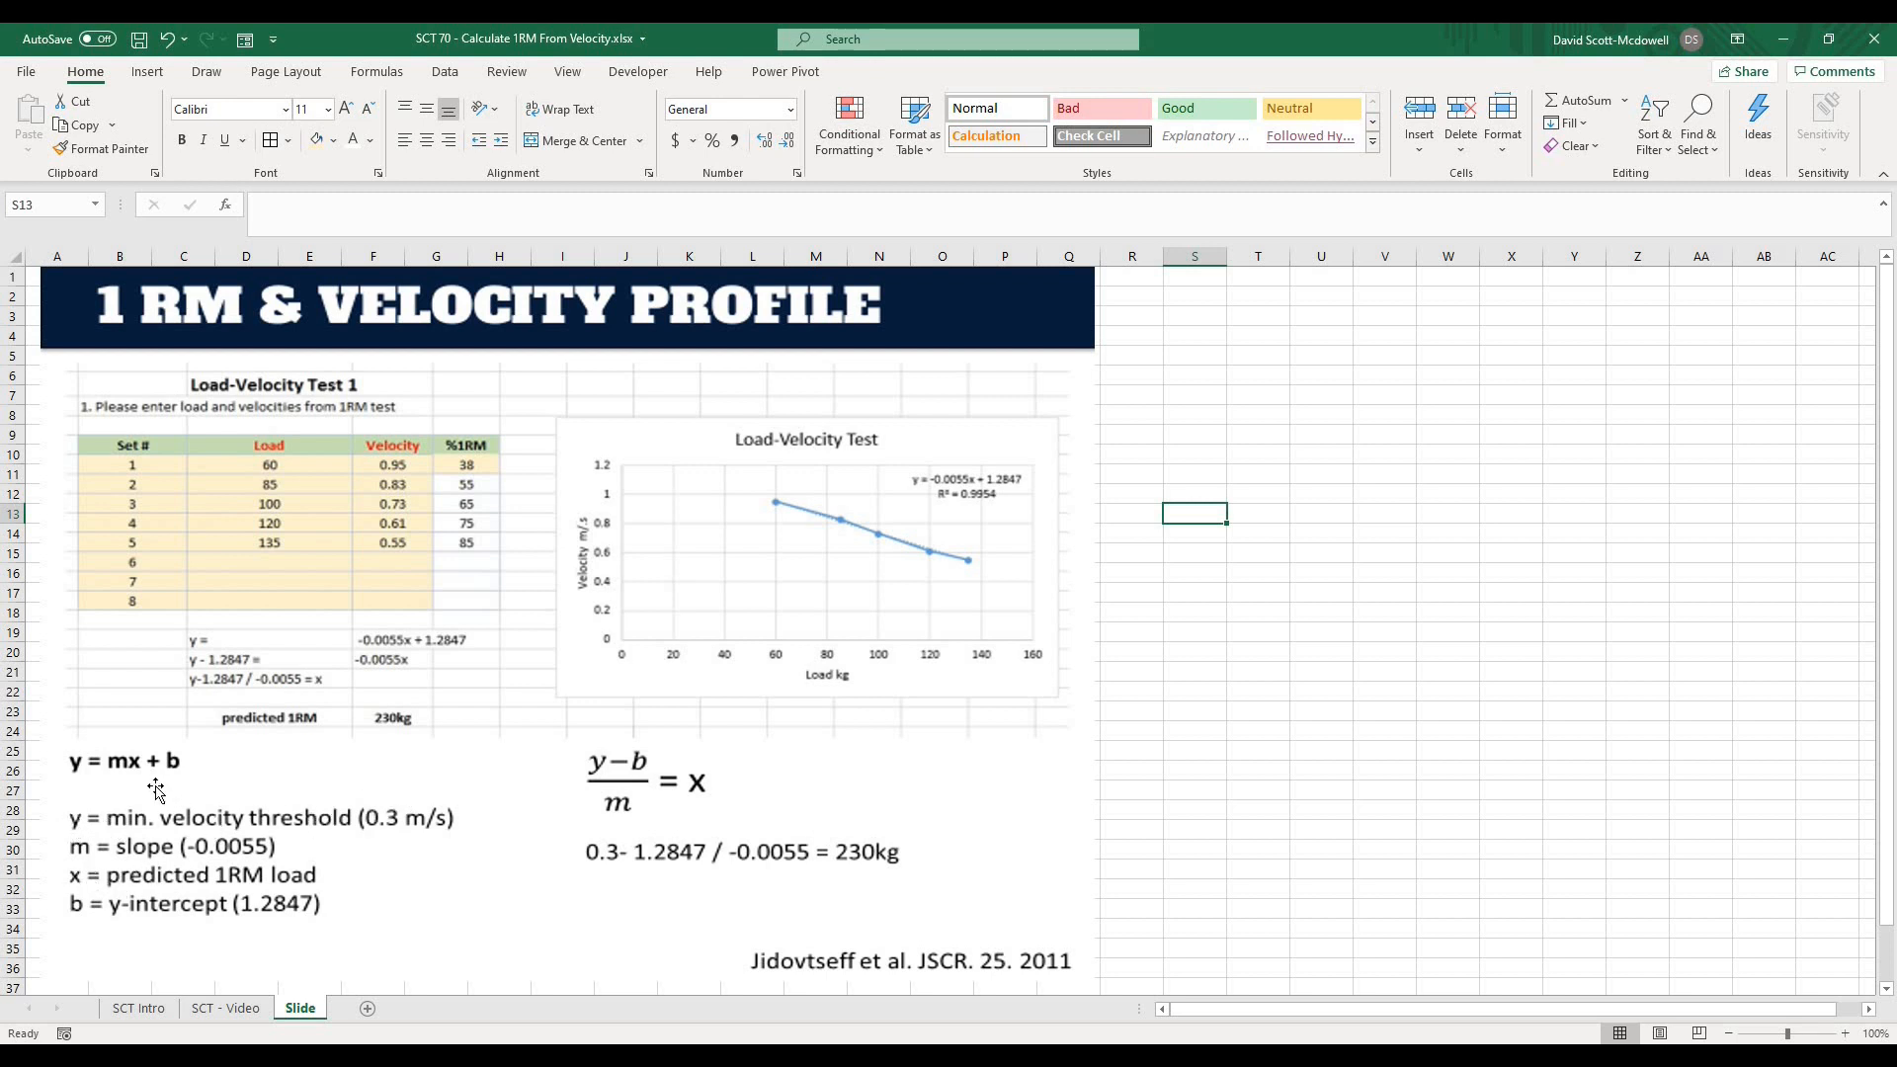
mouse_move(79, 777)
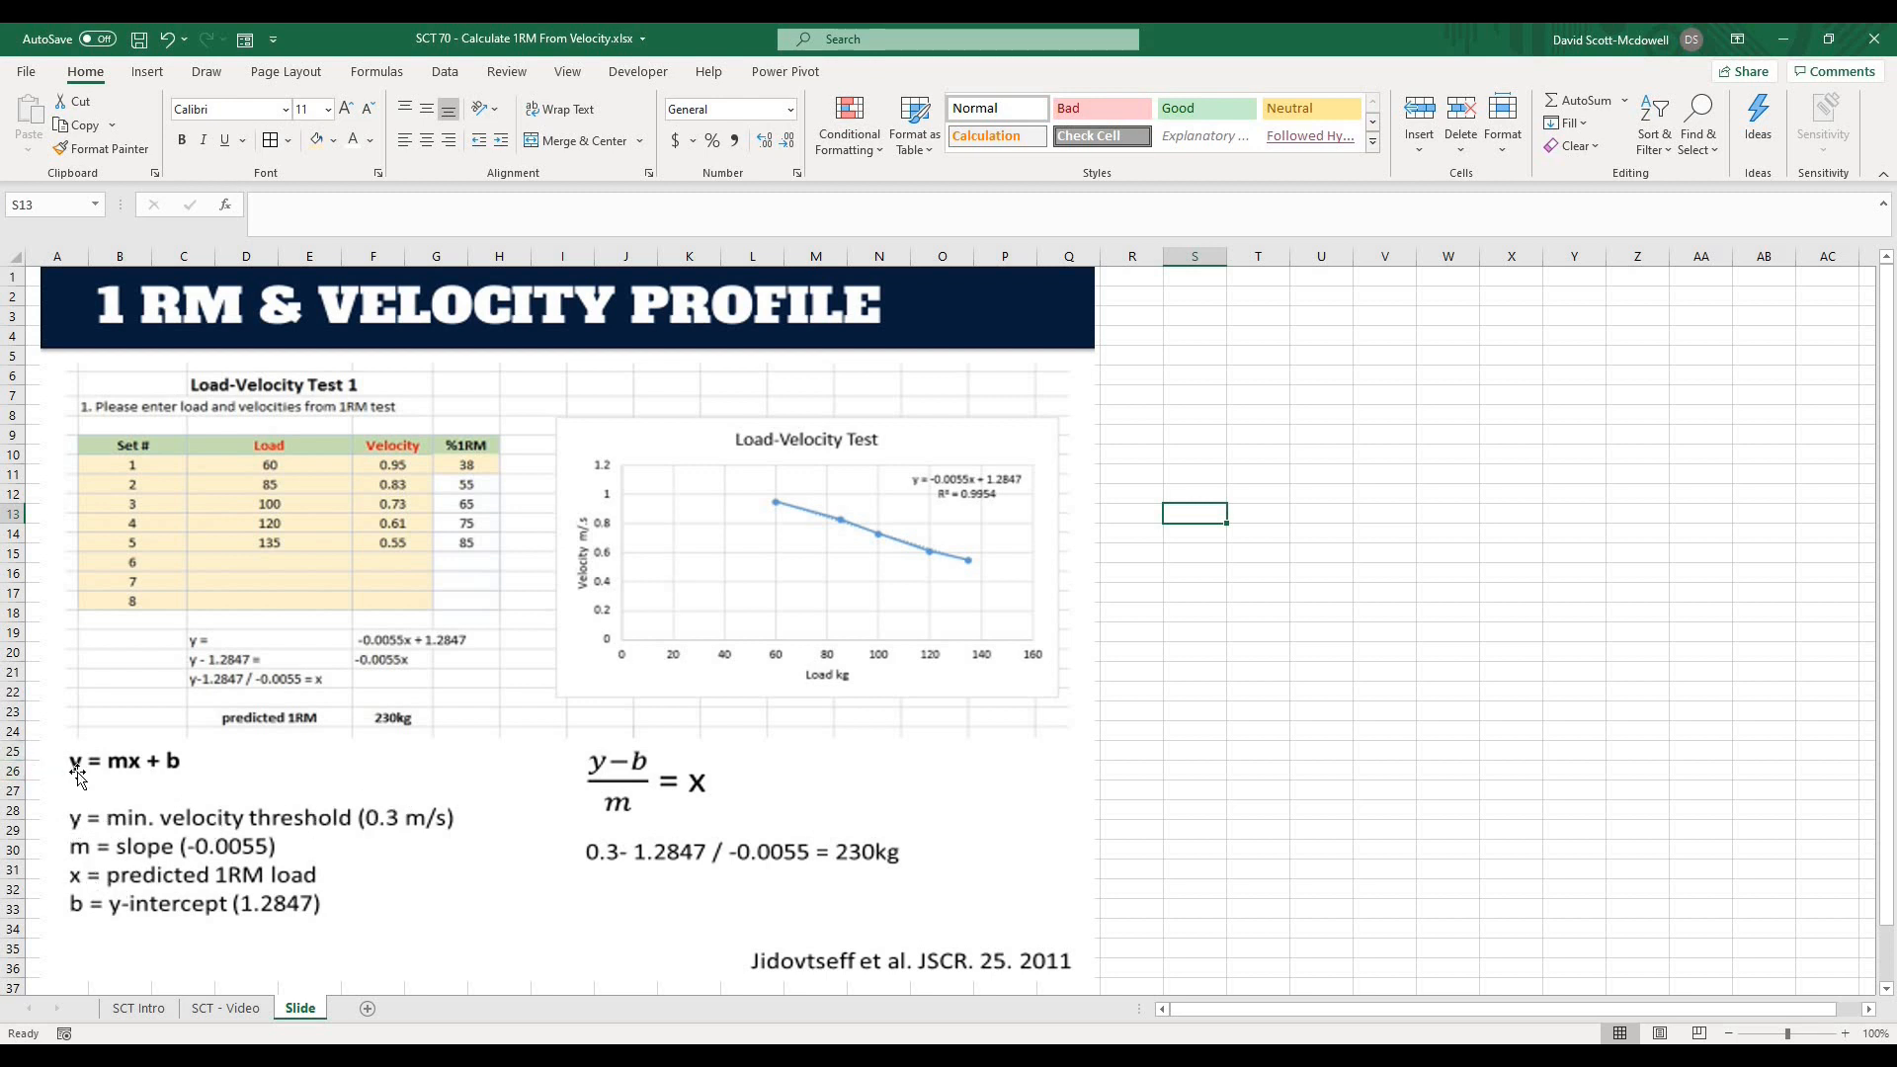
mouse_move(172, 919)
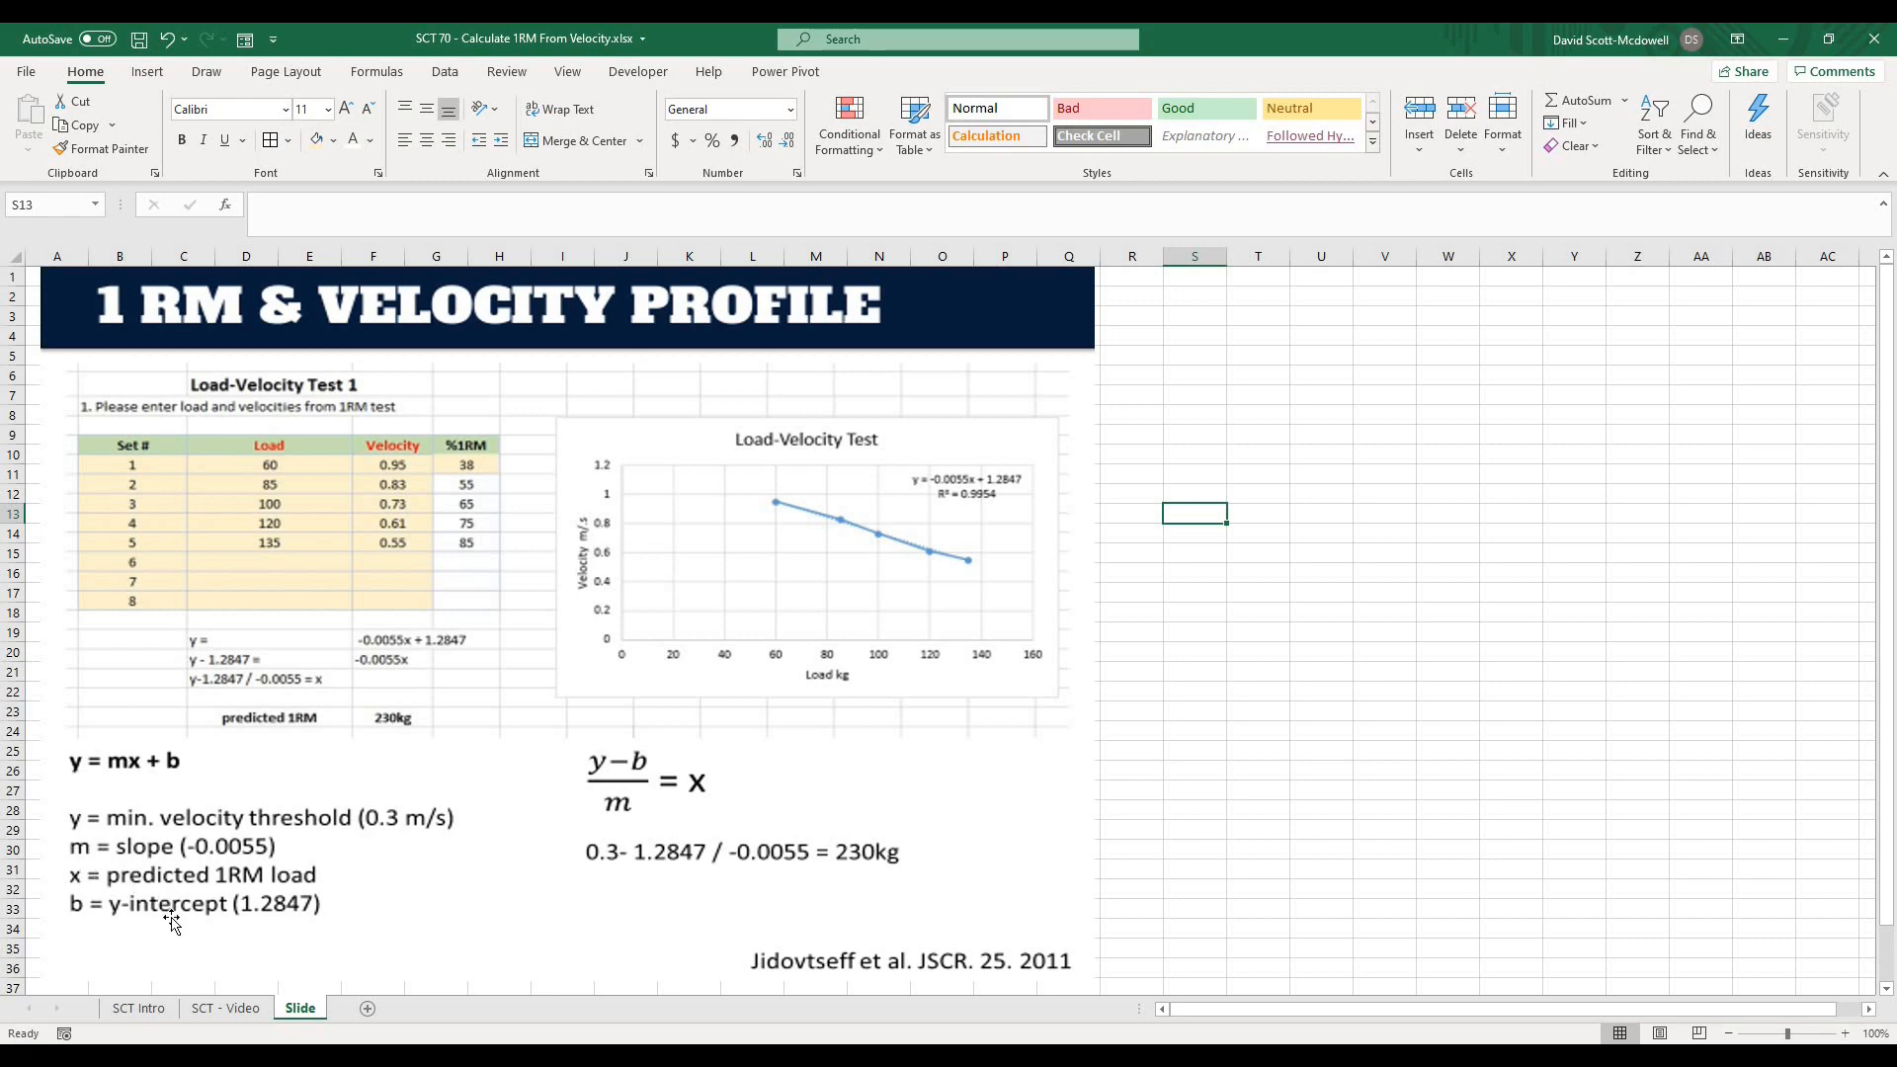
- Add the note 'y = mx + B' in G22 beside the inverted fit
left_click(225, 1008)
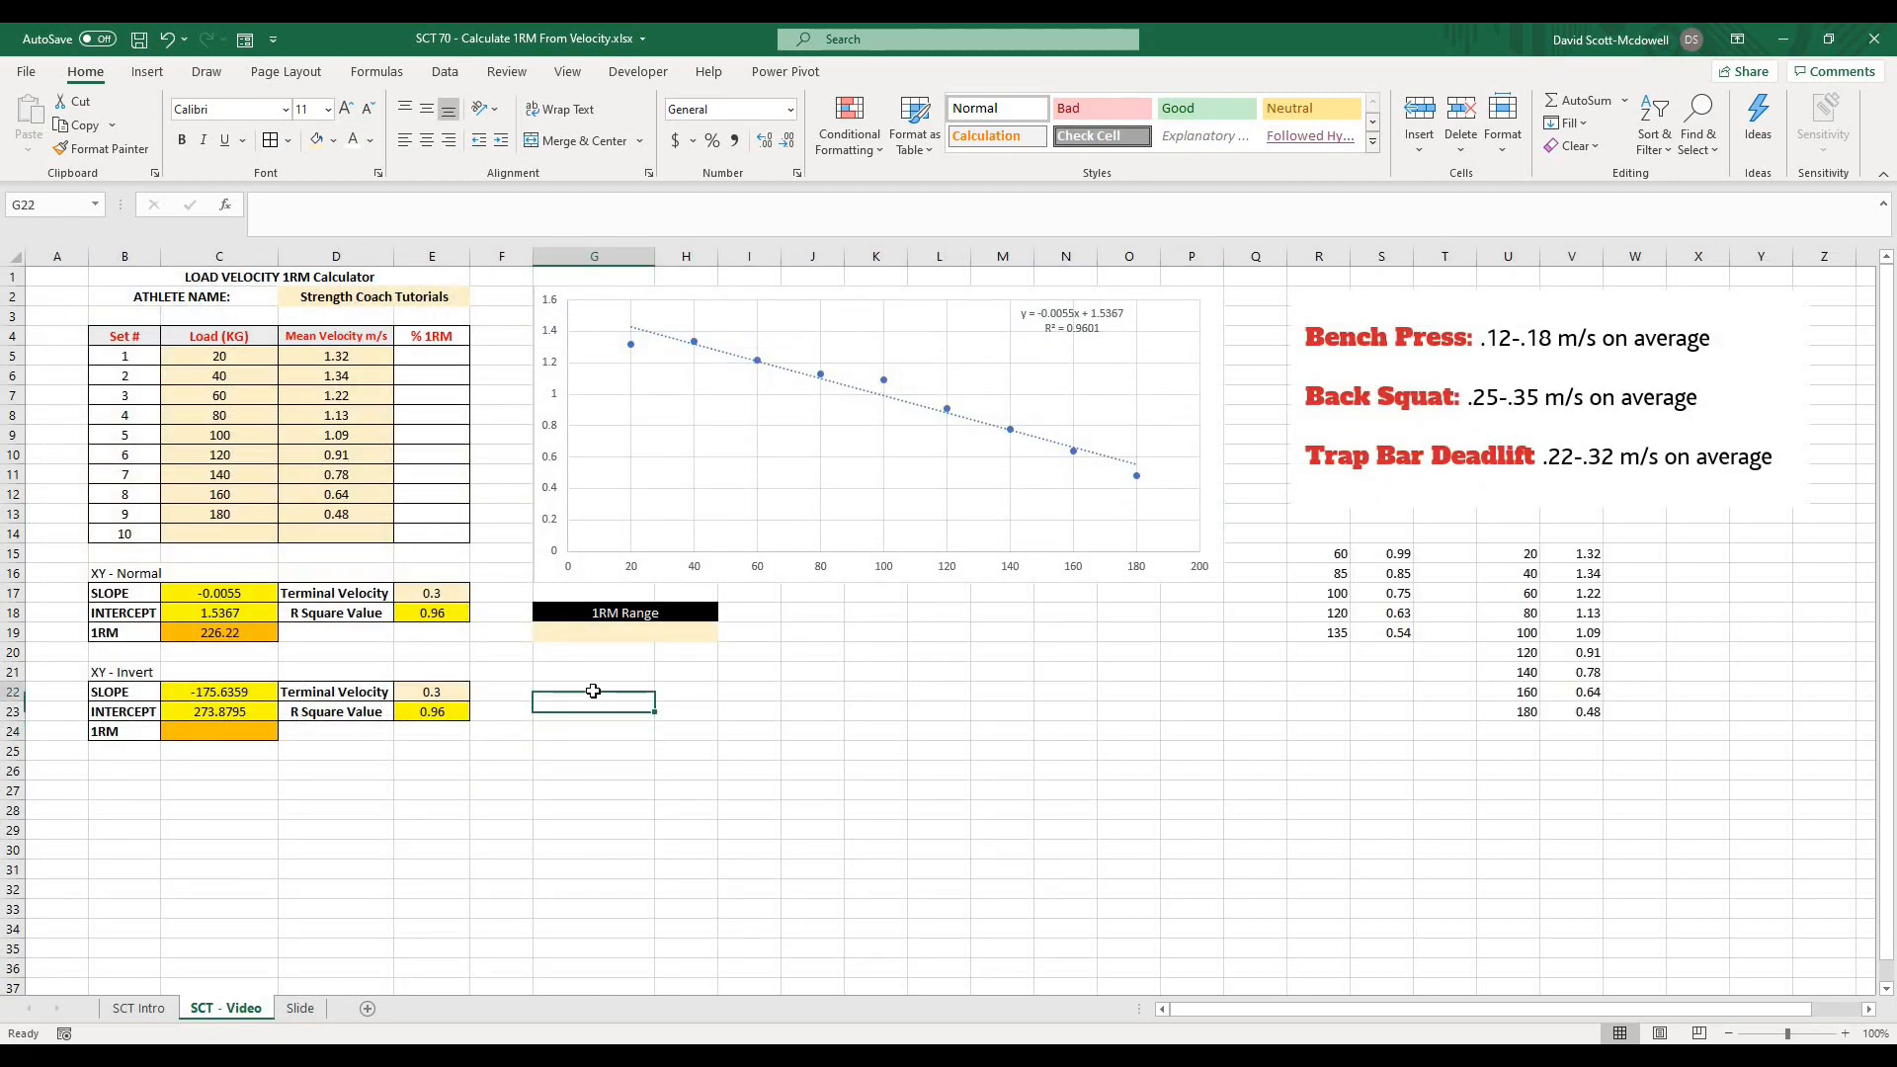
type("y =")
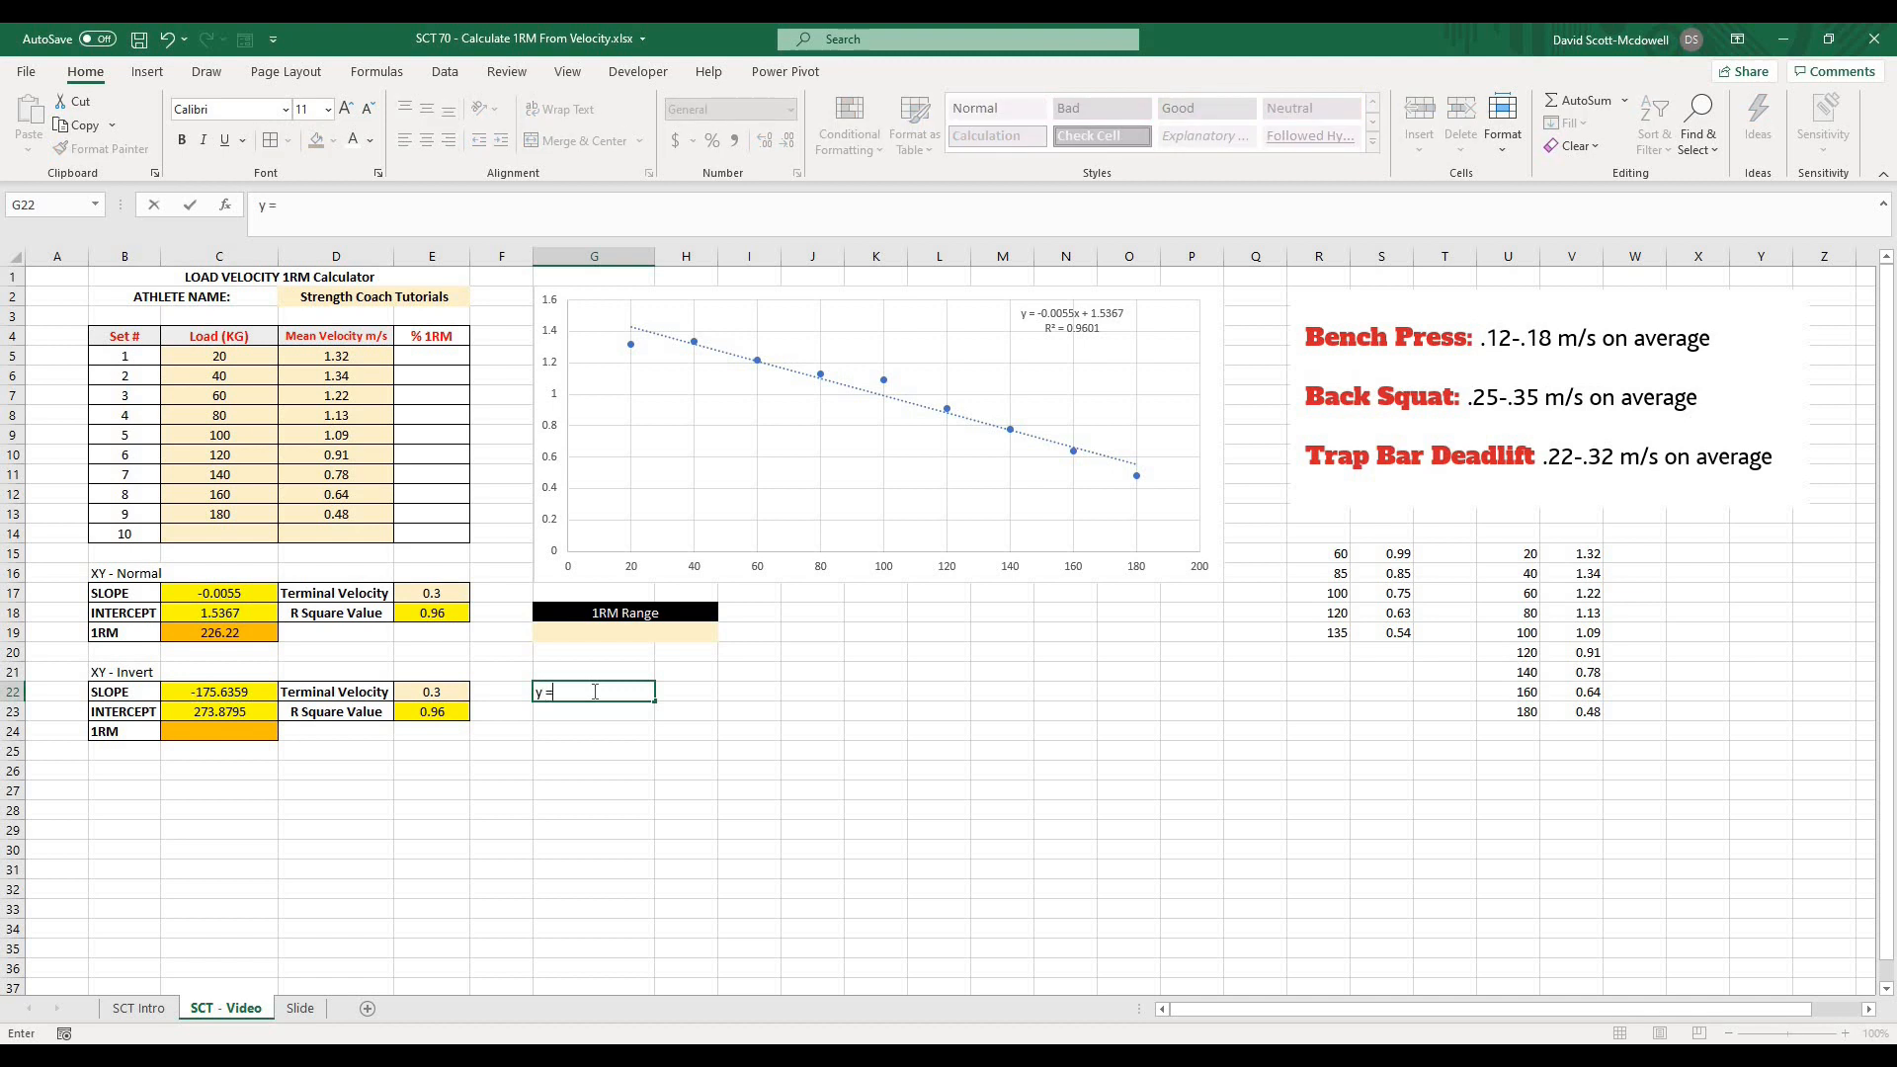
type("mx + B")
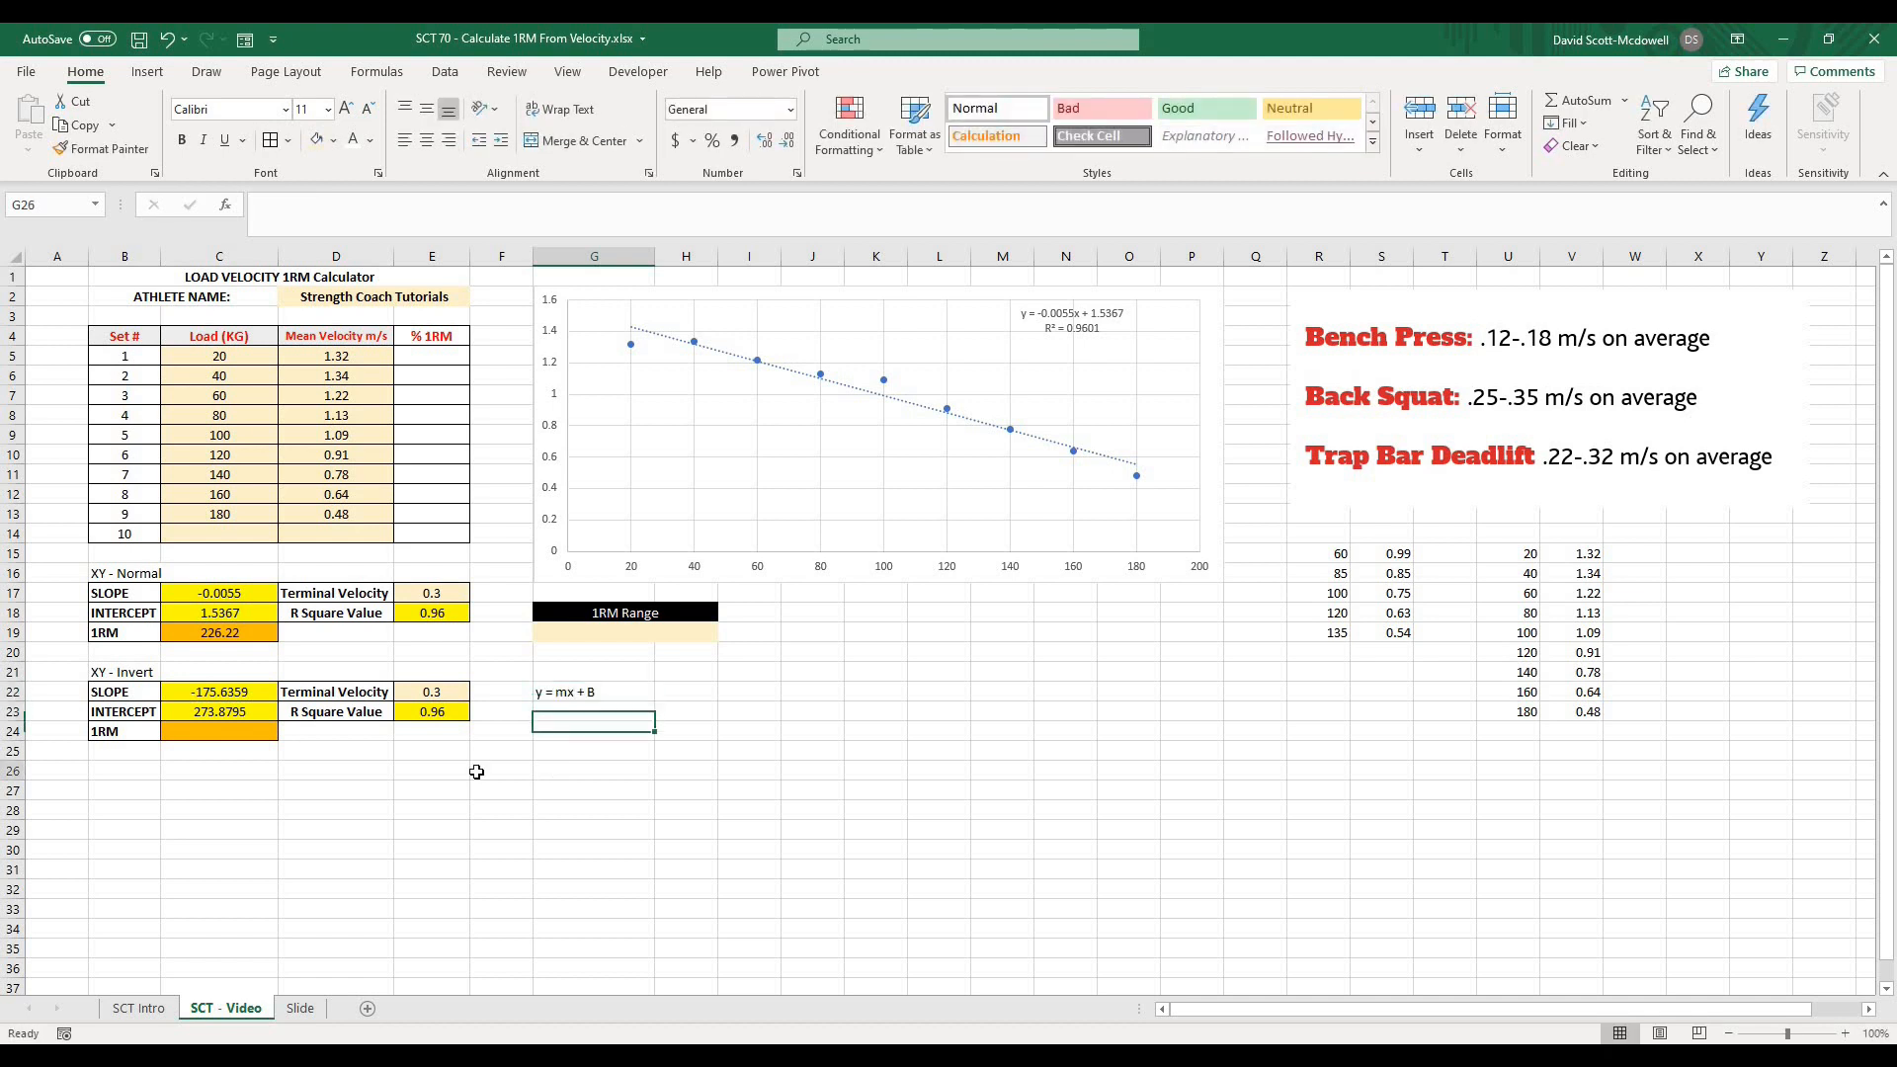
- Enter =(E22*C22)+C23 in C24 to get the inverted 1RM of 221.19 kg
left_click(220, 731)
type("=")
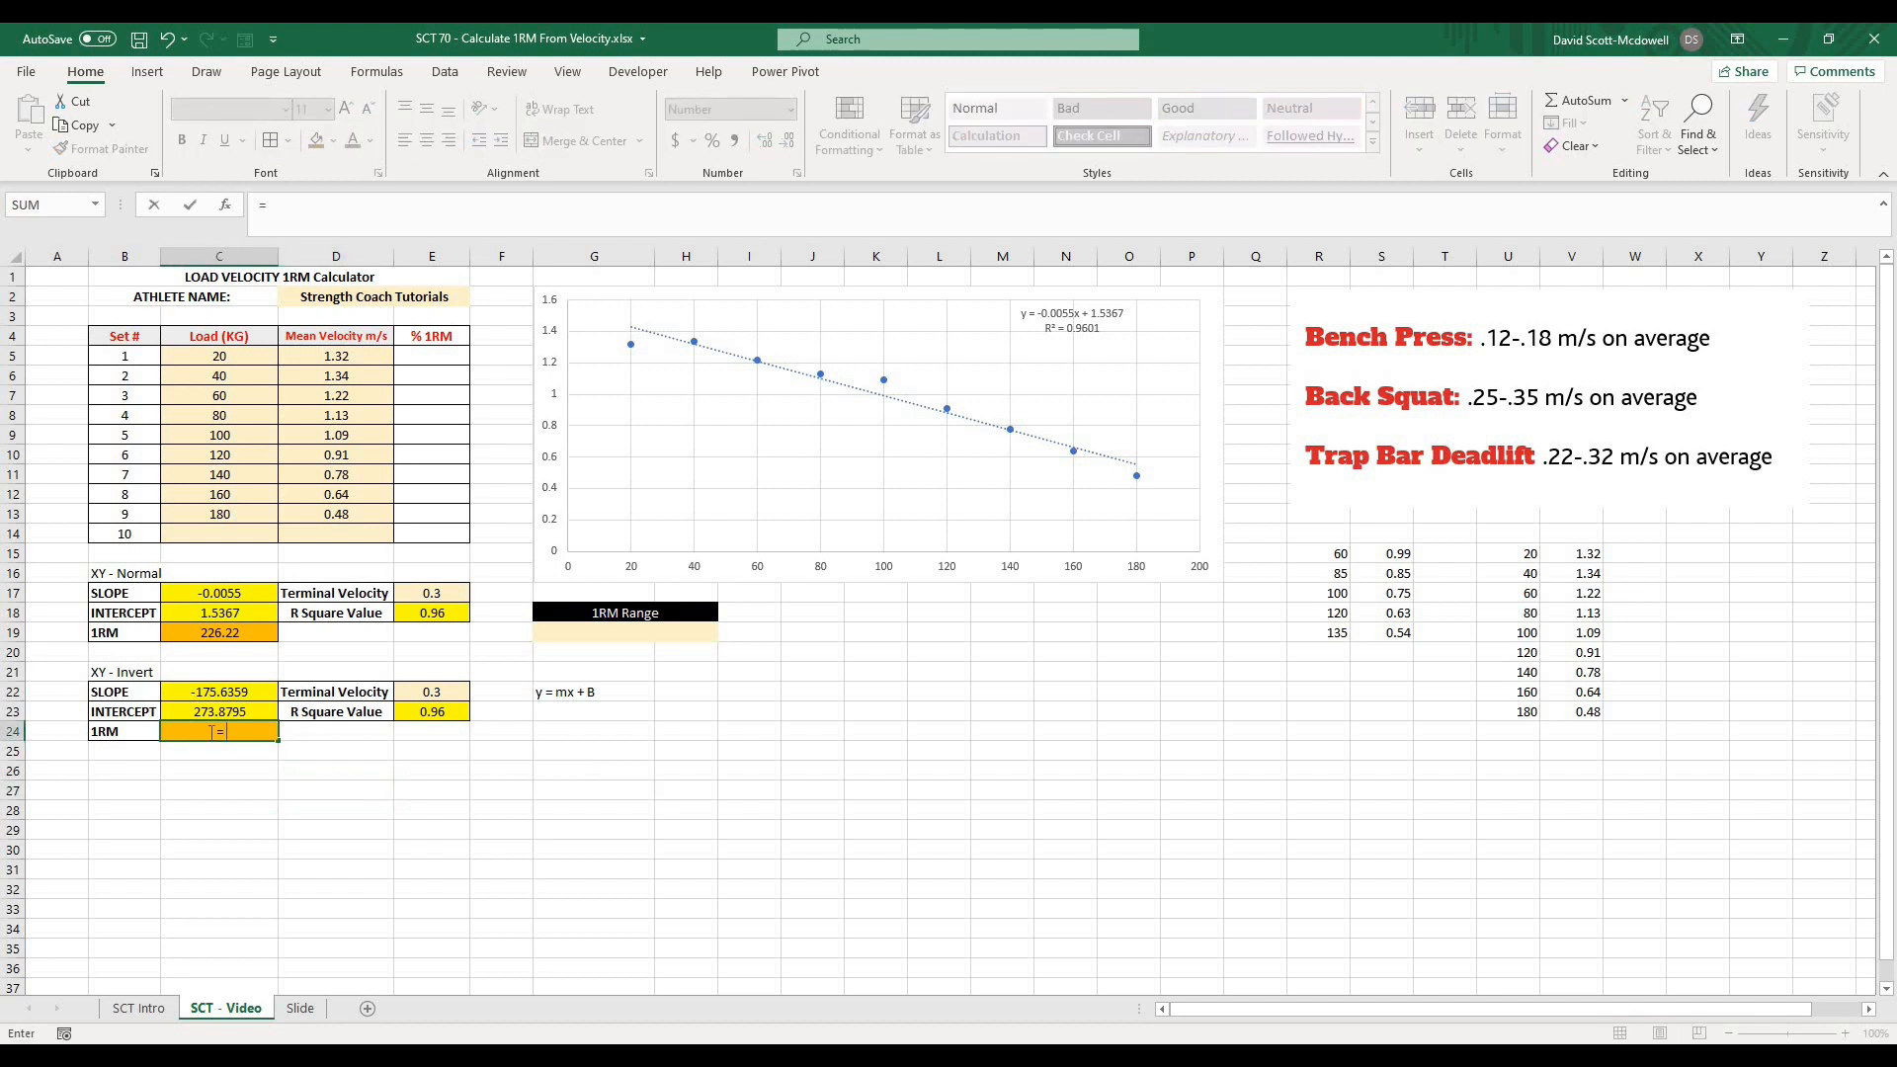
type("(")
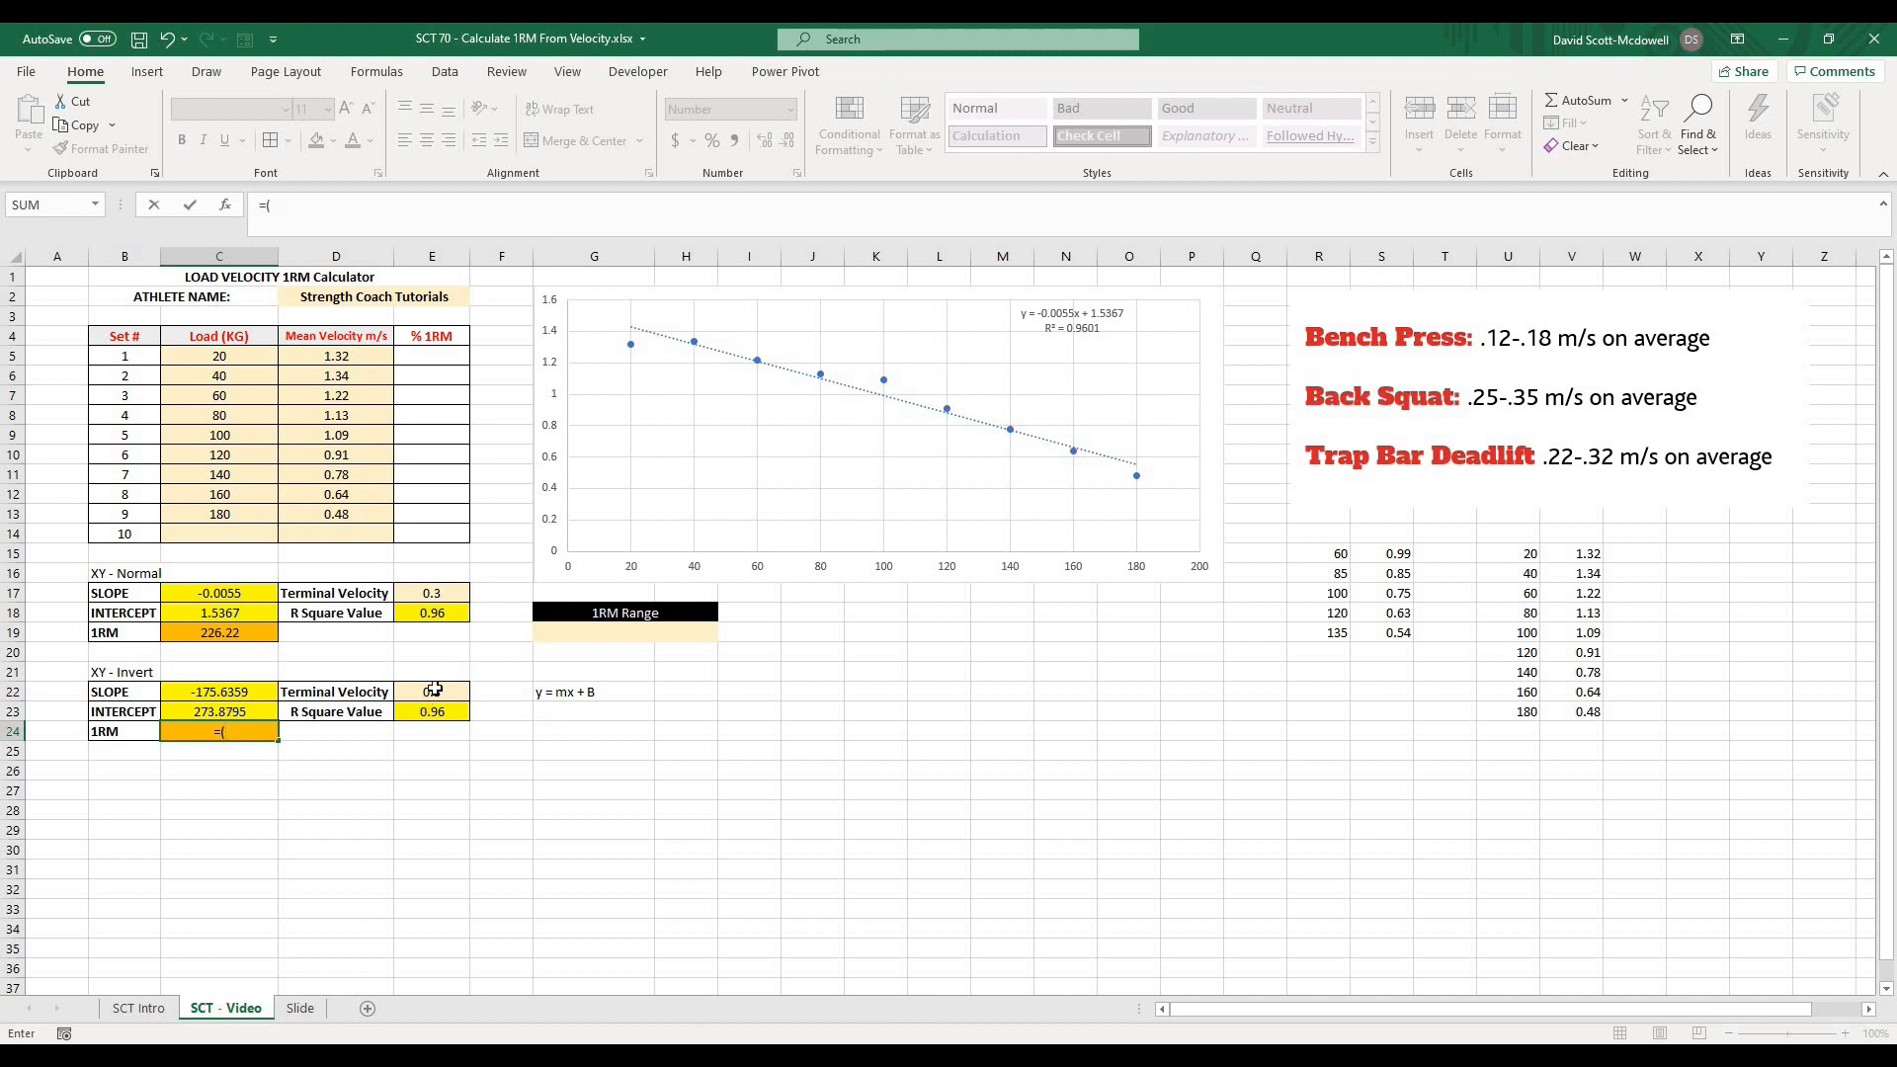
left_click(433, 692)
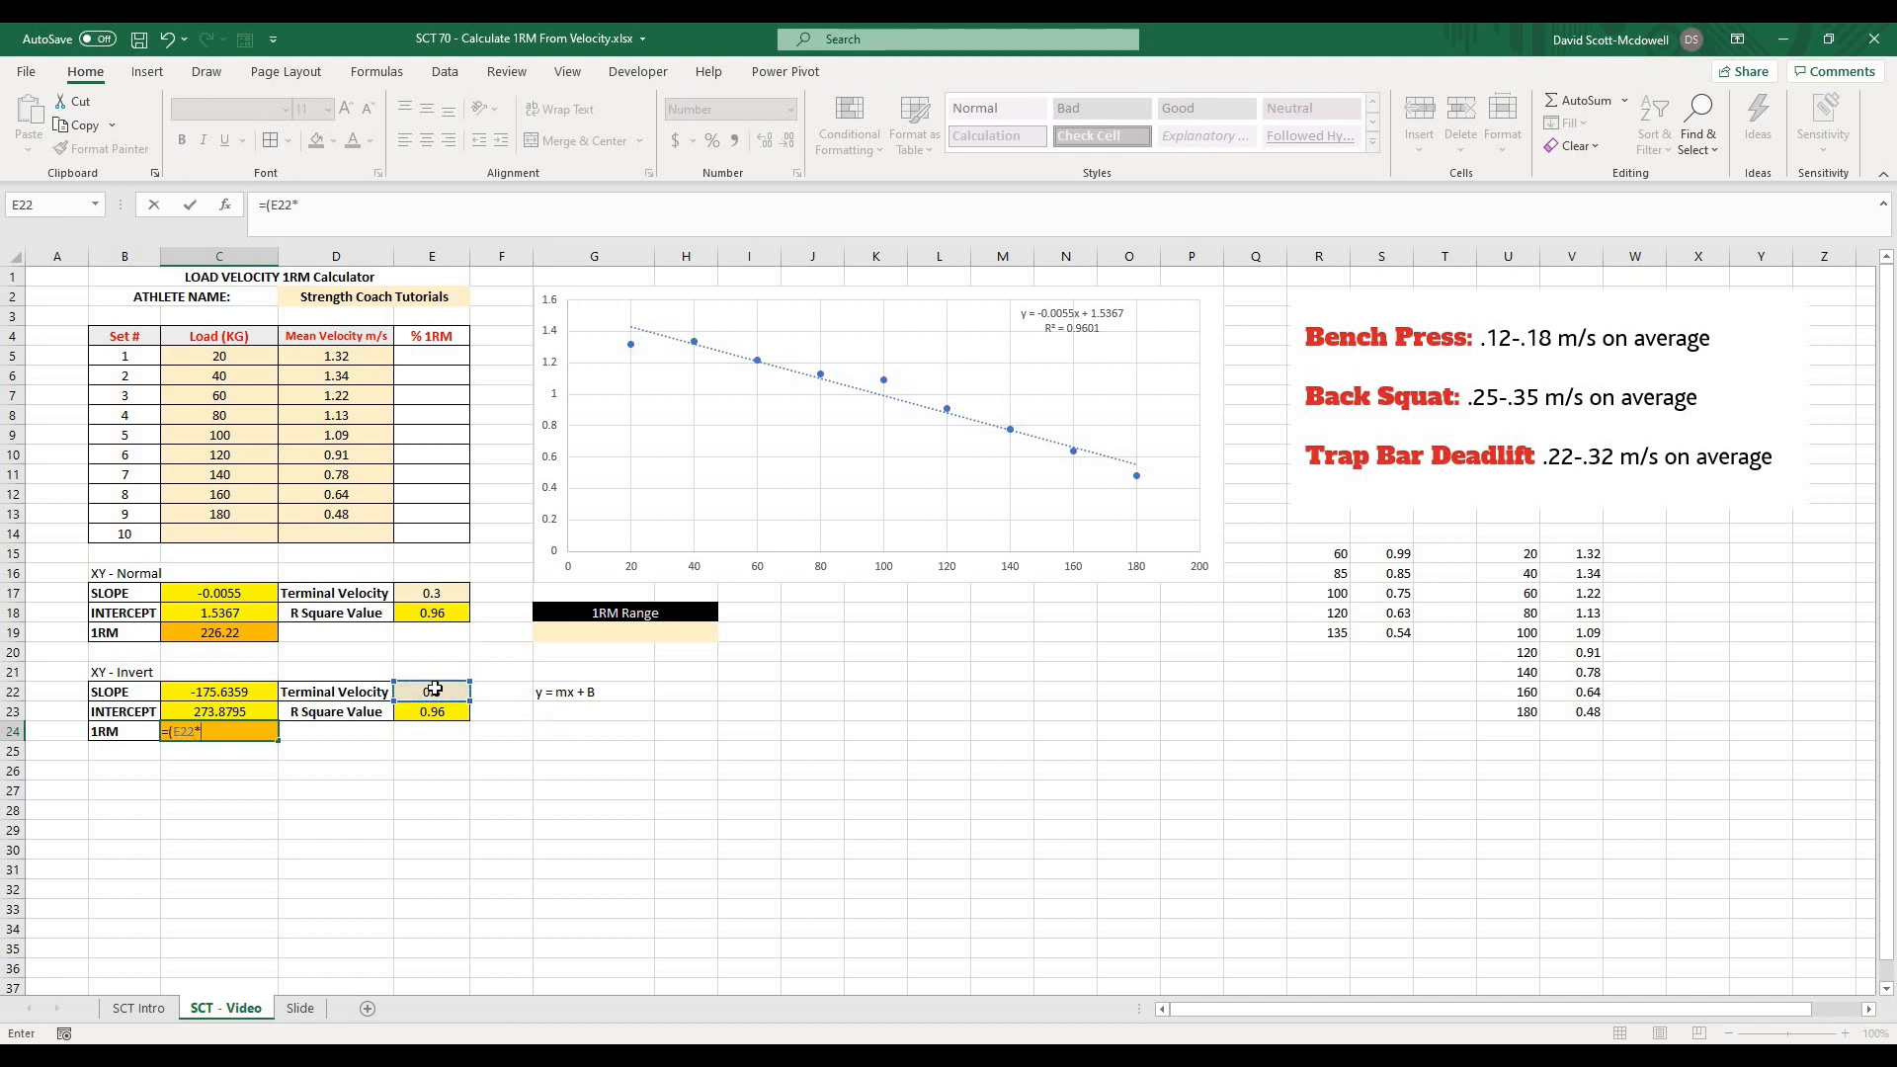
left_click(217, 691)
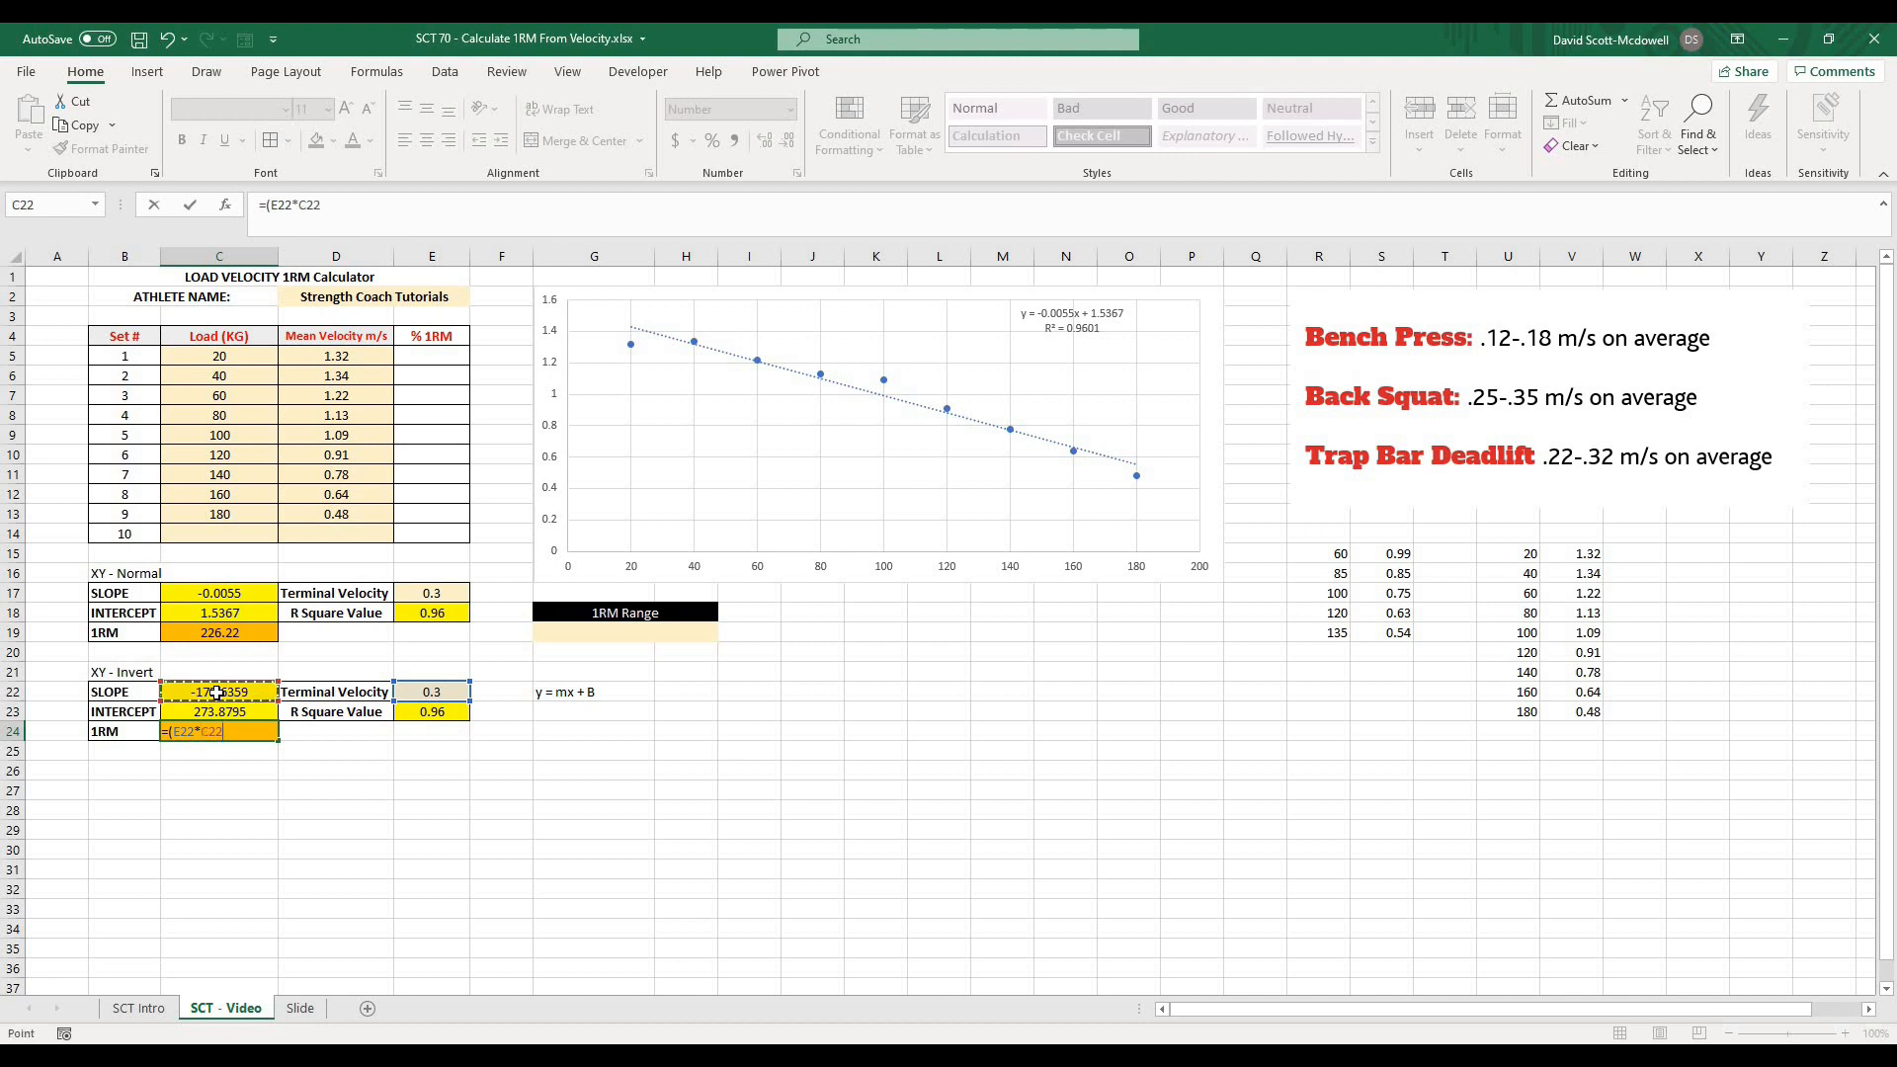
type(")+")
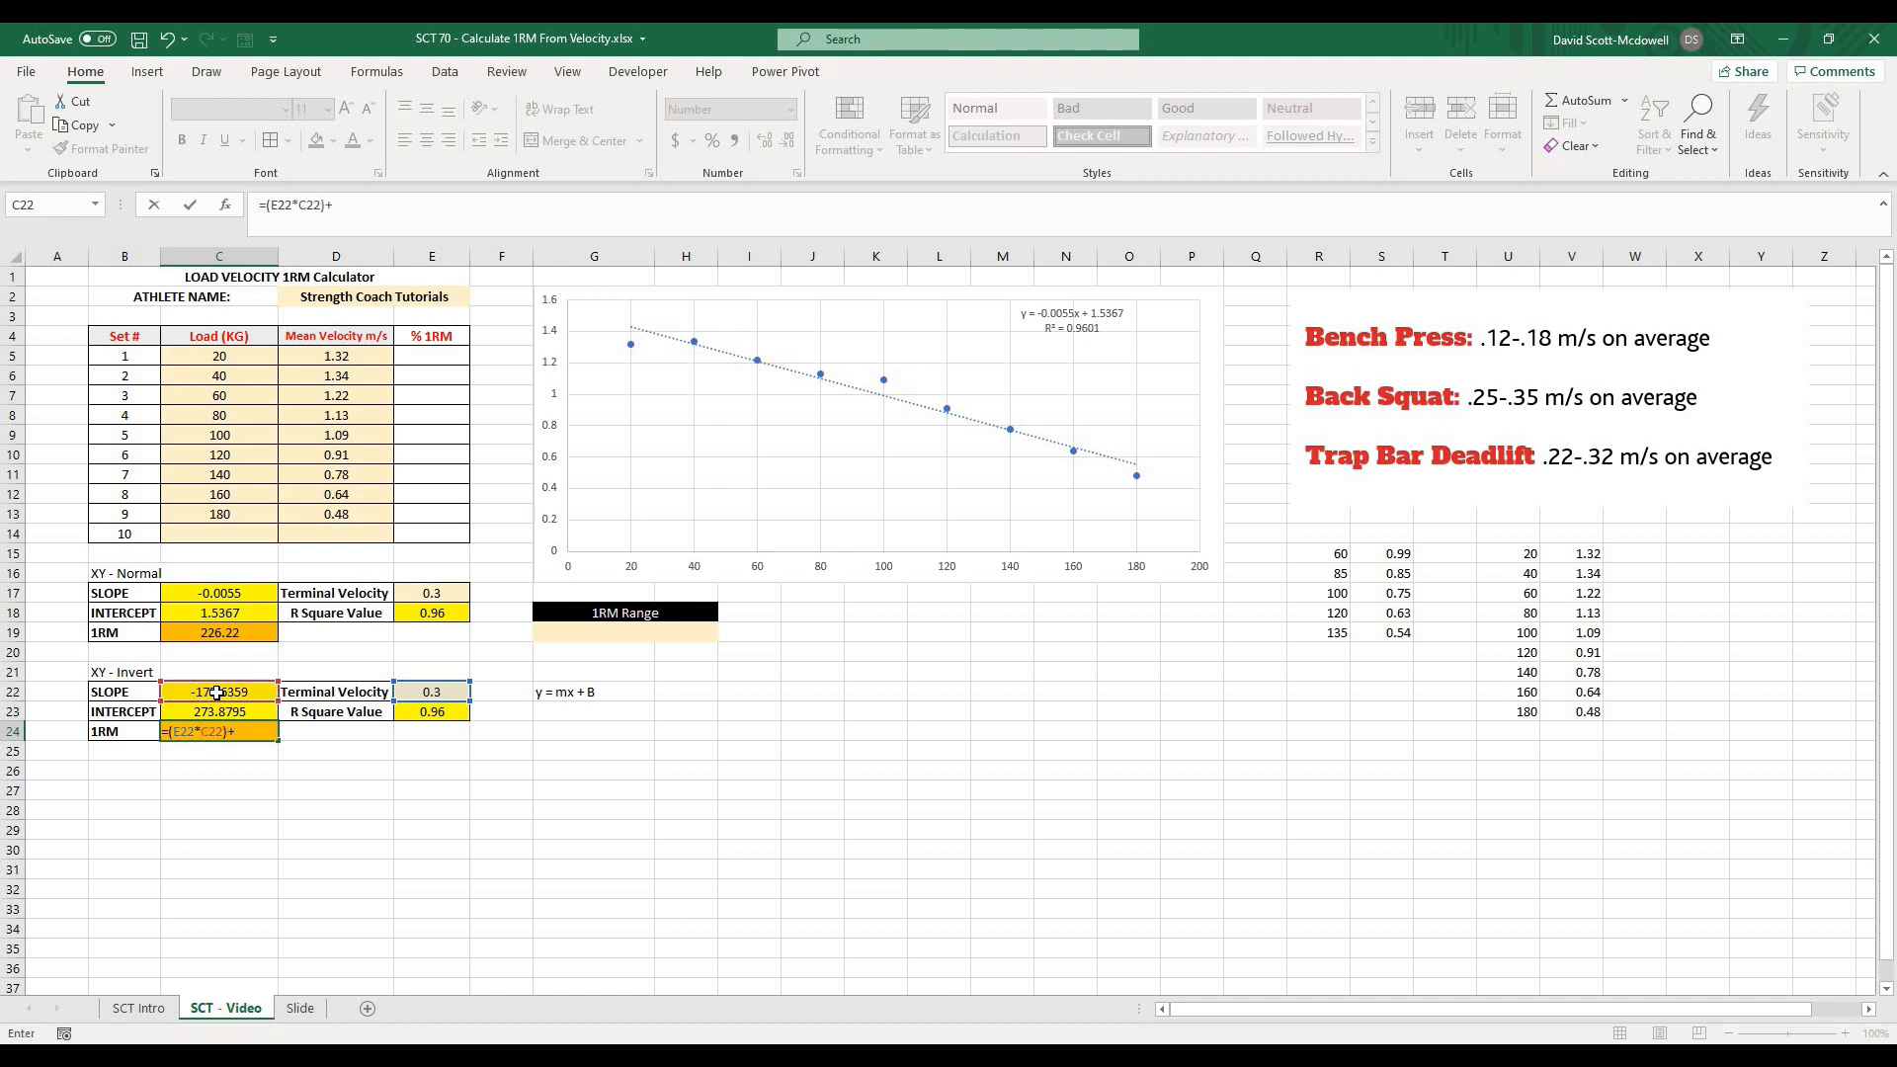
key("enter")
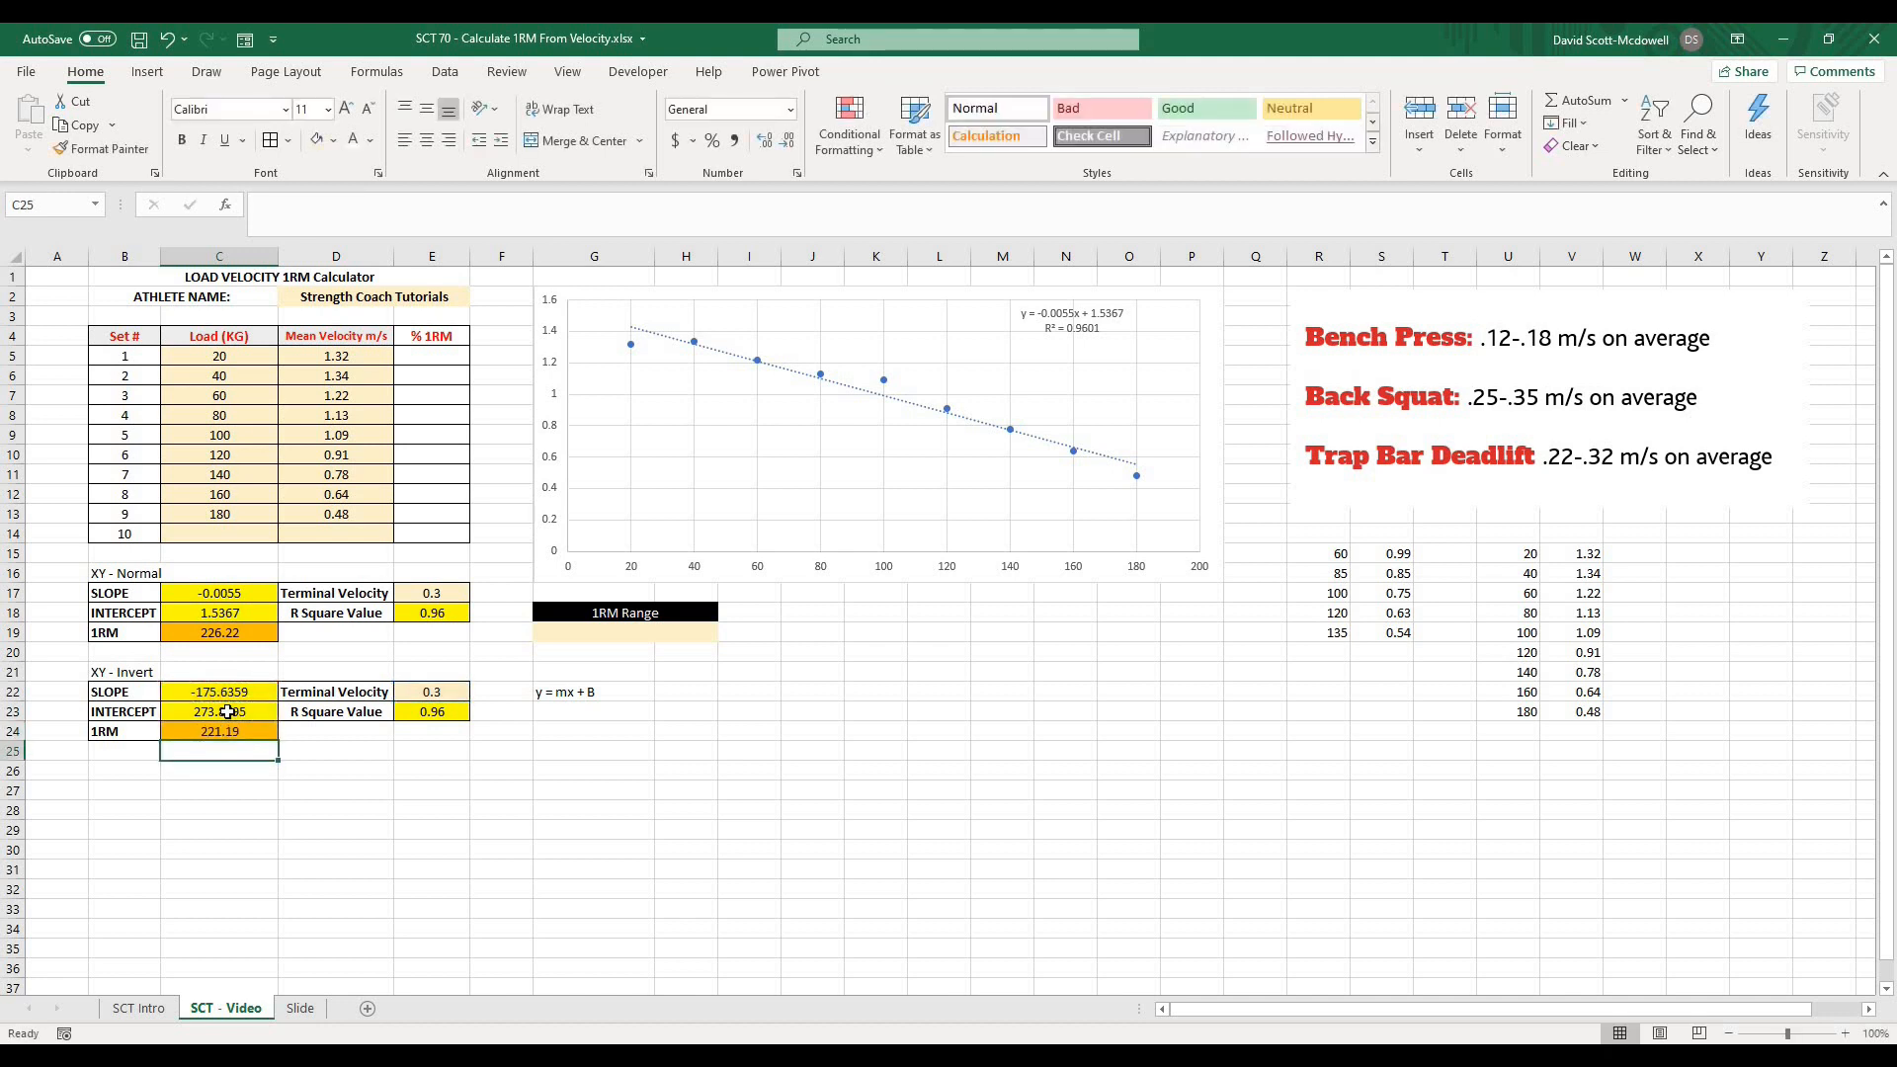
left_click(336, 810)
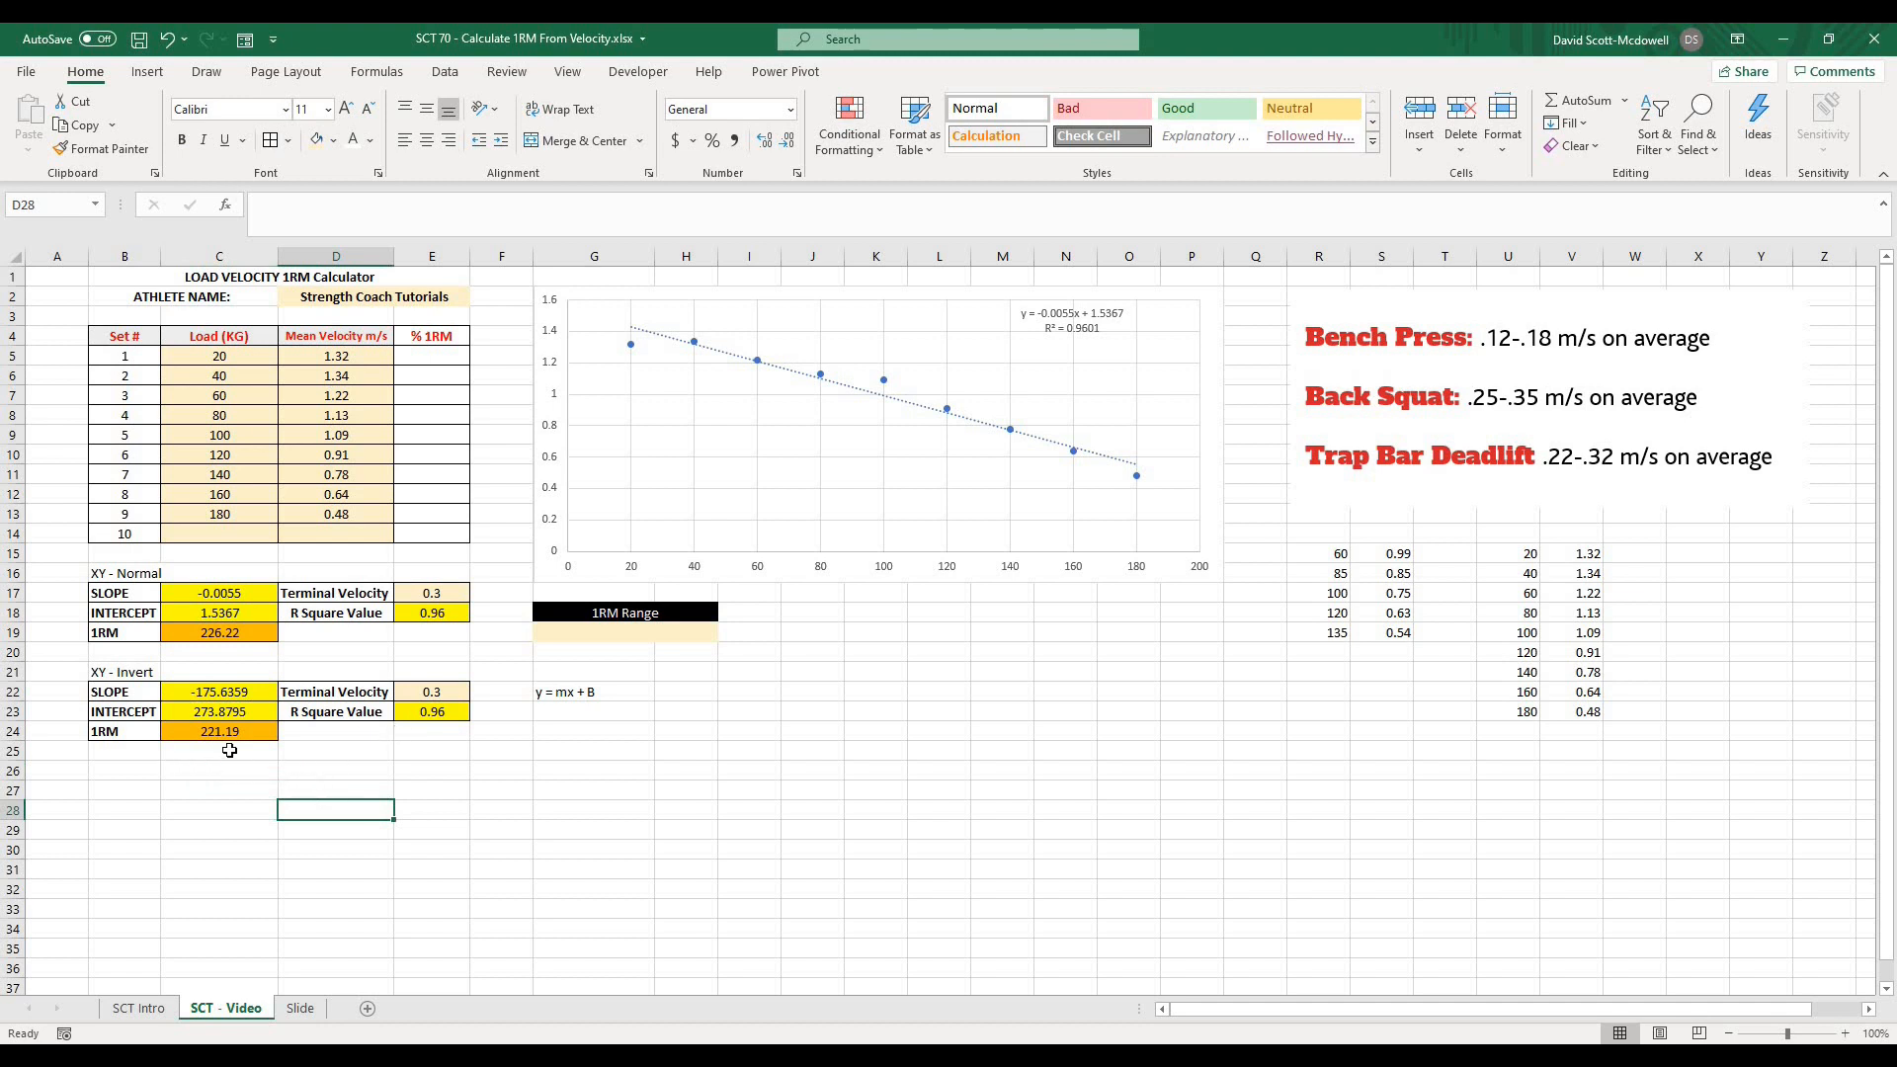
left_click(217, 731)
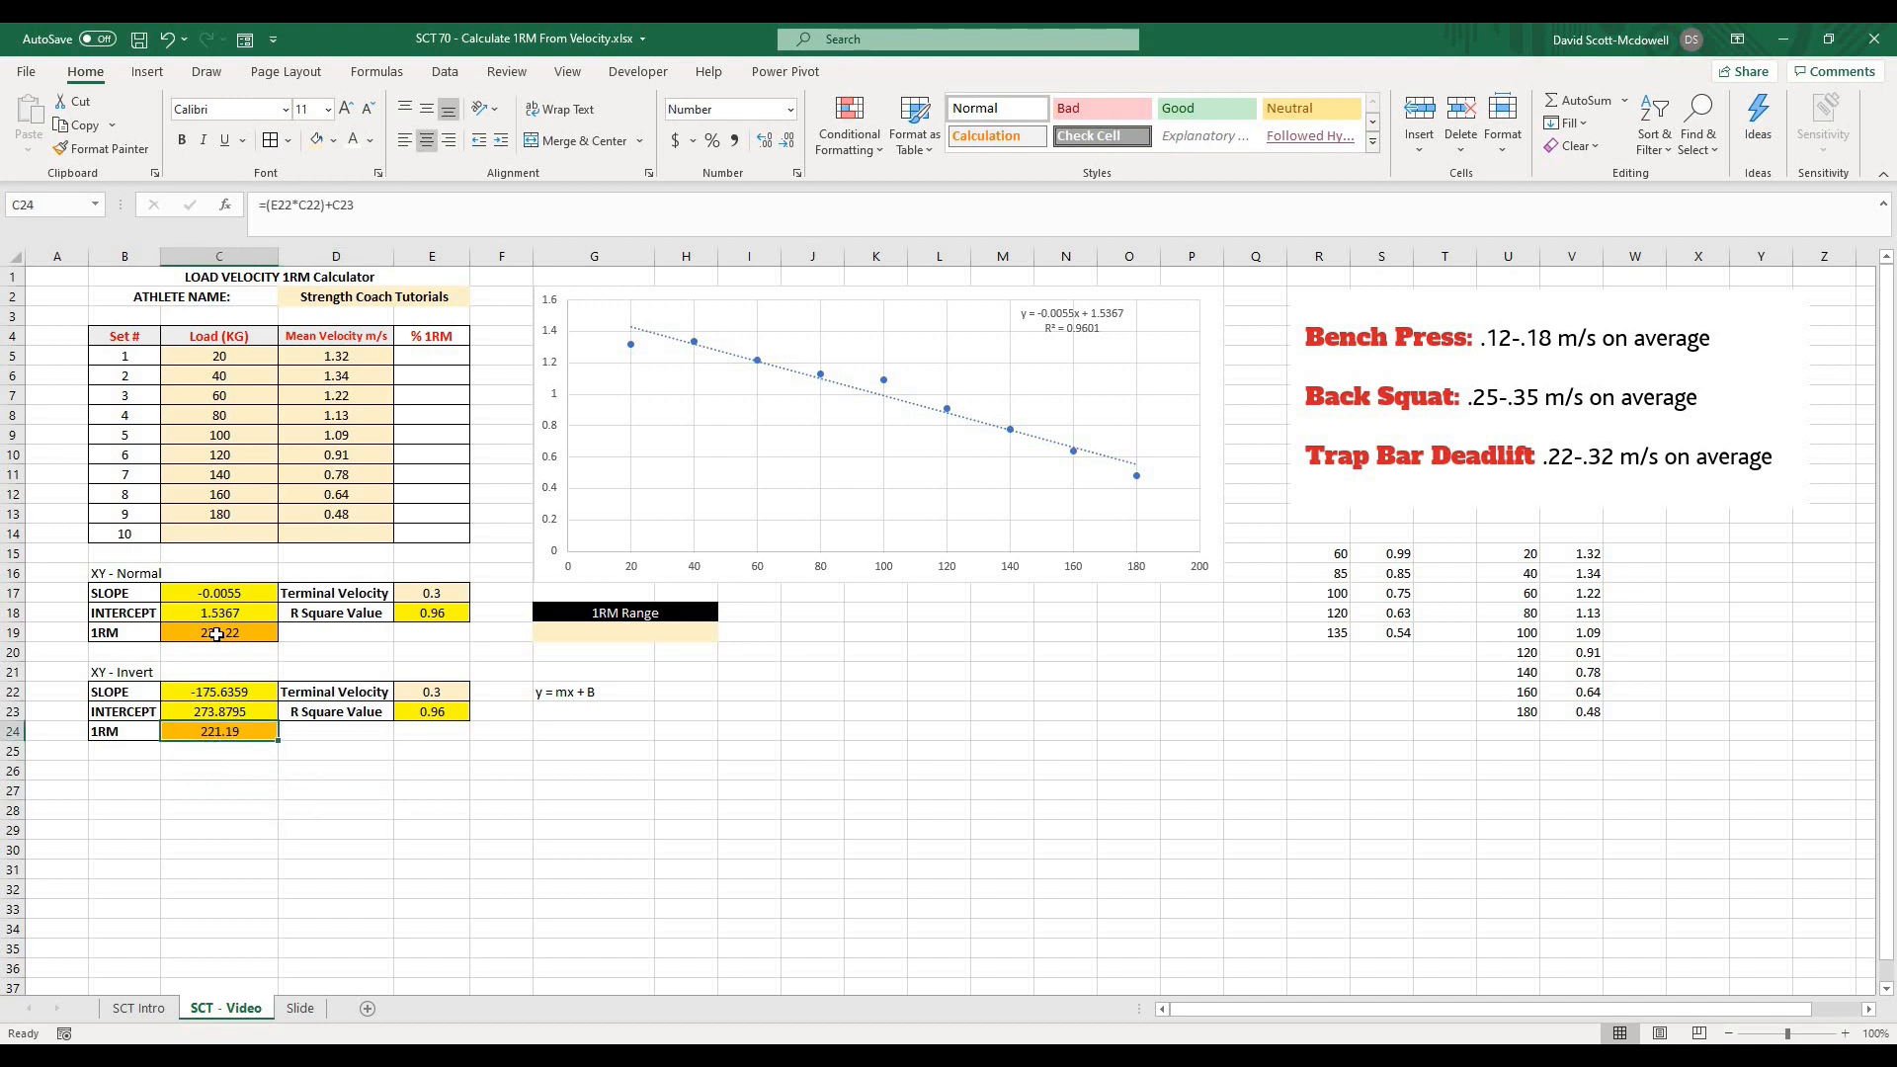
left_click(593, 692)
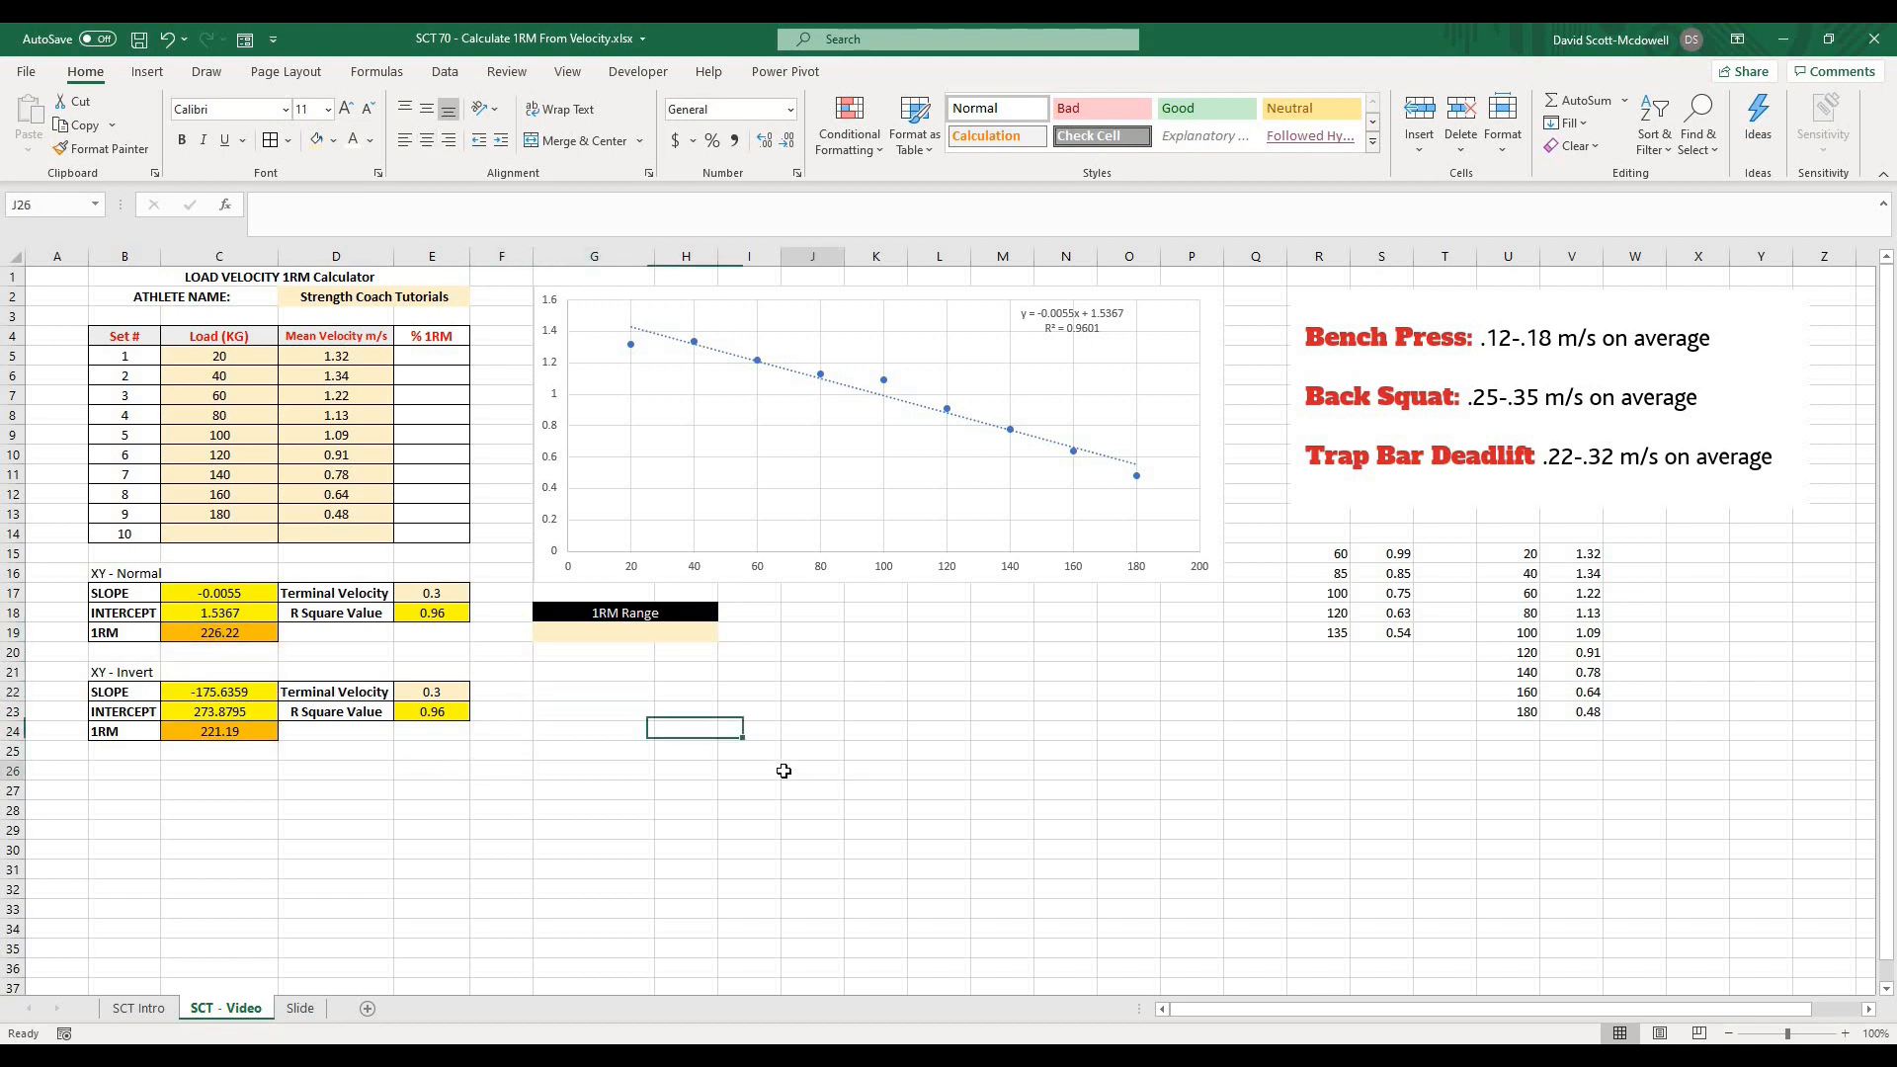
- Paste the five-set 60–135 kg data from R15:S19 into the table as values
left_click(500, 848)
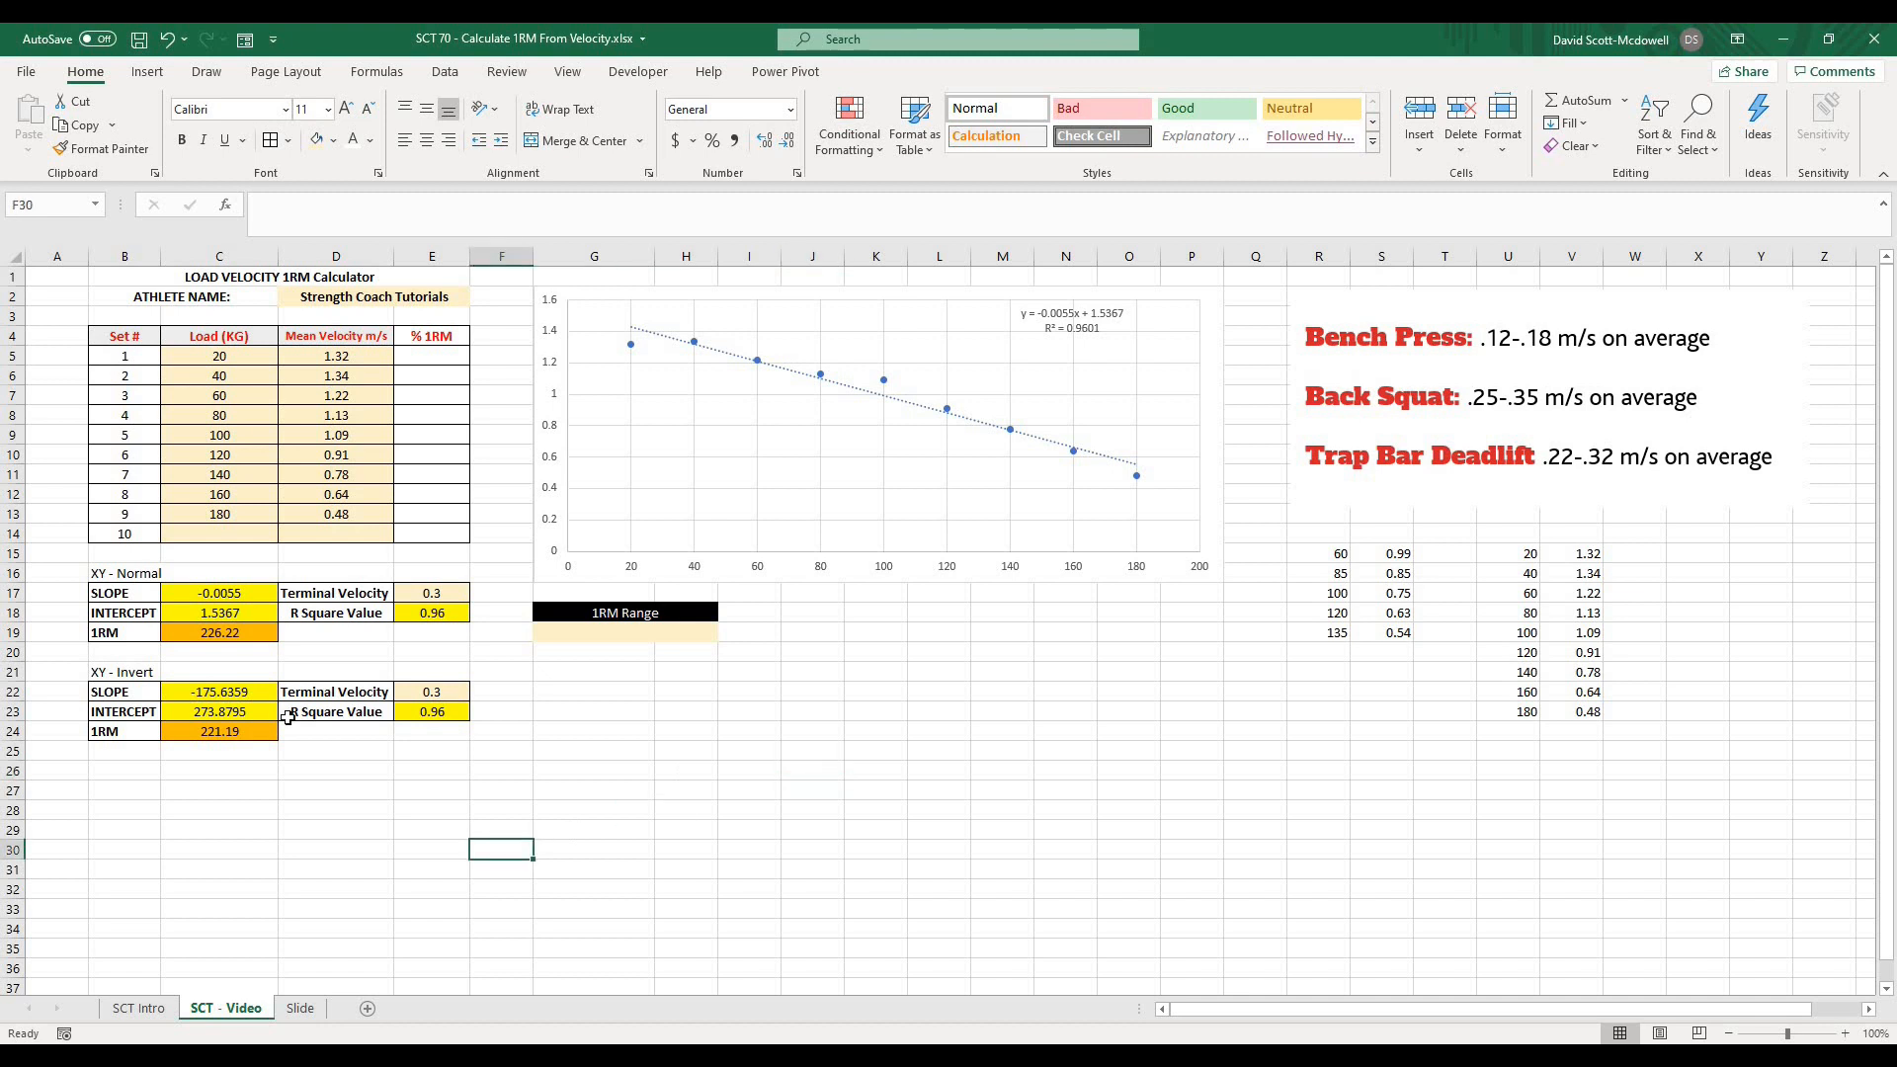
left_click(1254, 593)
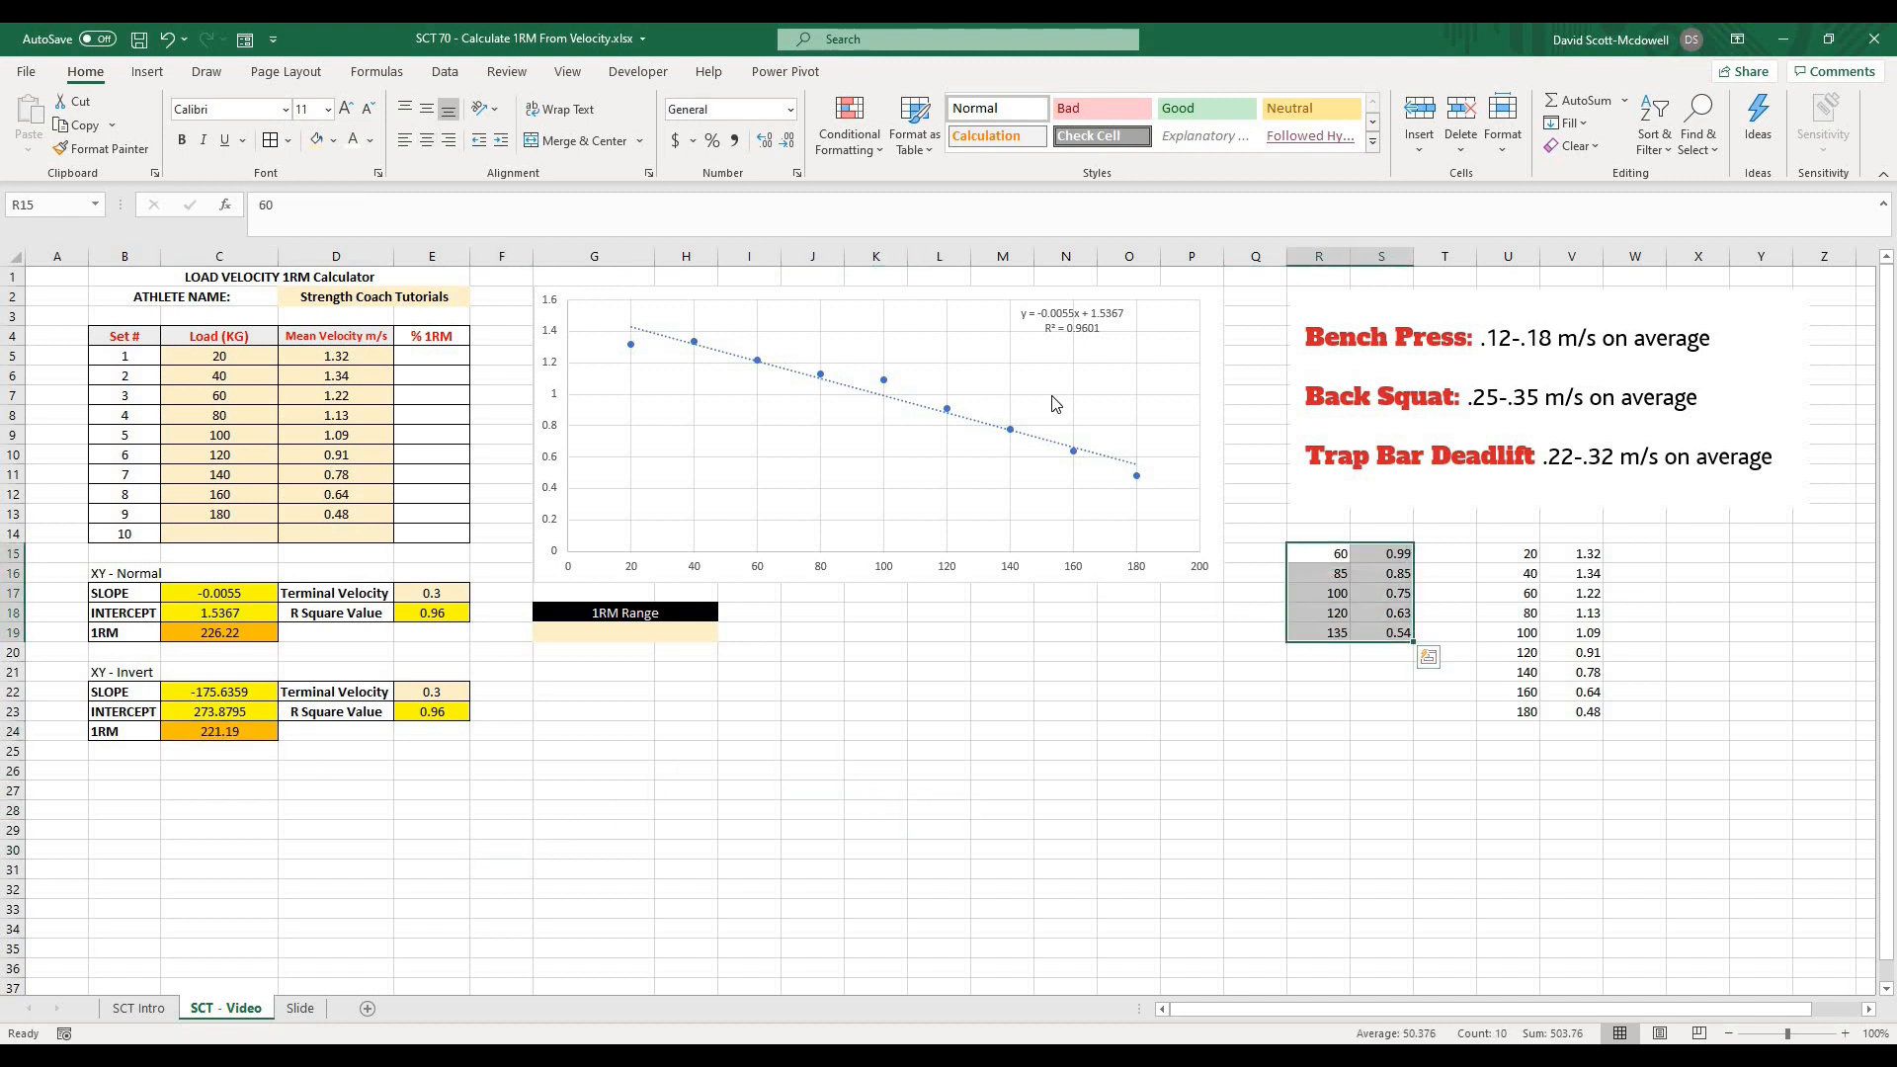
key("ctrl+c")
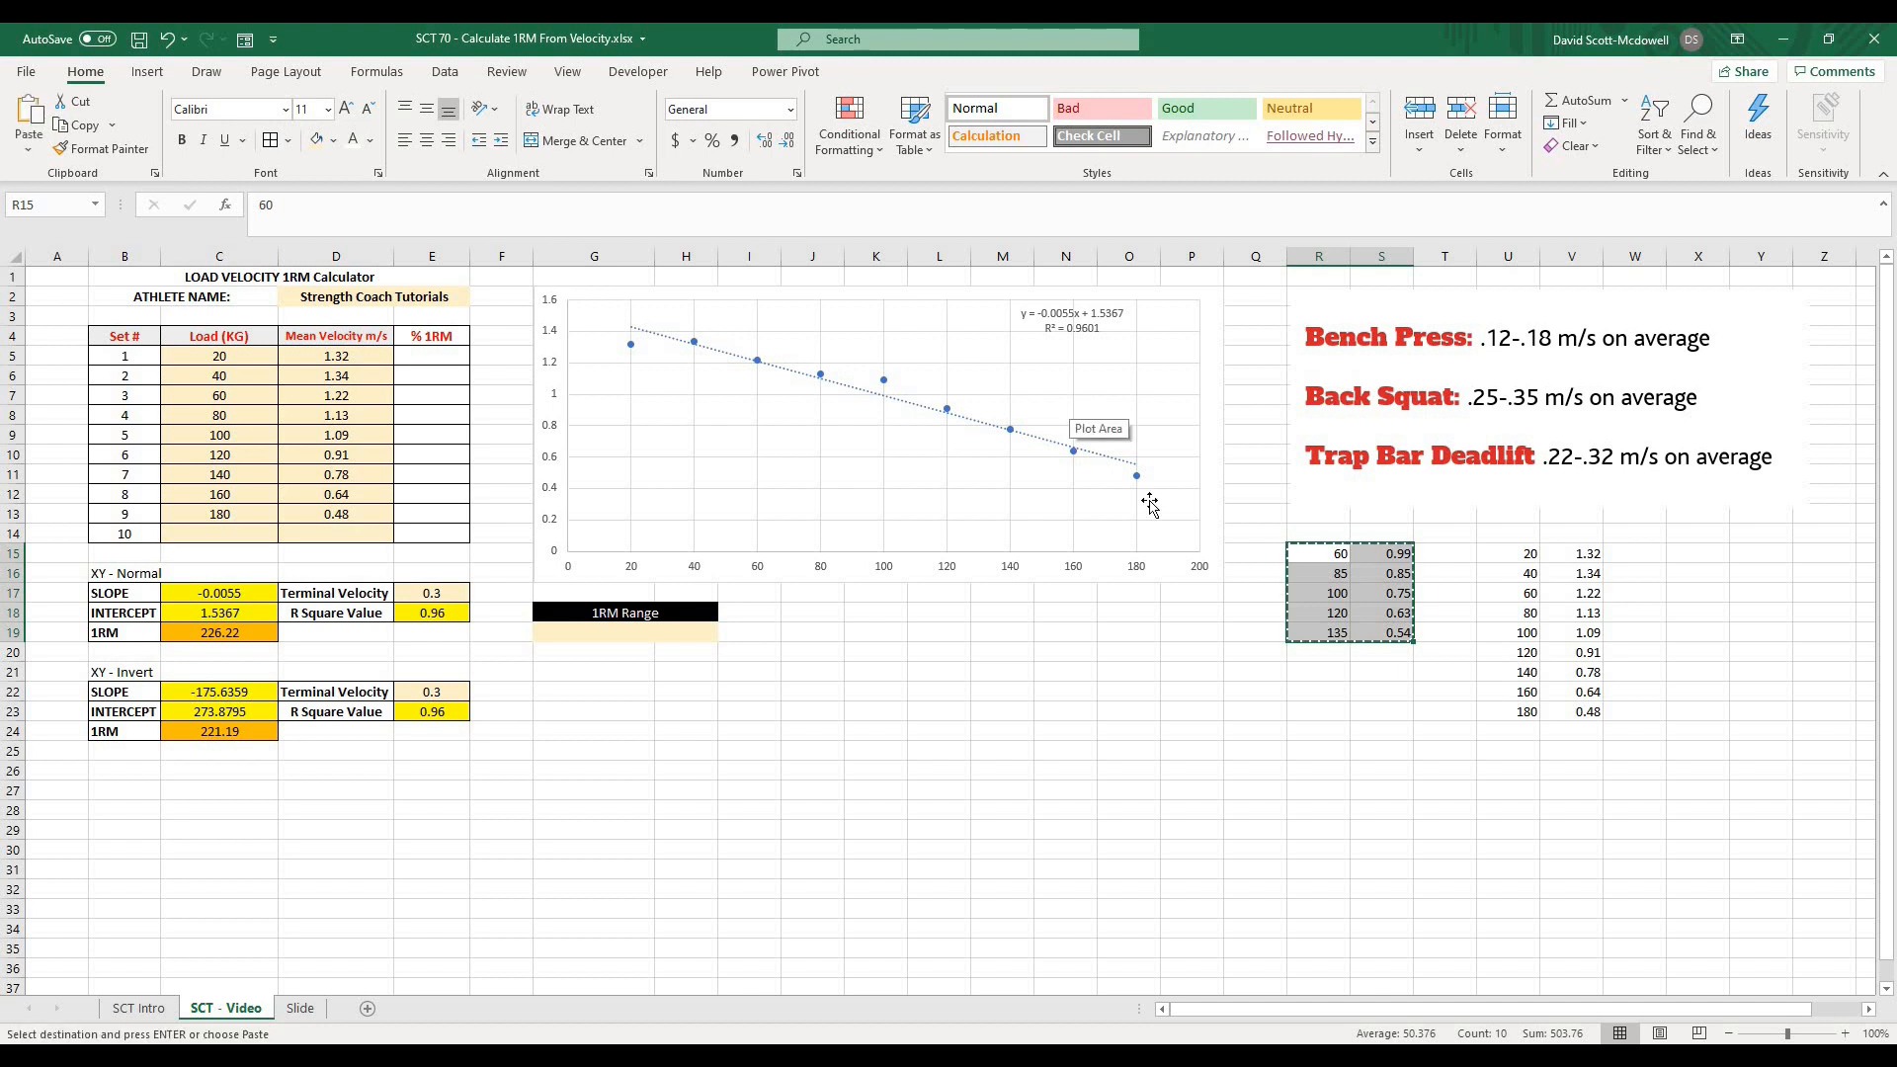
right_click(219, 356)
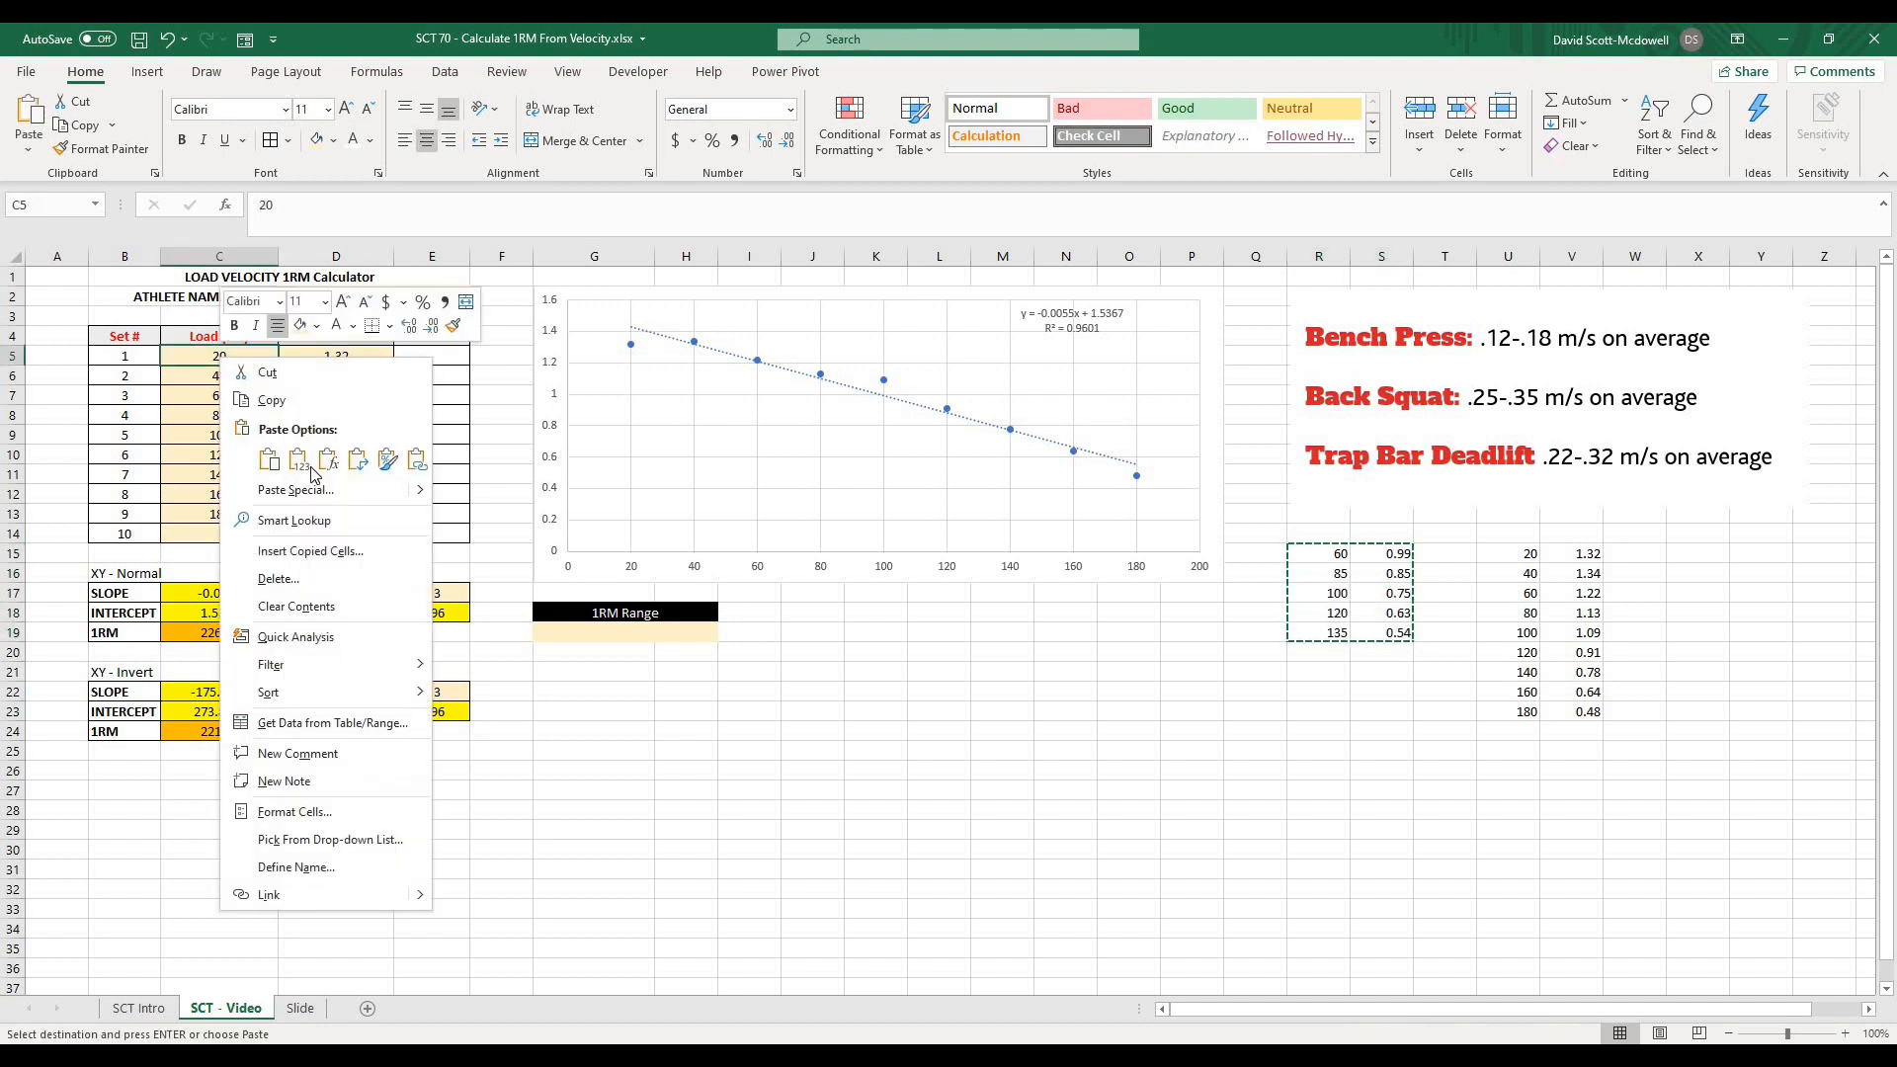
left_click(269, 459)
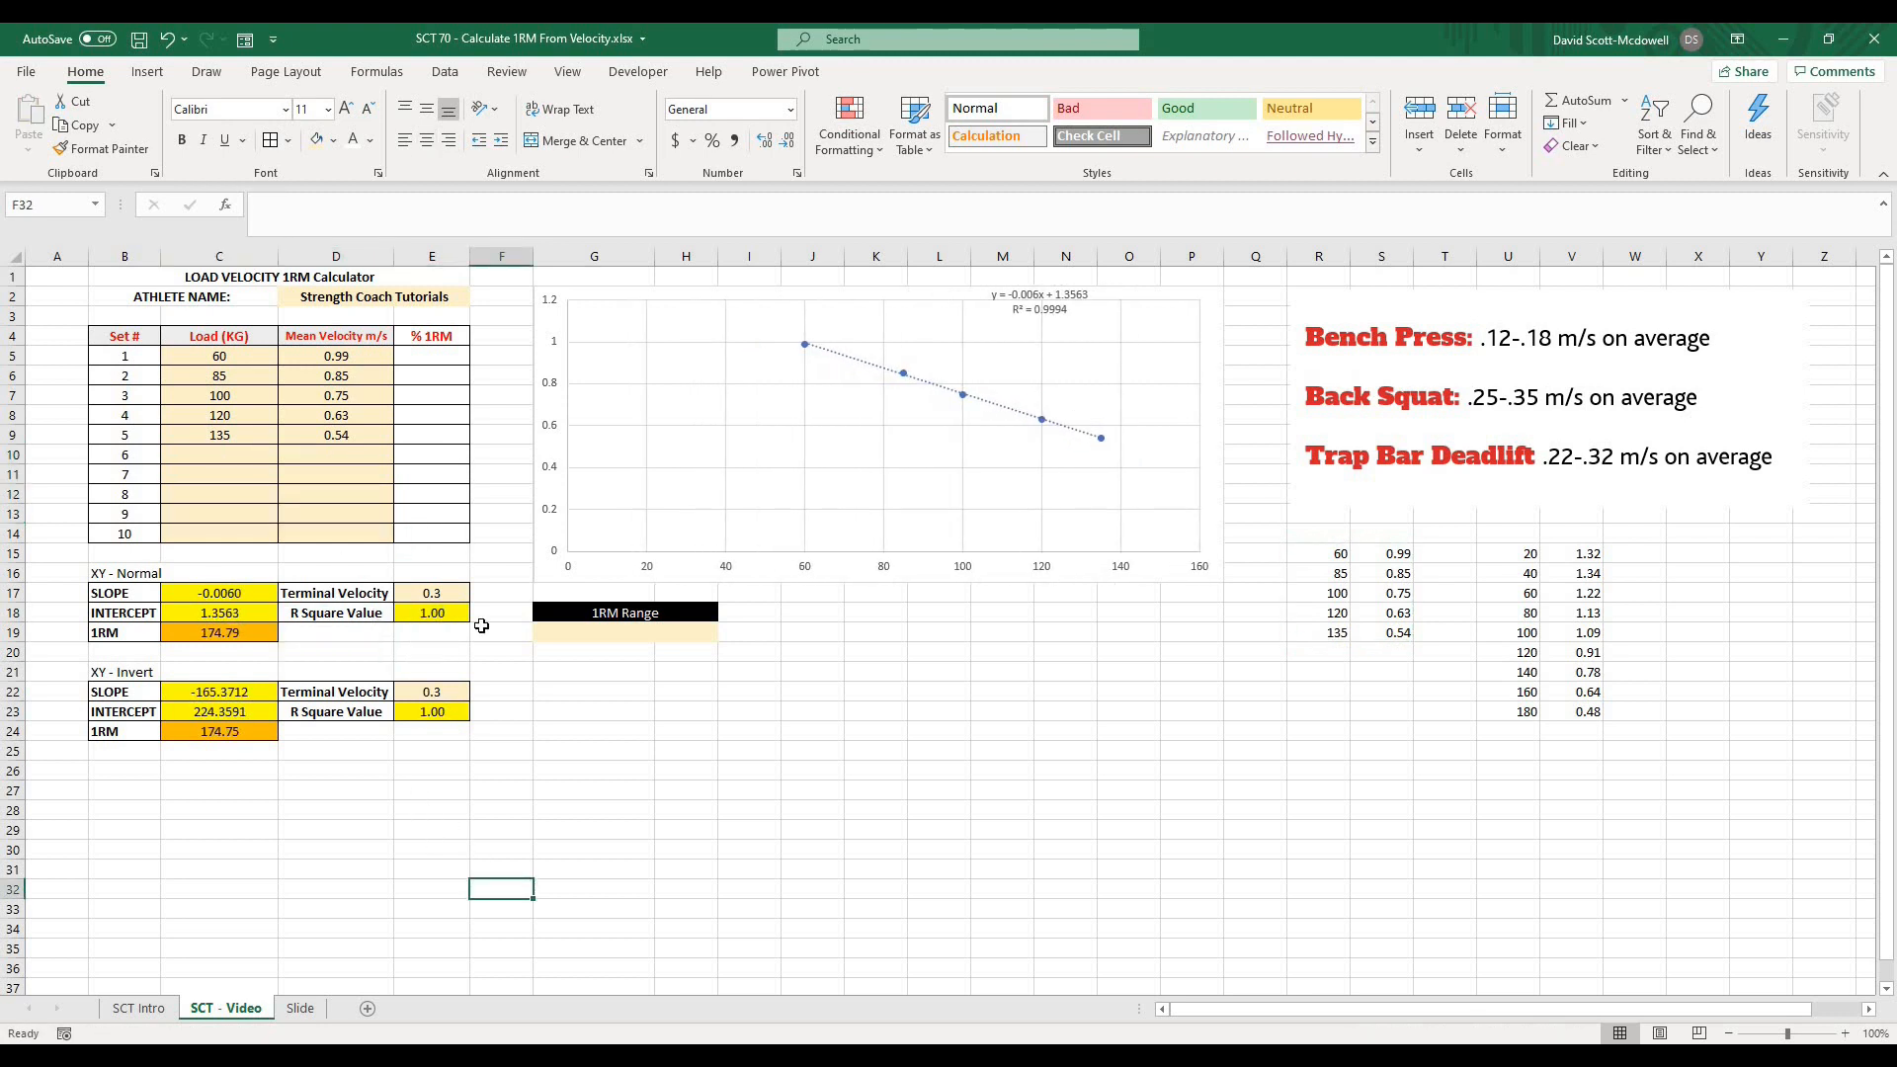
mouse_move(1037, 320)
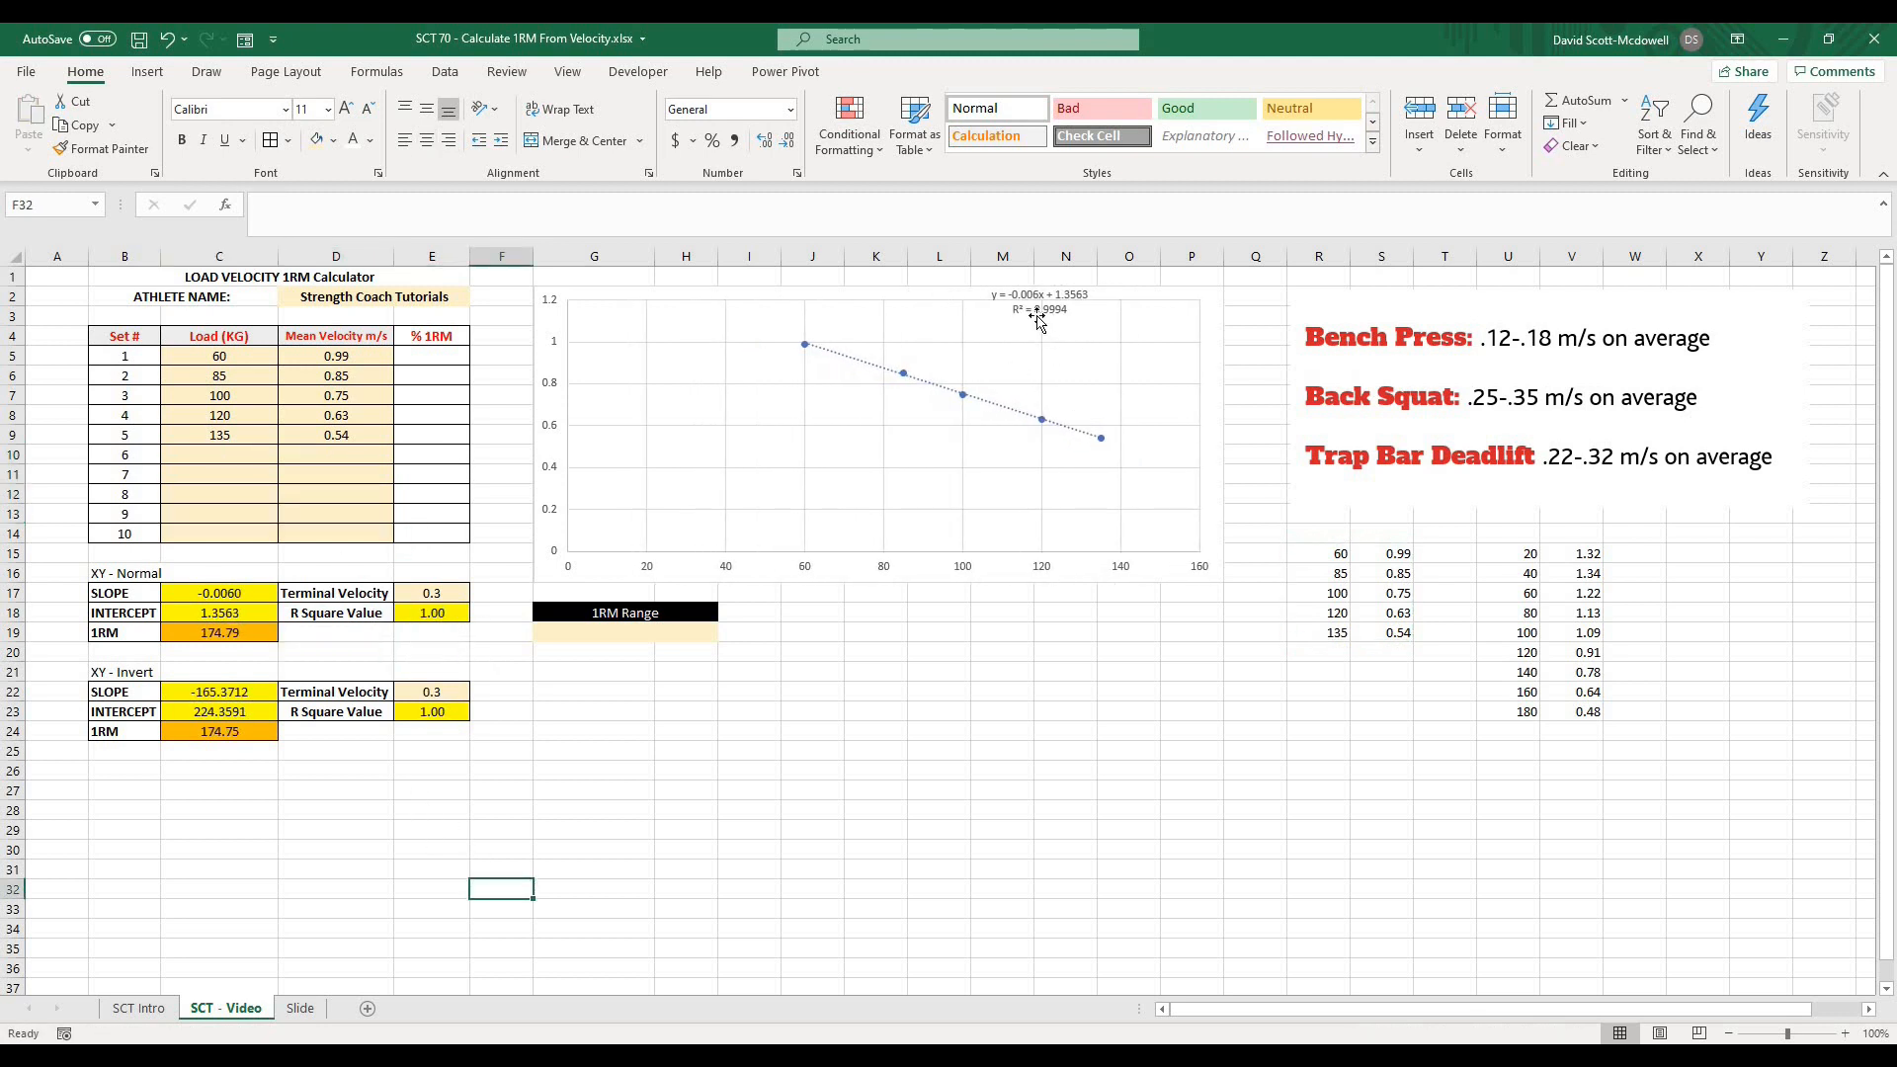
mouse_move(826, 646)
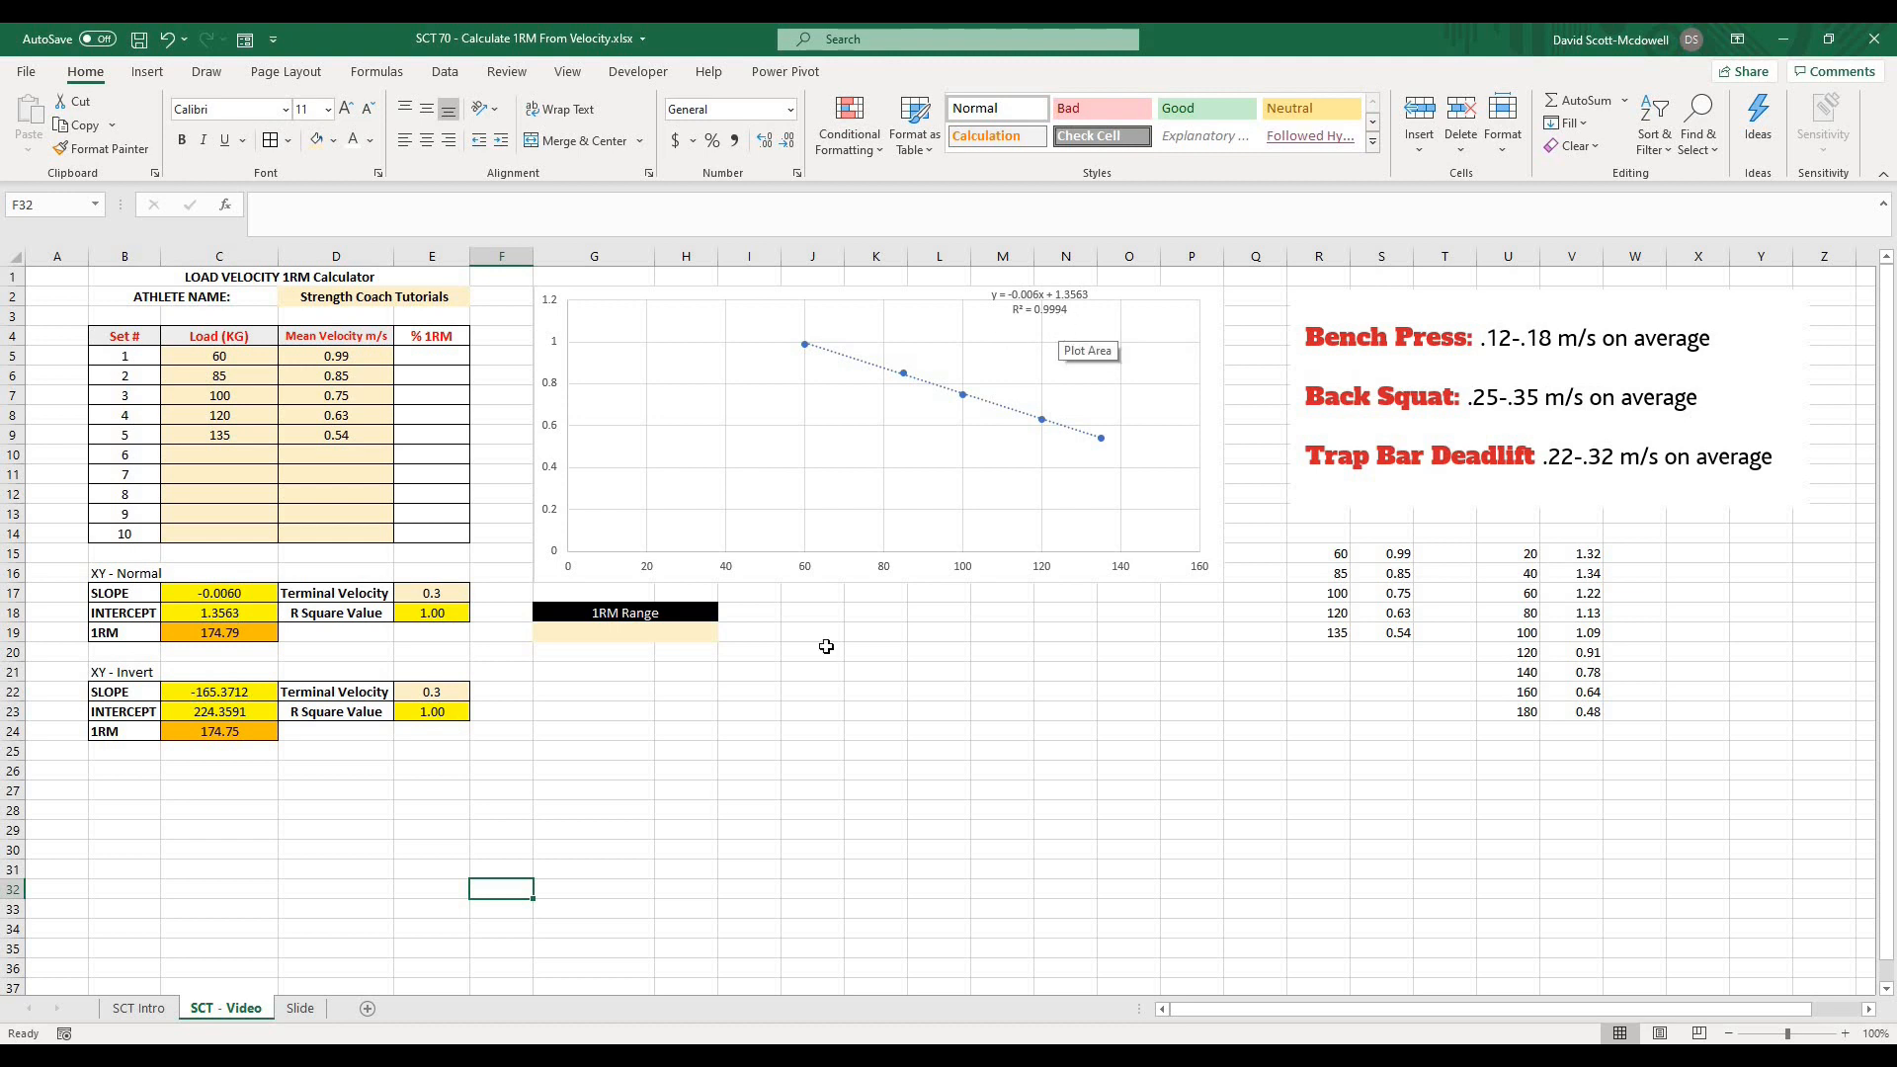
- Check both 1RM formulas now recalculated to 174.79 and 174.75 kg
left_click(219, 632)
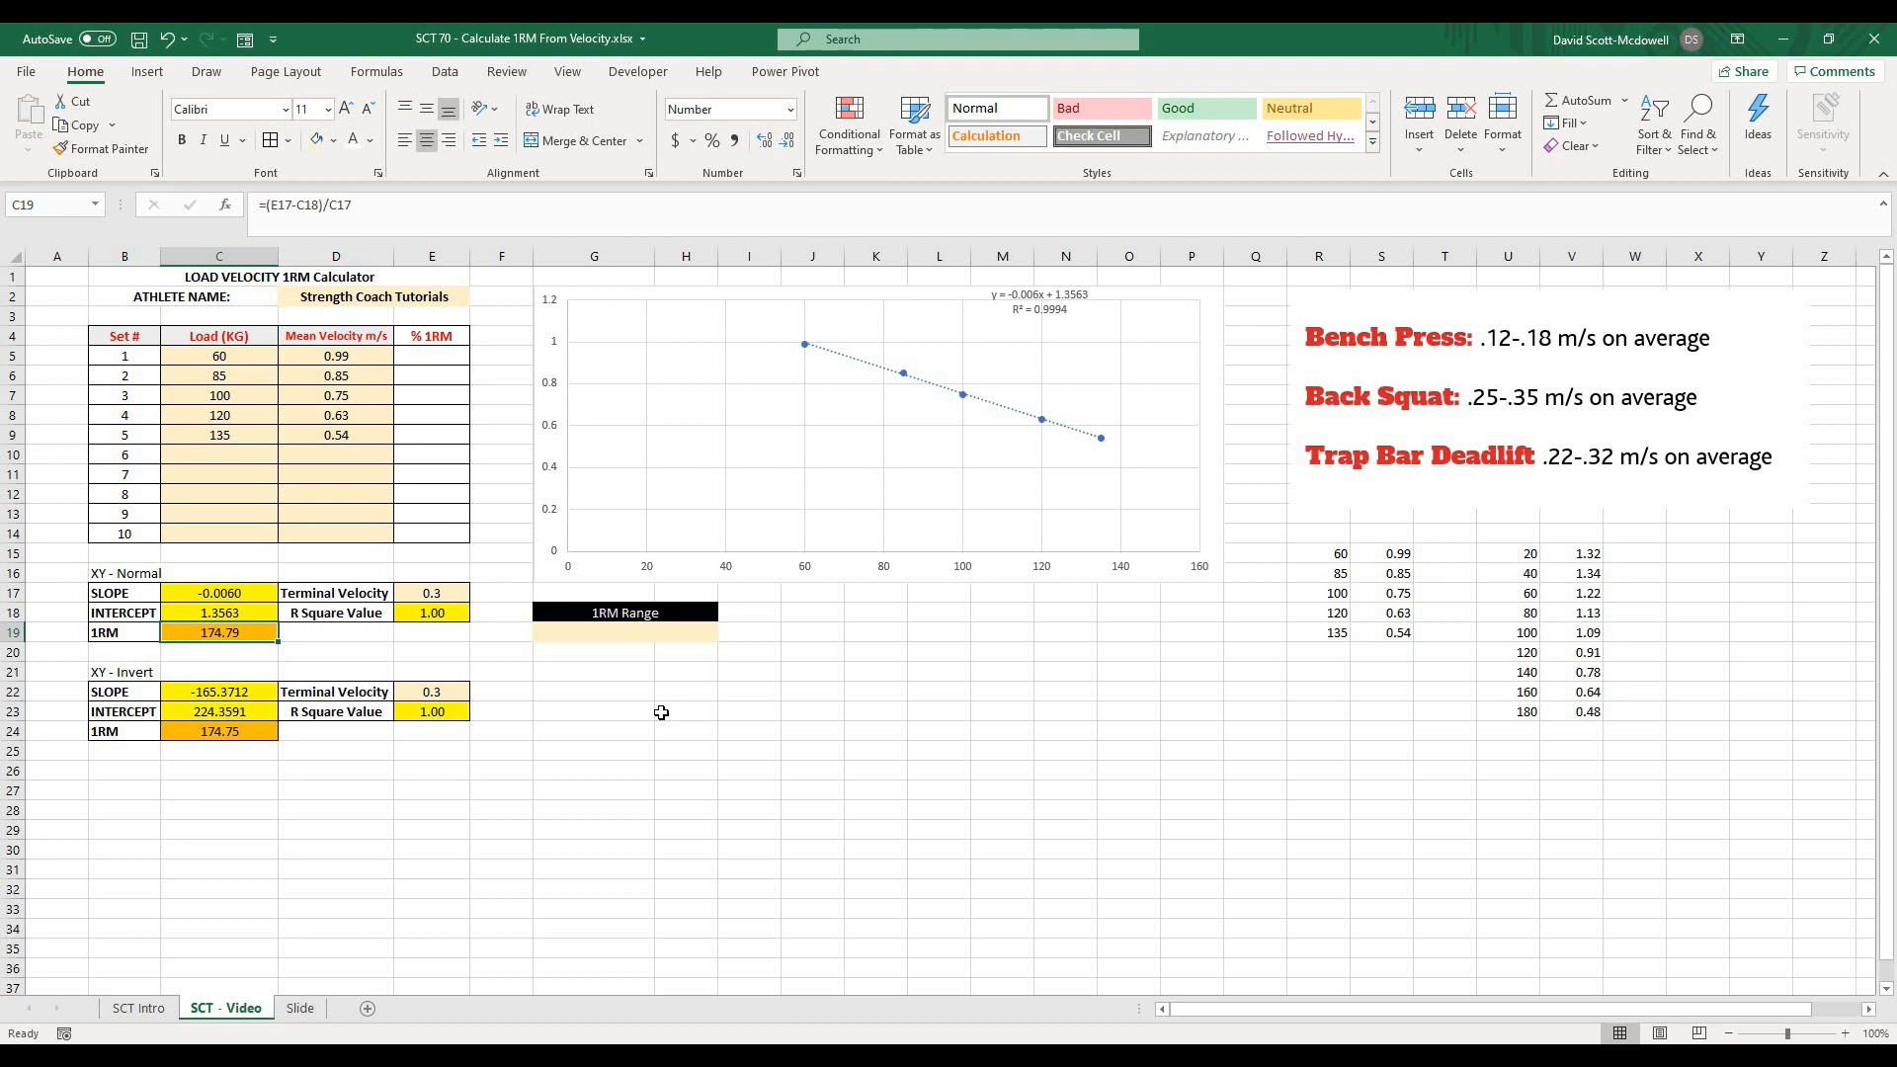
left_click(218, 731)
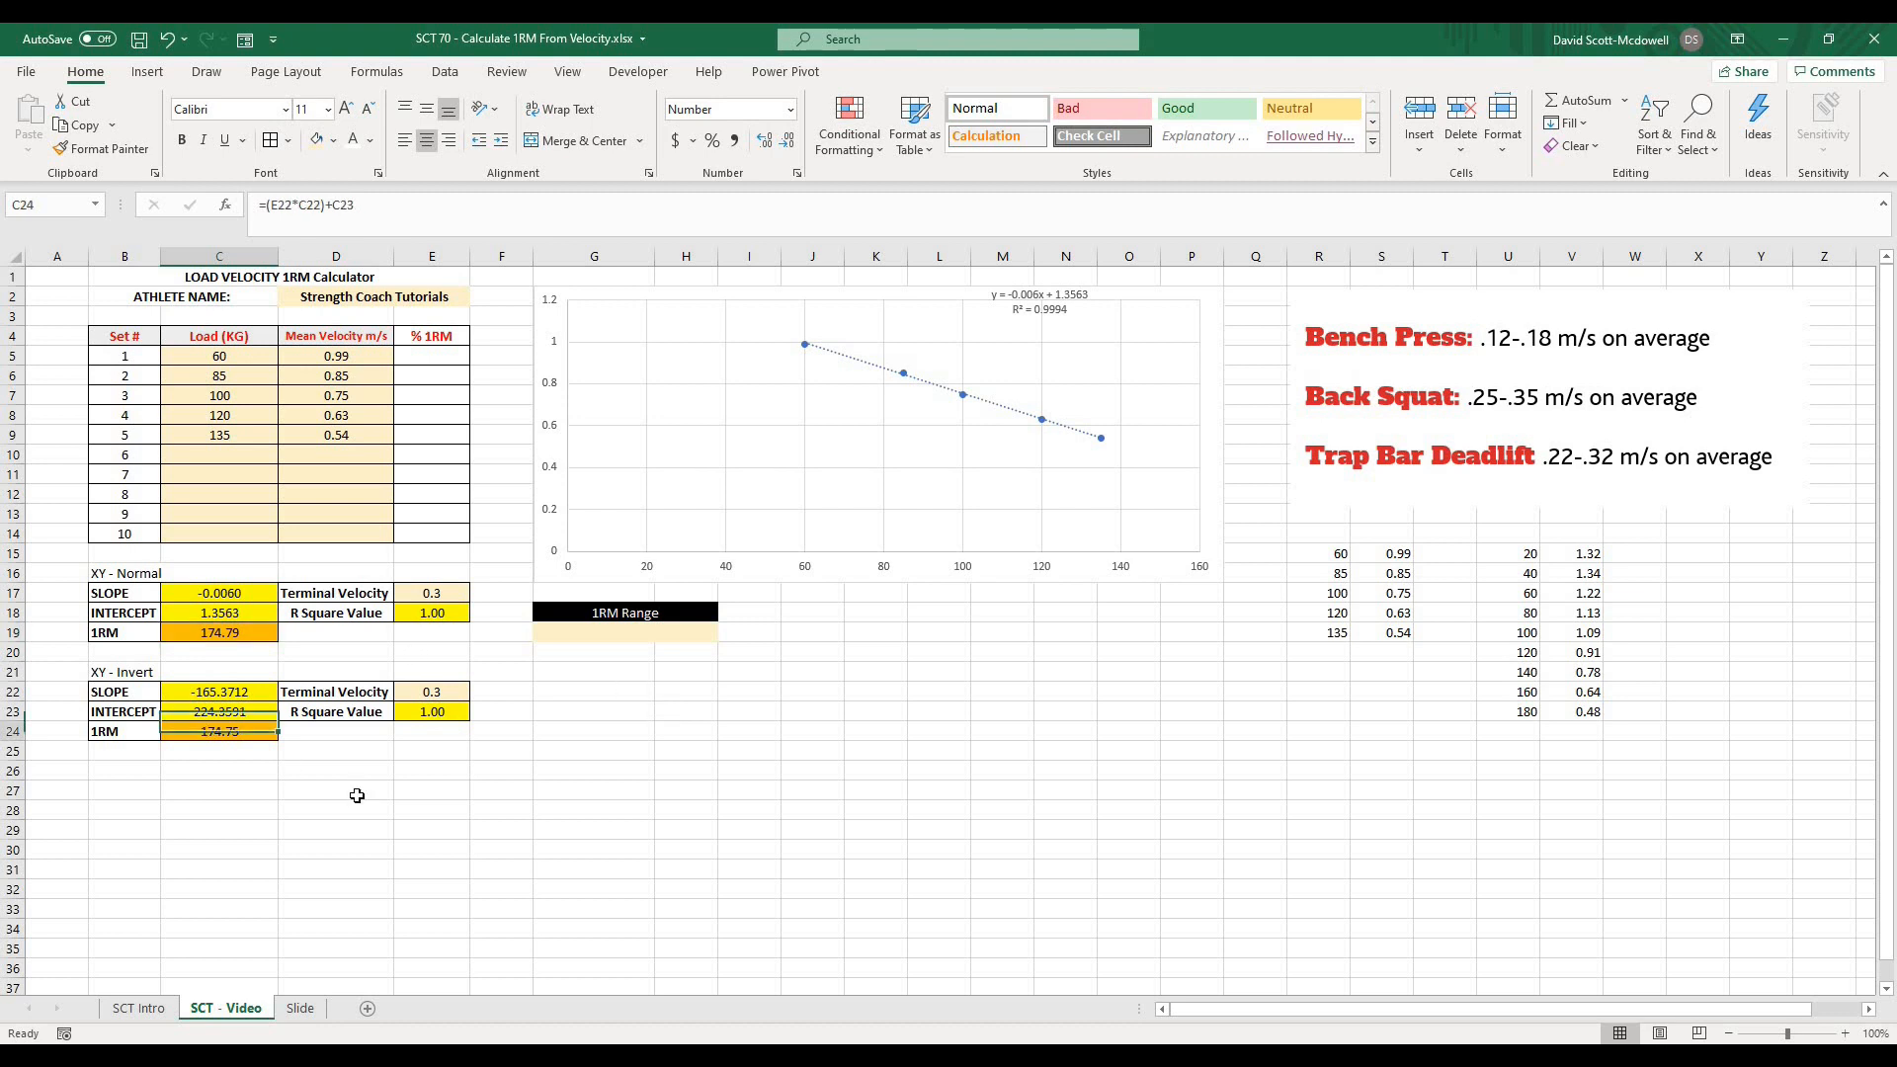
left_click(336, 810)
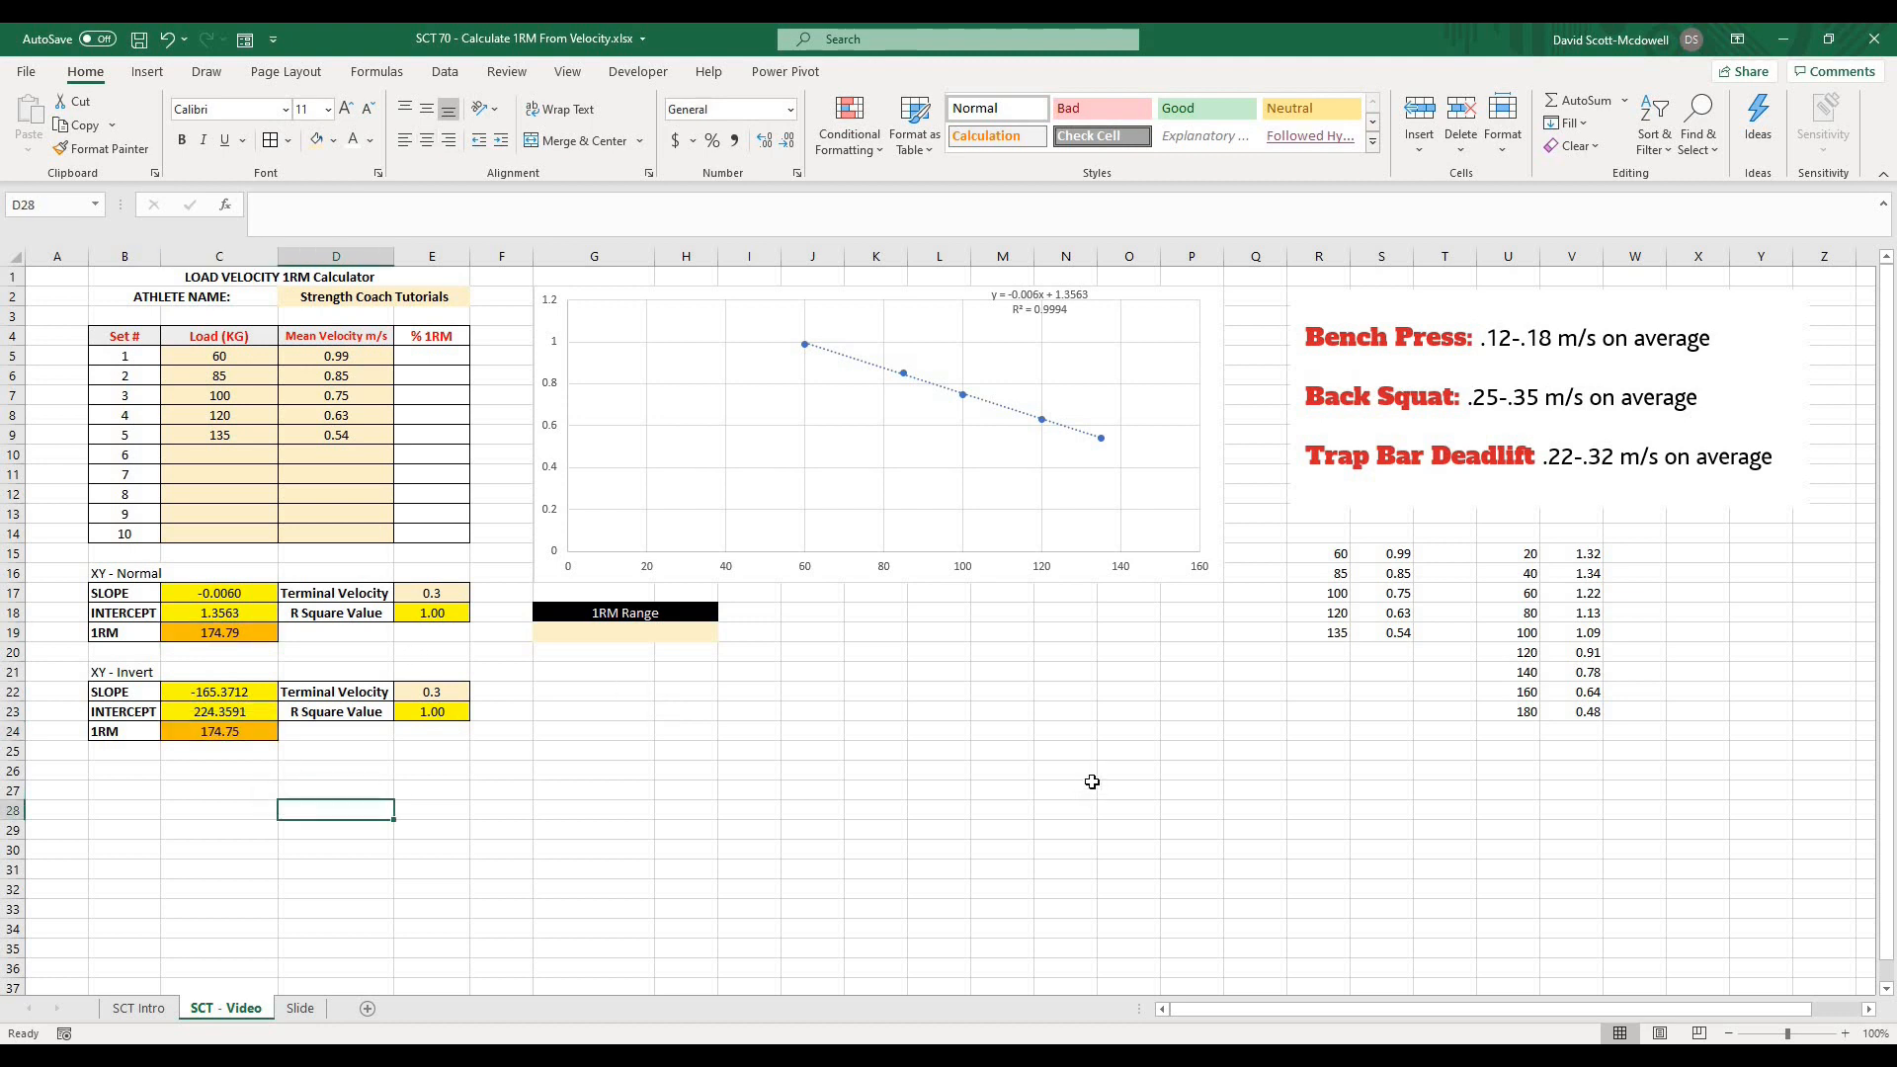
mouse_move(1118, 770)
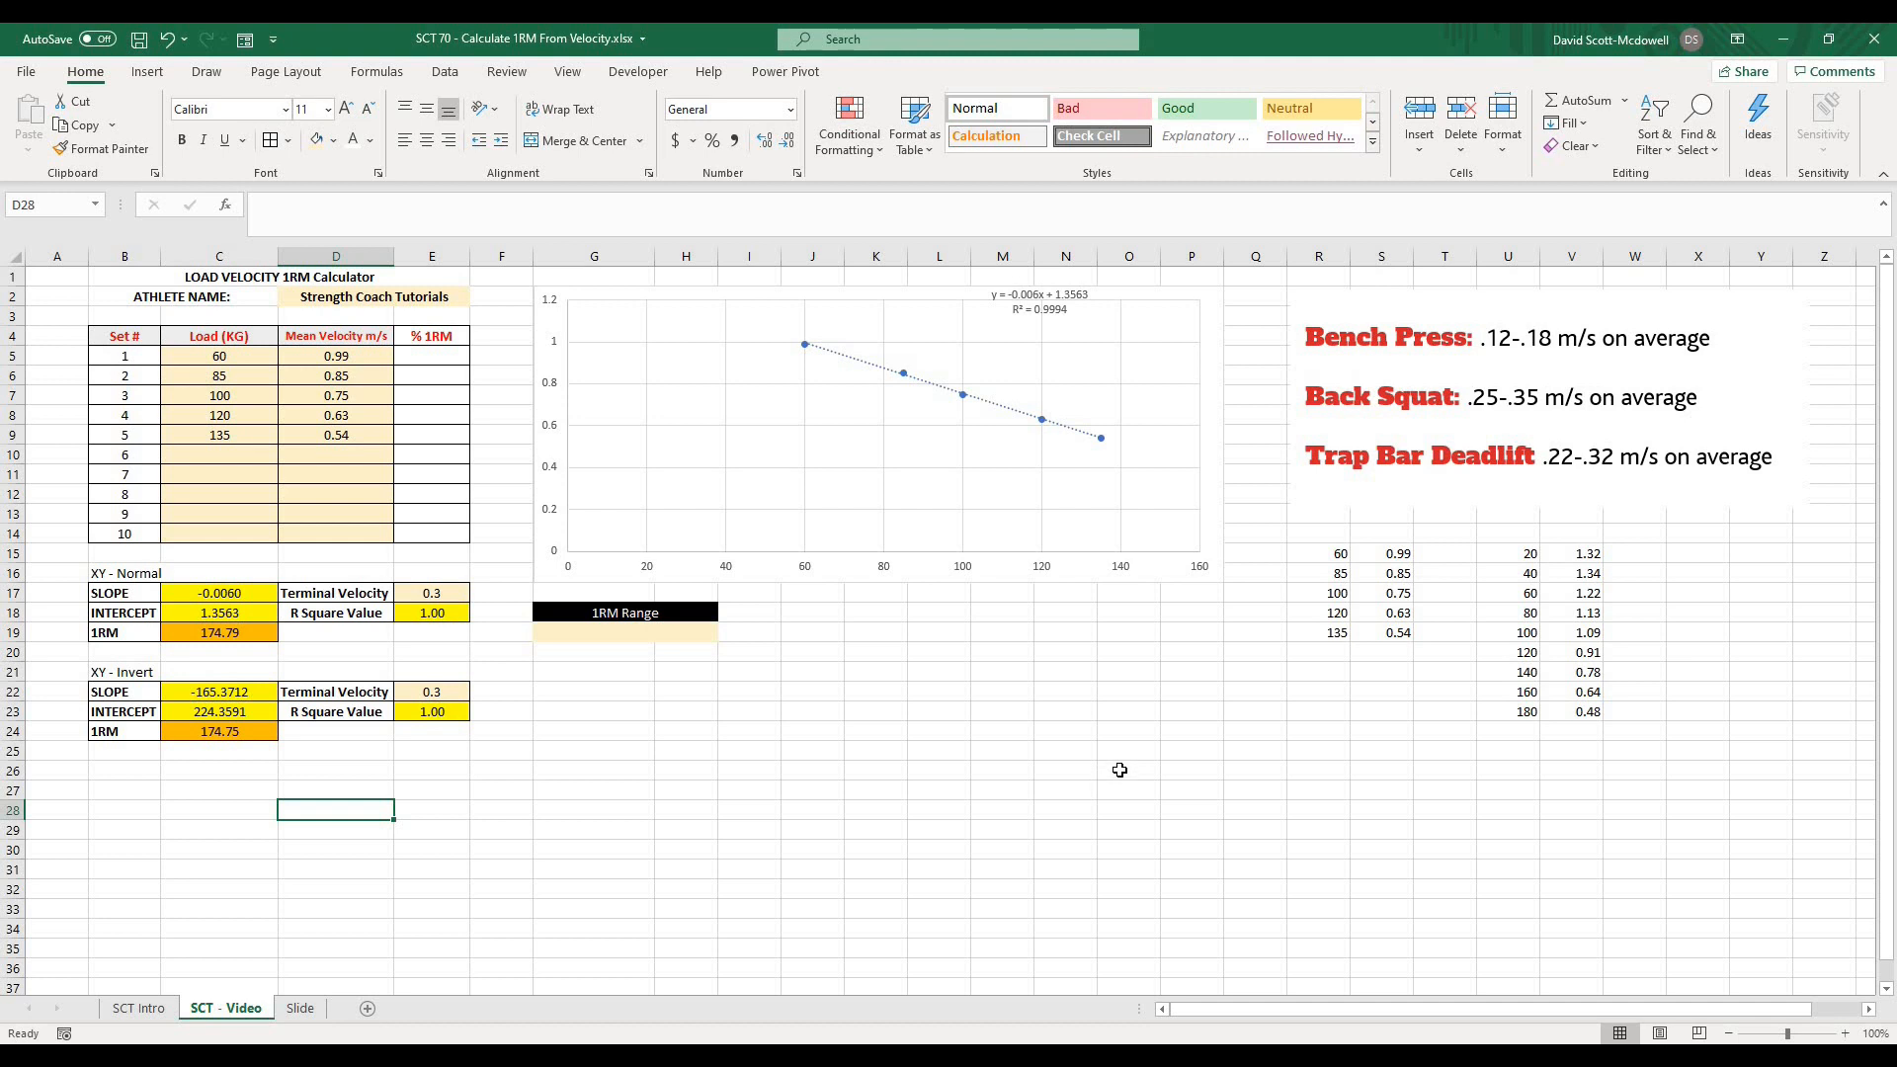
mouse_move(1515, 559)
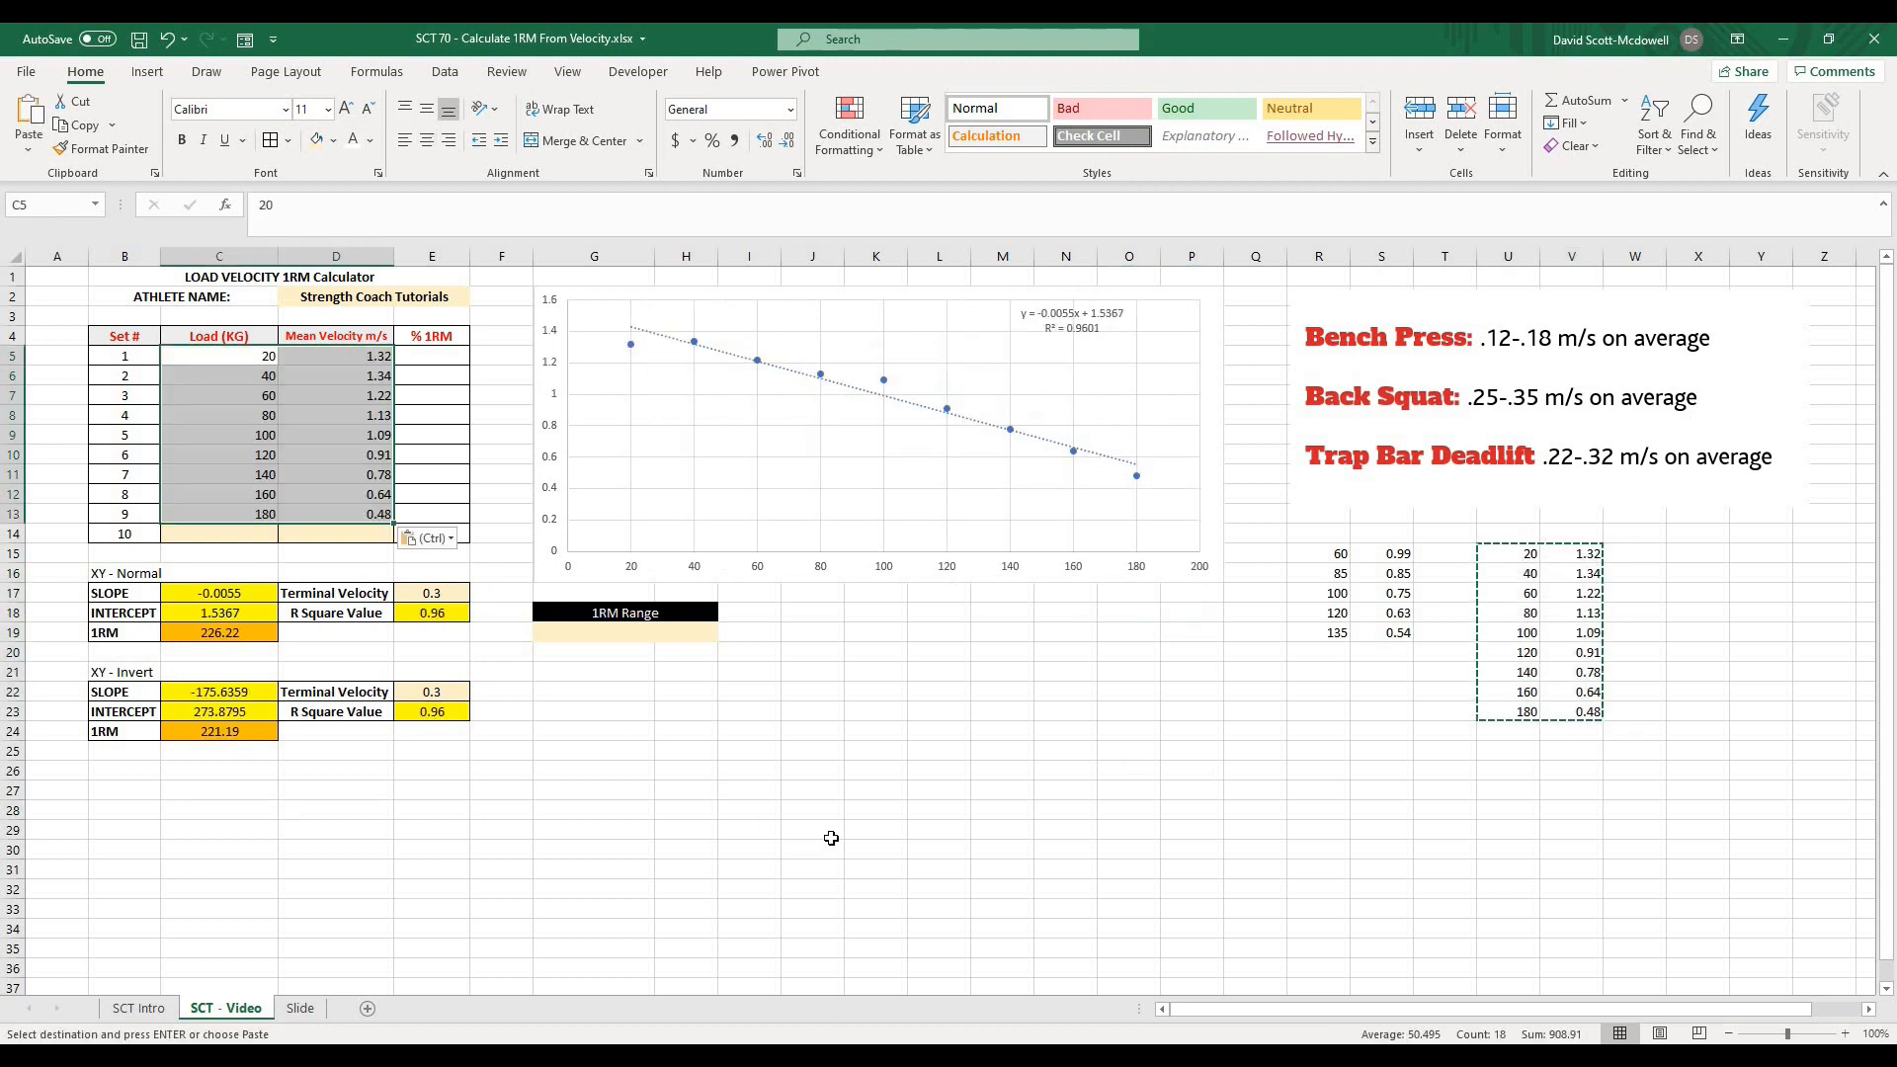
- Paste the original nine-set 20–180 kg data back as values, restoring 226.22 and 221.19
right_click(217, 355)
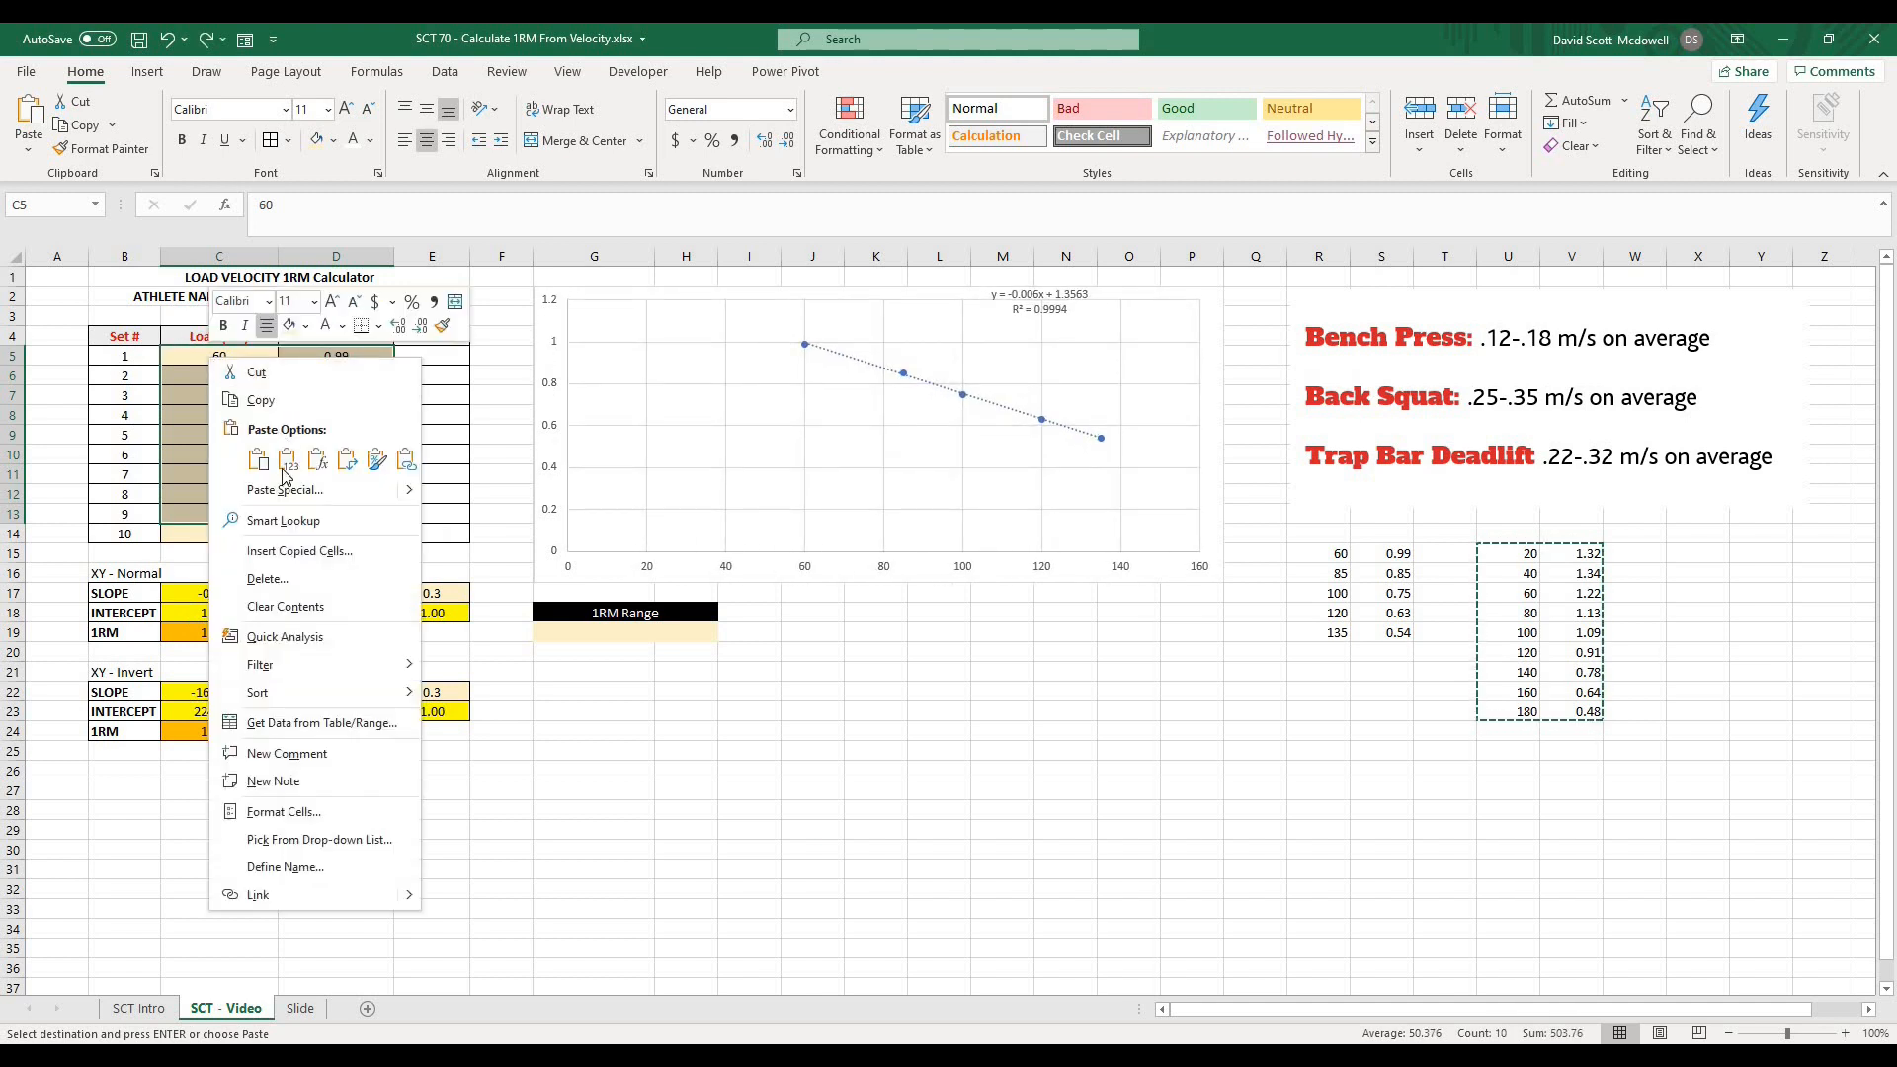
left_click(259, 458)
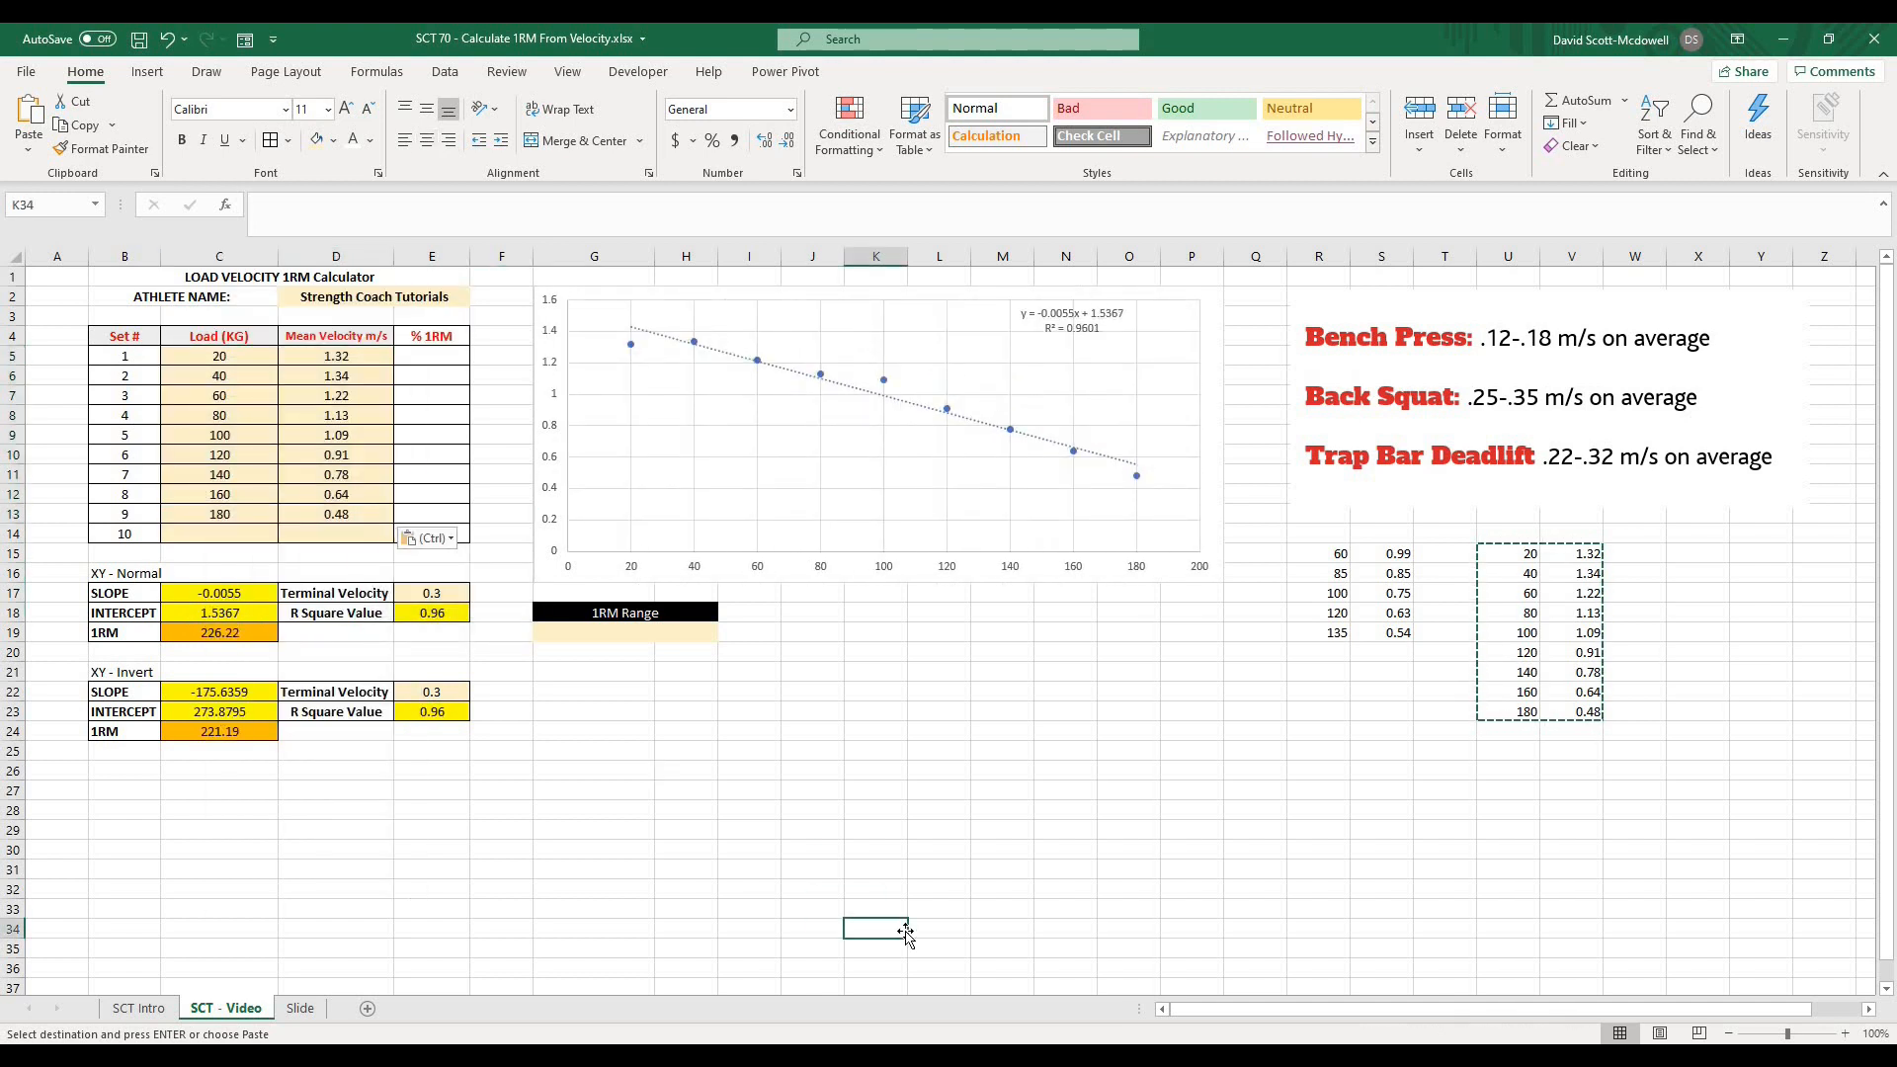
left_click(624, 635)
type("=")
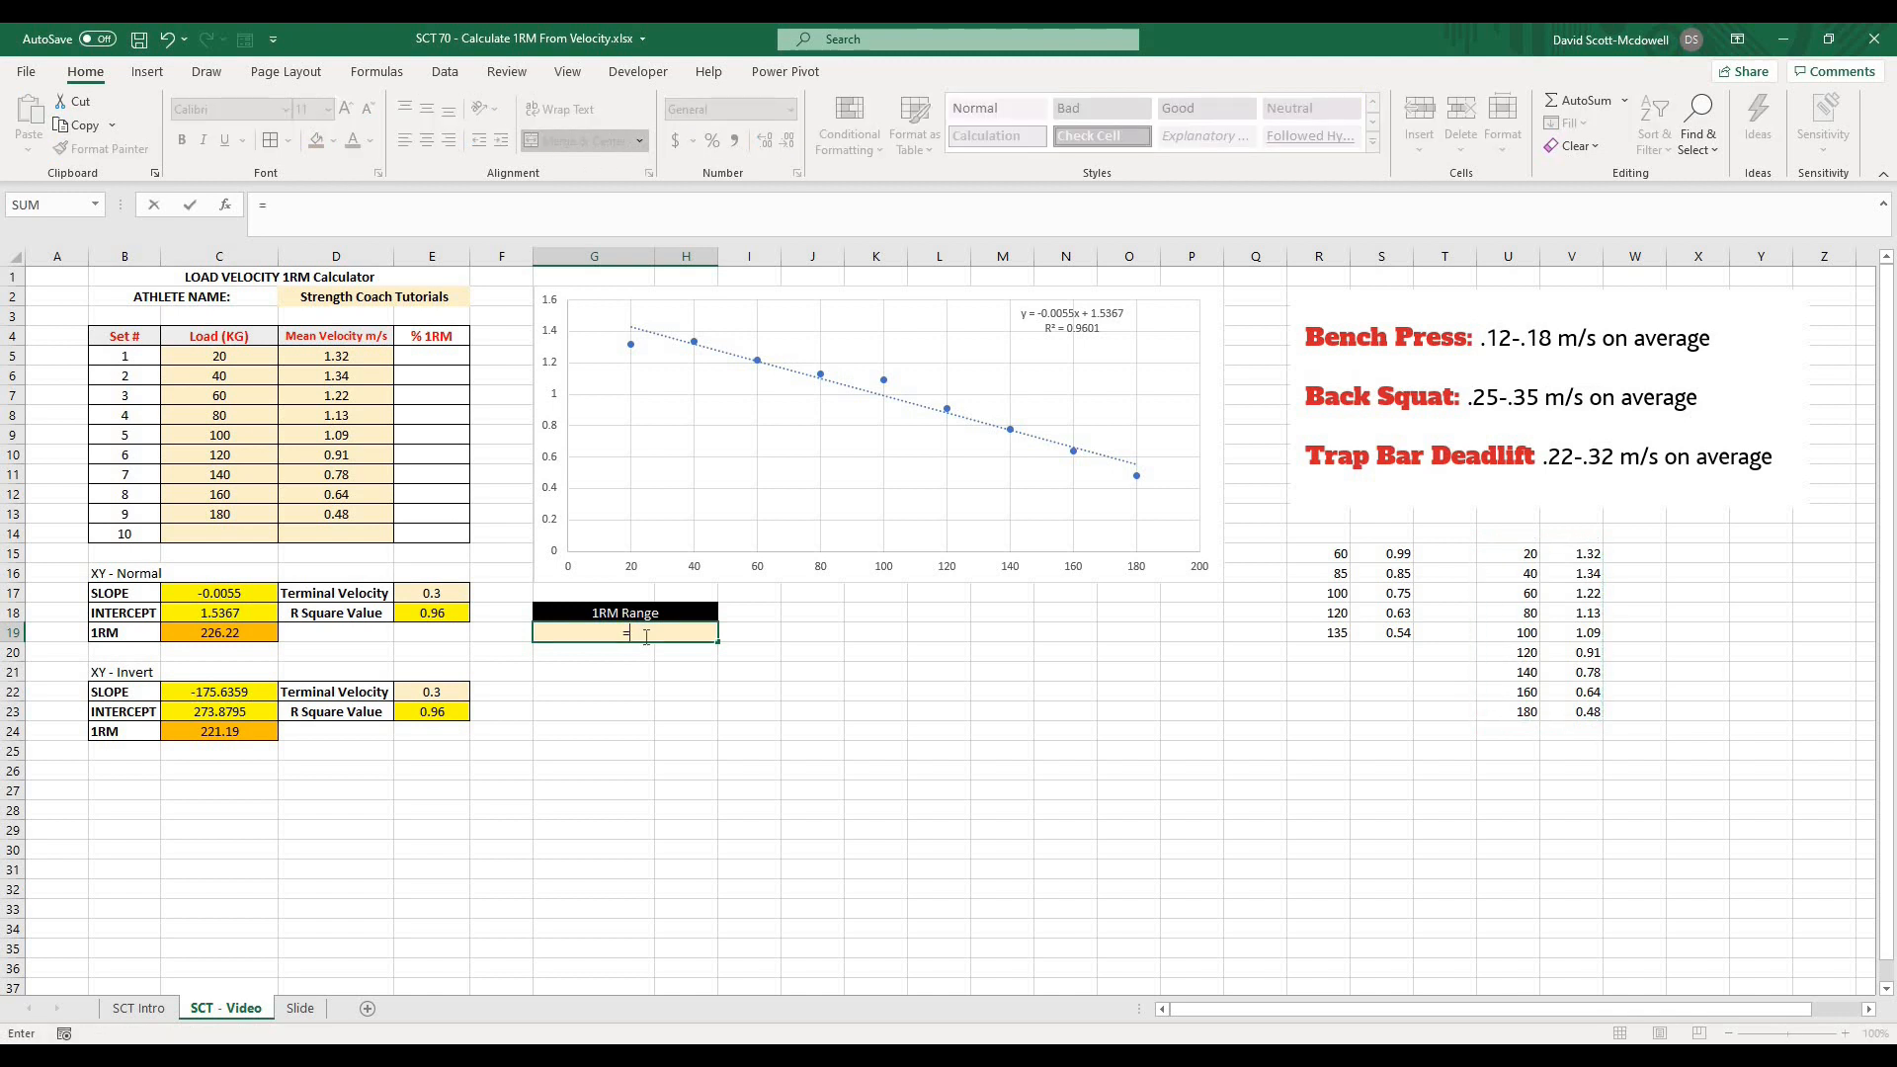
- Enter =MROUND(C19,0.5)&" - "&MROUND(C24,0.5) in G19 to show 226 - 221
type("mrou")
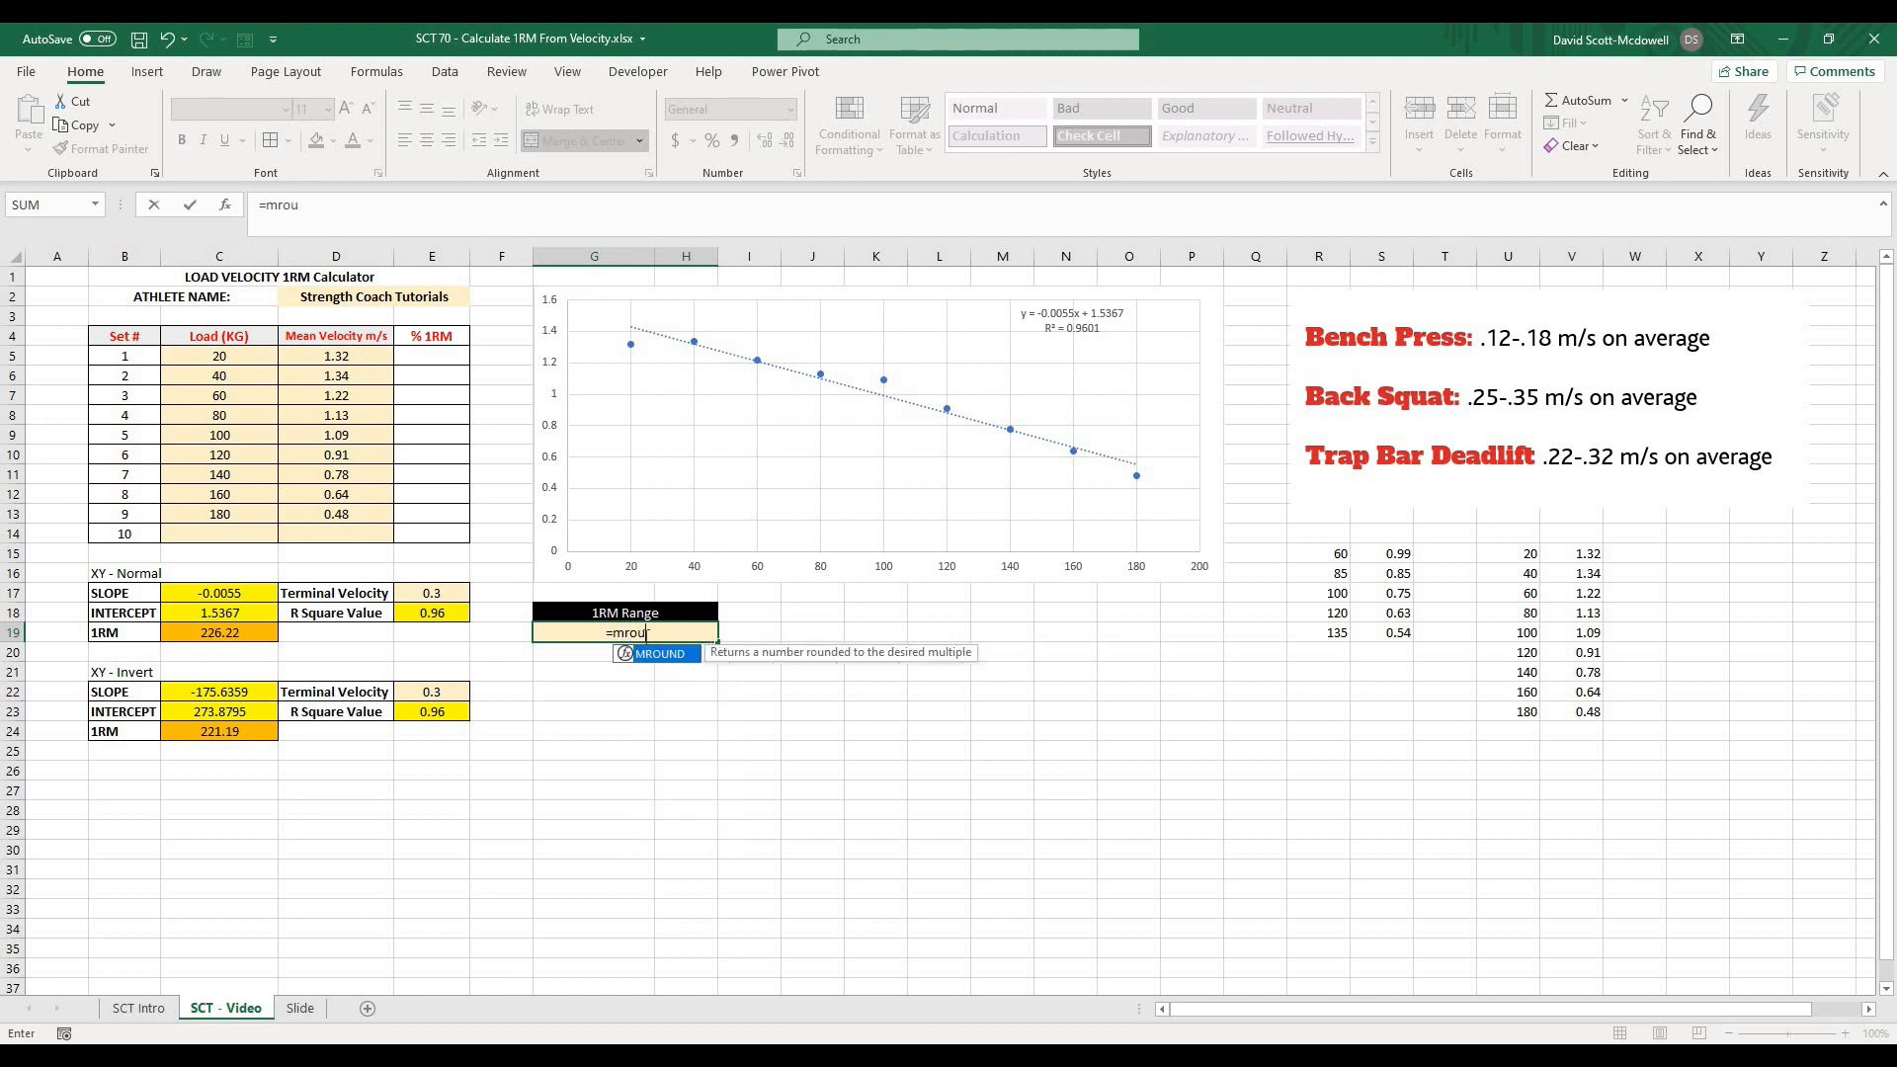
type("nd(")
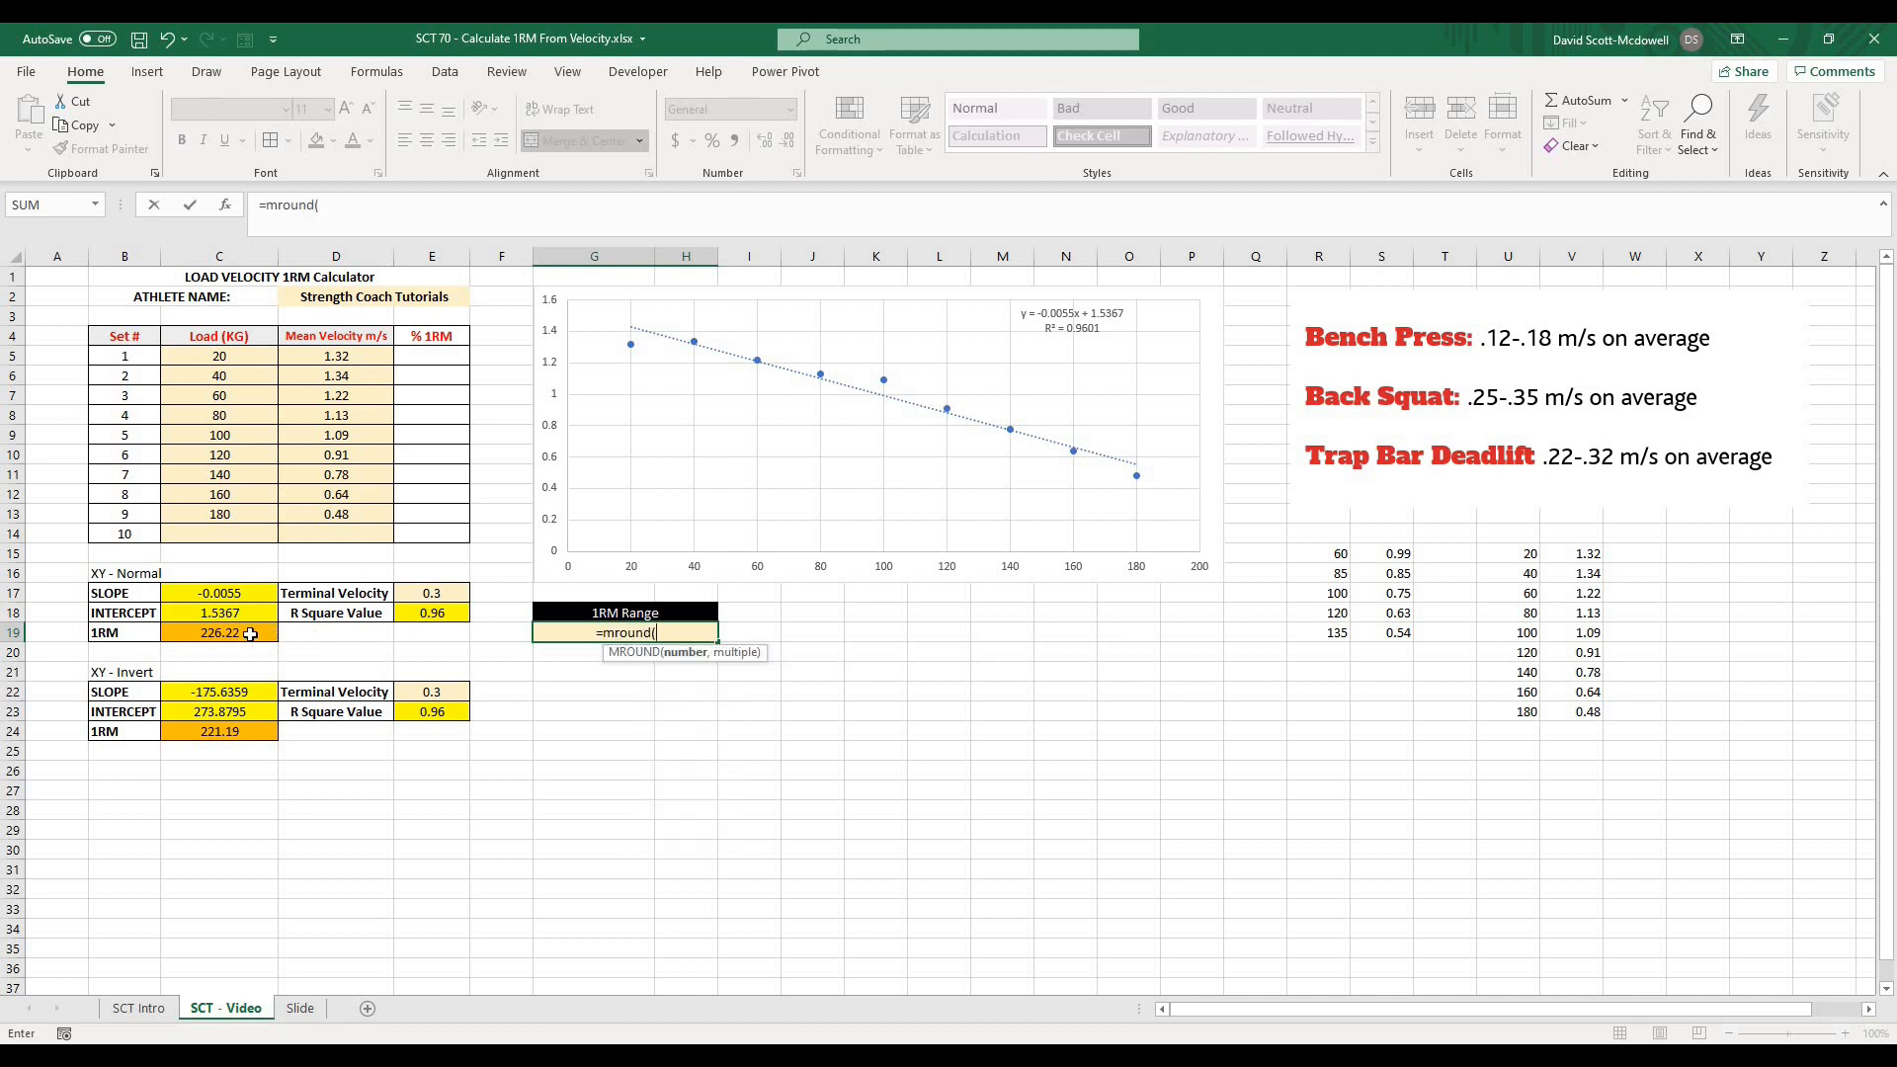
left_click(219, 632)
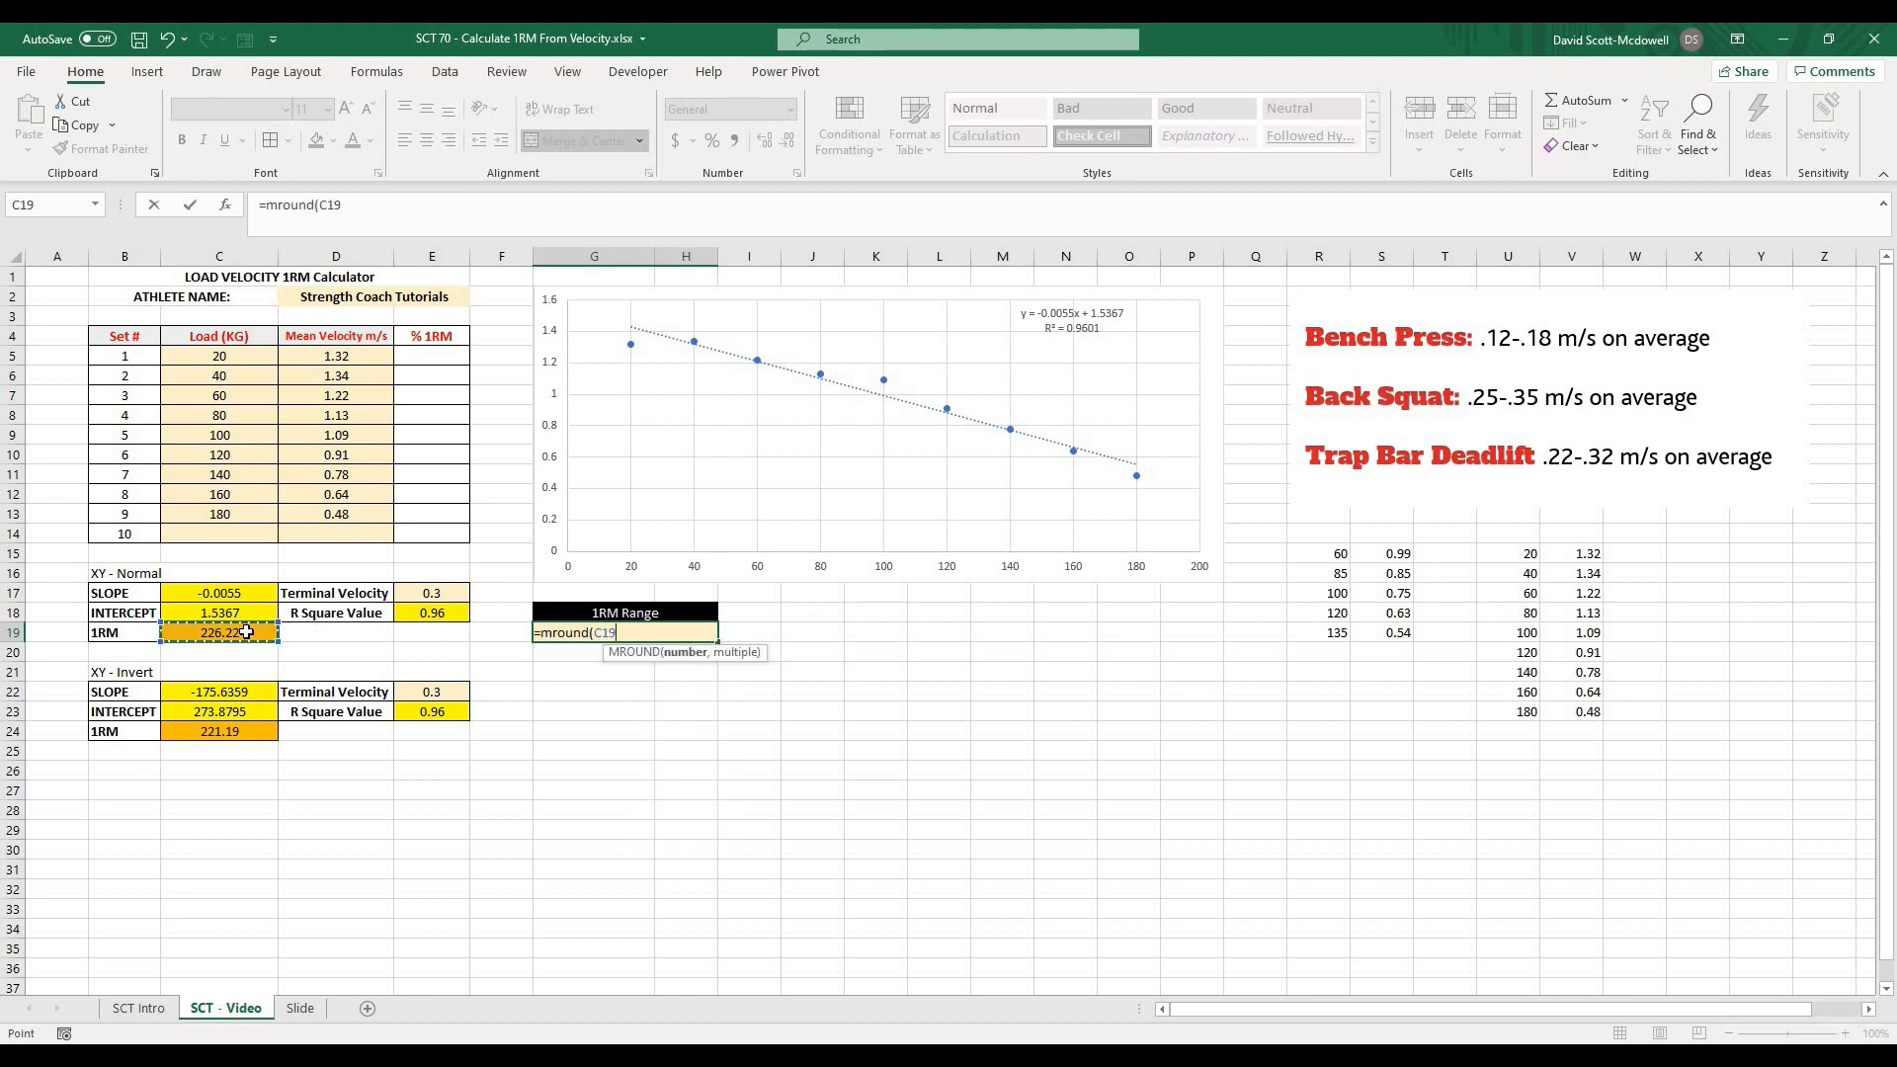
type(",")
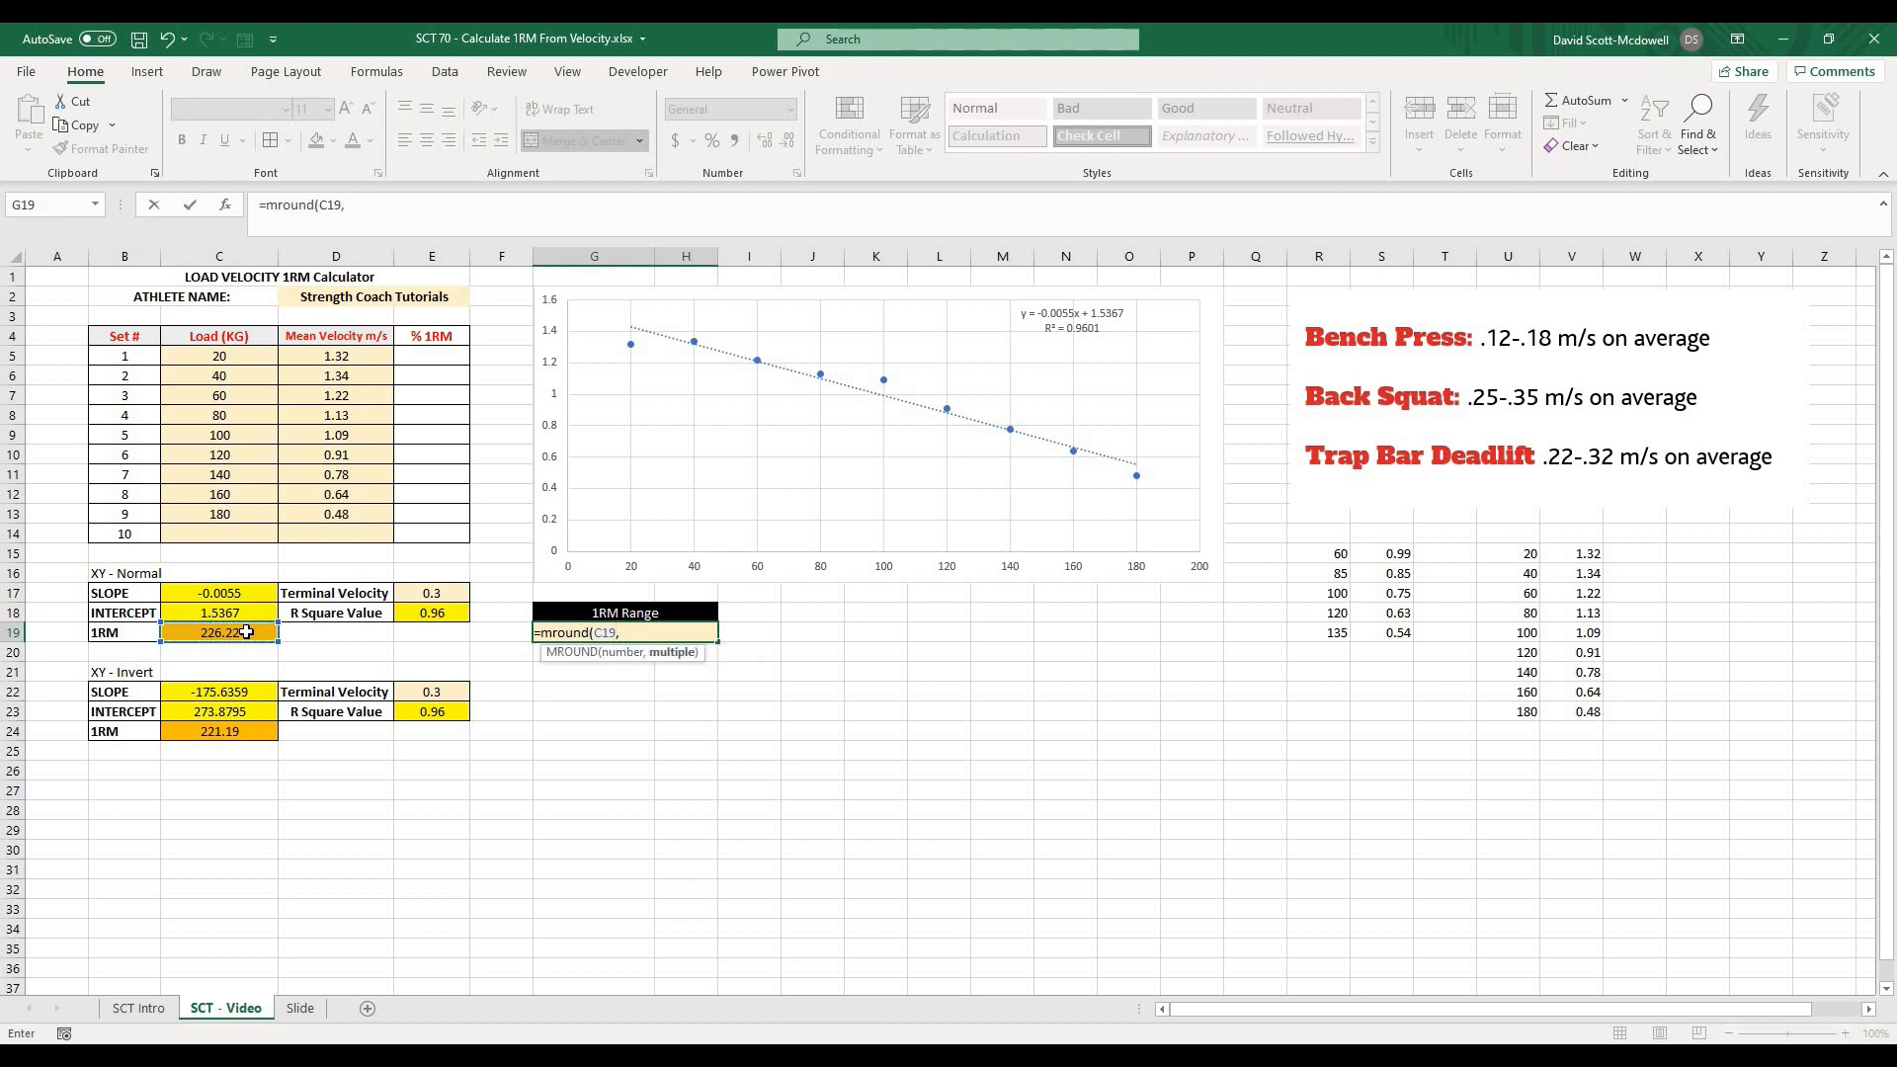
type(".5")
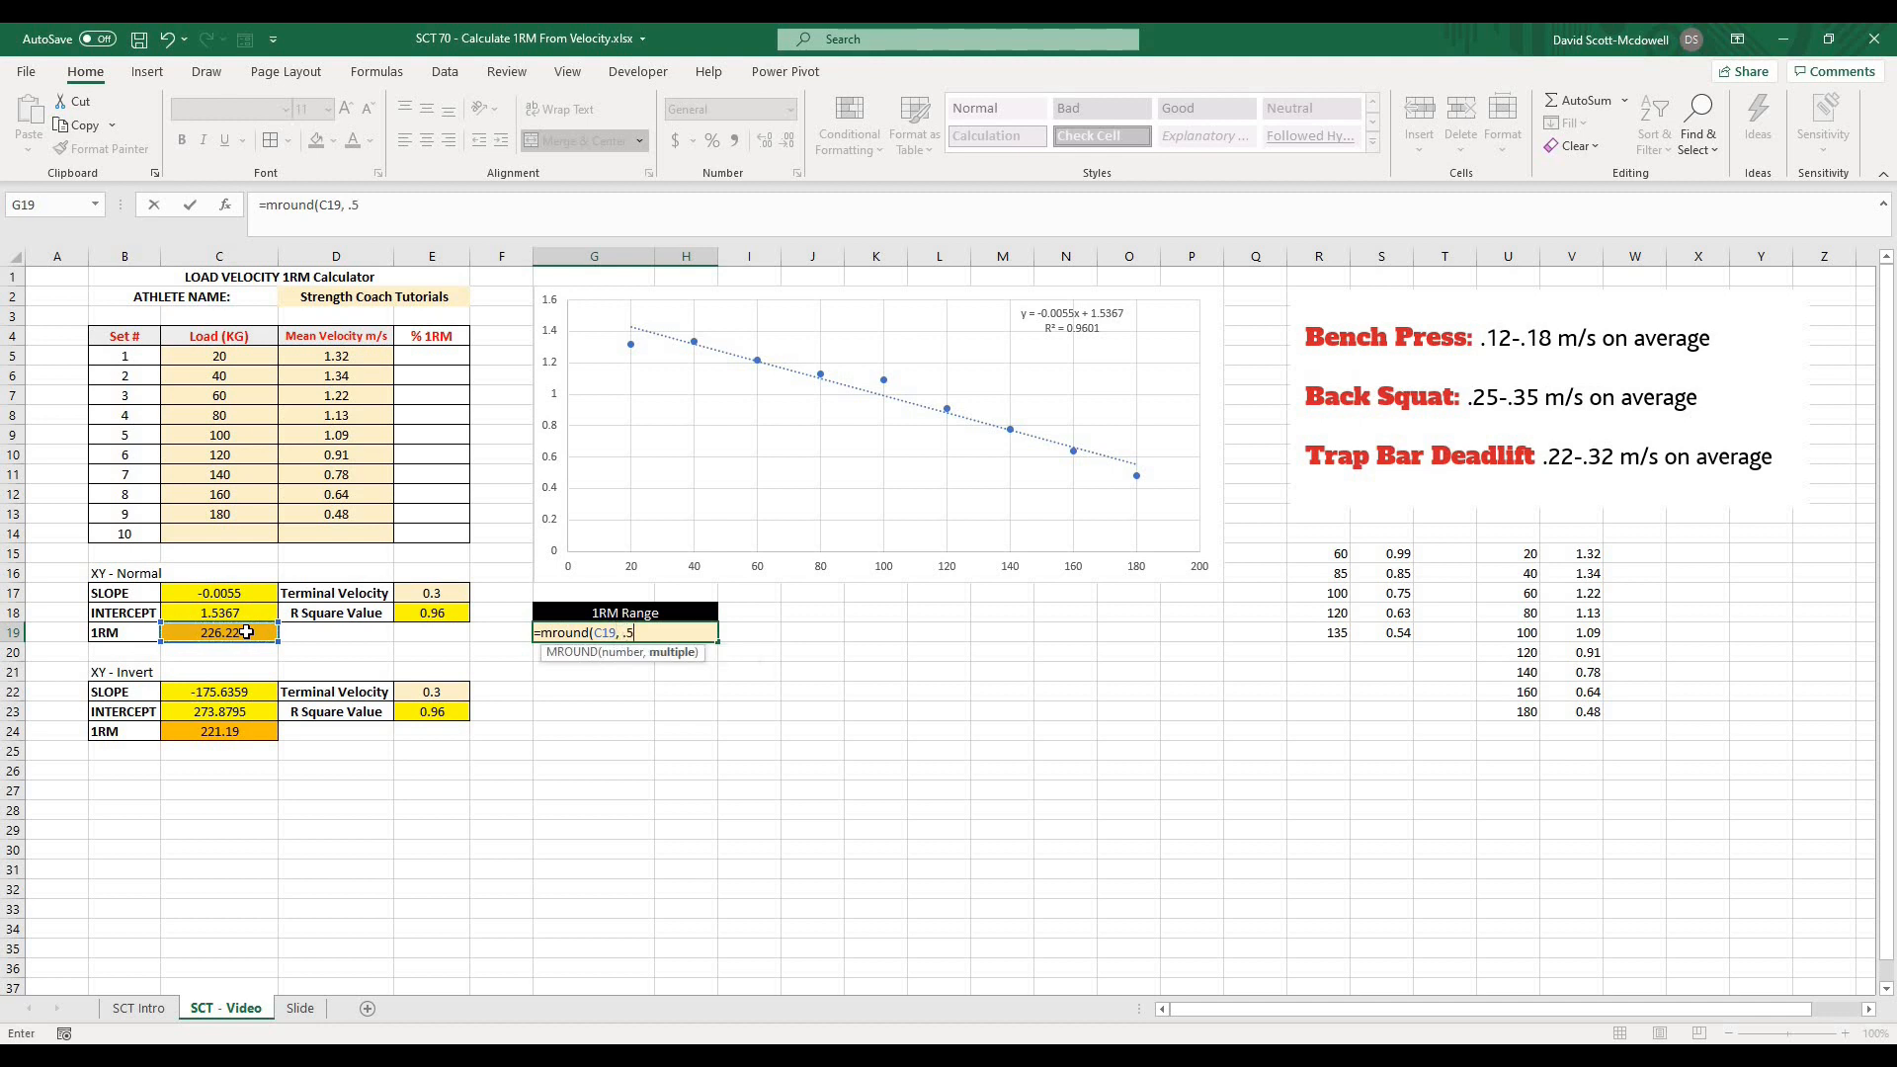
type(")&")
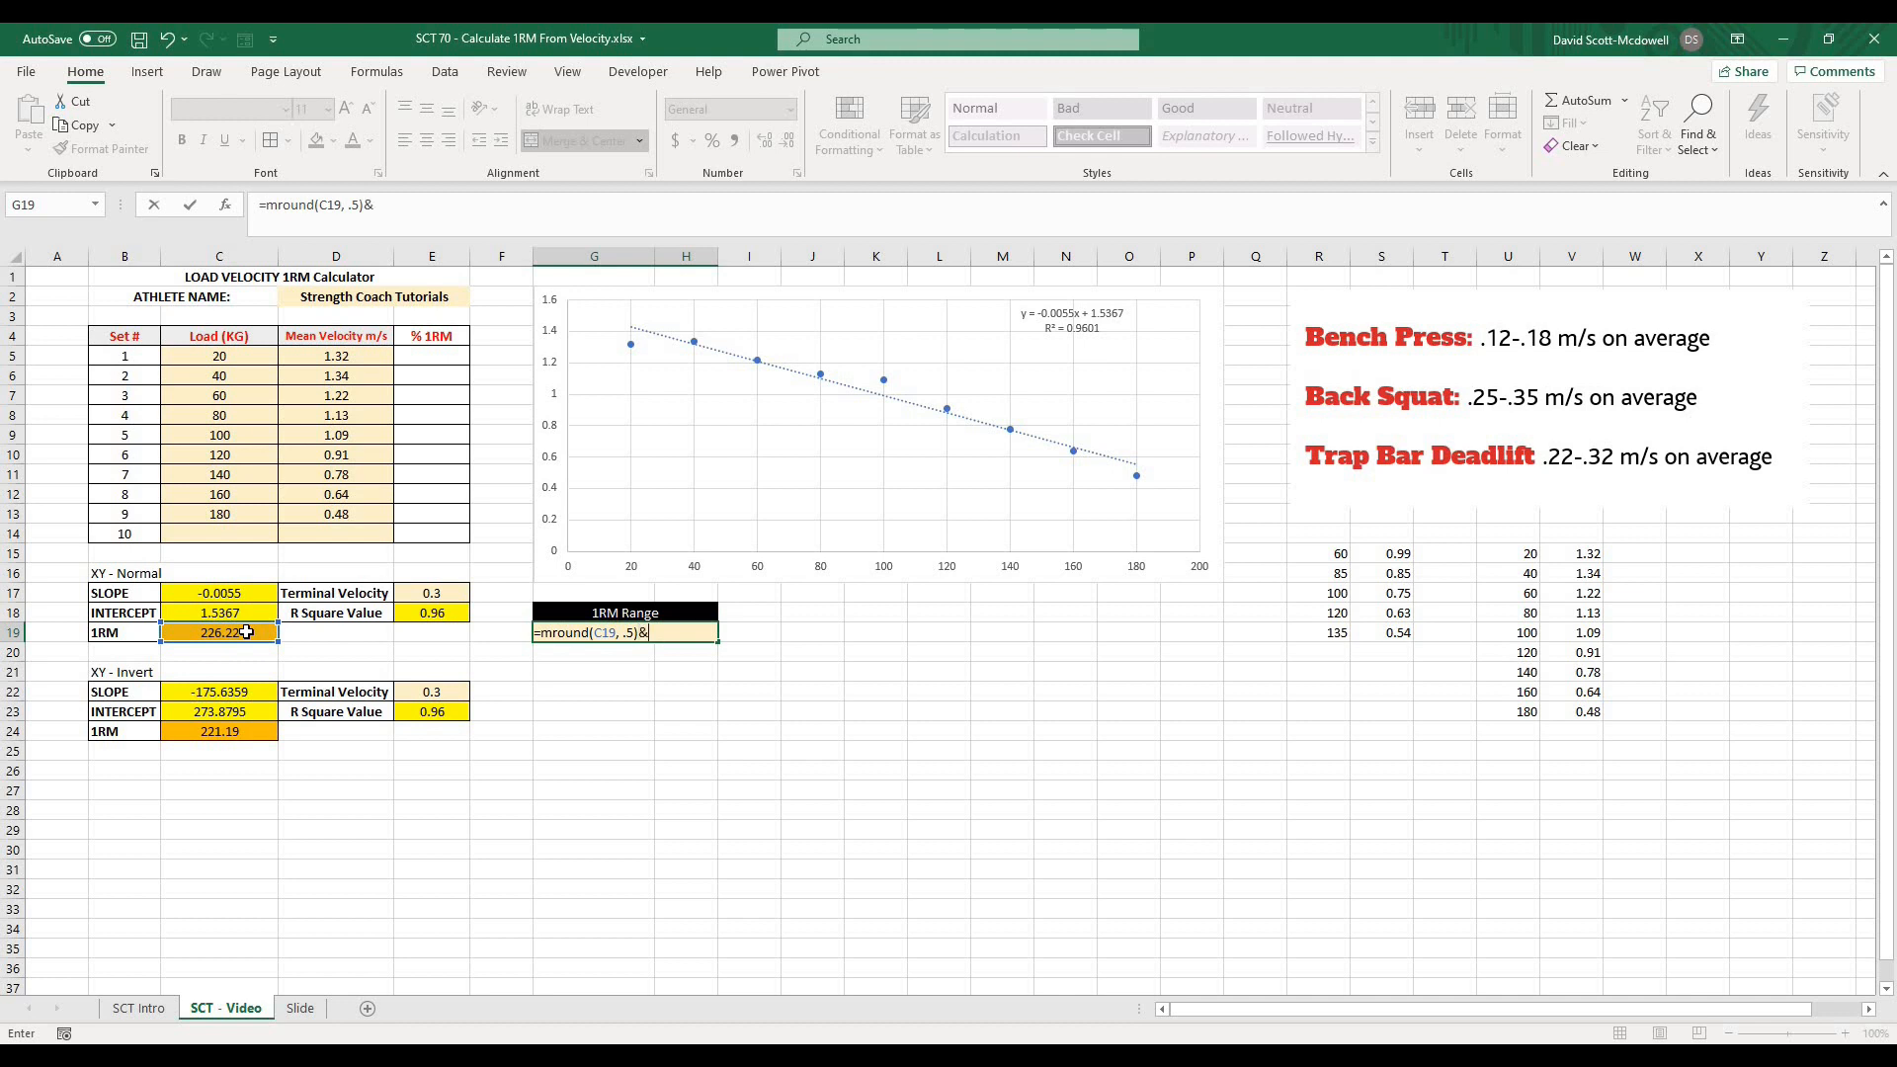
type("\"")
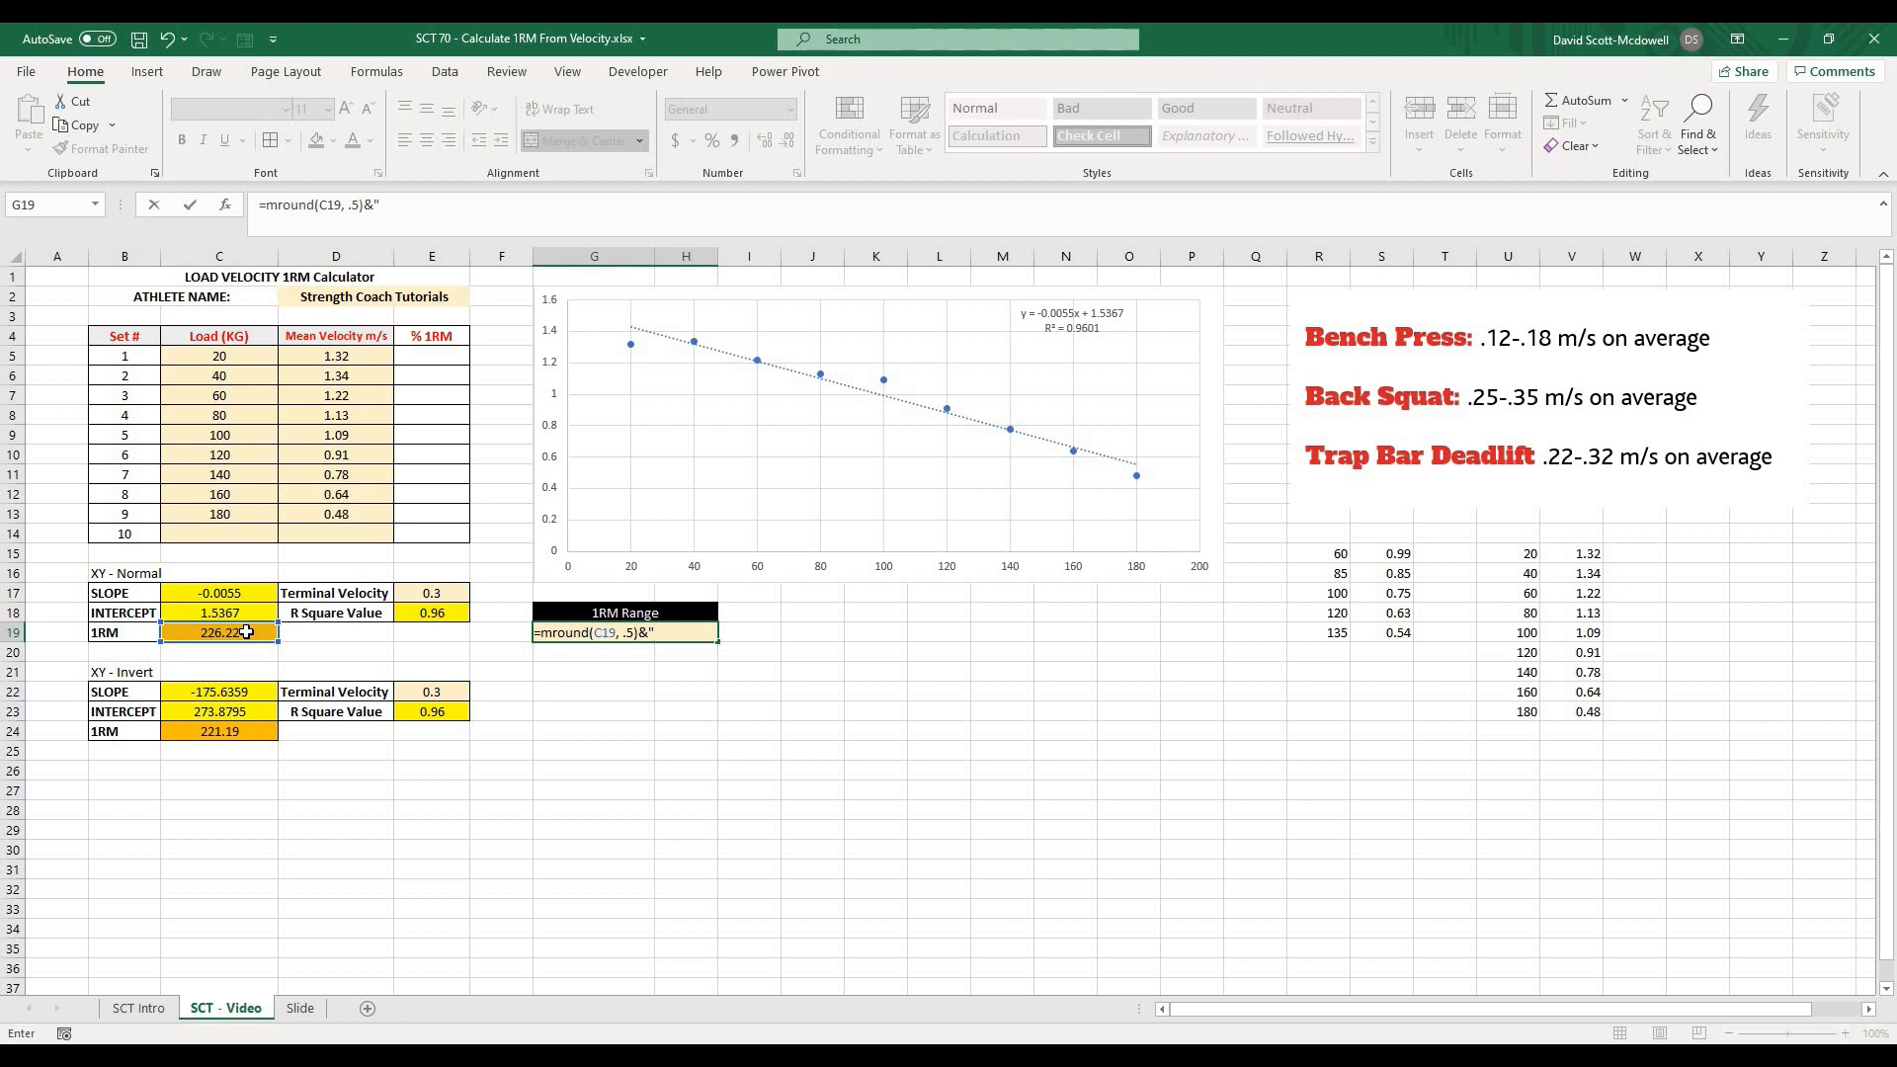
type("-")
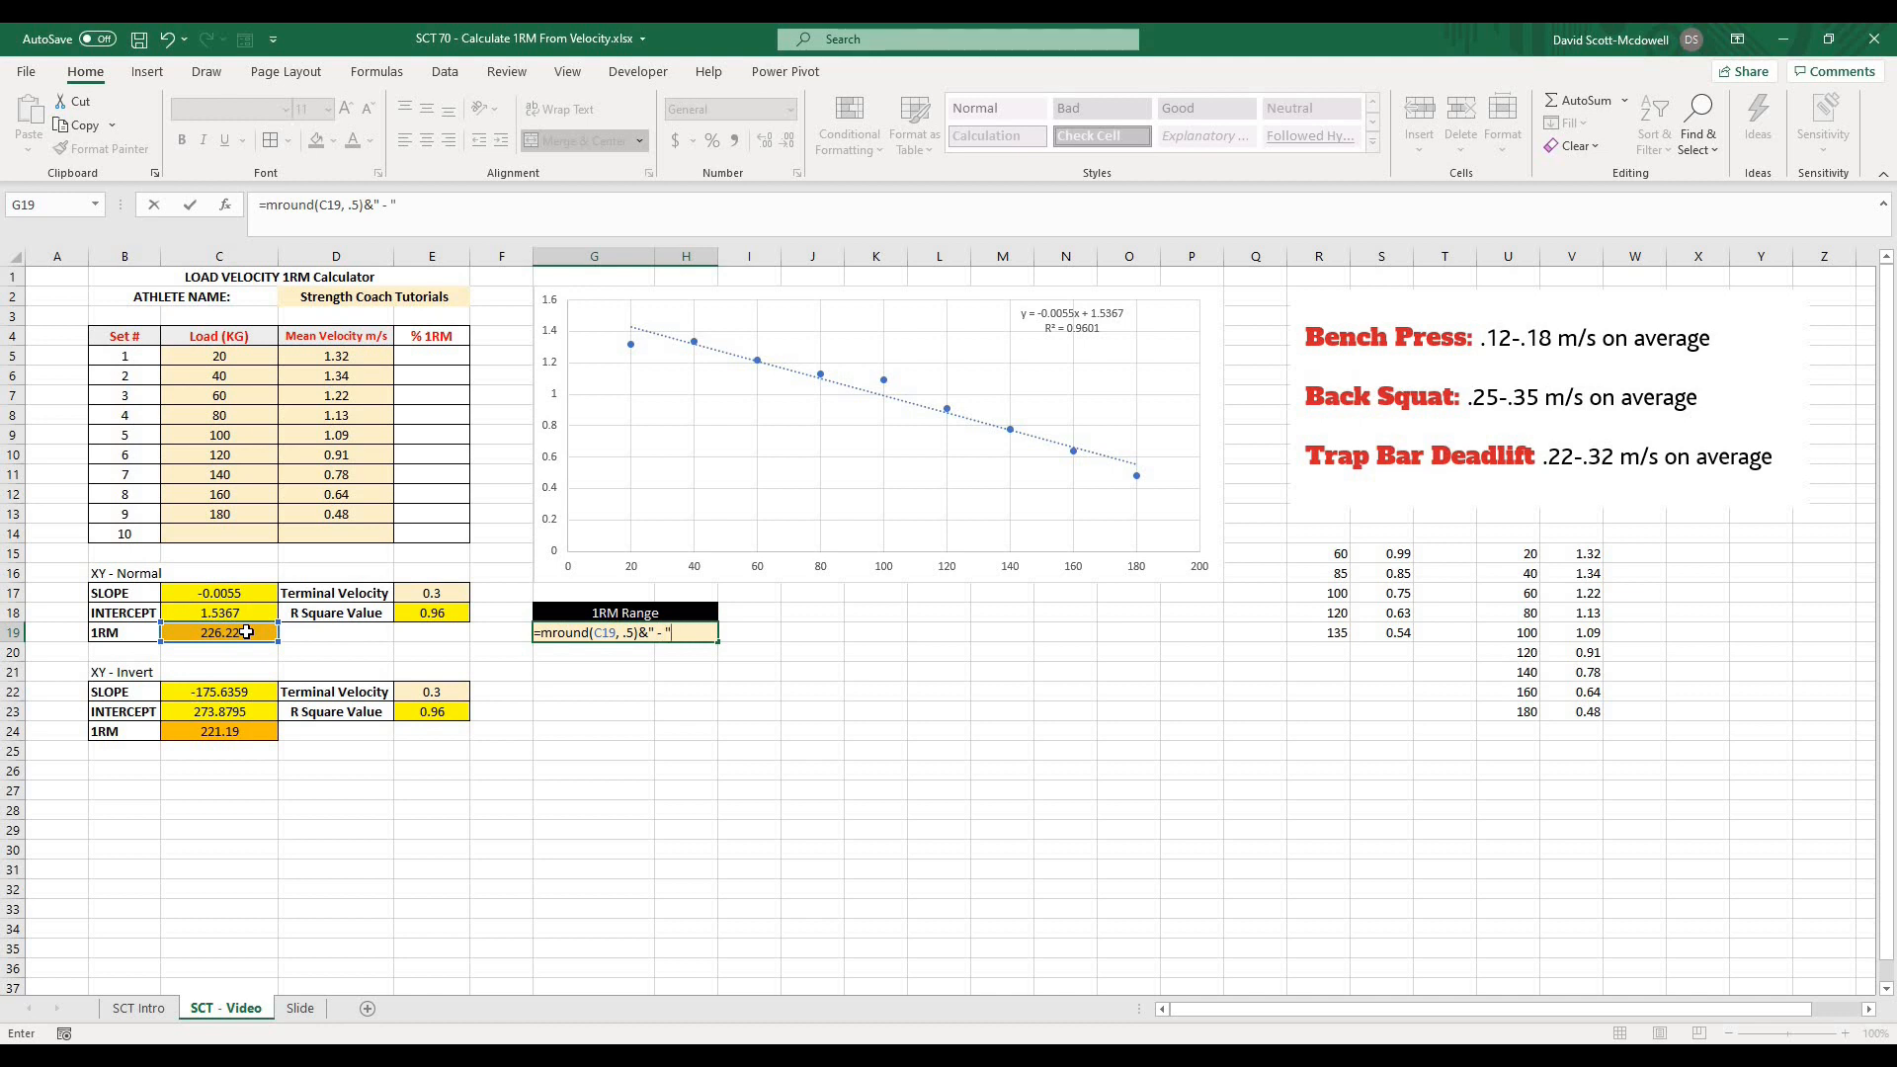
type("&mround(C24,")
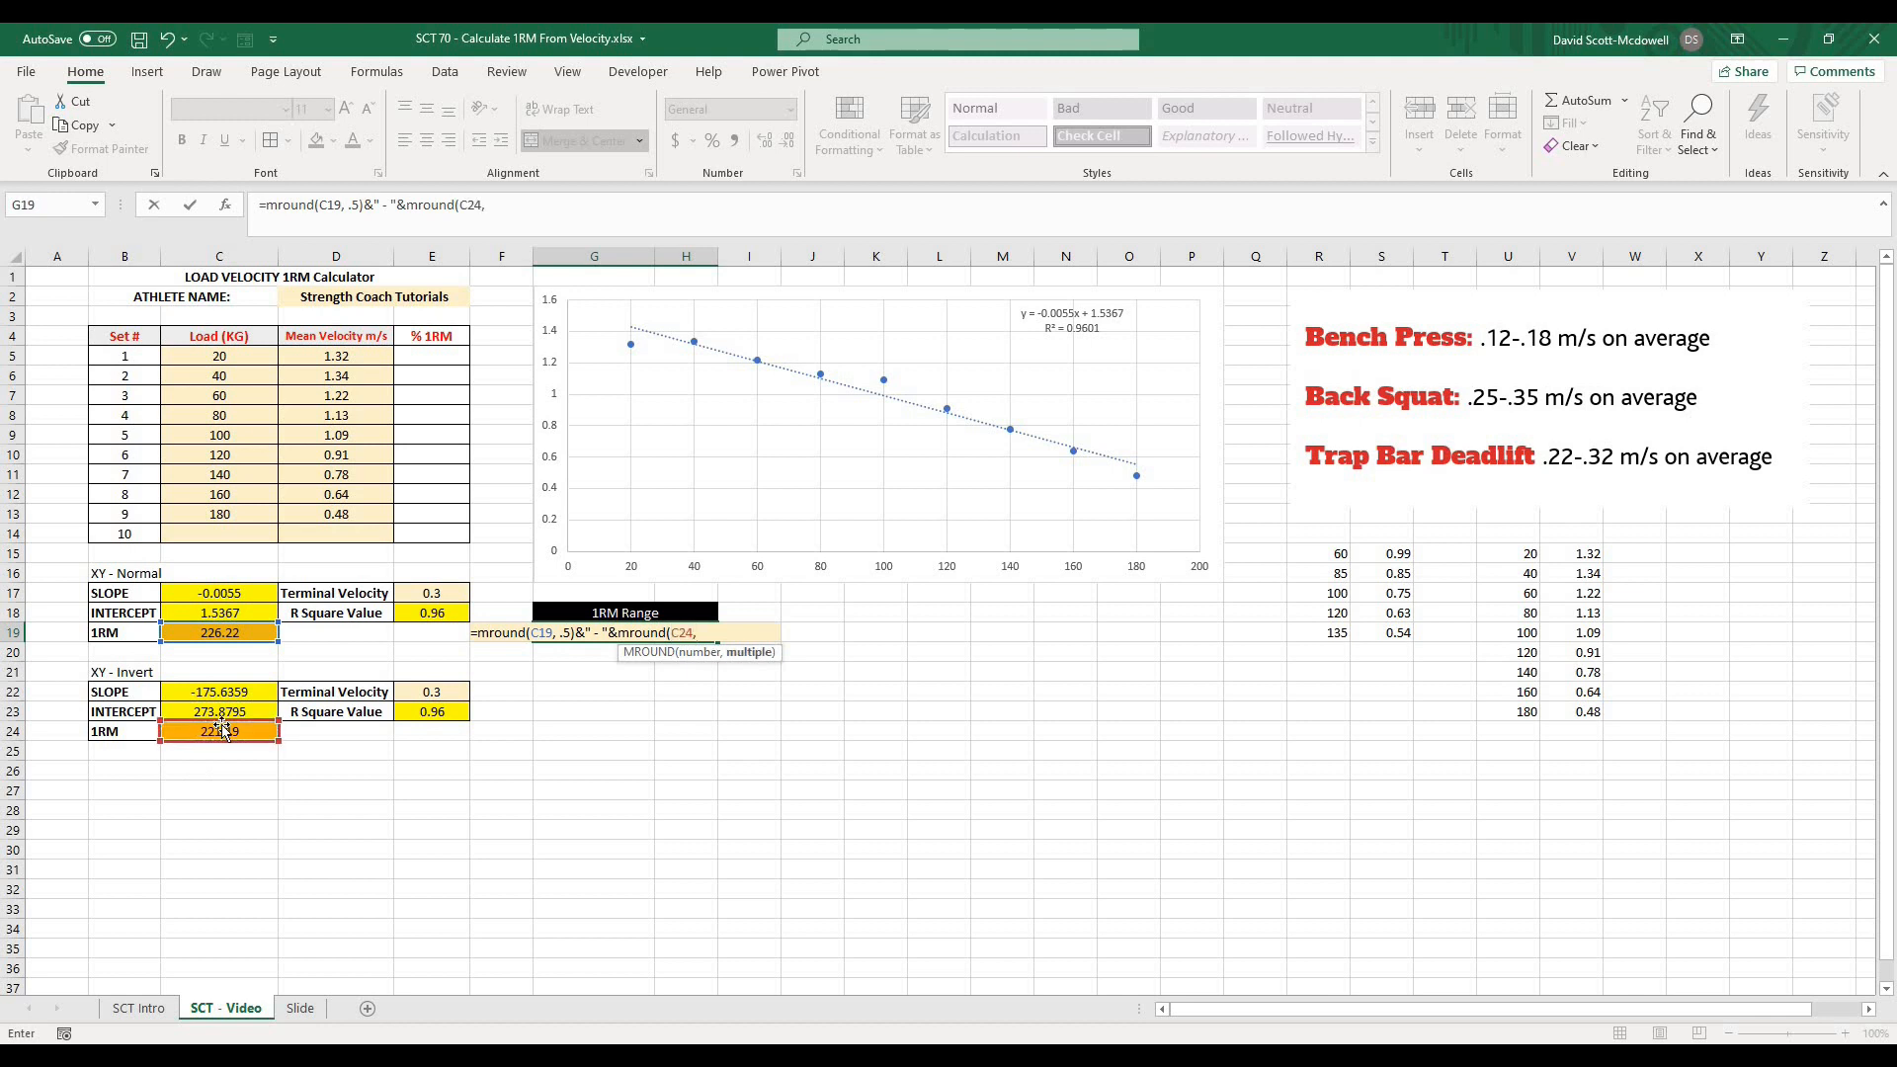
type(".5")
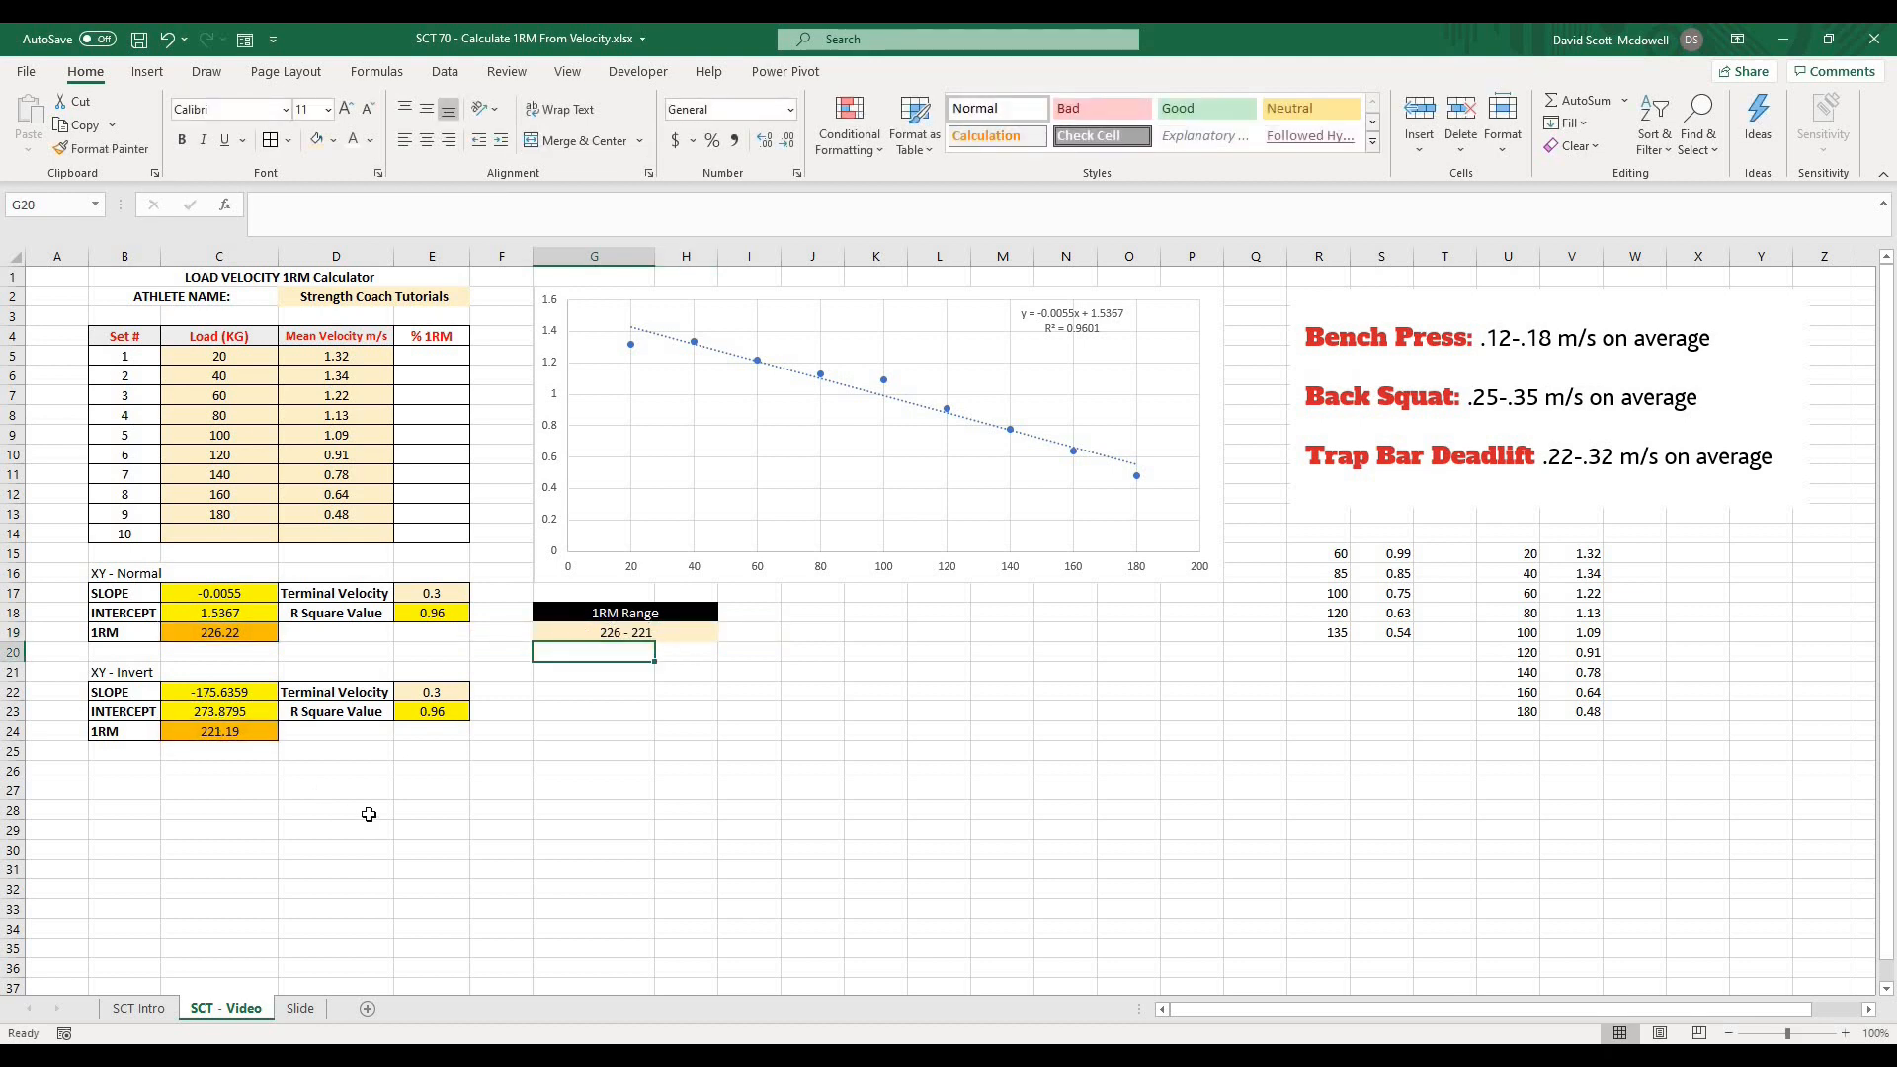
- Review the 1RM Range heading and its result cell formula
left_click(624, 632)
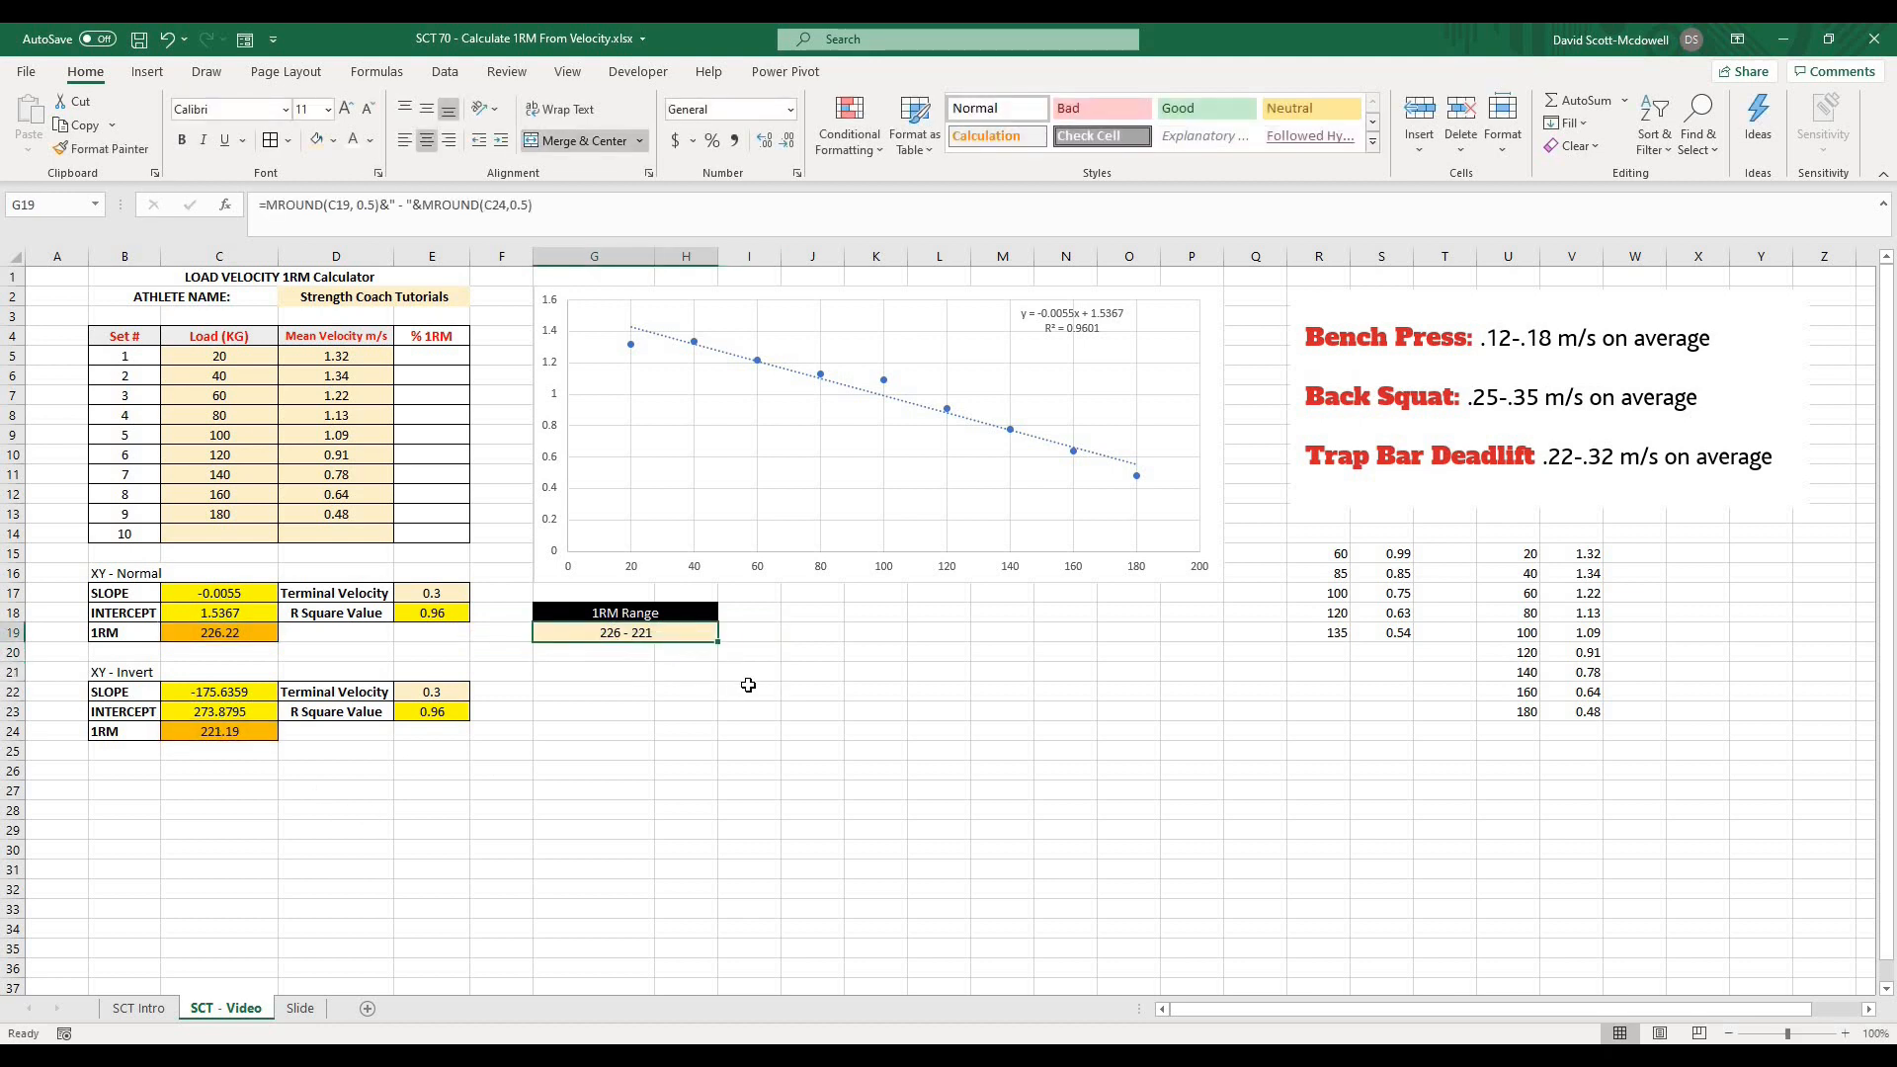
left_click(624, 613)
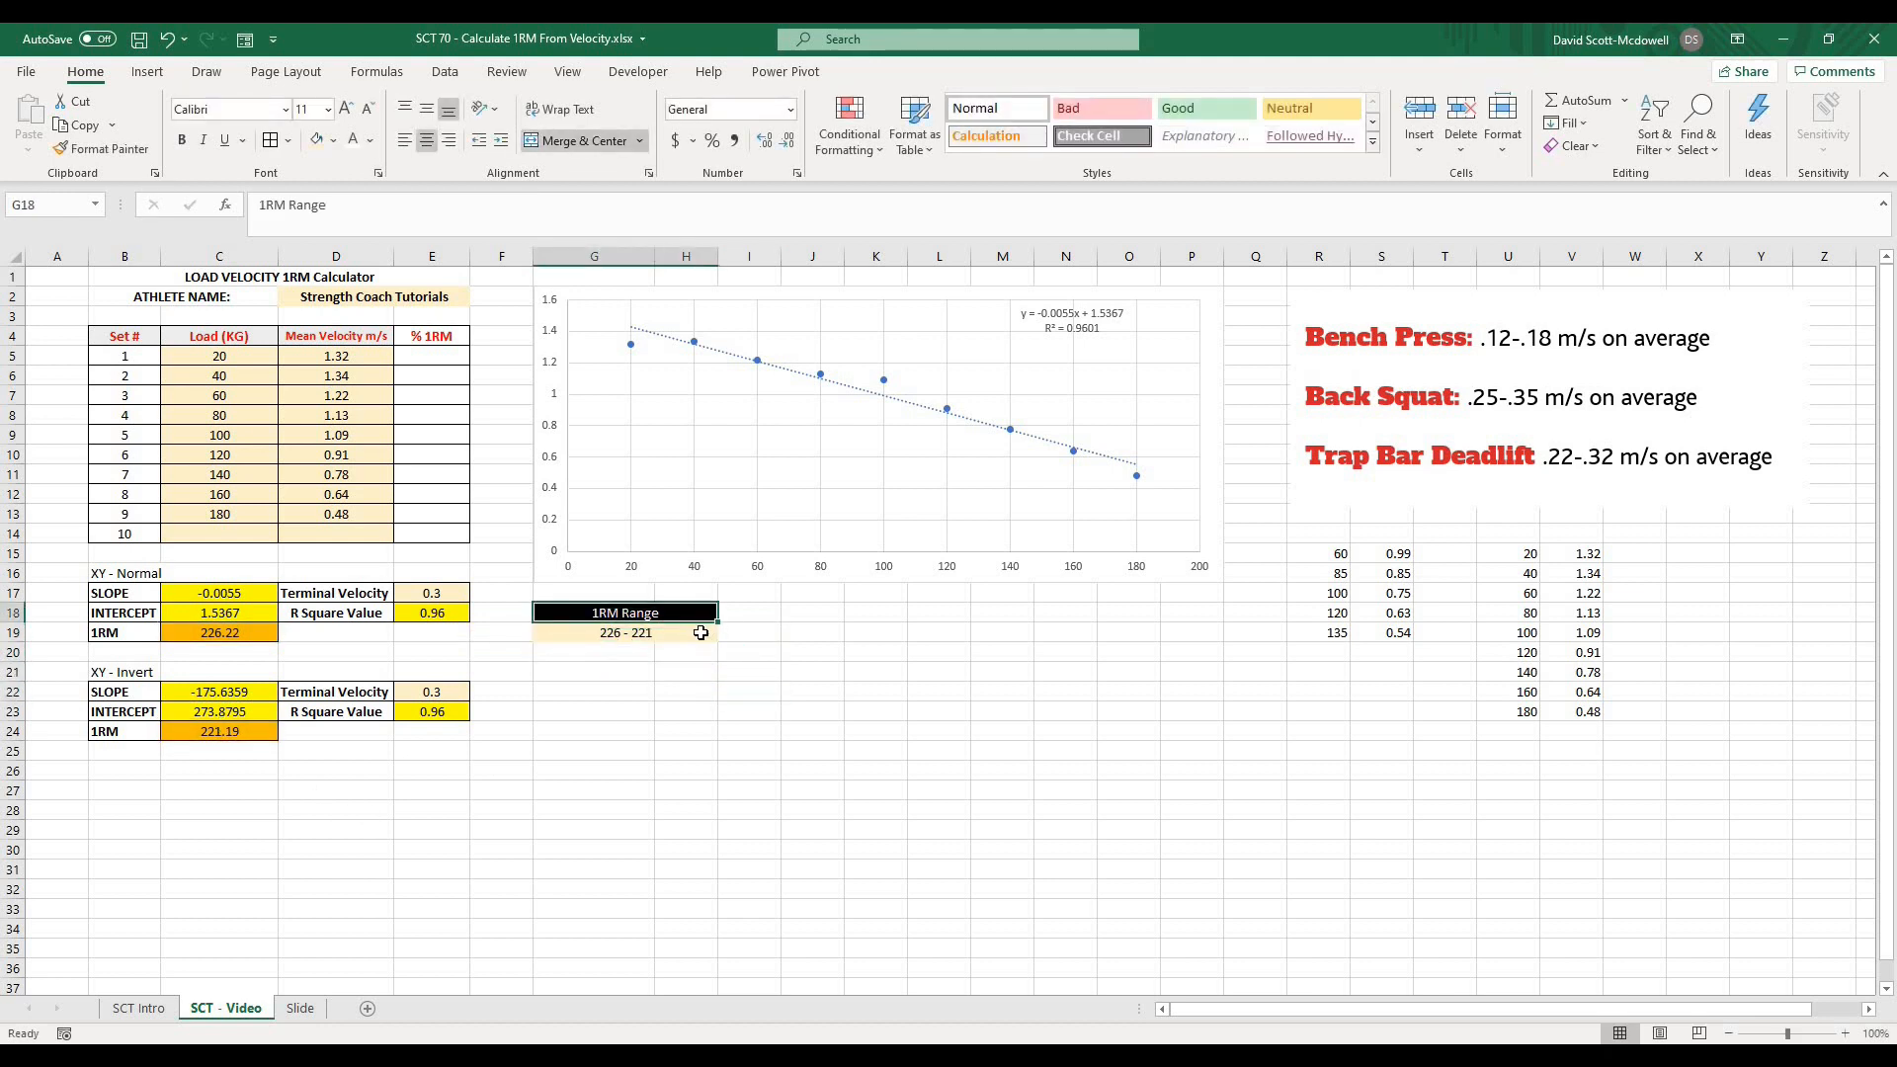
left_click(627, 632)
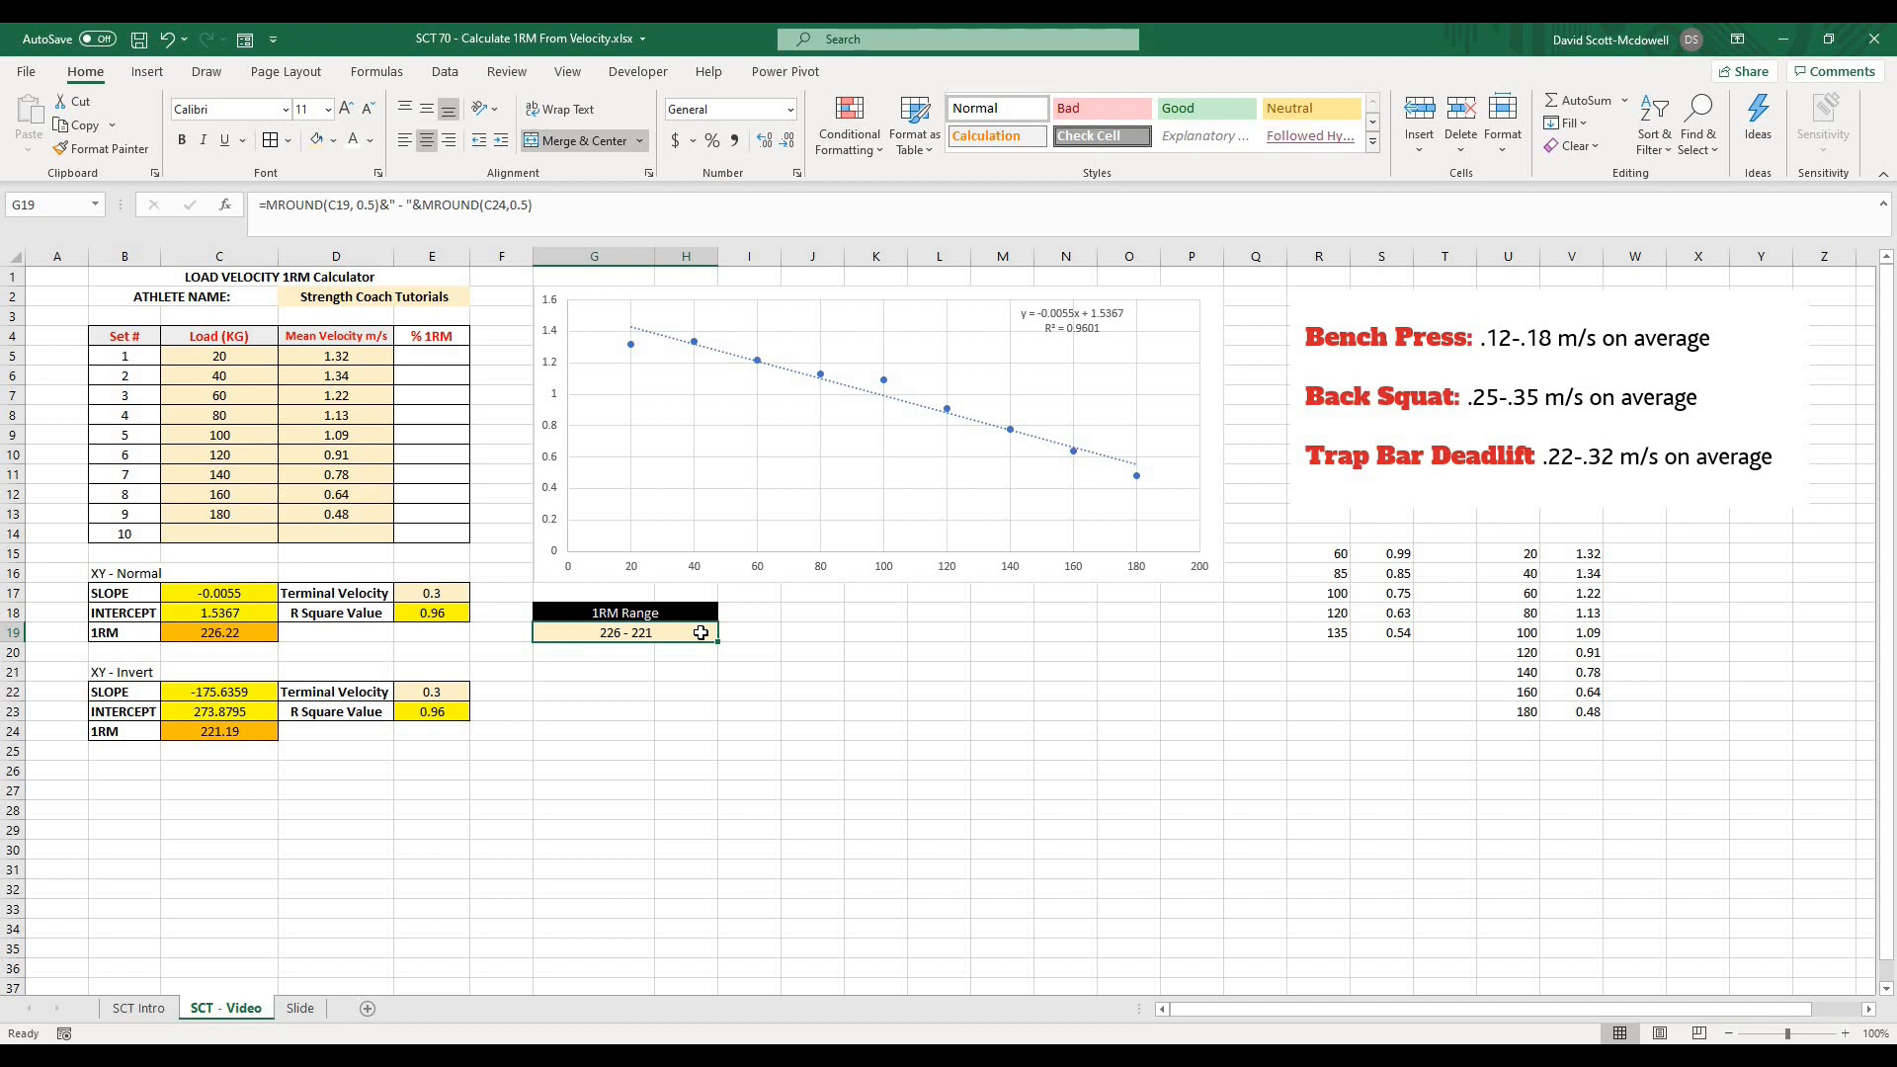
left_click(617, 652)
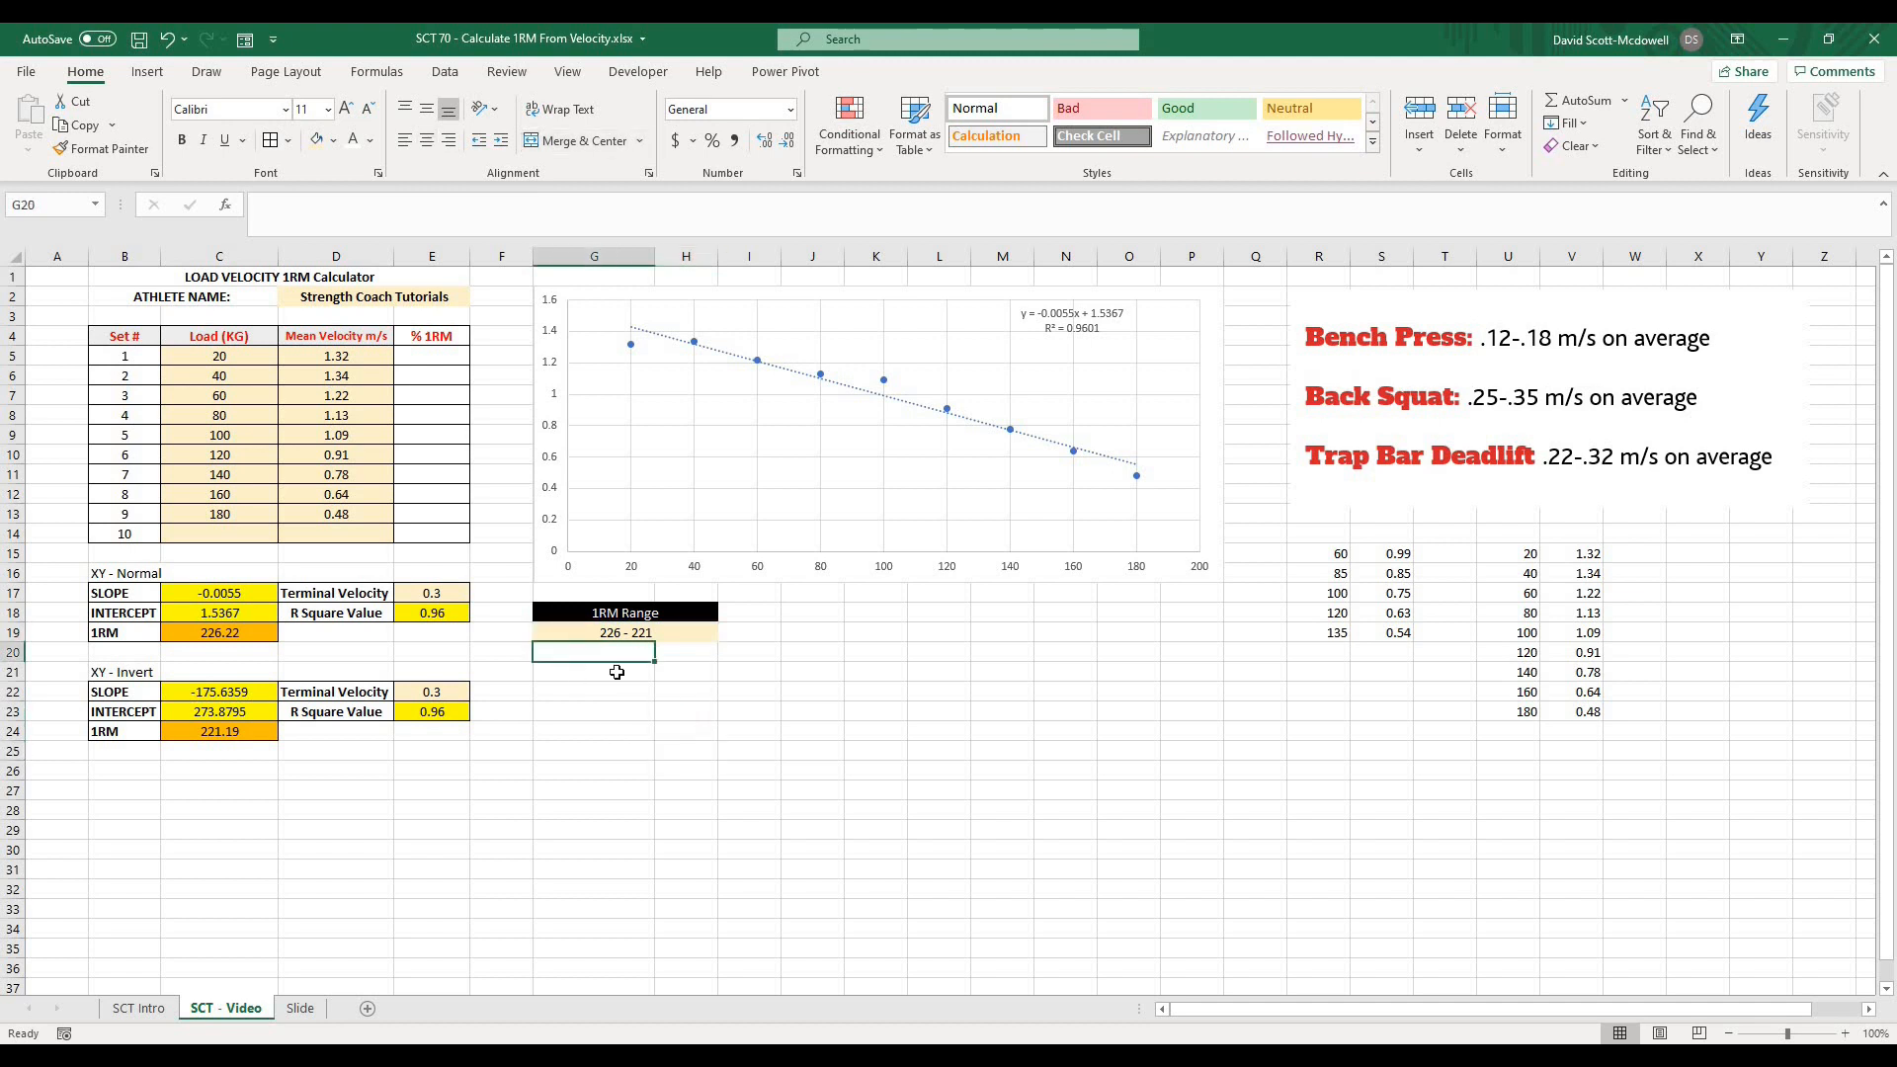
- Average the two 1RM estimates C24 and C19 in J18, giving 223.70
left_click(820, 654)
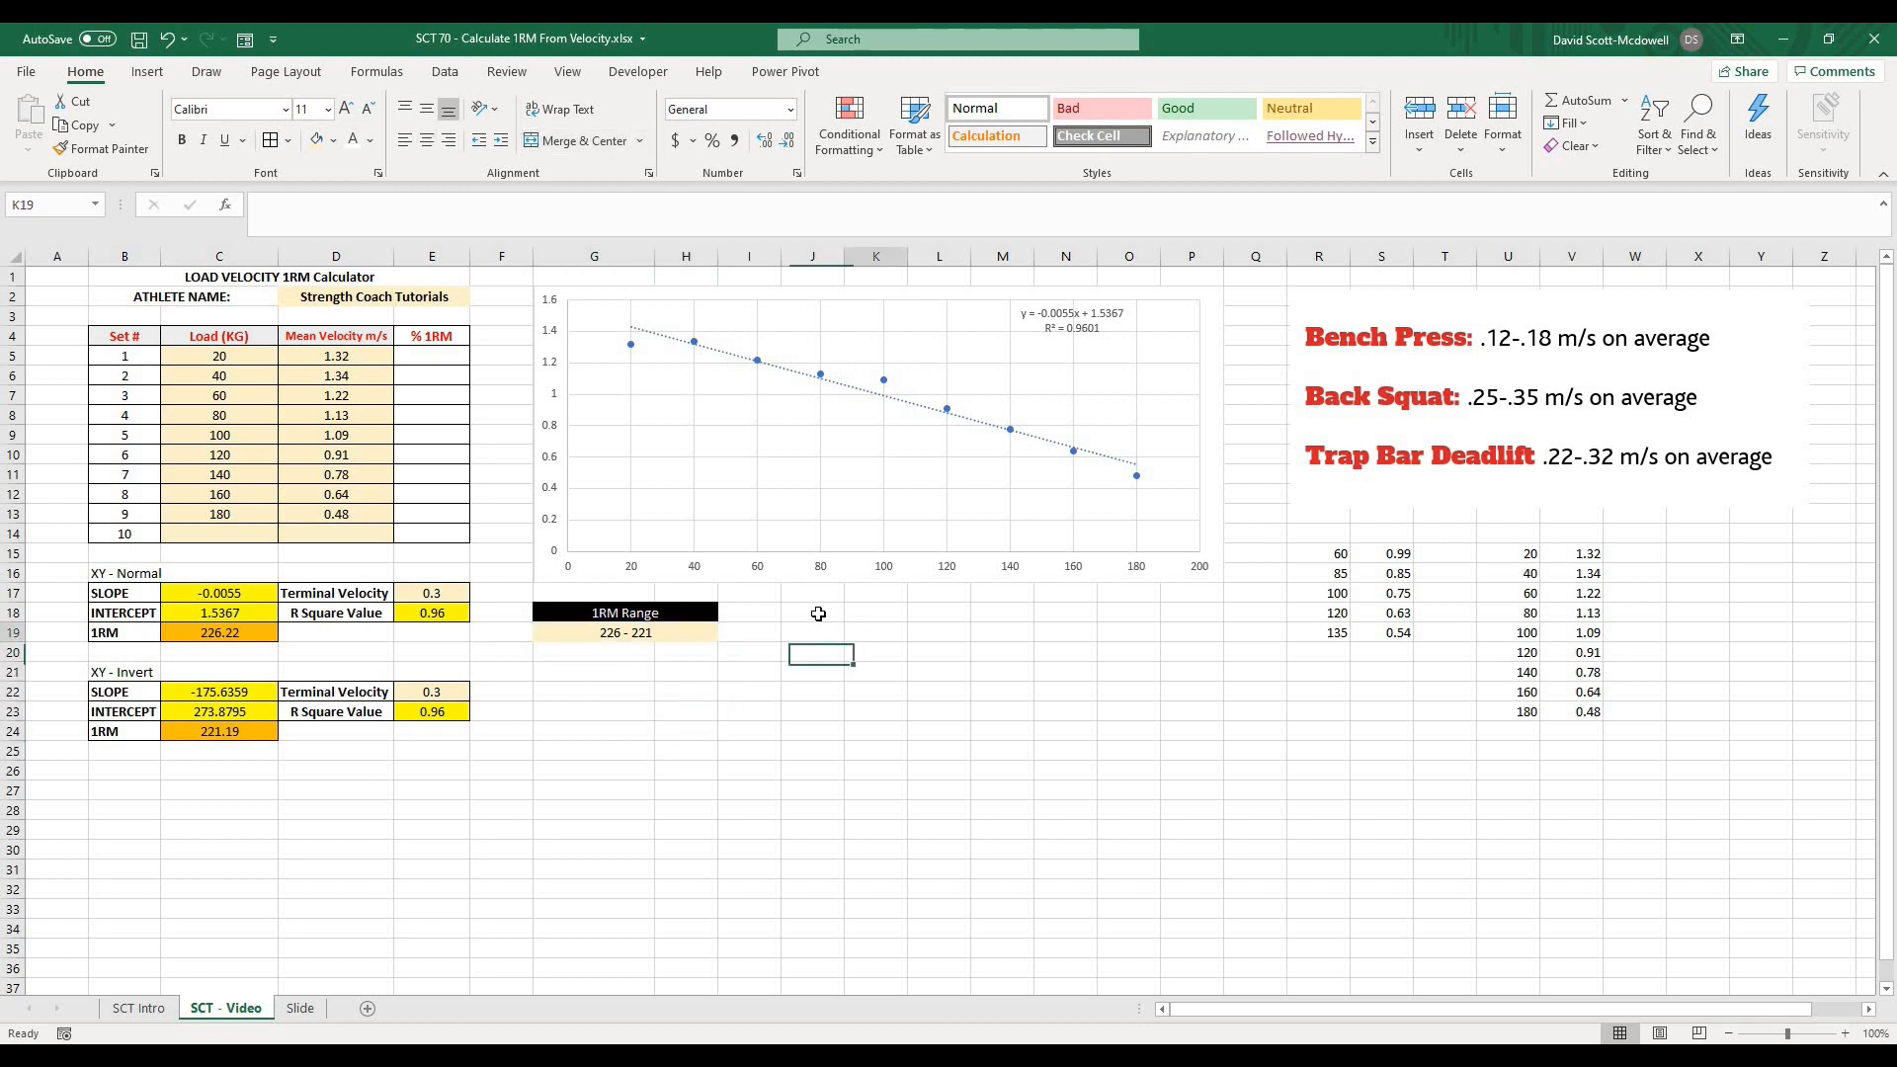
type("=a")
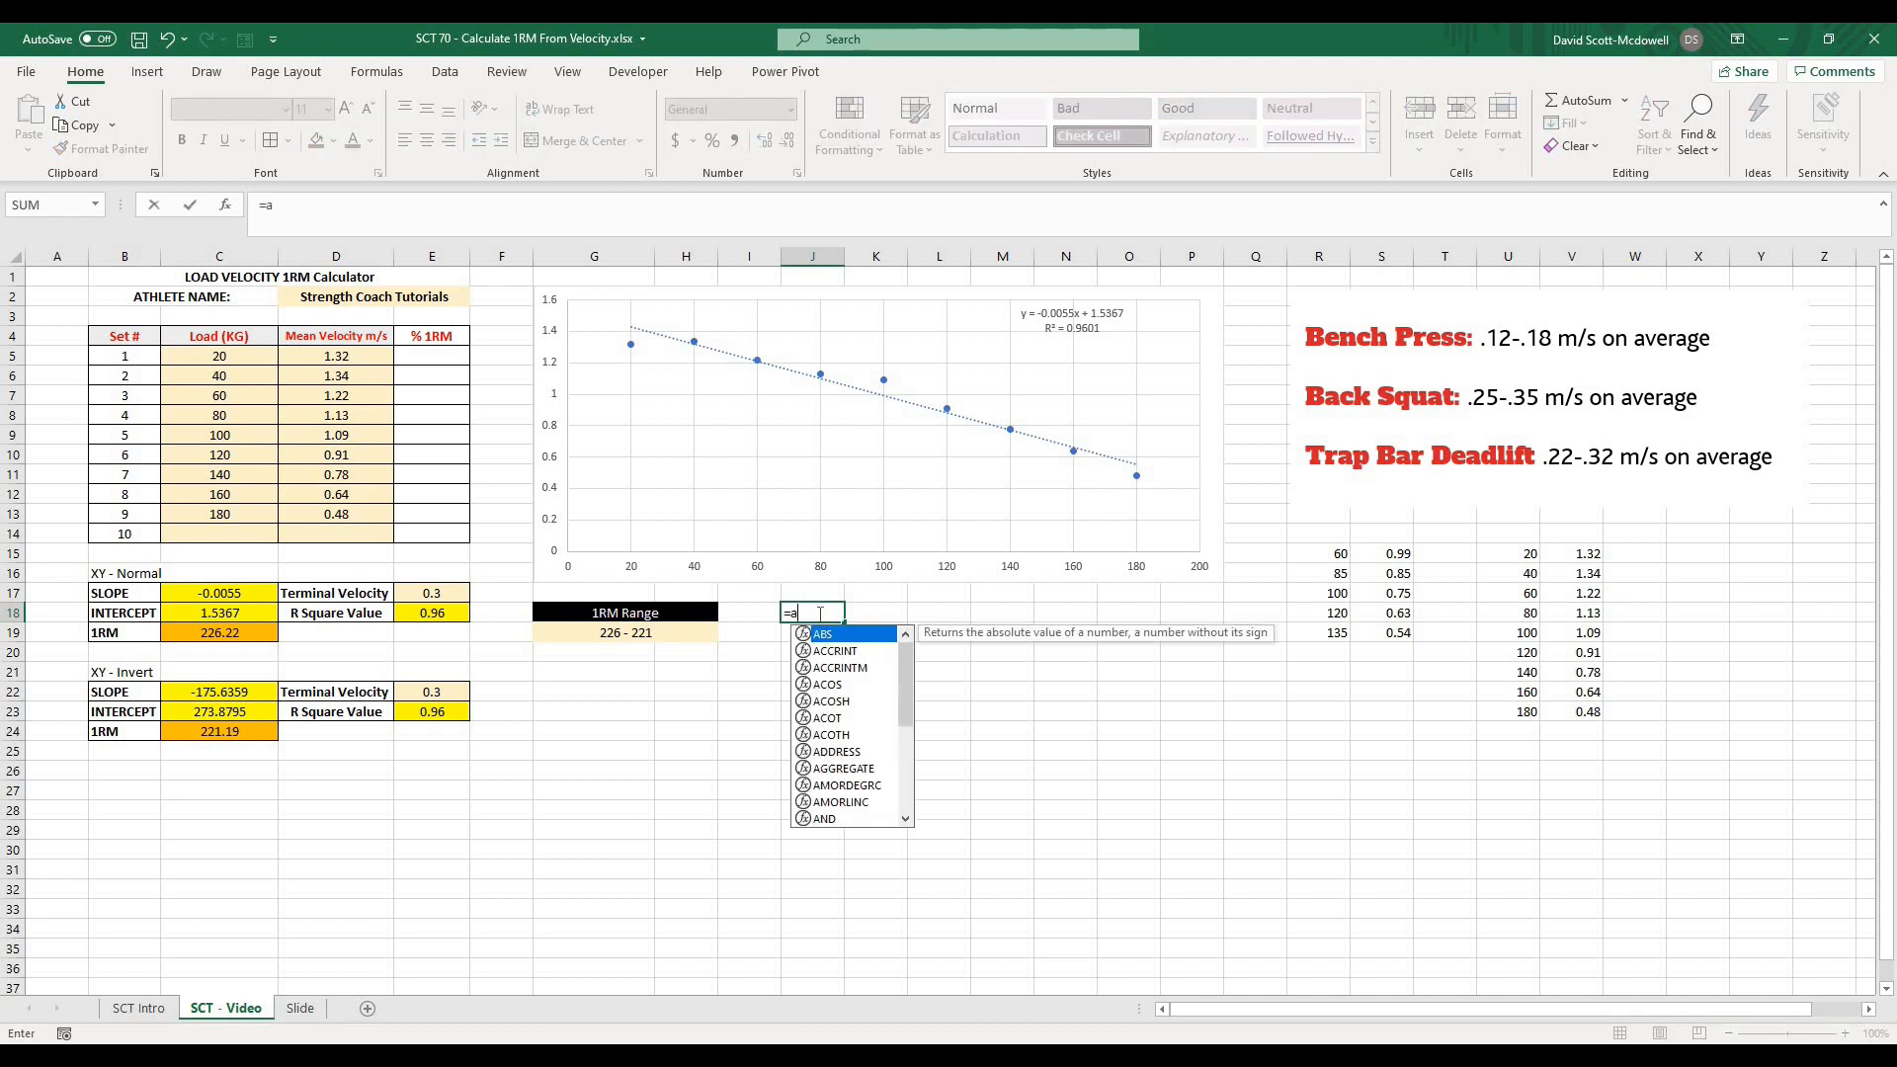
type("verage(C24")
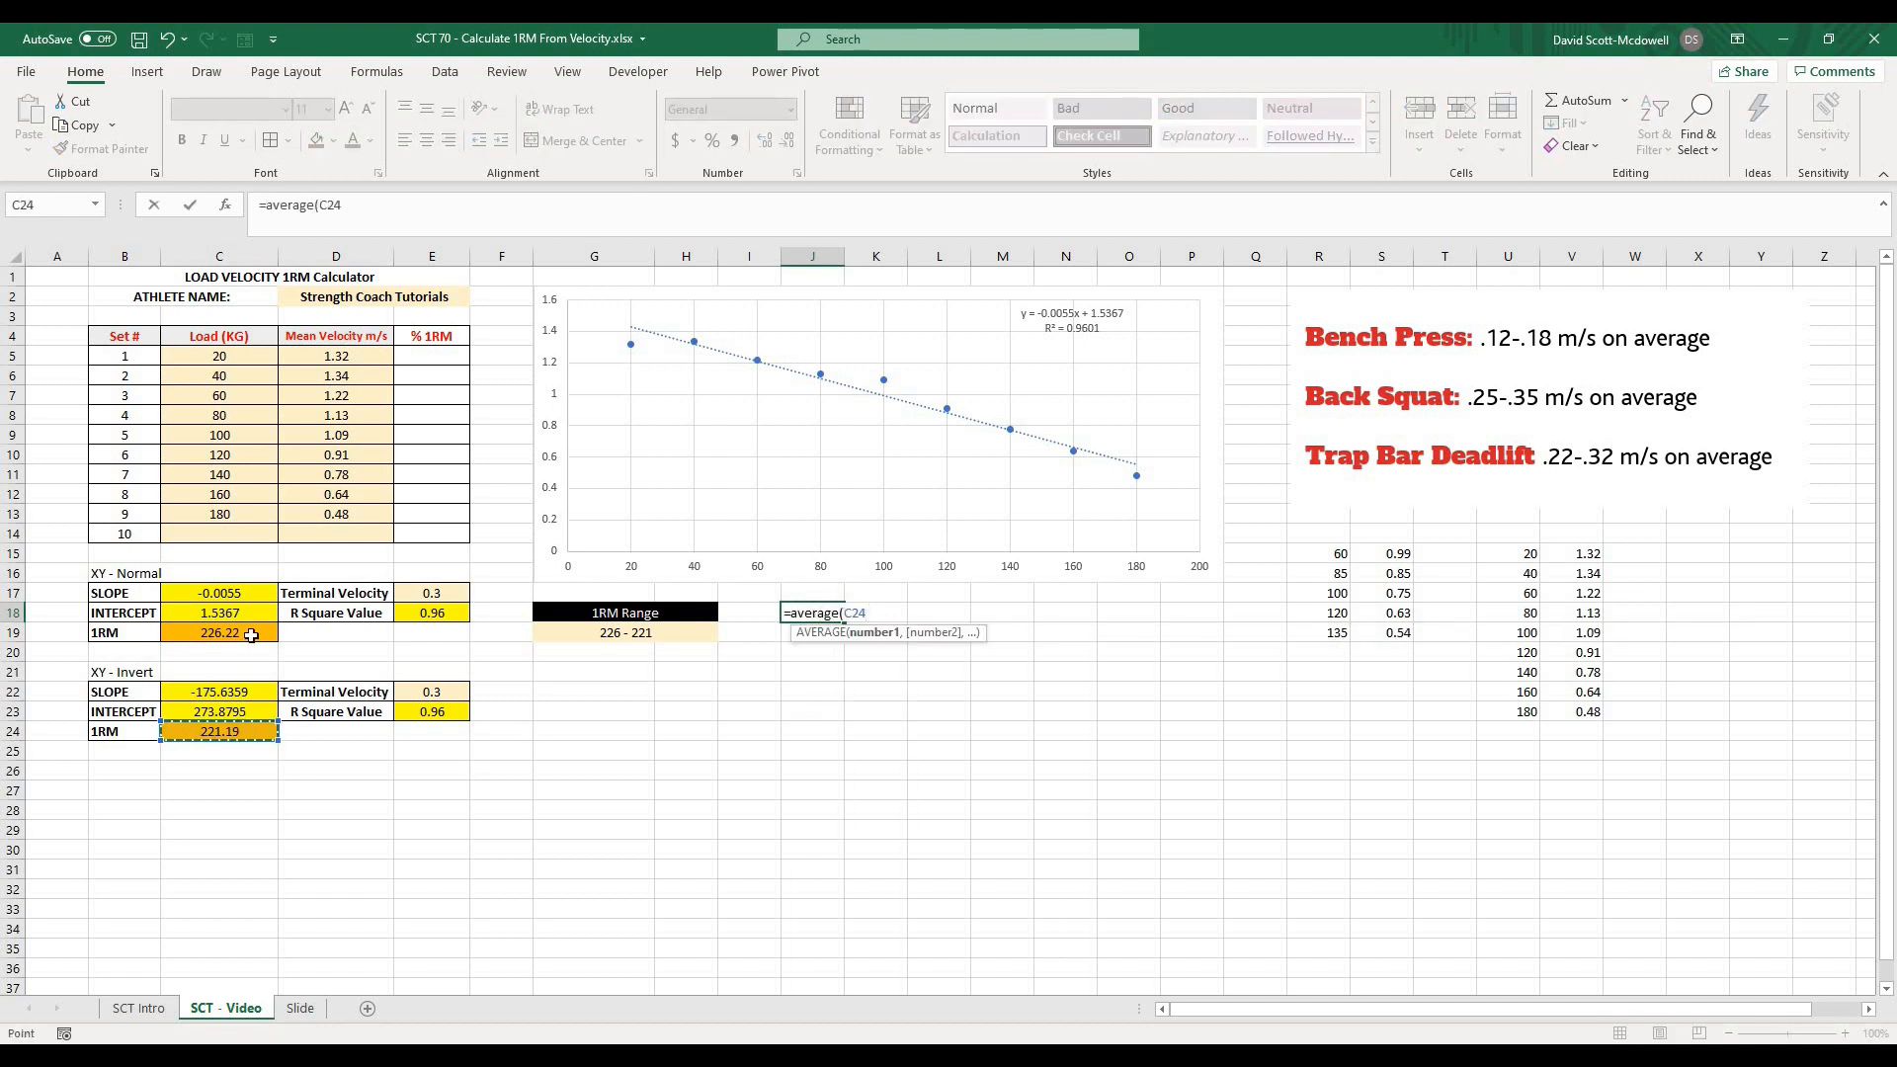
left_click(813, 632)
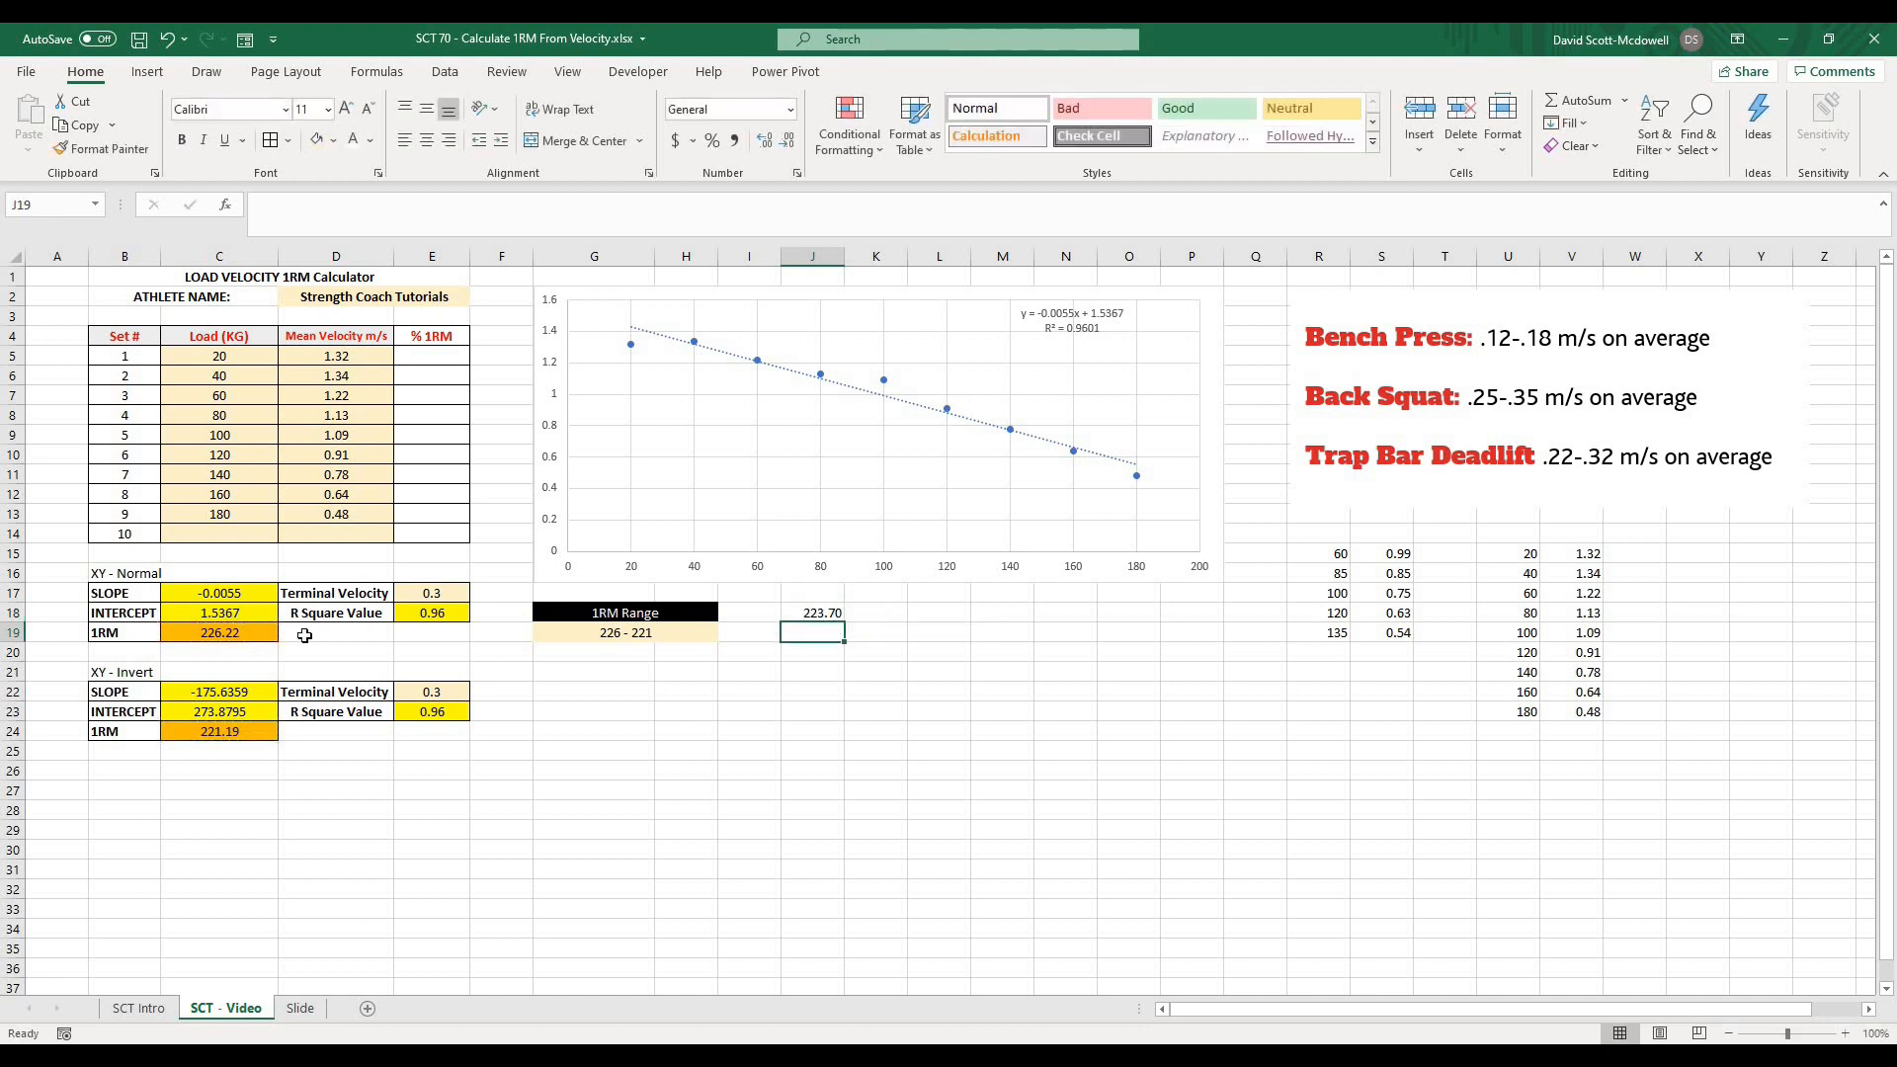
left_click(812, 612)
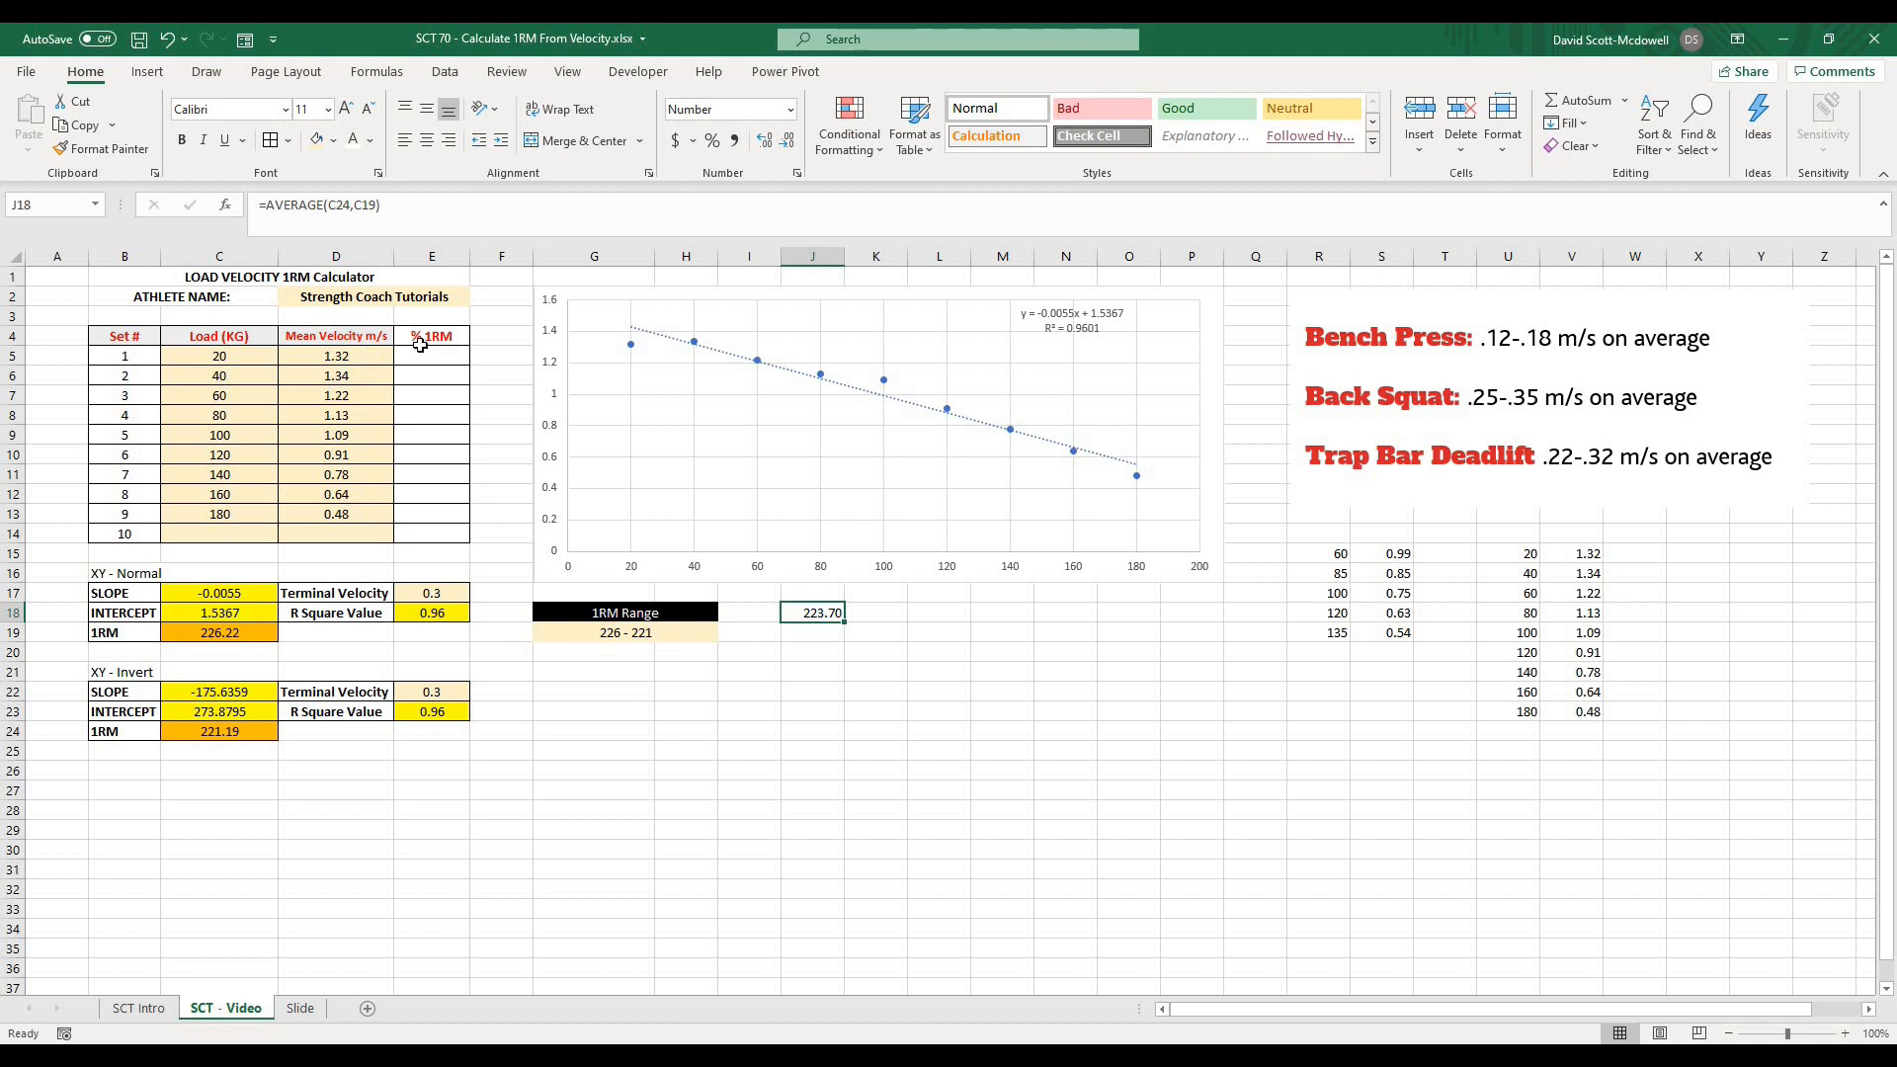
left_click(876, 650)
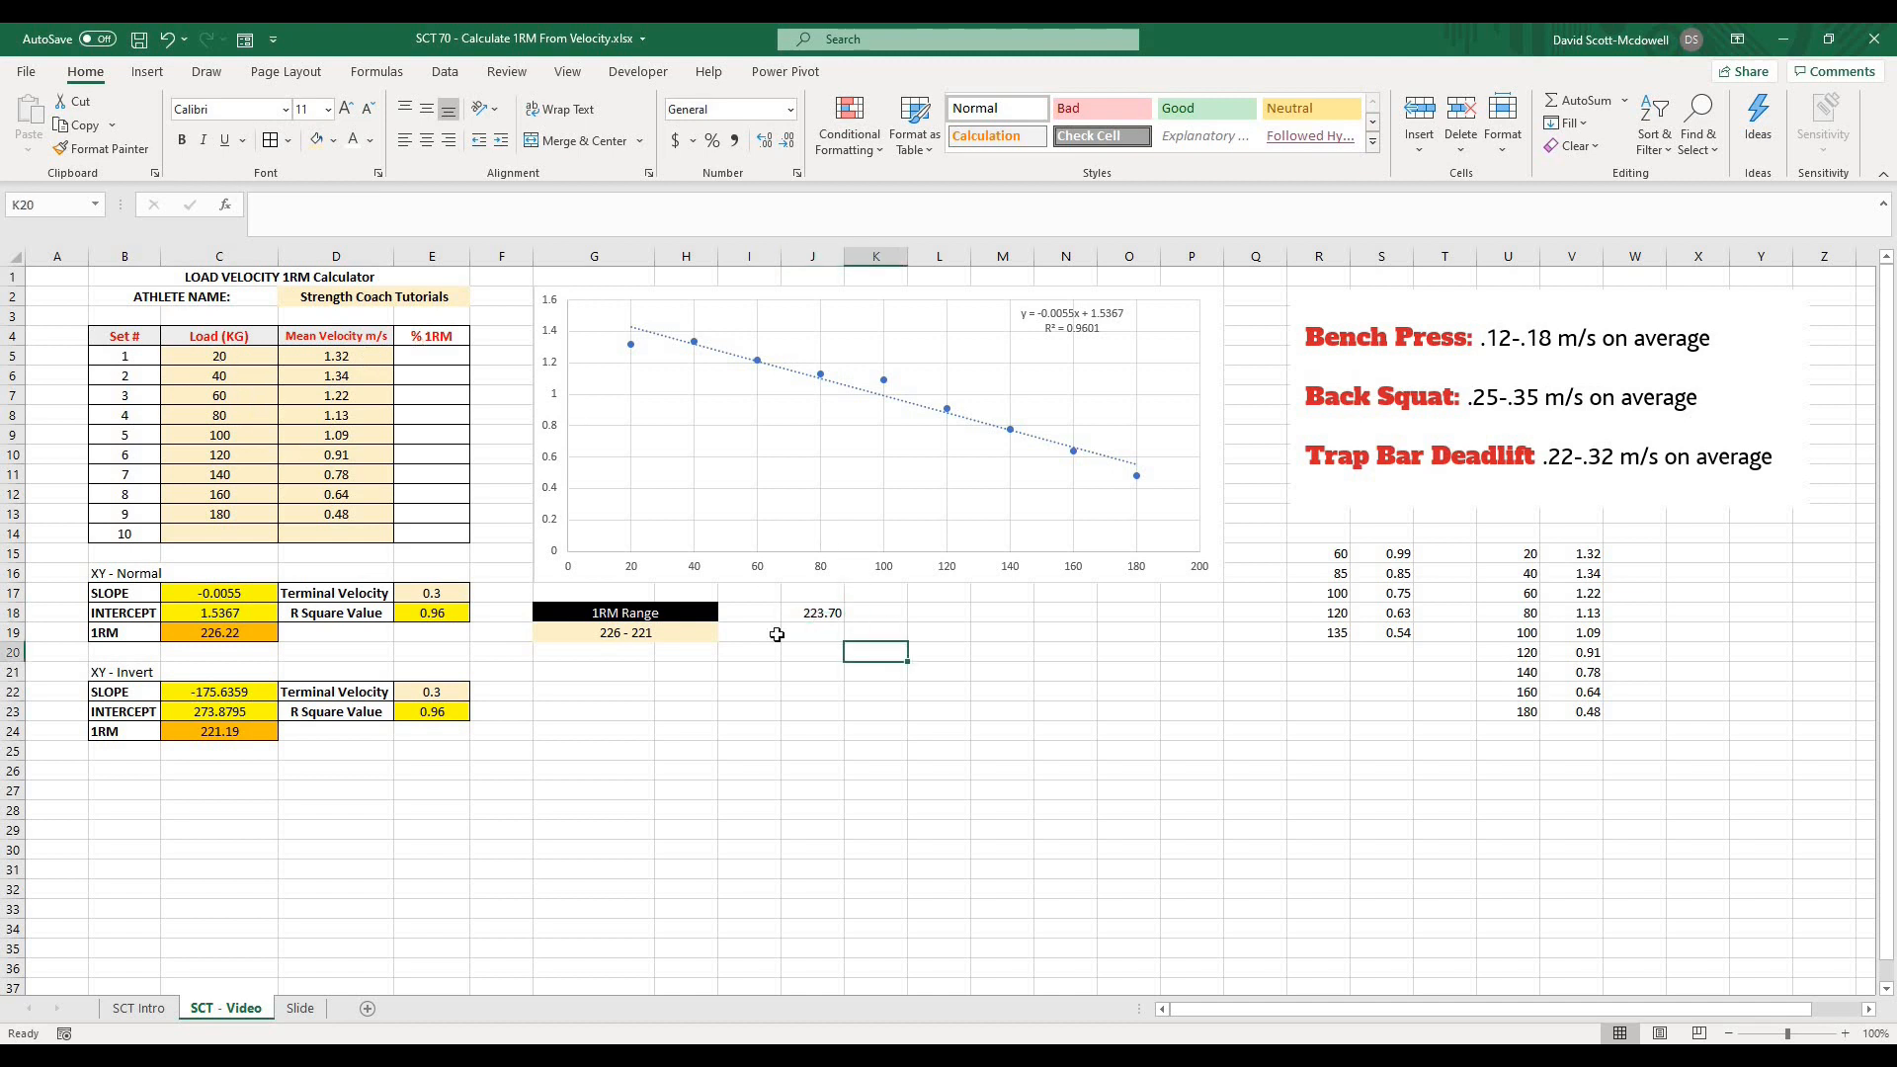
left_click(812, 612)
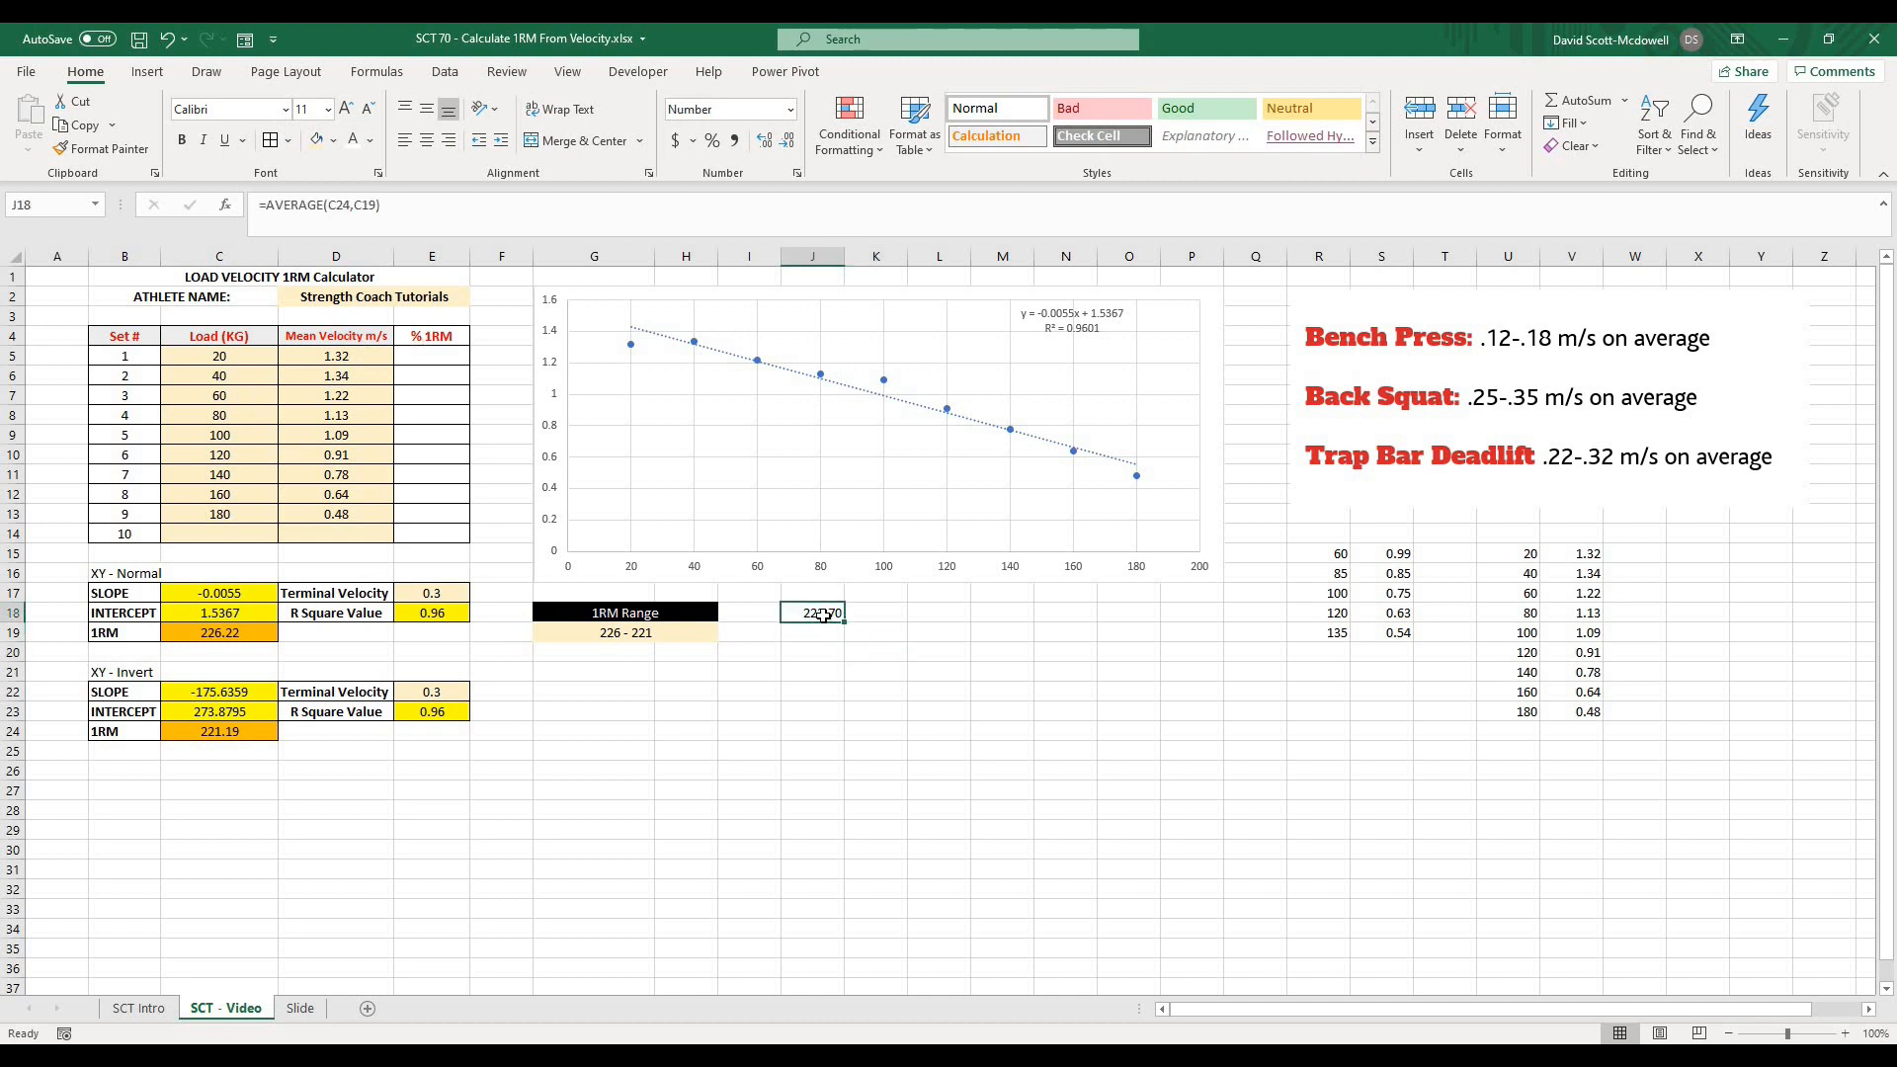
left_click(431, 356)
type("=J18/")
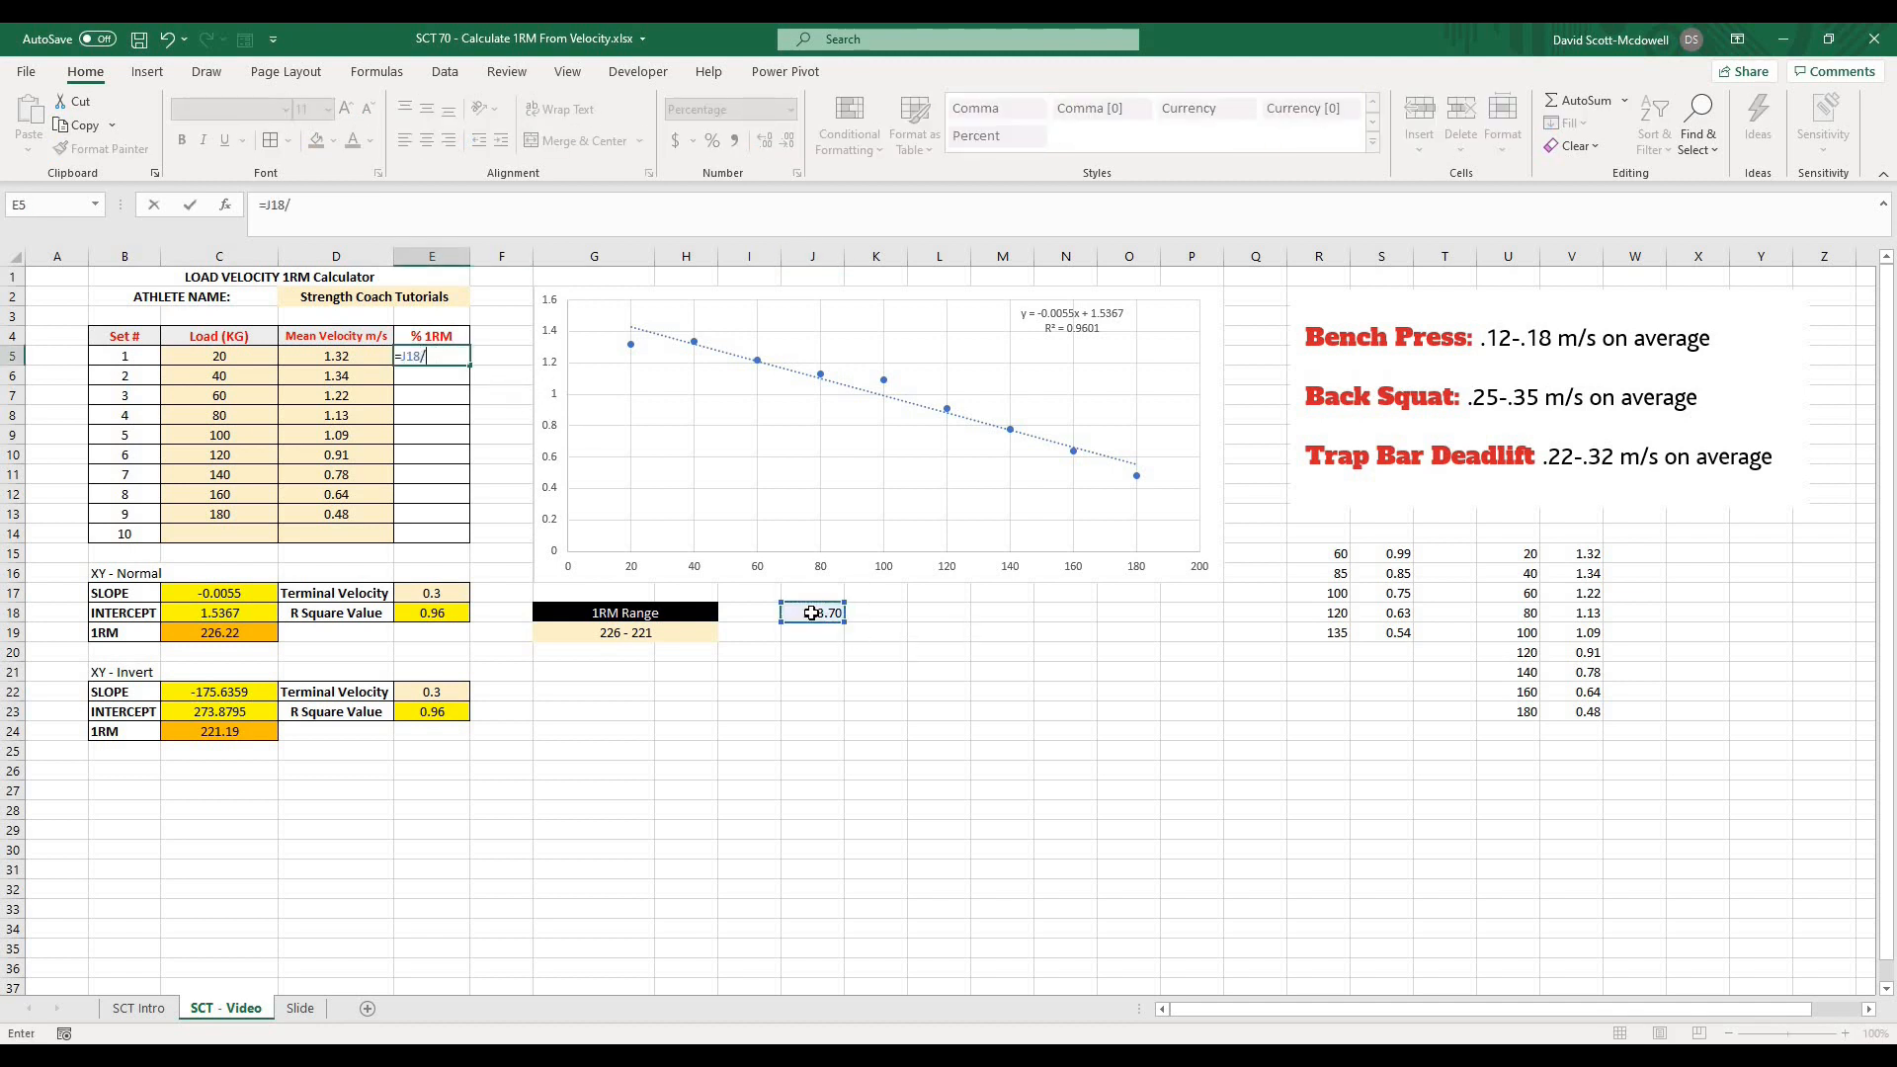
- Enter =C5/J18 in E5 so set 1's 20 kg load shows as 9% of the average 1RM
left_click(220, 356)
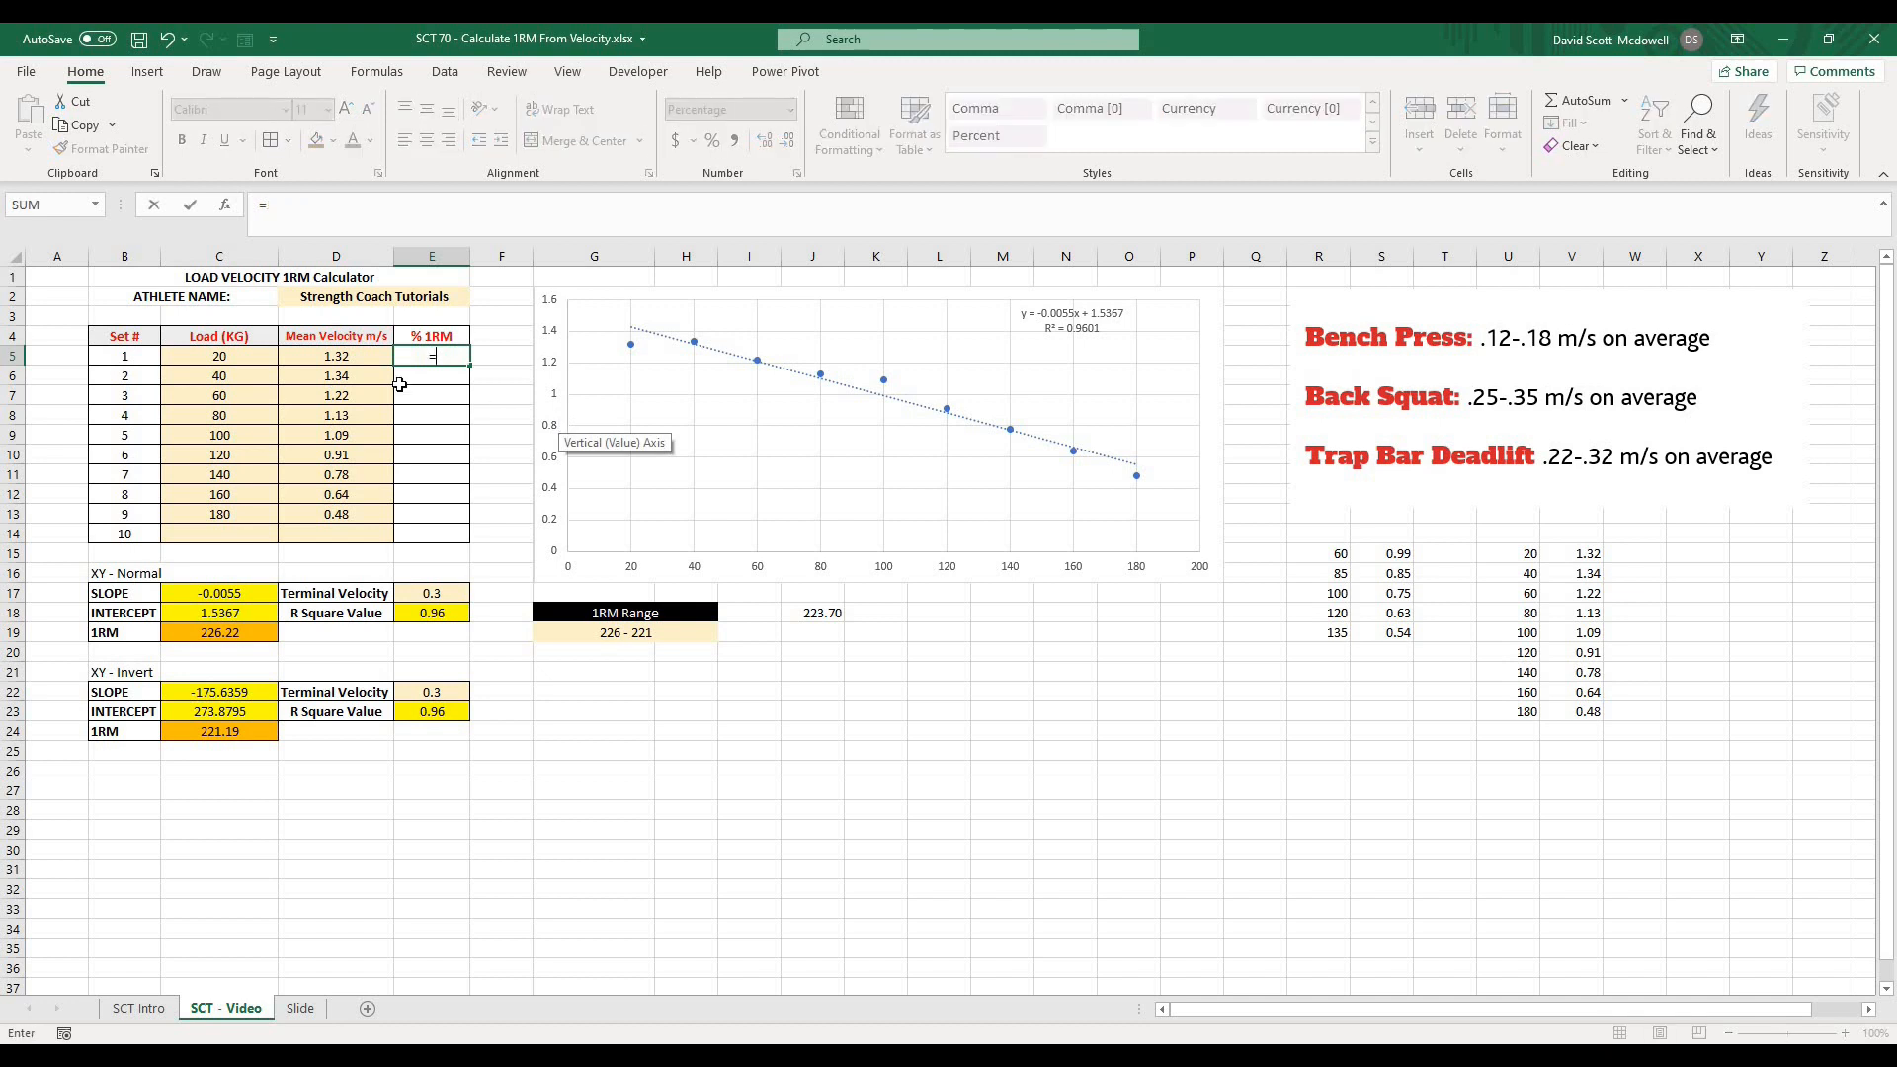
type("C5/")
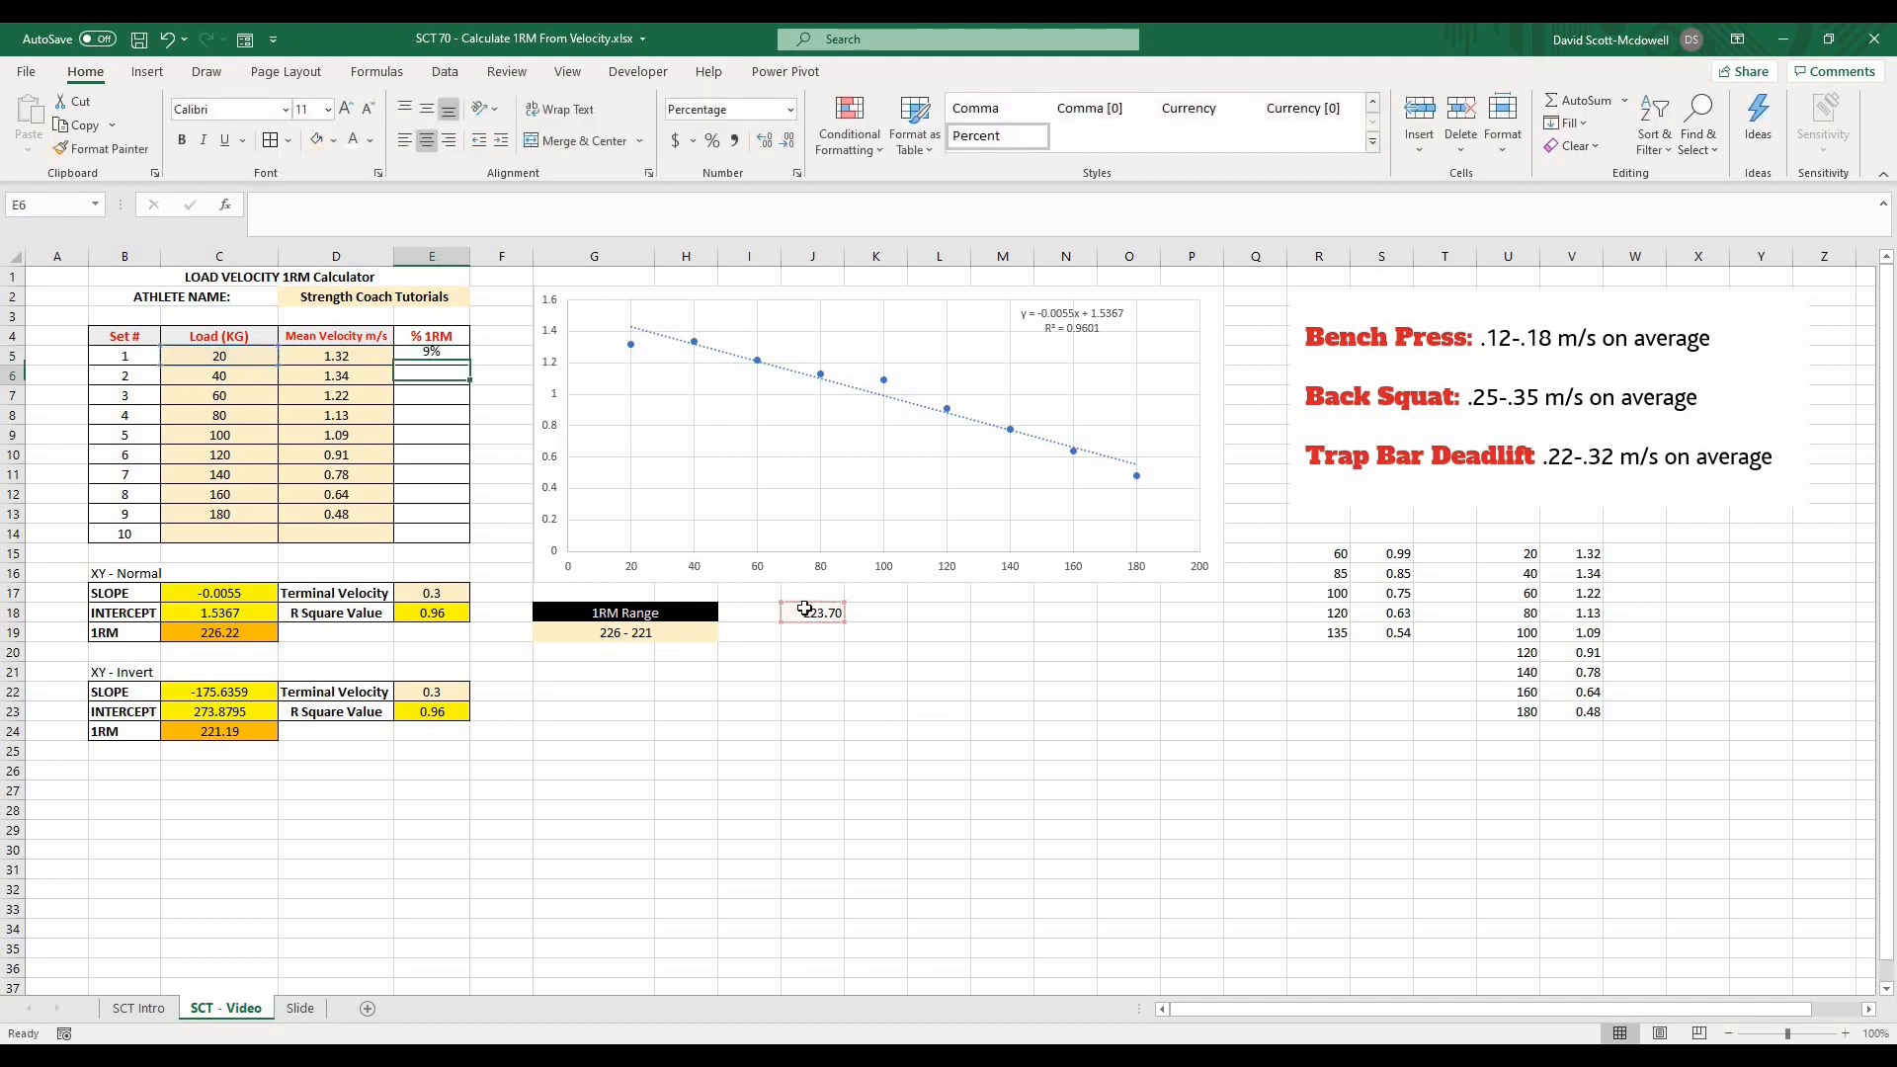
left_click(431, 356)
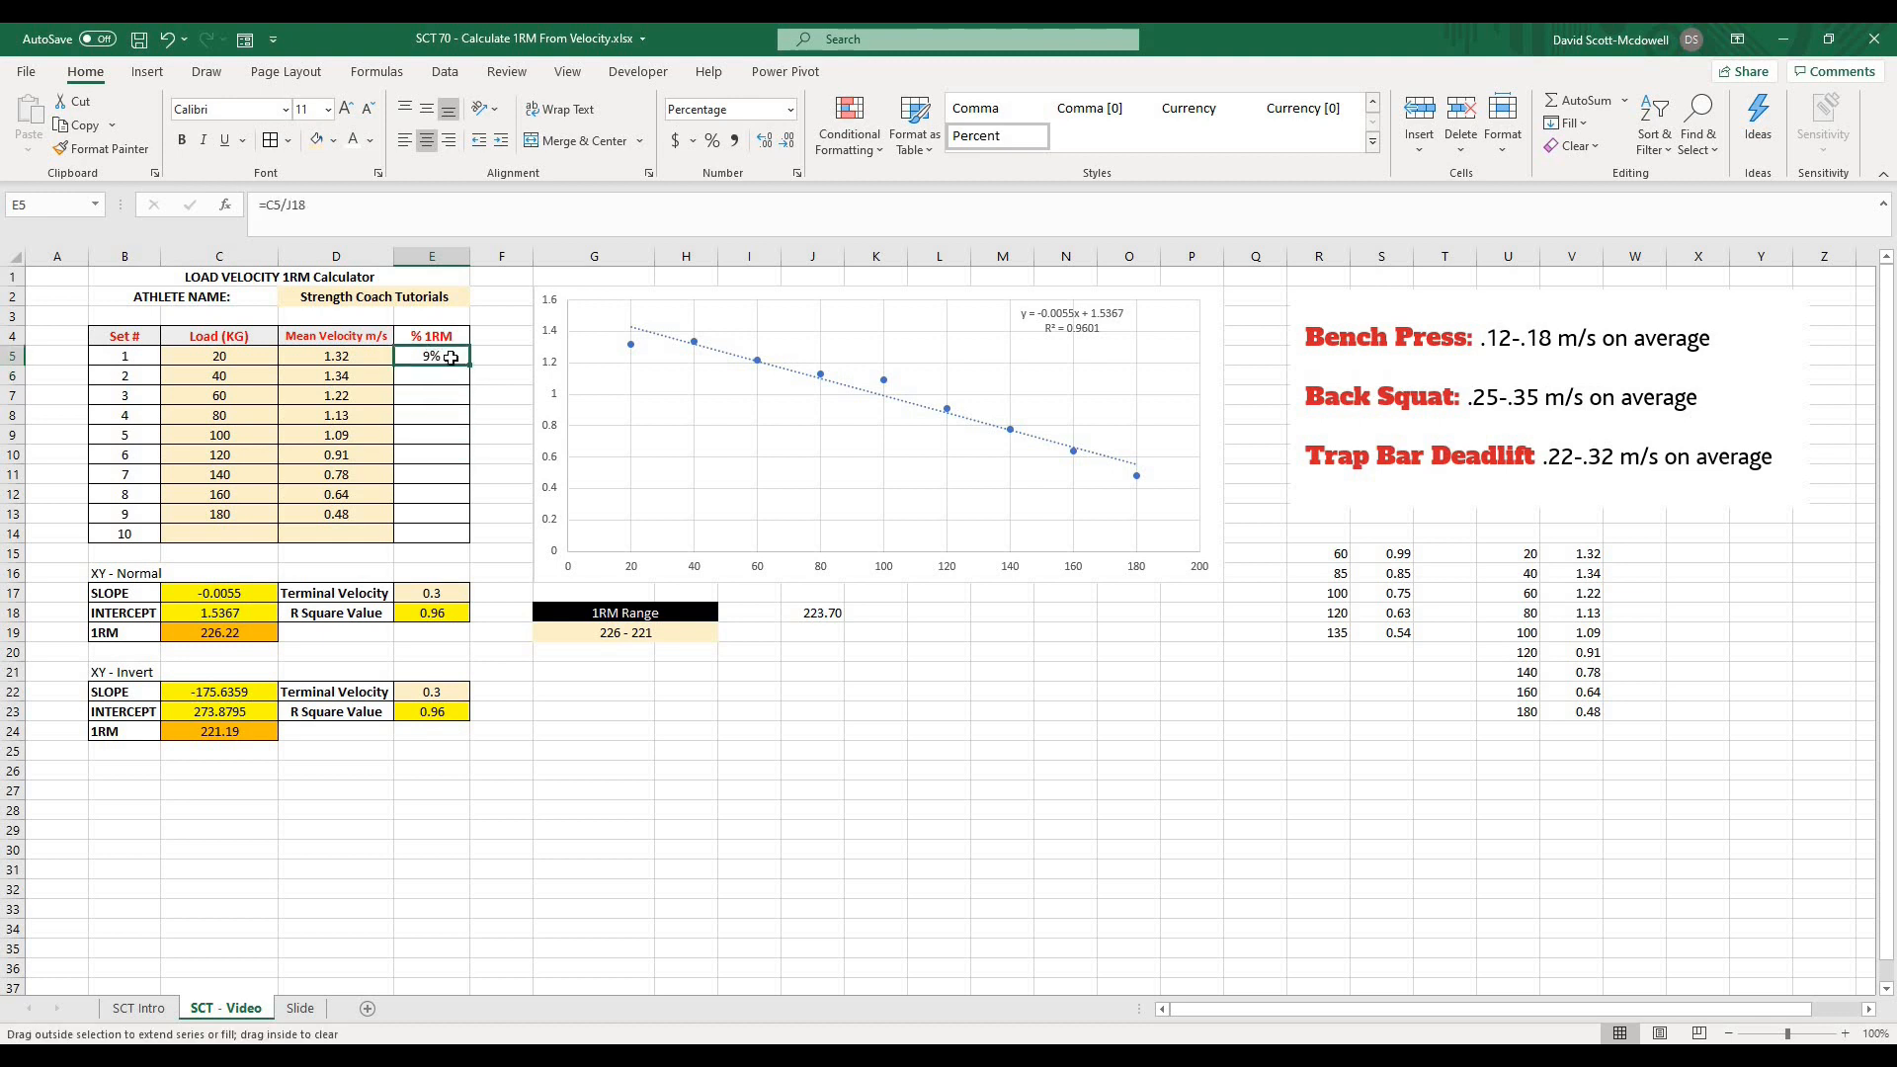
double_click(431, 356)
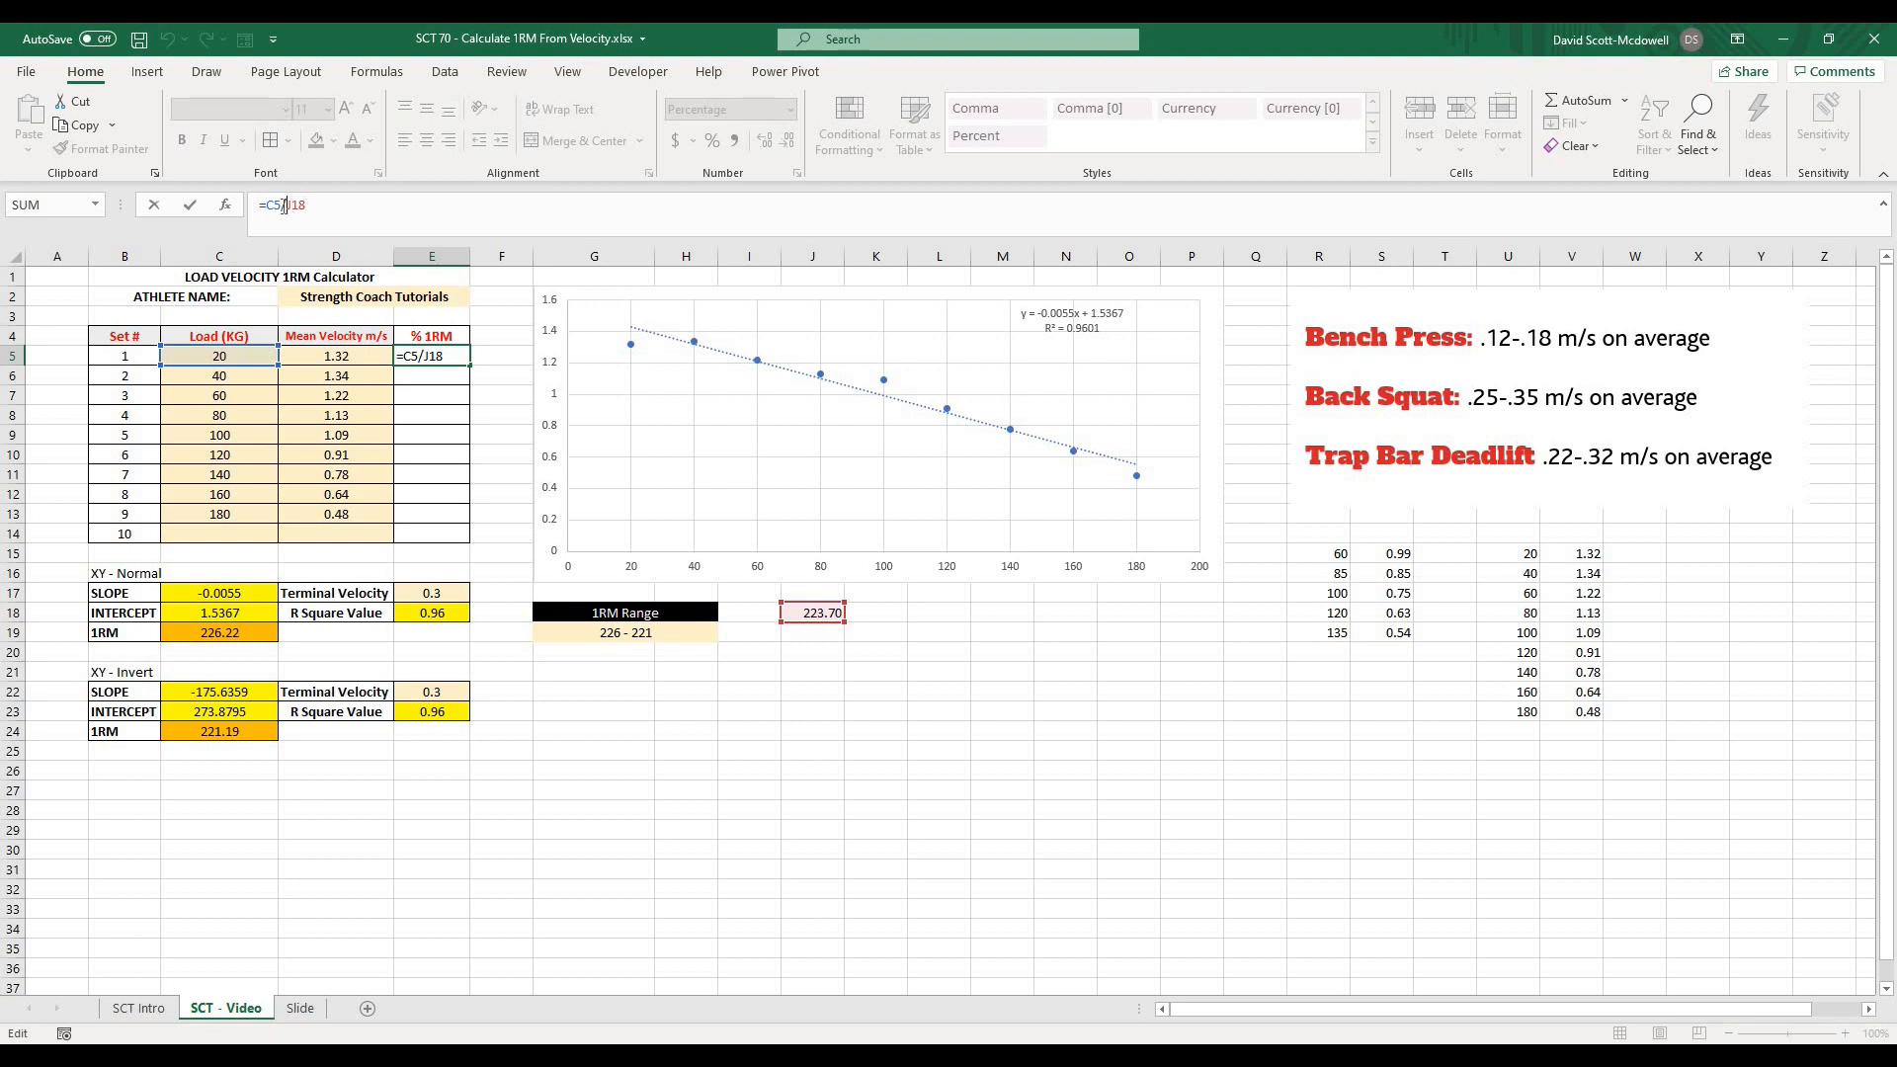
key("Return")
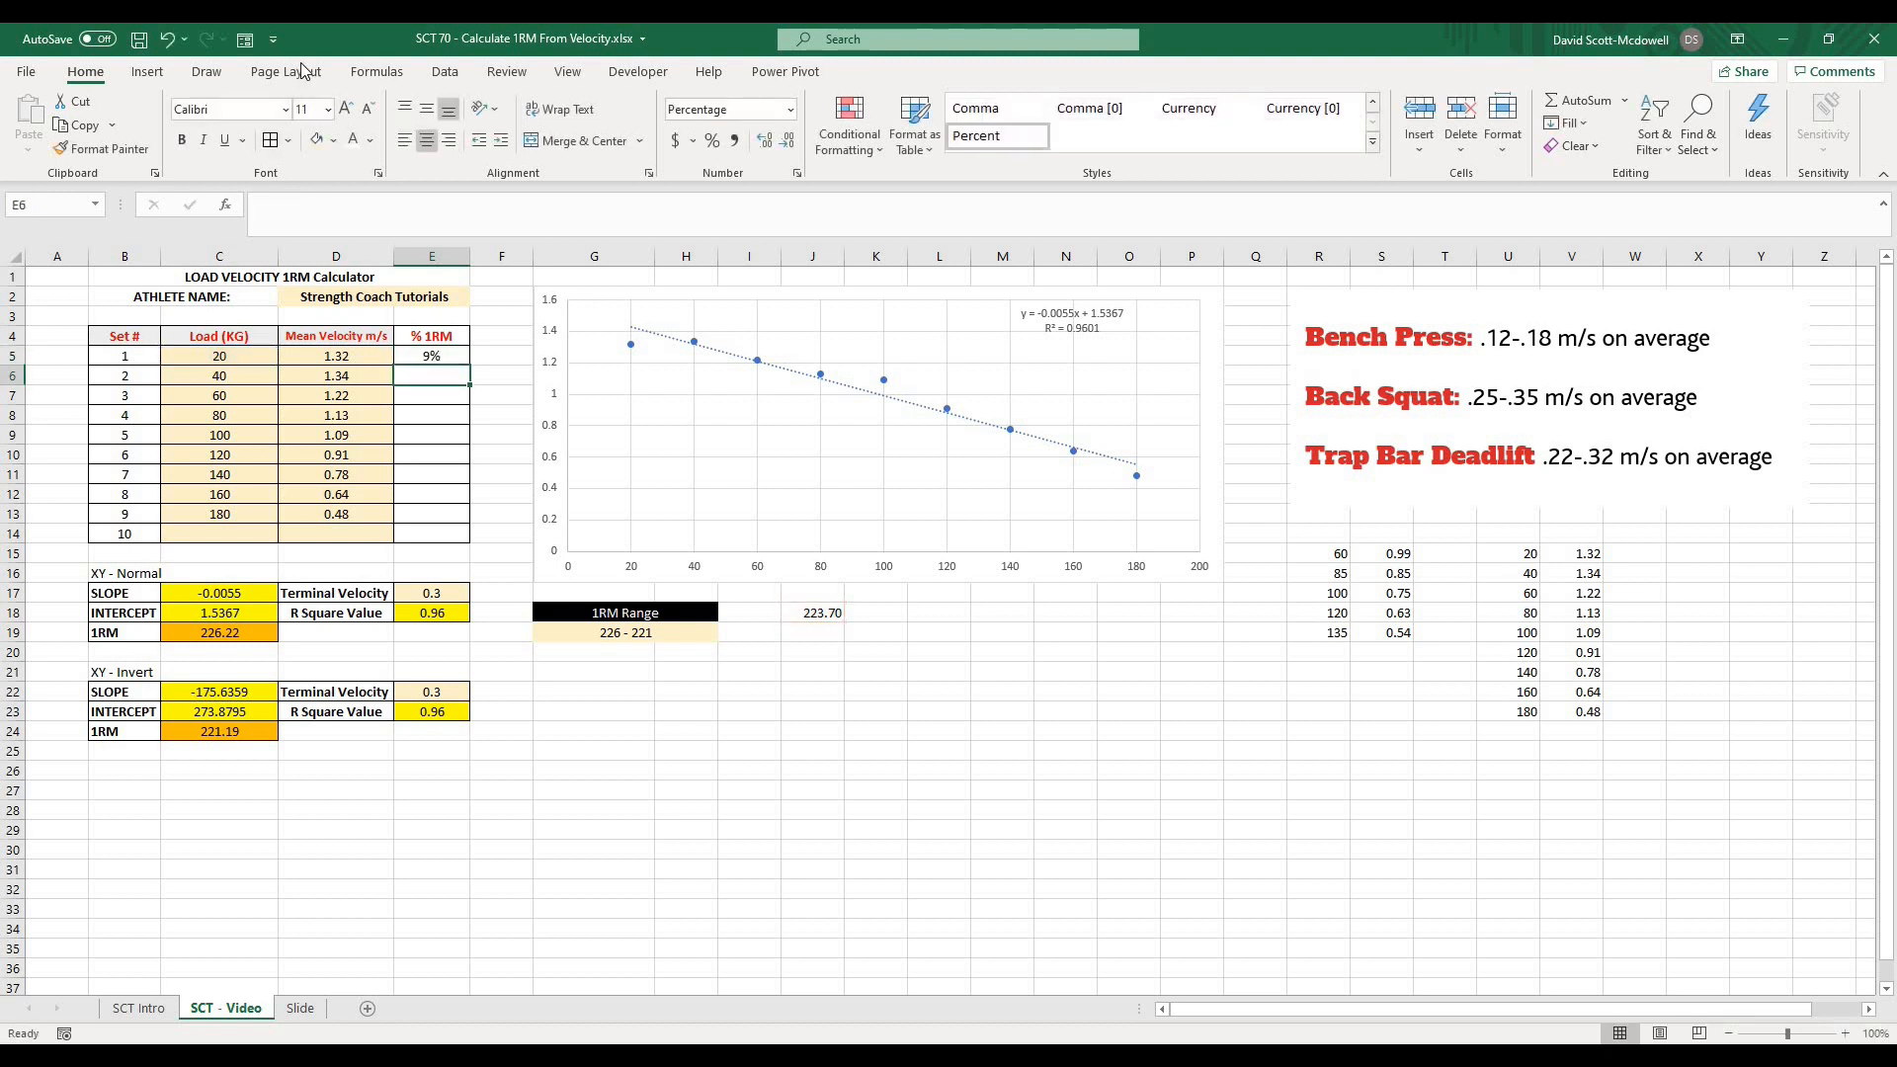